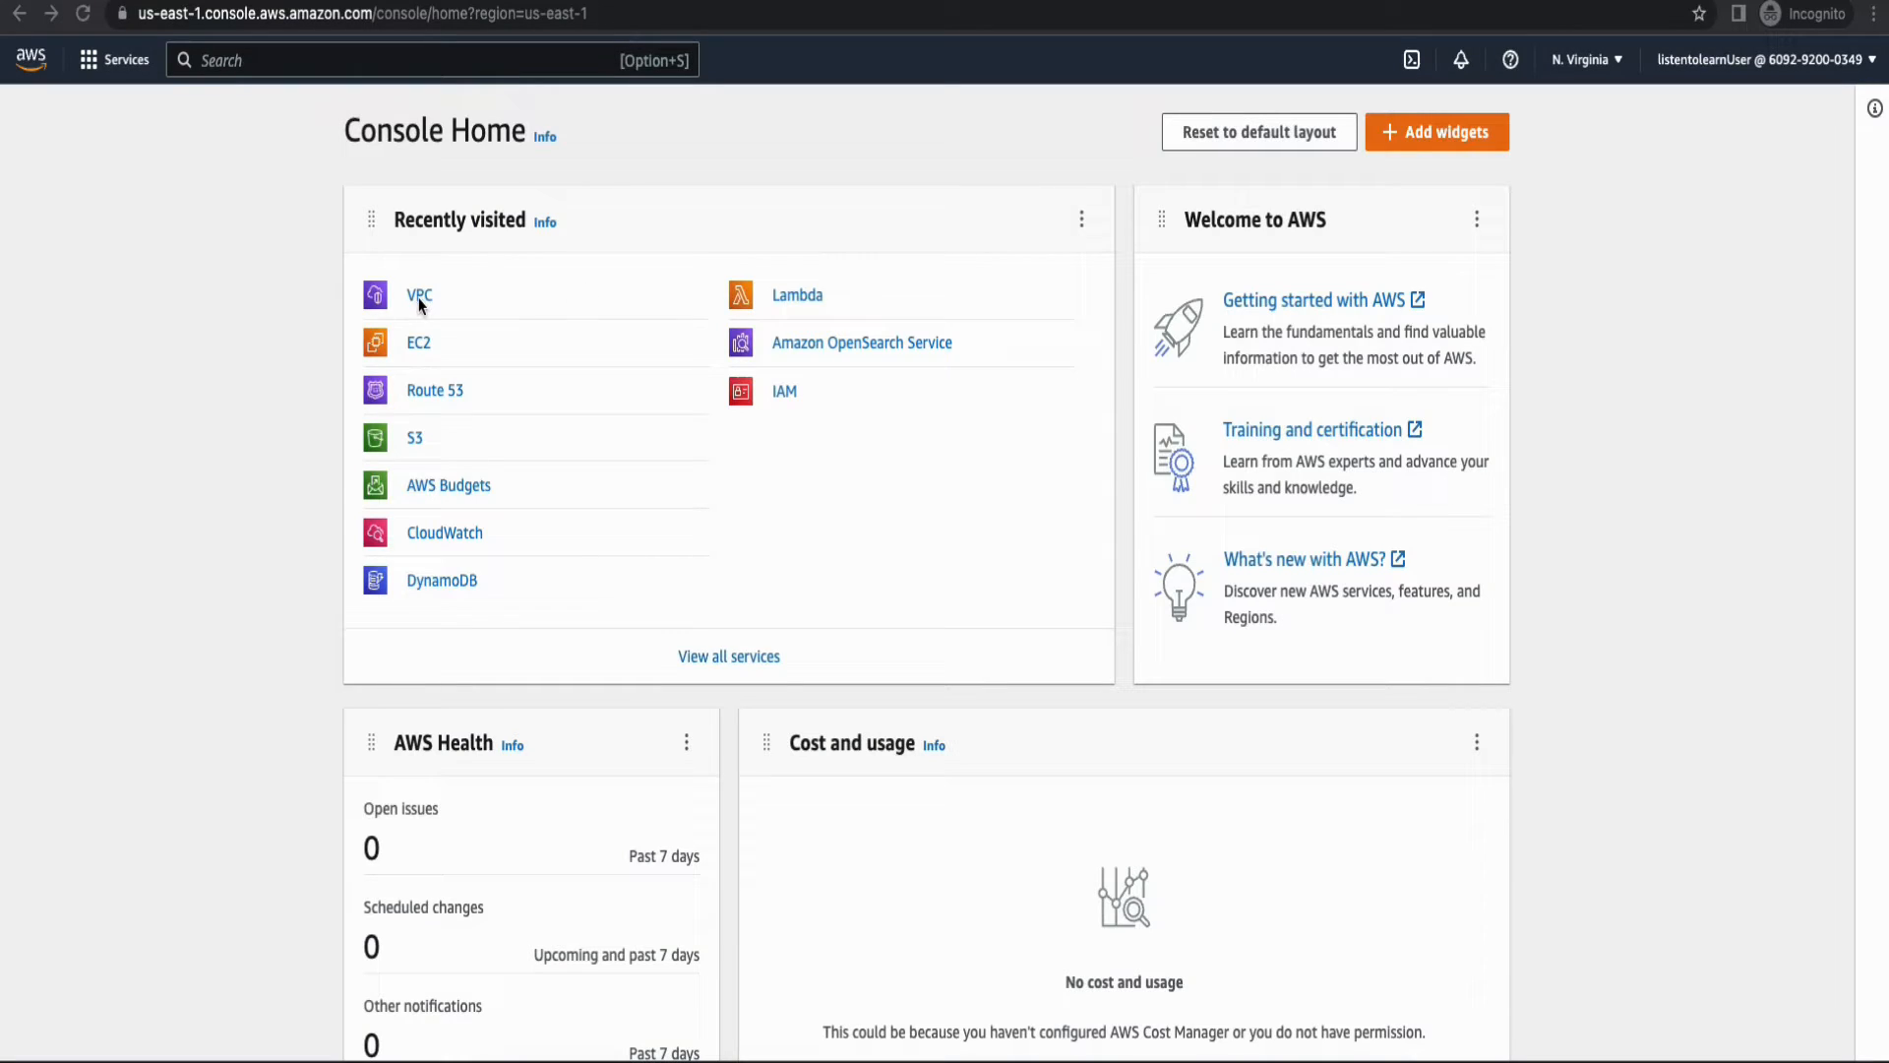
Go to the VPC service and show the Your VPCs list with the default VPC.
click(417, 295)
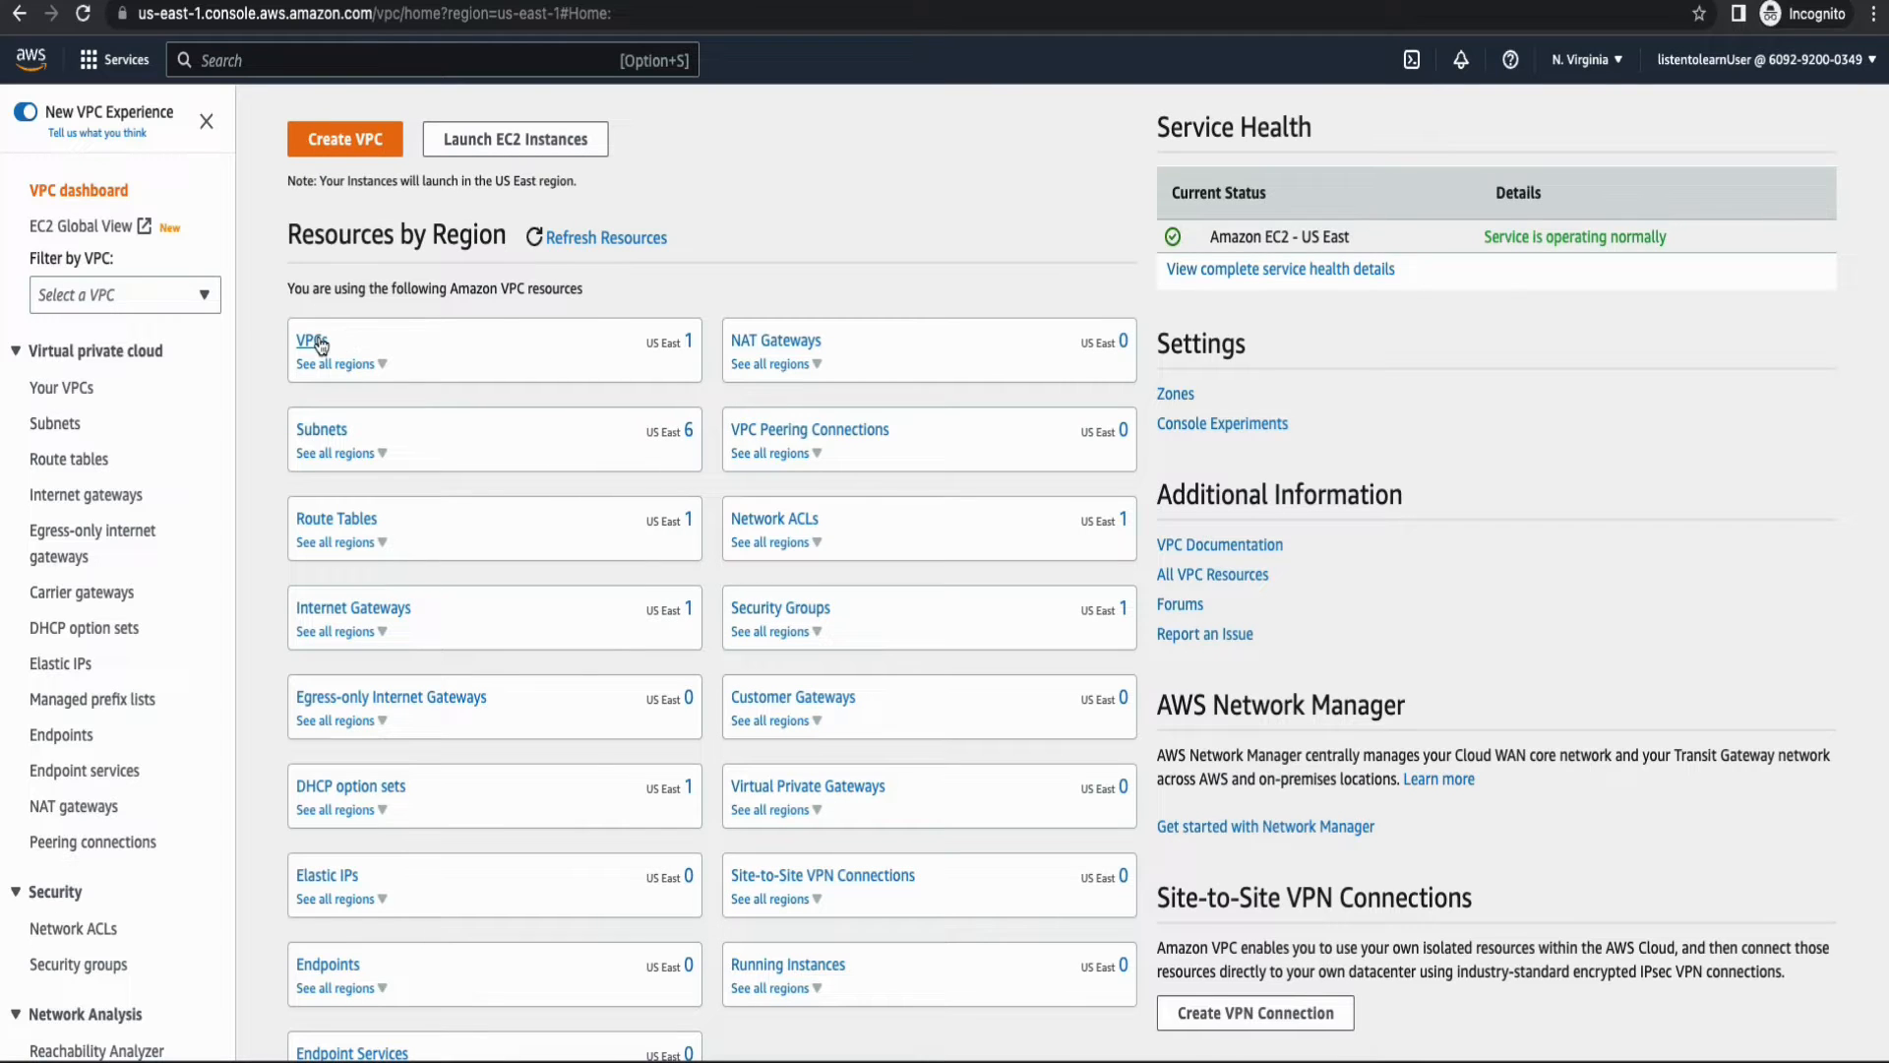
click(311, 340)
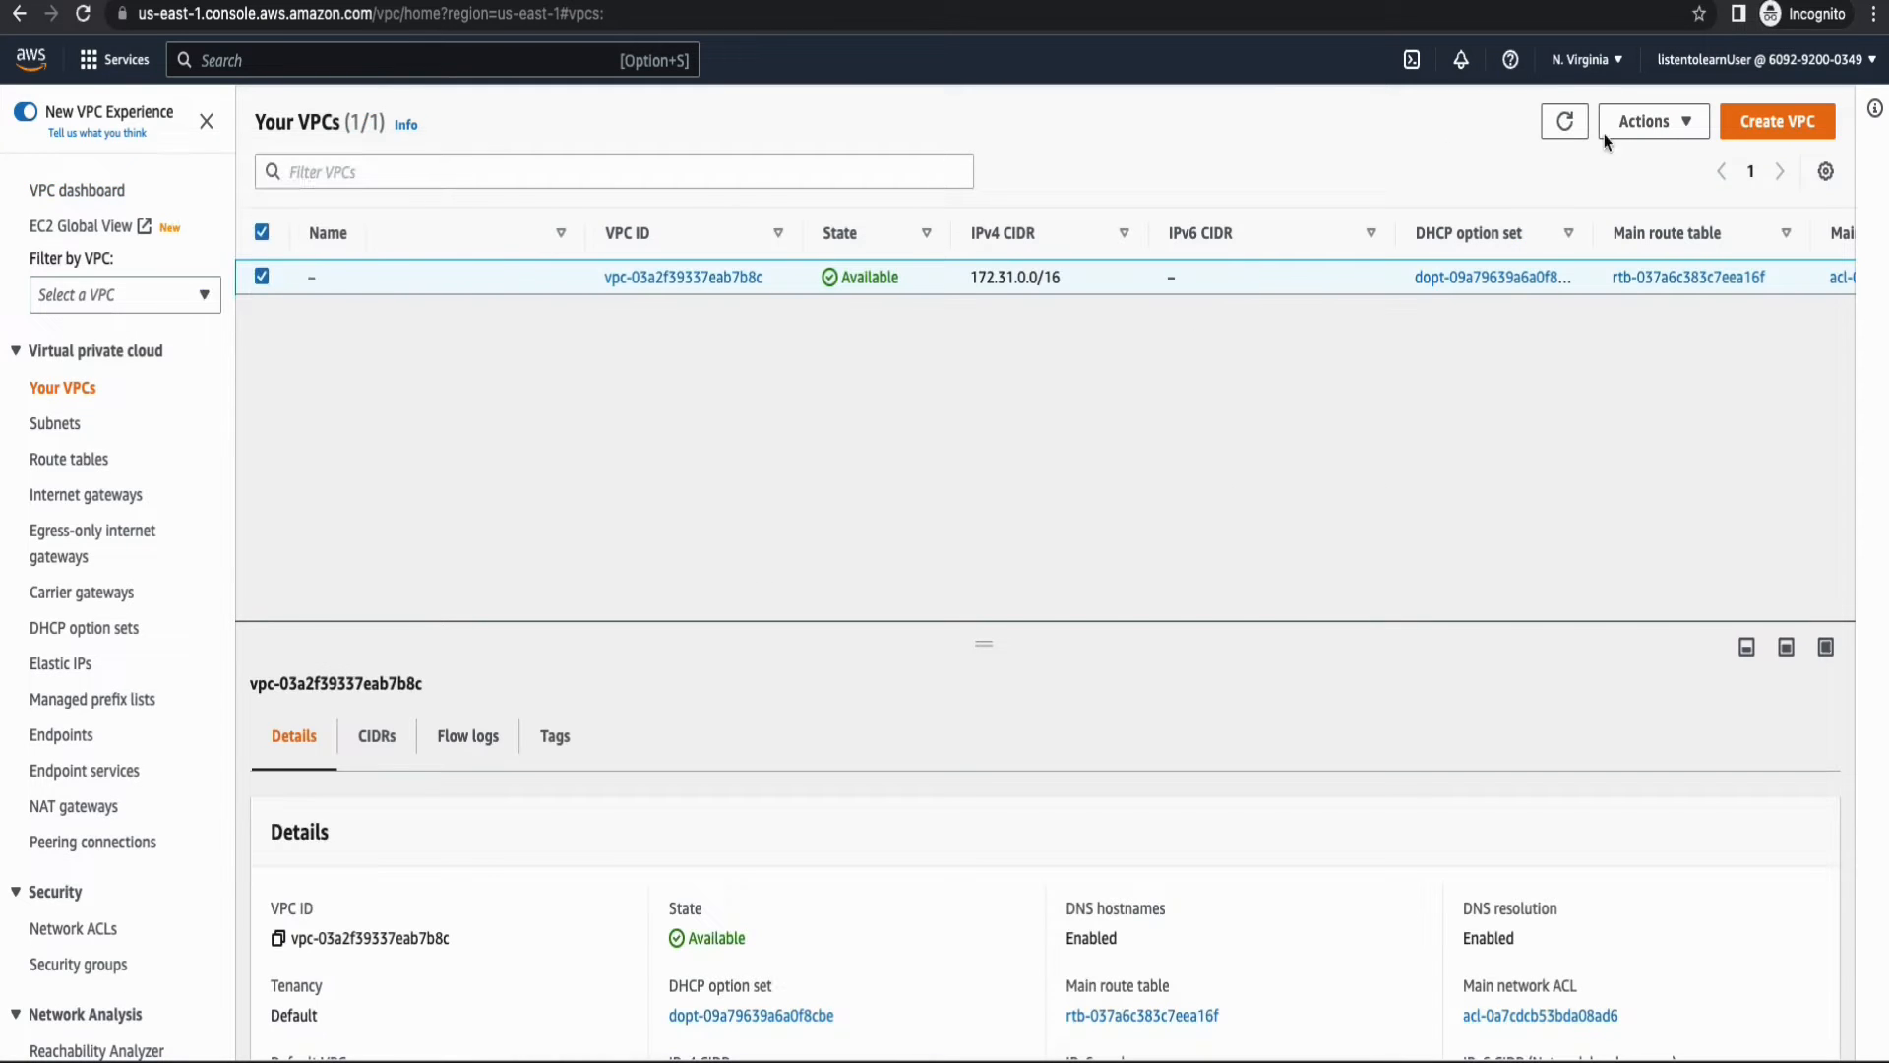
Create project-vpc via 'VPC and more' with two private subnets, 0 public subnets, no NAT gateways or endpoints.
click(1775, 121)
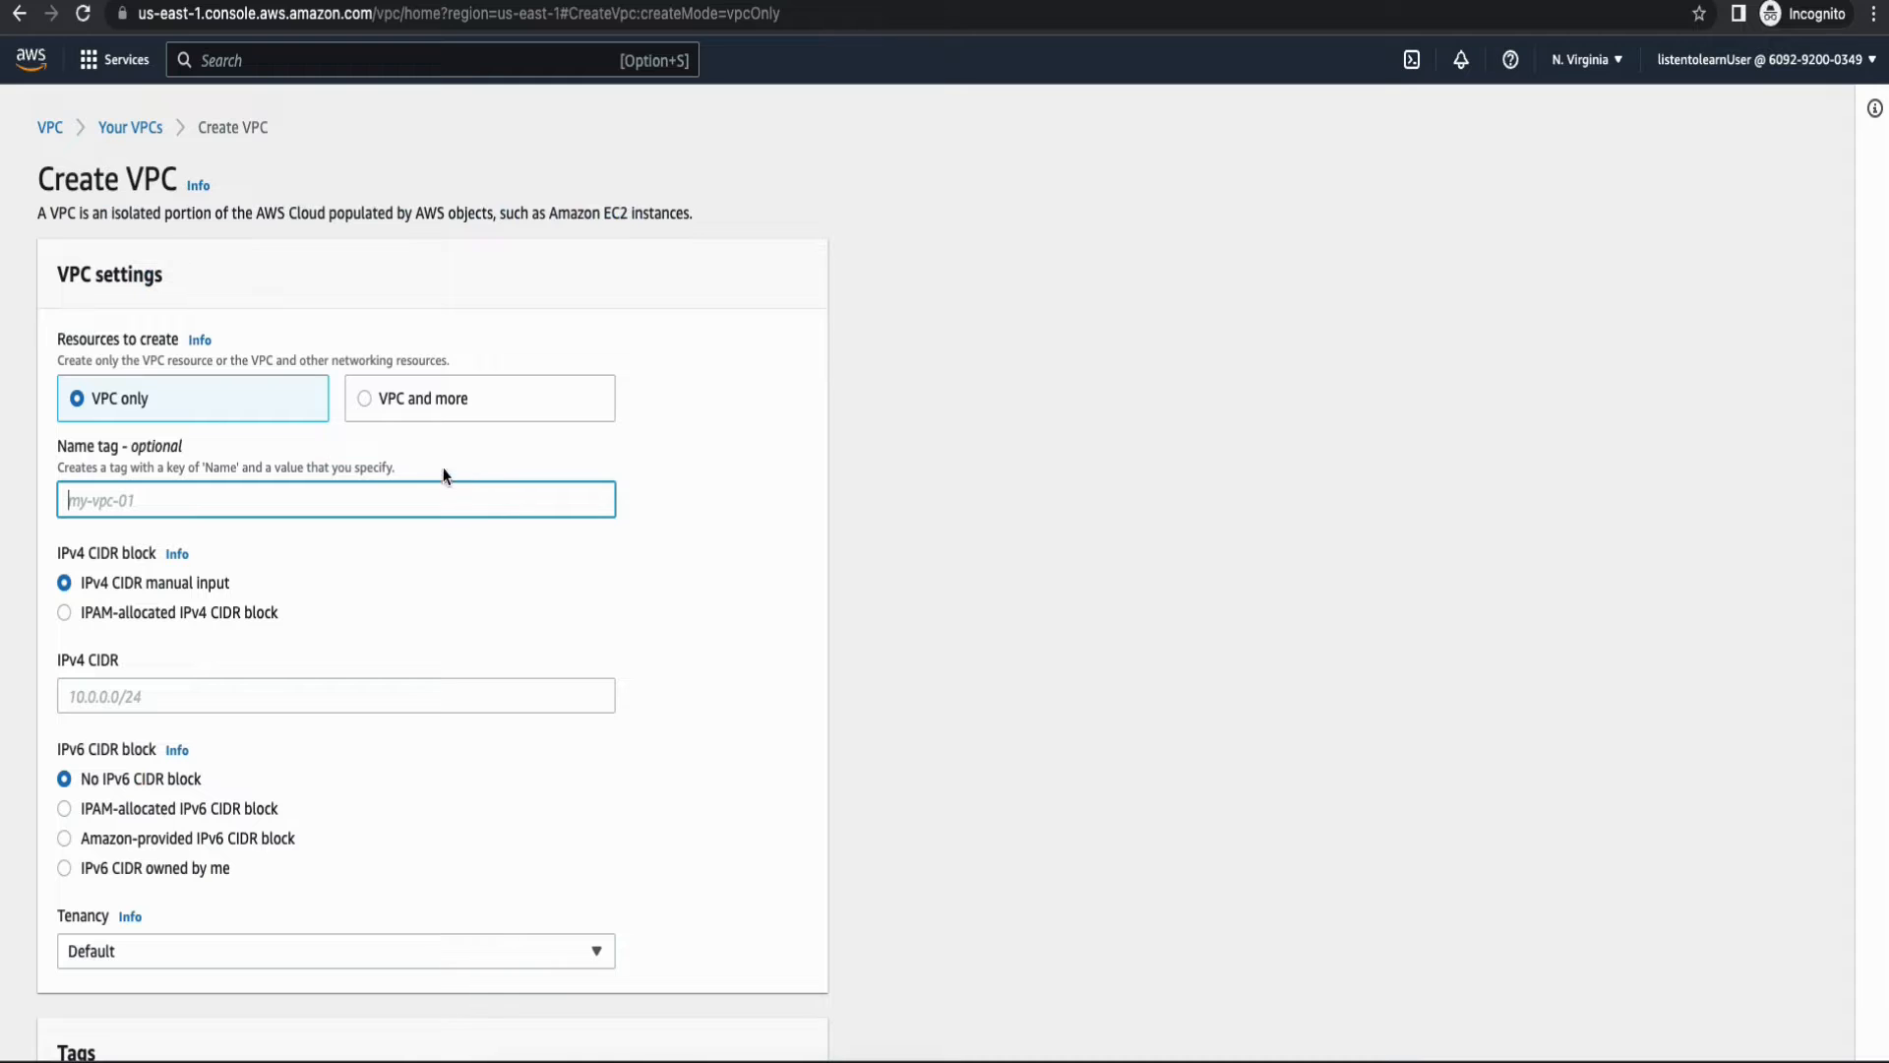
click(390, 397)
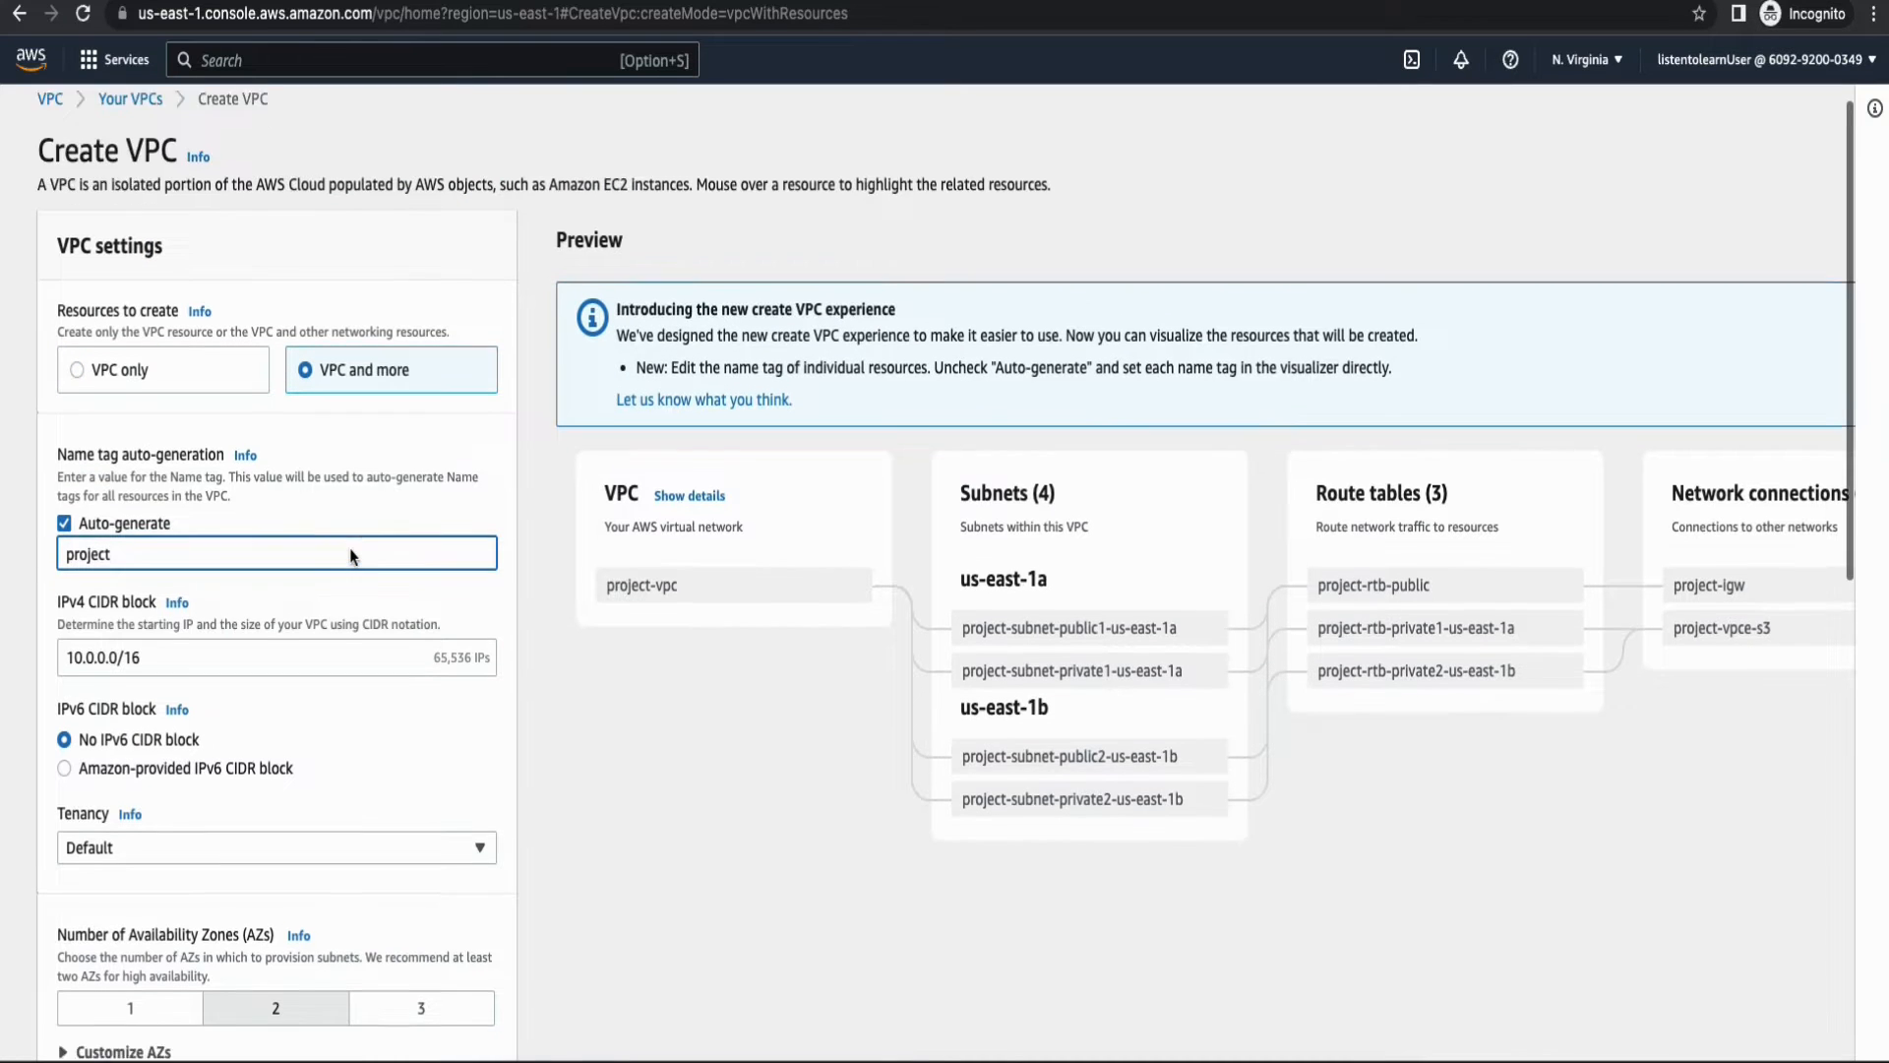
scroll(down, 3)
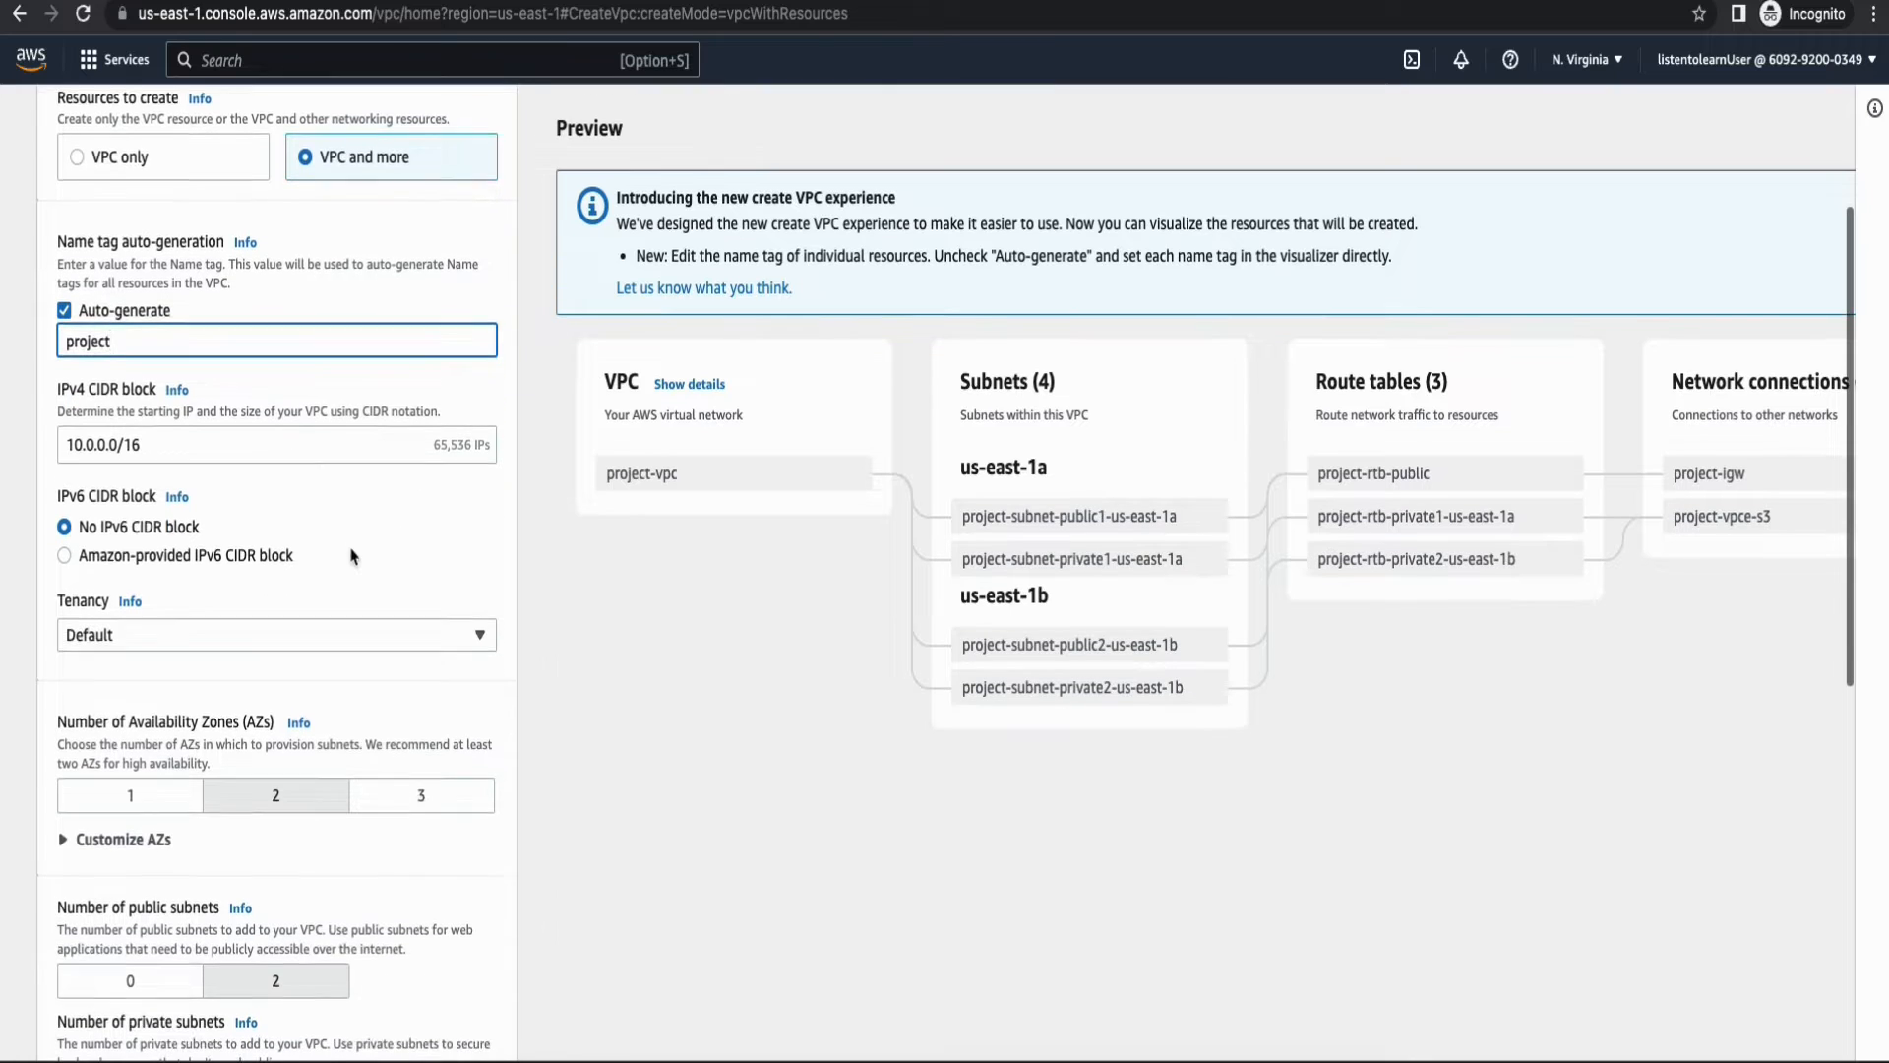
scroll(down, 3)
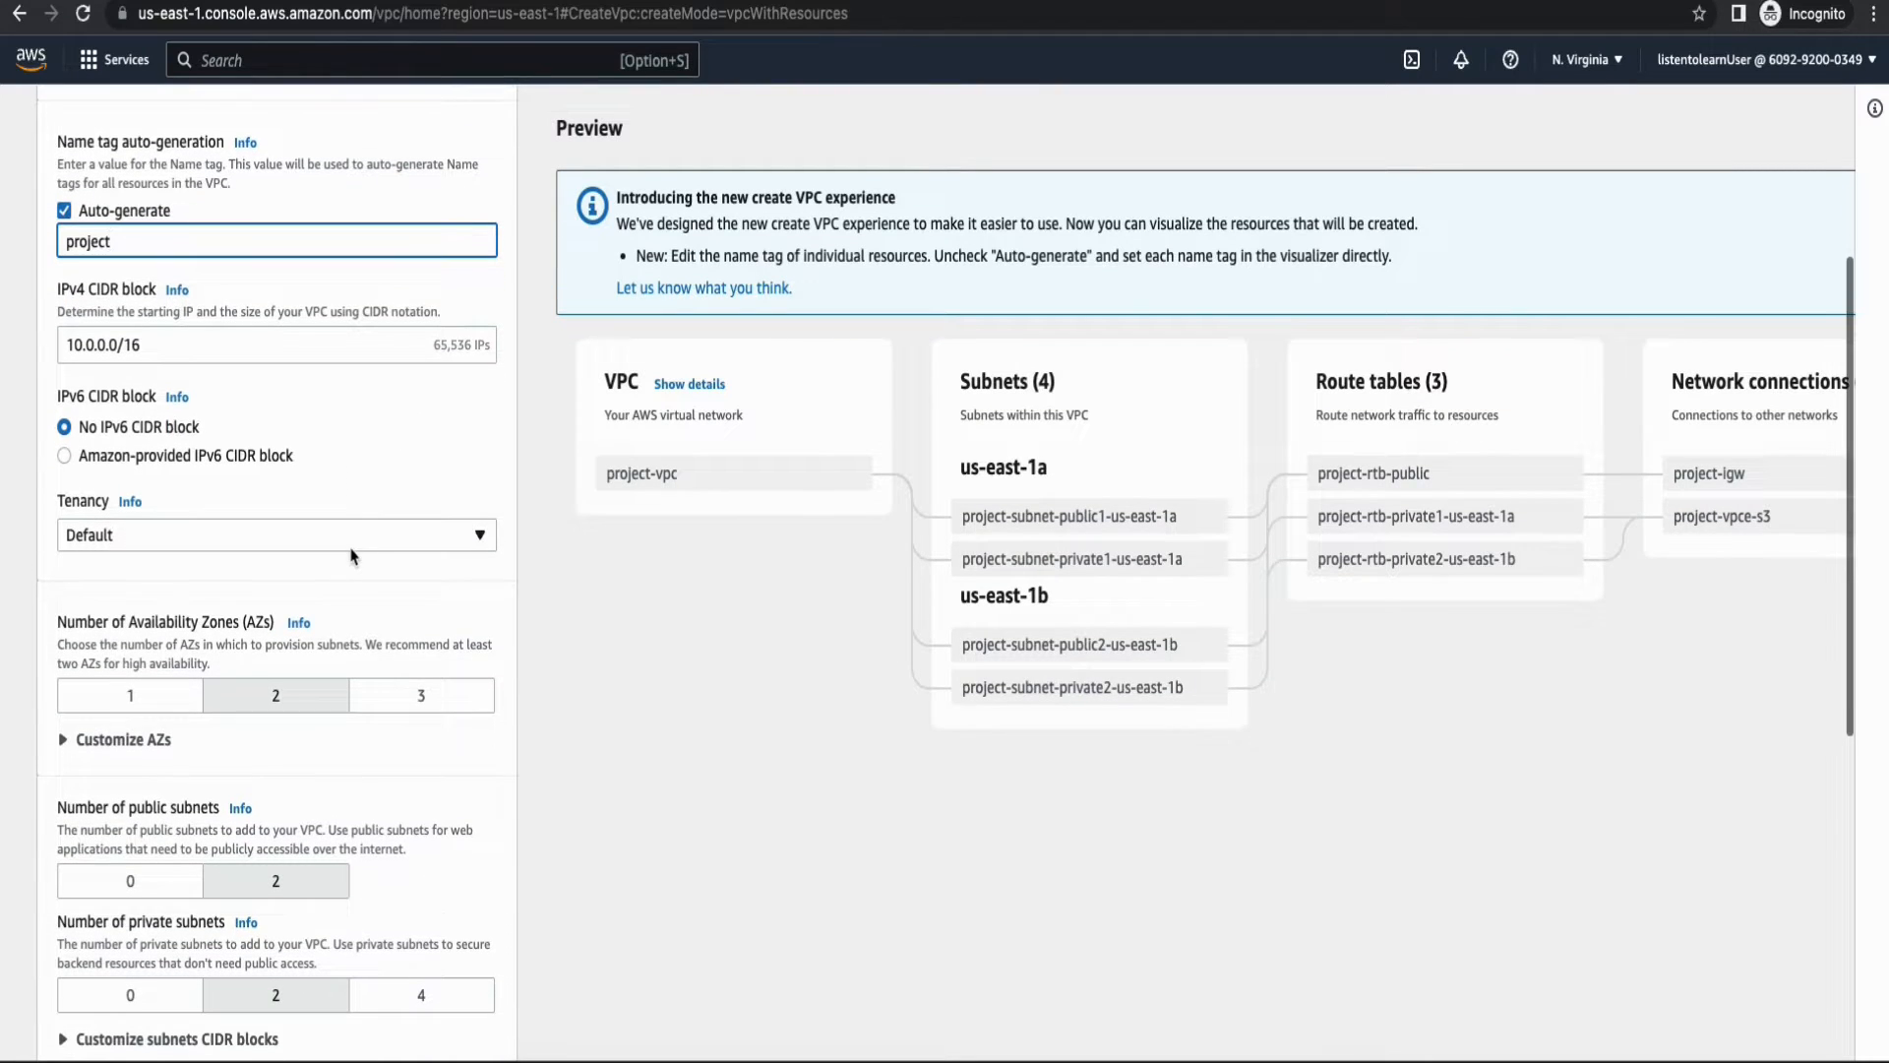
scroll(down, 3)
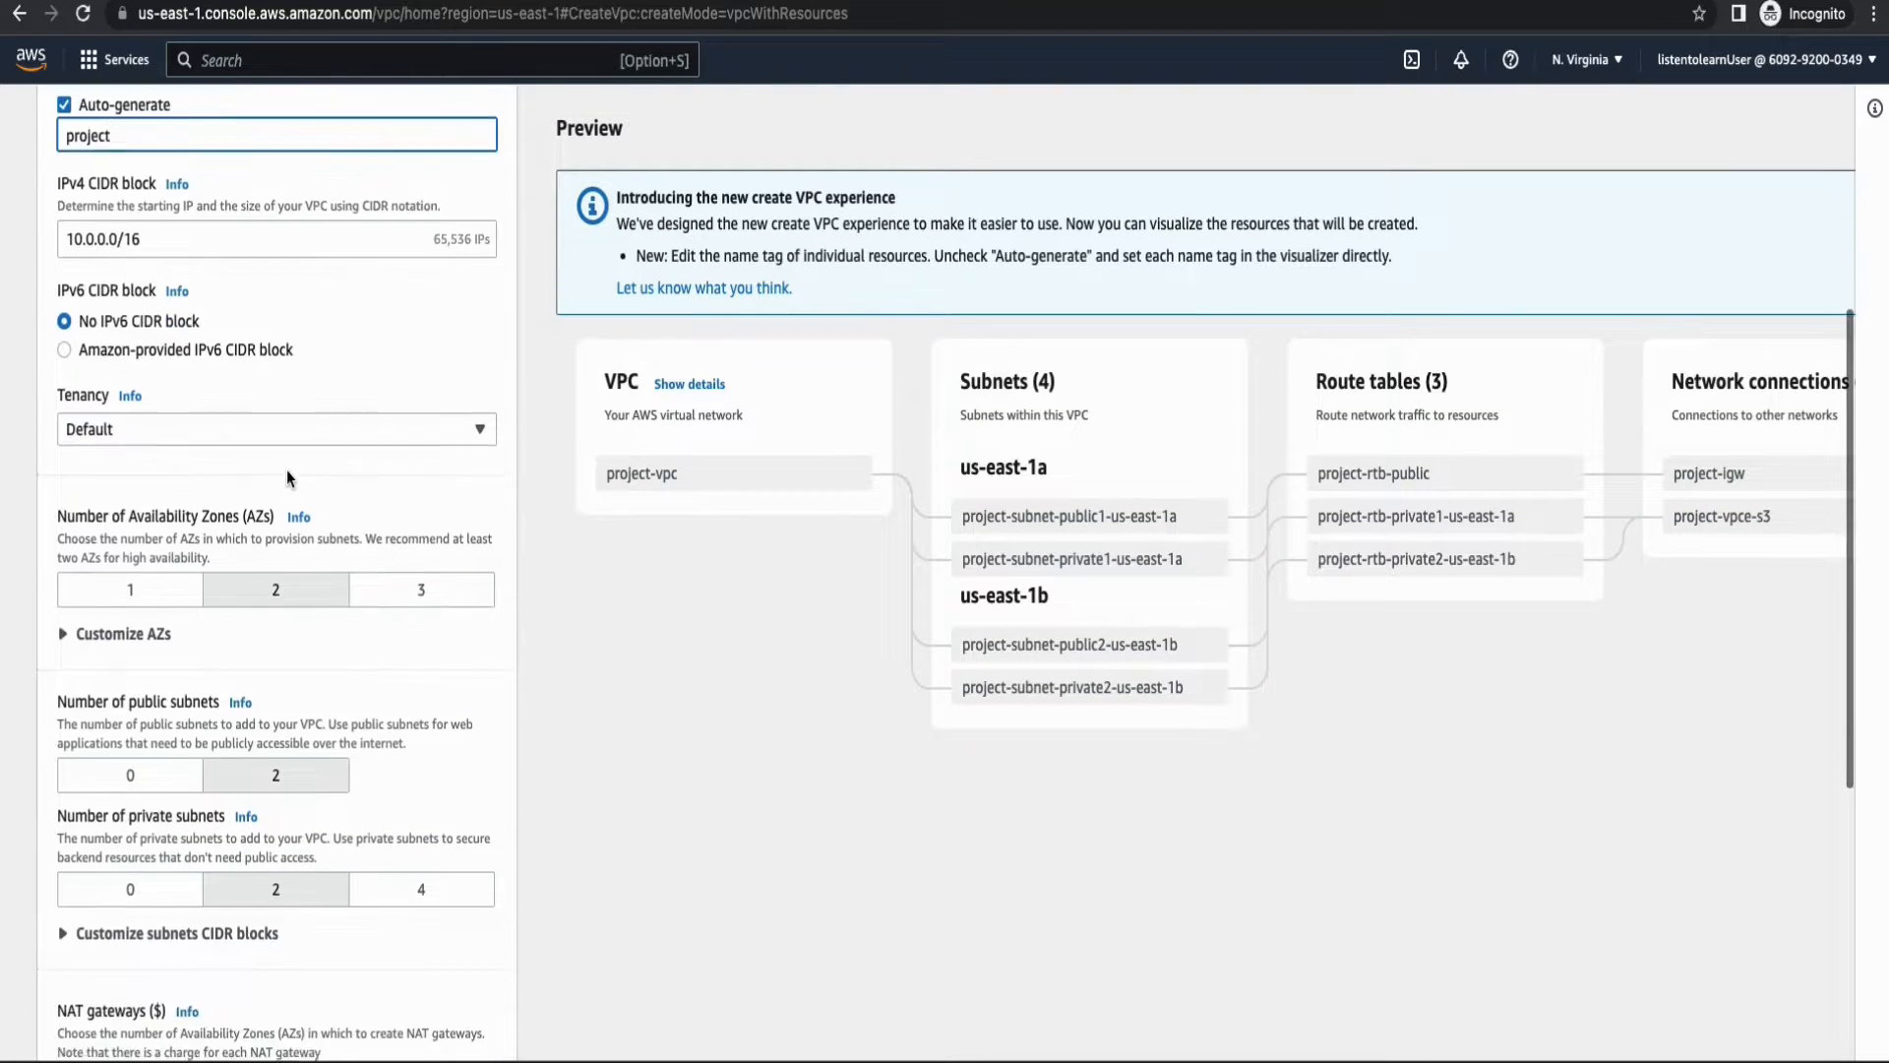
scroll(down, 3)
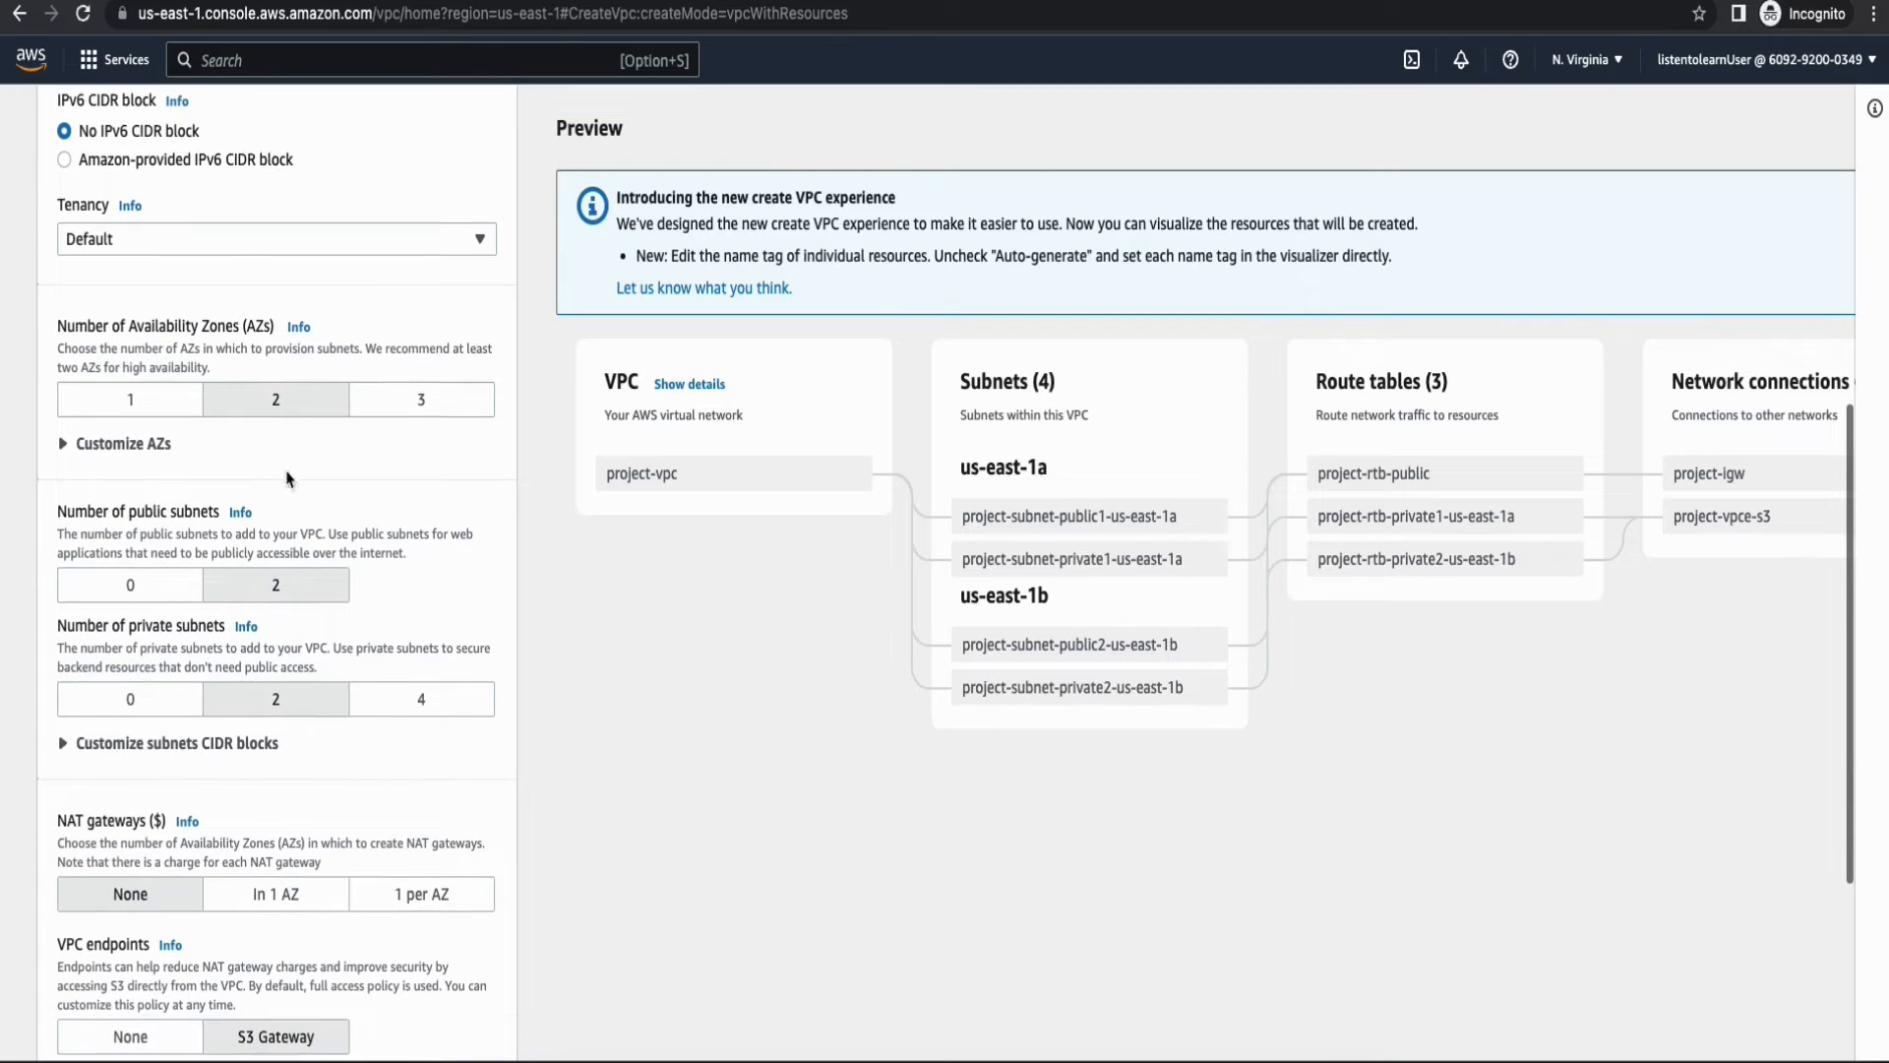
scroll(down, 3)
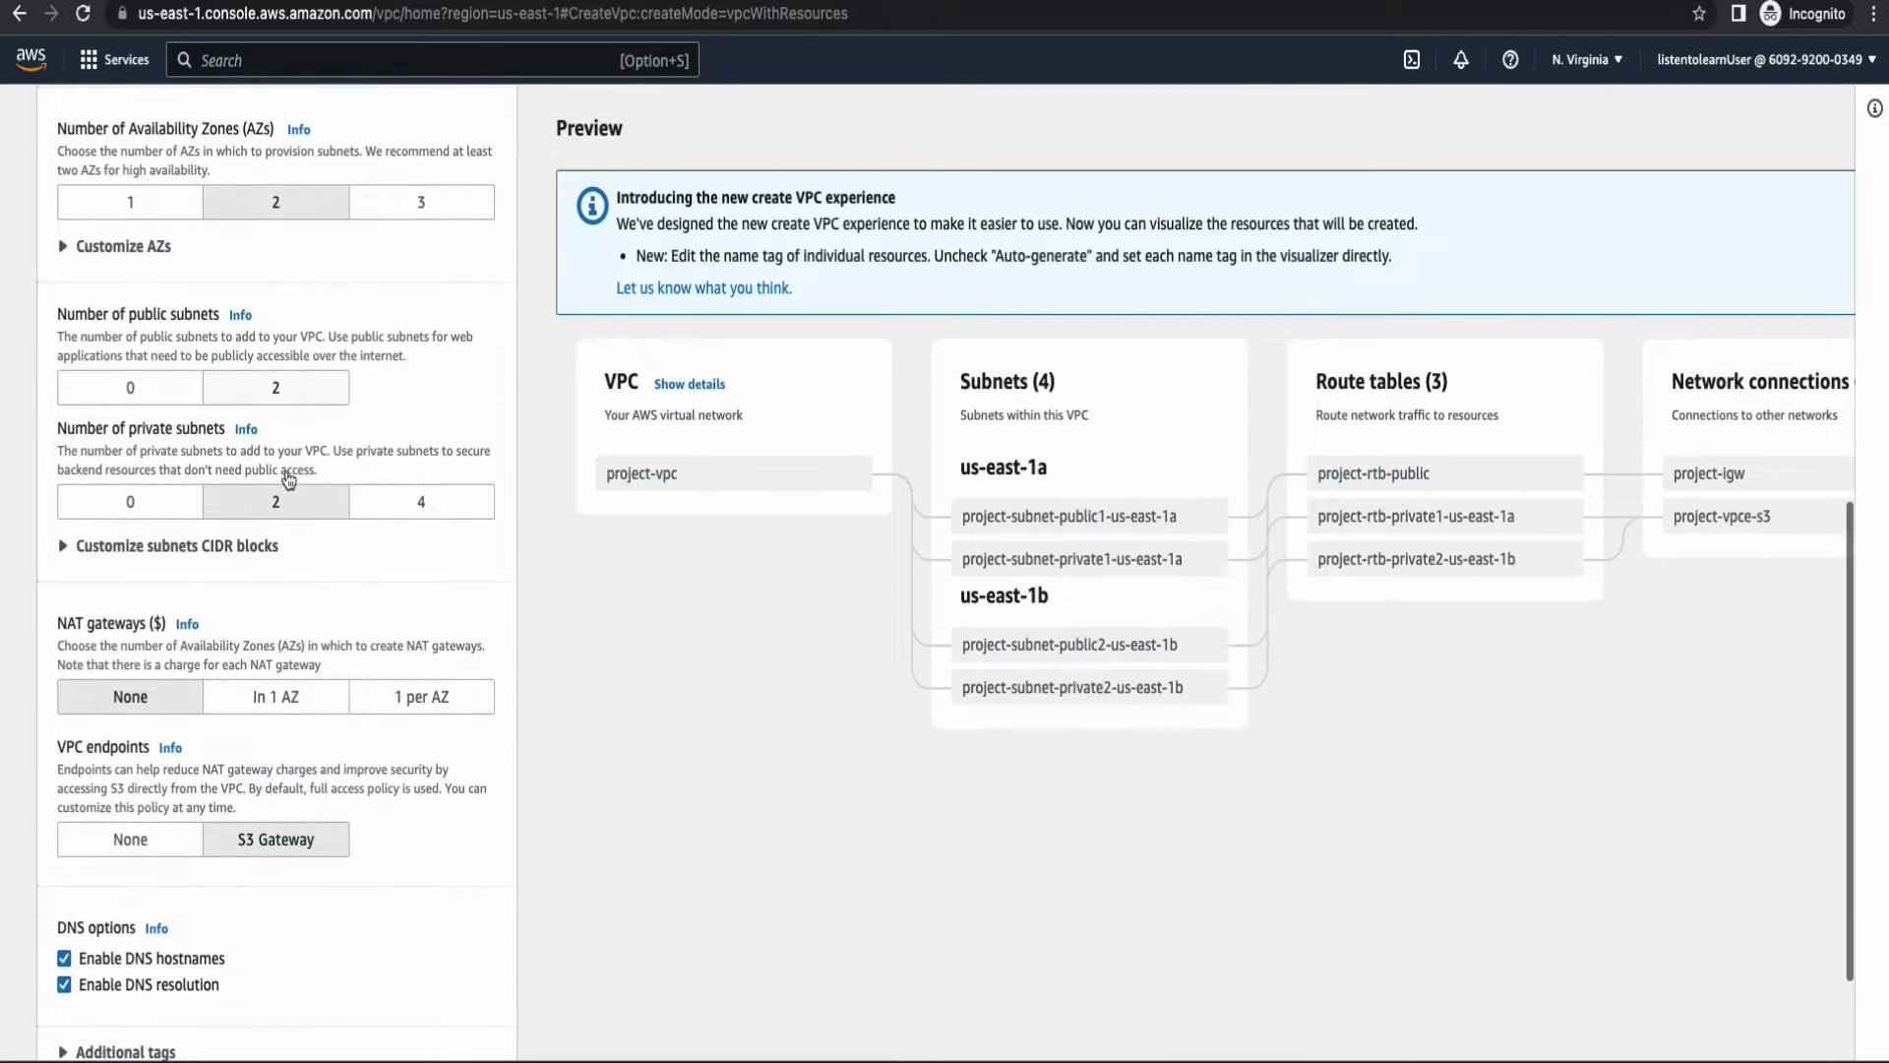
click(130, 388)
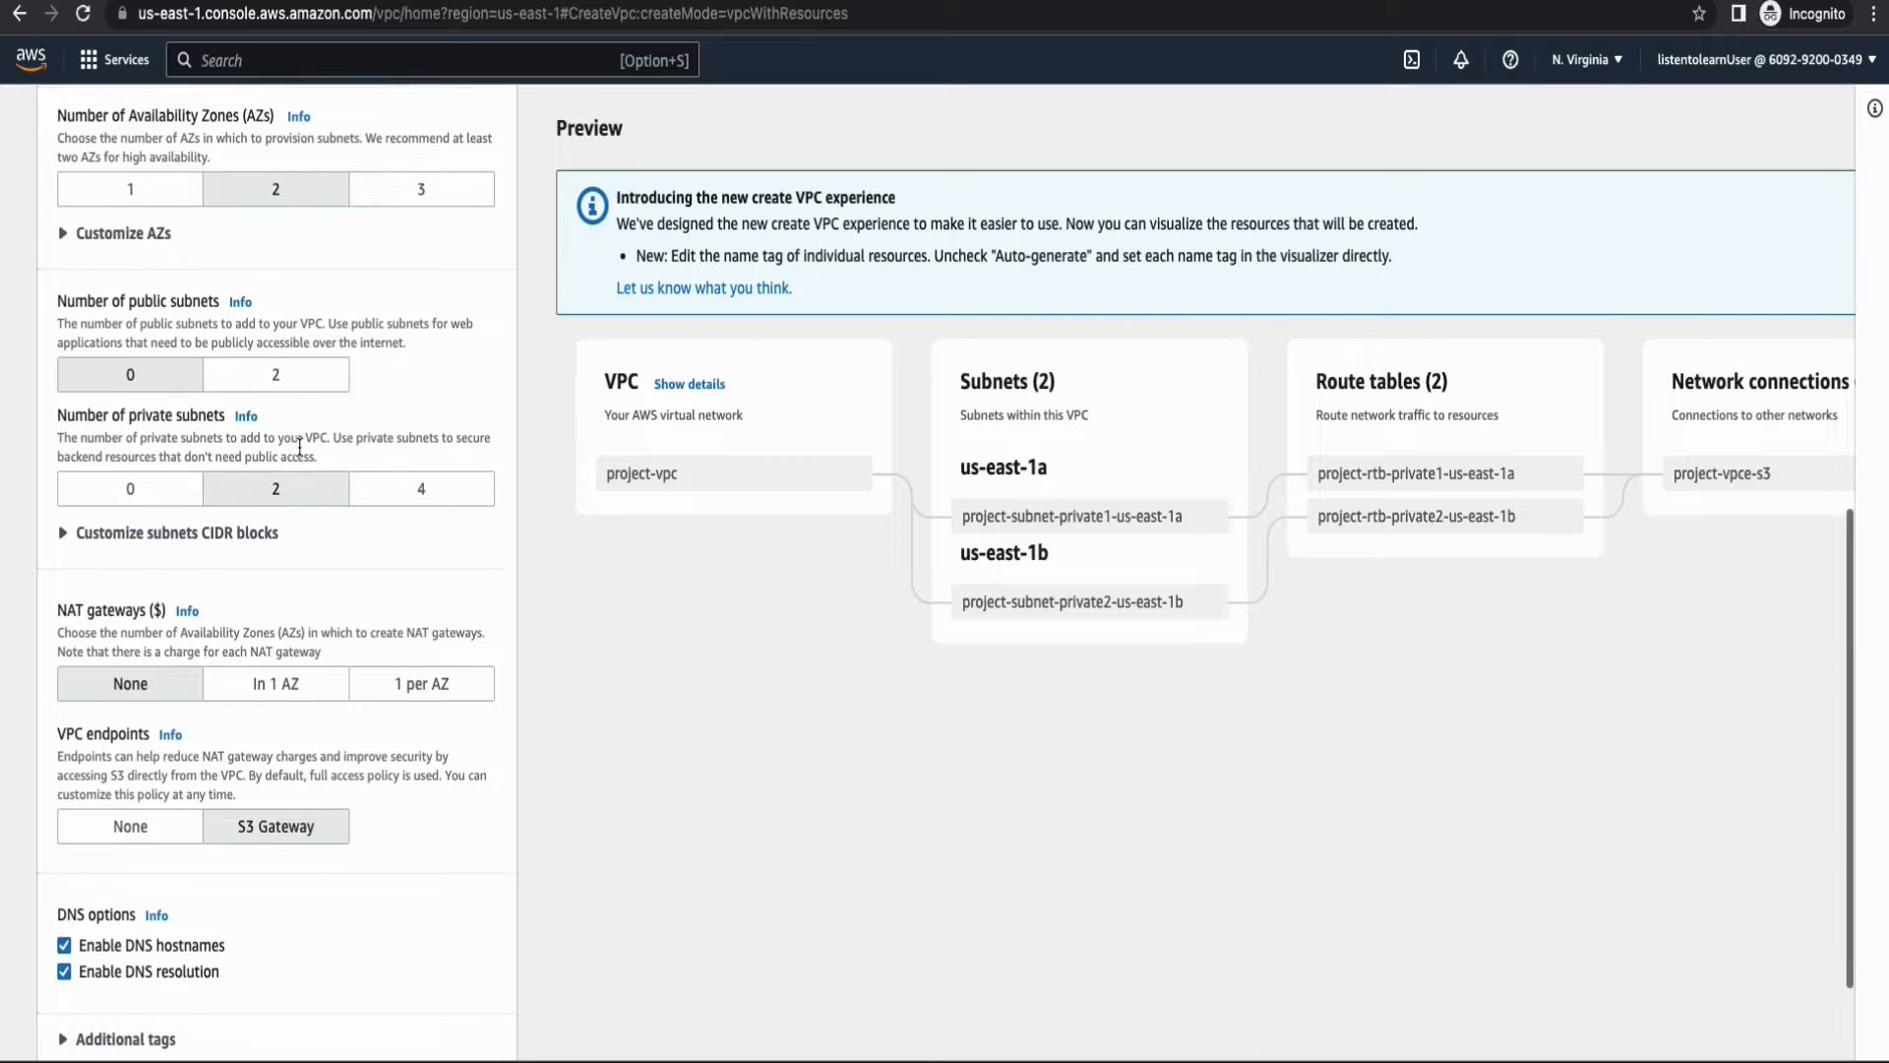
scroll(down, 3)
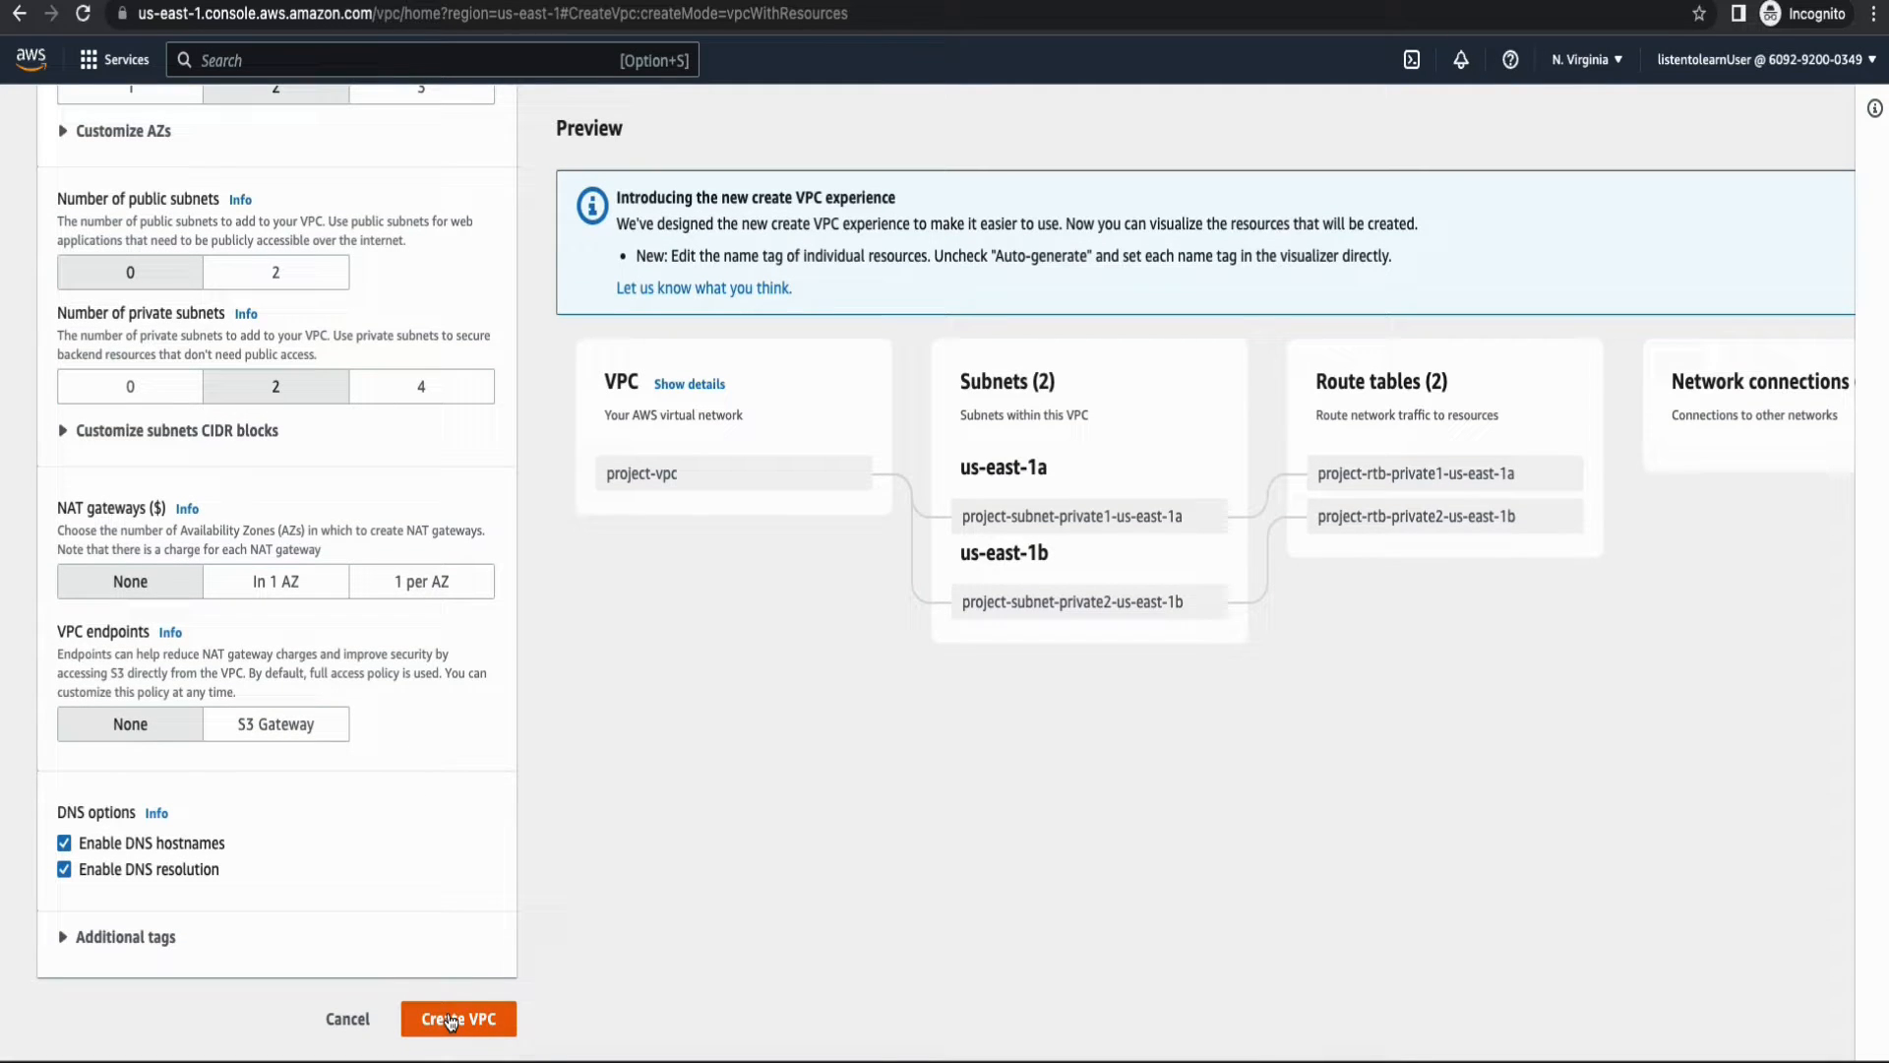
click(458, 1018)
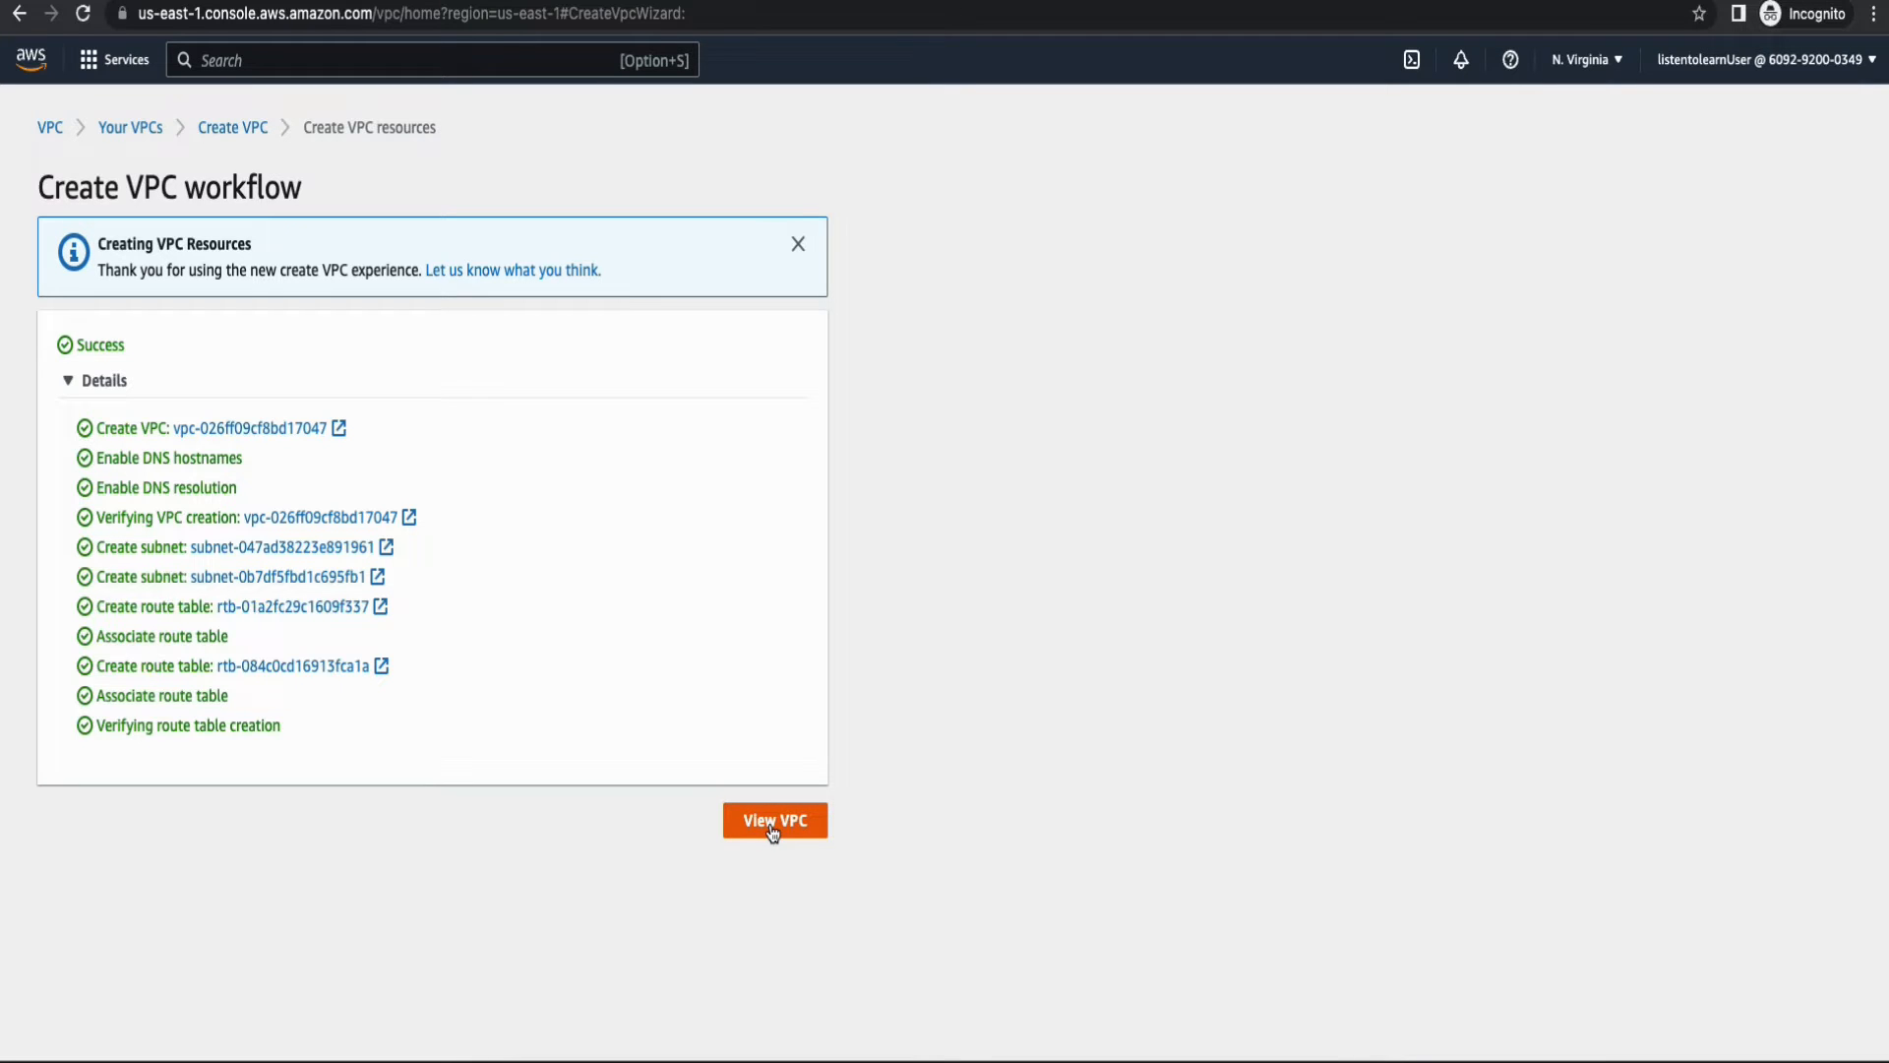
View the new project-vpc details page showing its 10.0.0.0/16 CIDR.
click(775, 818)
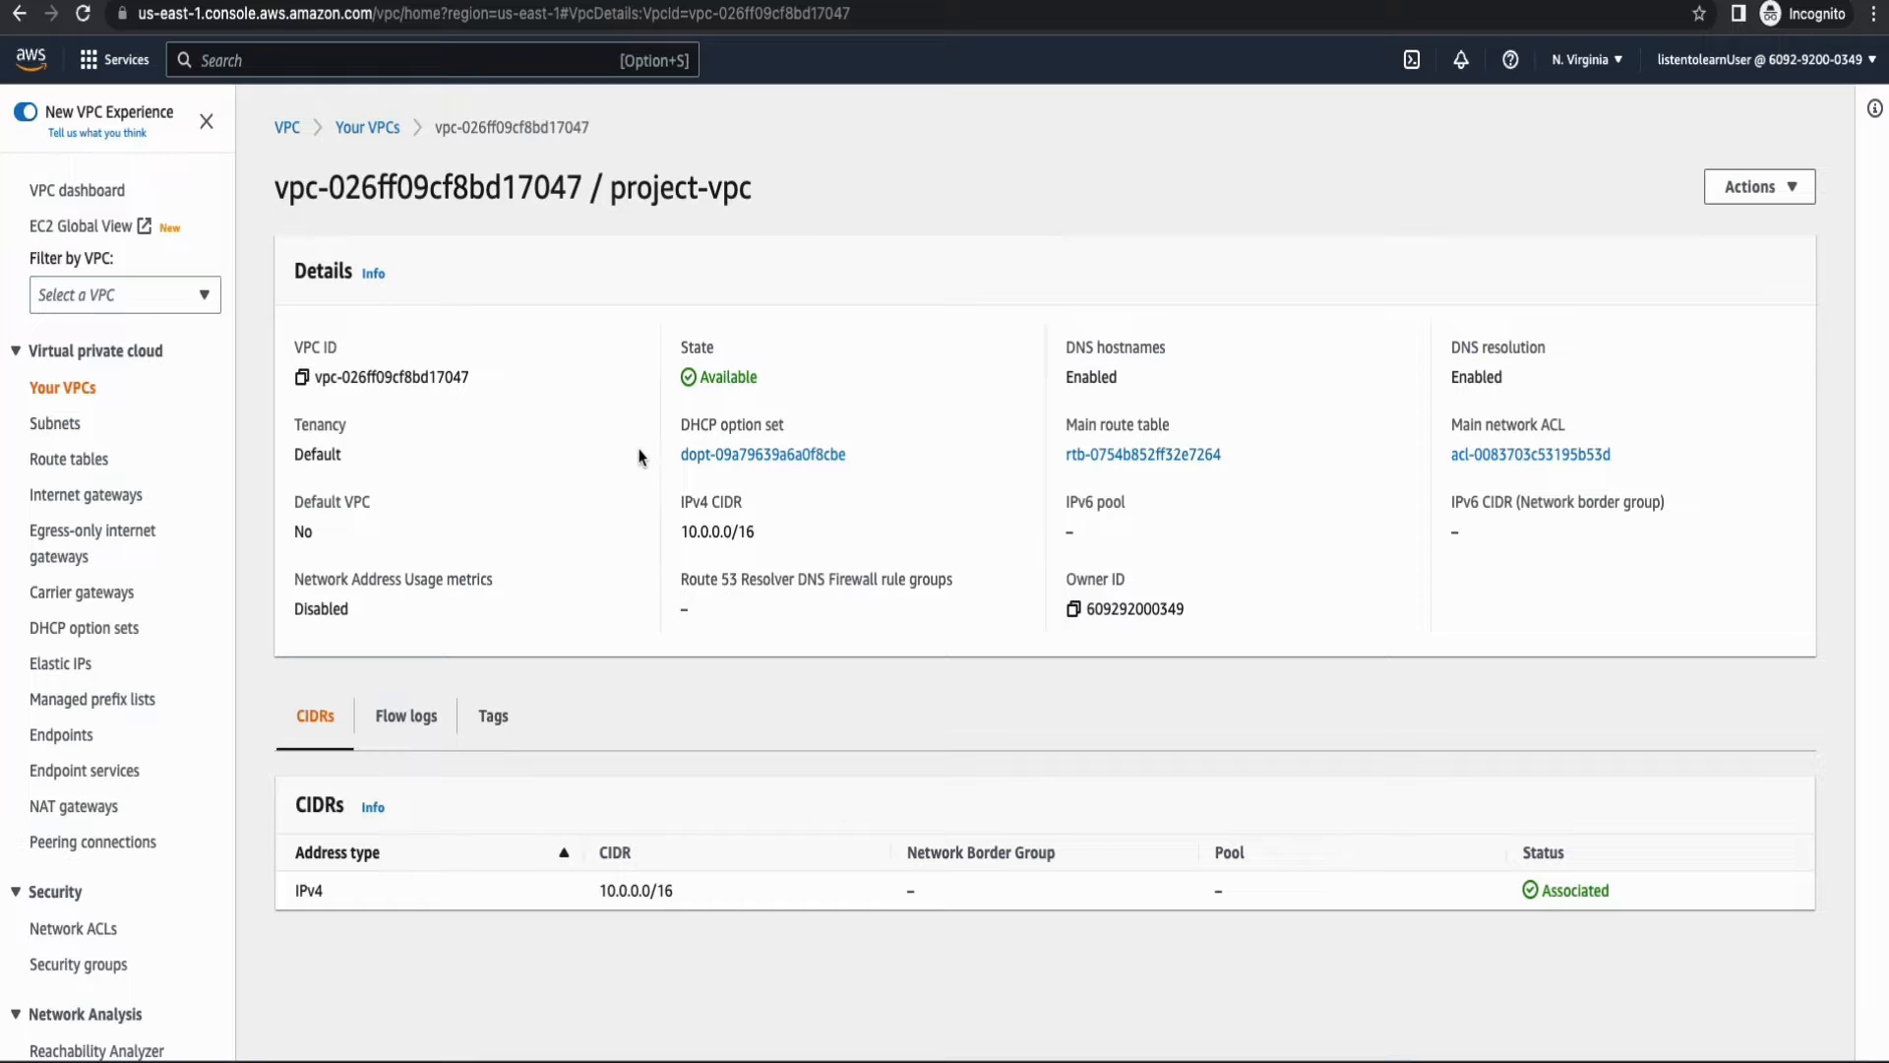
mouse_move(896, 669)
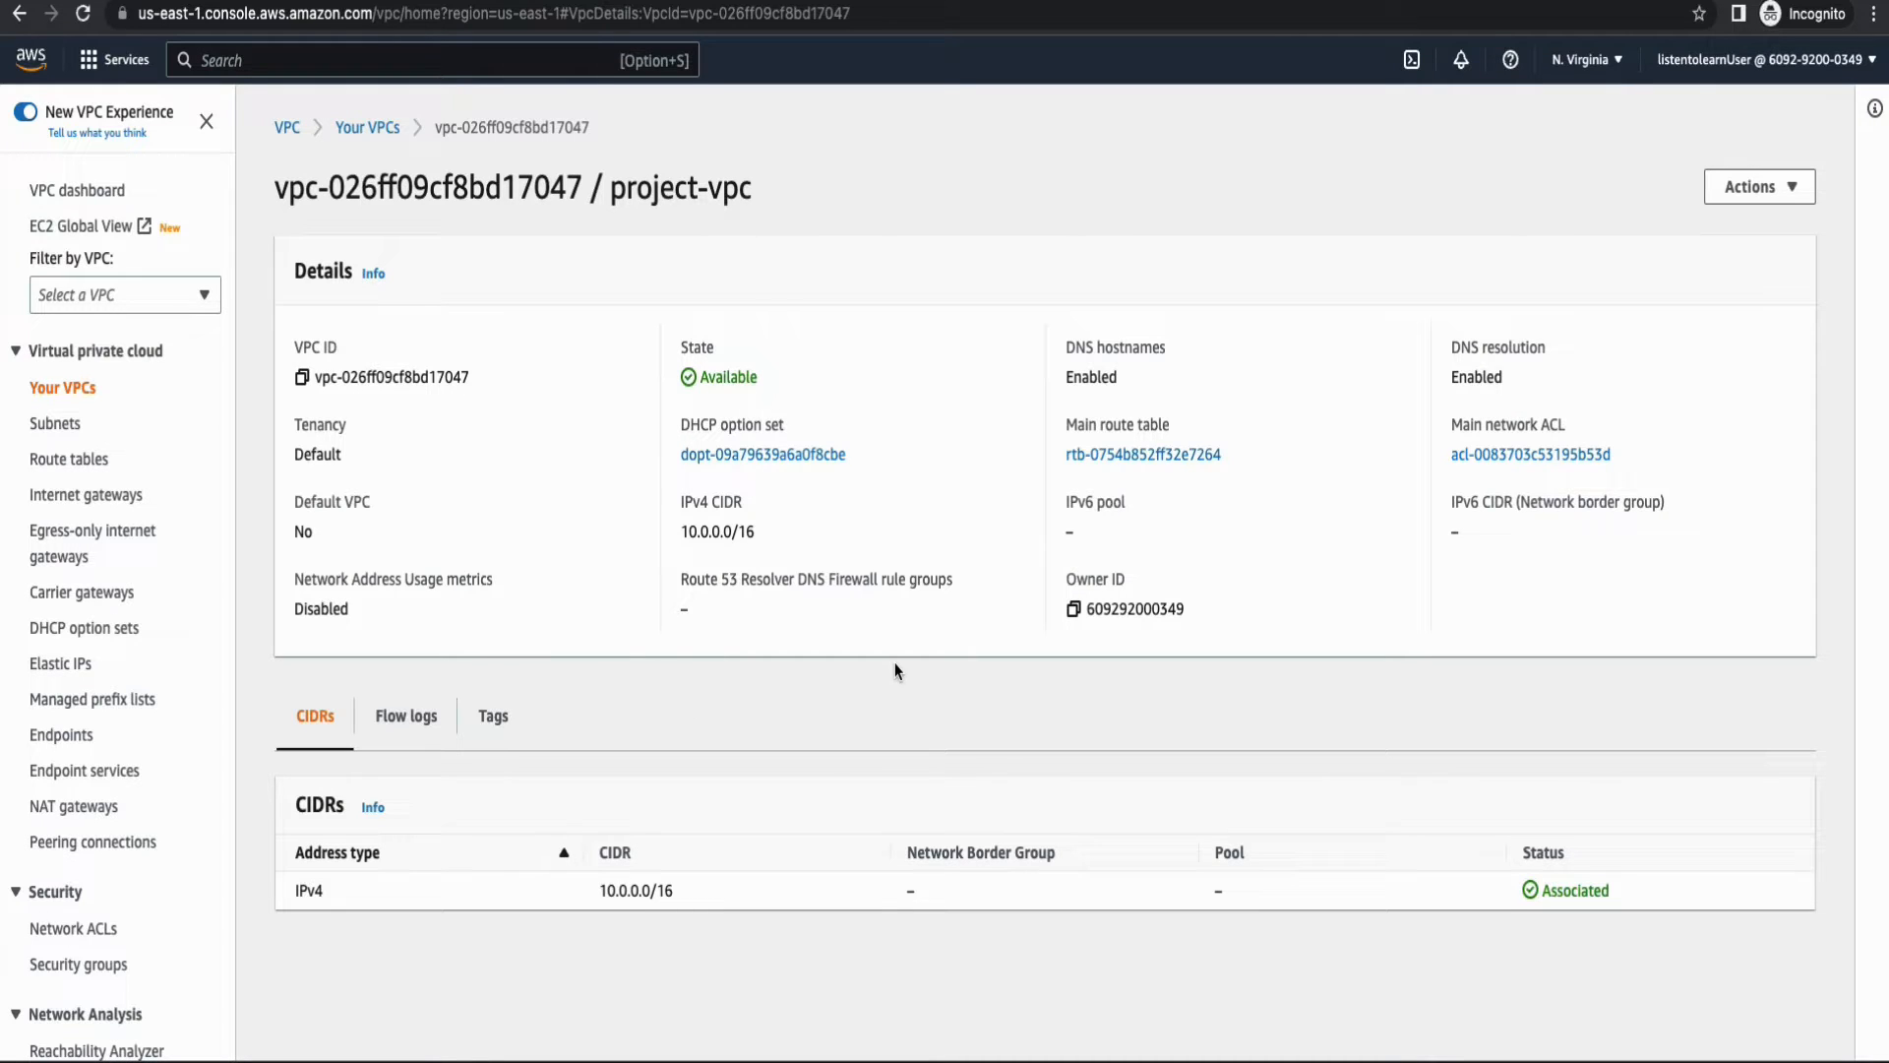
mouse_move(840, 185)
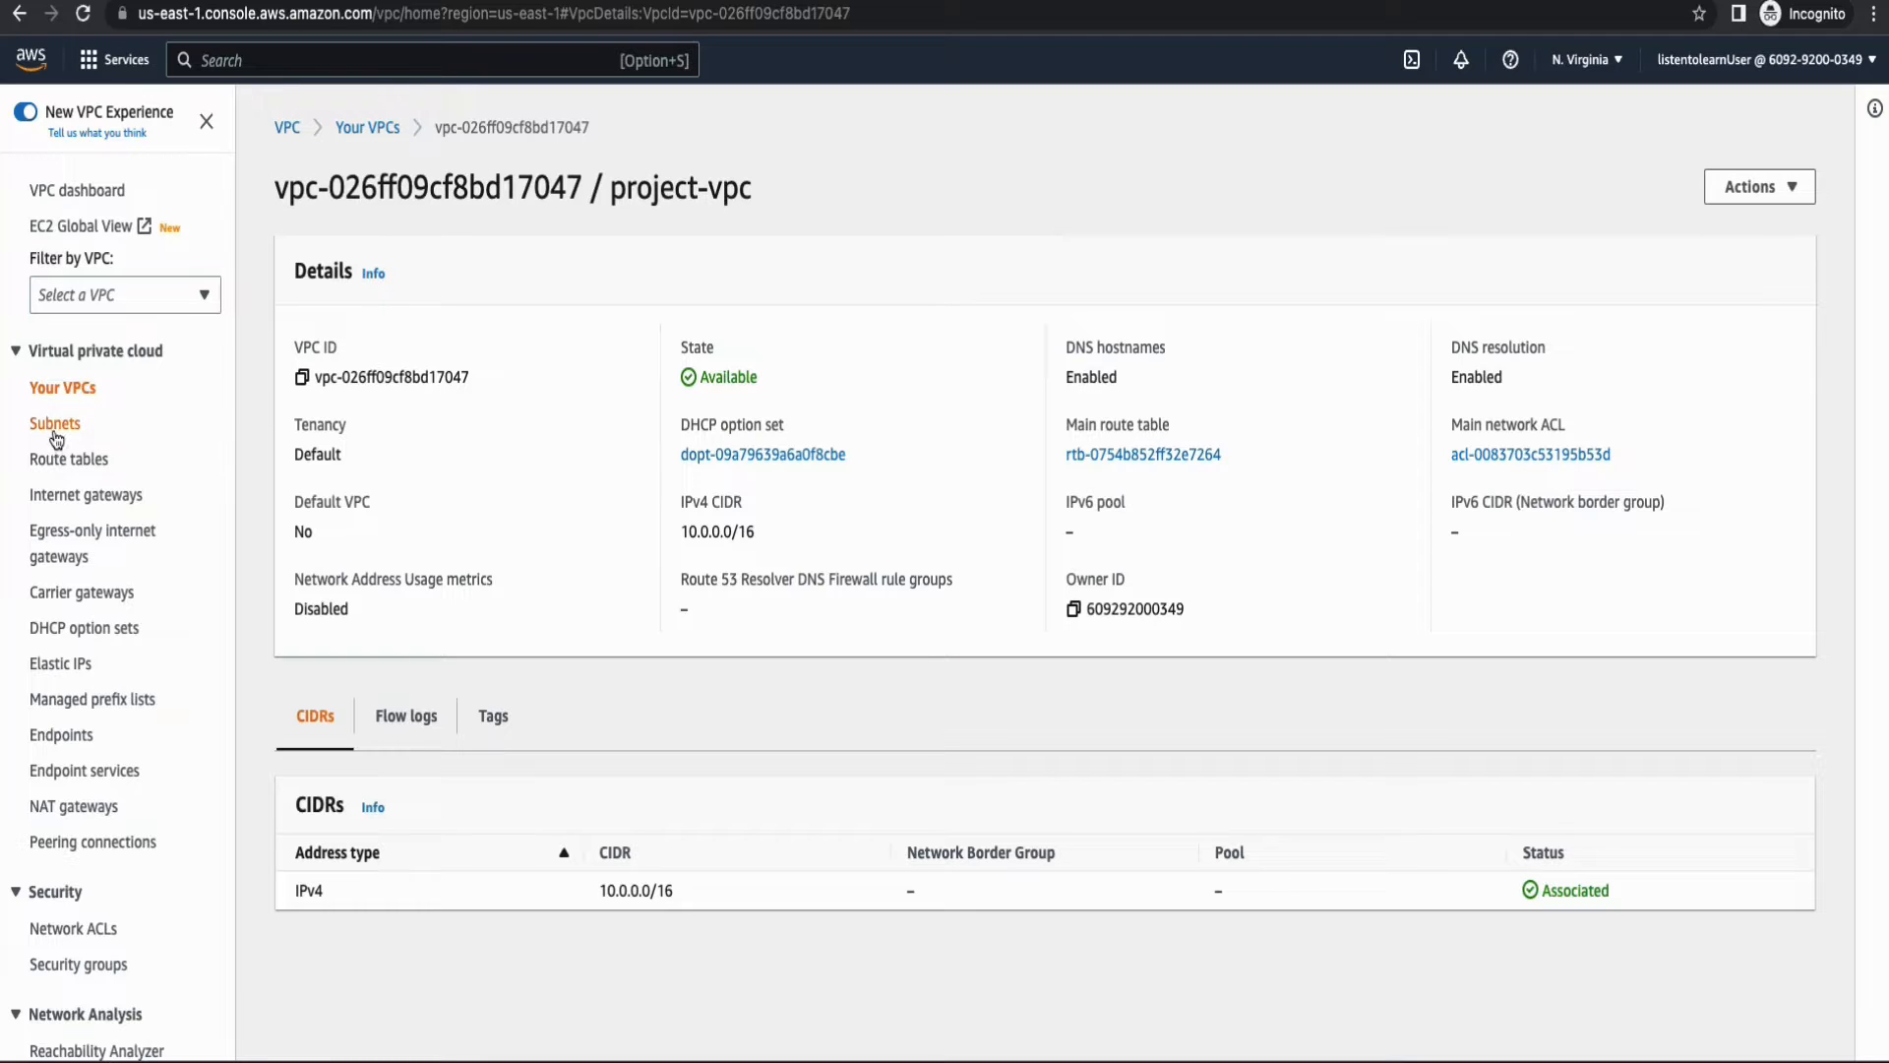
mouse_move(72, 628)
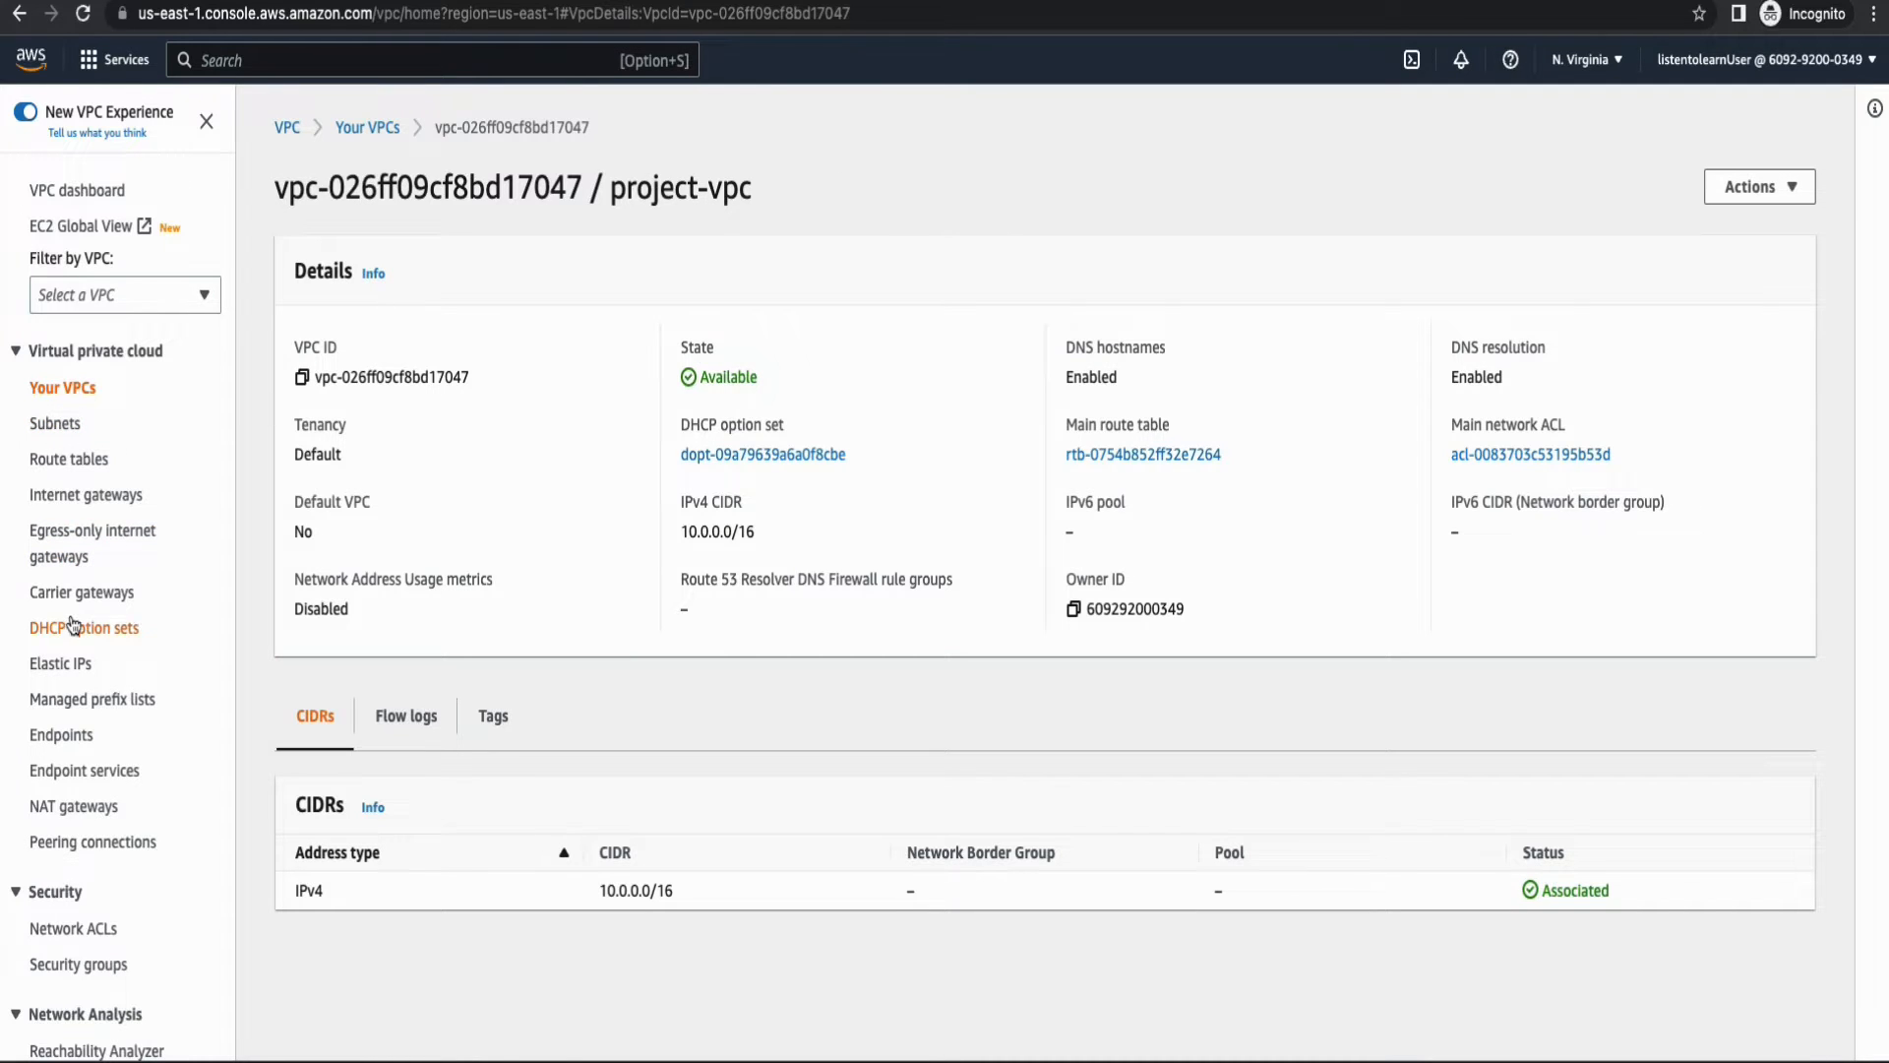
Create an internet gateway with the name tag project-igw.
click(87, 494)
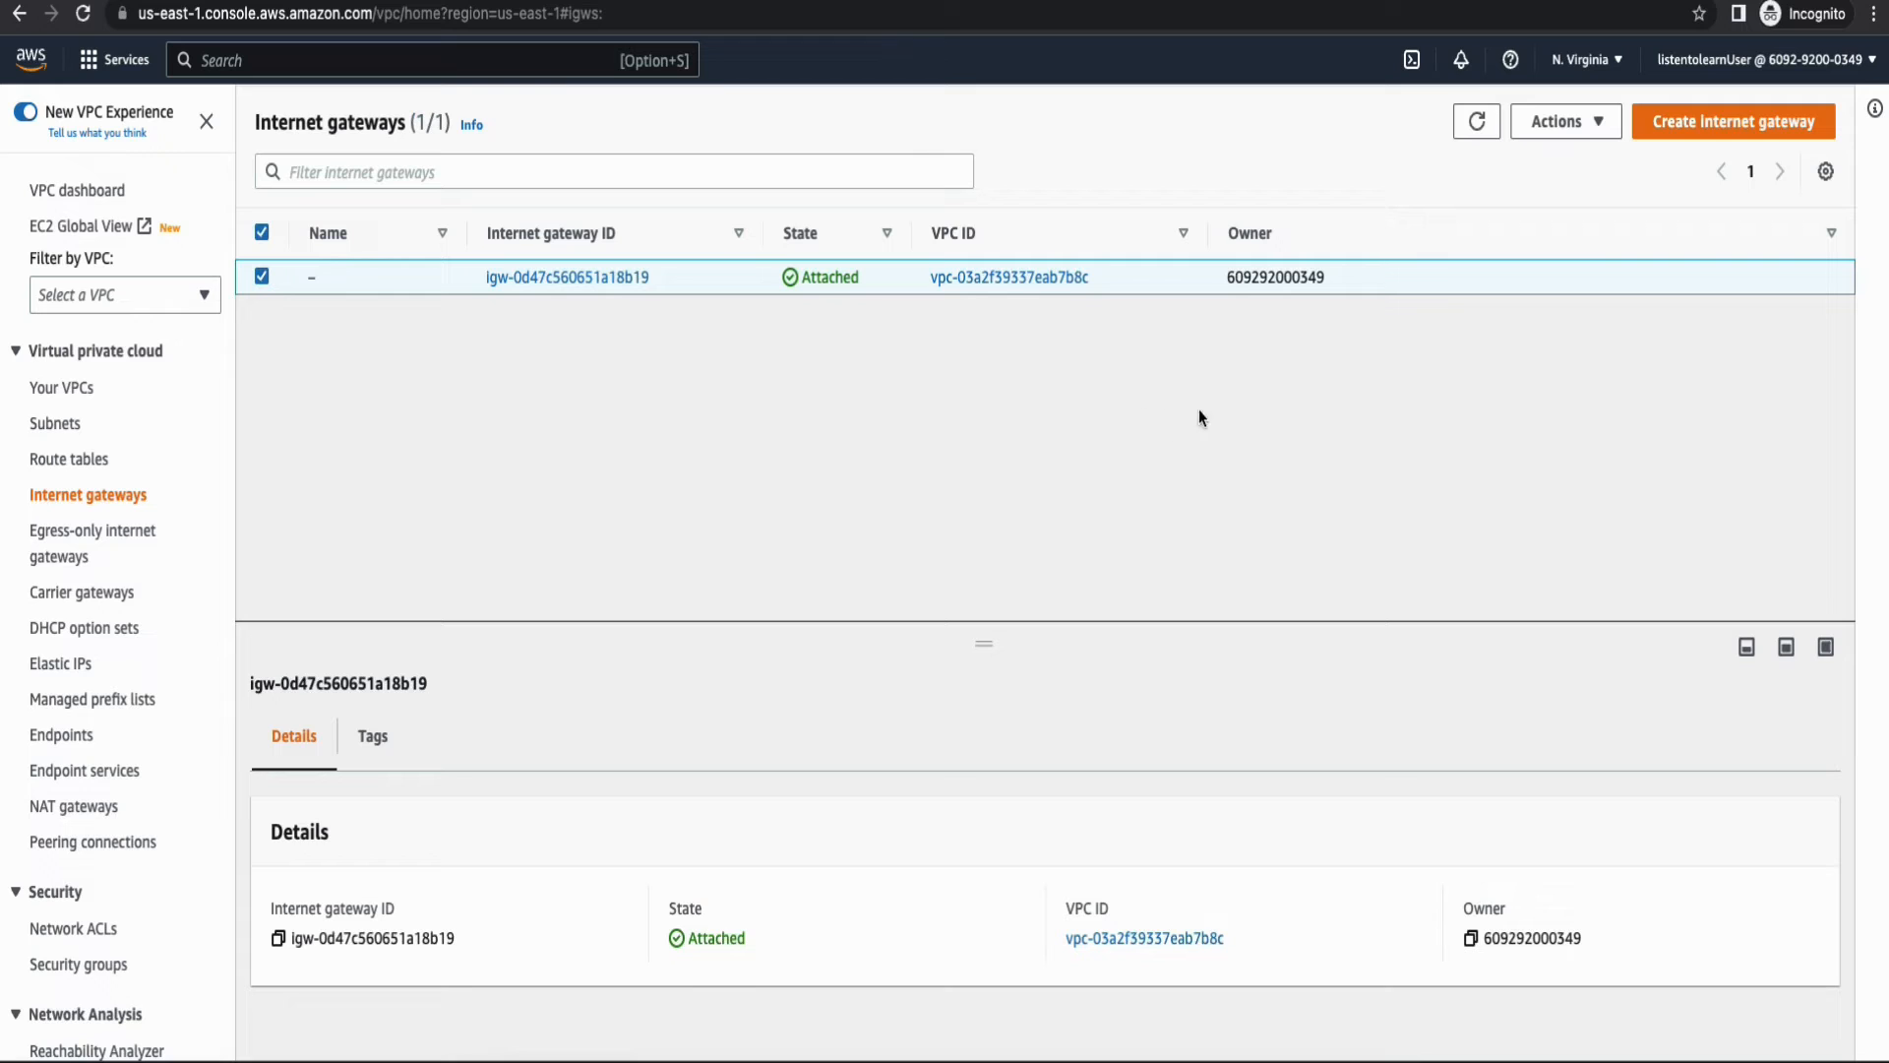
click(1731, 120)
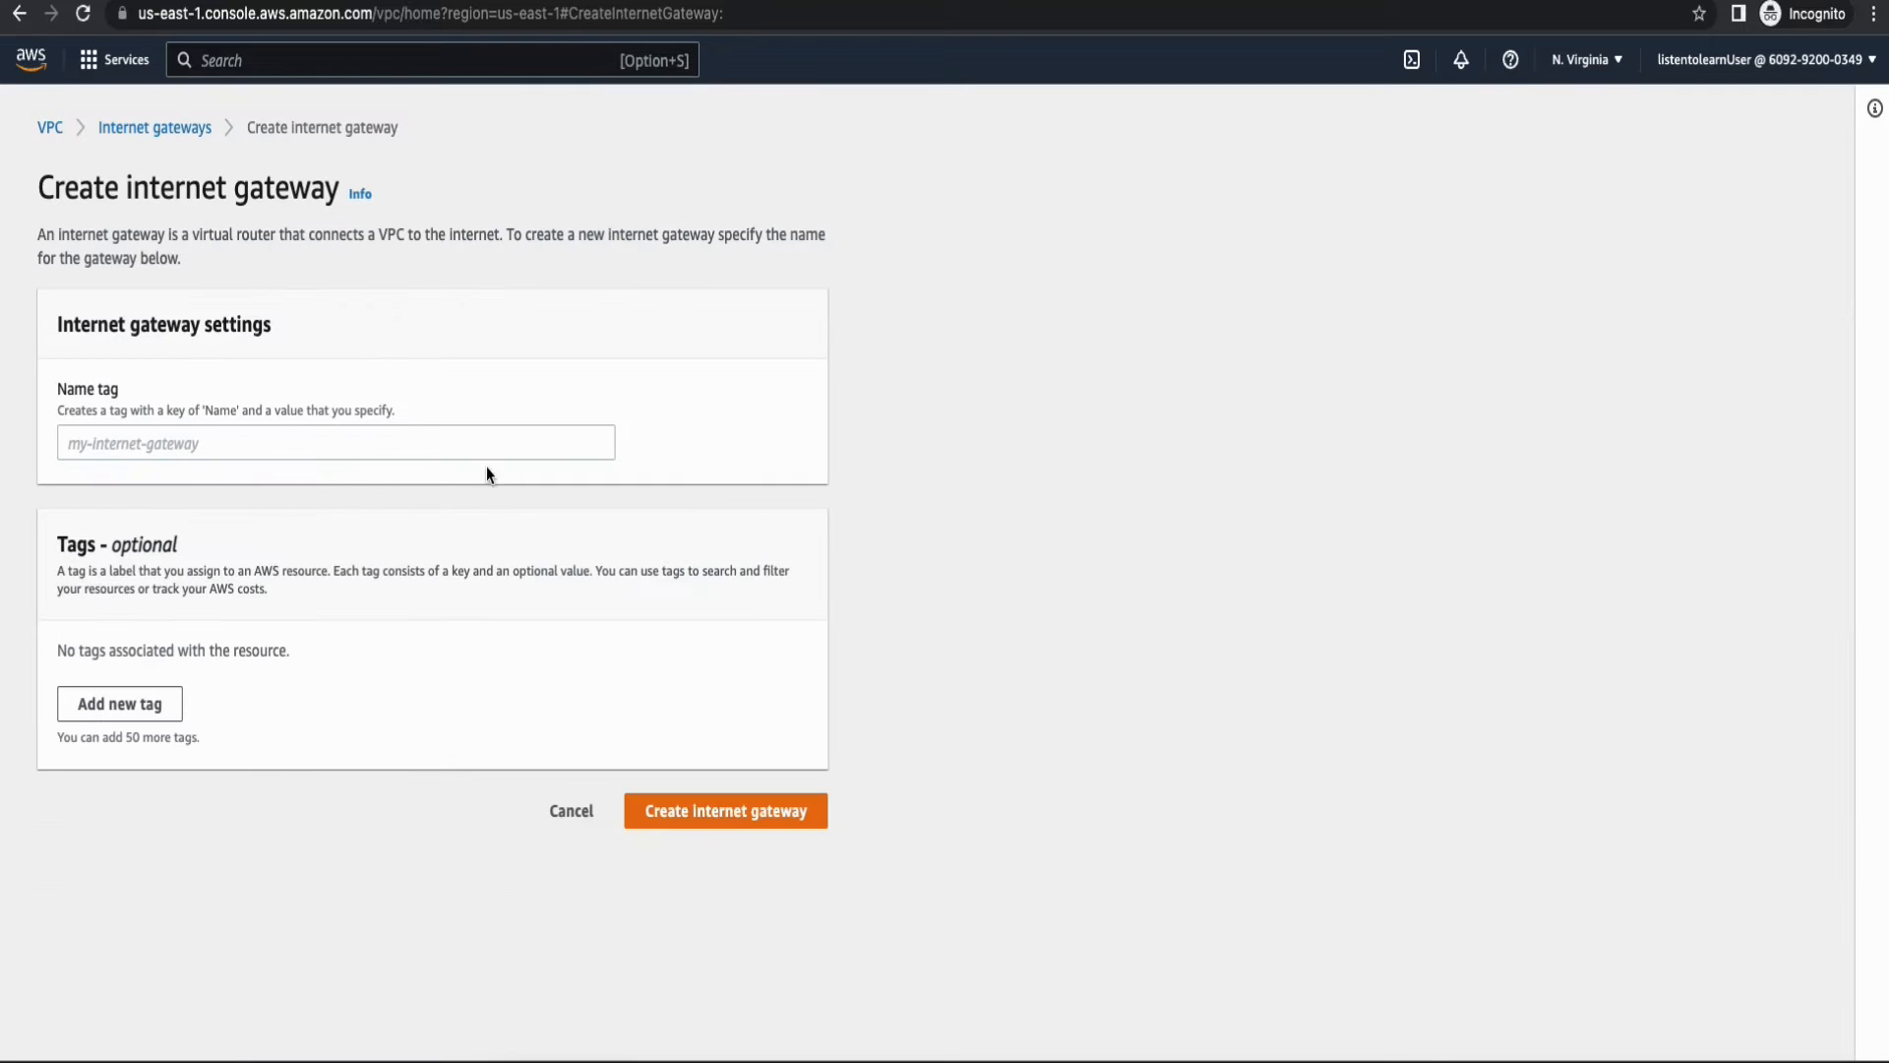
text(p)
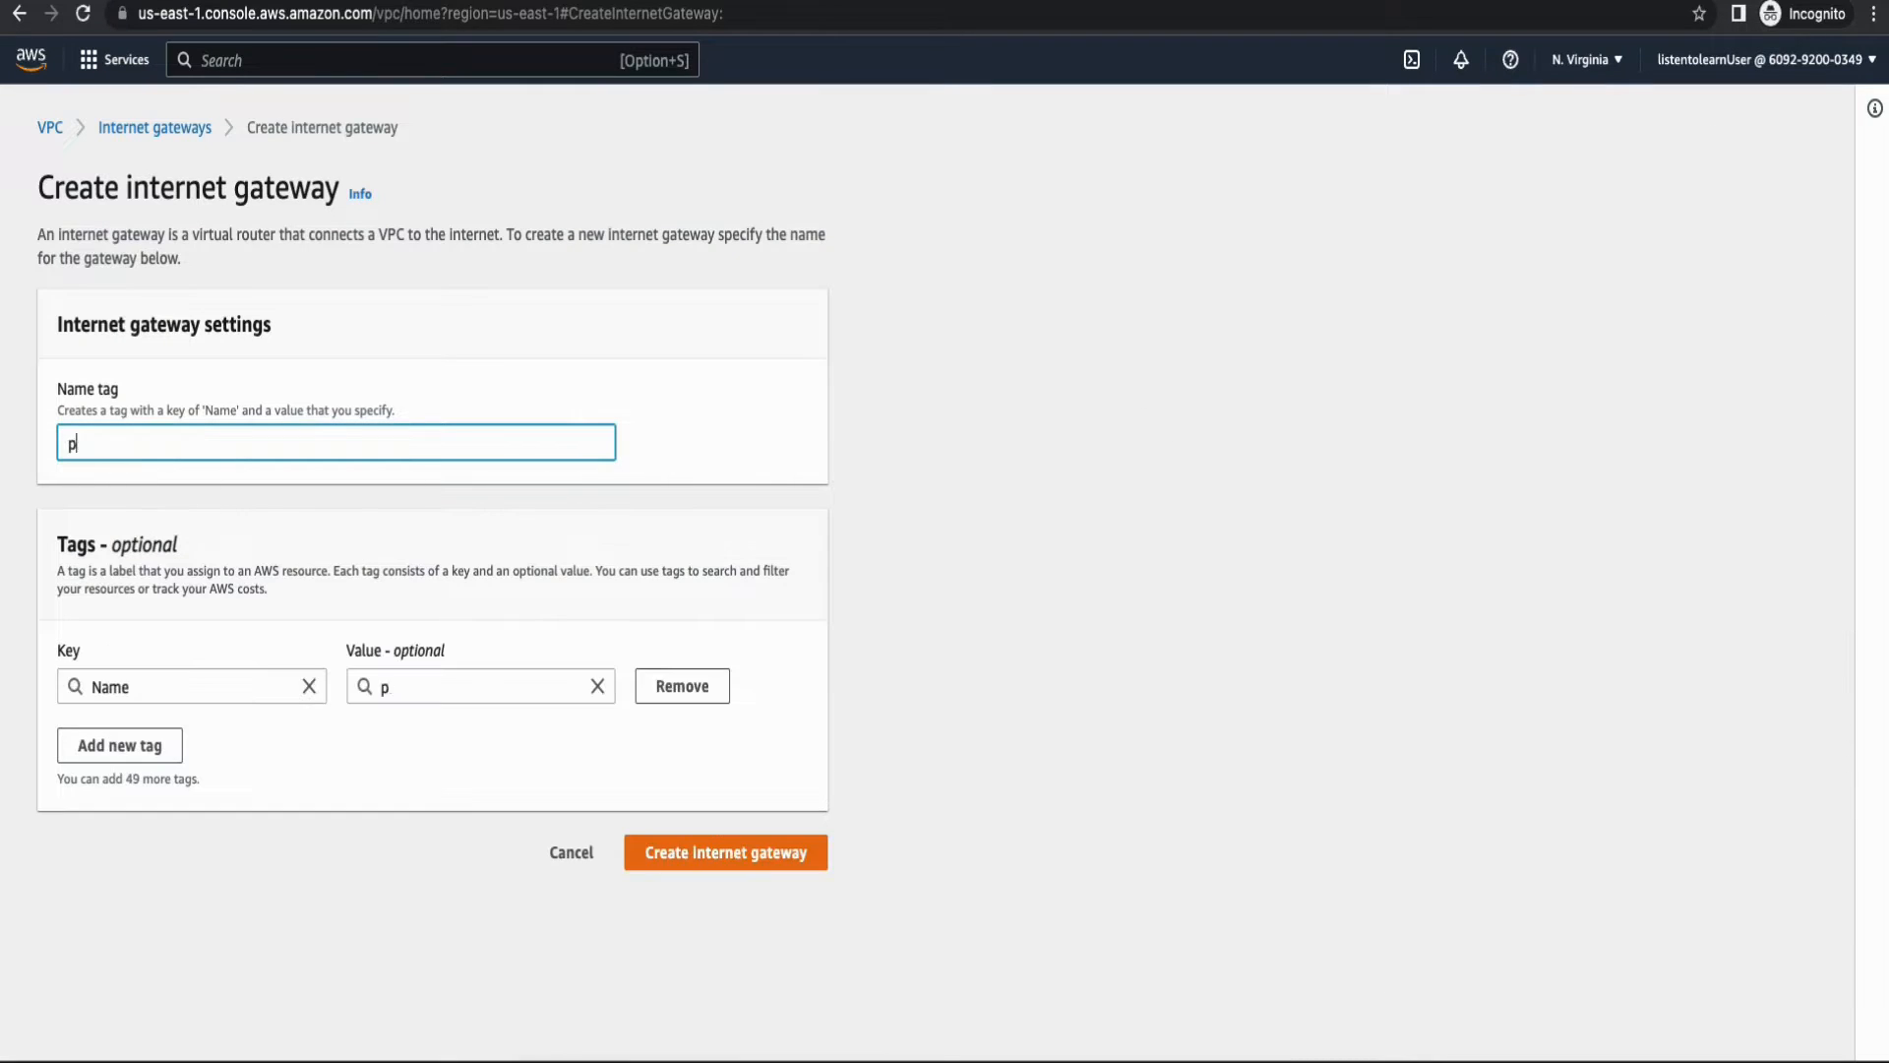
text(rojc)
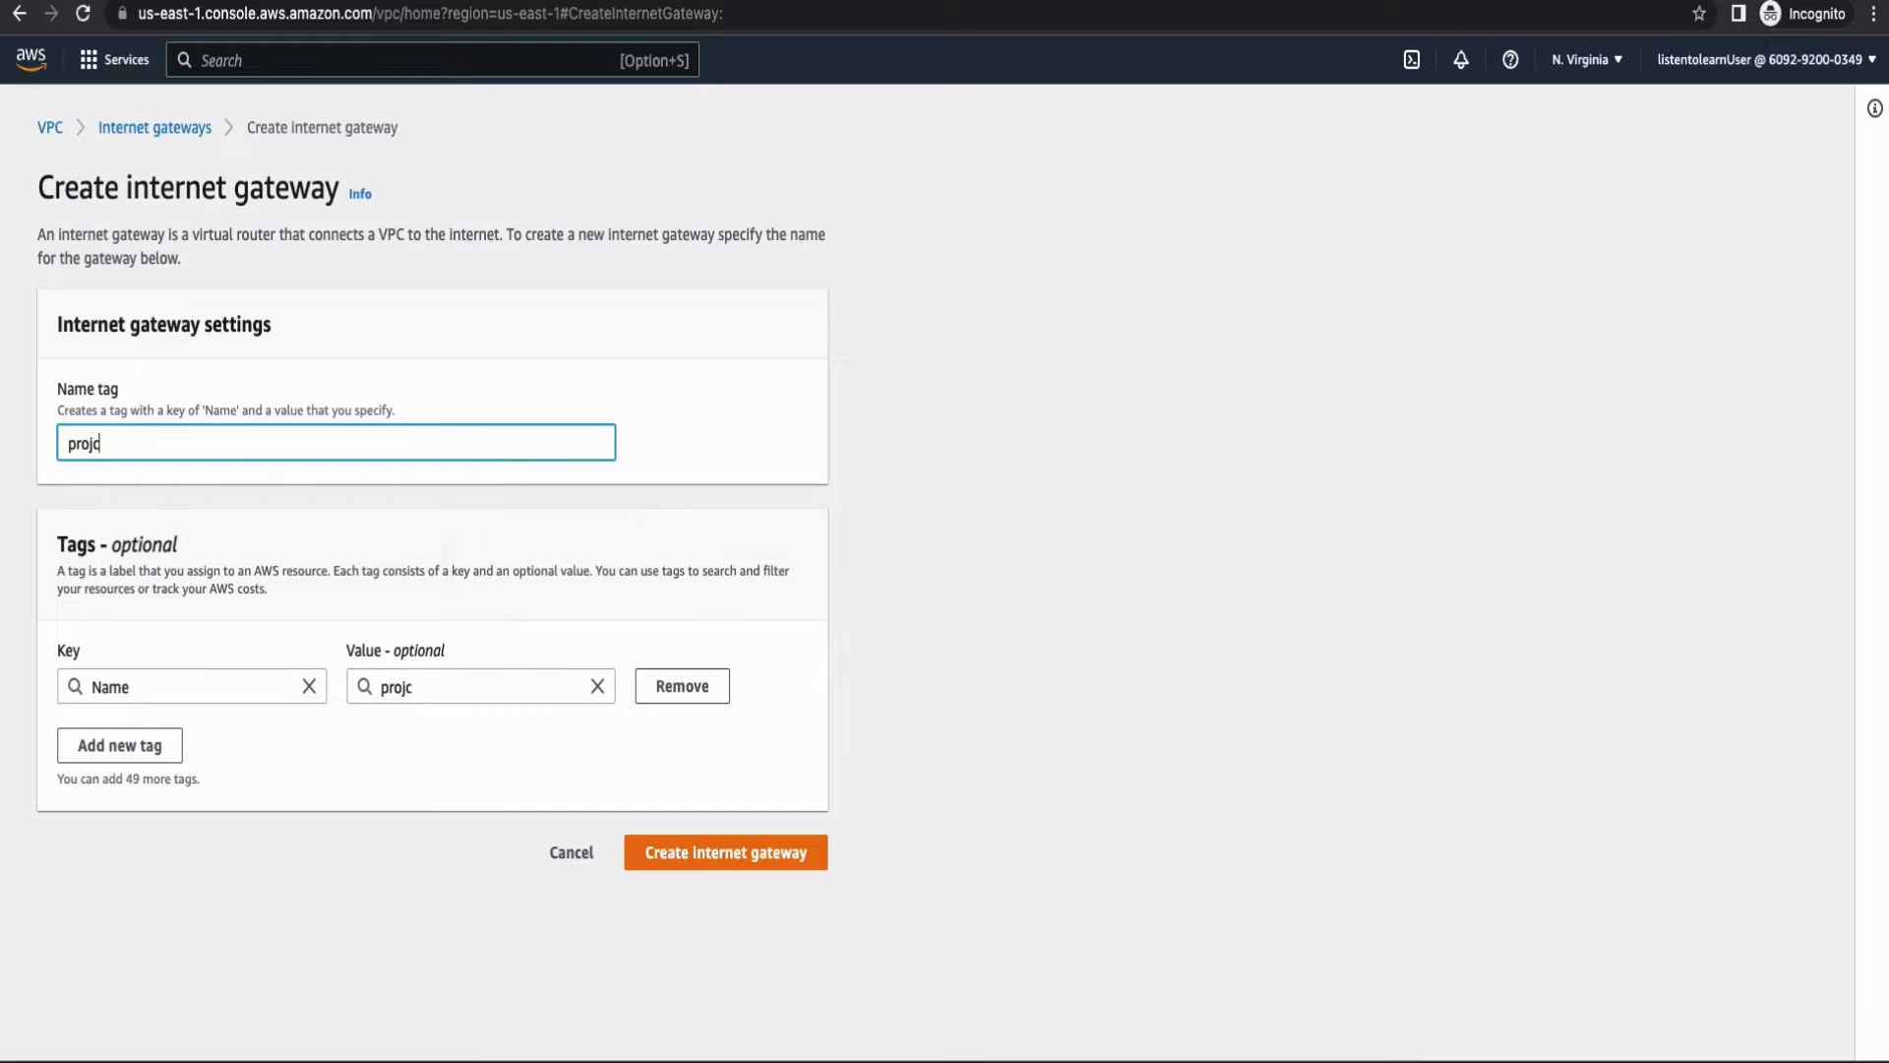
text(ect-)
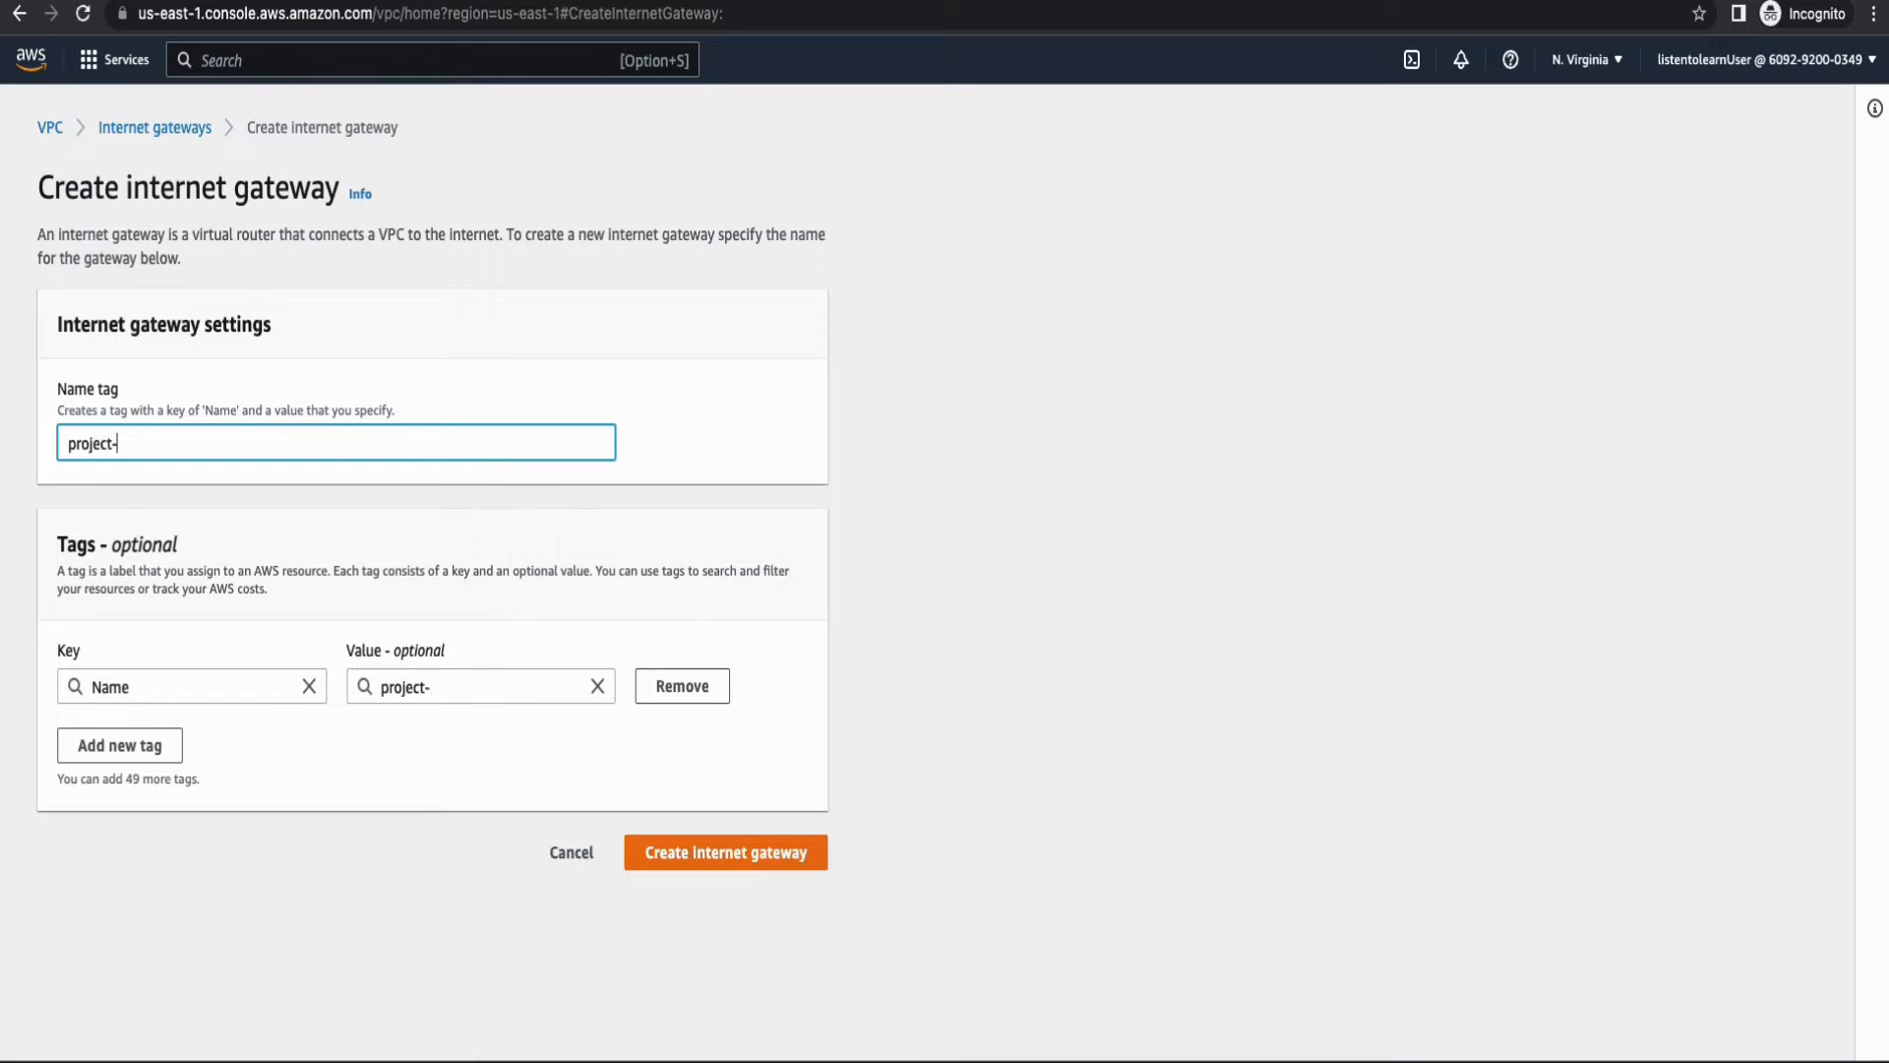
text(igw)
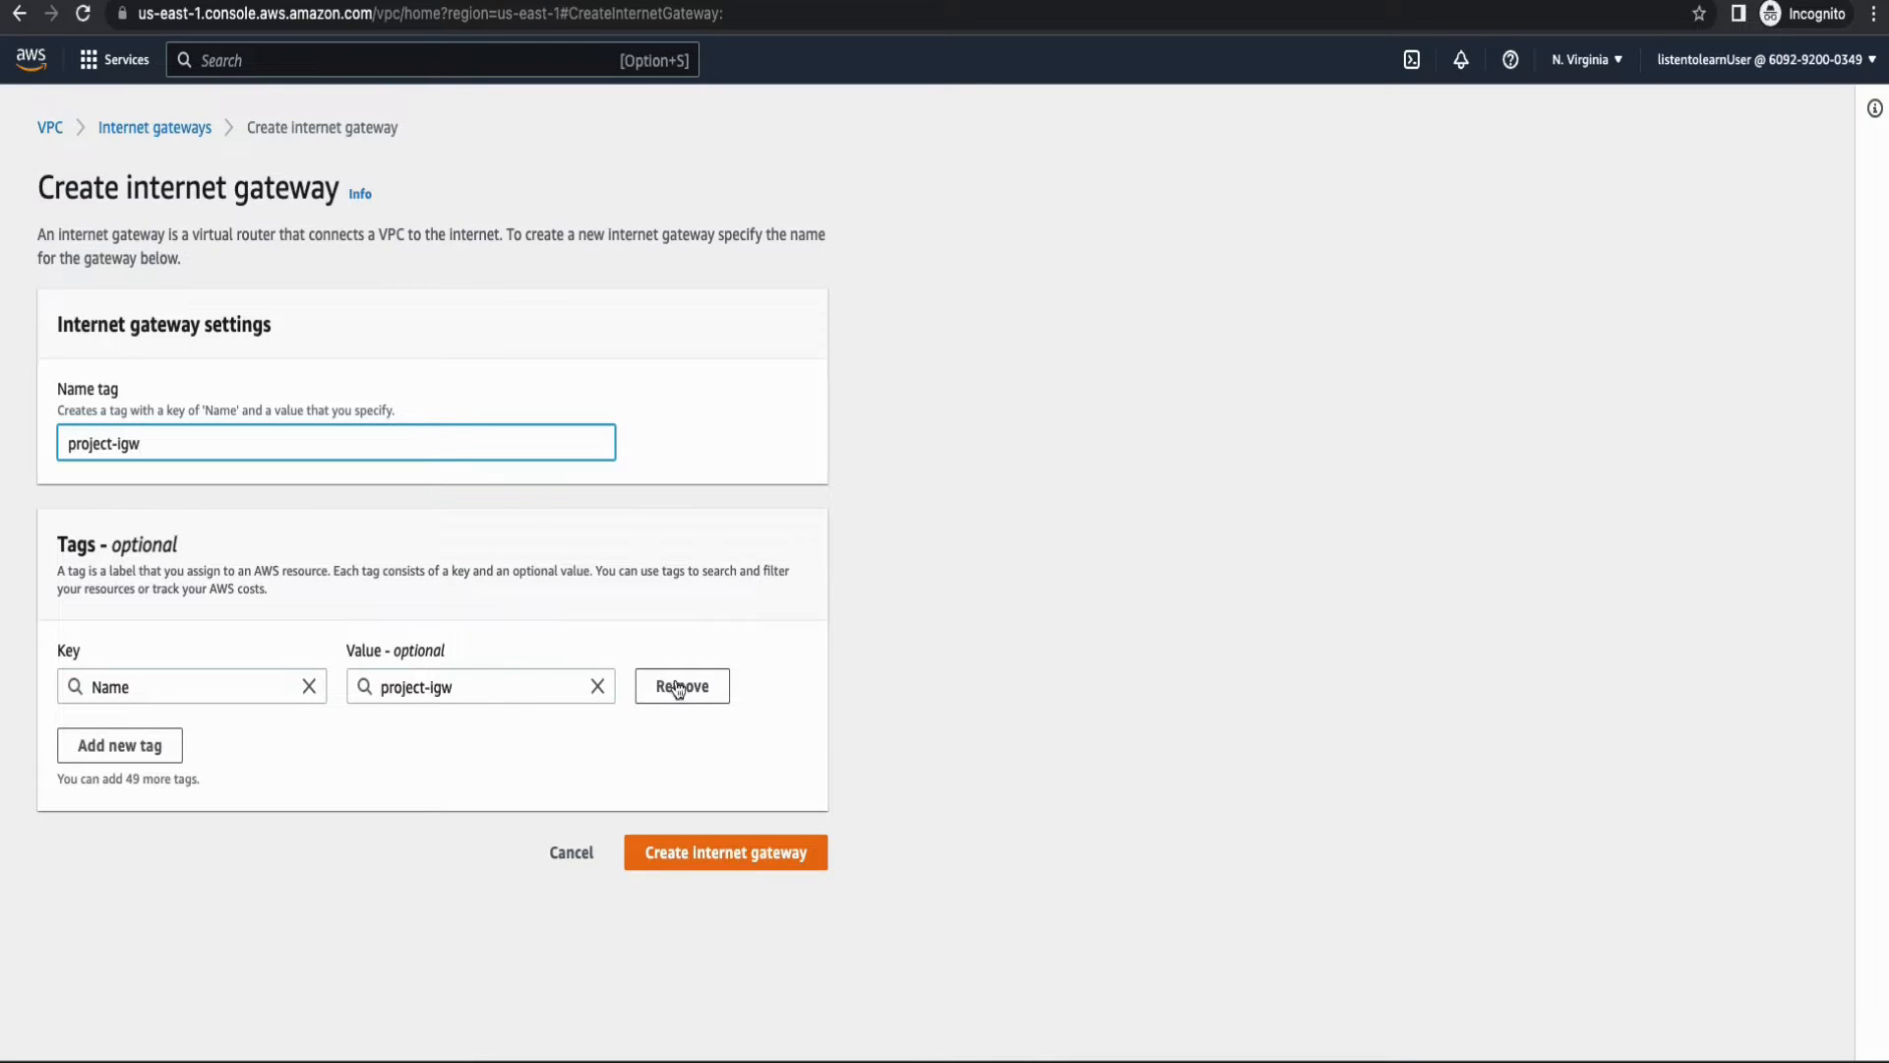
click(726, 852)
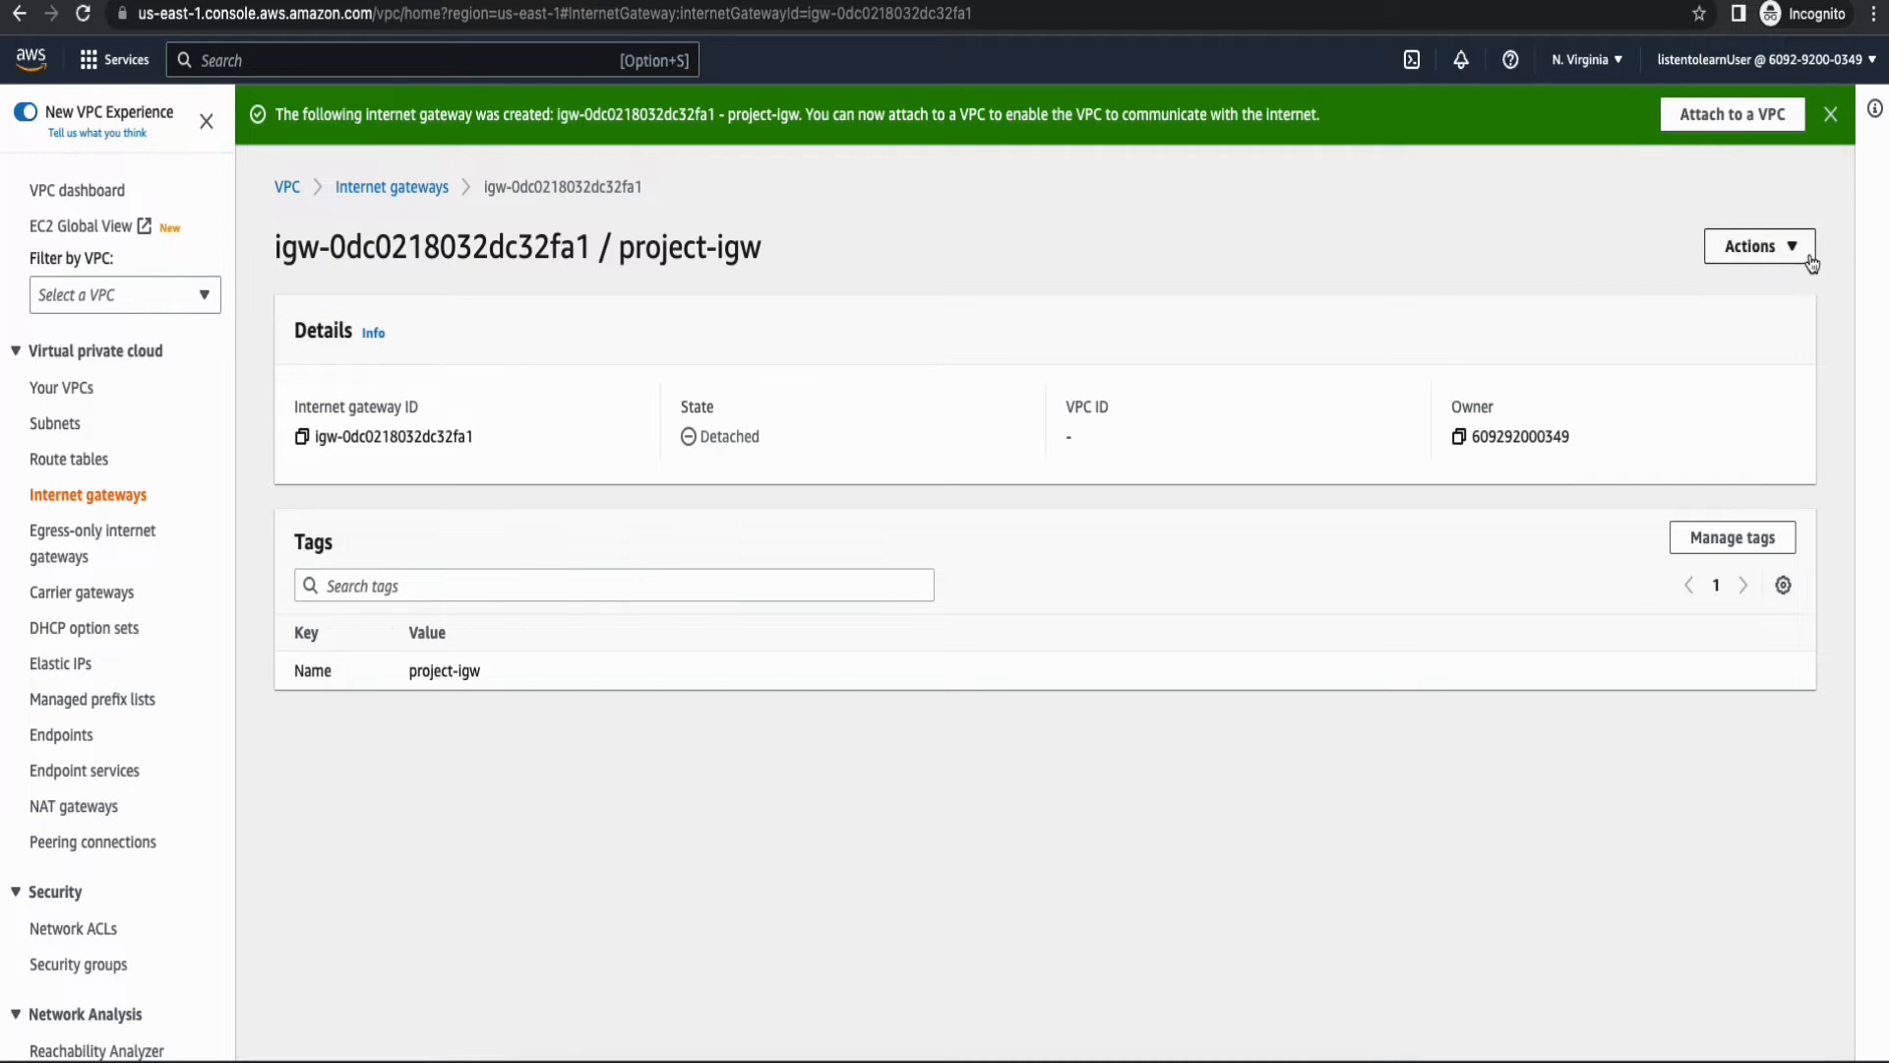
Attach project-igw to project-vpc and move on to the security groups list.
click(1732, 114)
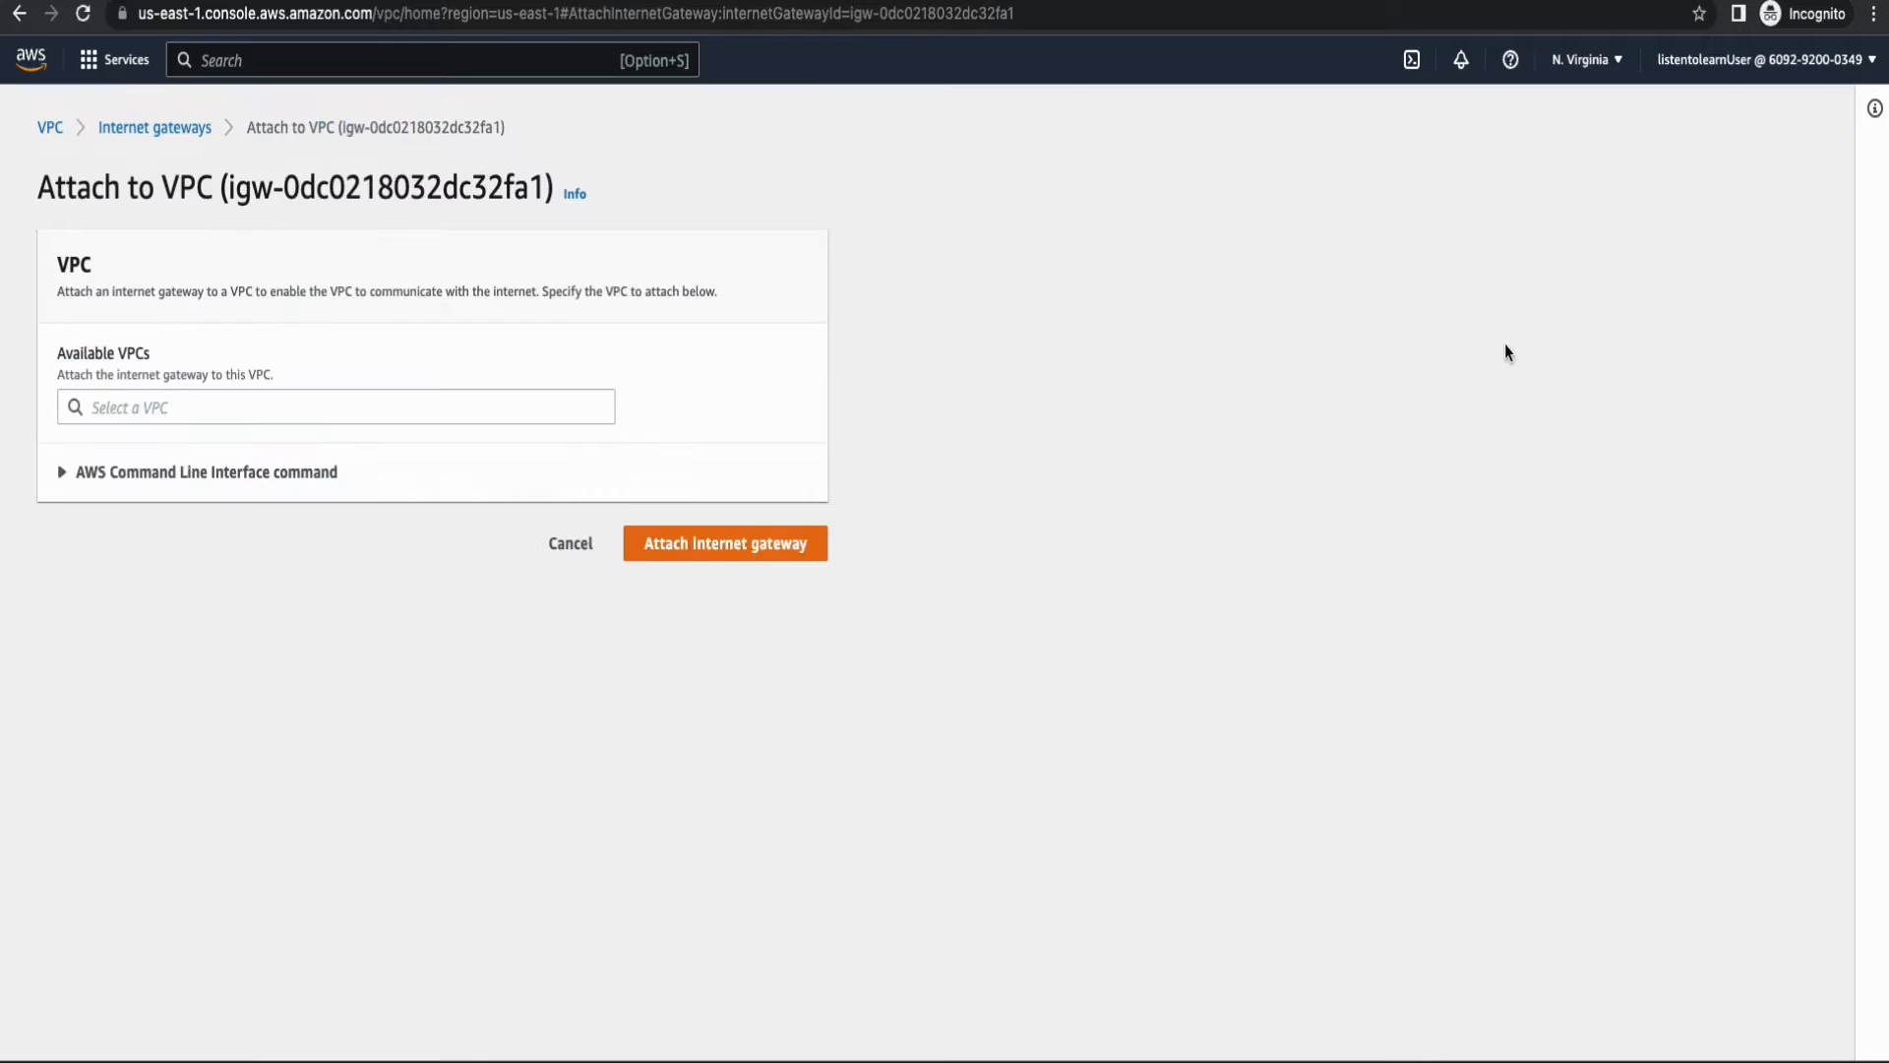
click(335, 405)
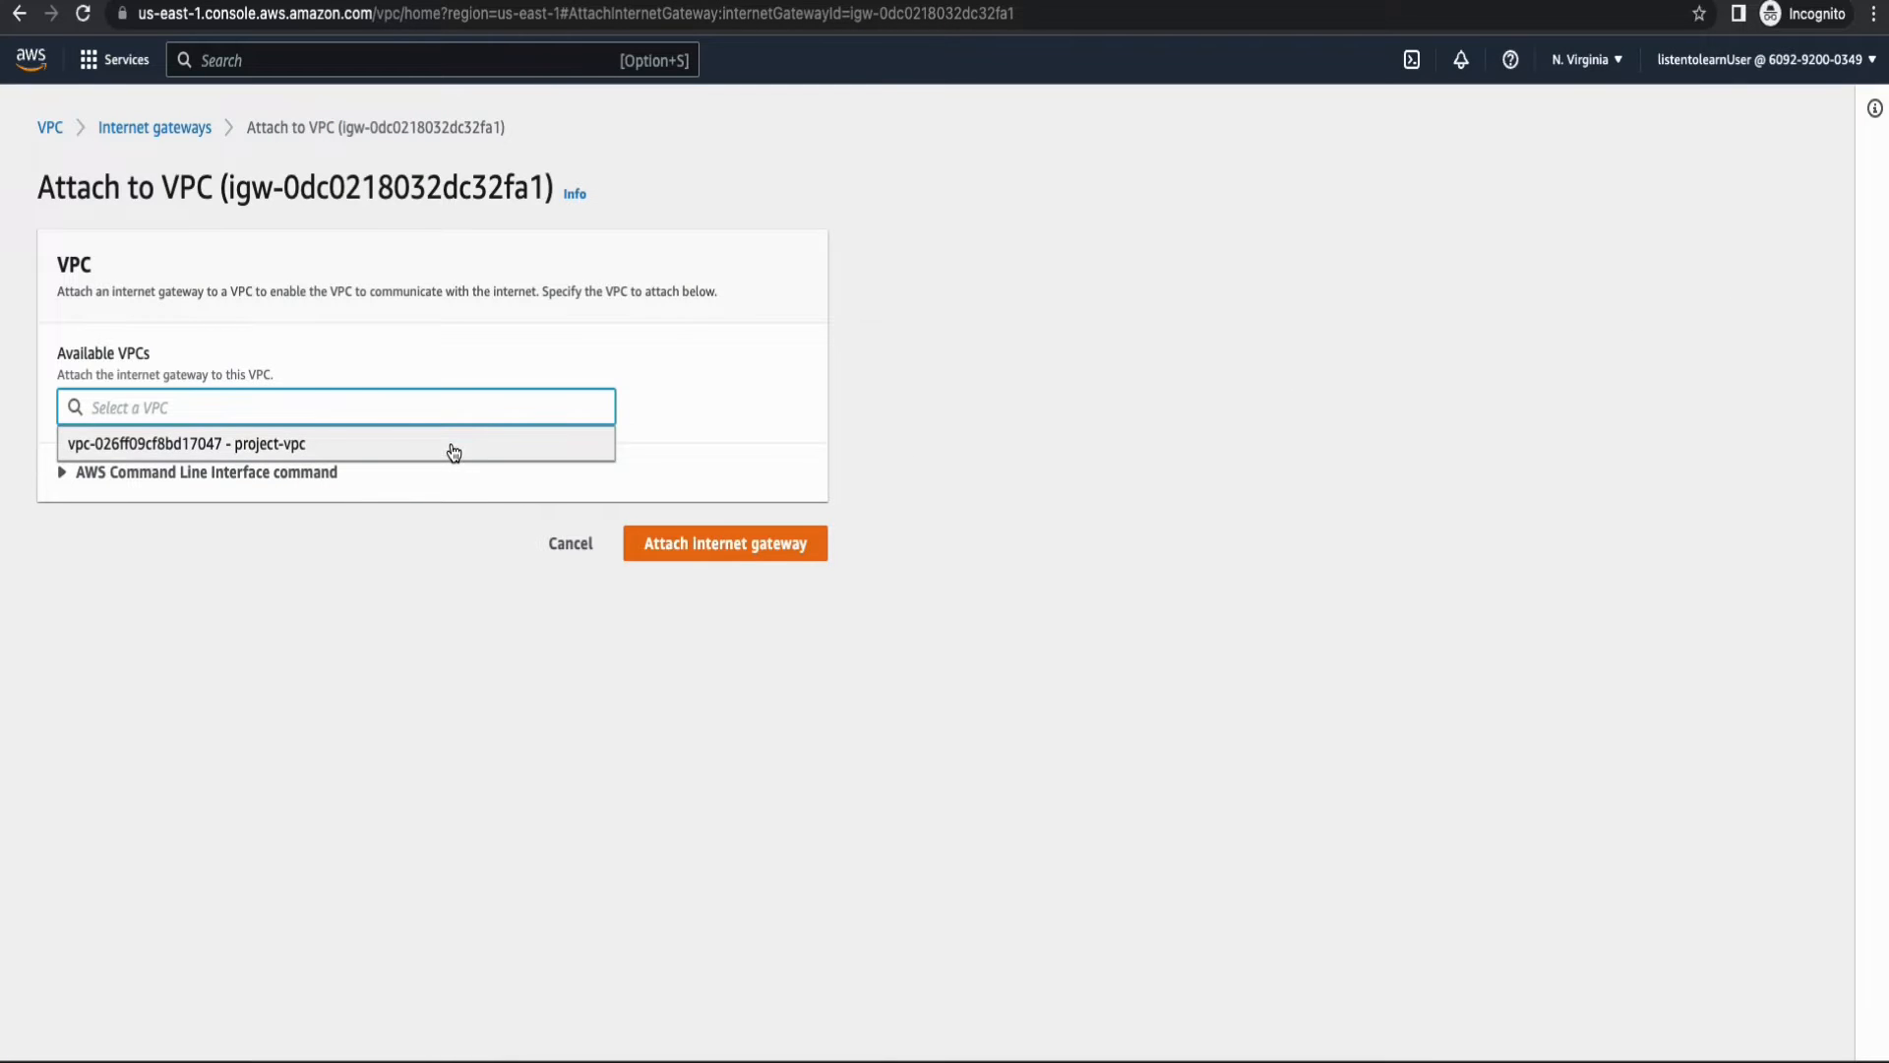
click(725, 543)
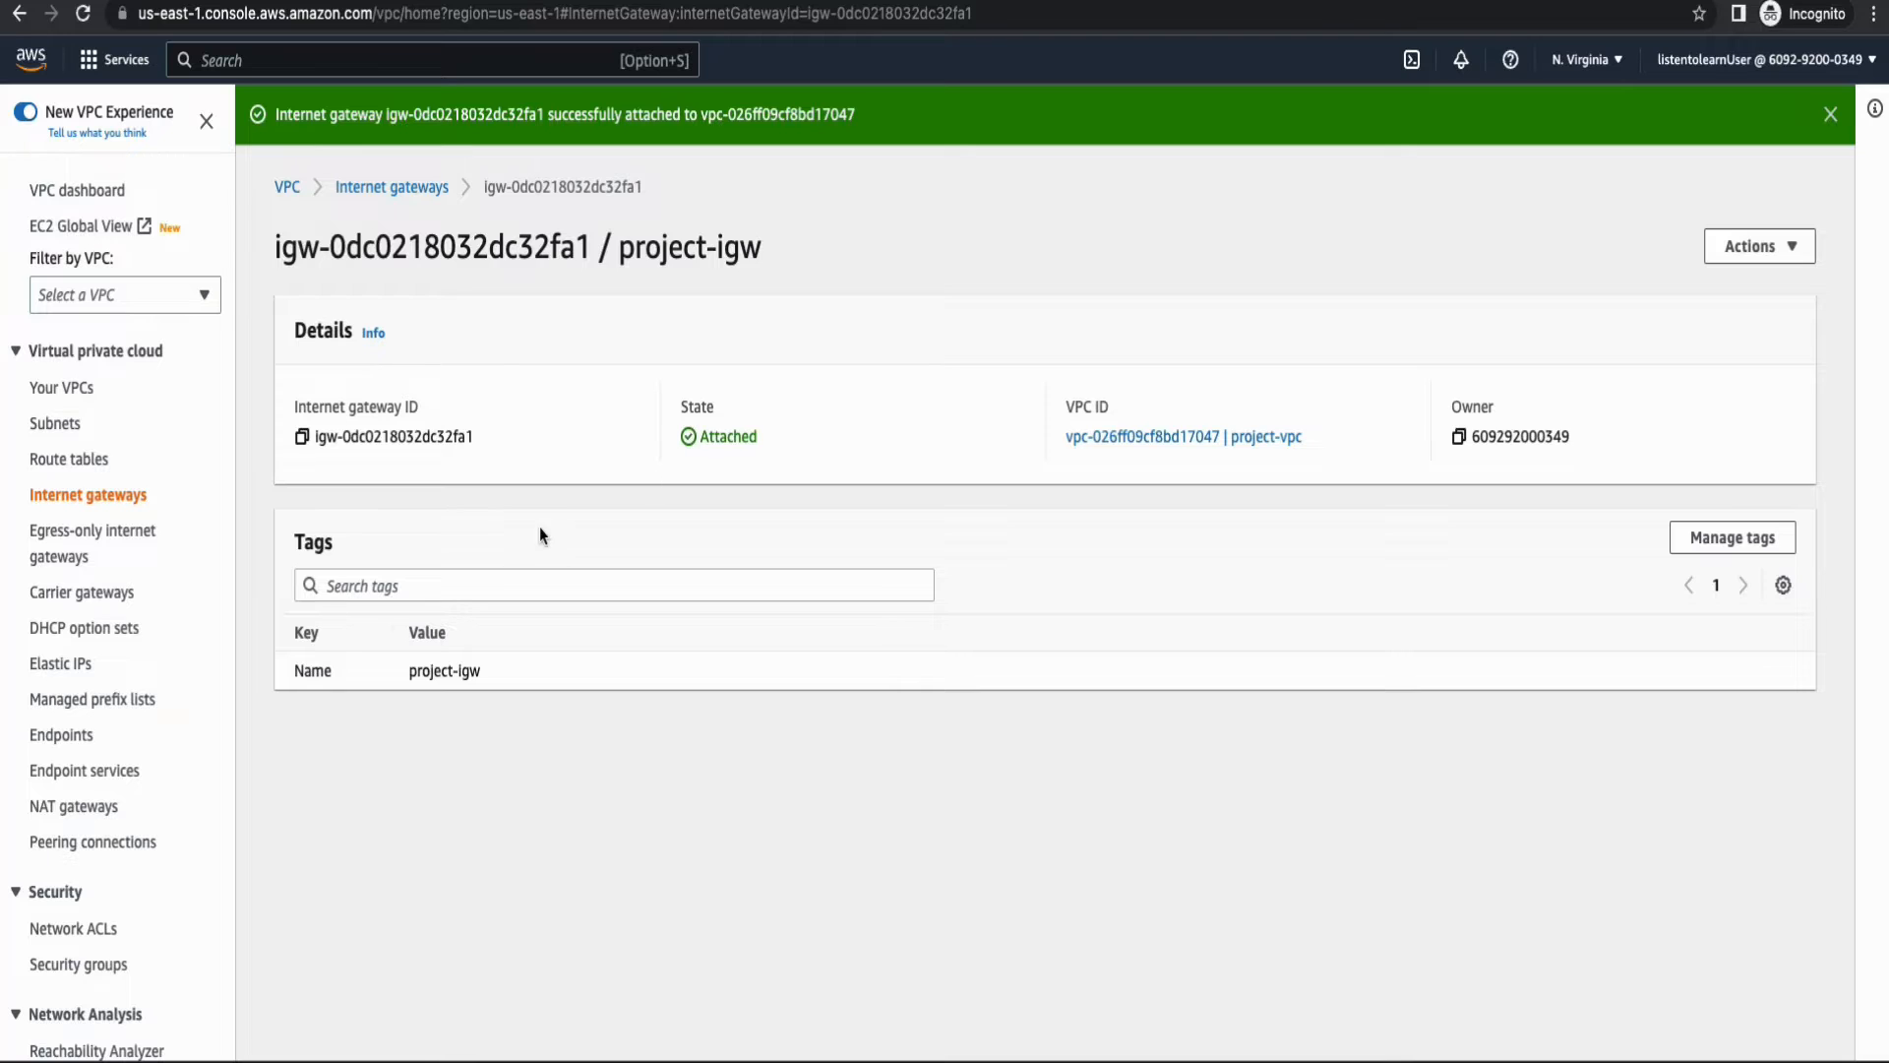
scroll(down, 3)
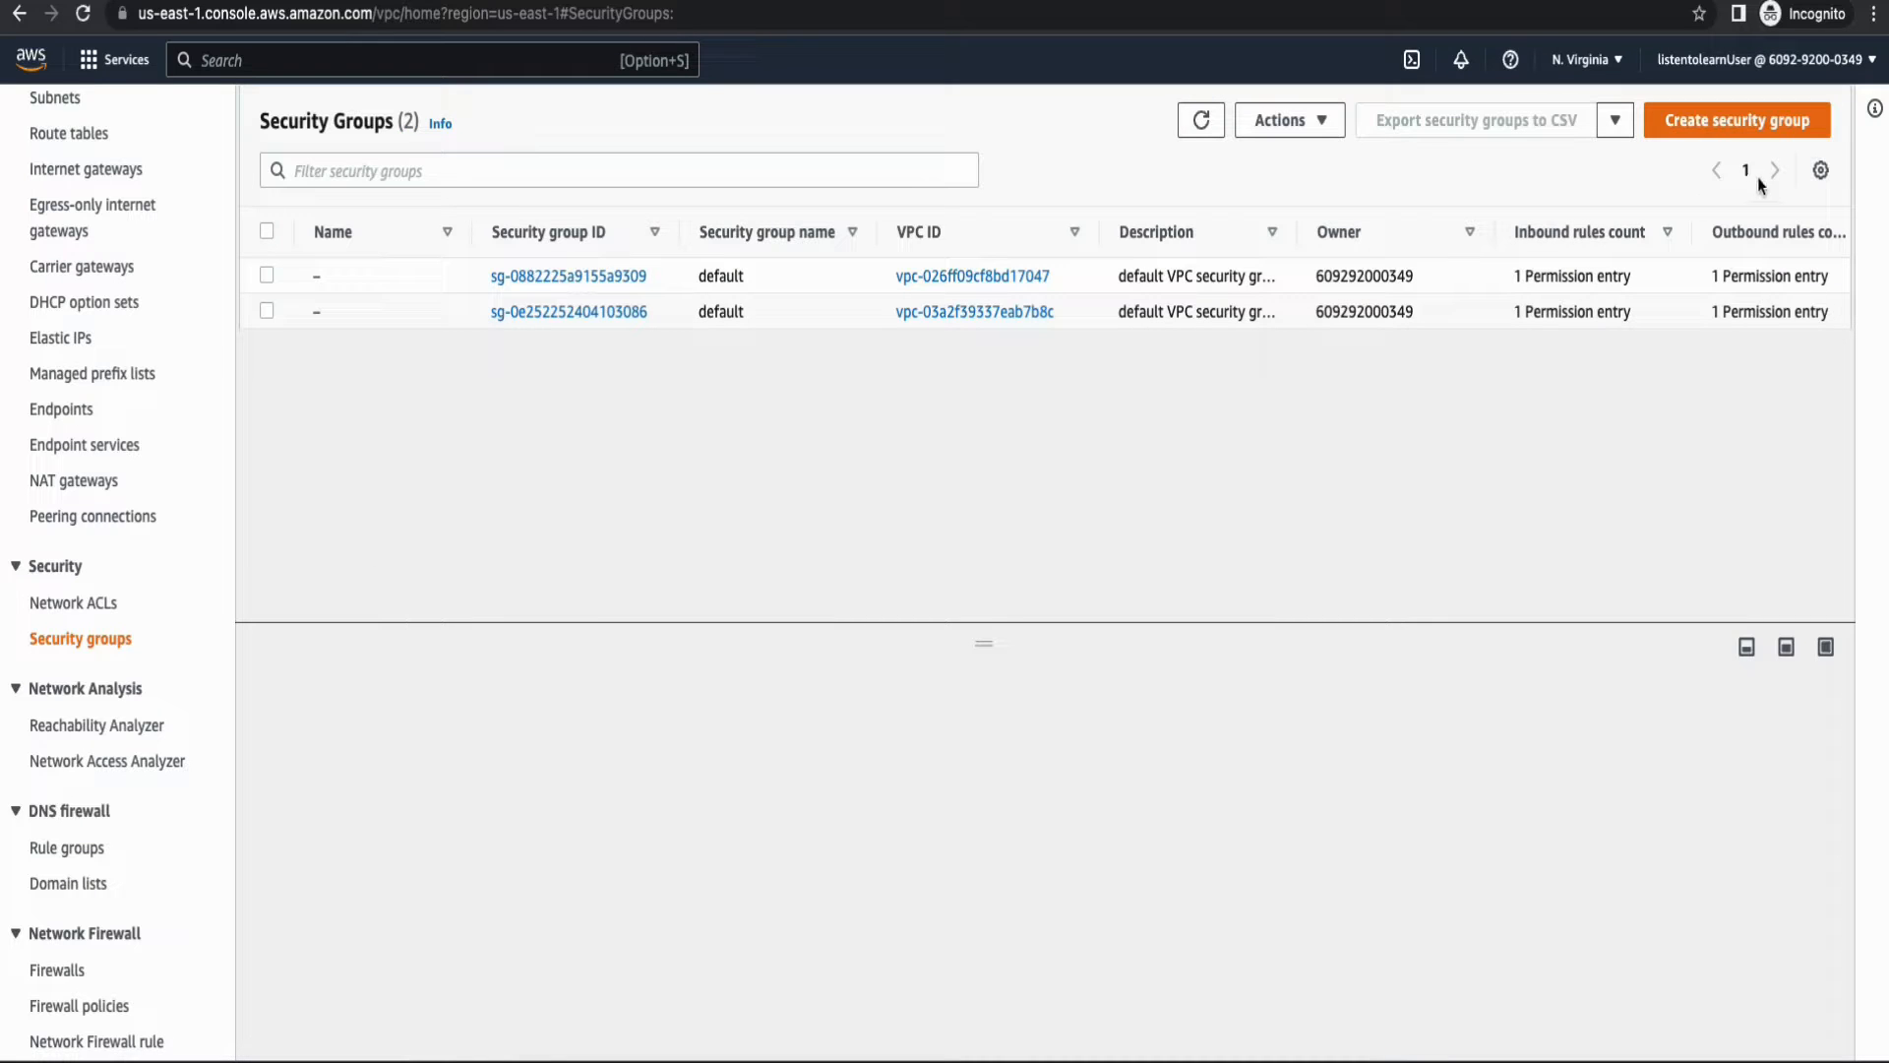
Start a lambda-securitygroup described 'allow http' and place it in project-vpc.
click(1735, 121)
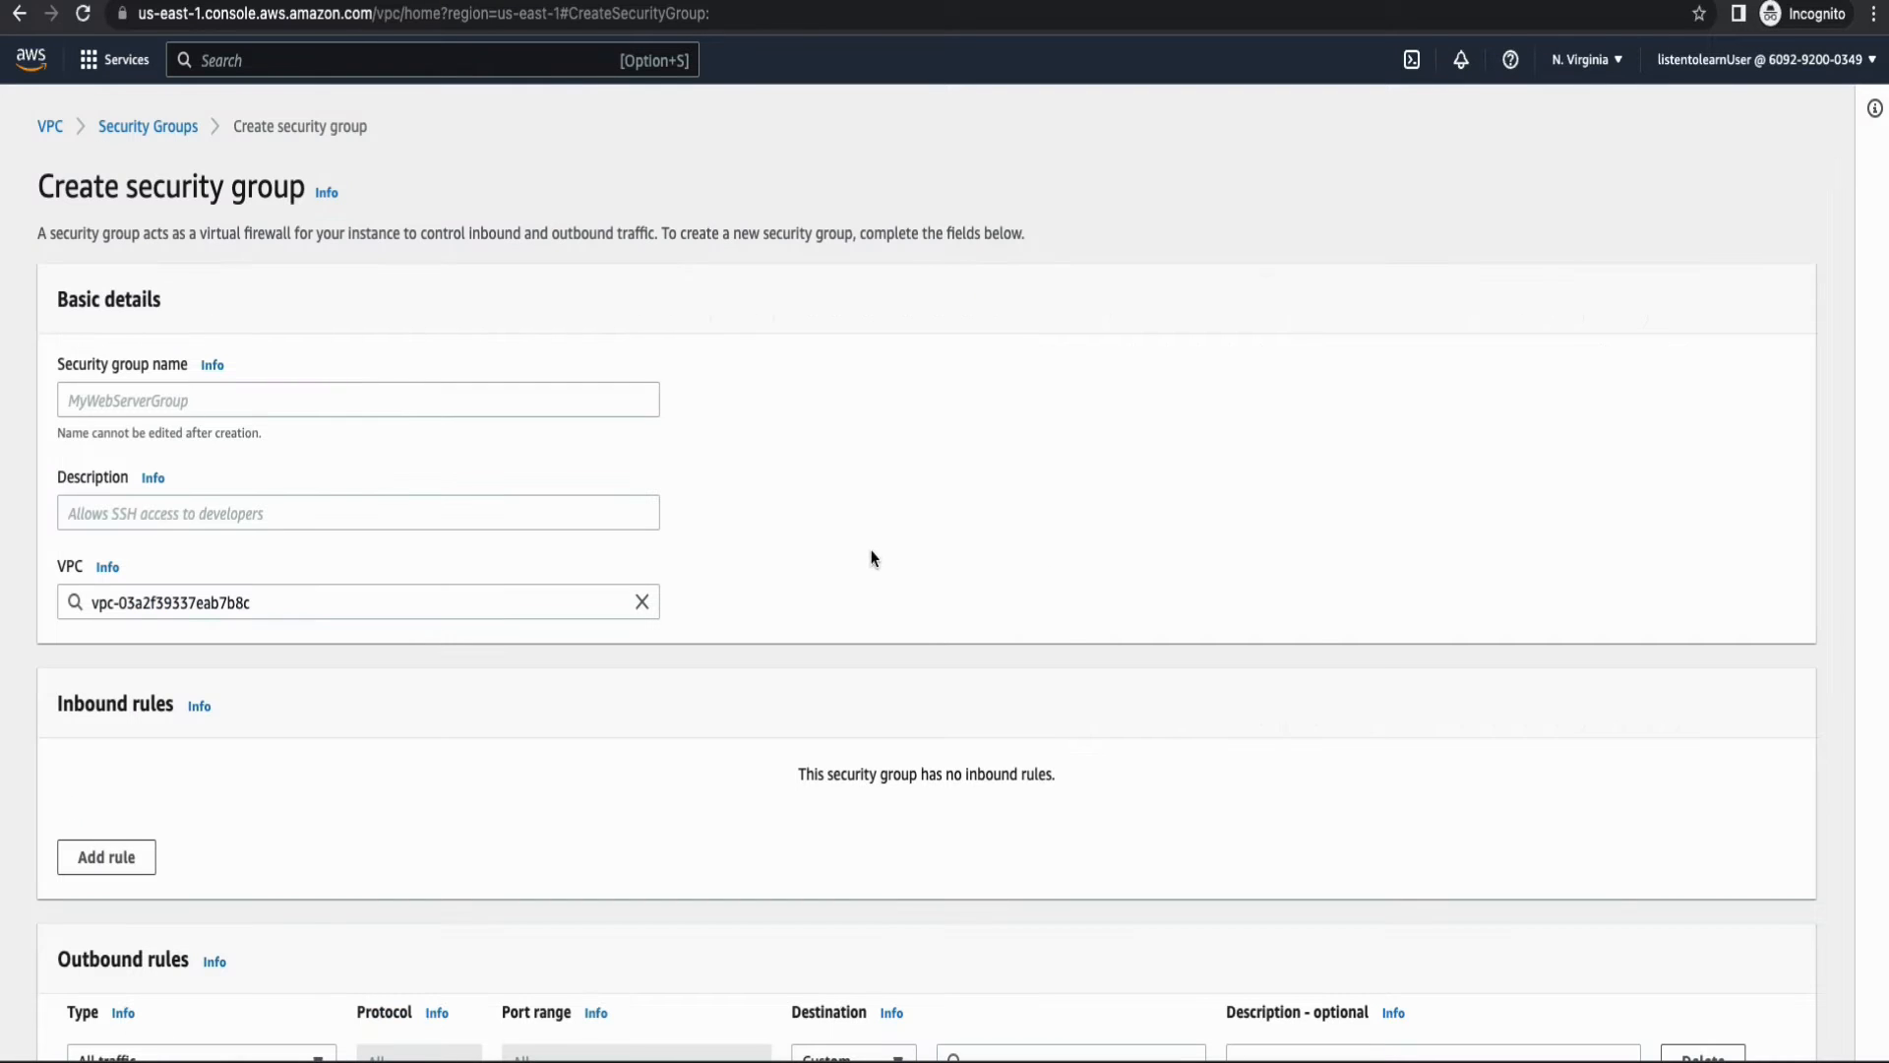
text(lambda-securitygroup)
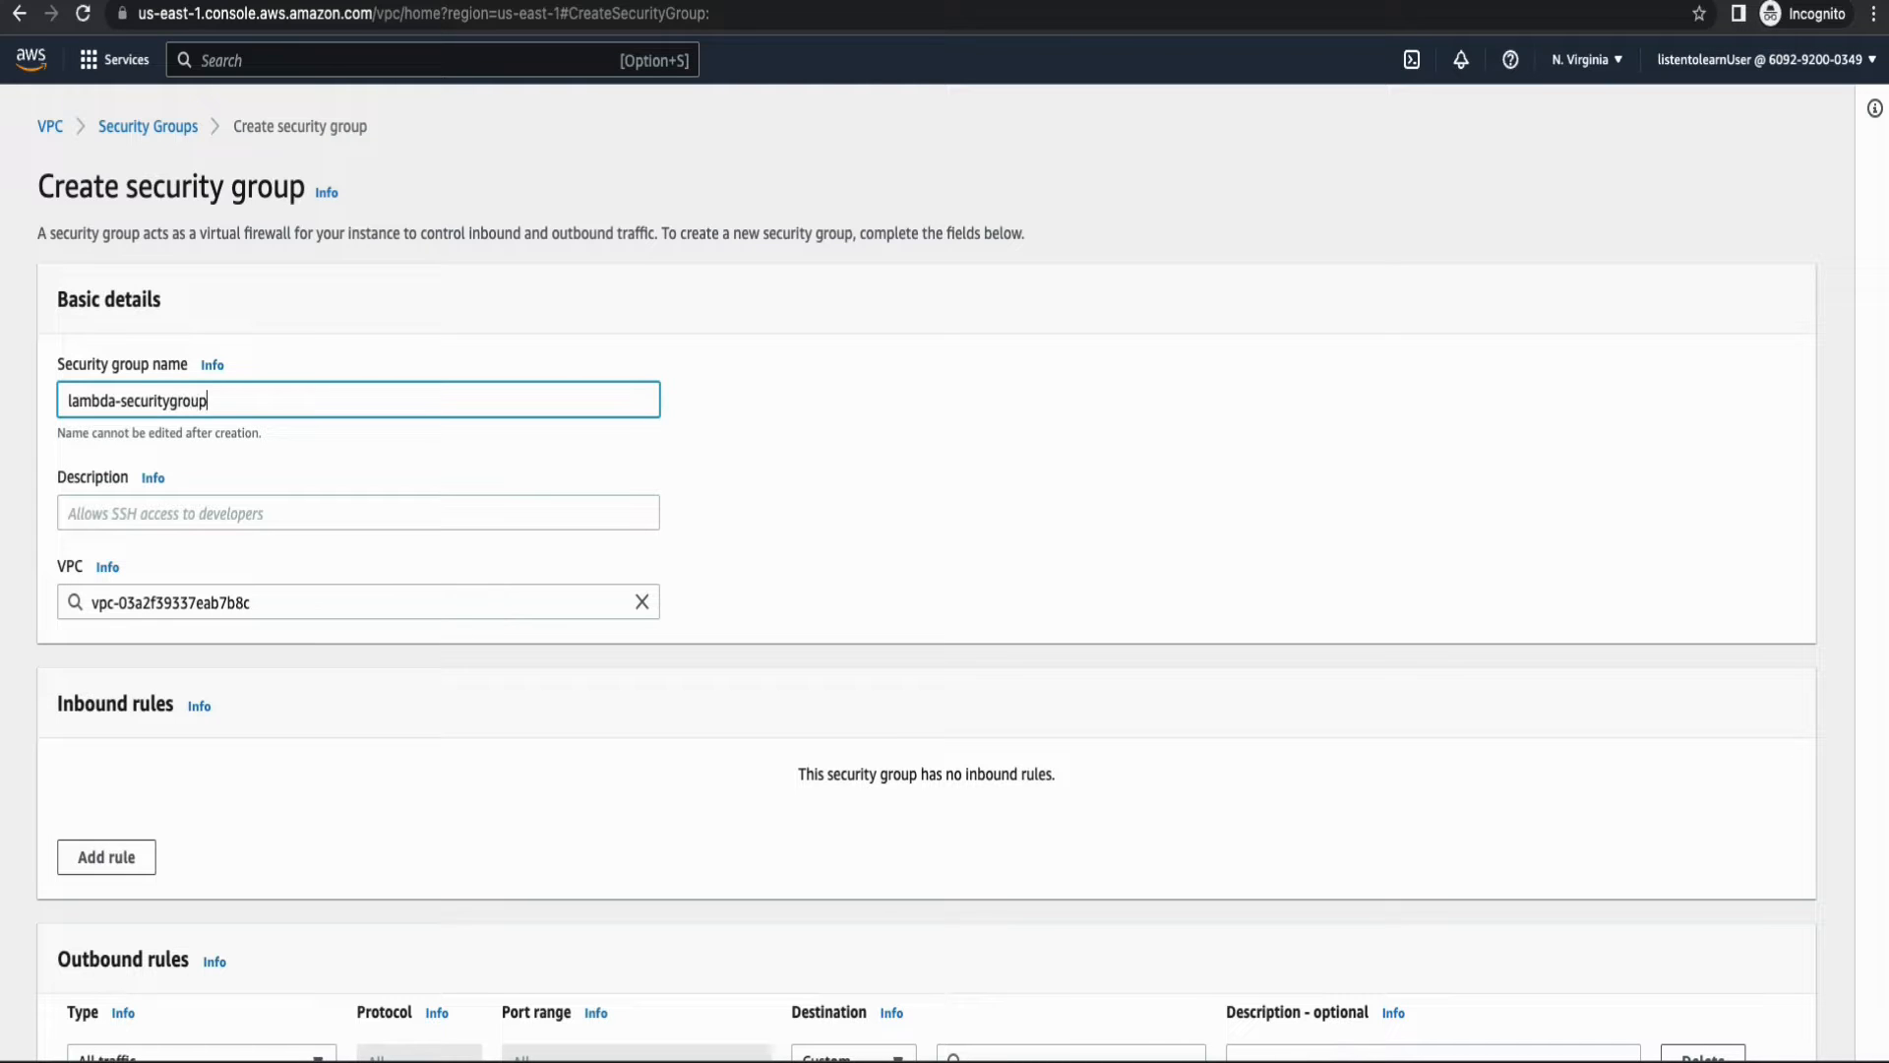
text(allow https outbound)
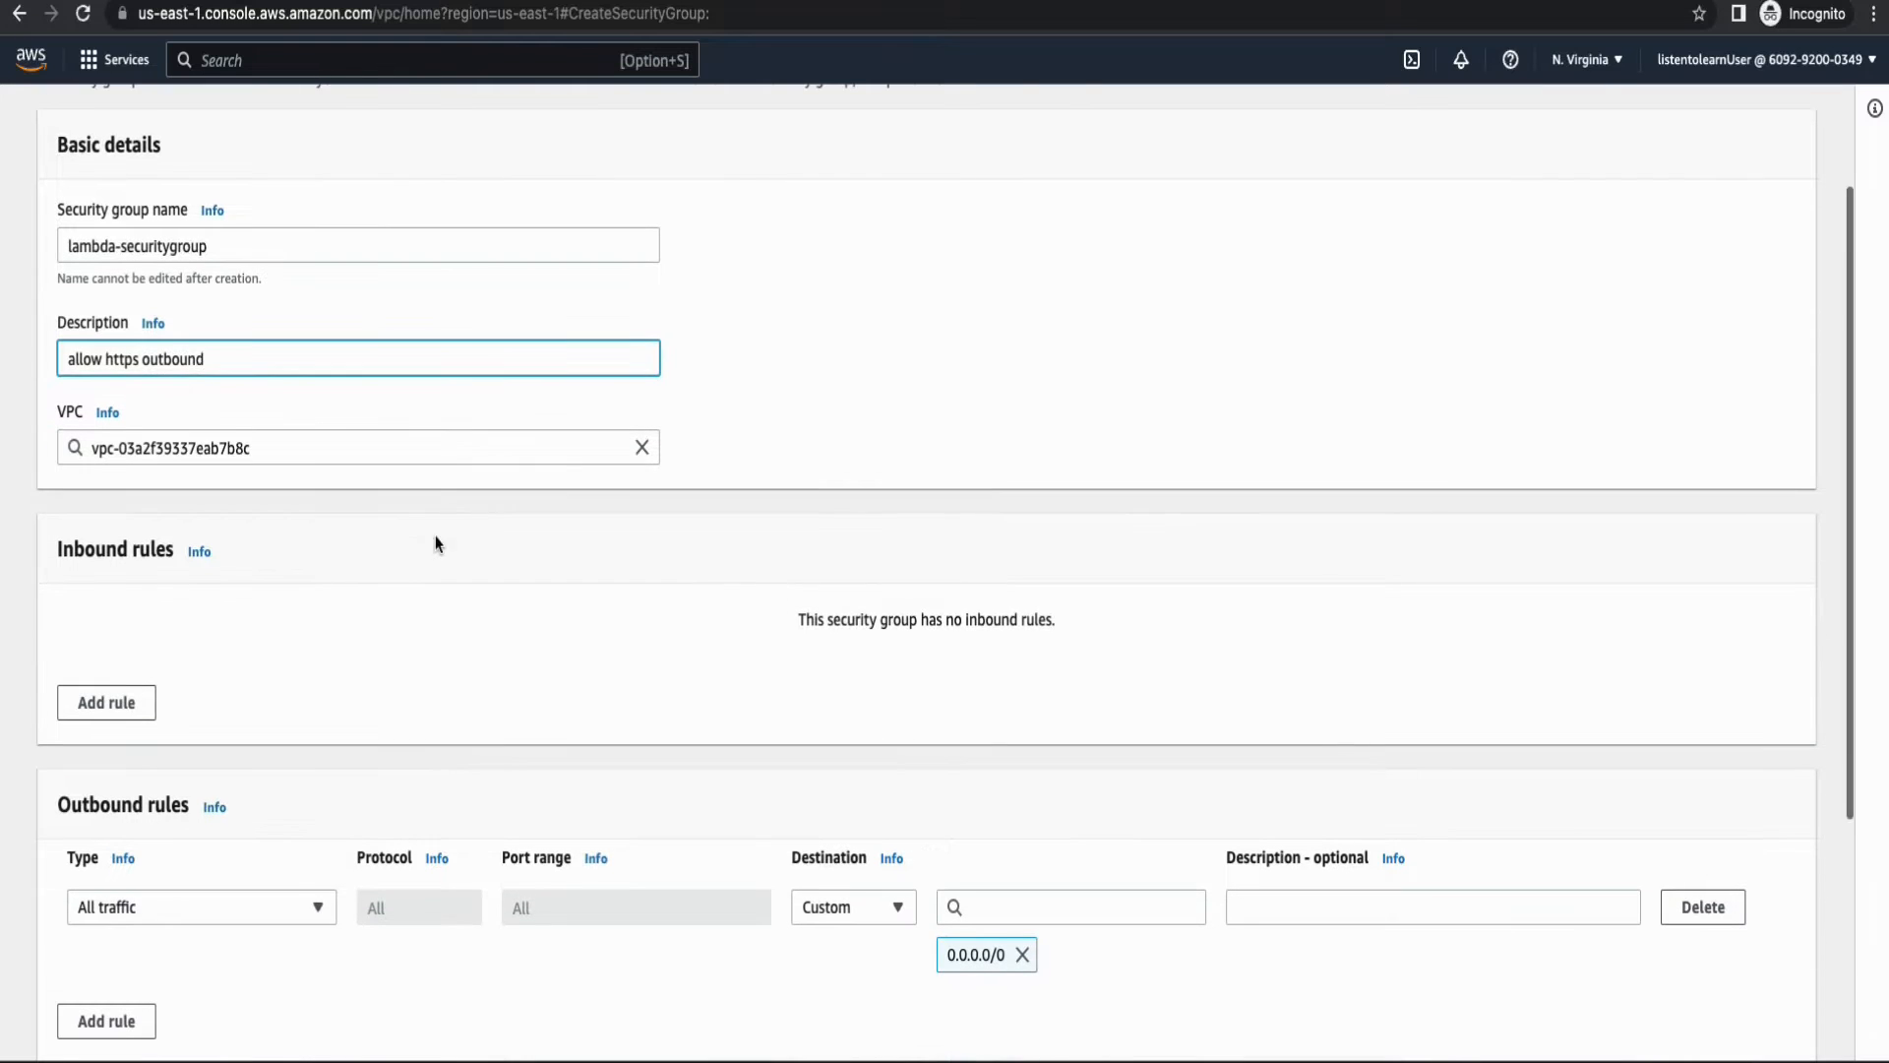
click(356, 446)
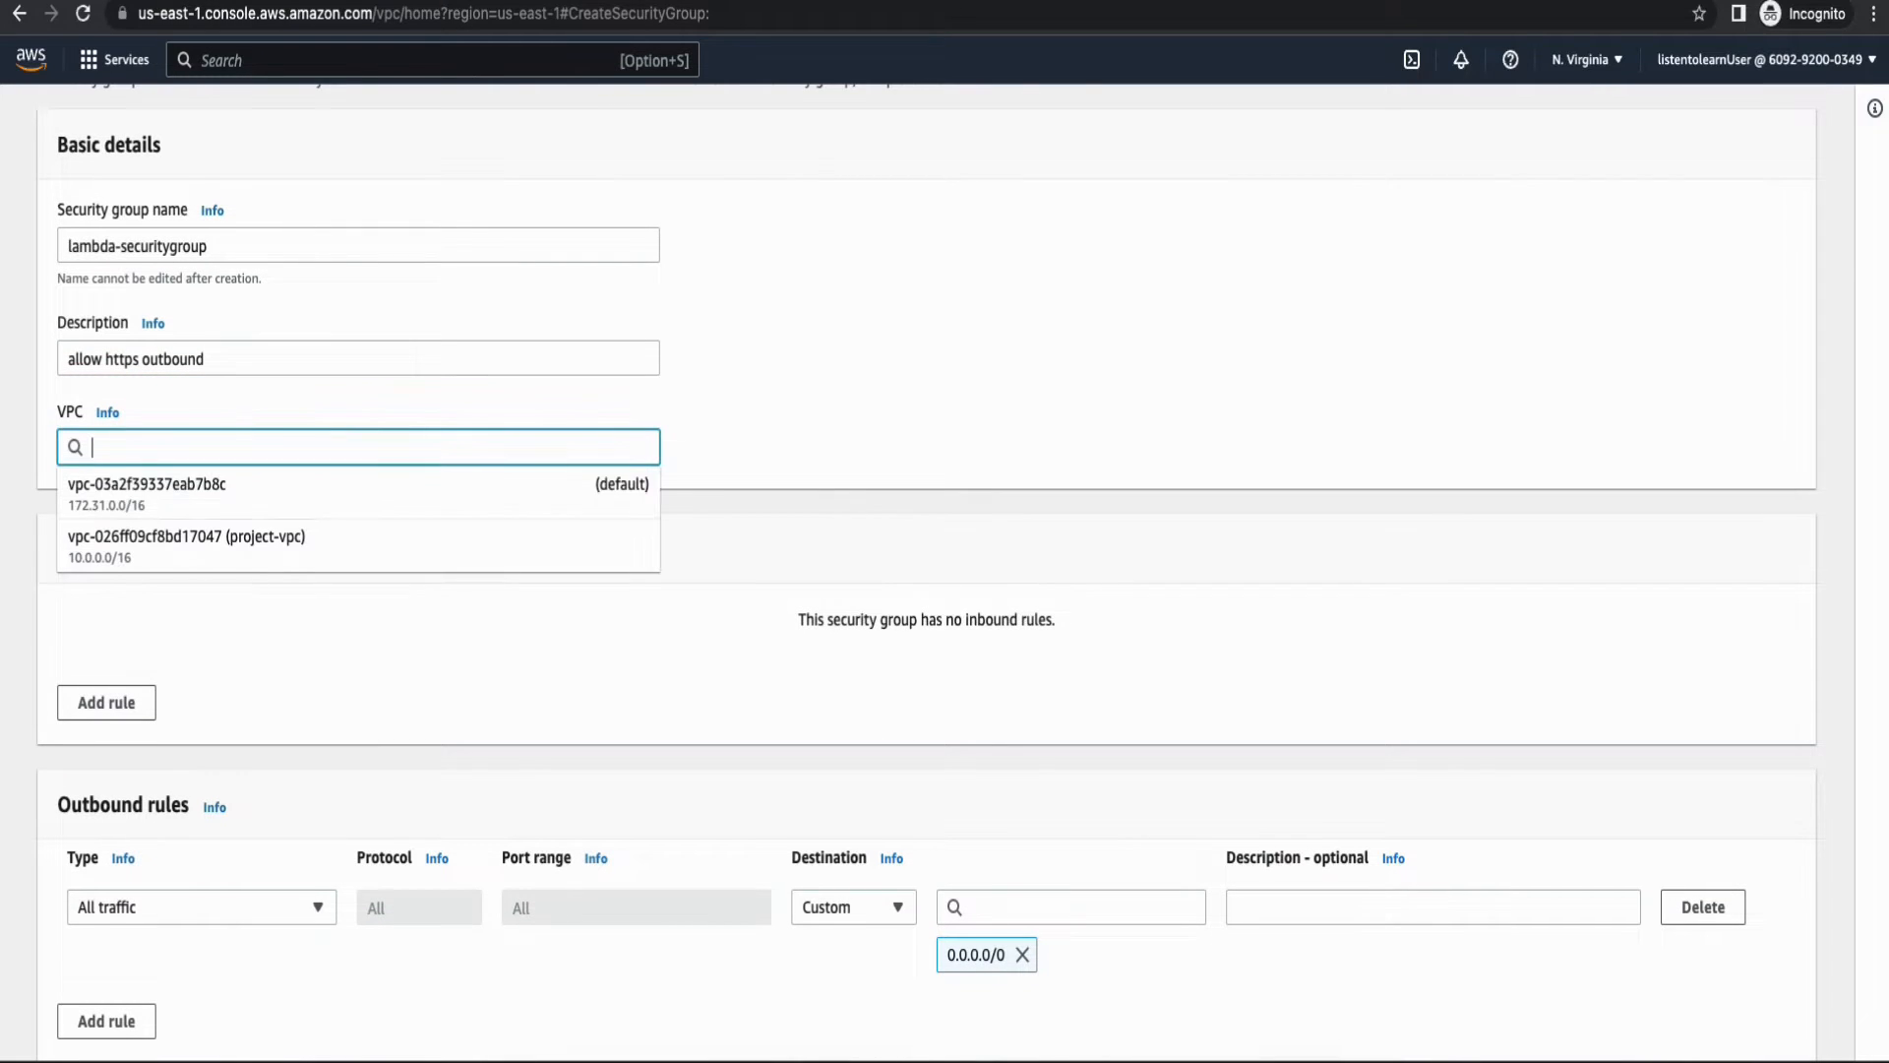
click(187, 535)
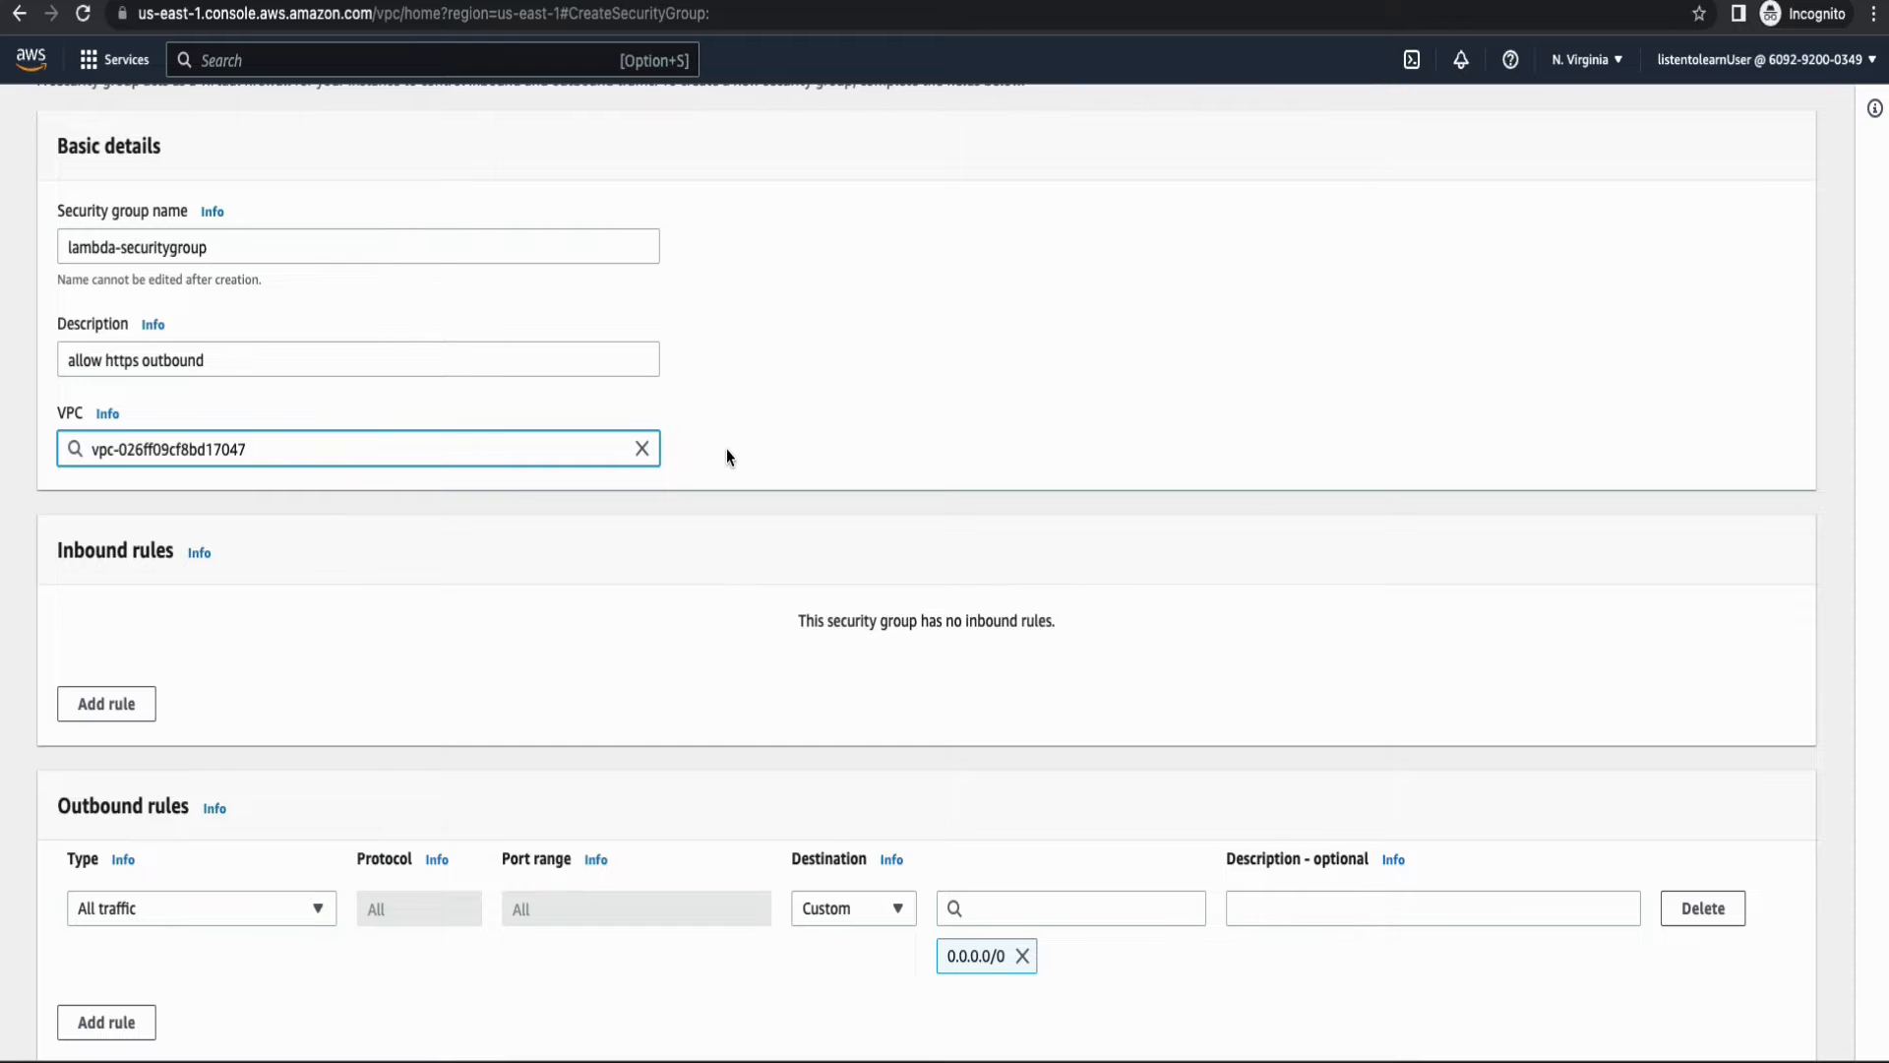
scroll(down, 3)
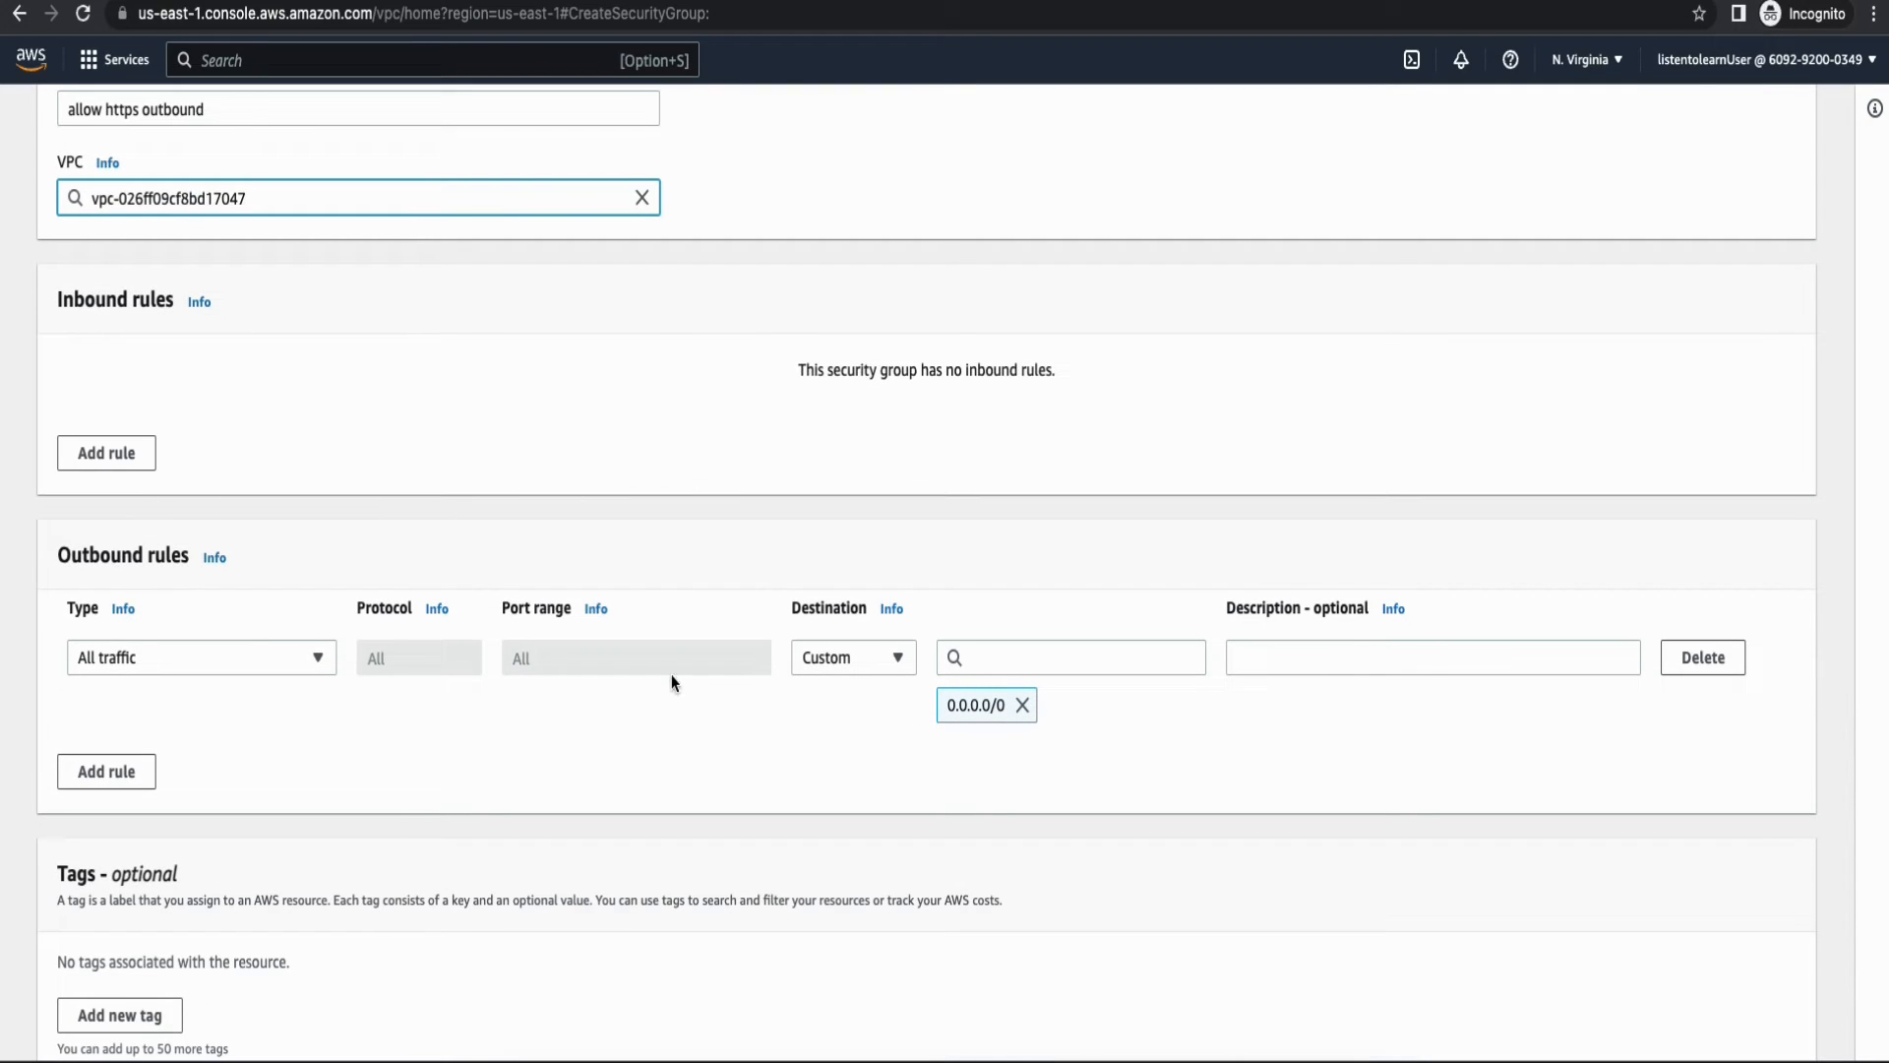
mouse_move(502, 675)
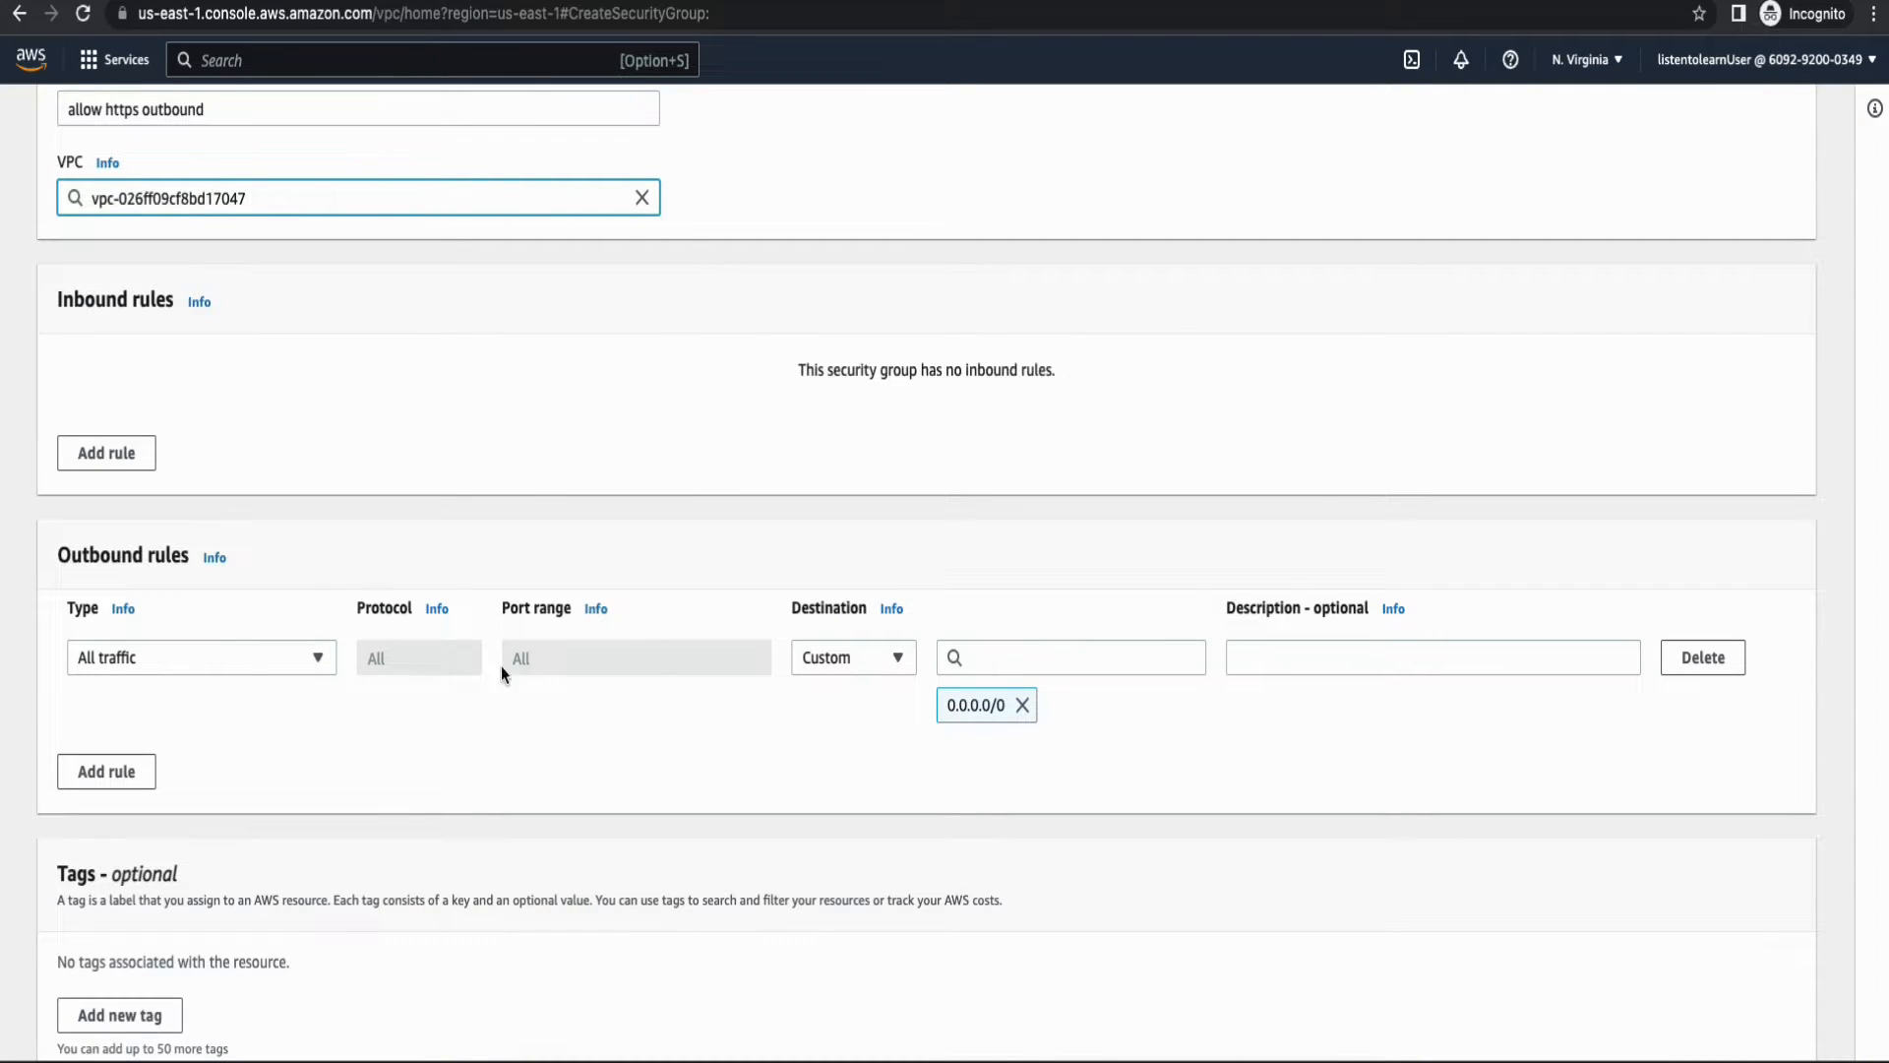
Set the outbound rule to HTTPS to Anywhere-IPv4, create the group and return to the list.
click(201, 658)
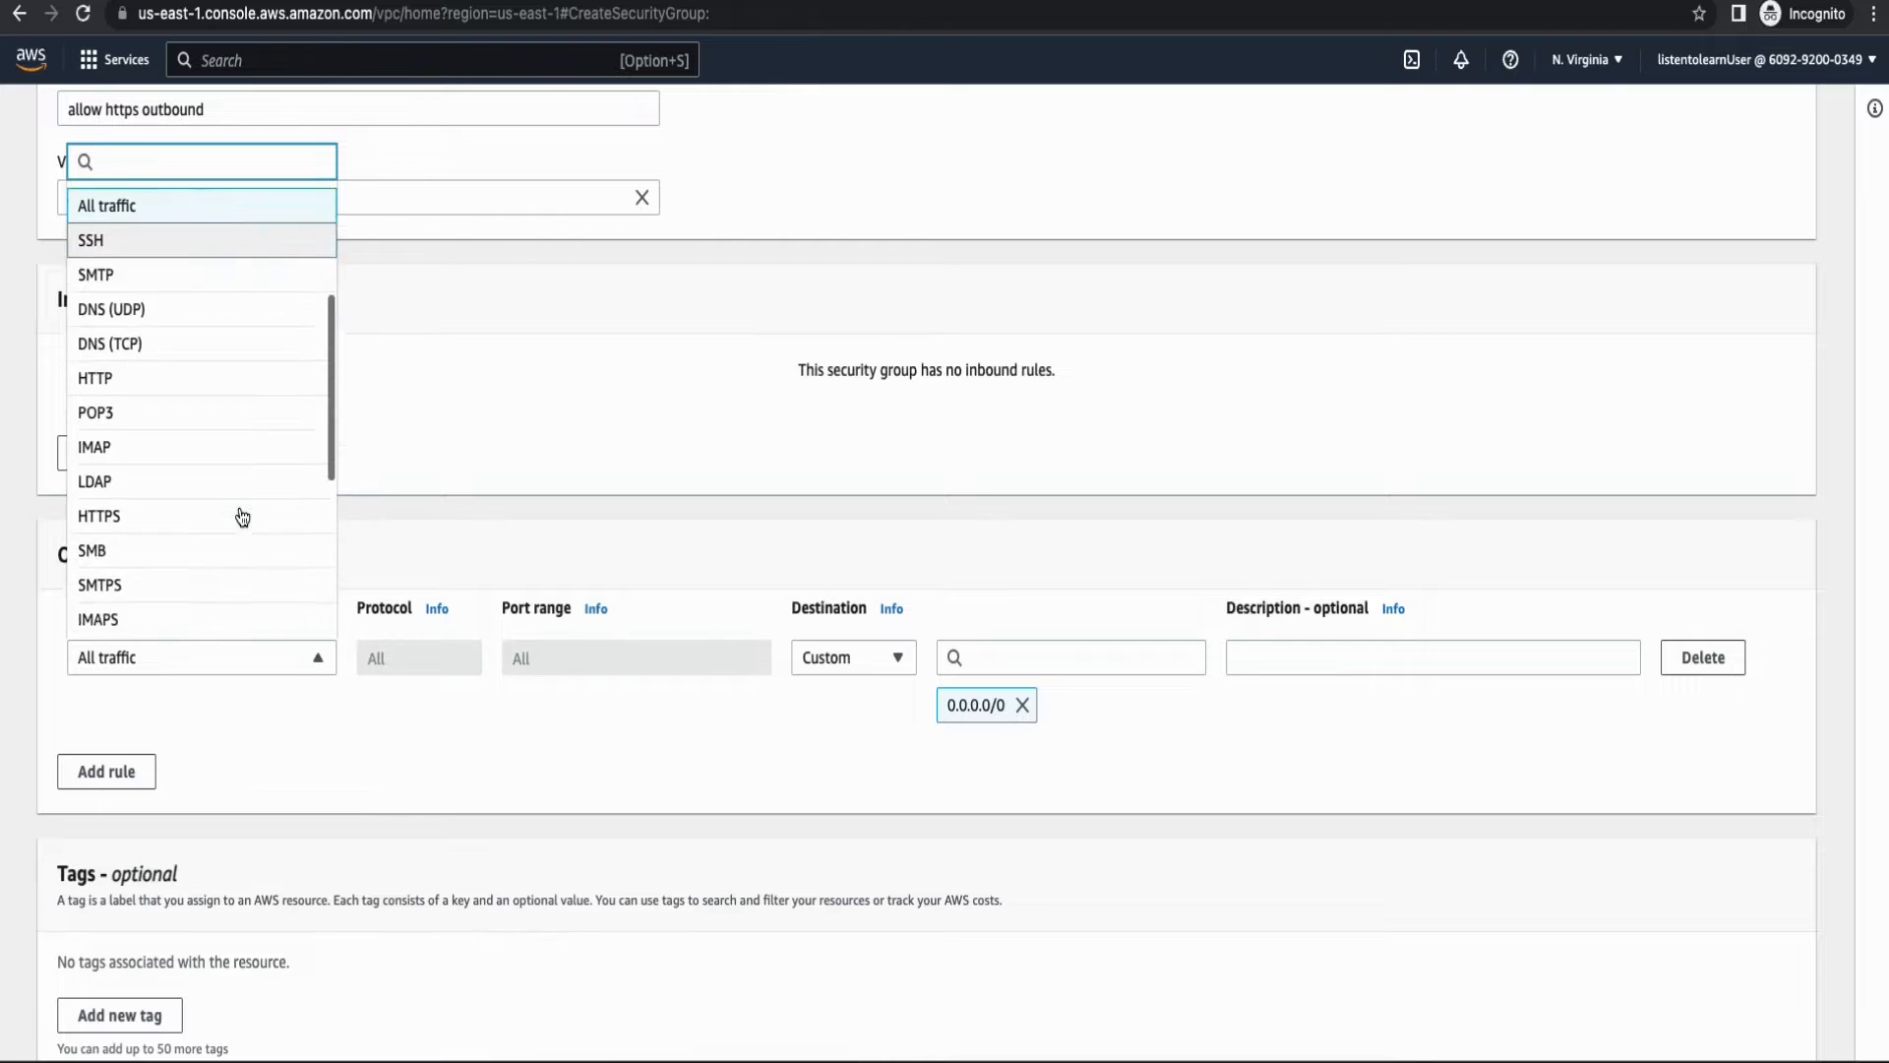
scroll(down, 3)
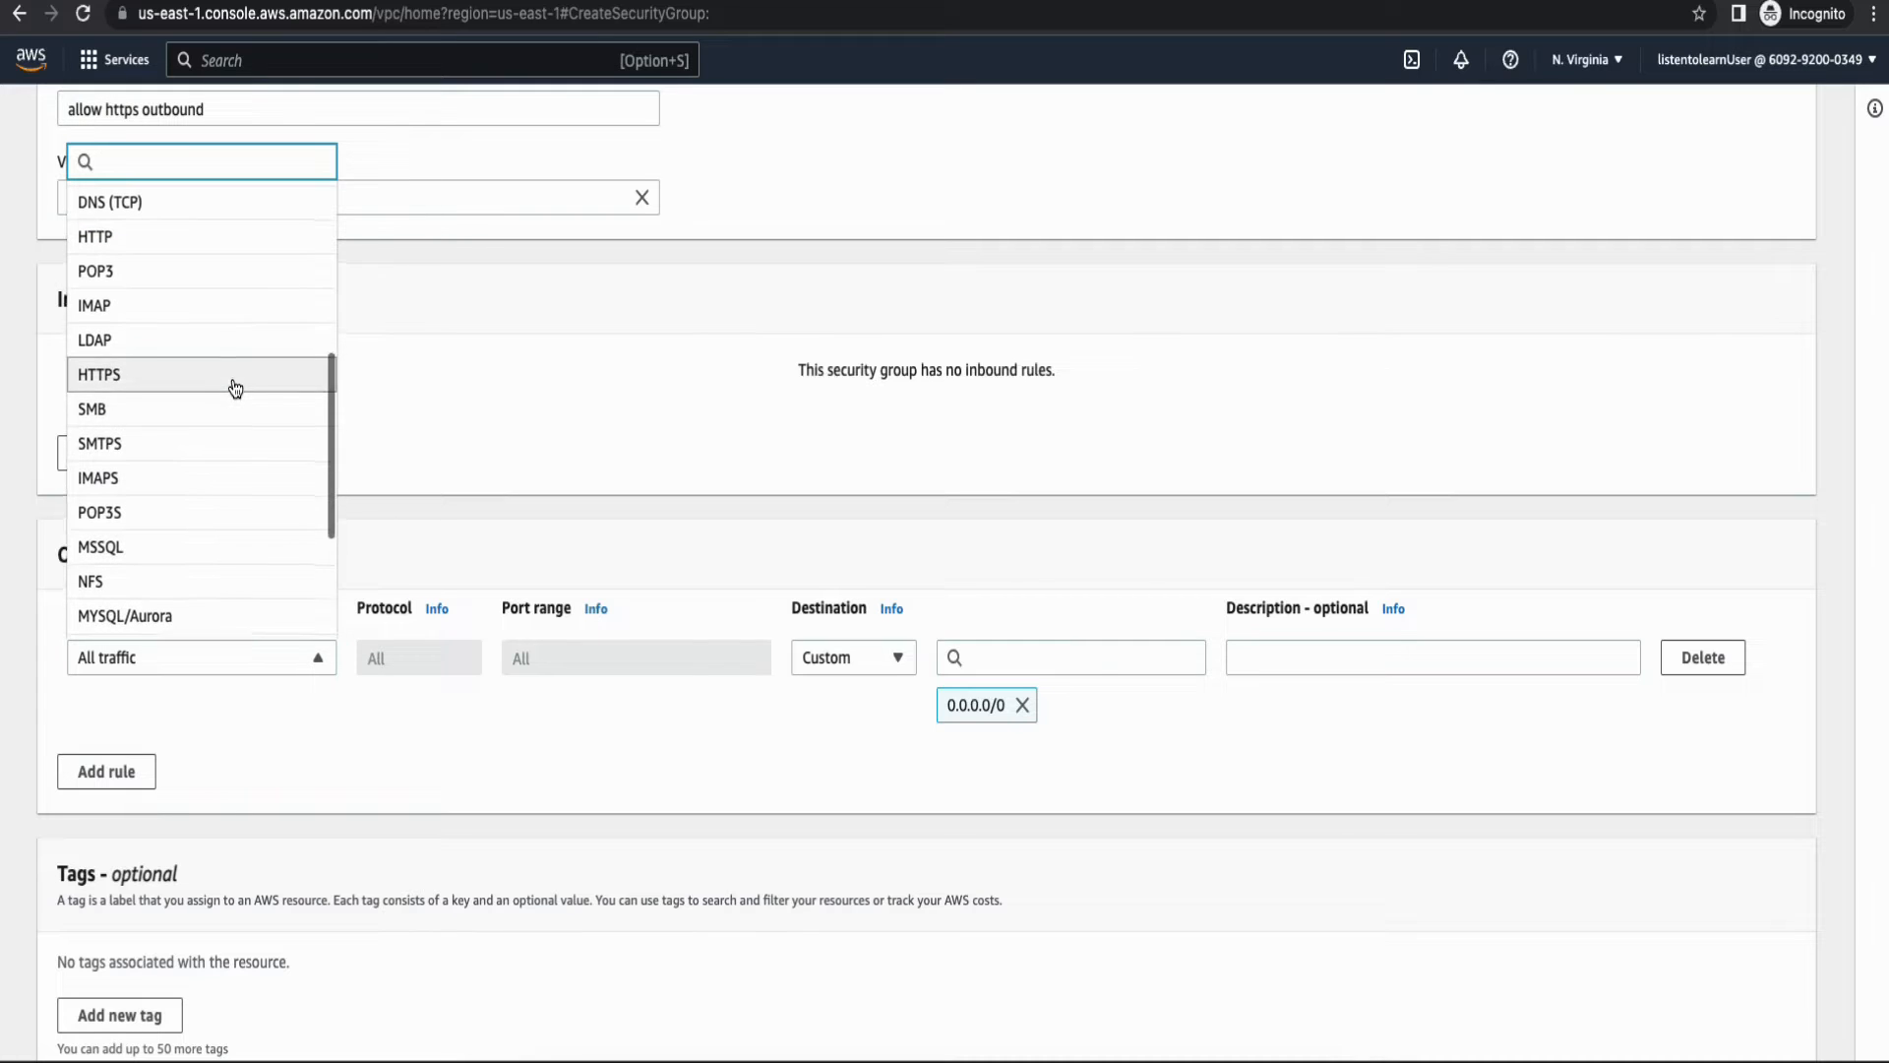
click(98, 374)
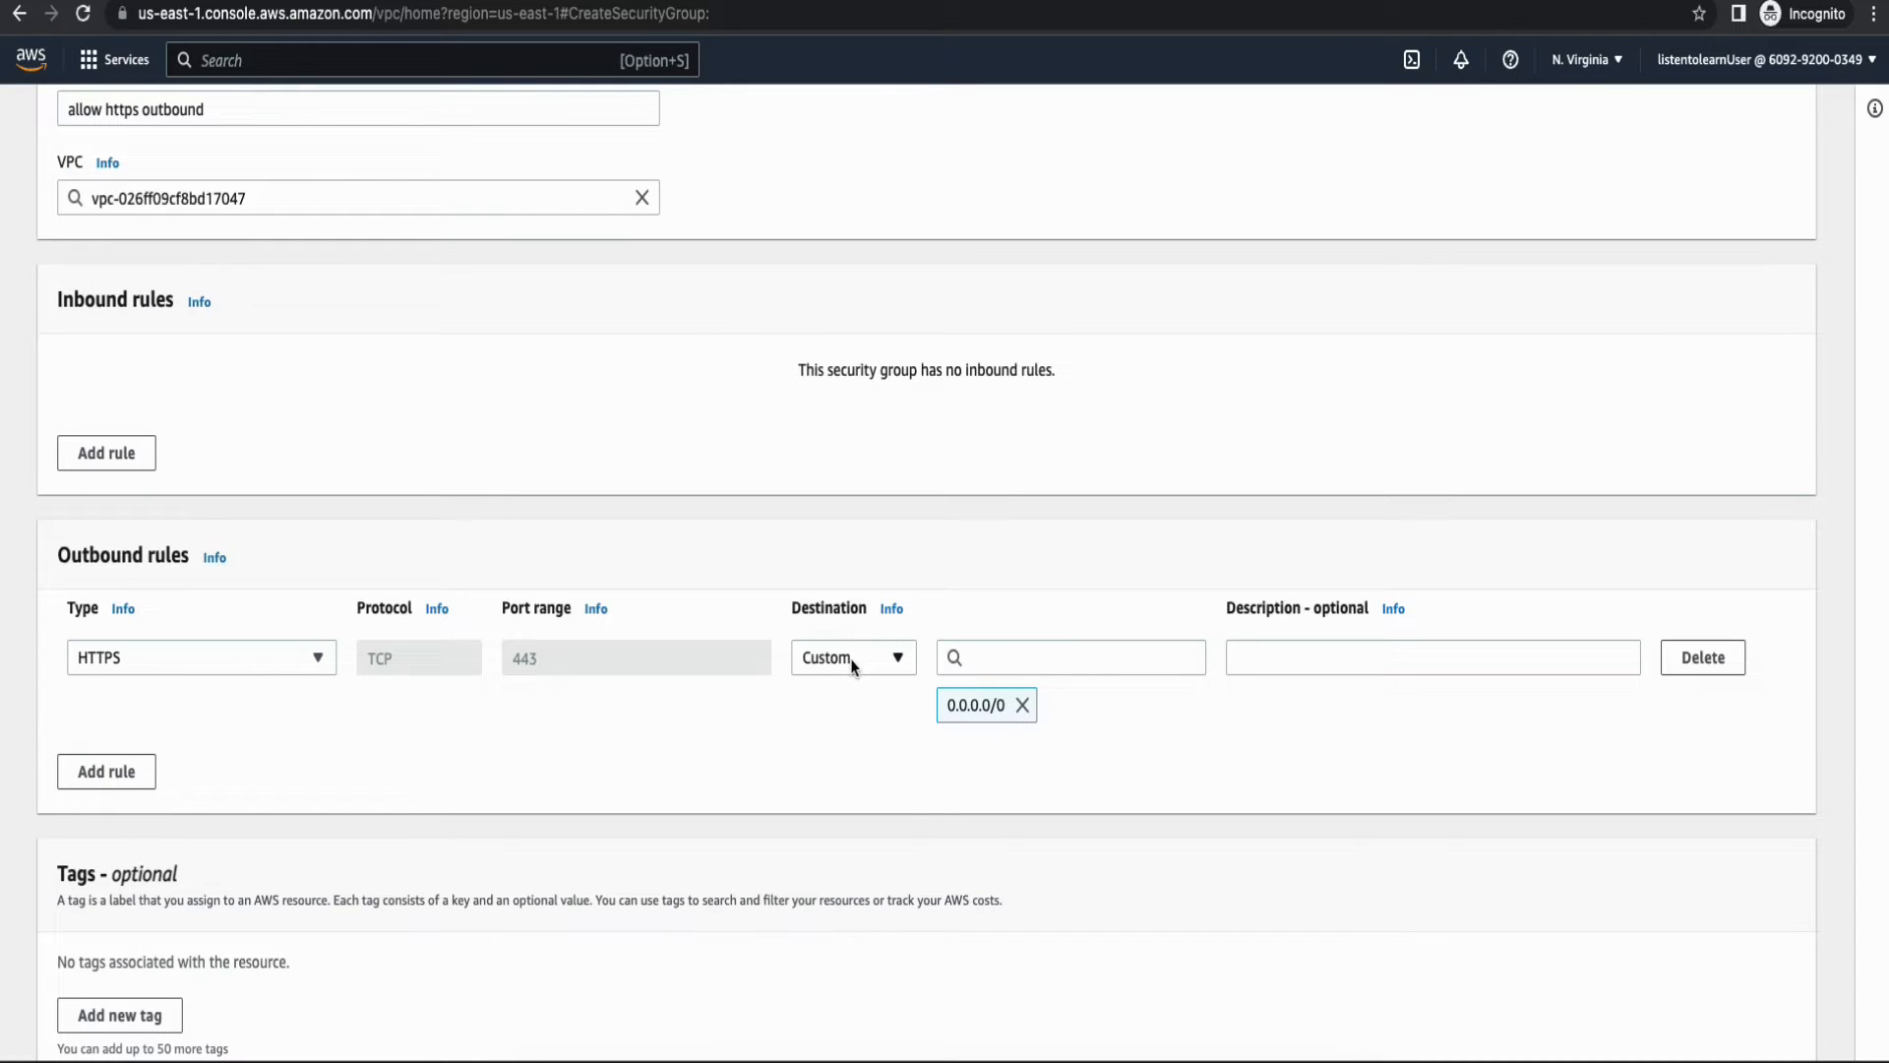
click(852, 657)
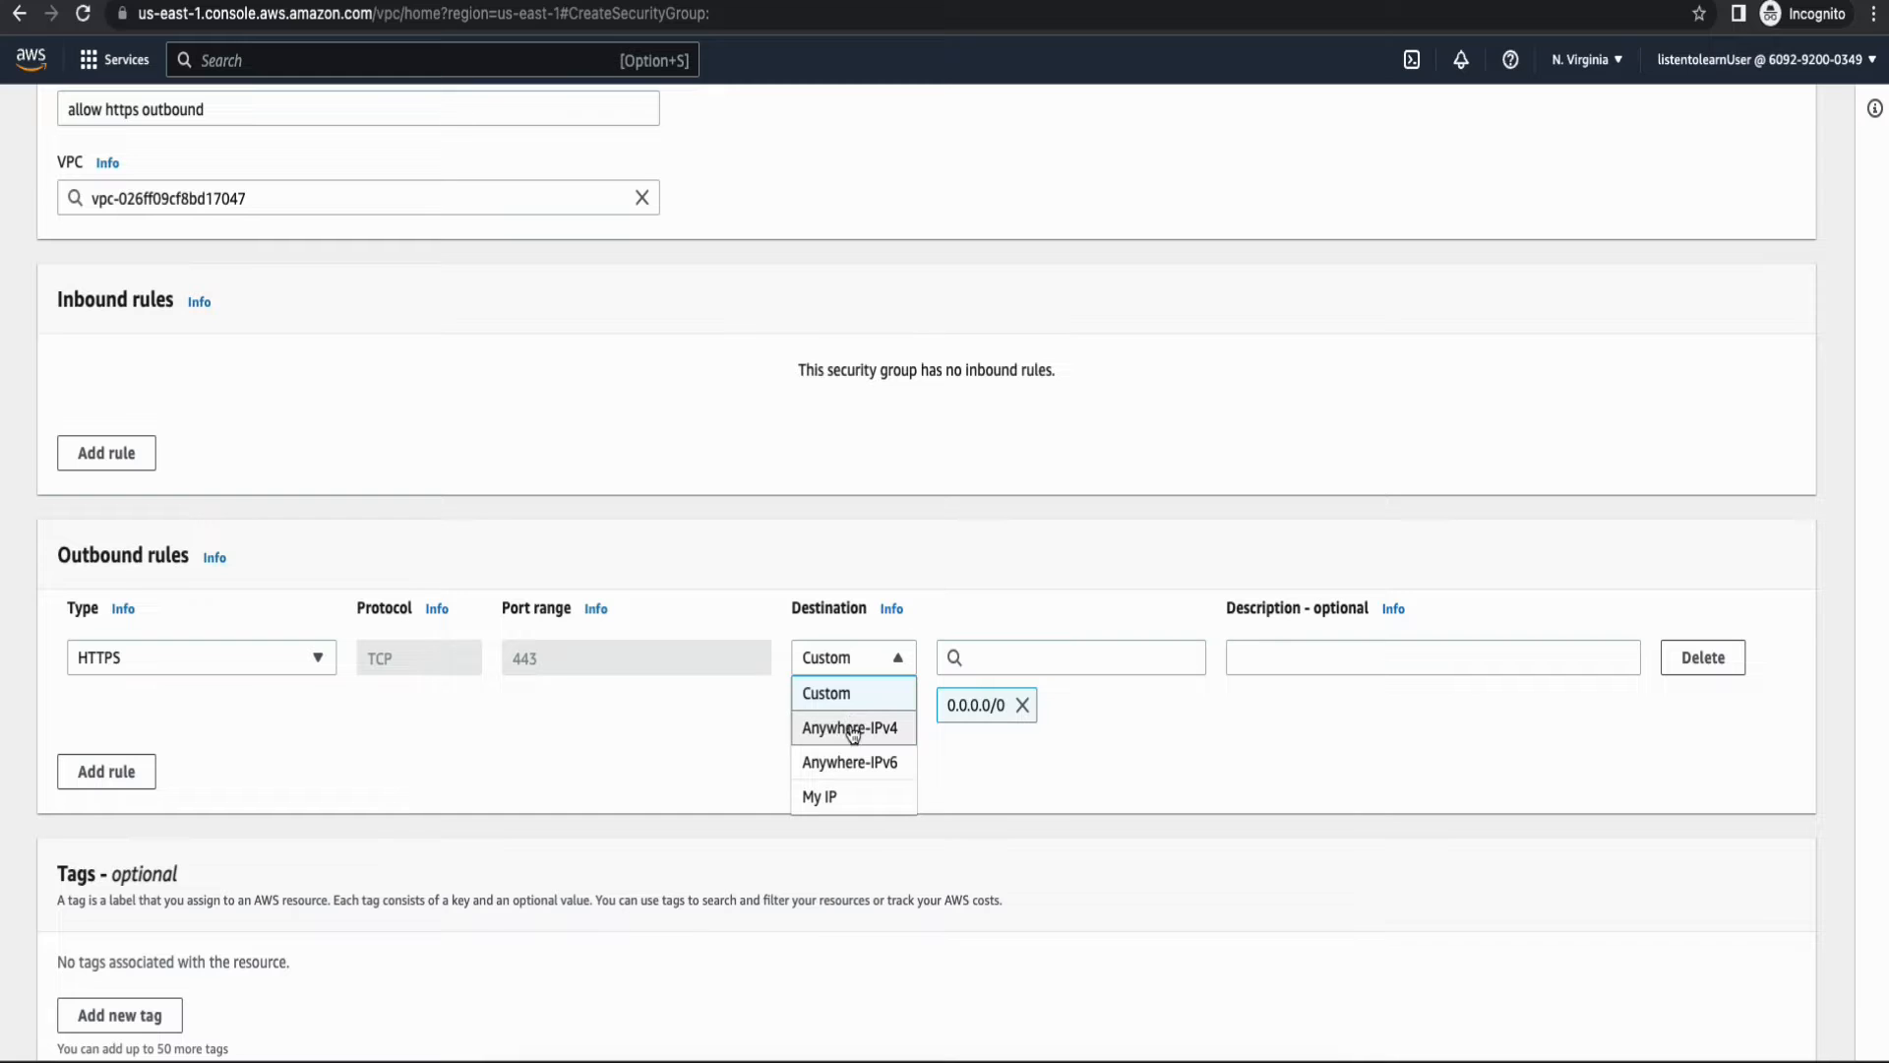
click(850, 728)
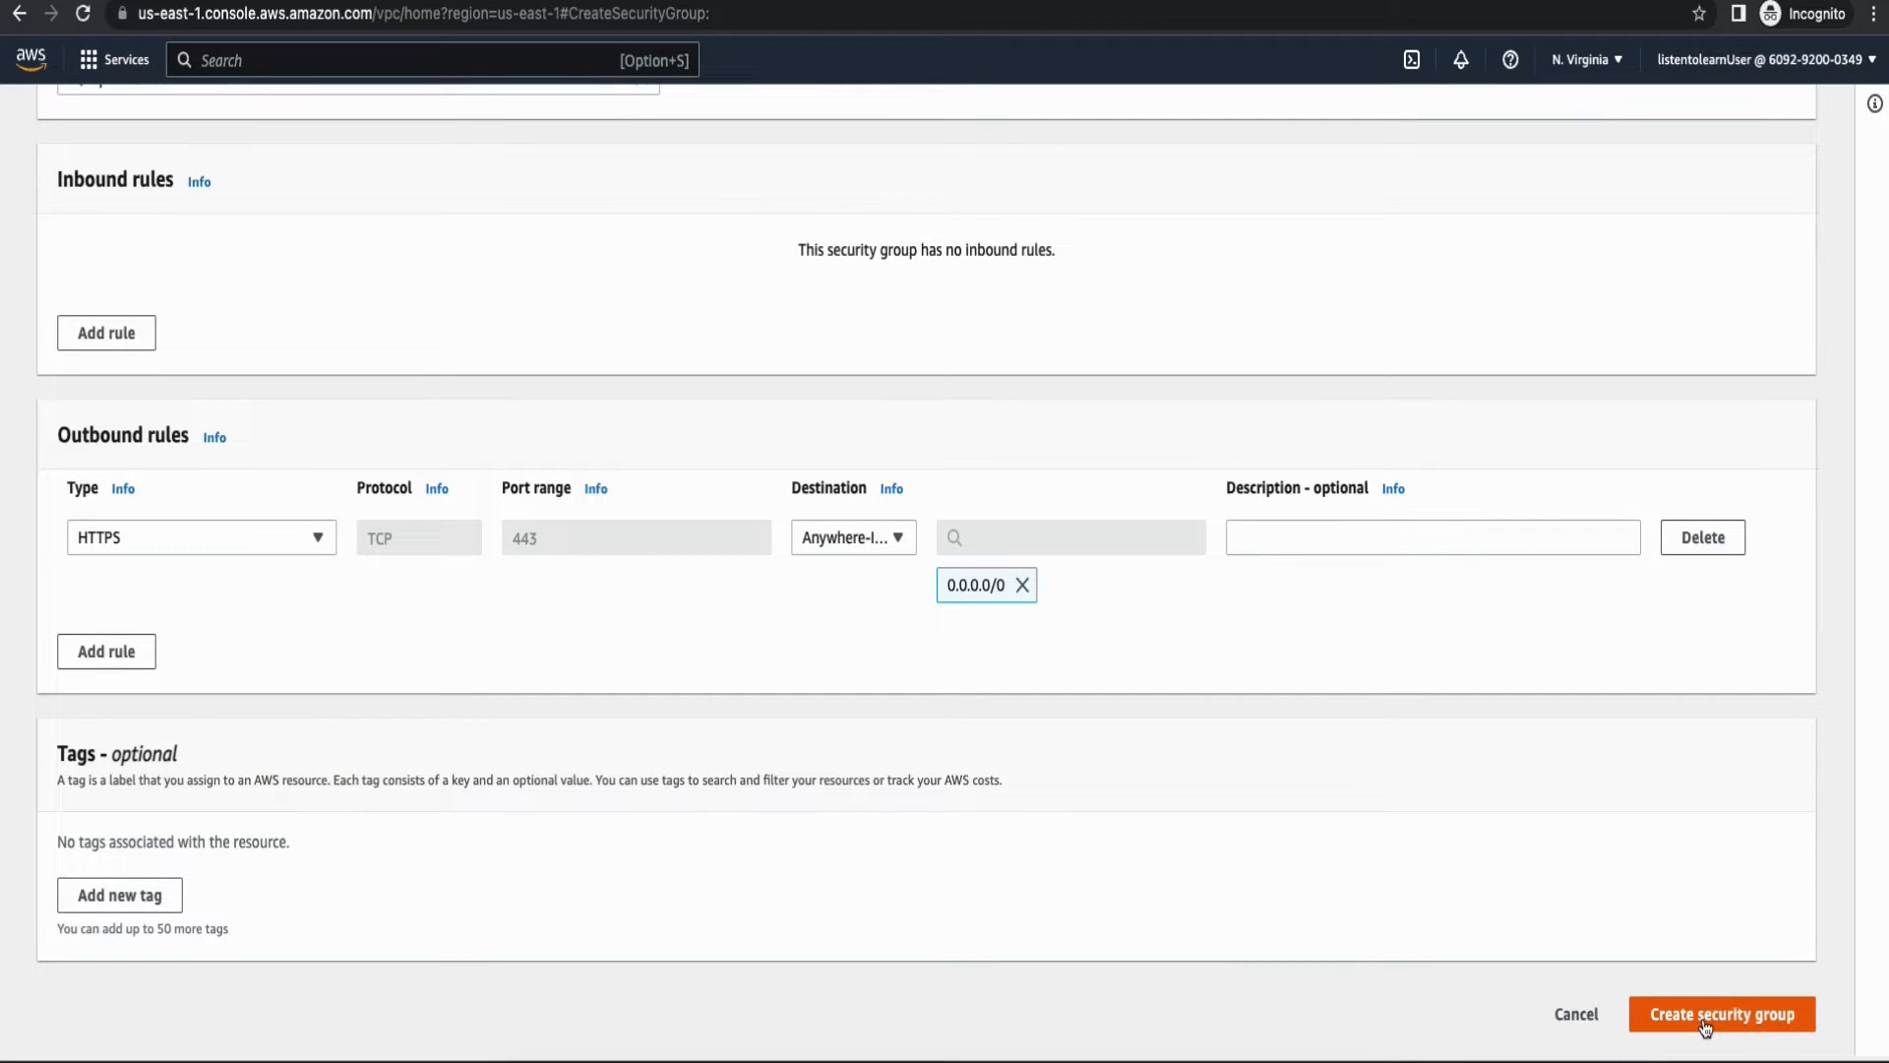
click(1720, 1013)
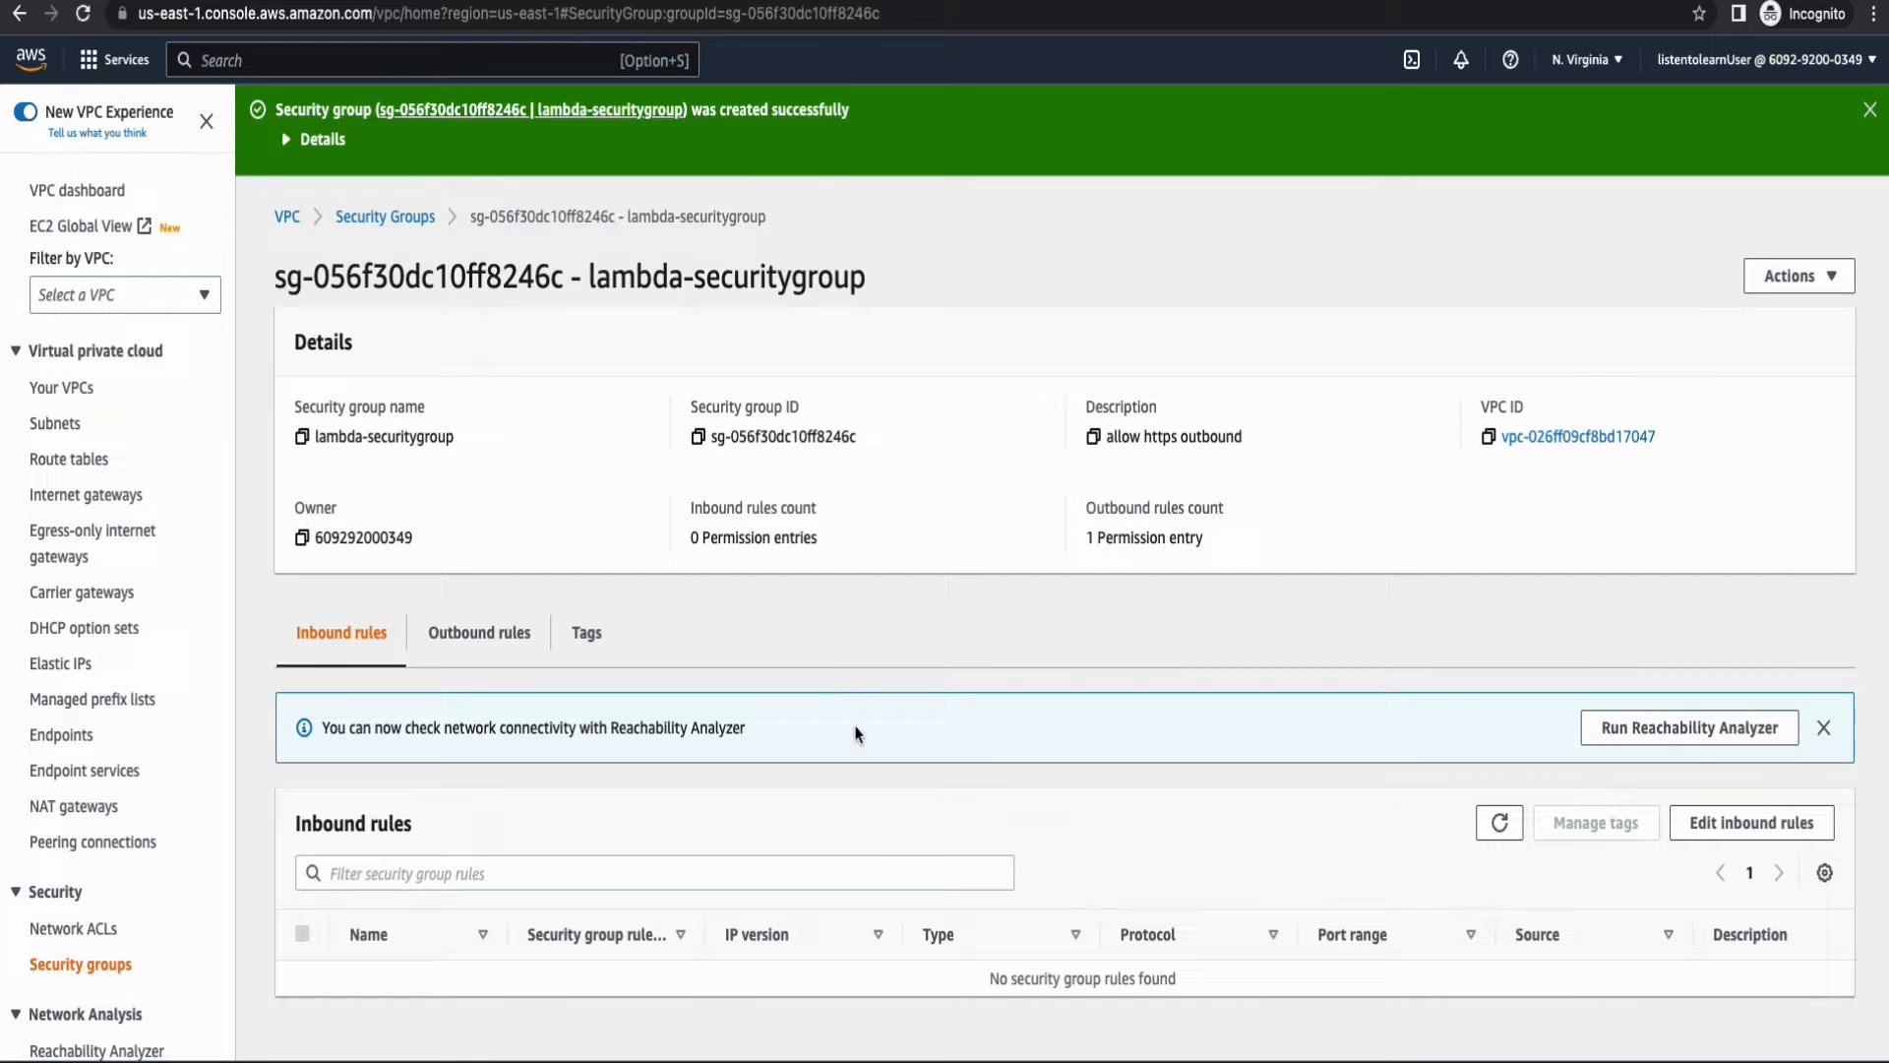
mouse_move(883, 435)
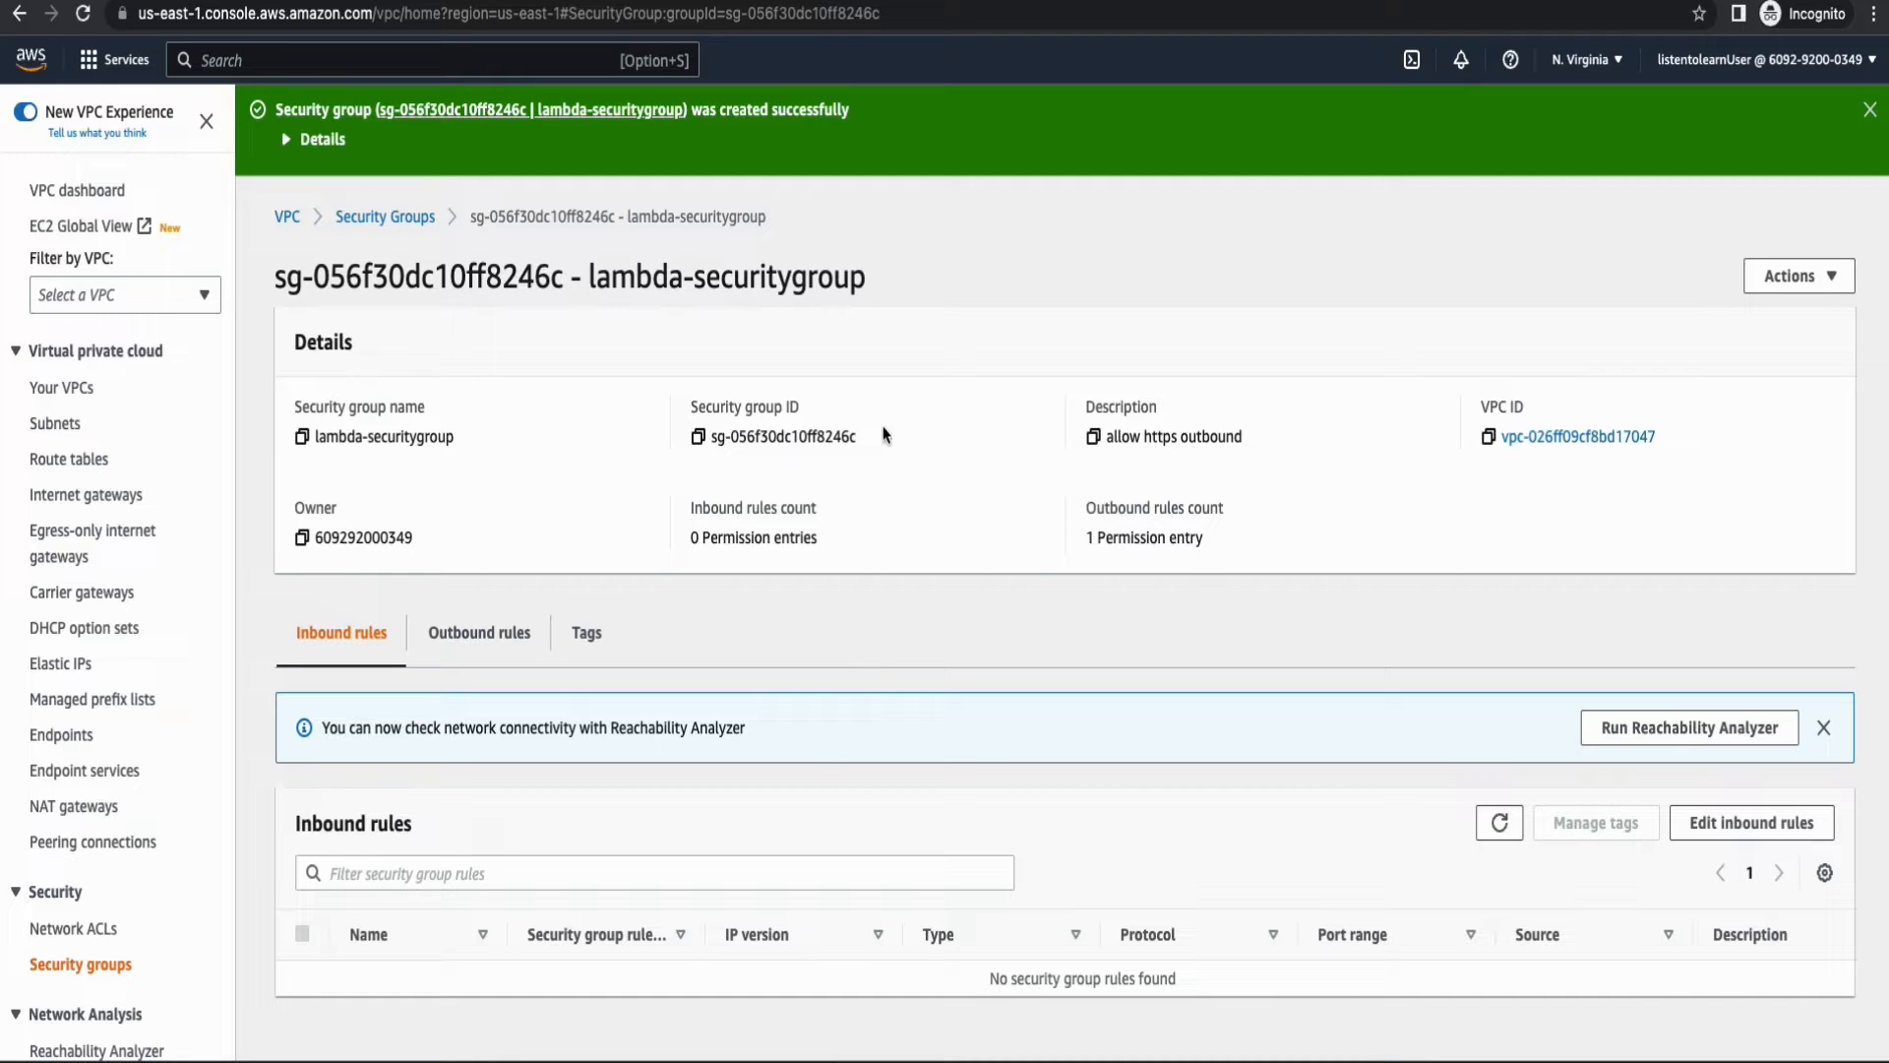
mouse_move(696, 473)
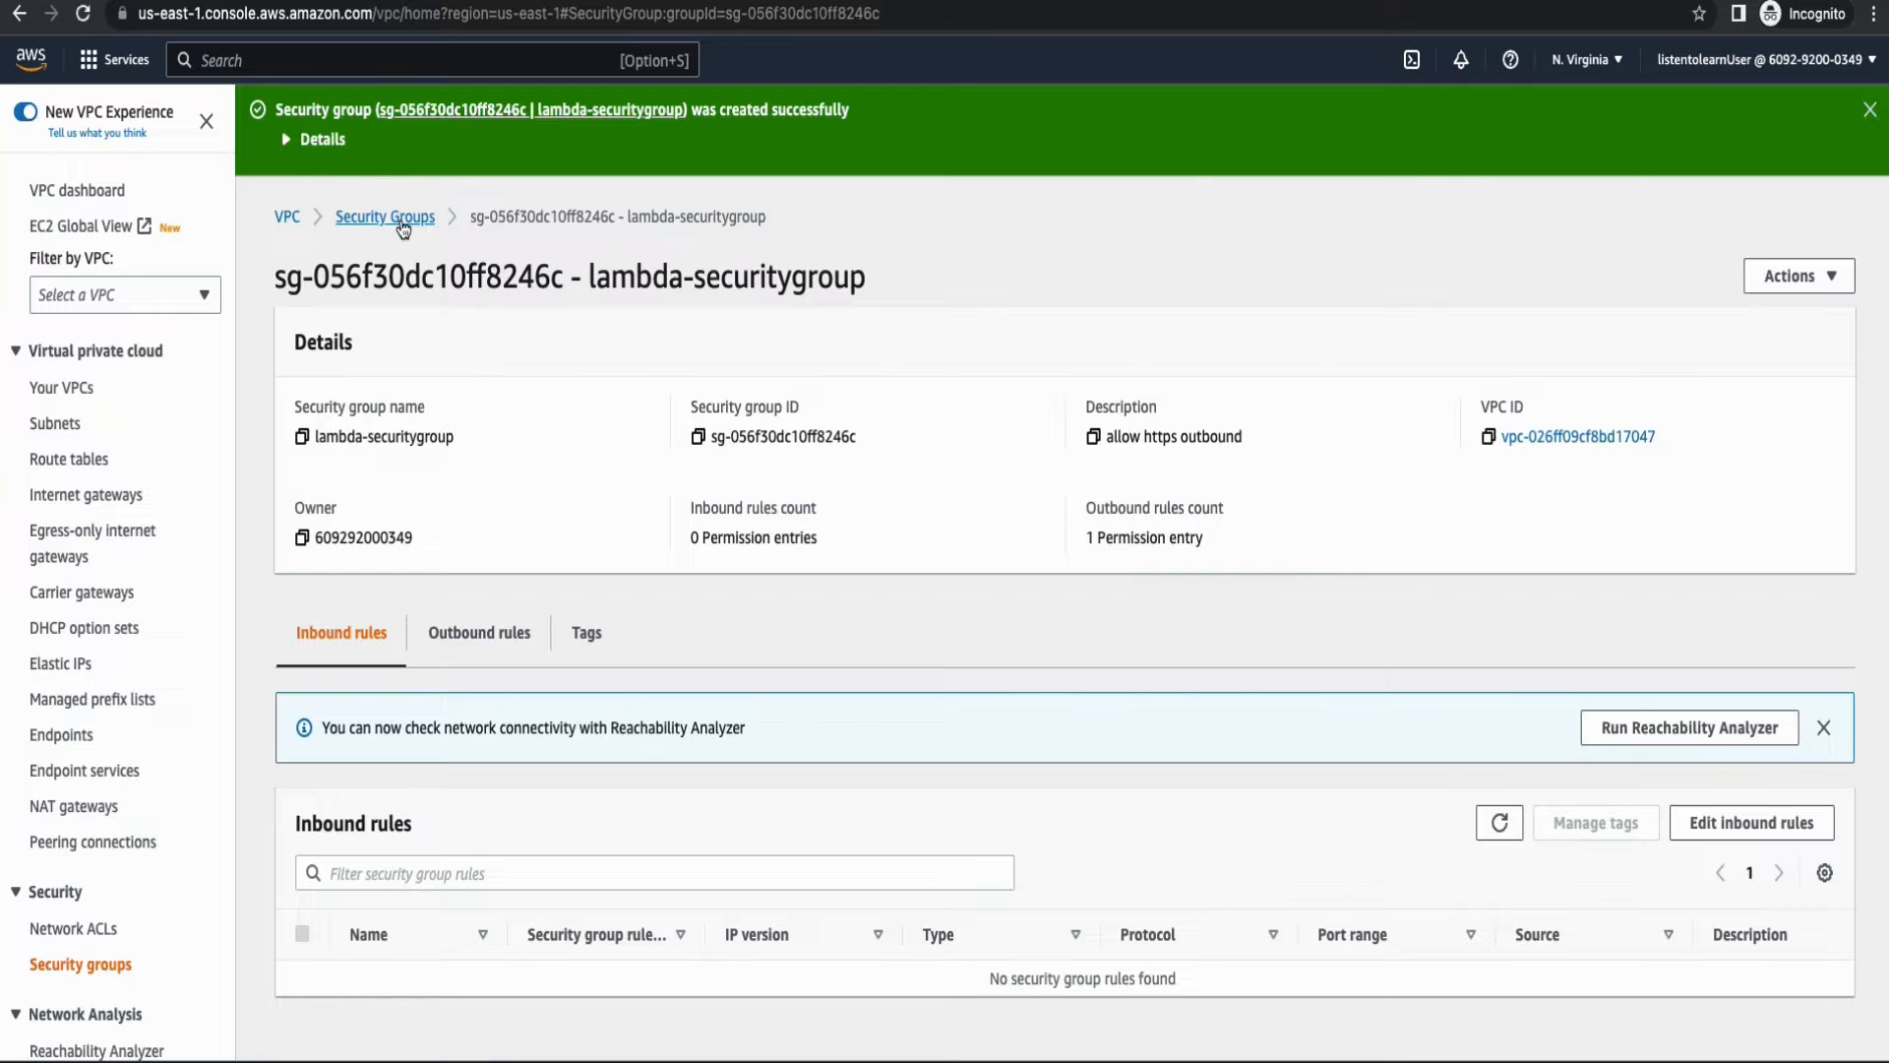
click(384, 216)
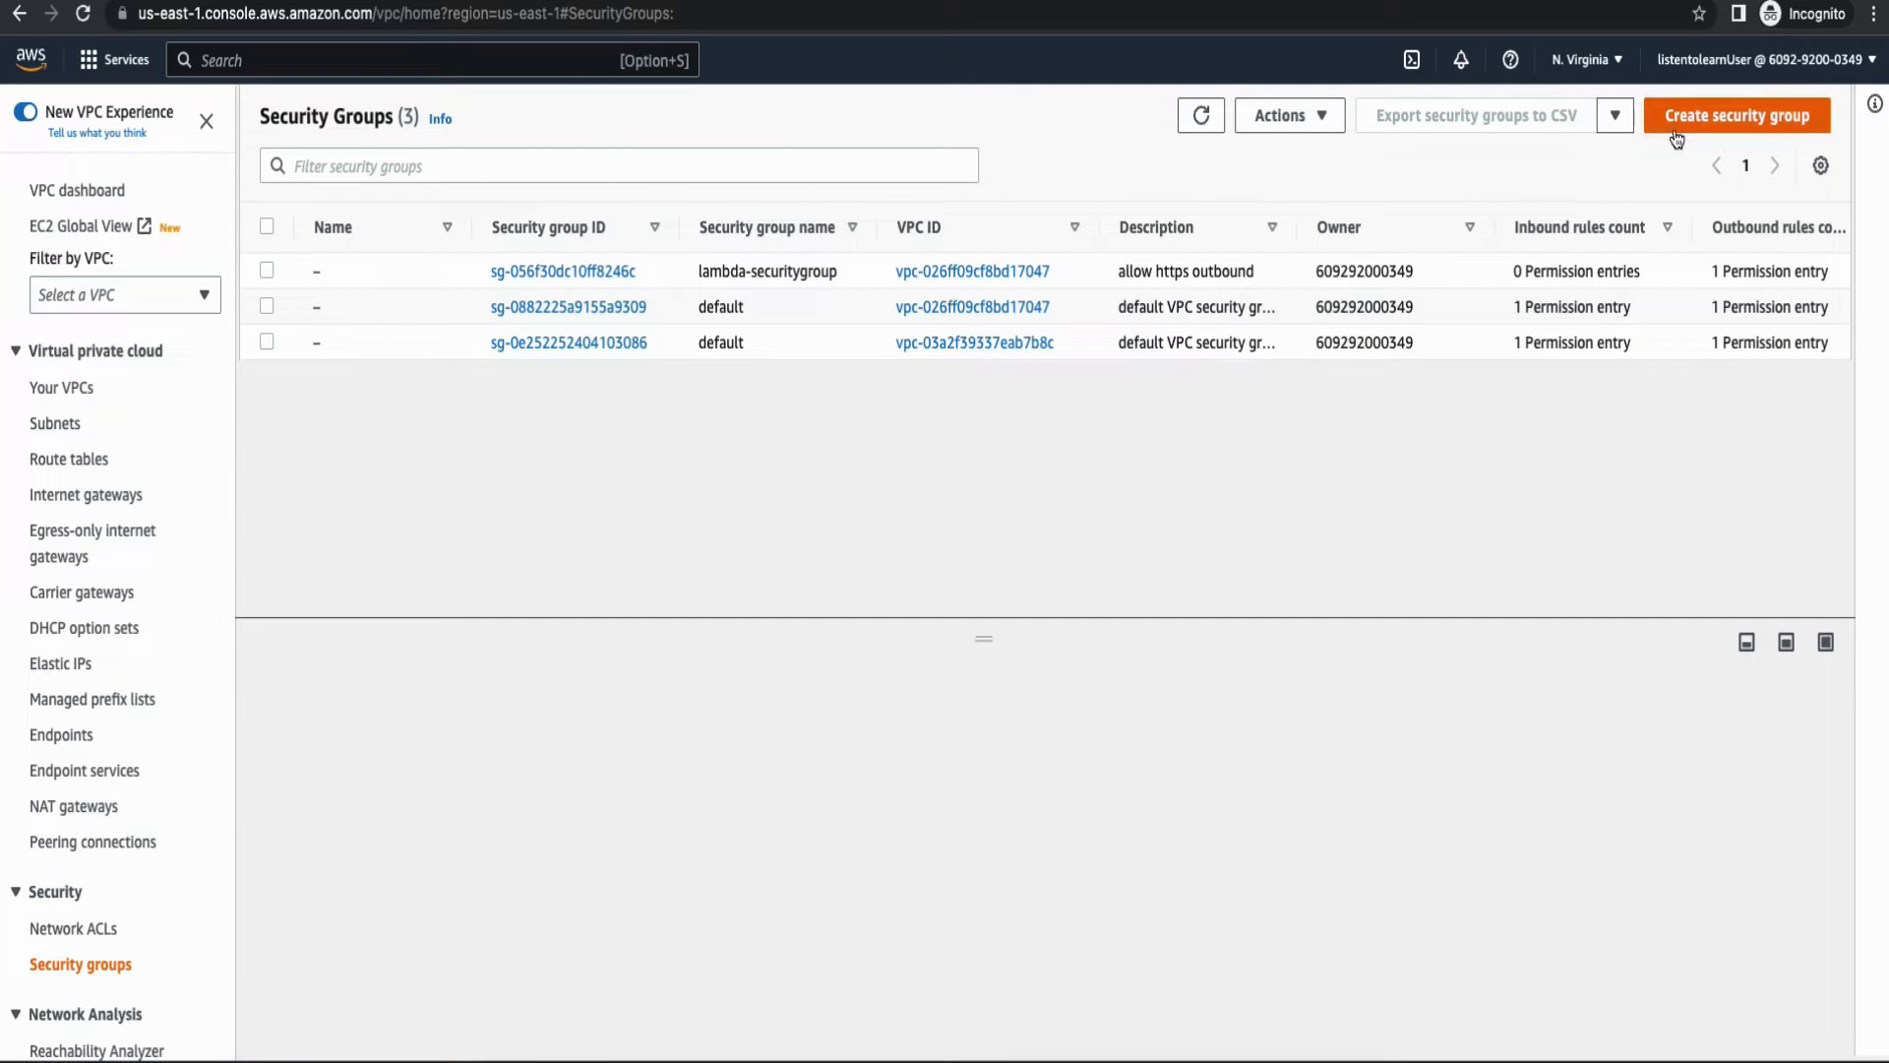
Start opensearch-securitygroup described 'allow https' and place it in project-vpc.
click(1735, 114)
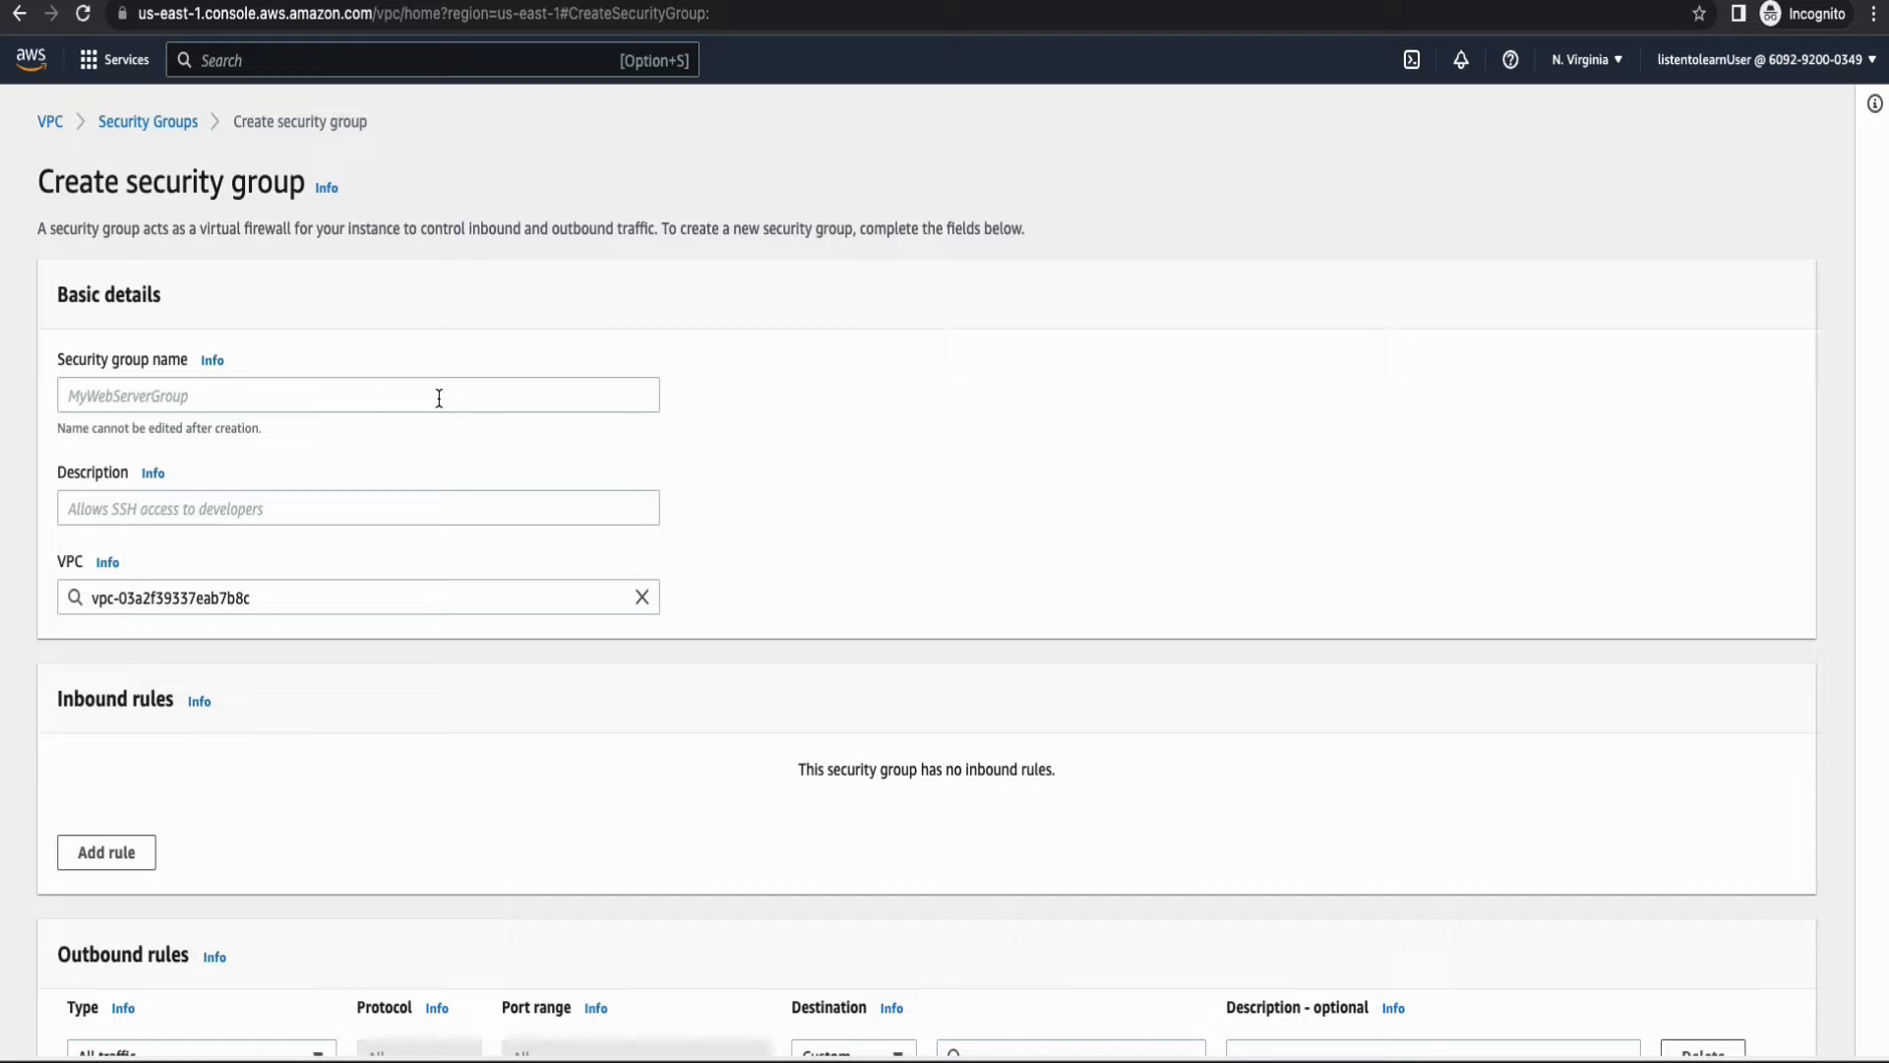
text(o)
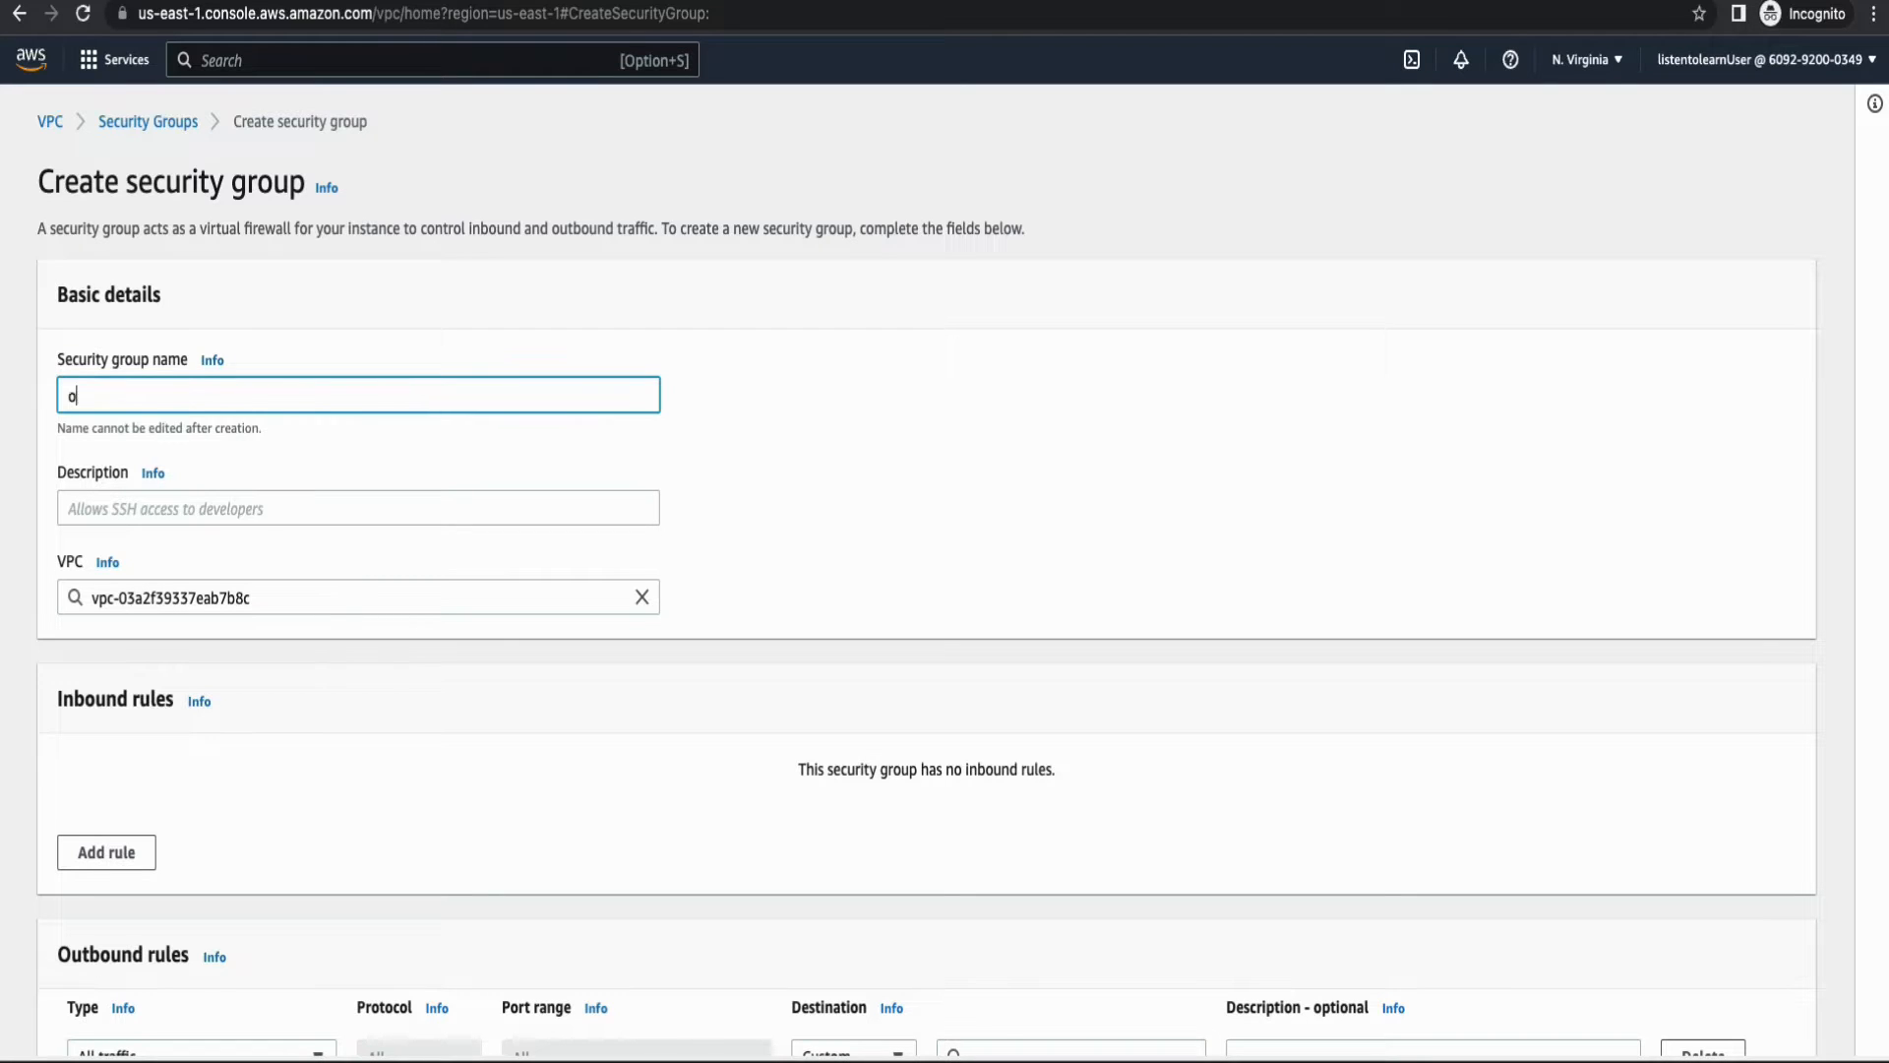
text(pensearc)
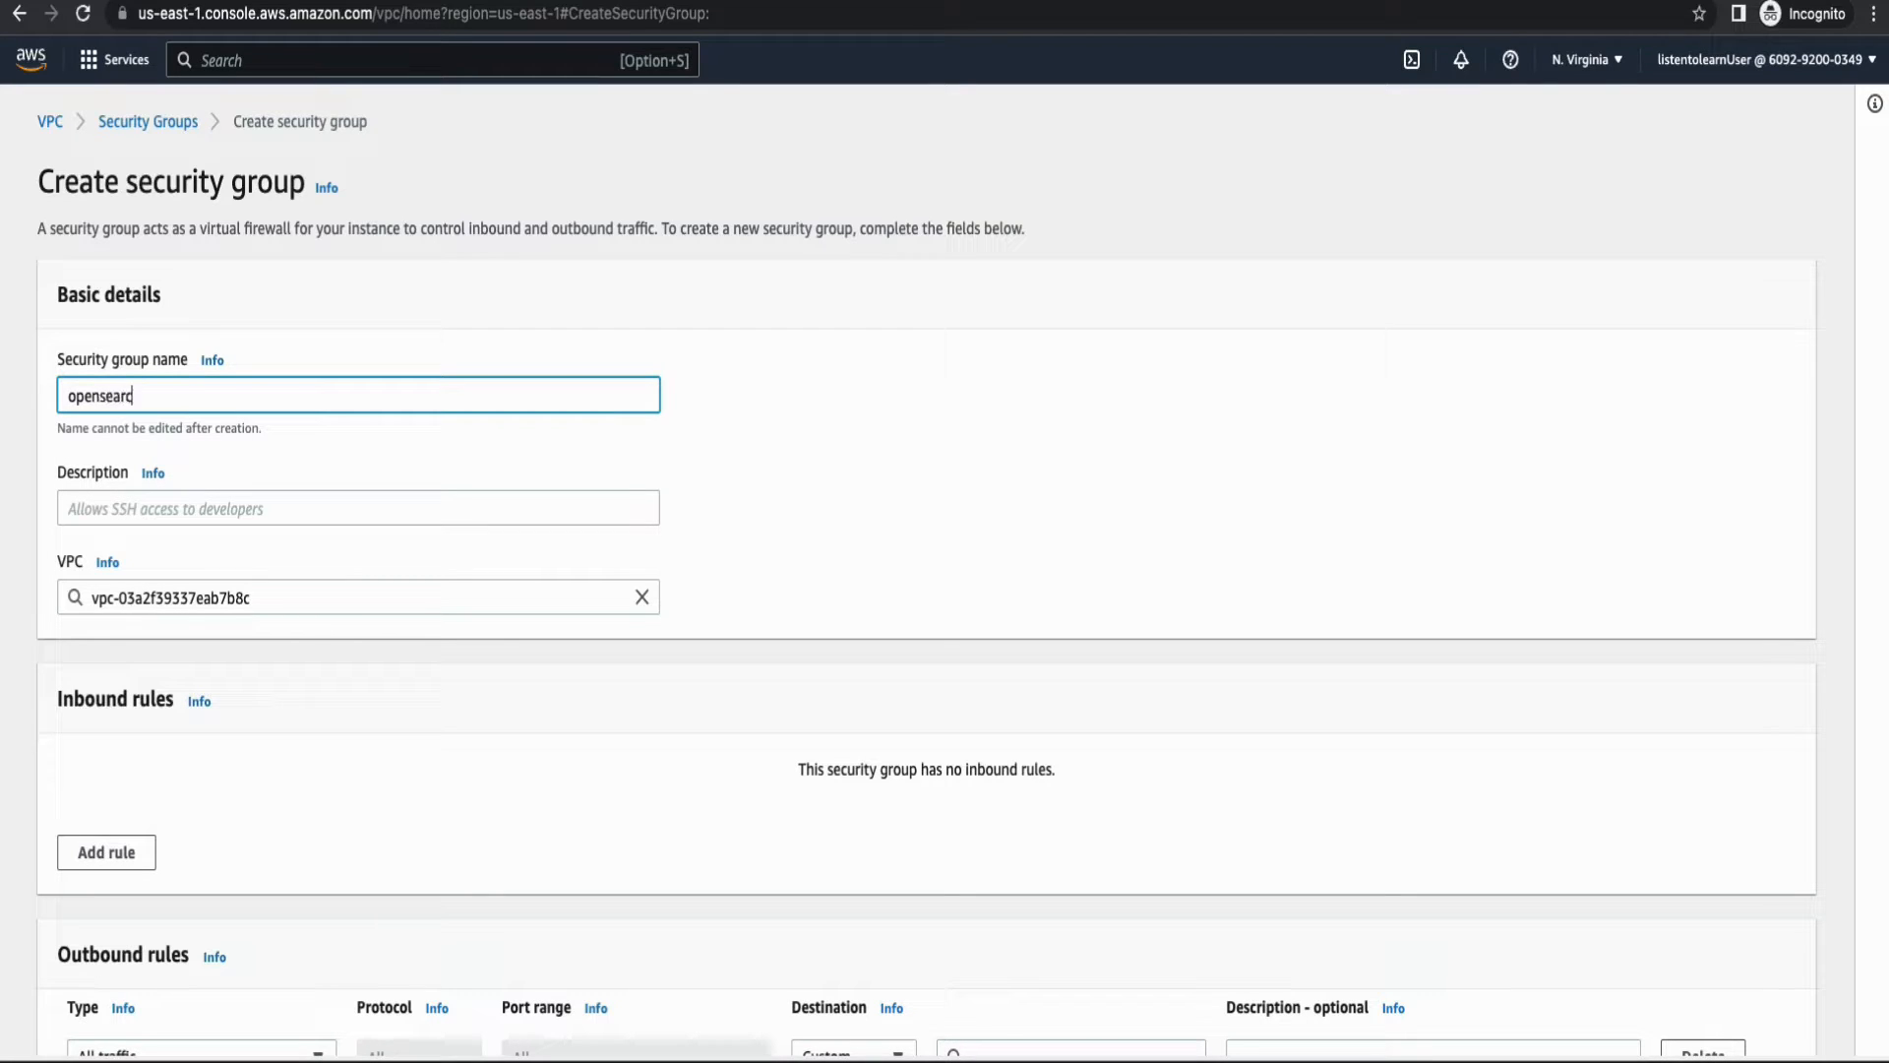
text(h-security)
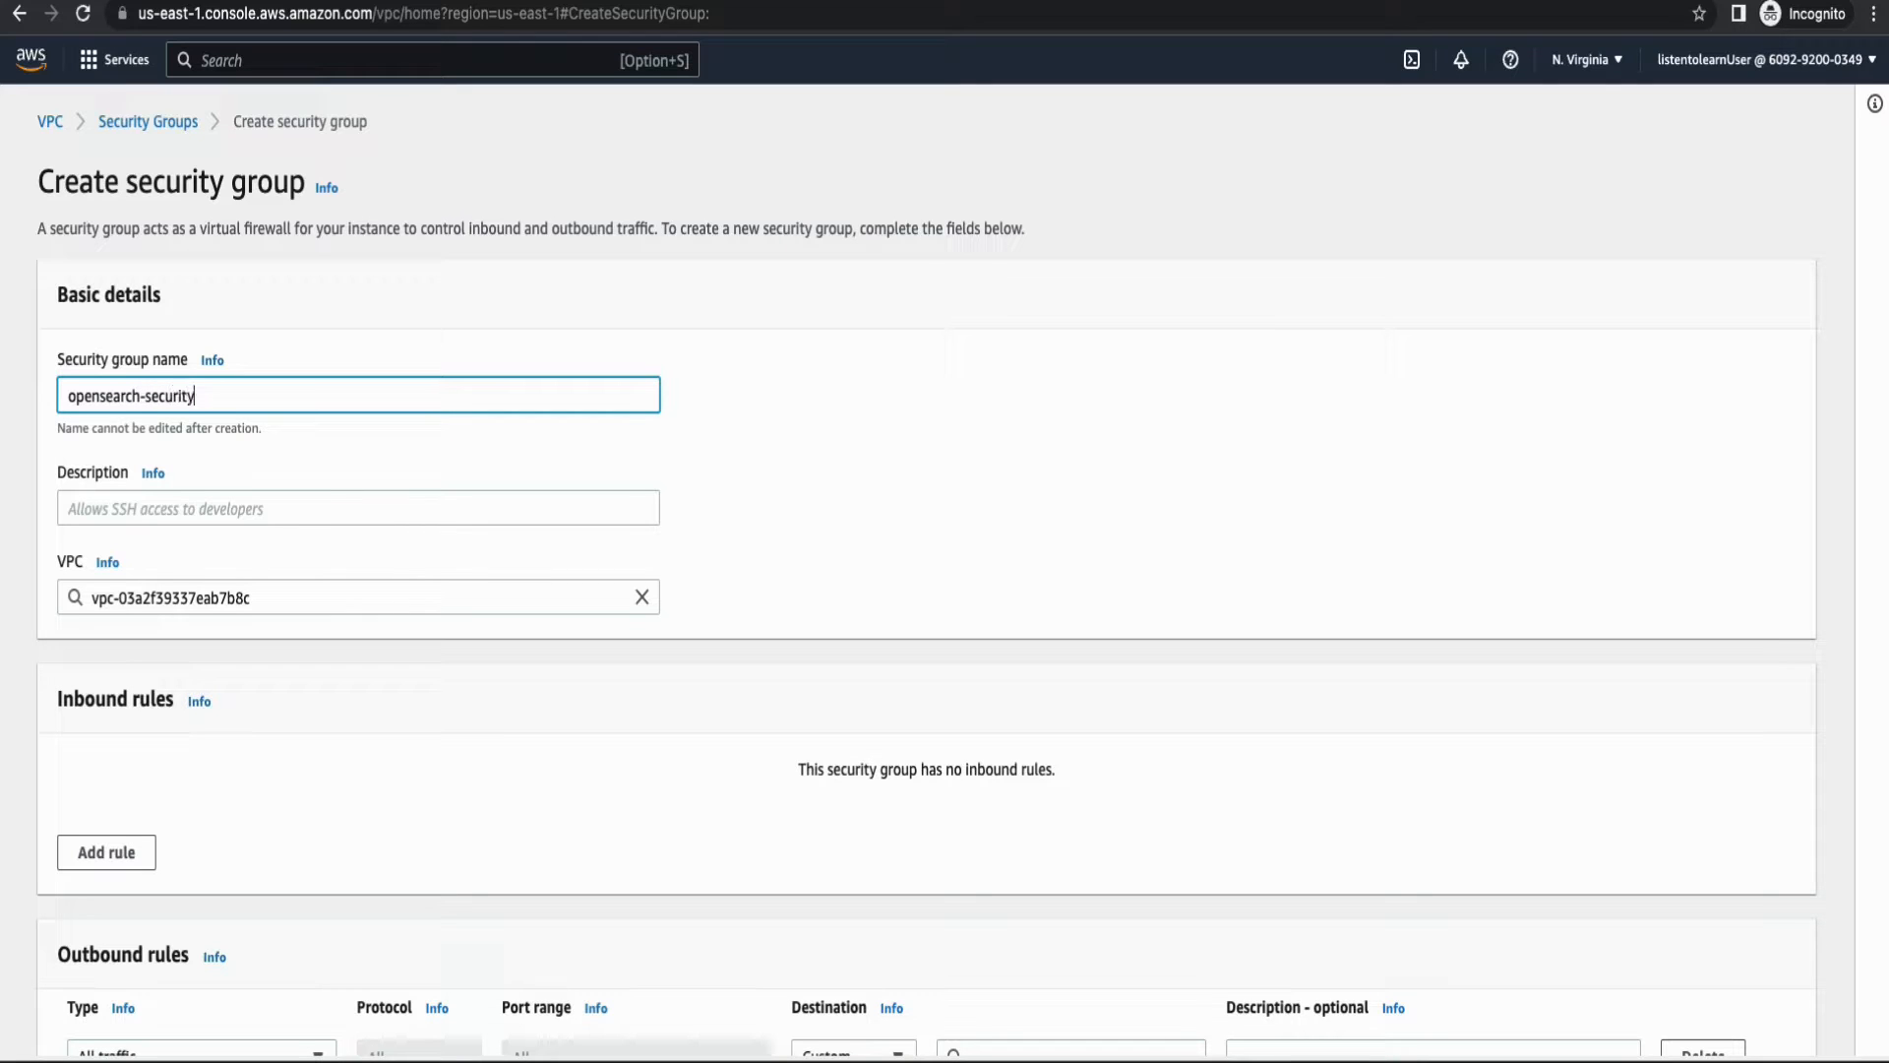
text(group)
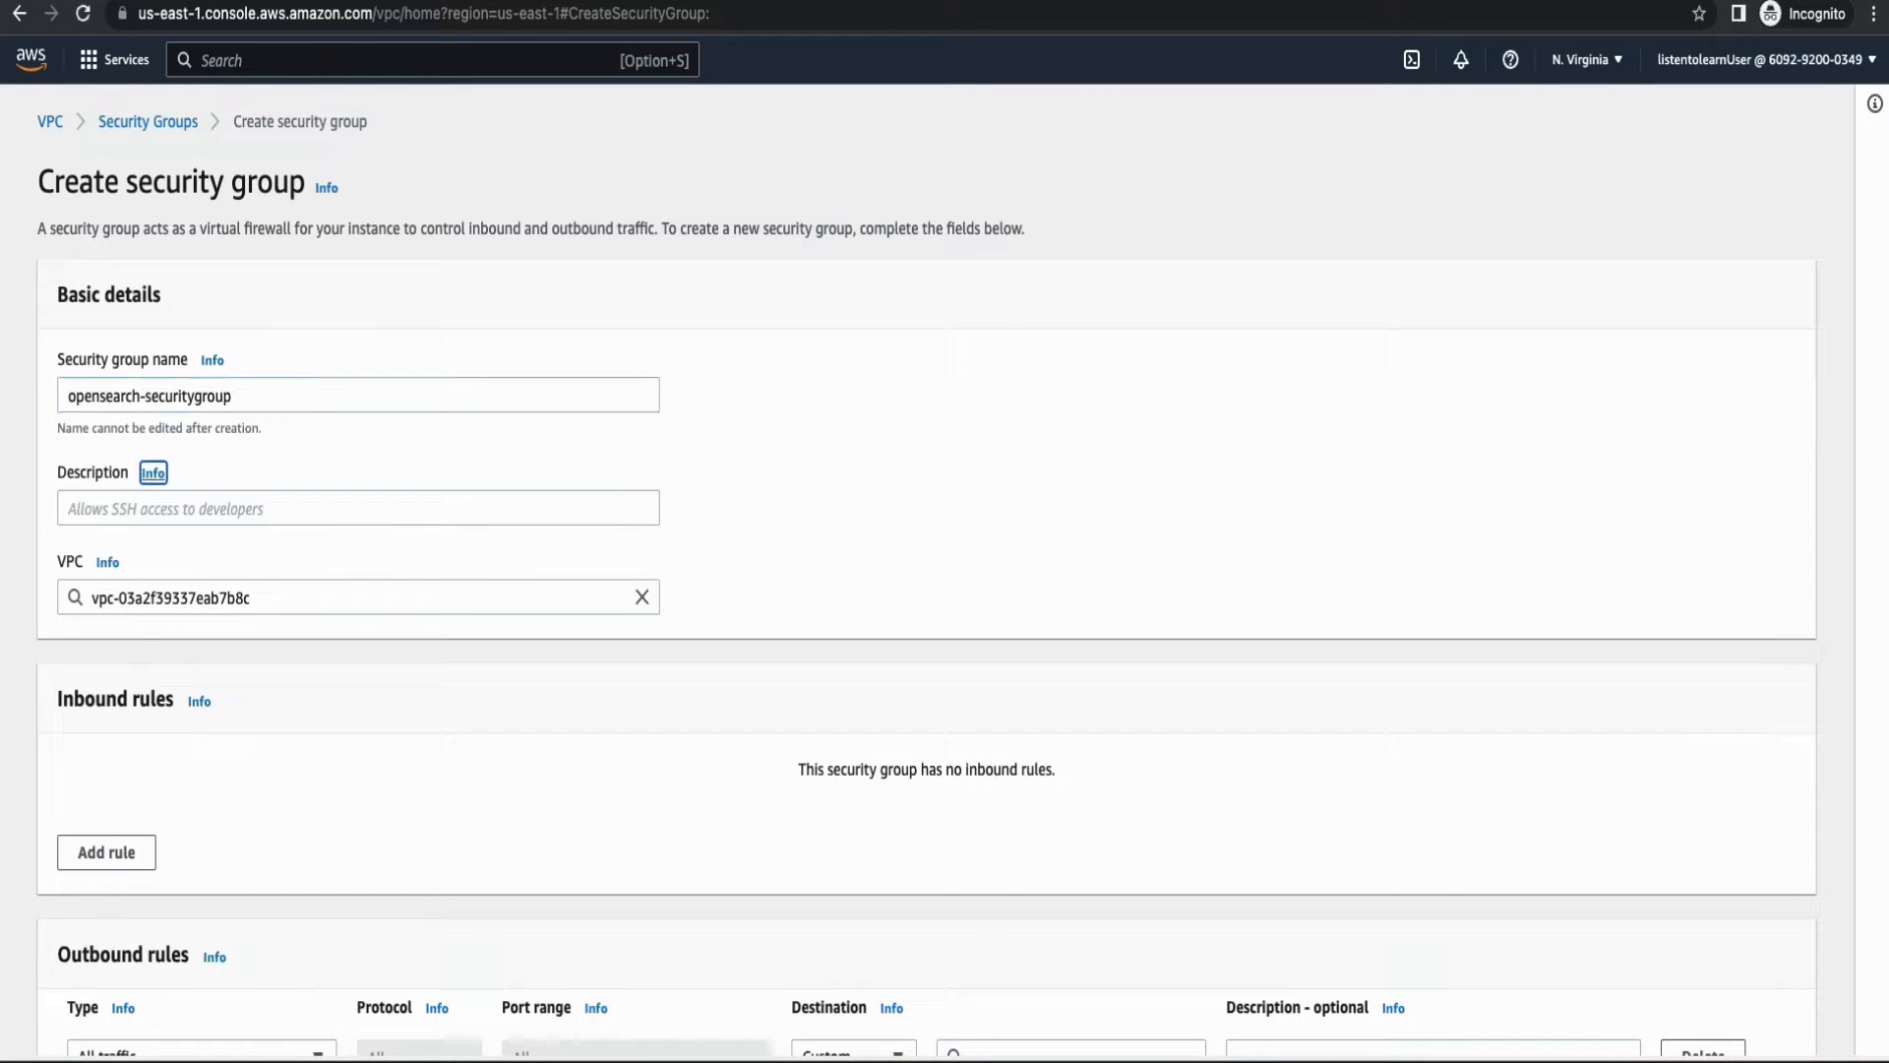
text(allow inboud)
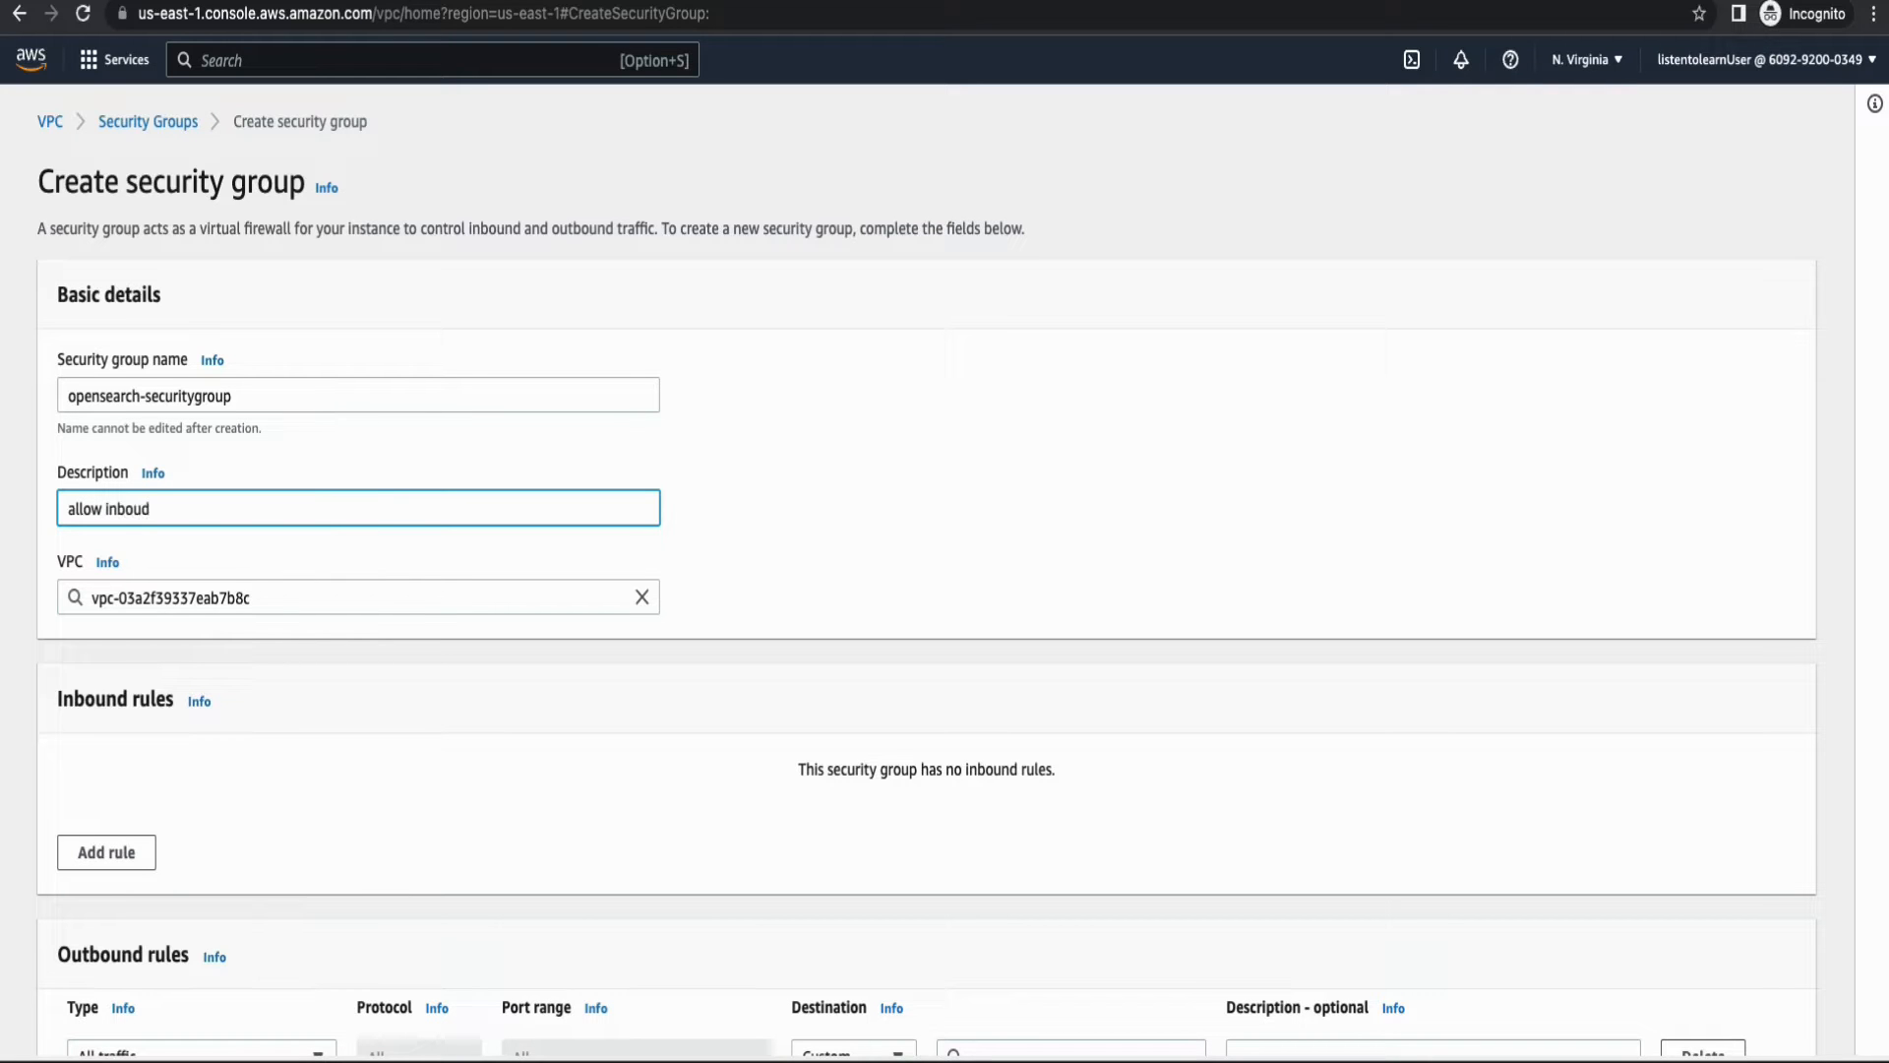
text(https)
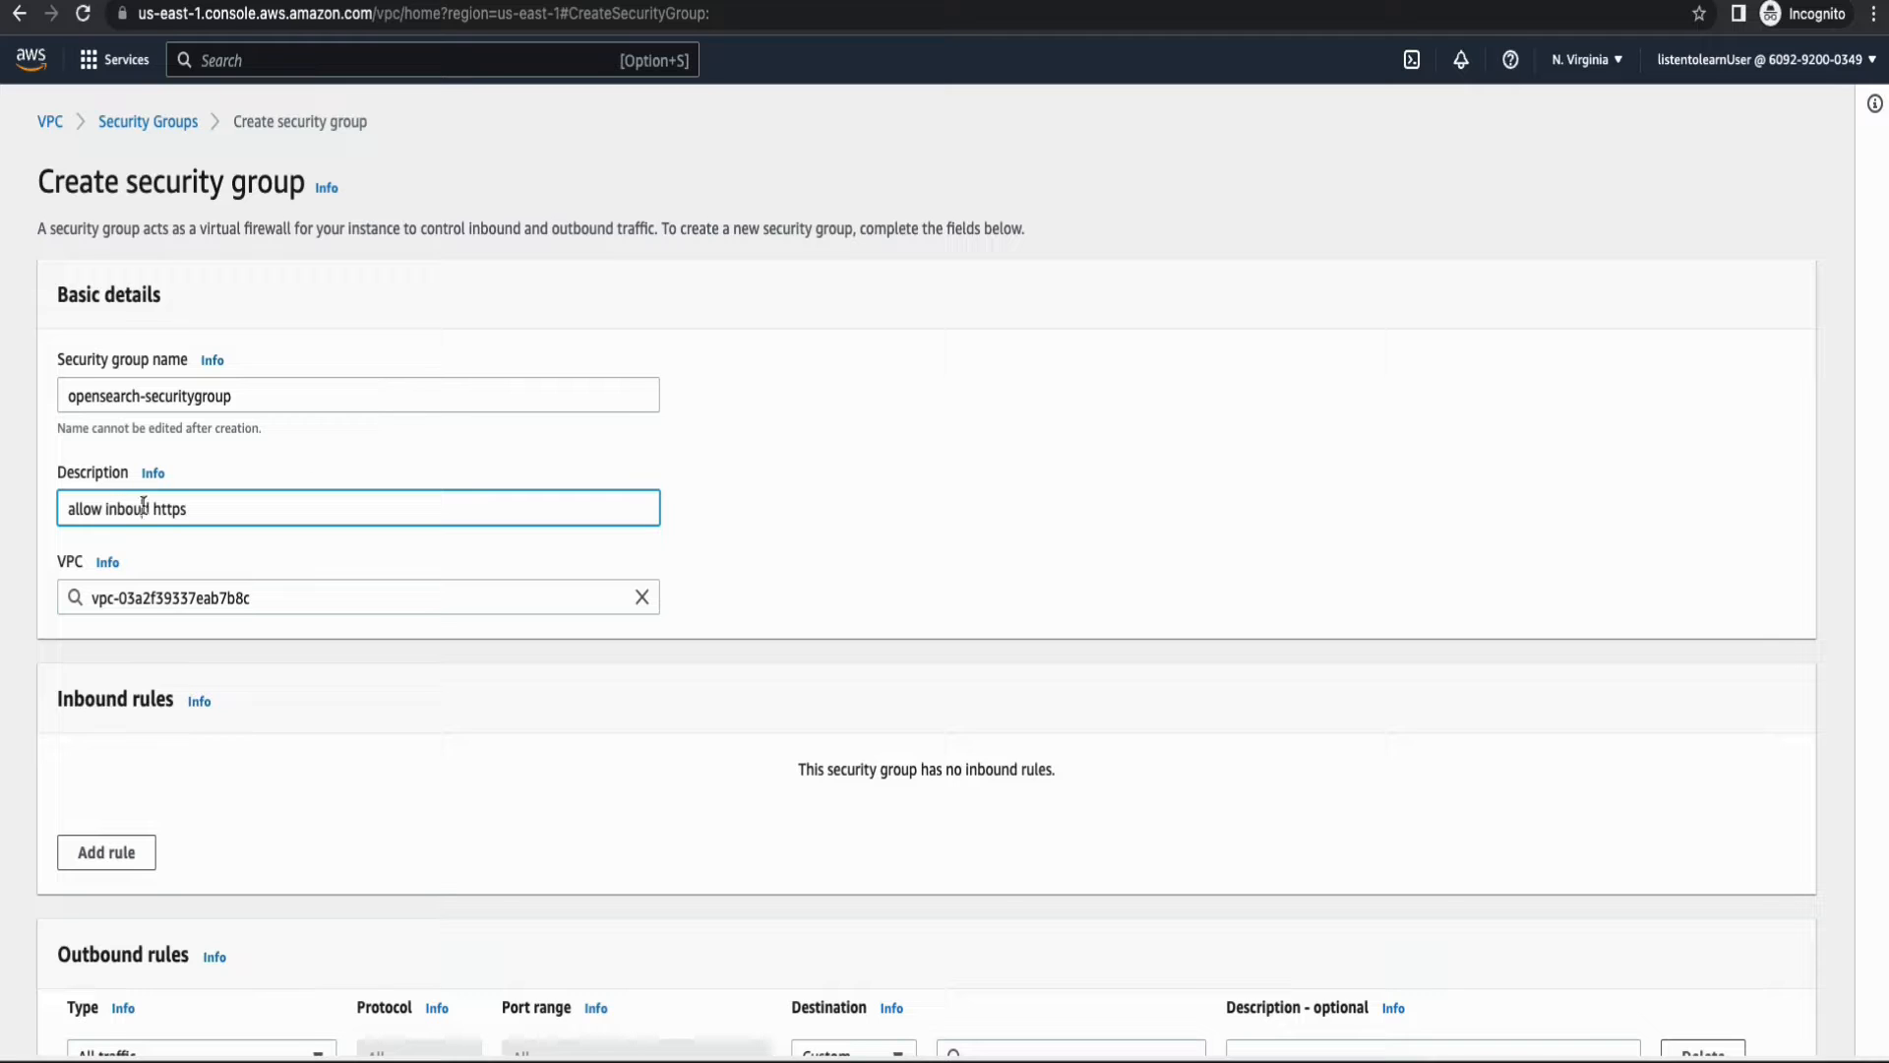
scroll(down, 3)
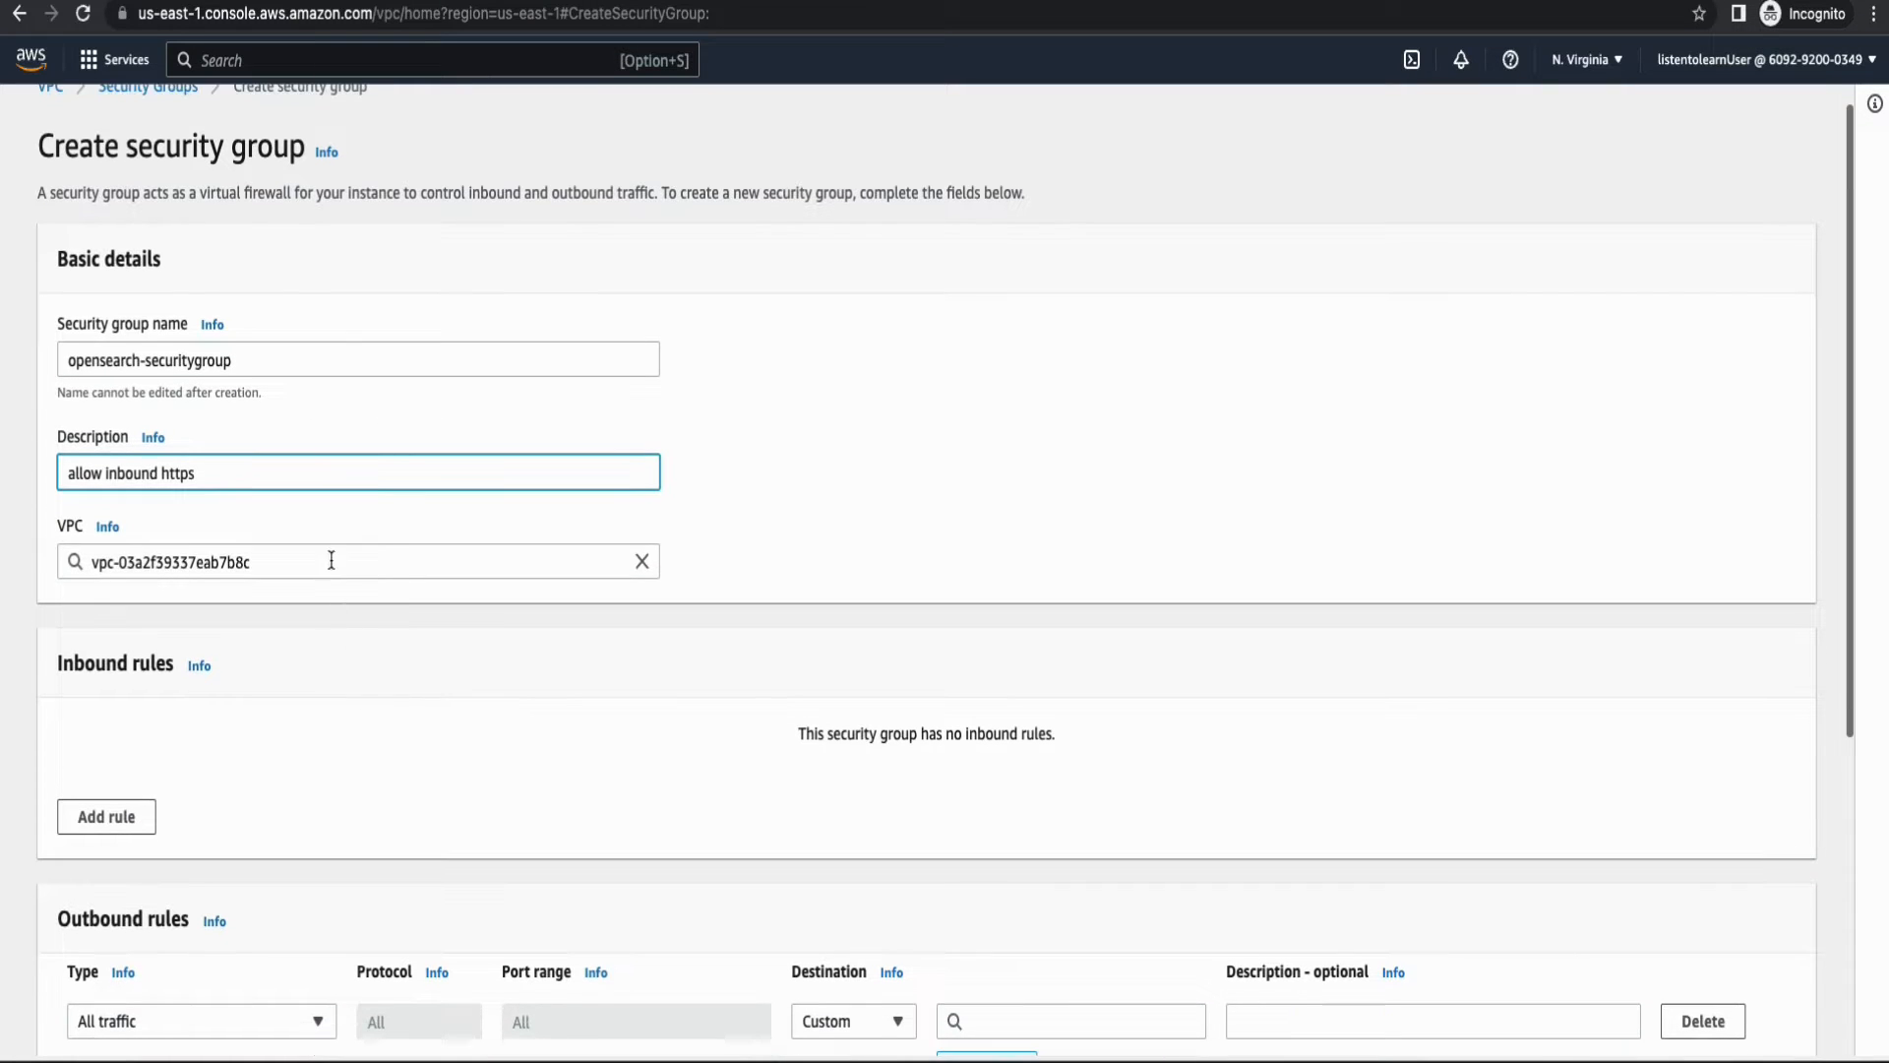
click(358, 561)
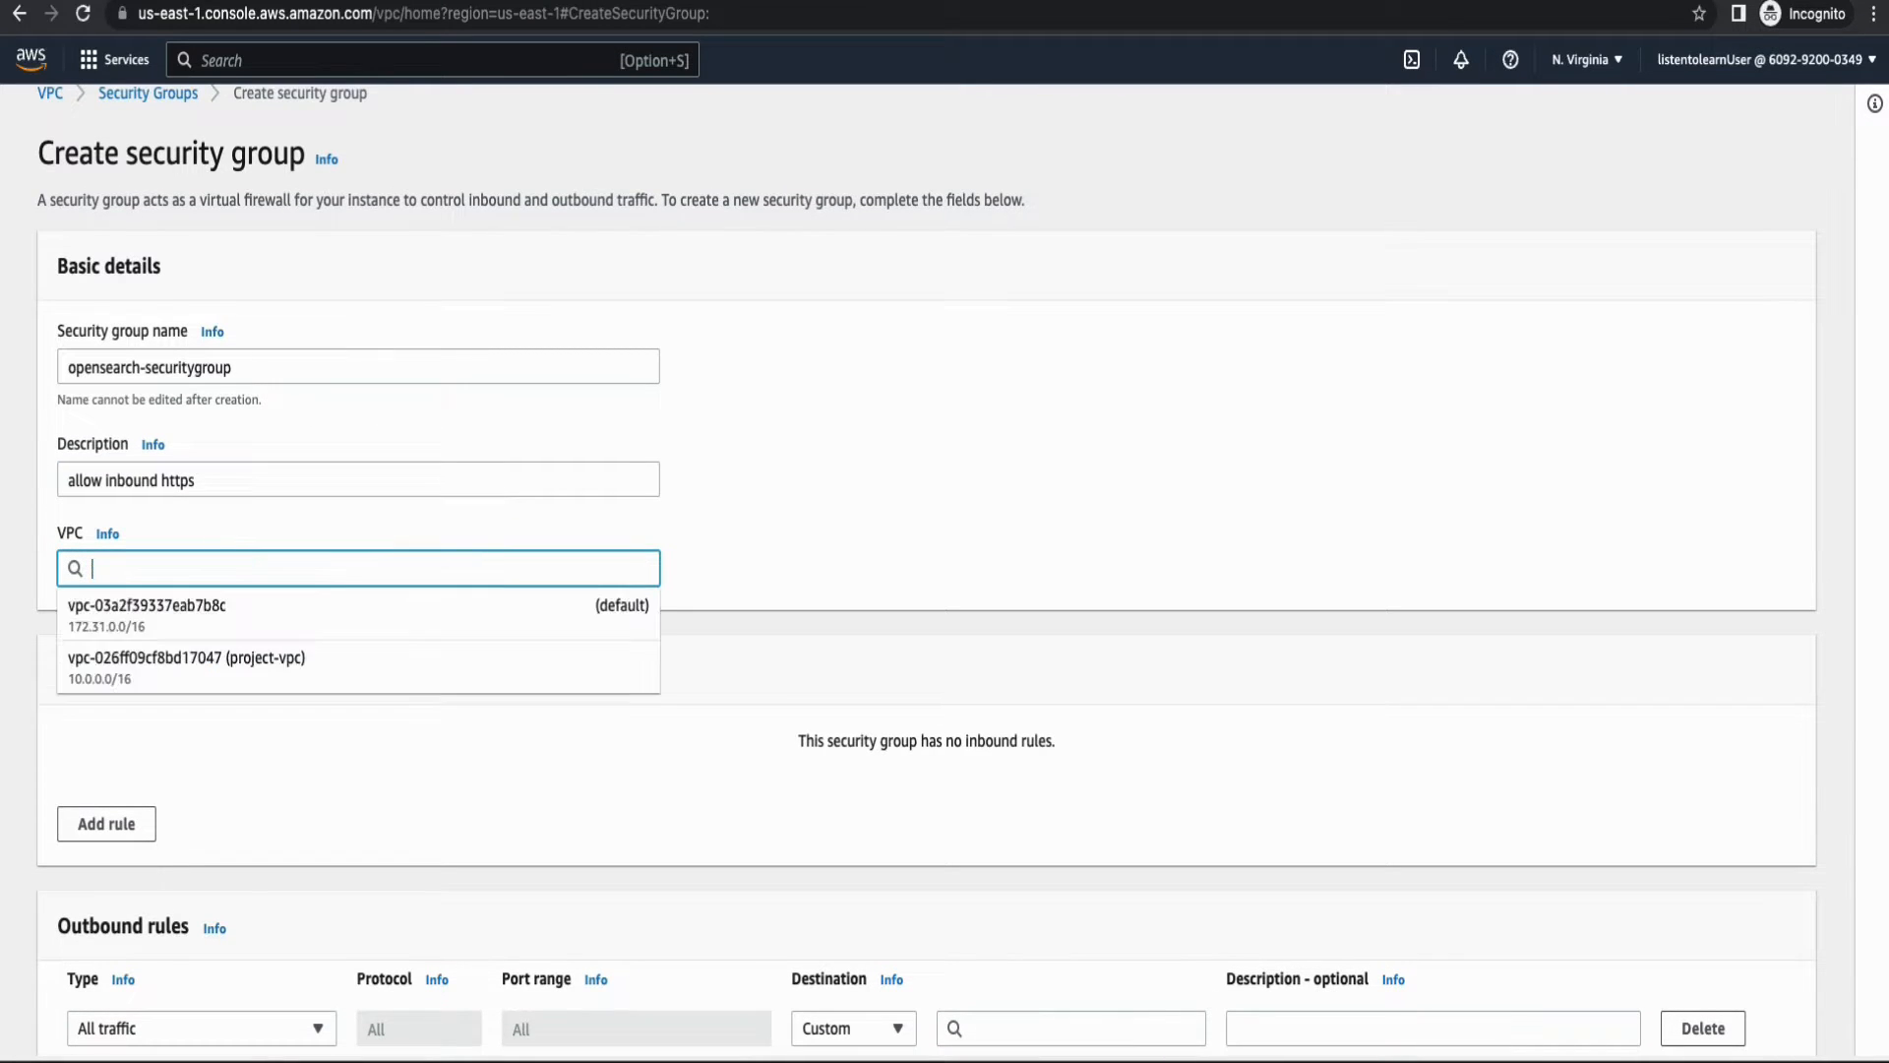
click(187, 657)
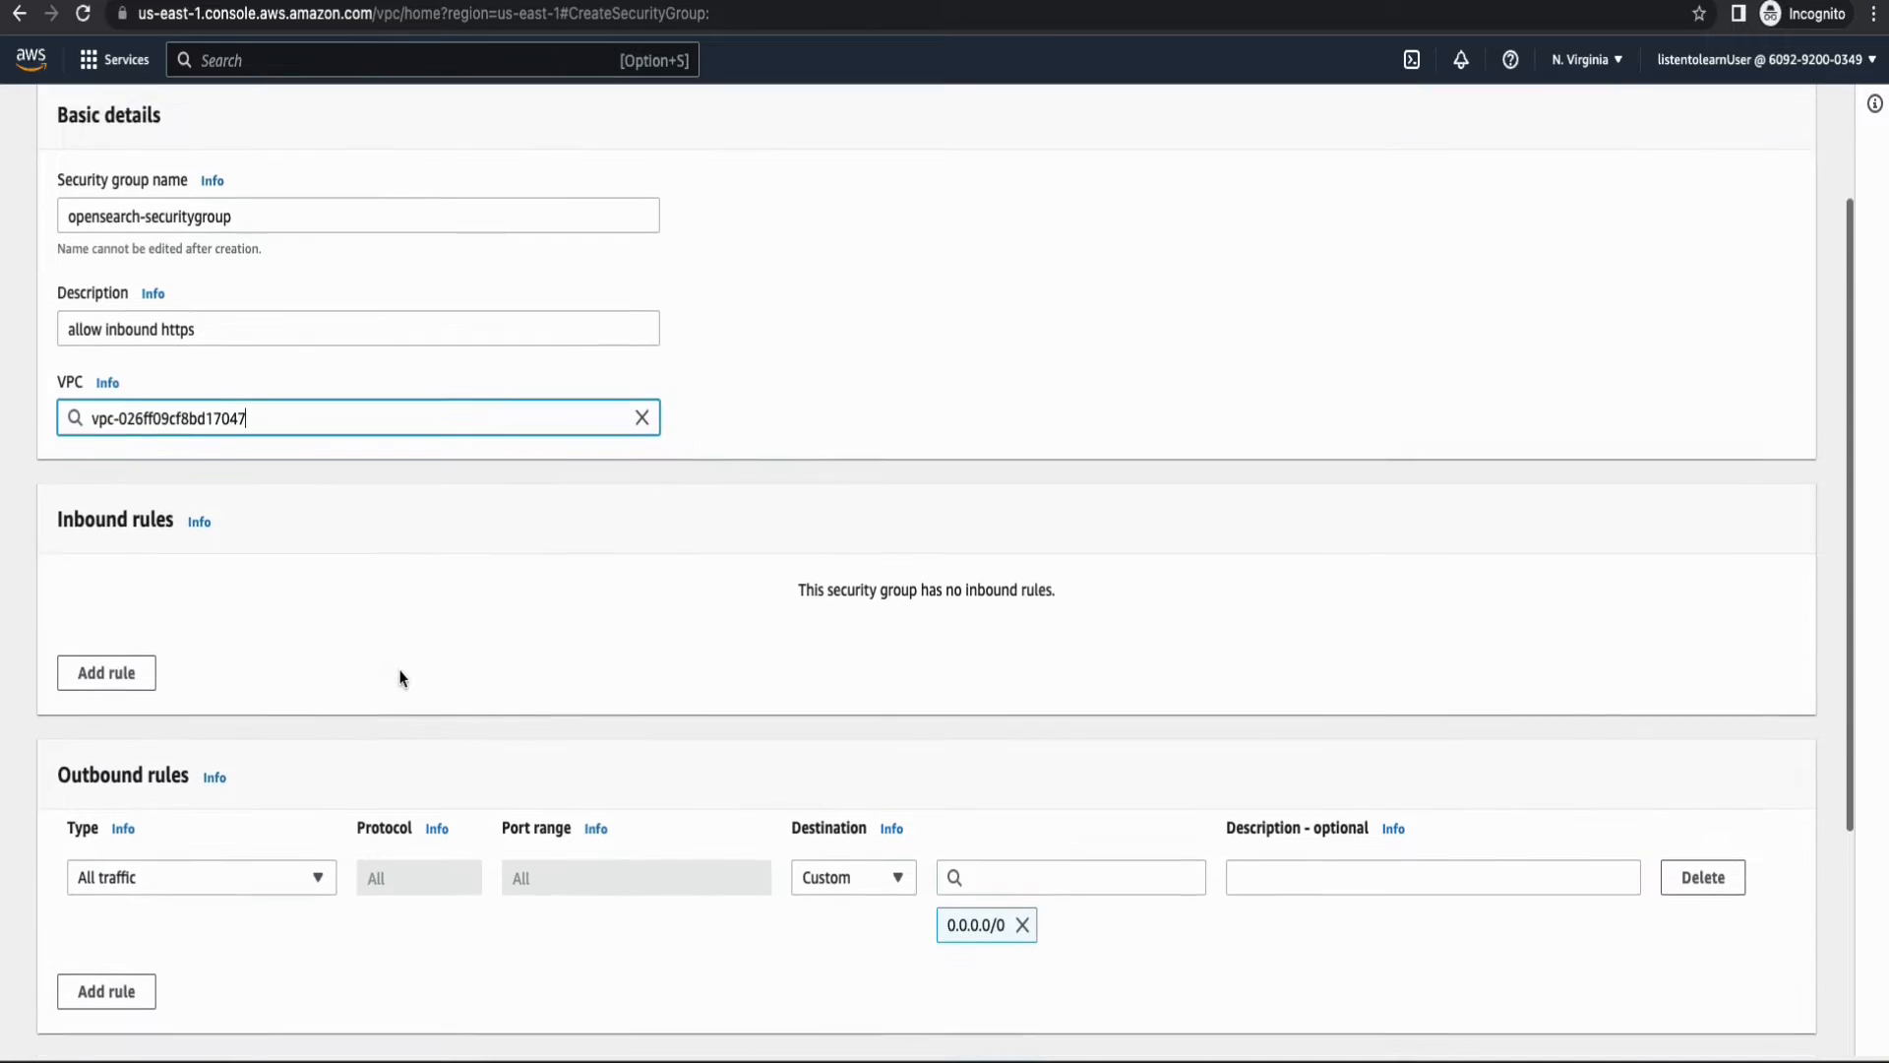
Add inbound HTTPS from lambda-securitygroup, remove the default outbound rule and create the group.
click(106, 673)
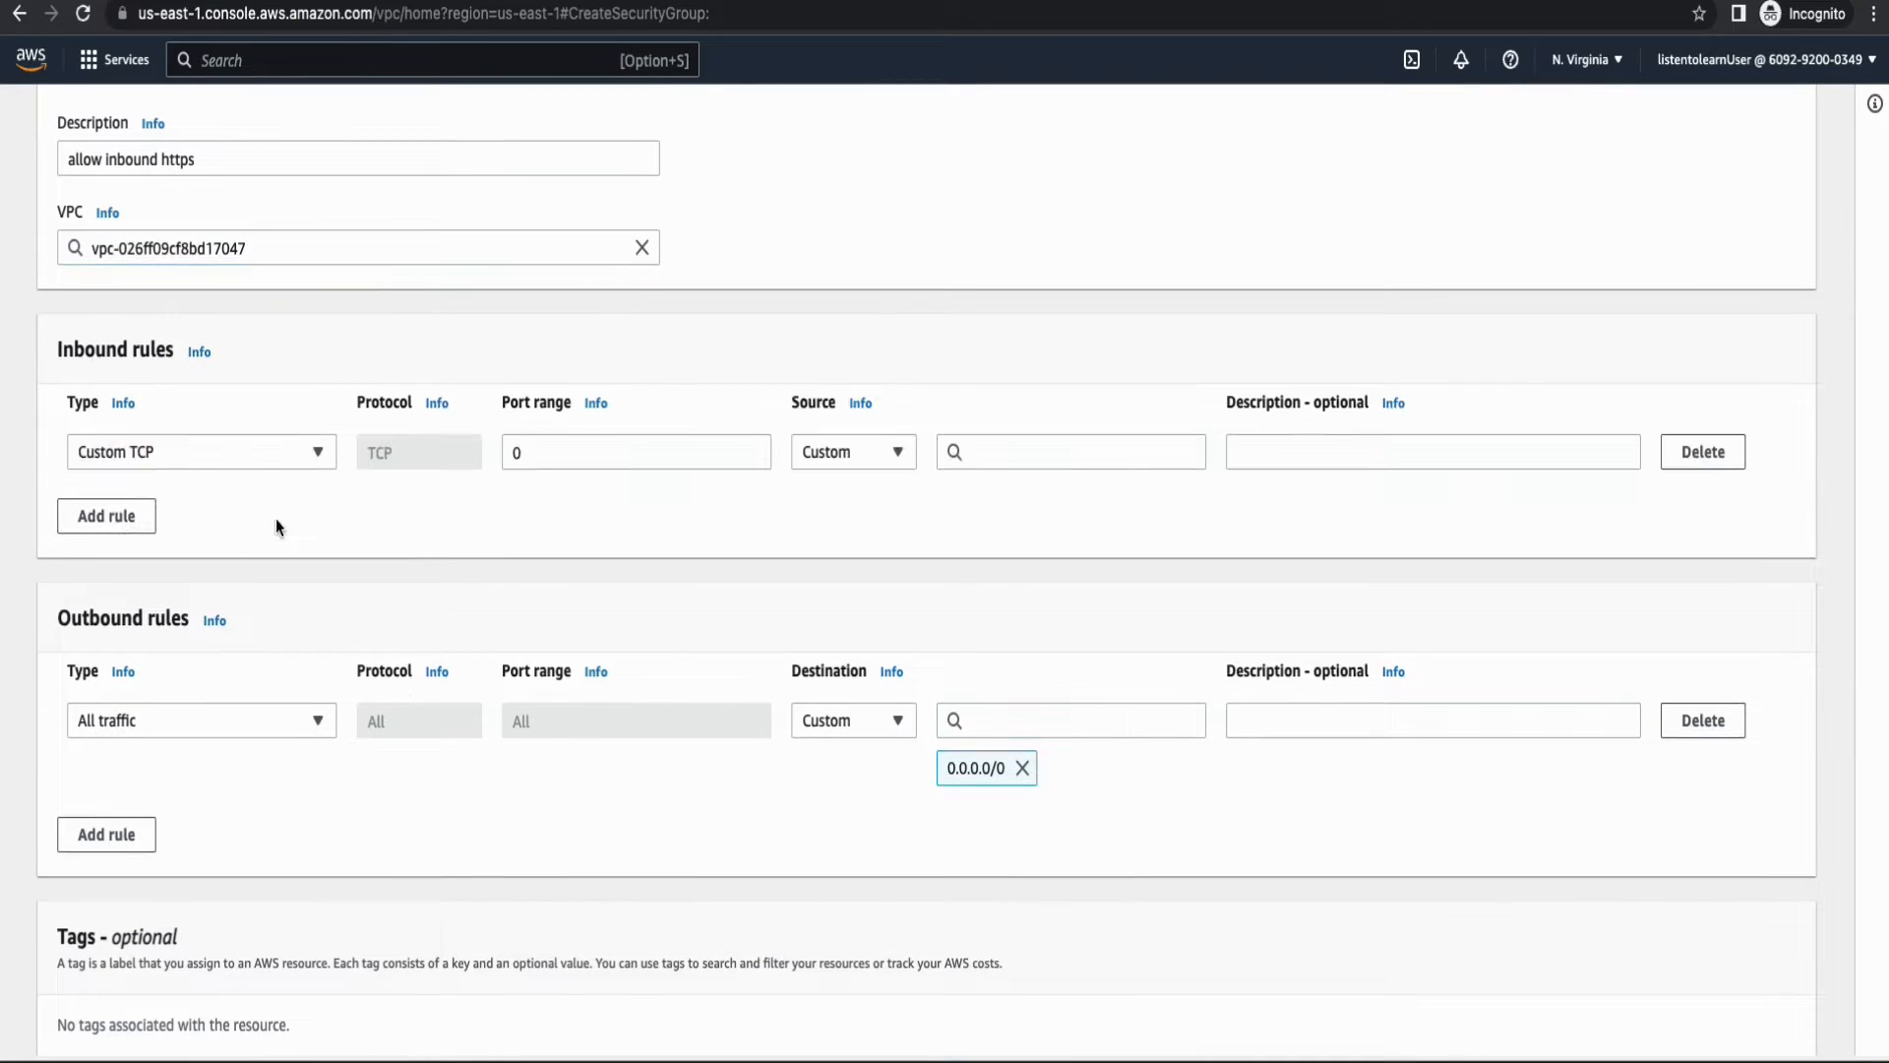
click(200, 450)
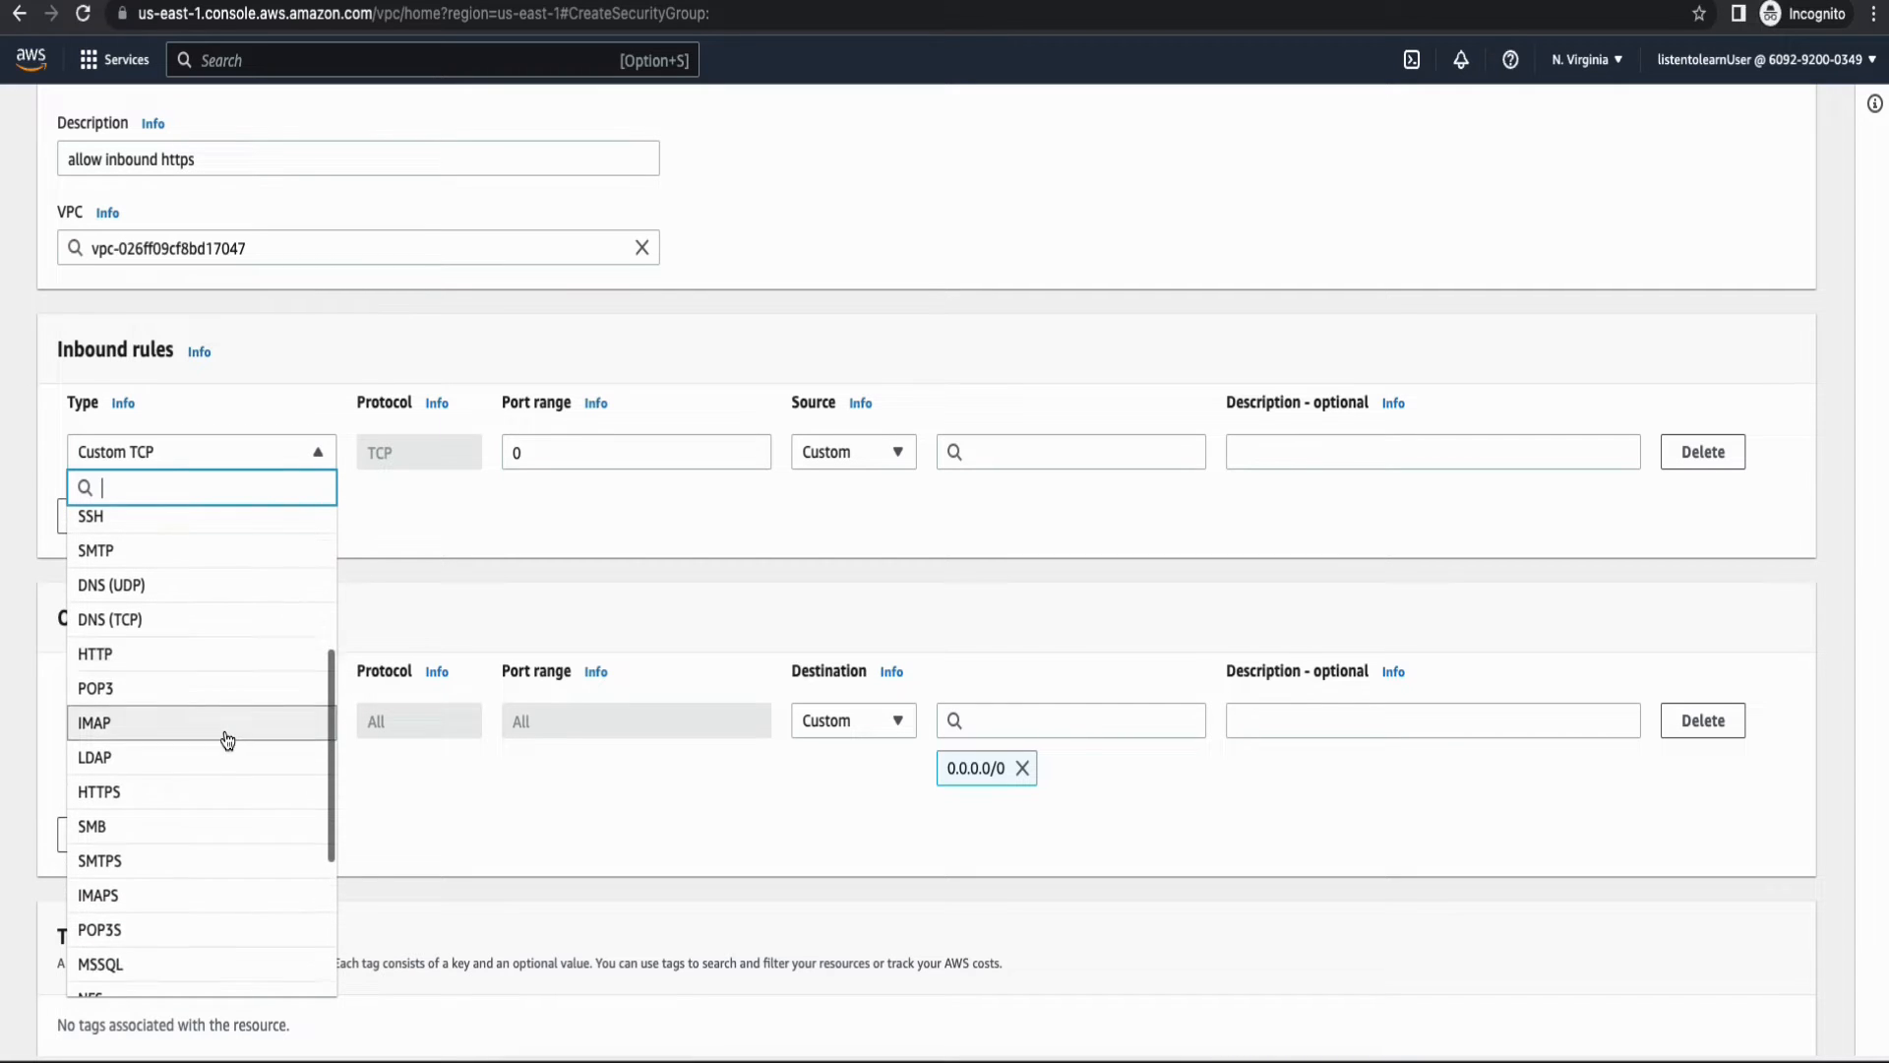
click(99, 791)
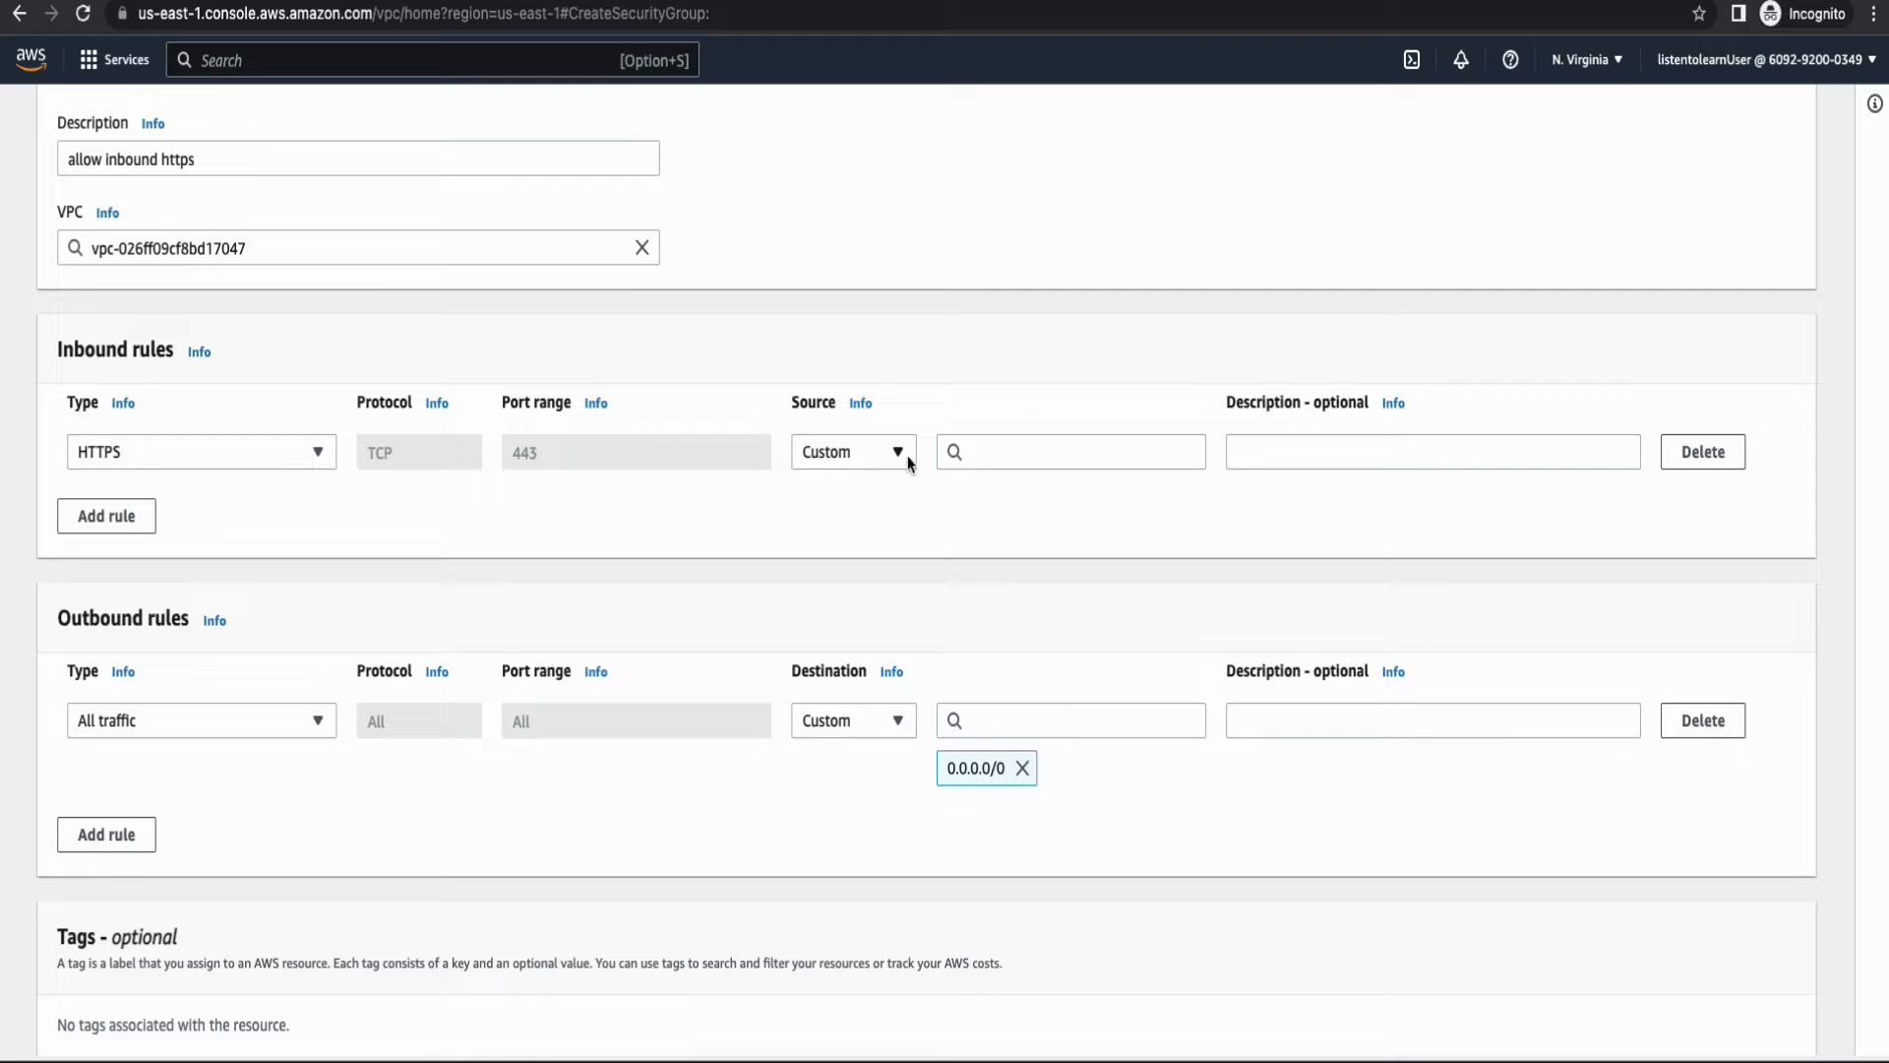
click(1068, 452)
text(lam)
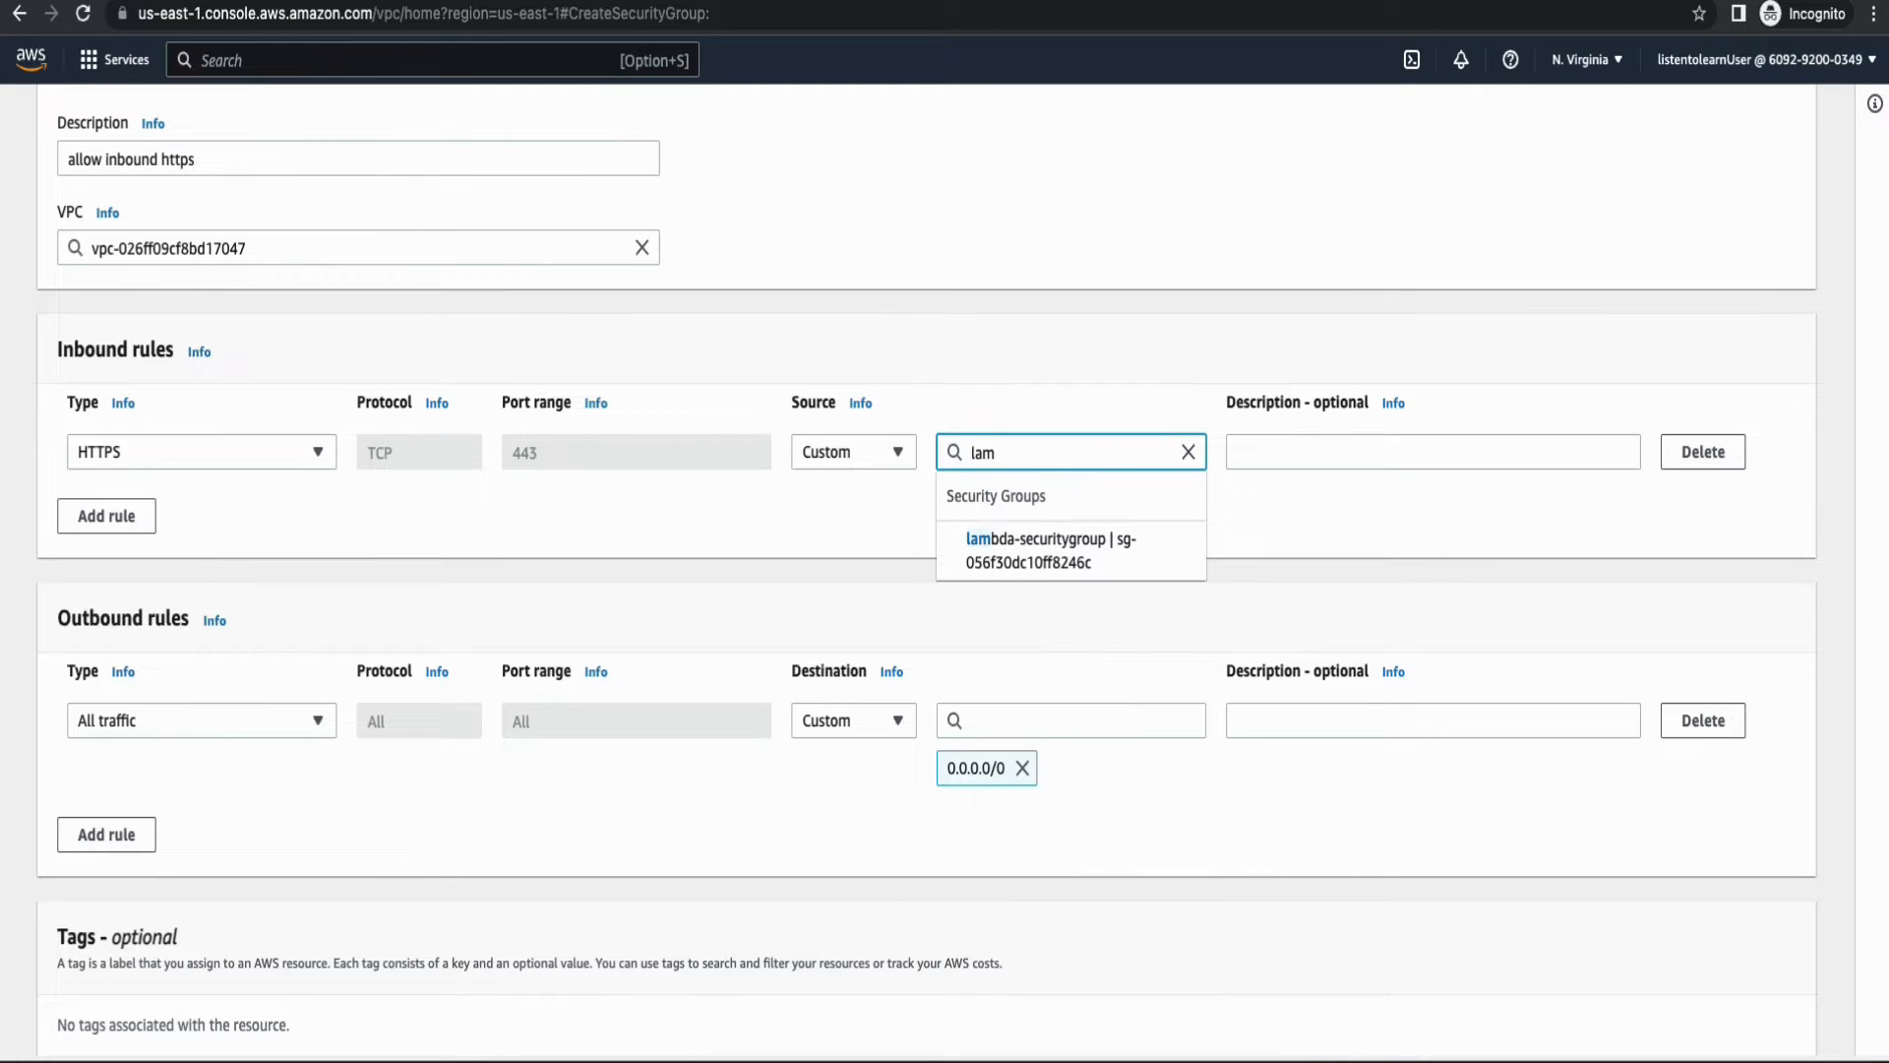
click(1049, 550)
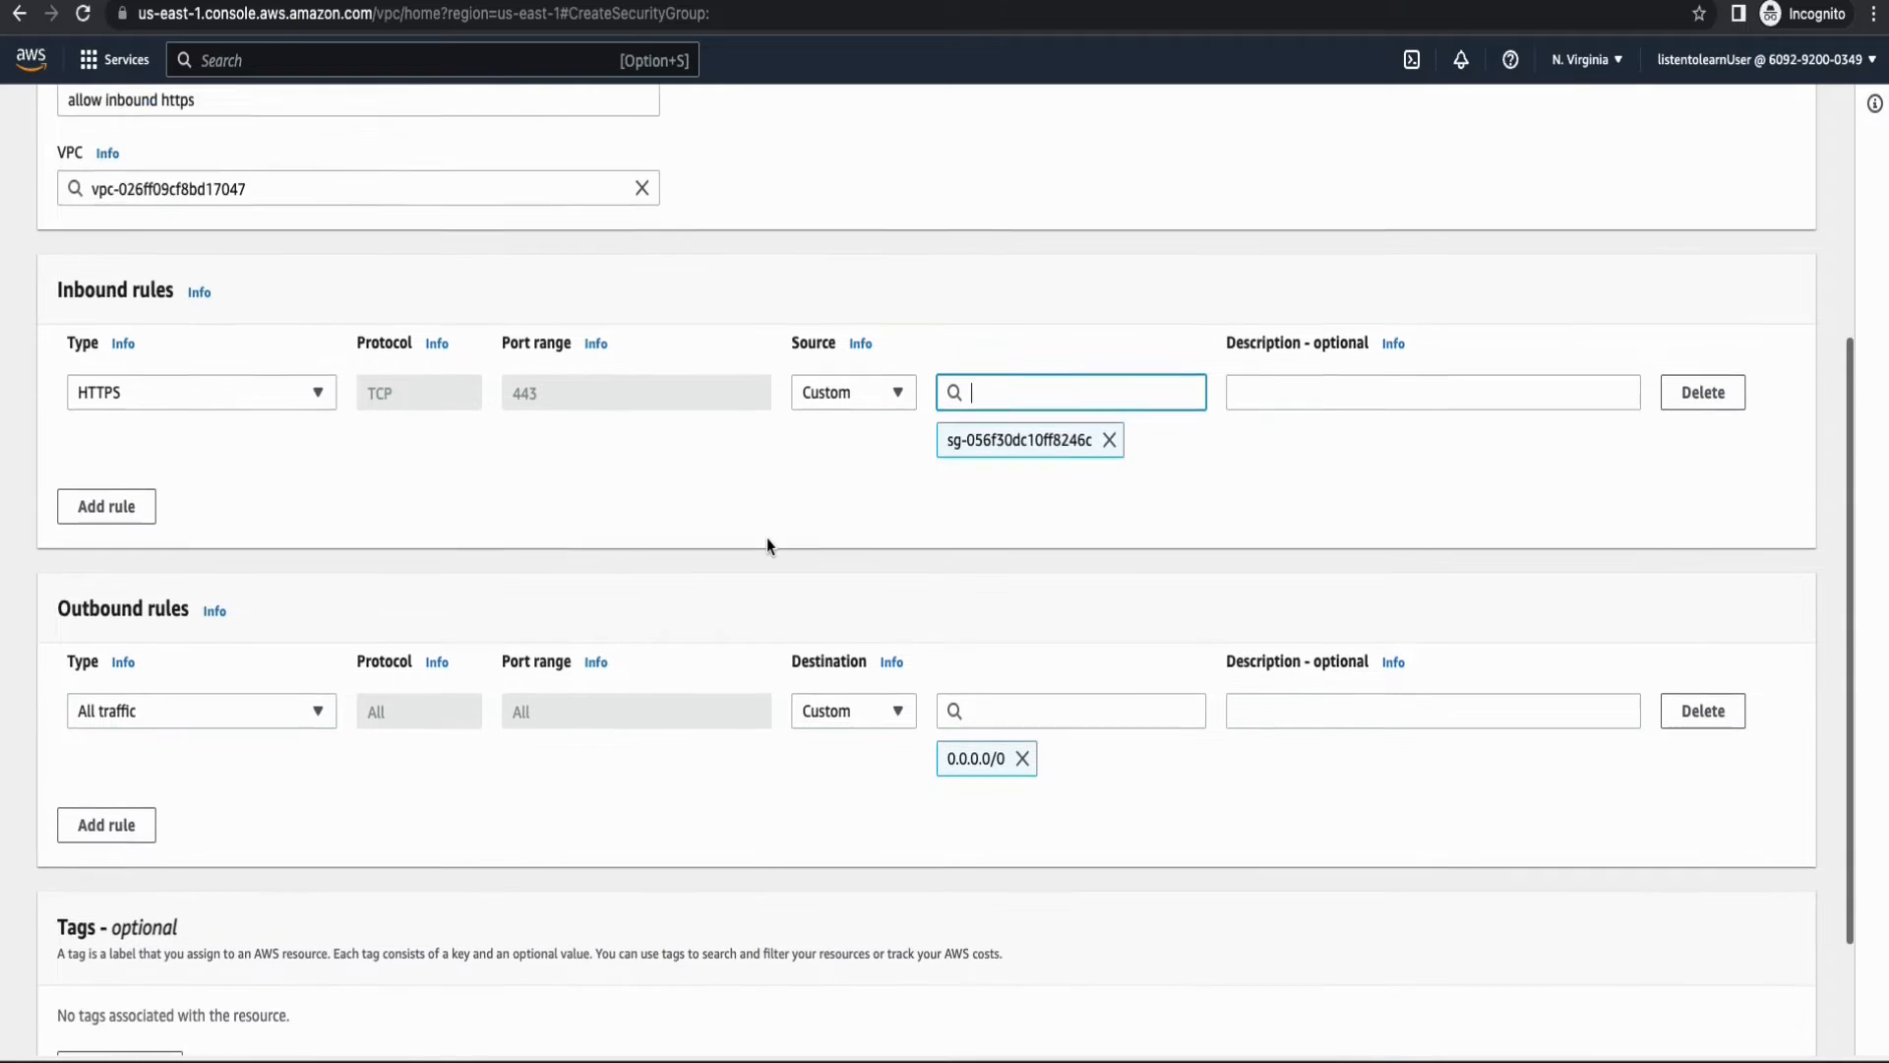
scroll(down, 3)
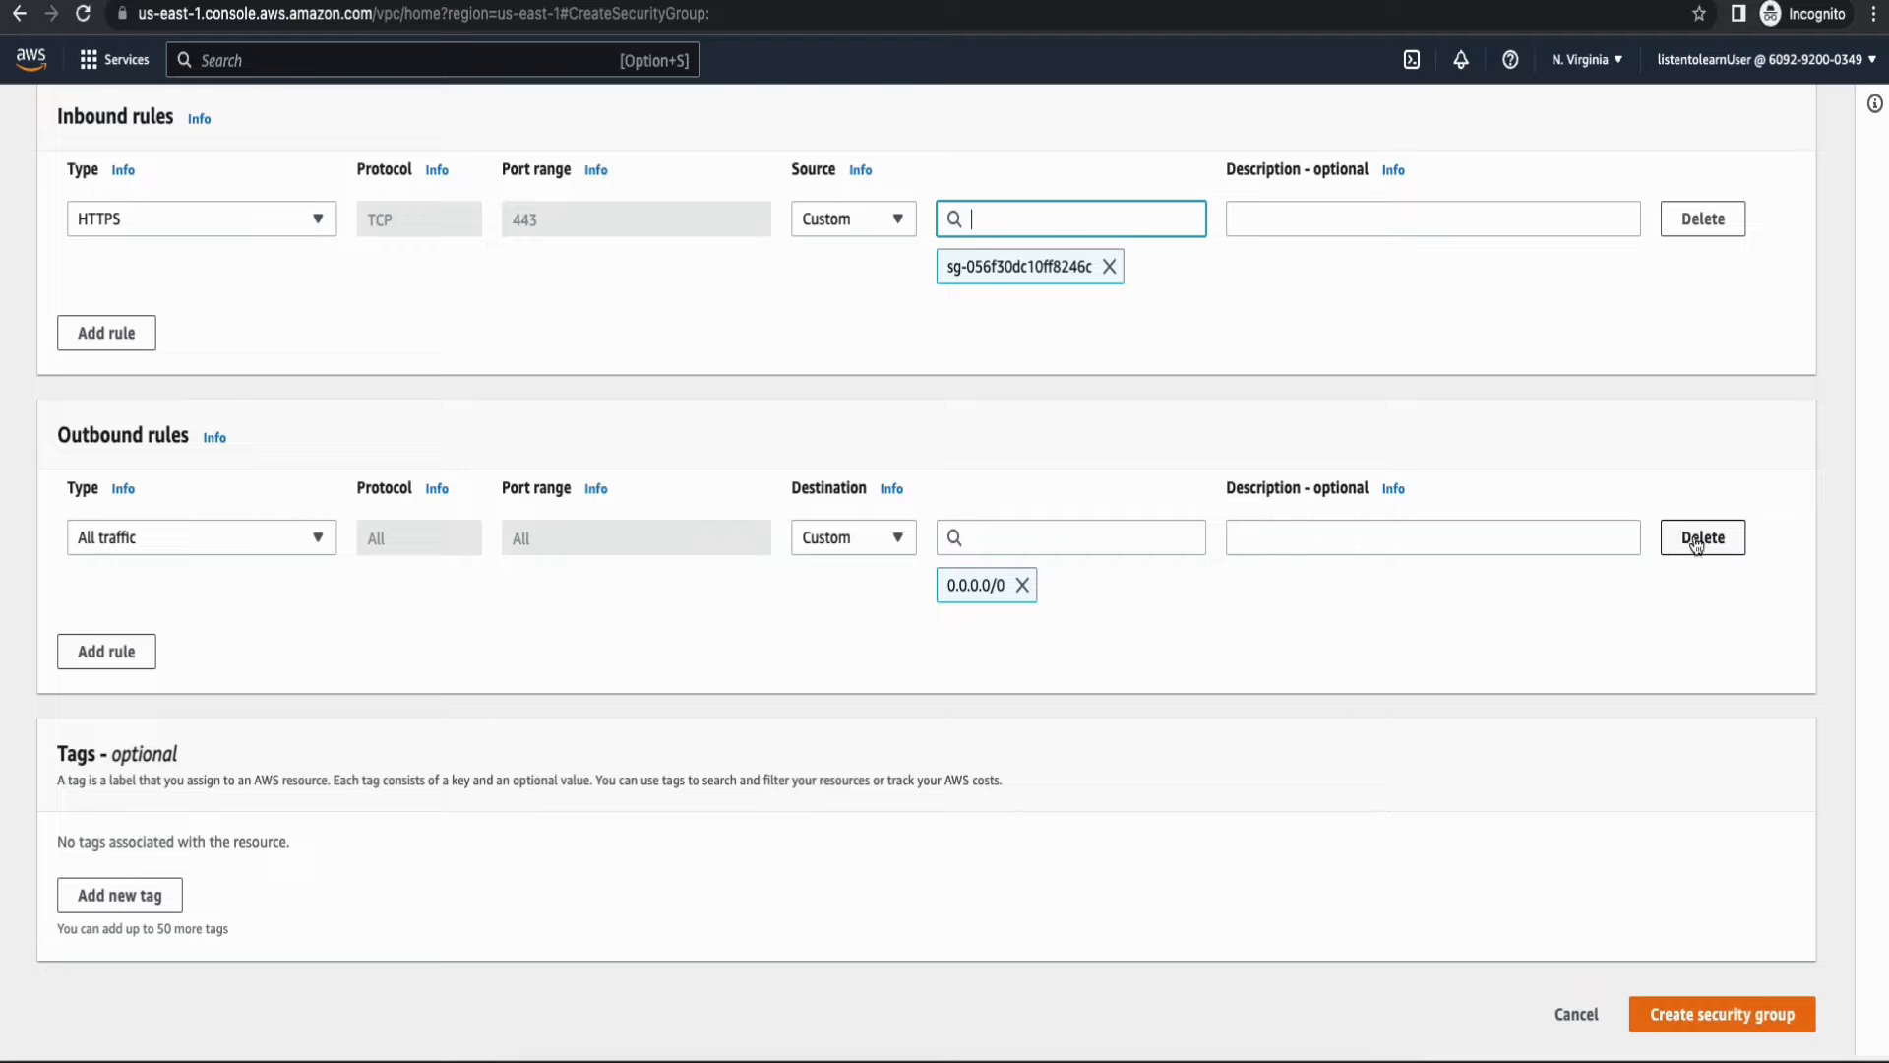
click(1702, 537)
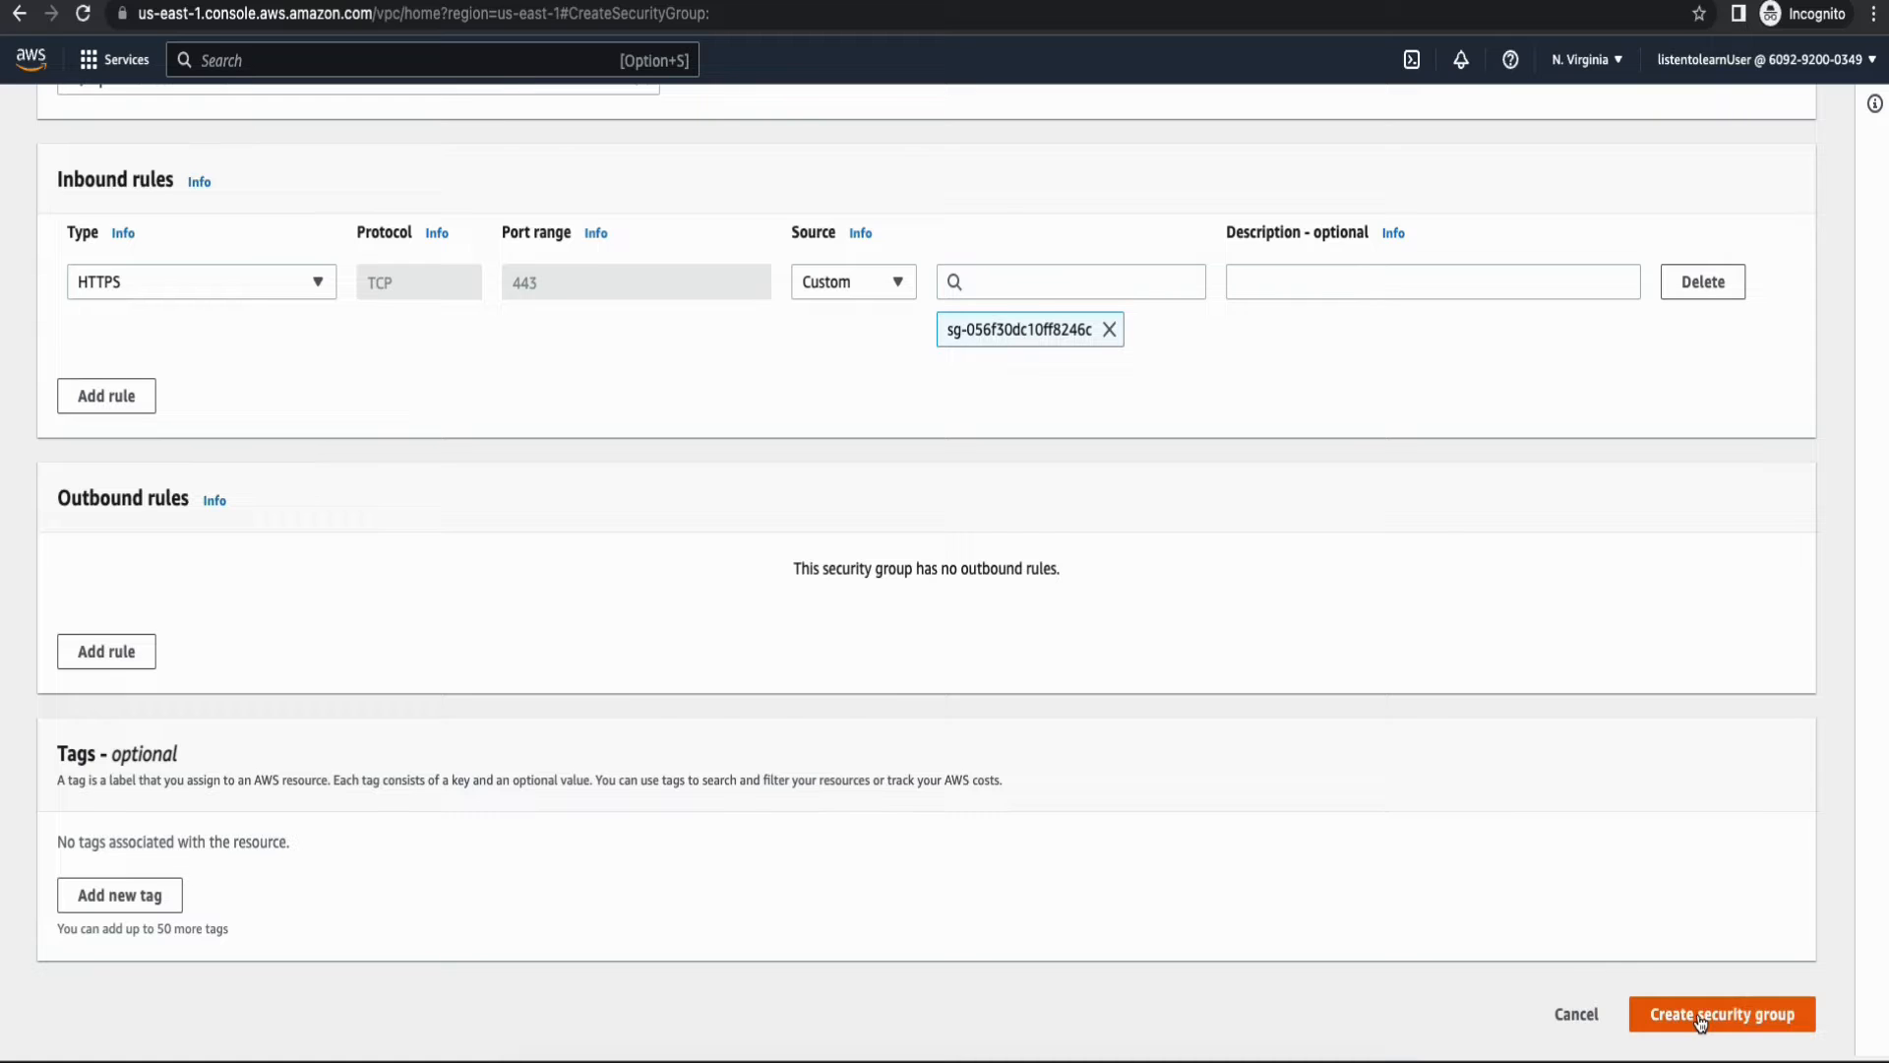
click(1720, 1014)
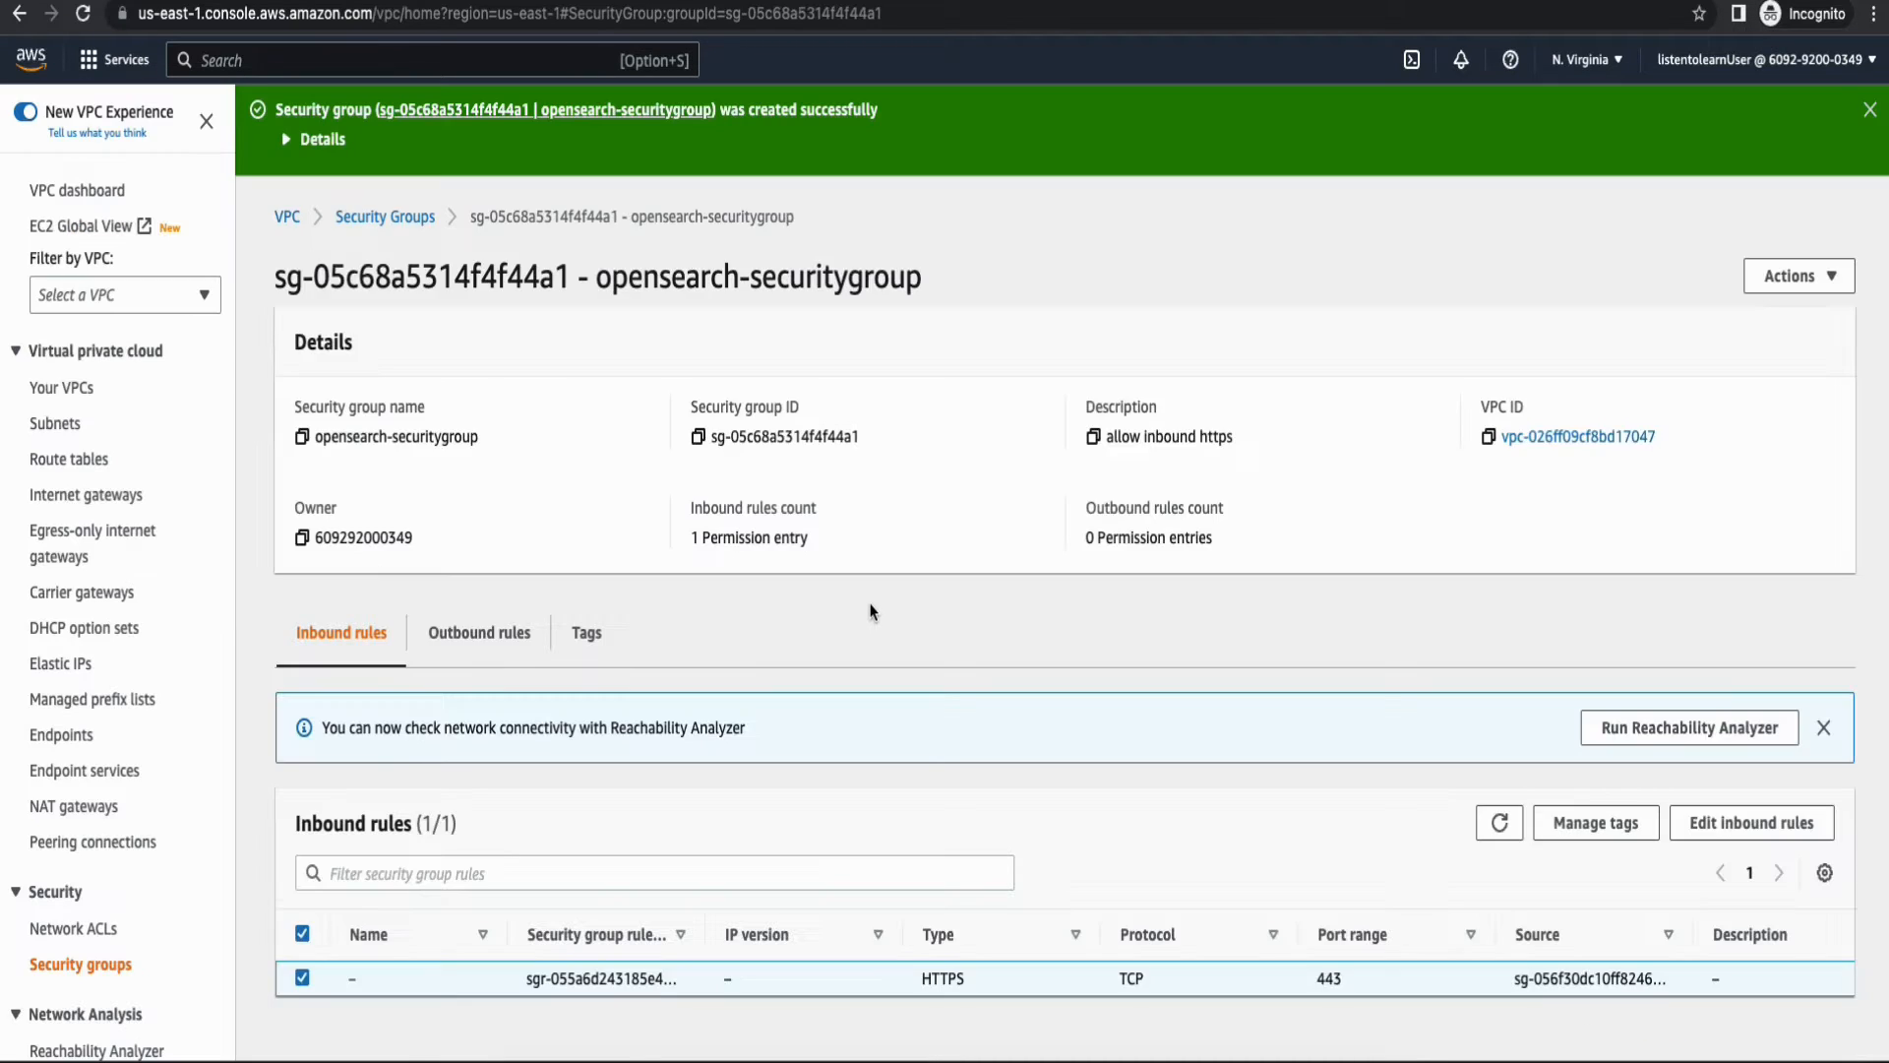
mouse_move(909, 744)
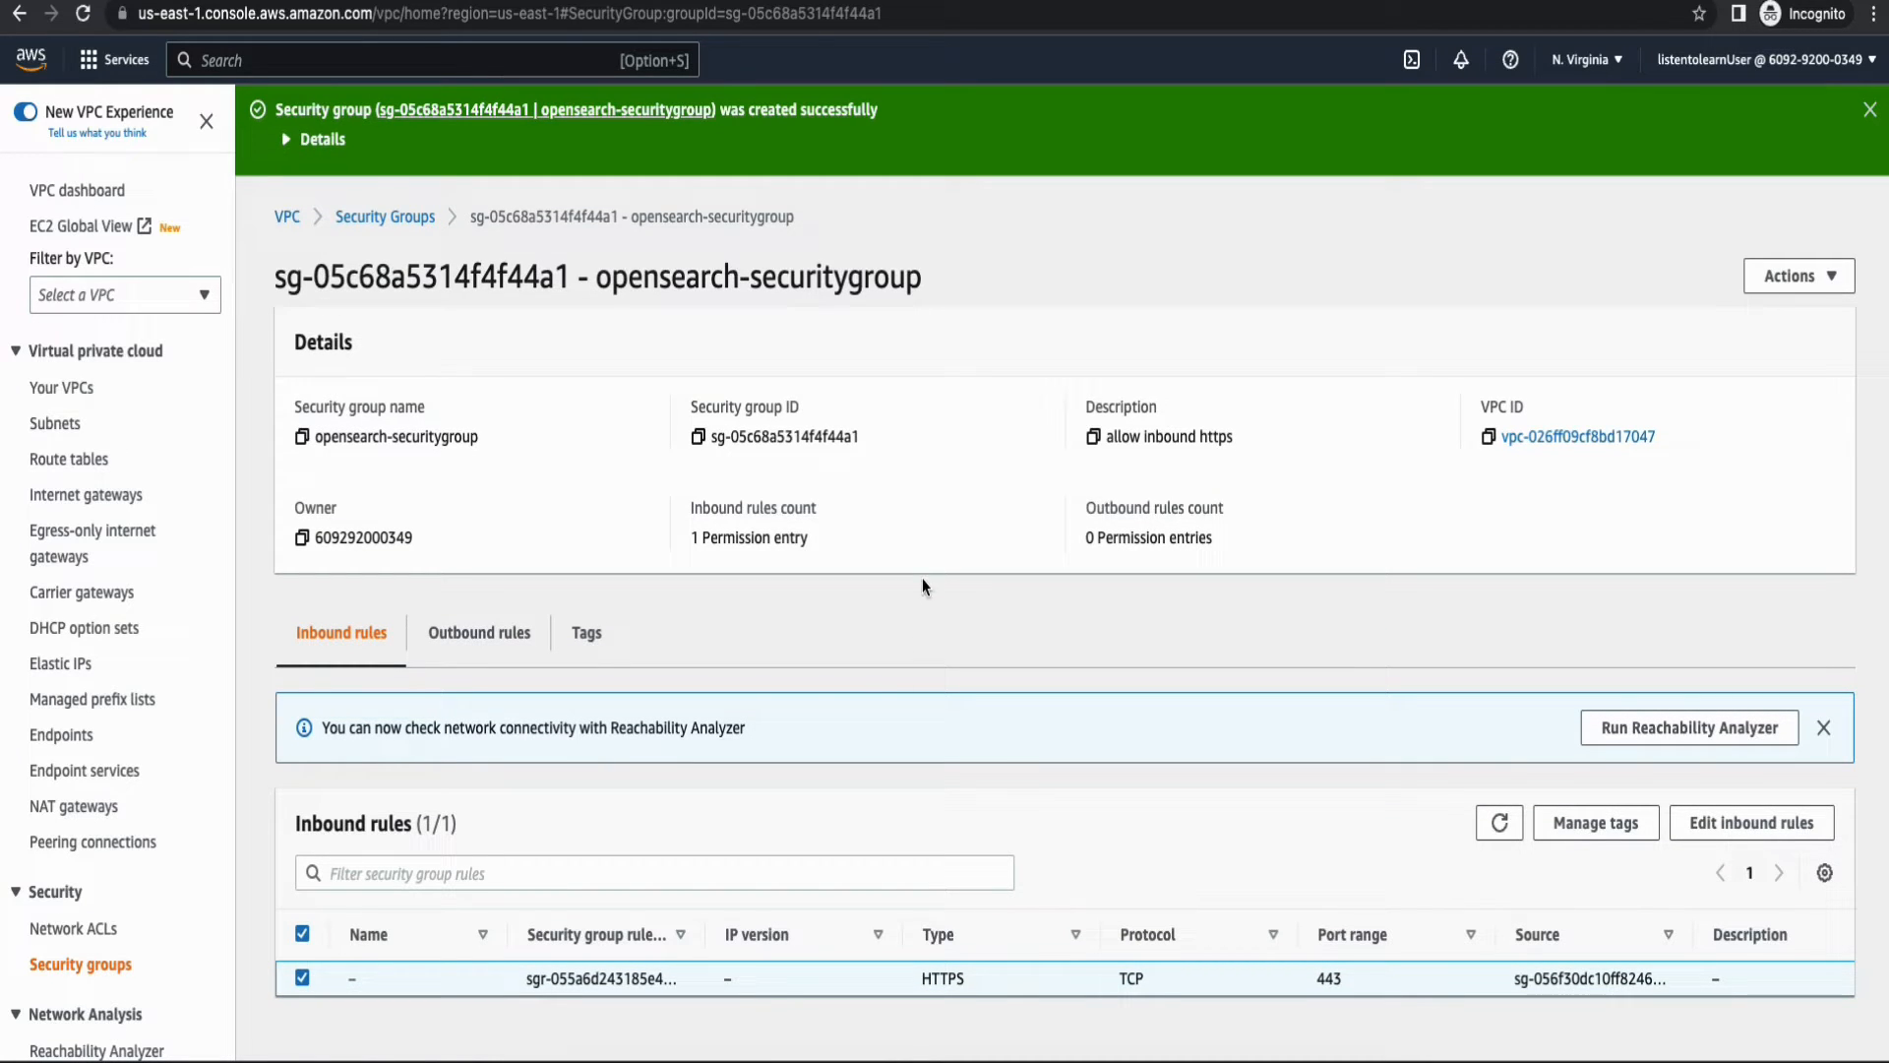
mouse_move(262, 161)
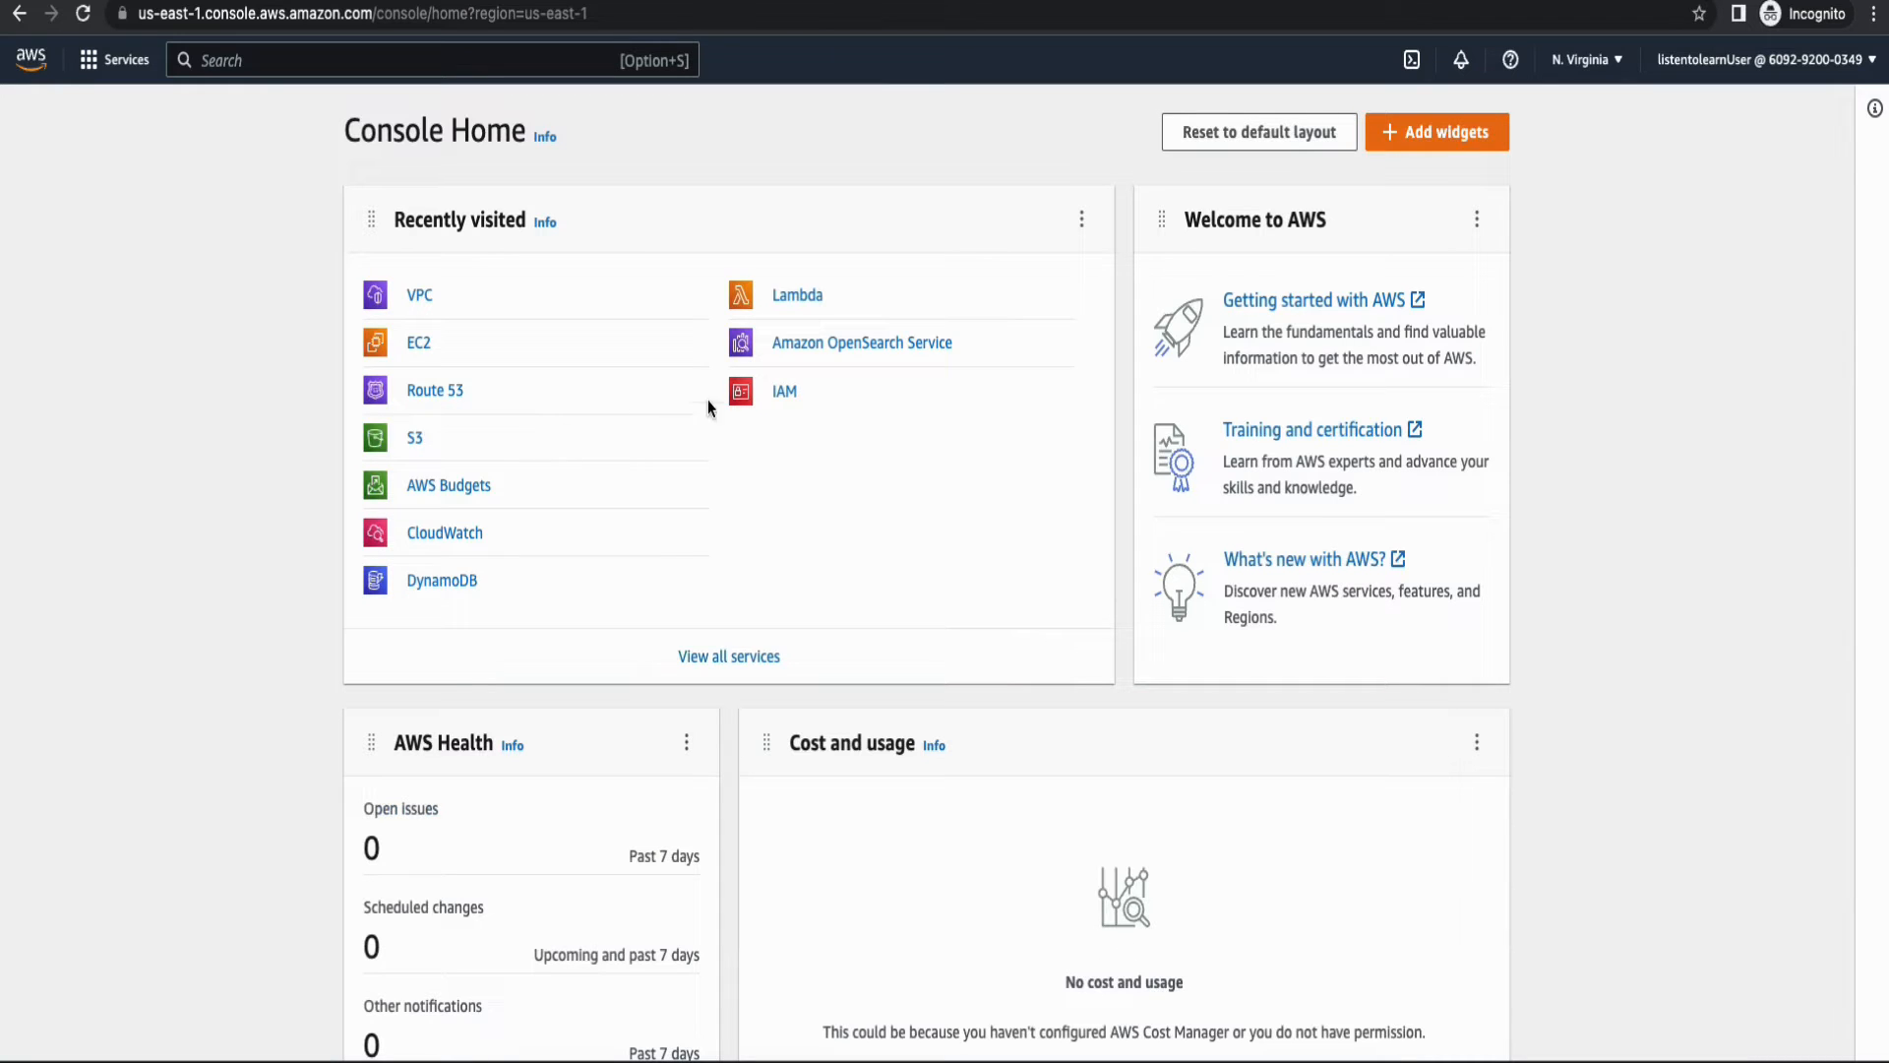
mouse_move(860, 358)
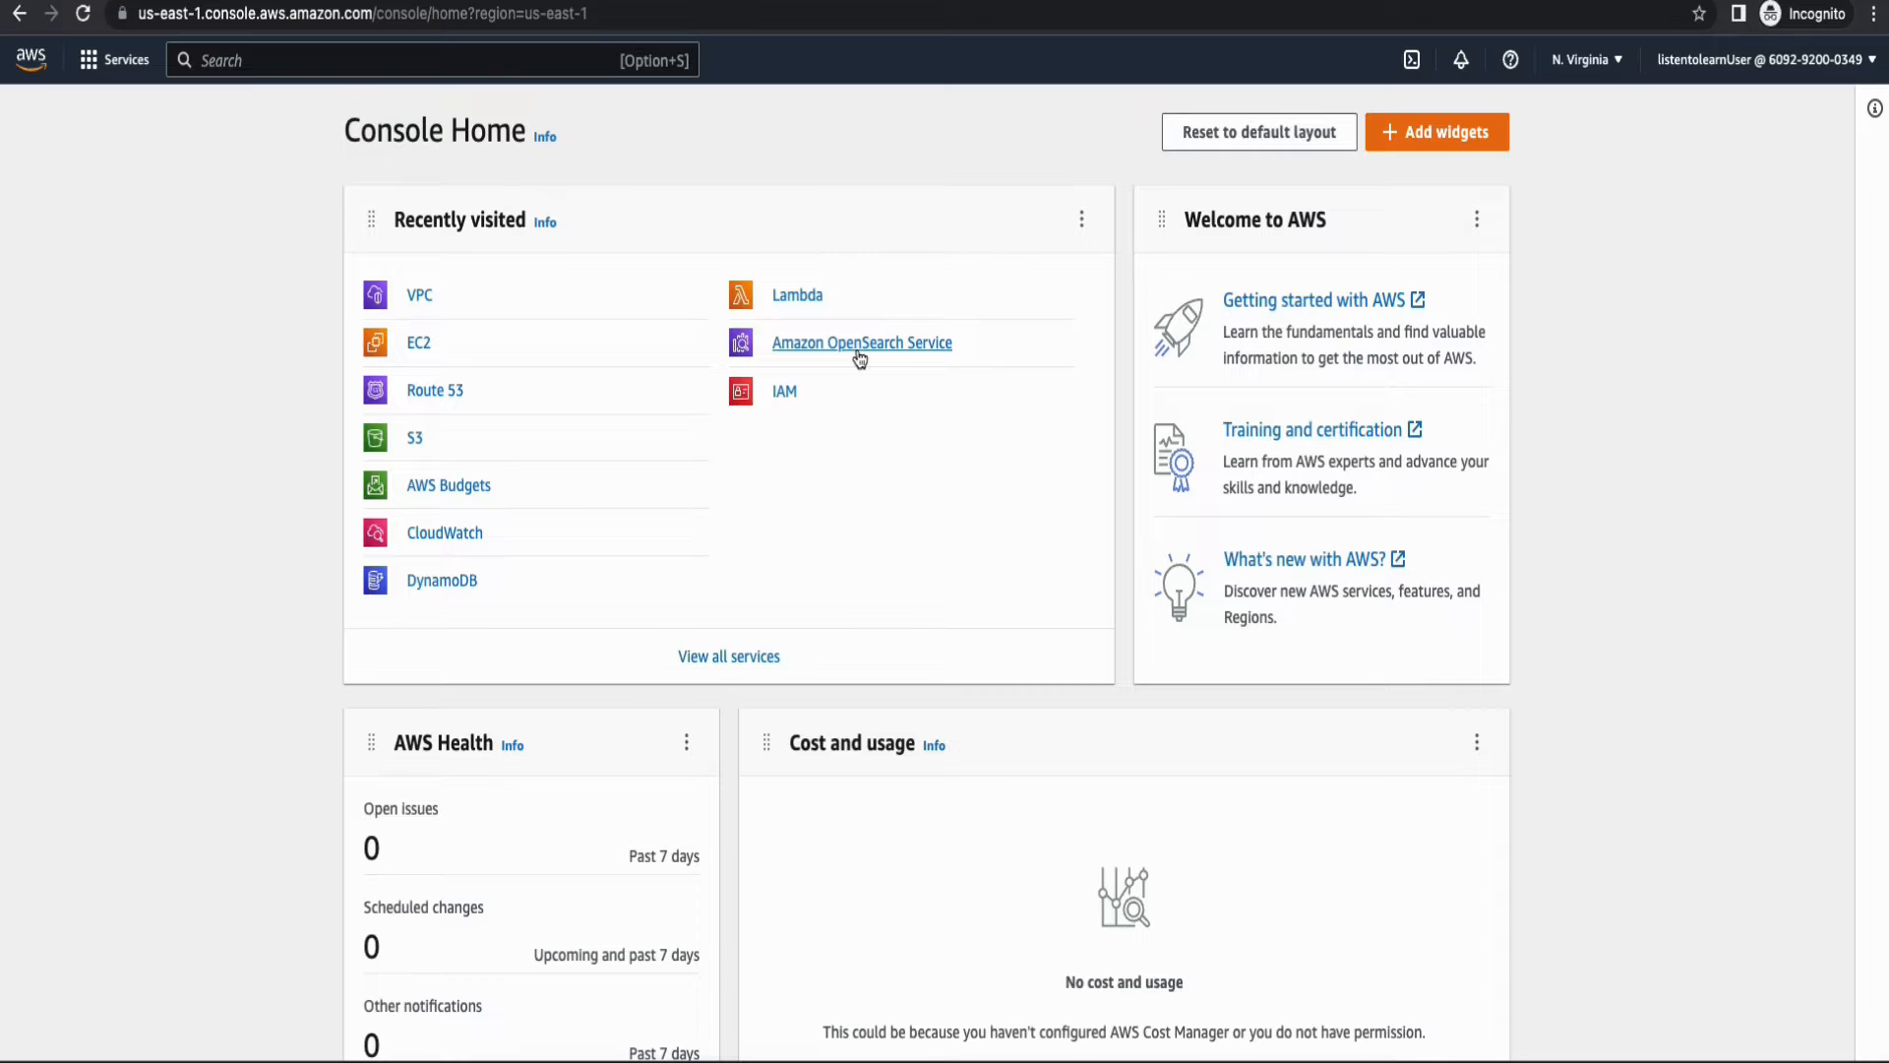
Go to Amazon OpenSearch Service and begin creating a new domain.
click(862, 342)
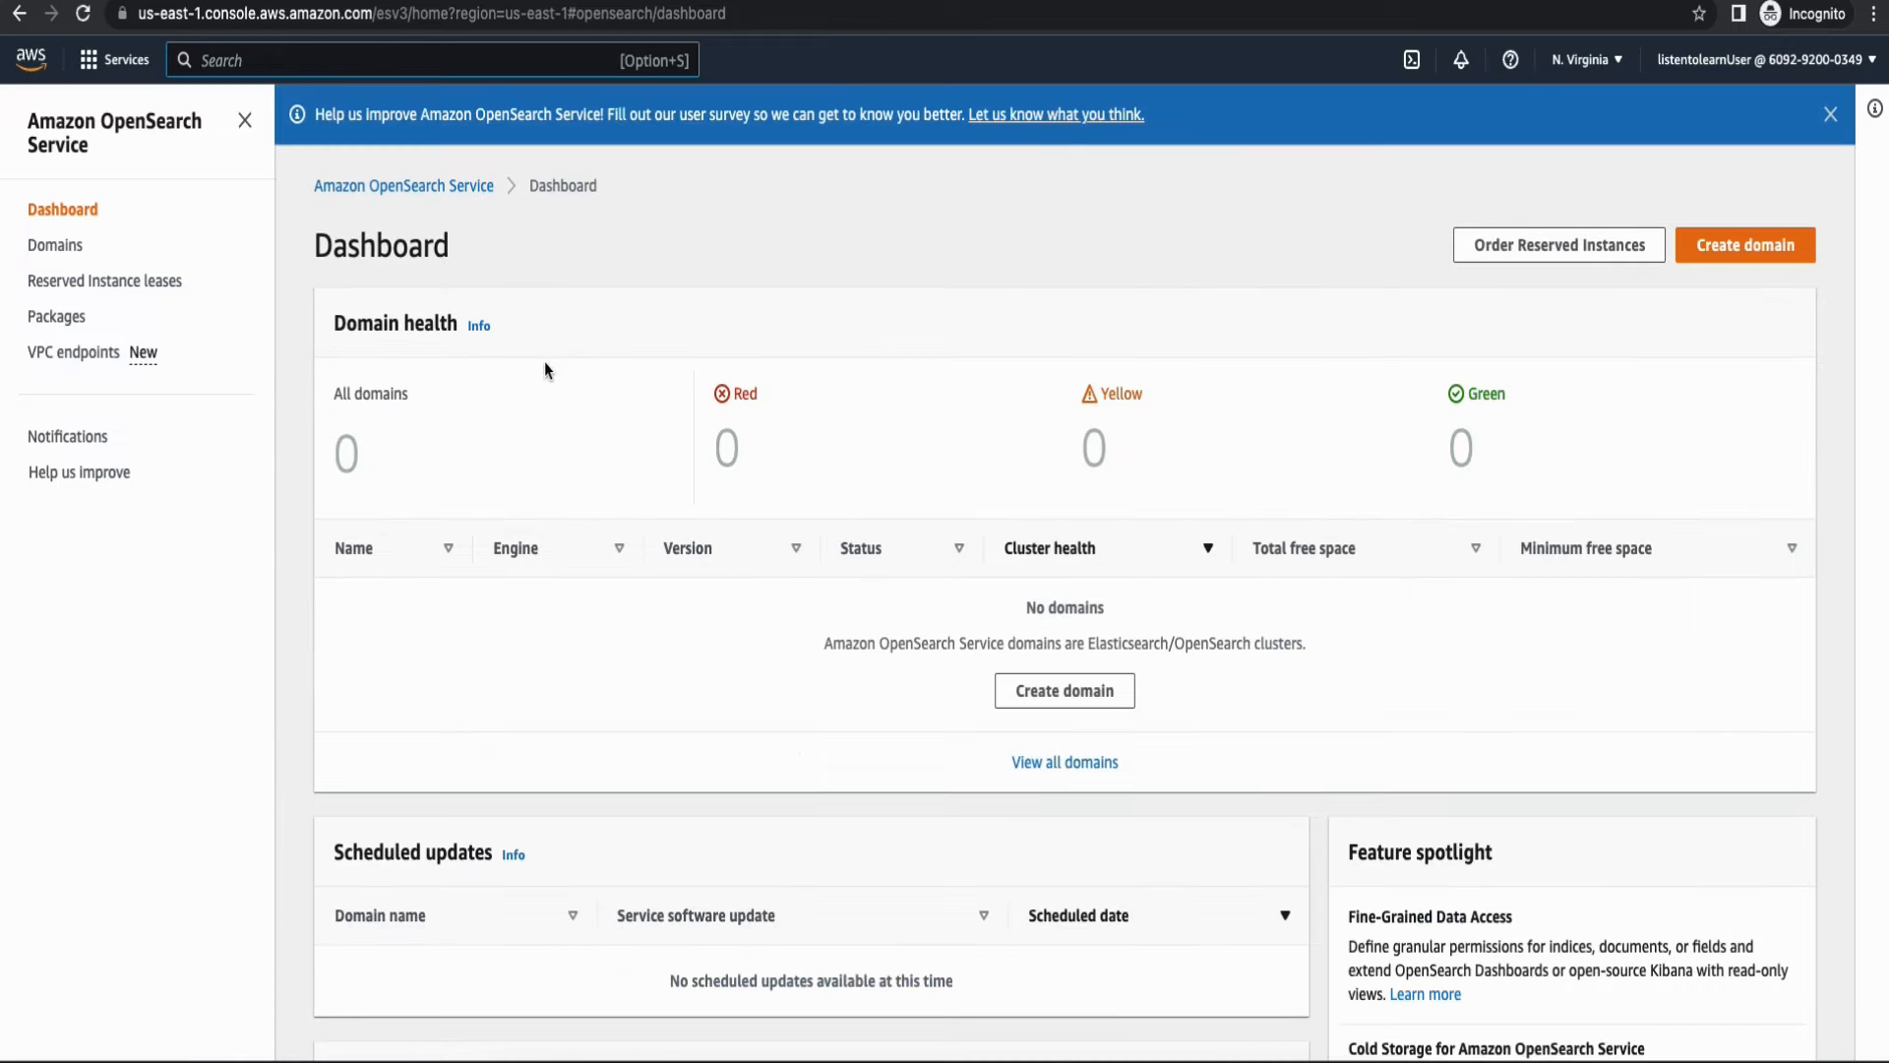
mouse_move(636, 254)
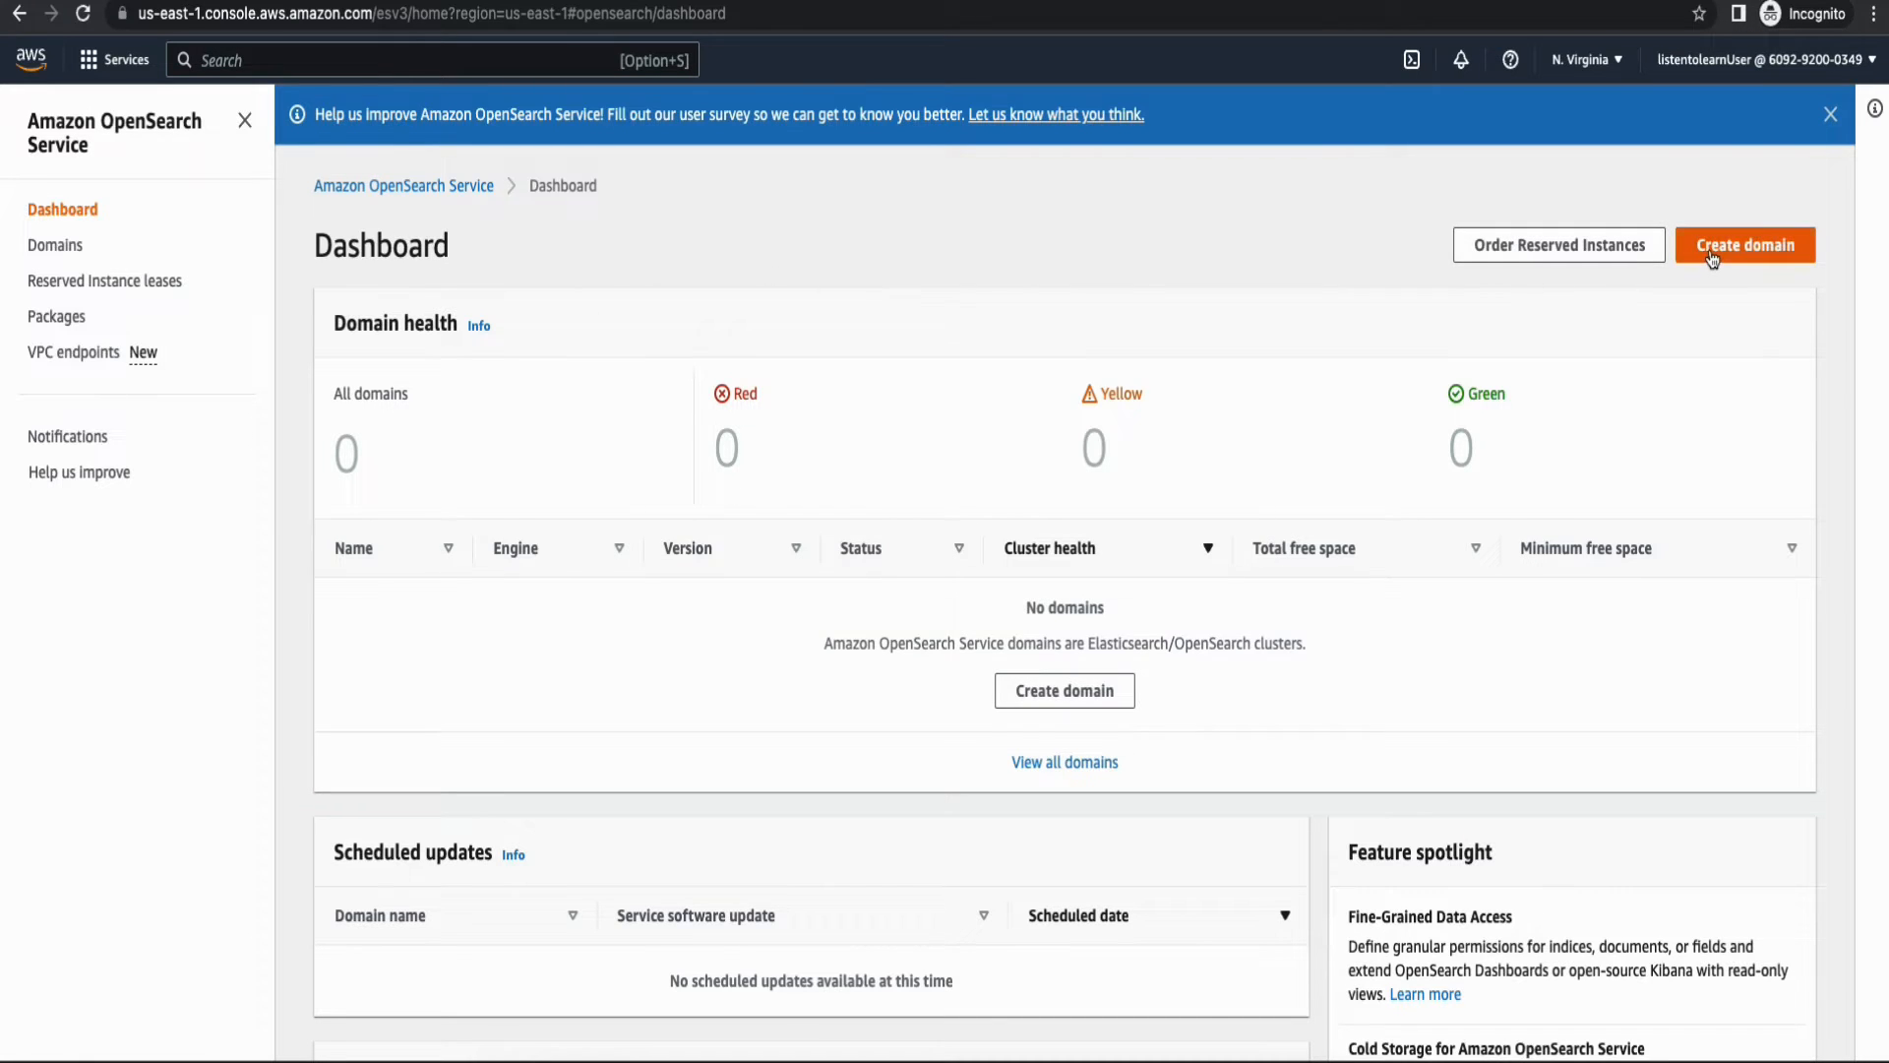
click(1743, 244)
text(project-domain)
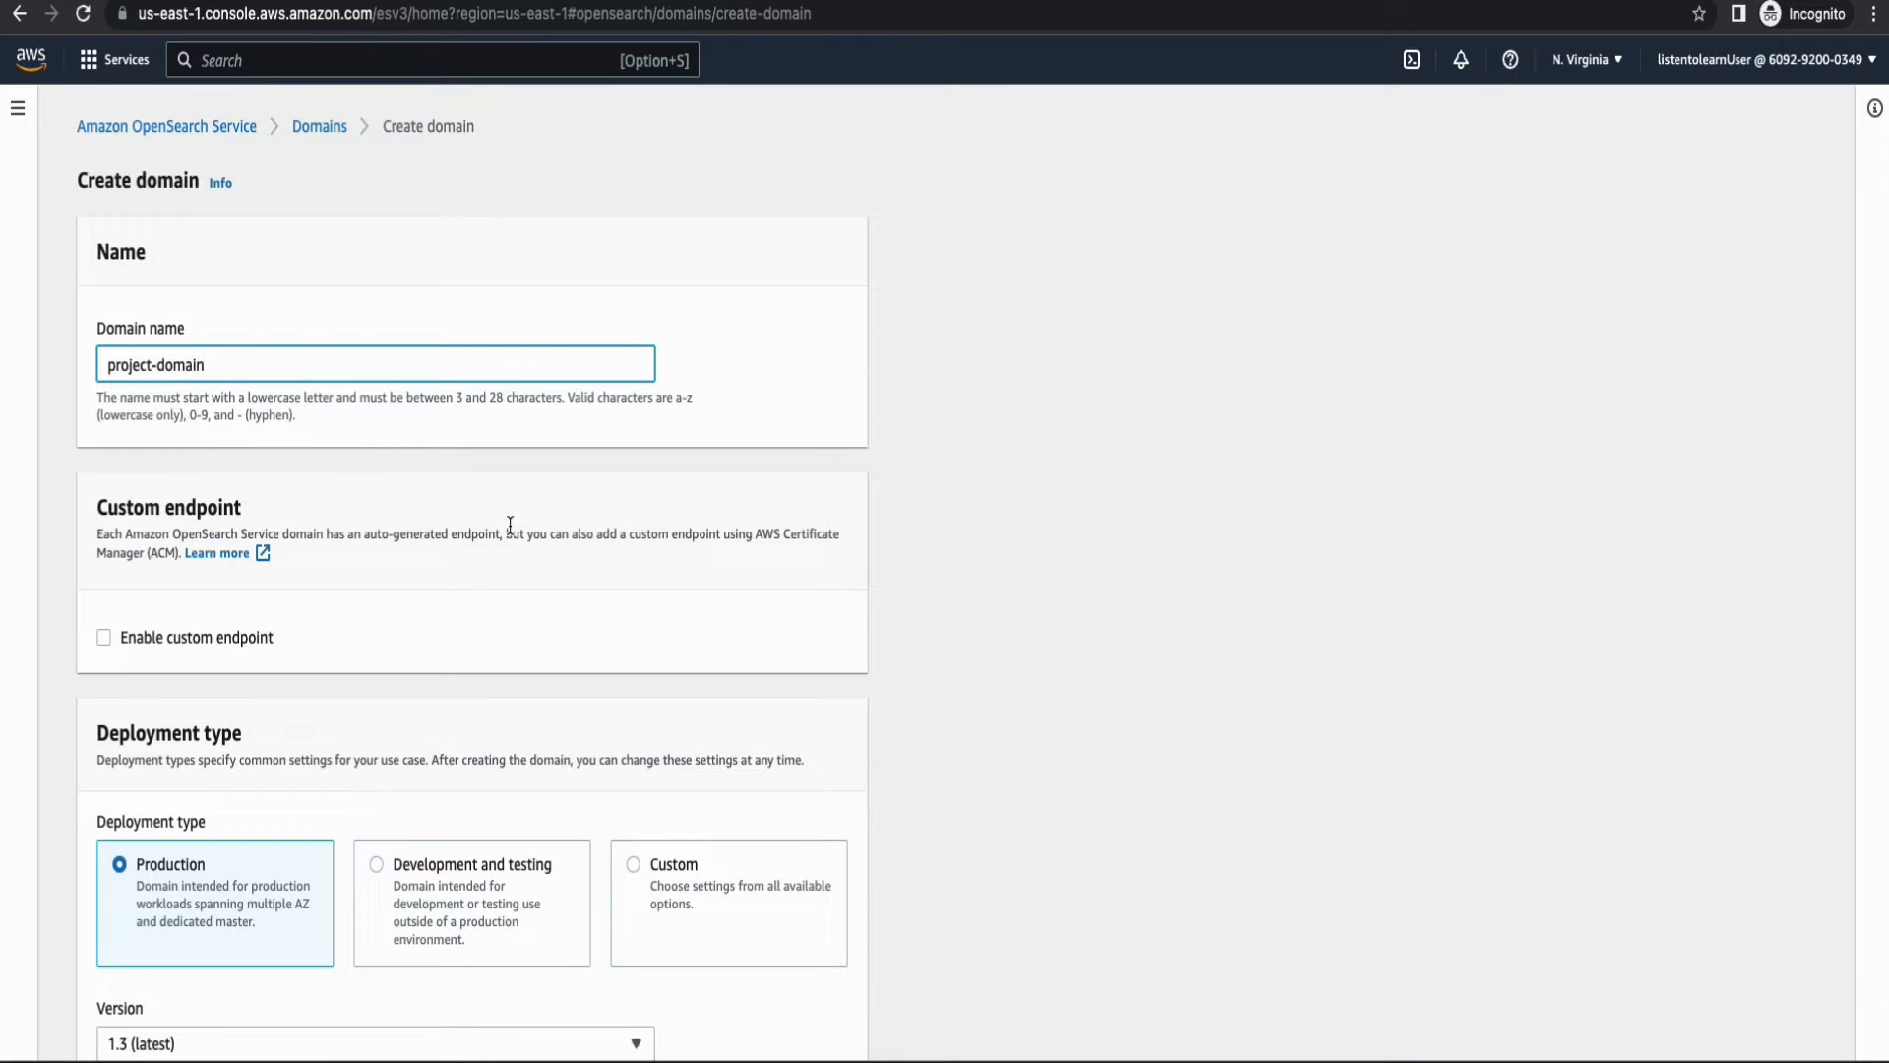
Keep the name project-domain and choose the Development and testing deployment type.
scroll(down, 3)
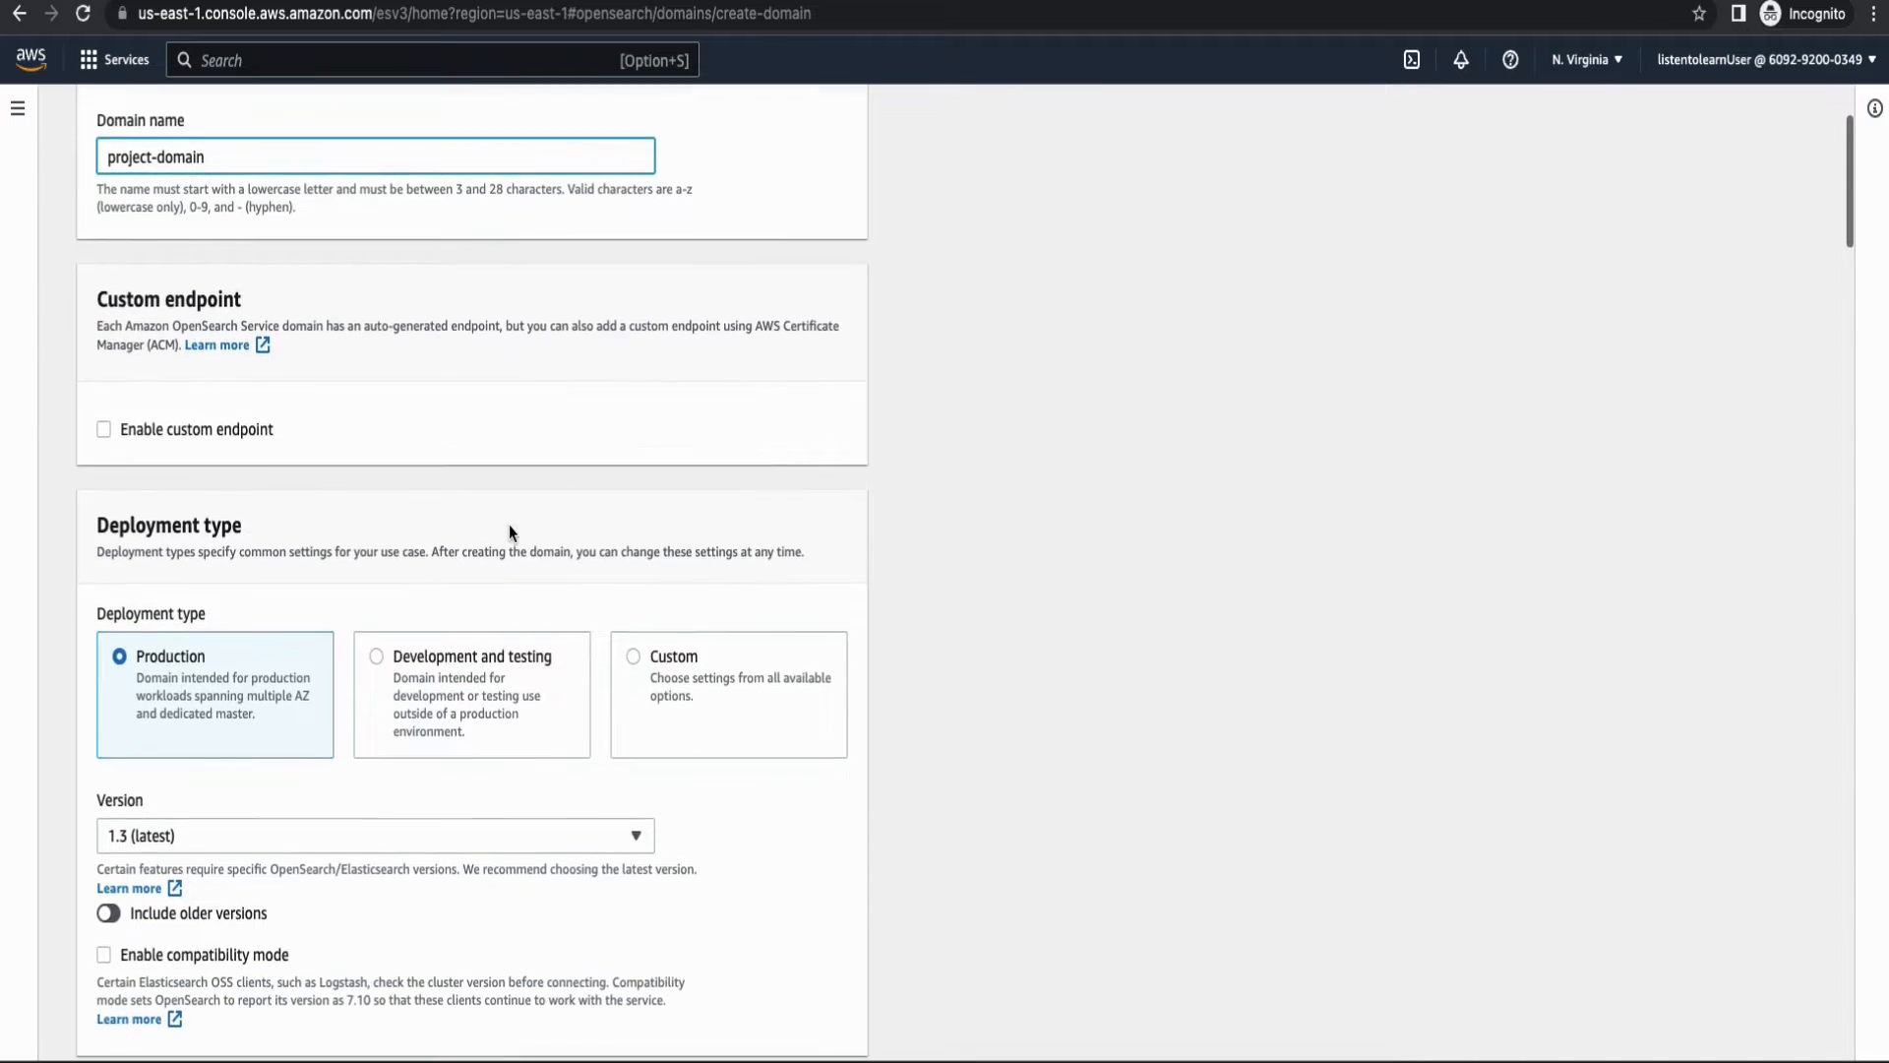
scroll(down, 3)
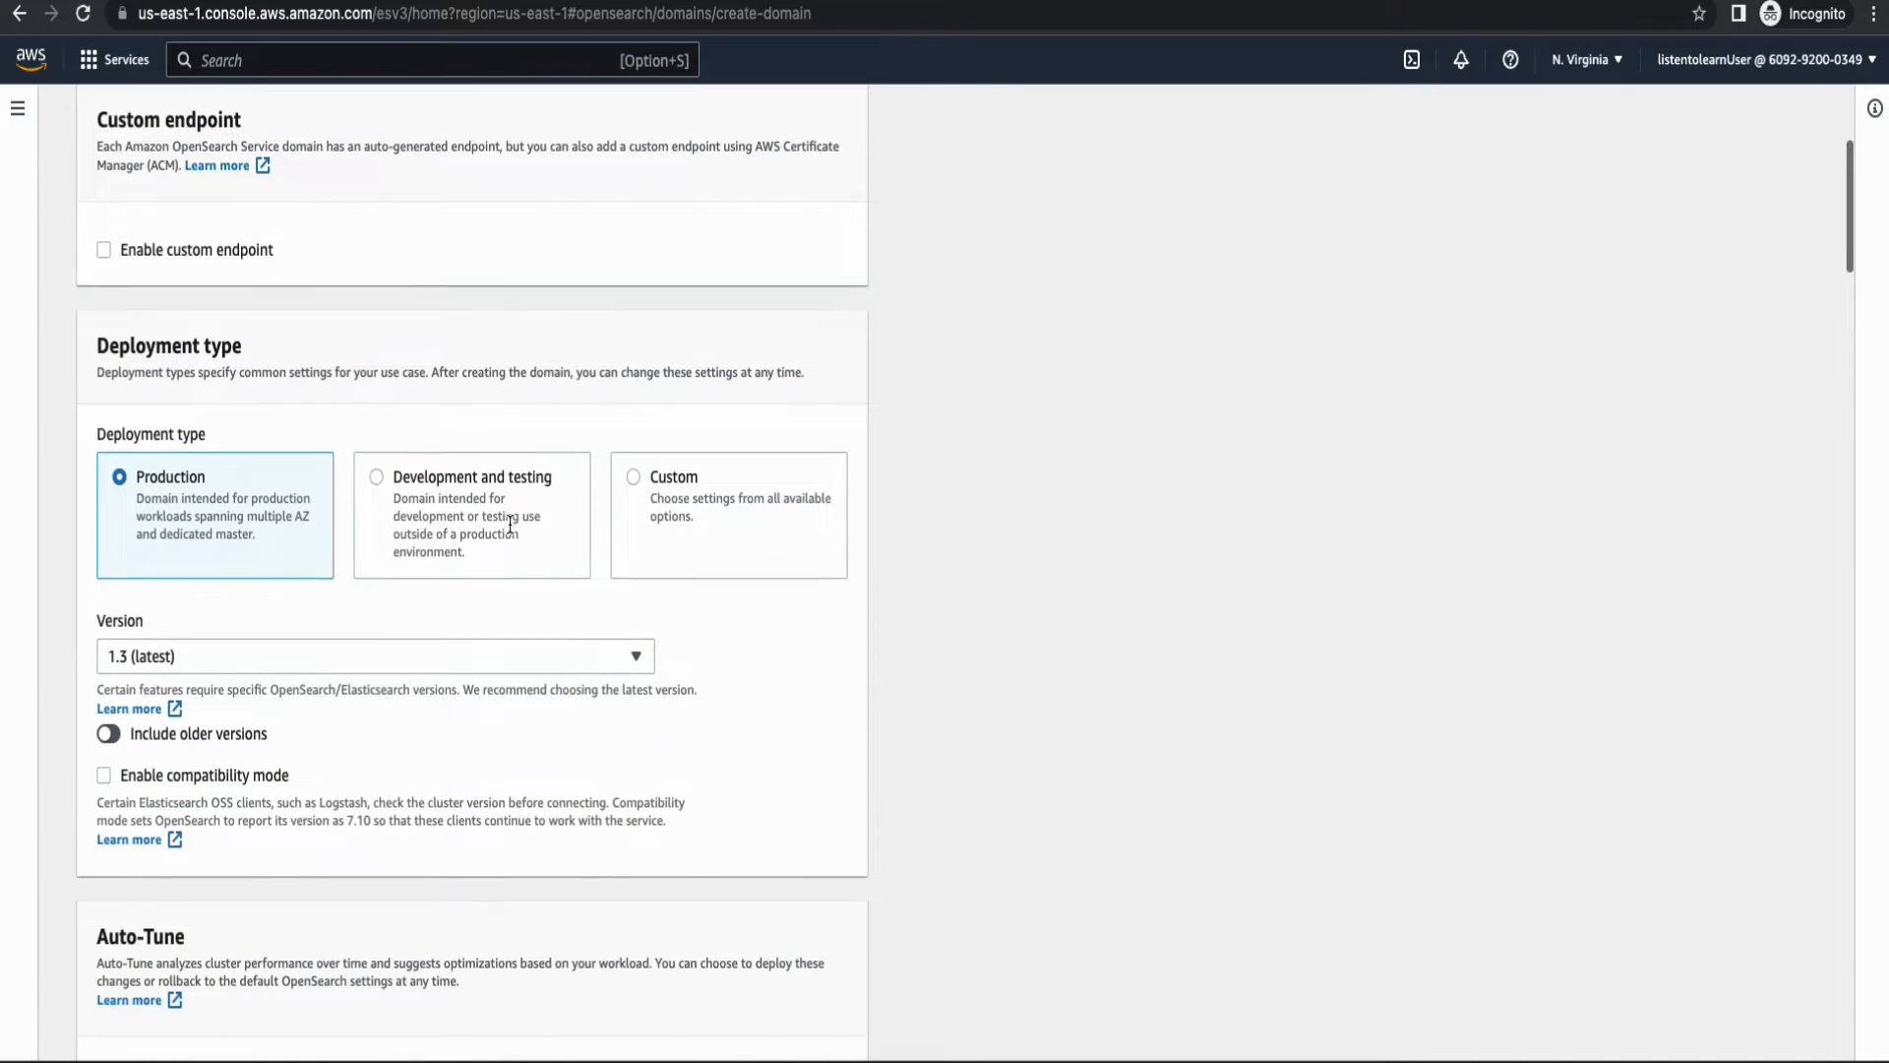
scroll(down, 3)
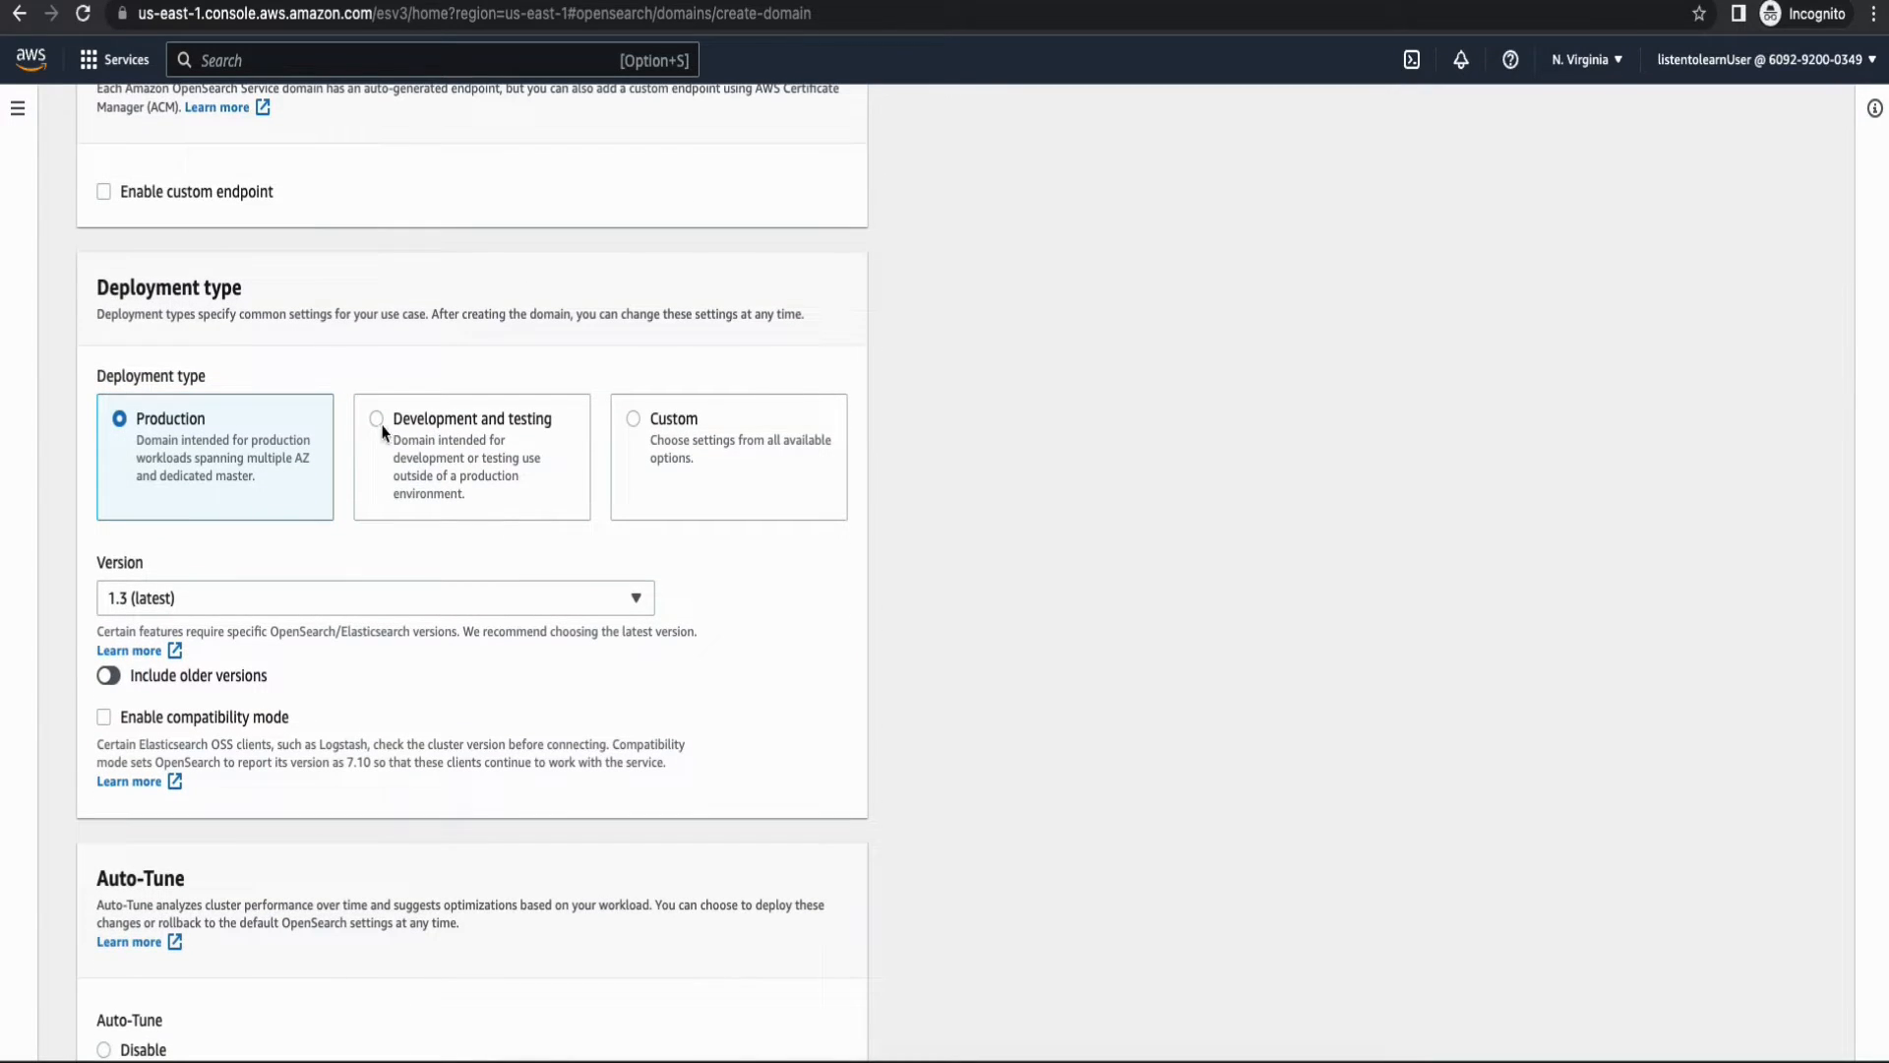
click(378, 417)
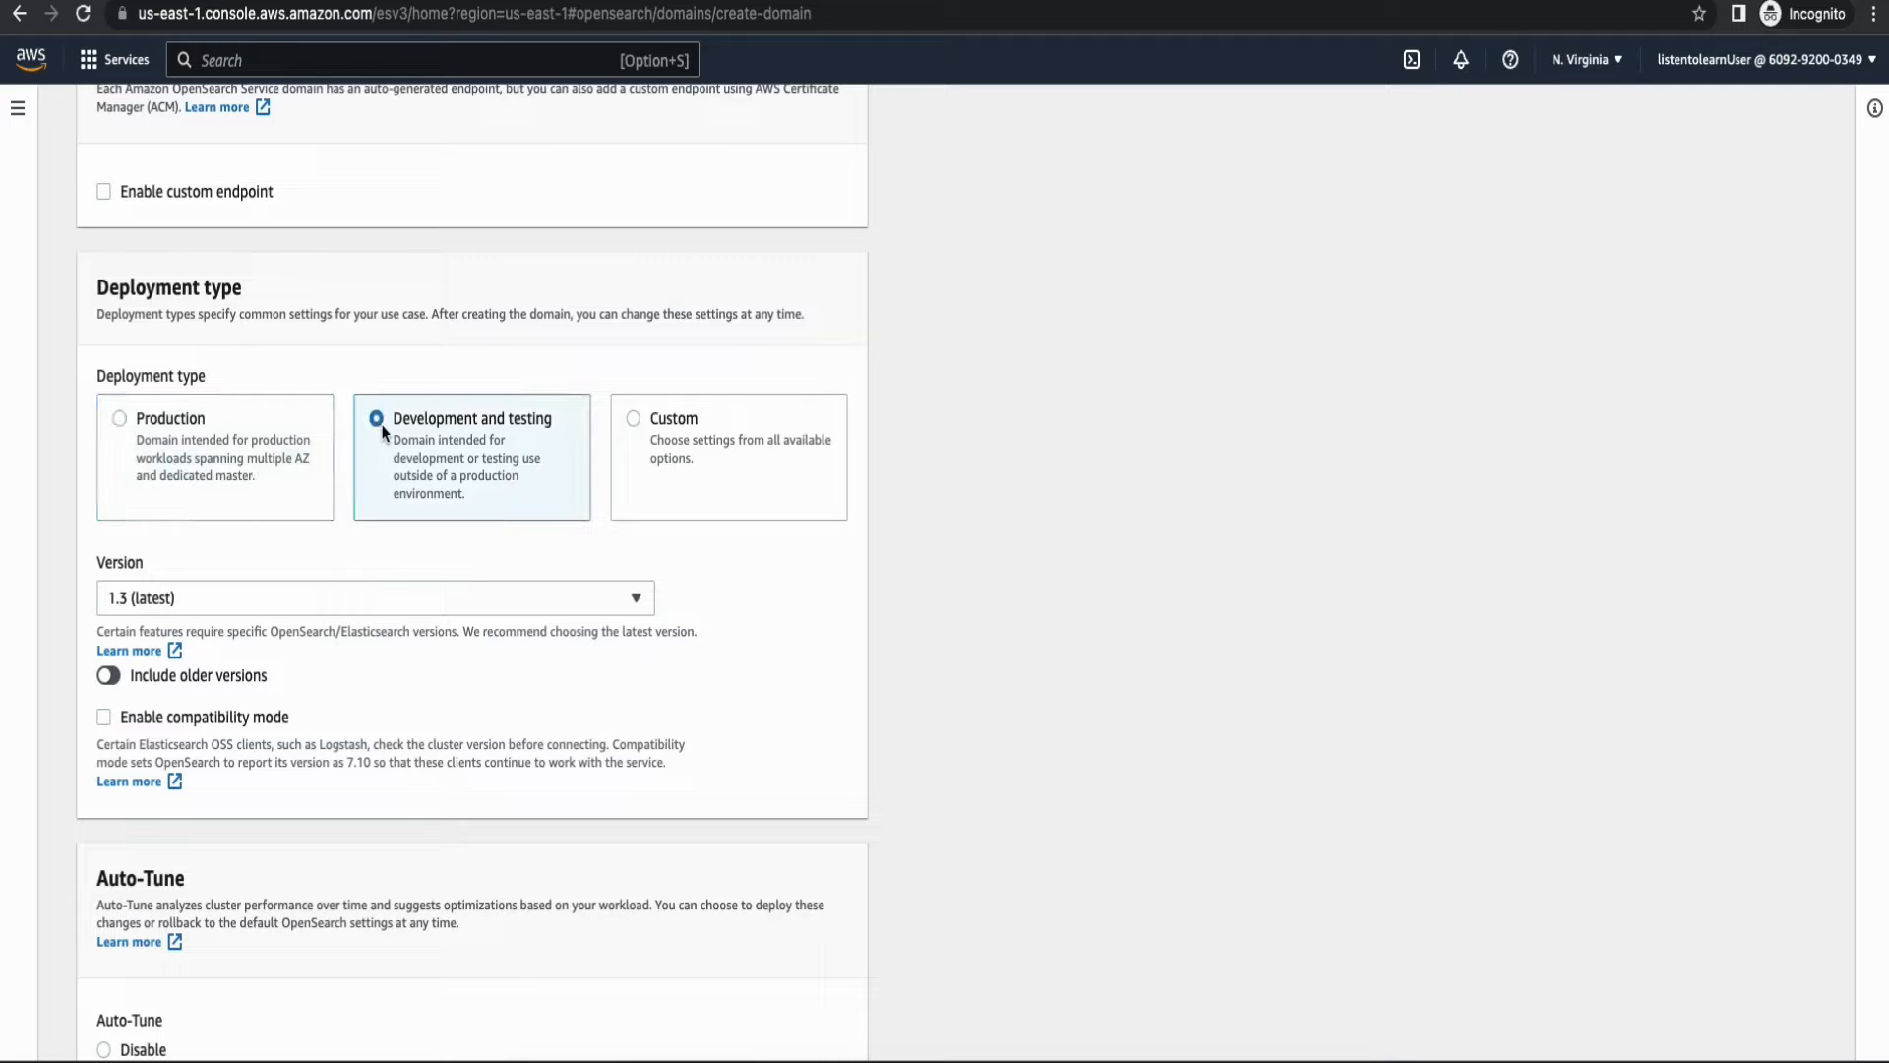
scroll(down, 3)
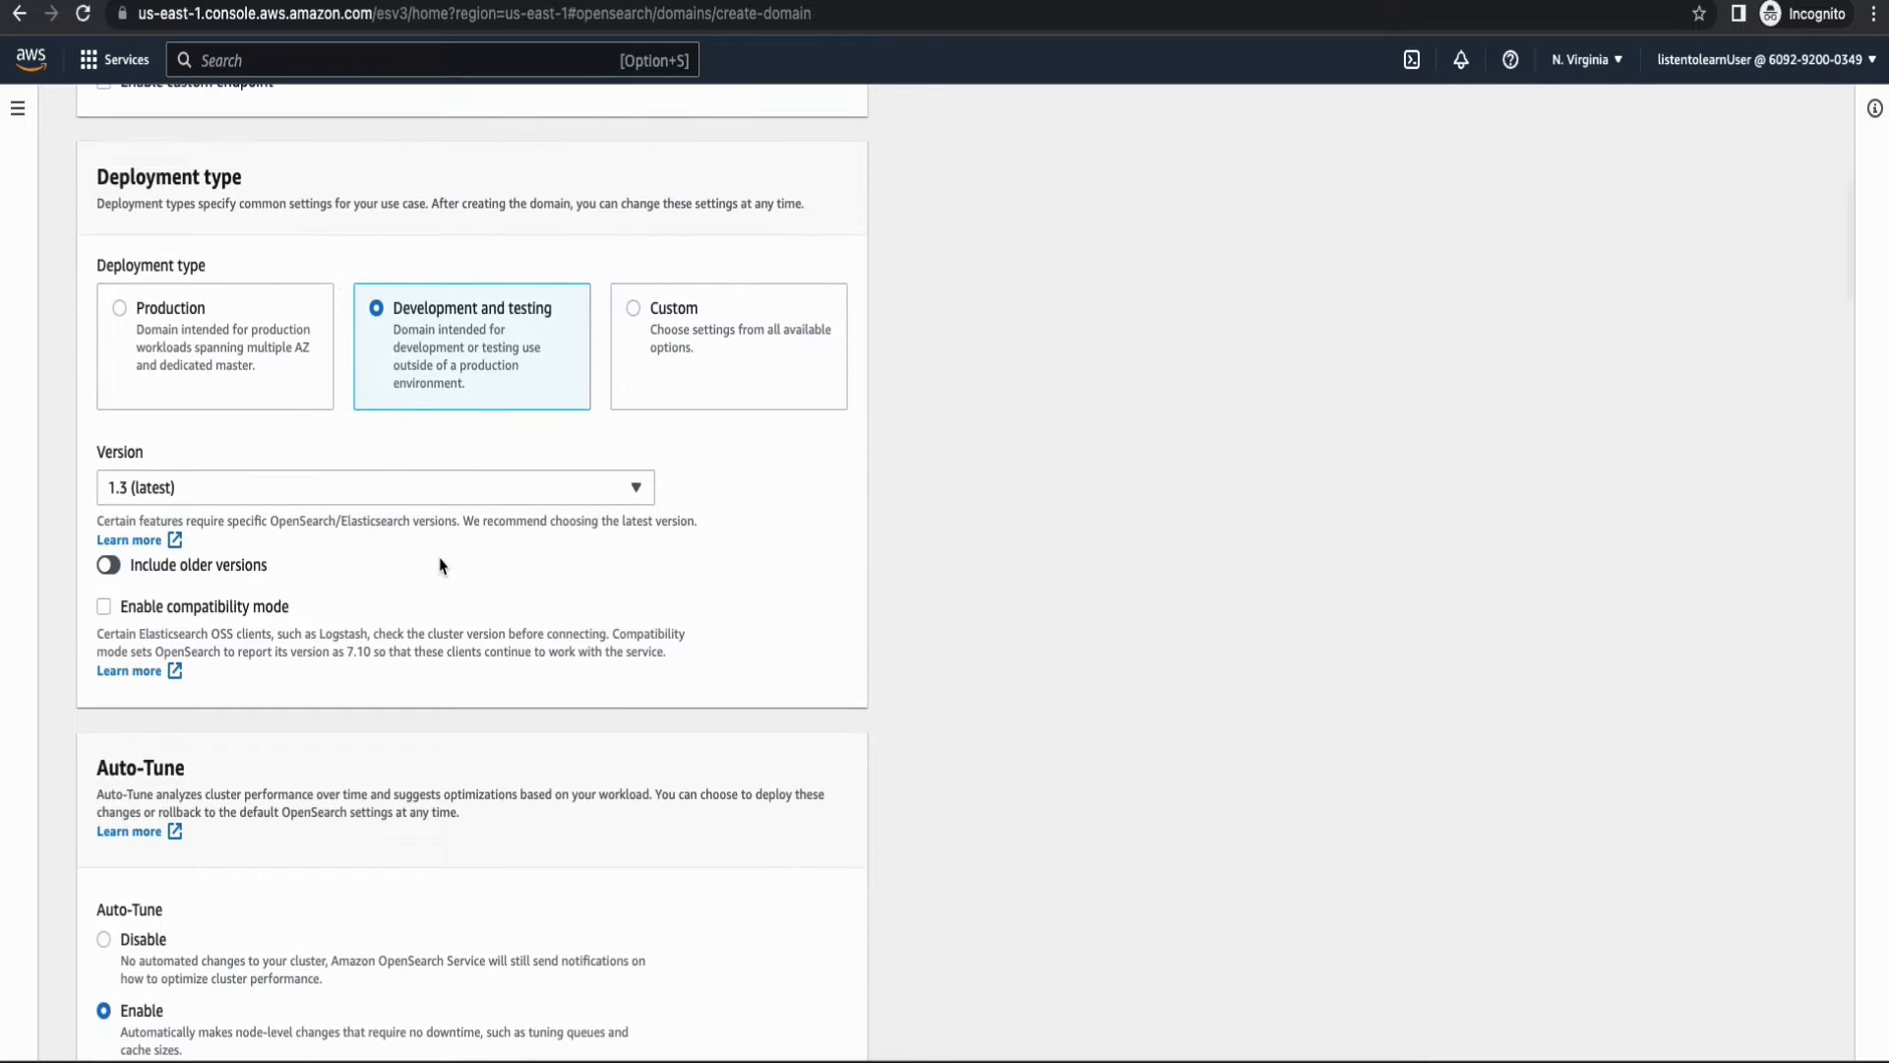
scroll(down, 3)
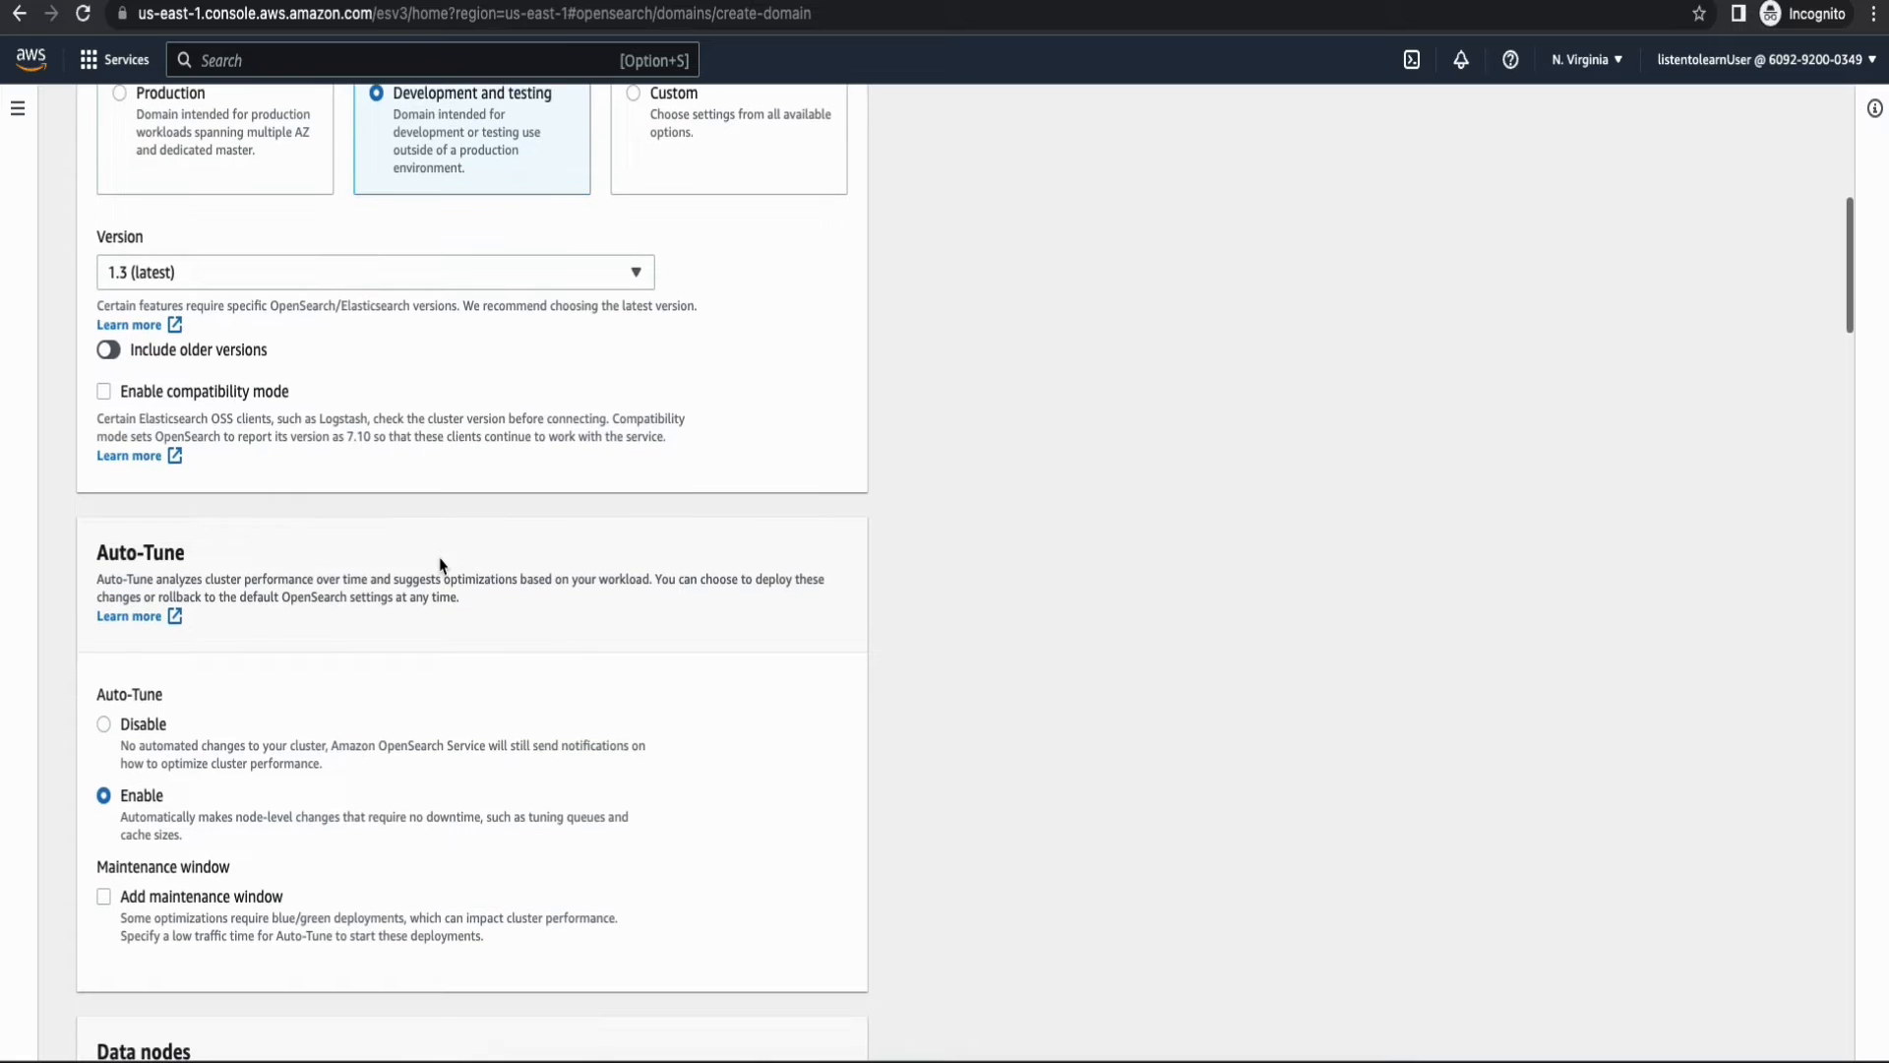
scroll(down, 3)
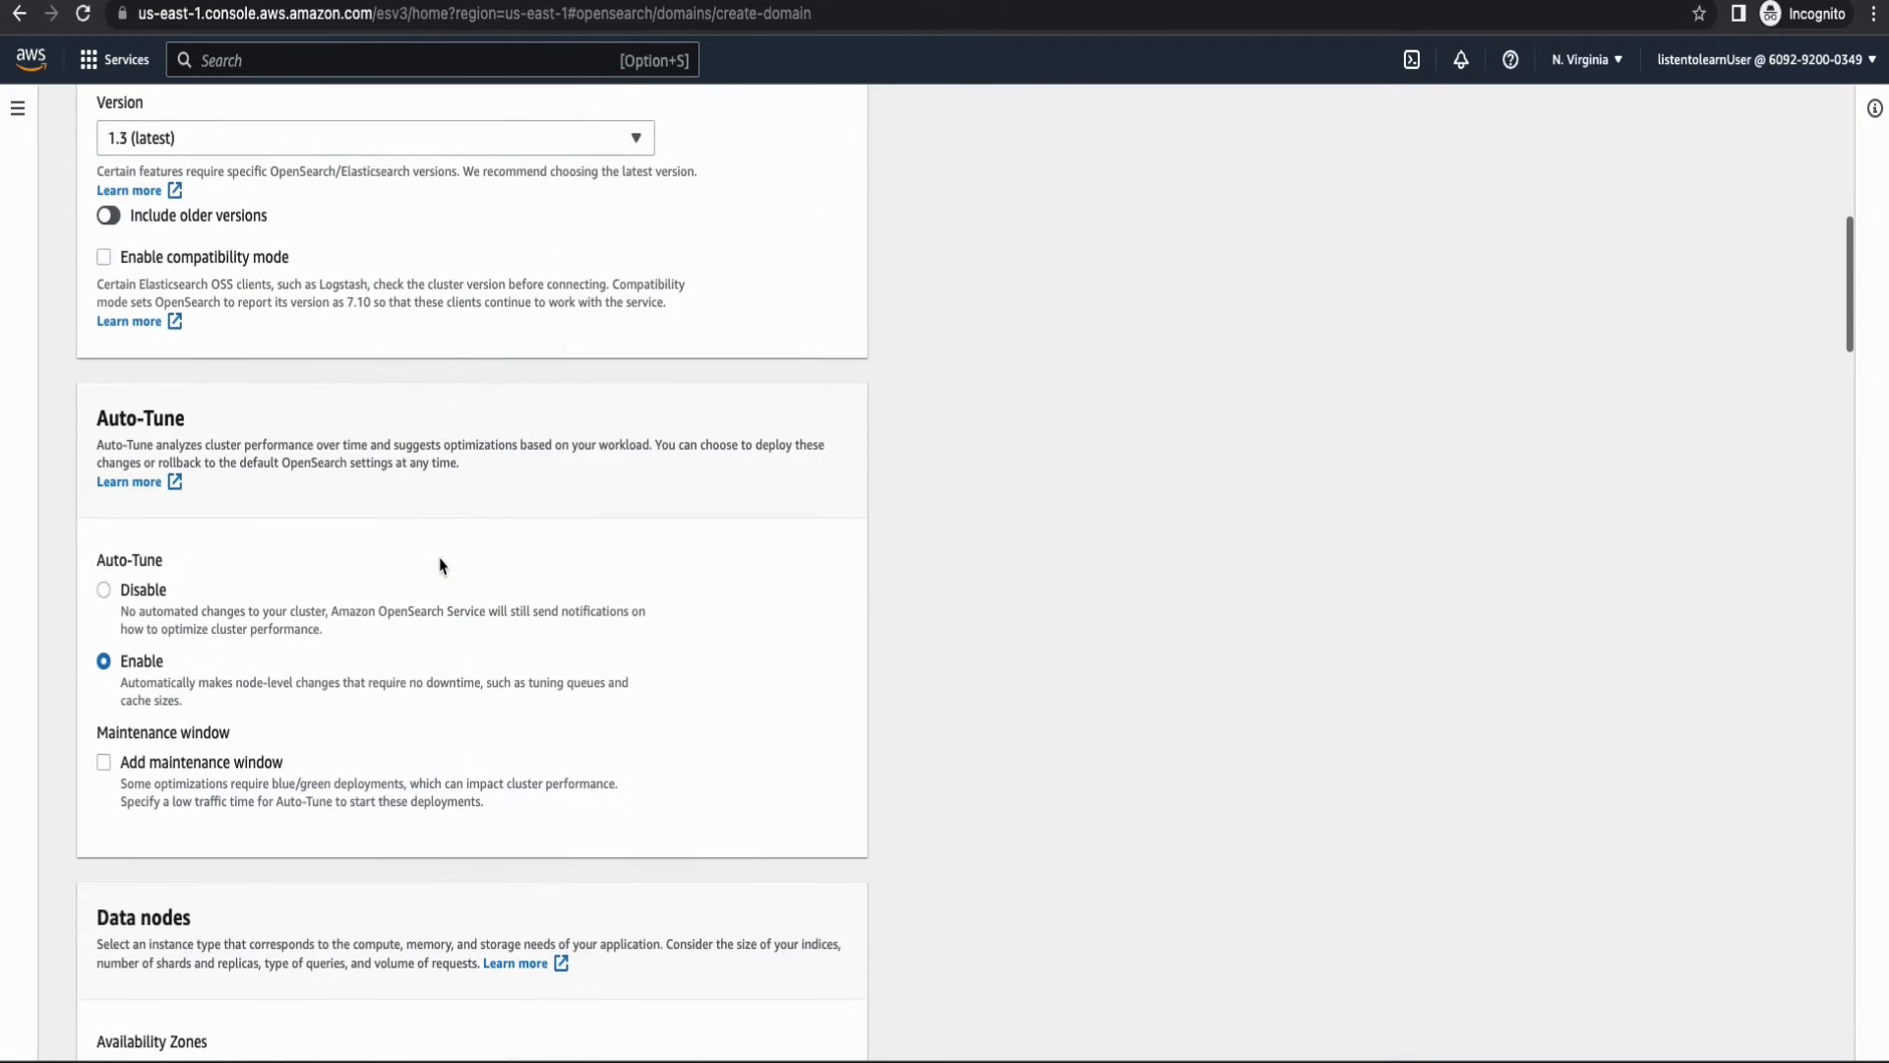
scroll(down, 3)
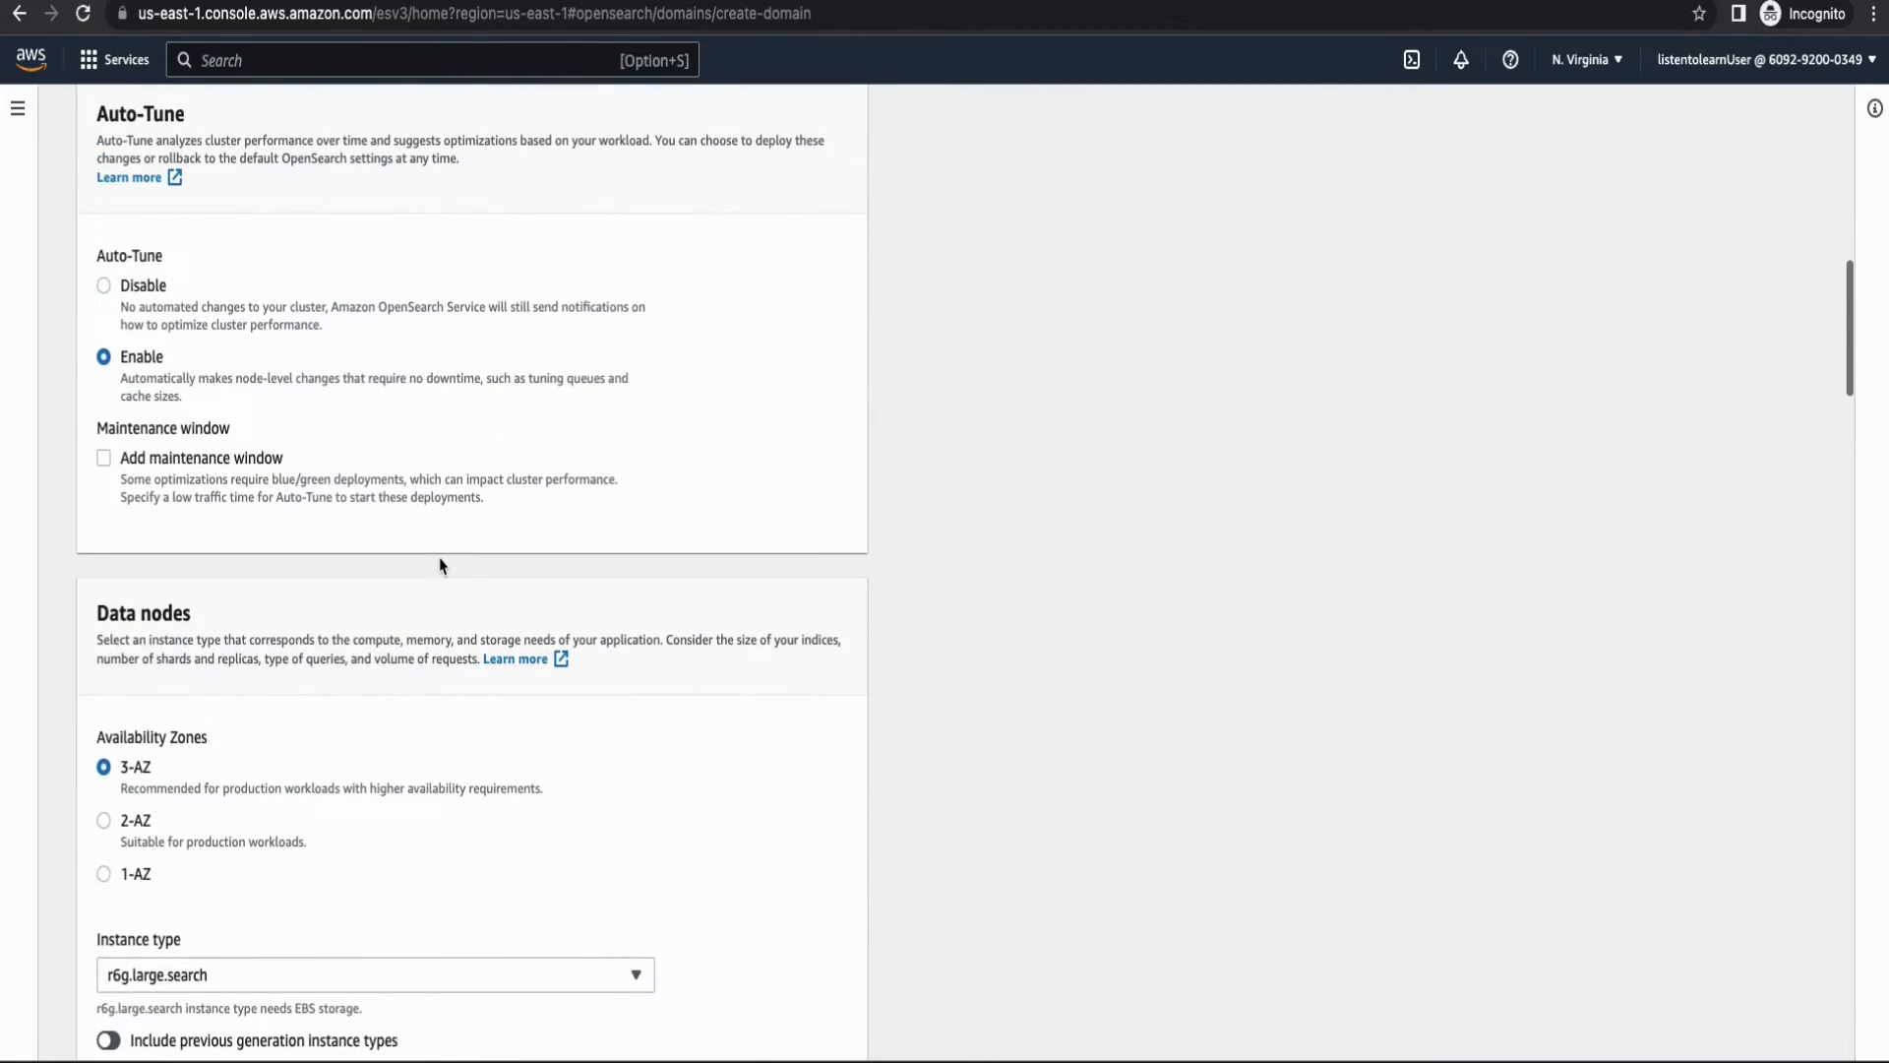
scroll(down, 3)
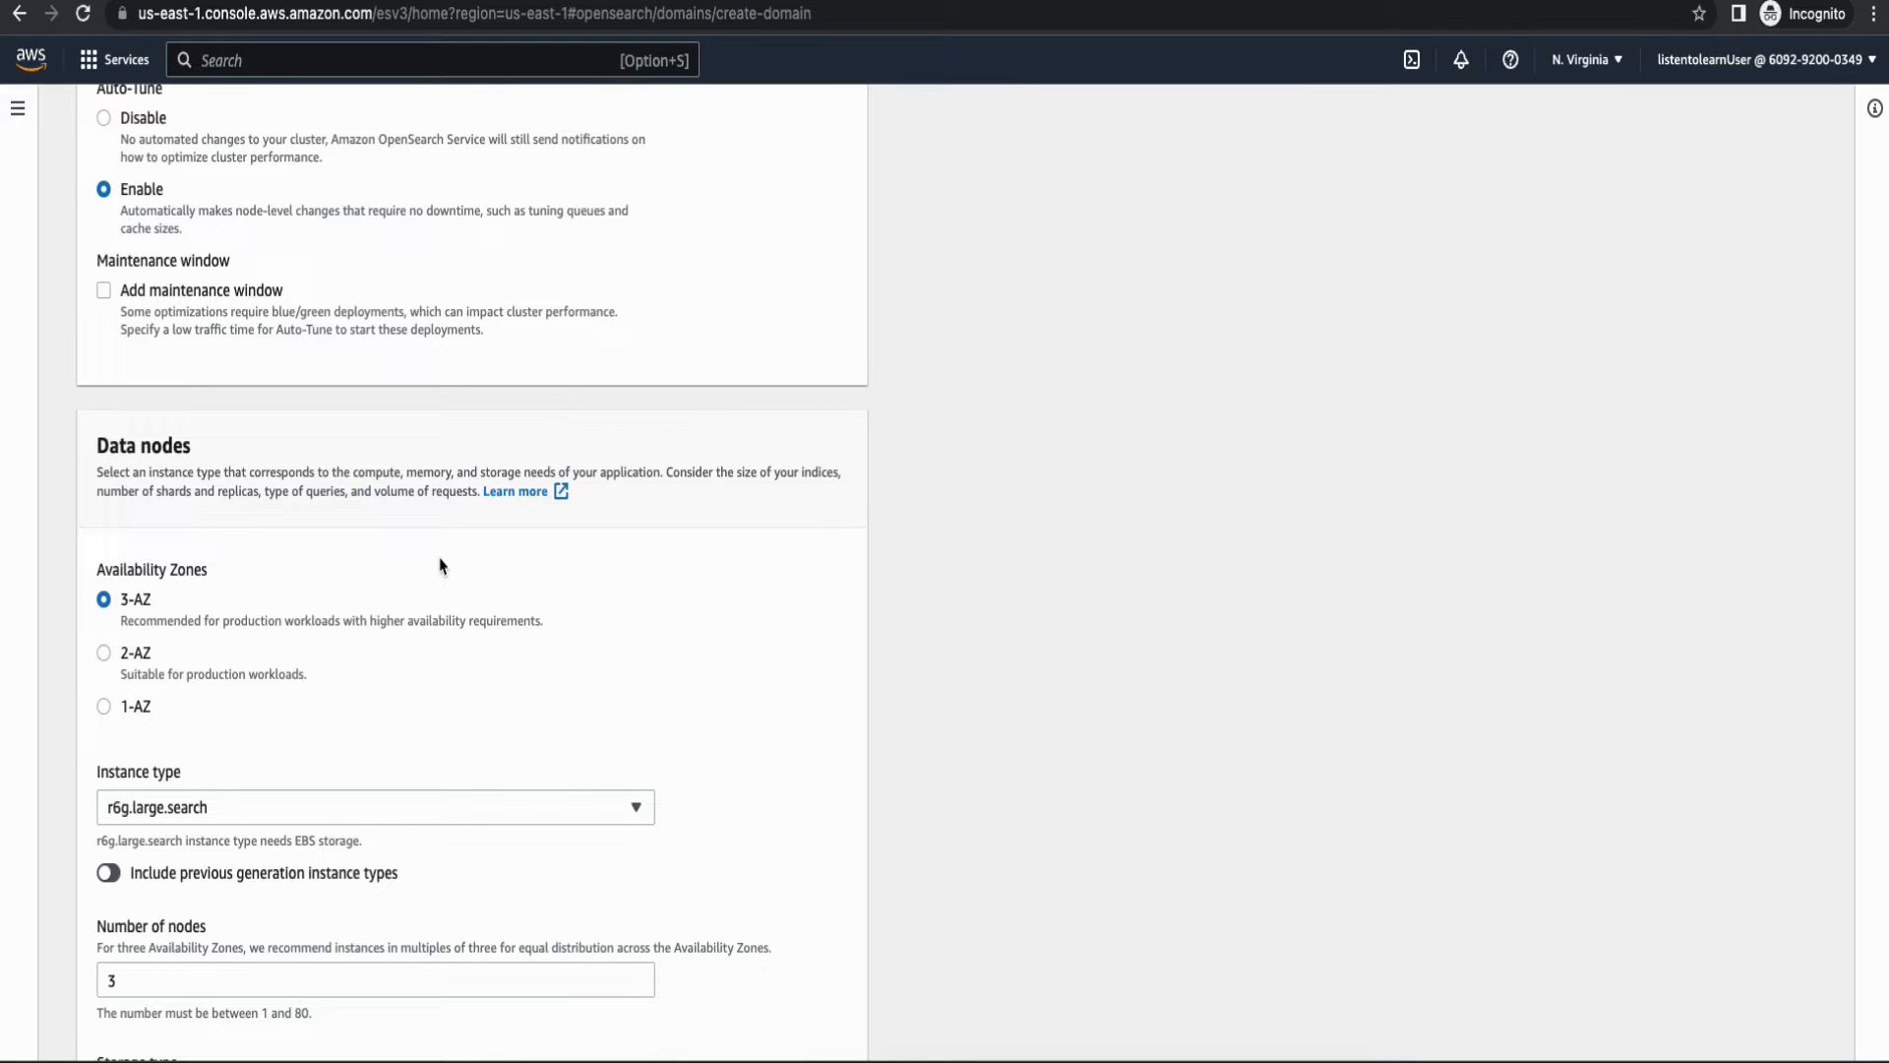
Size the data nodes as 1-AZ with one t3.small.search node and continue to Network.
scroll(down, 3)
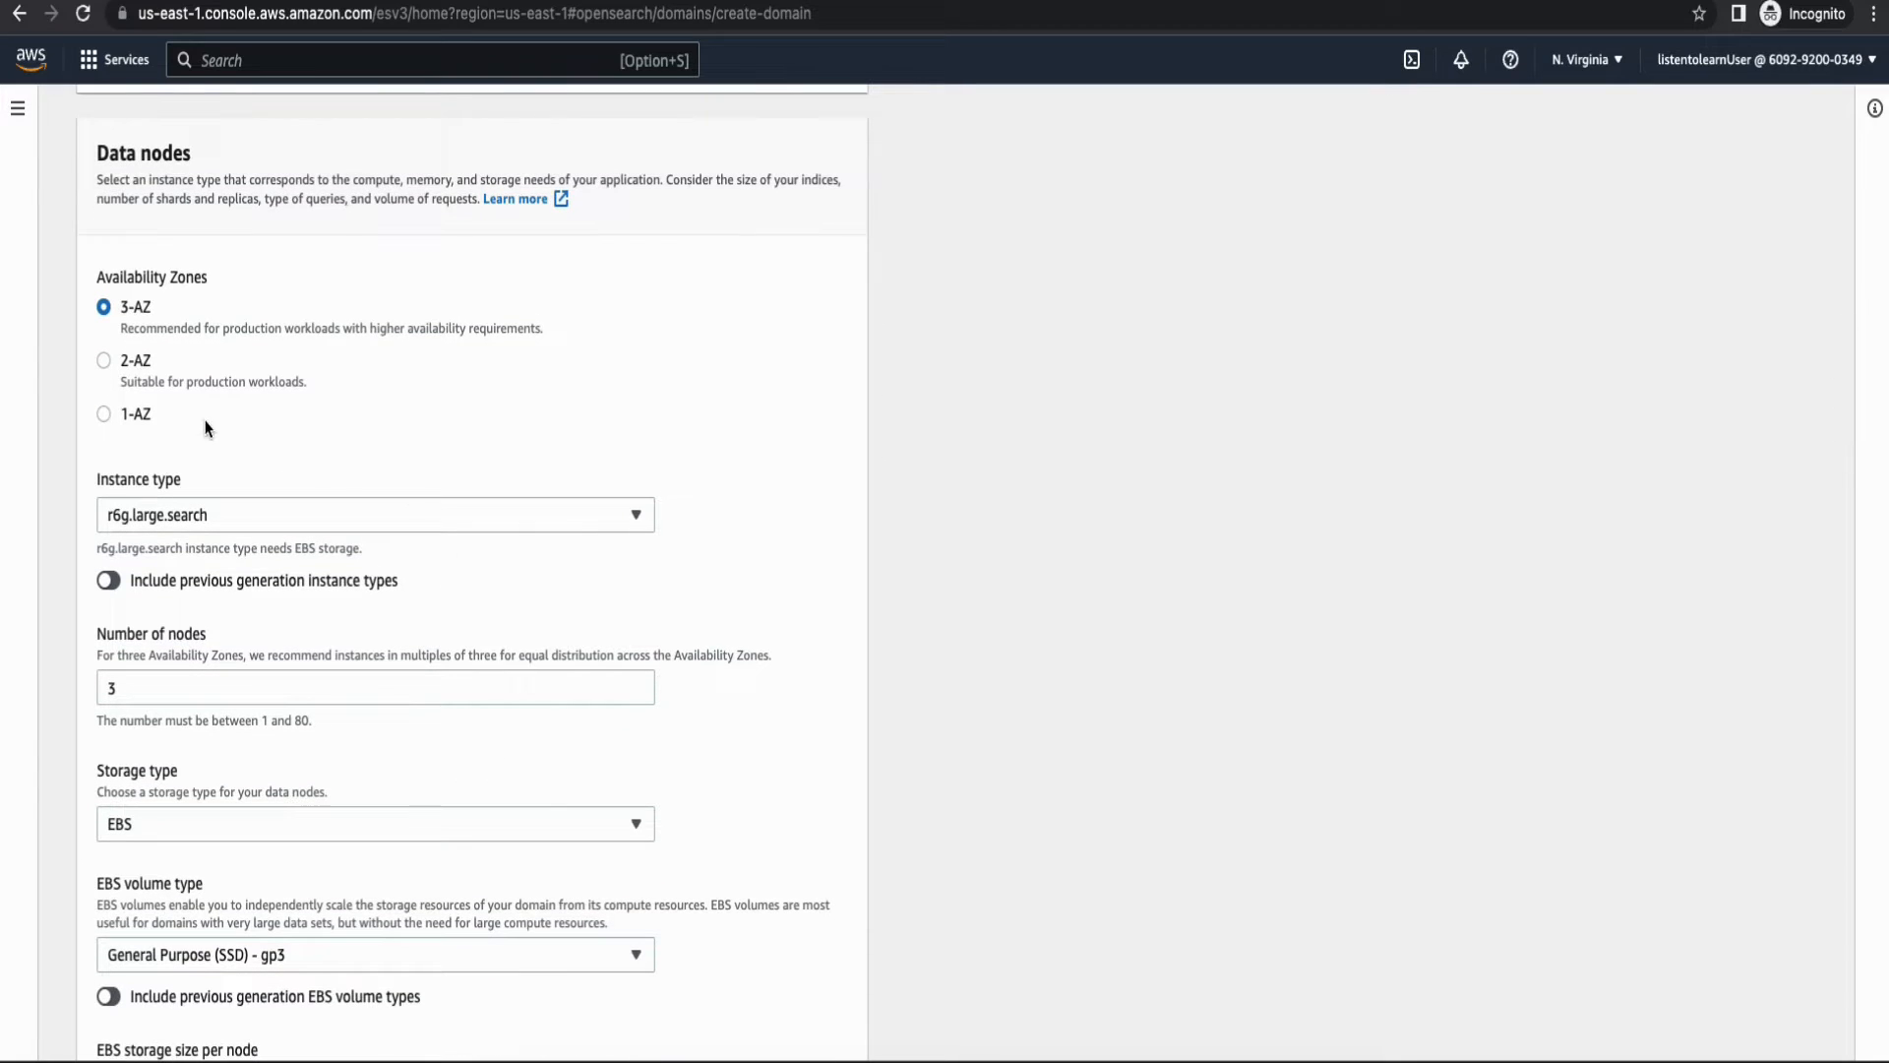
mouse_move(138, 388)
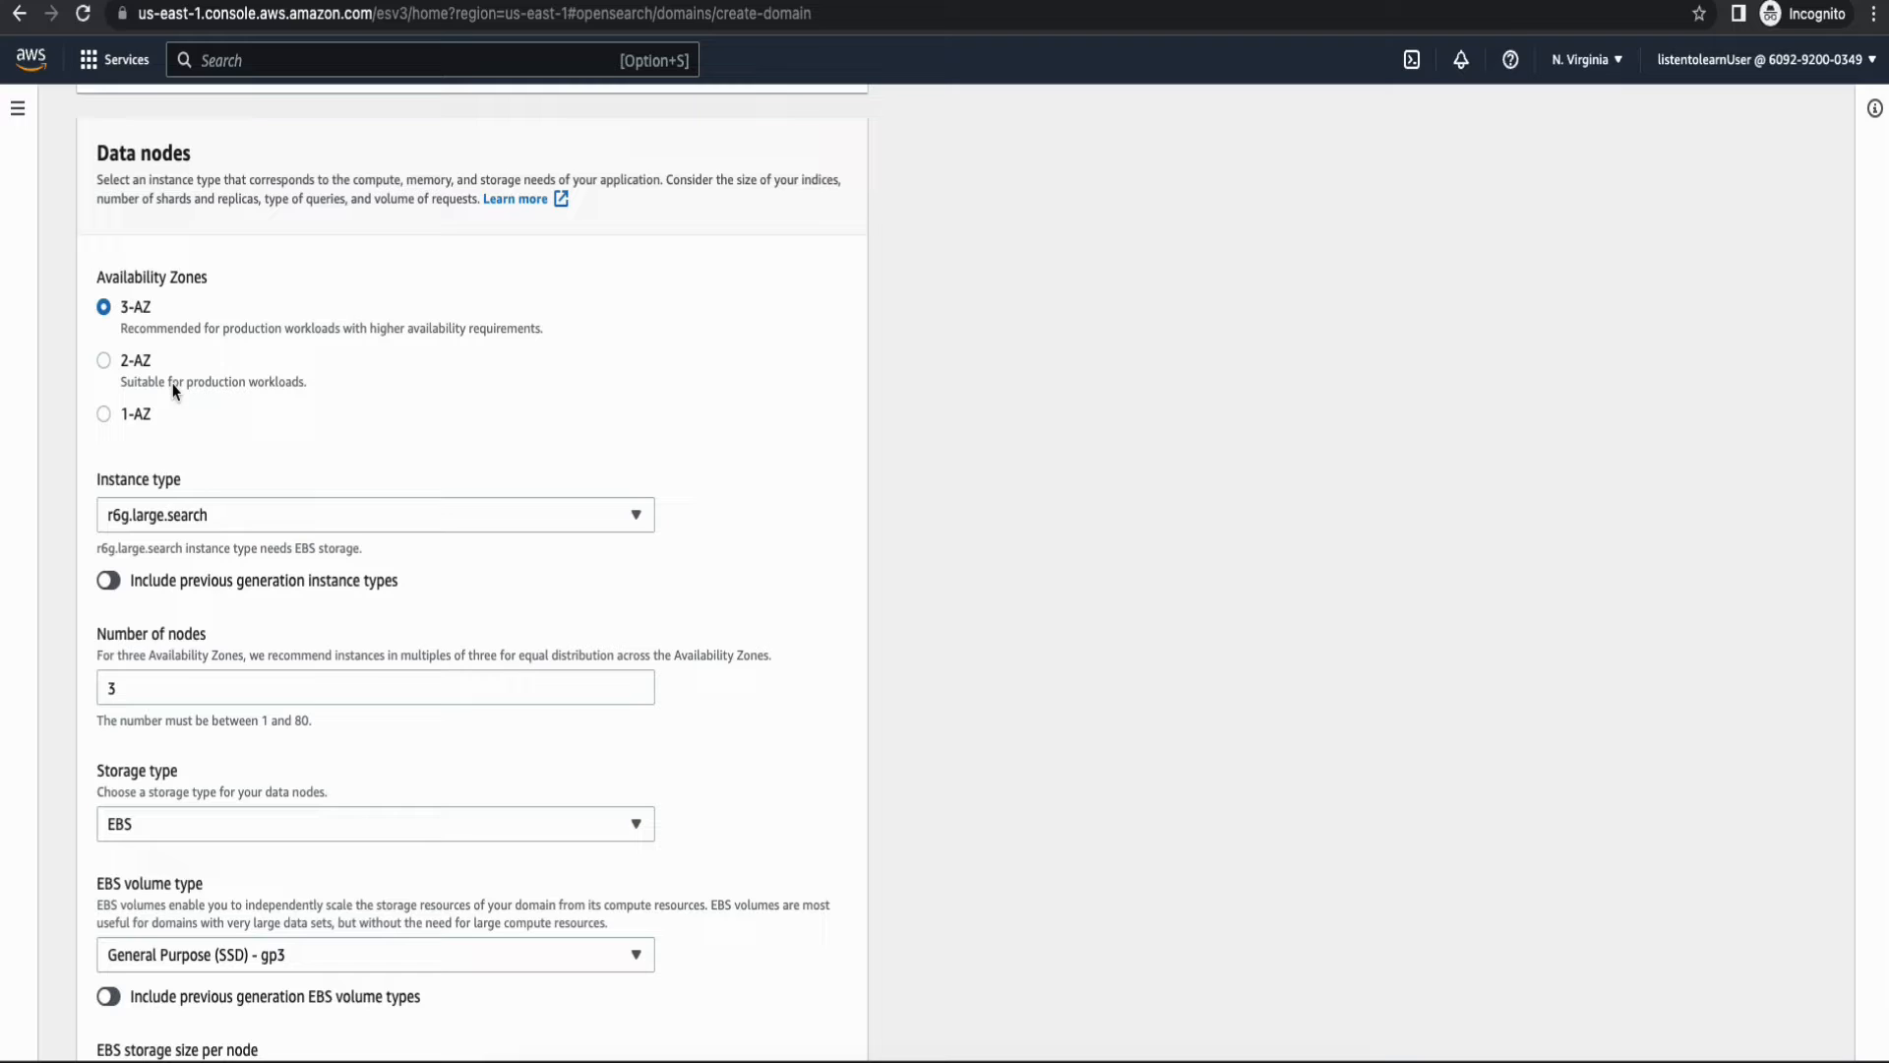
mouse_move(130, 421)
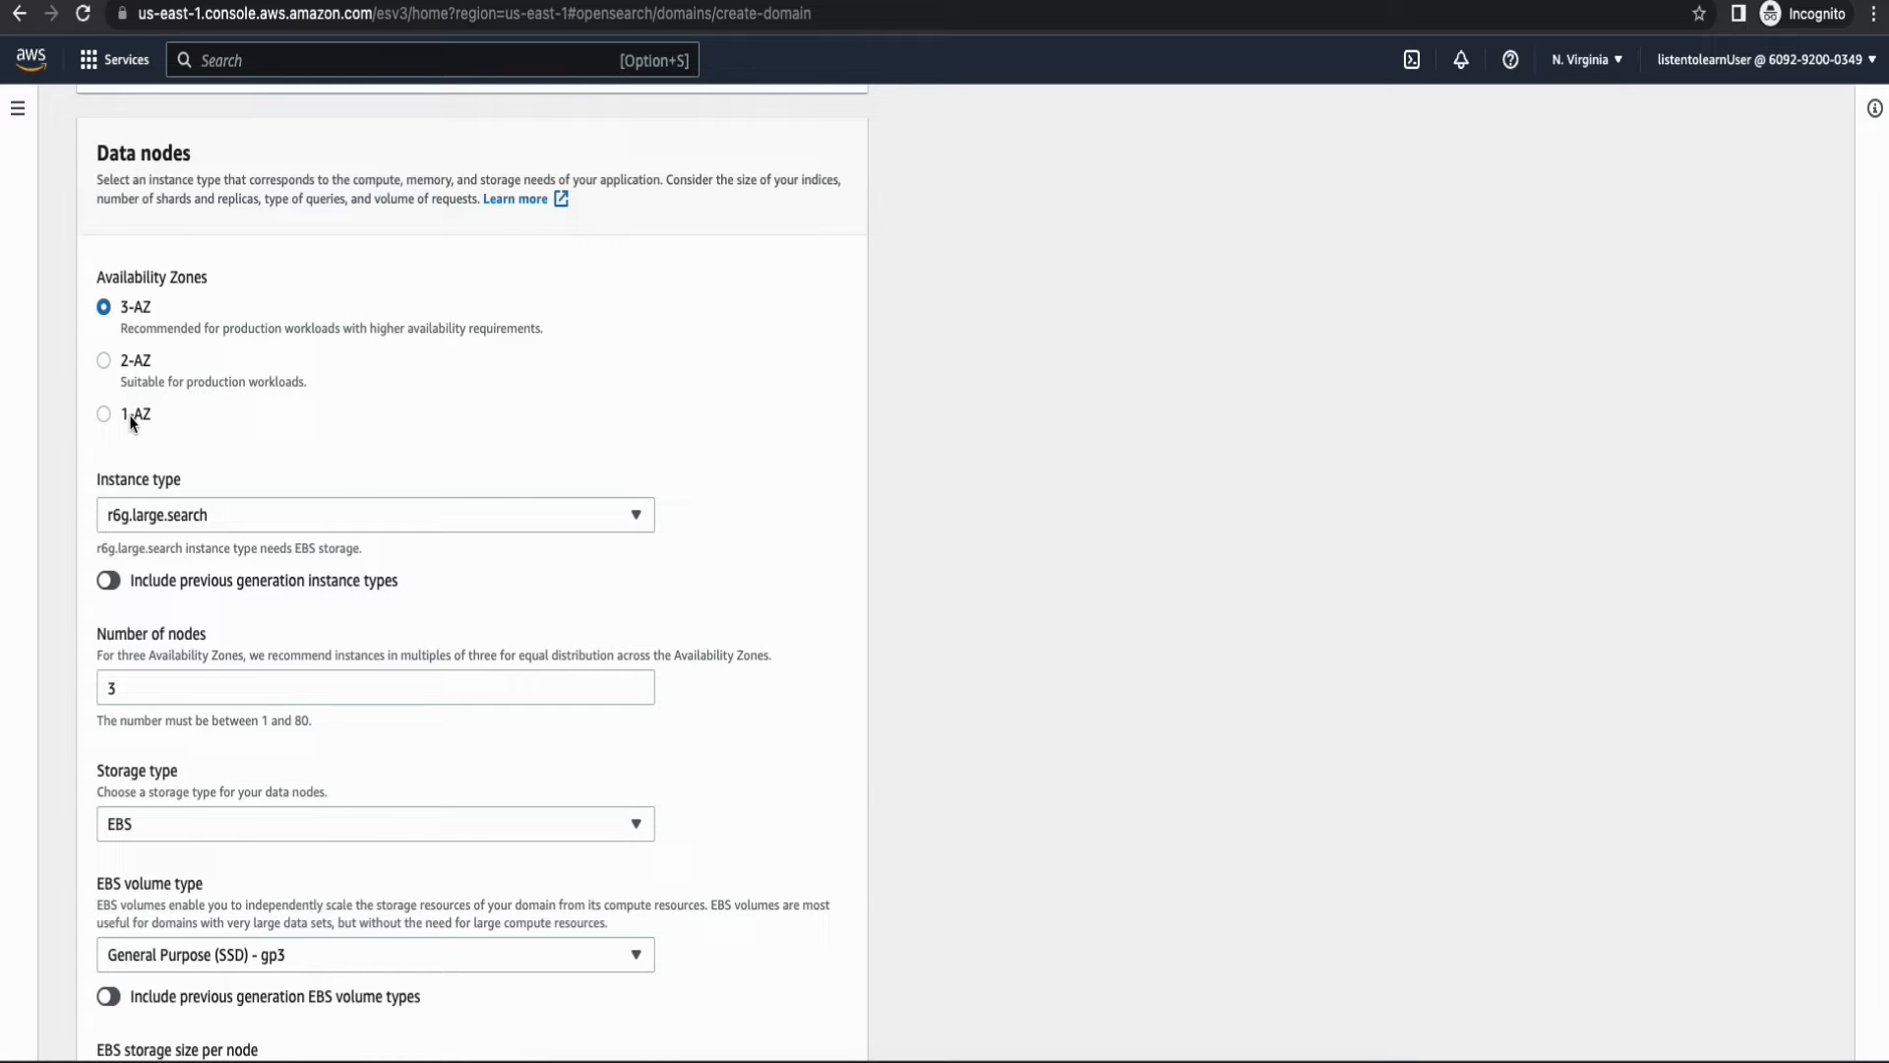
click(104, 413)
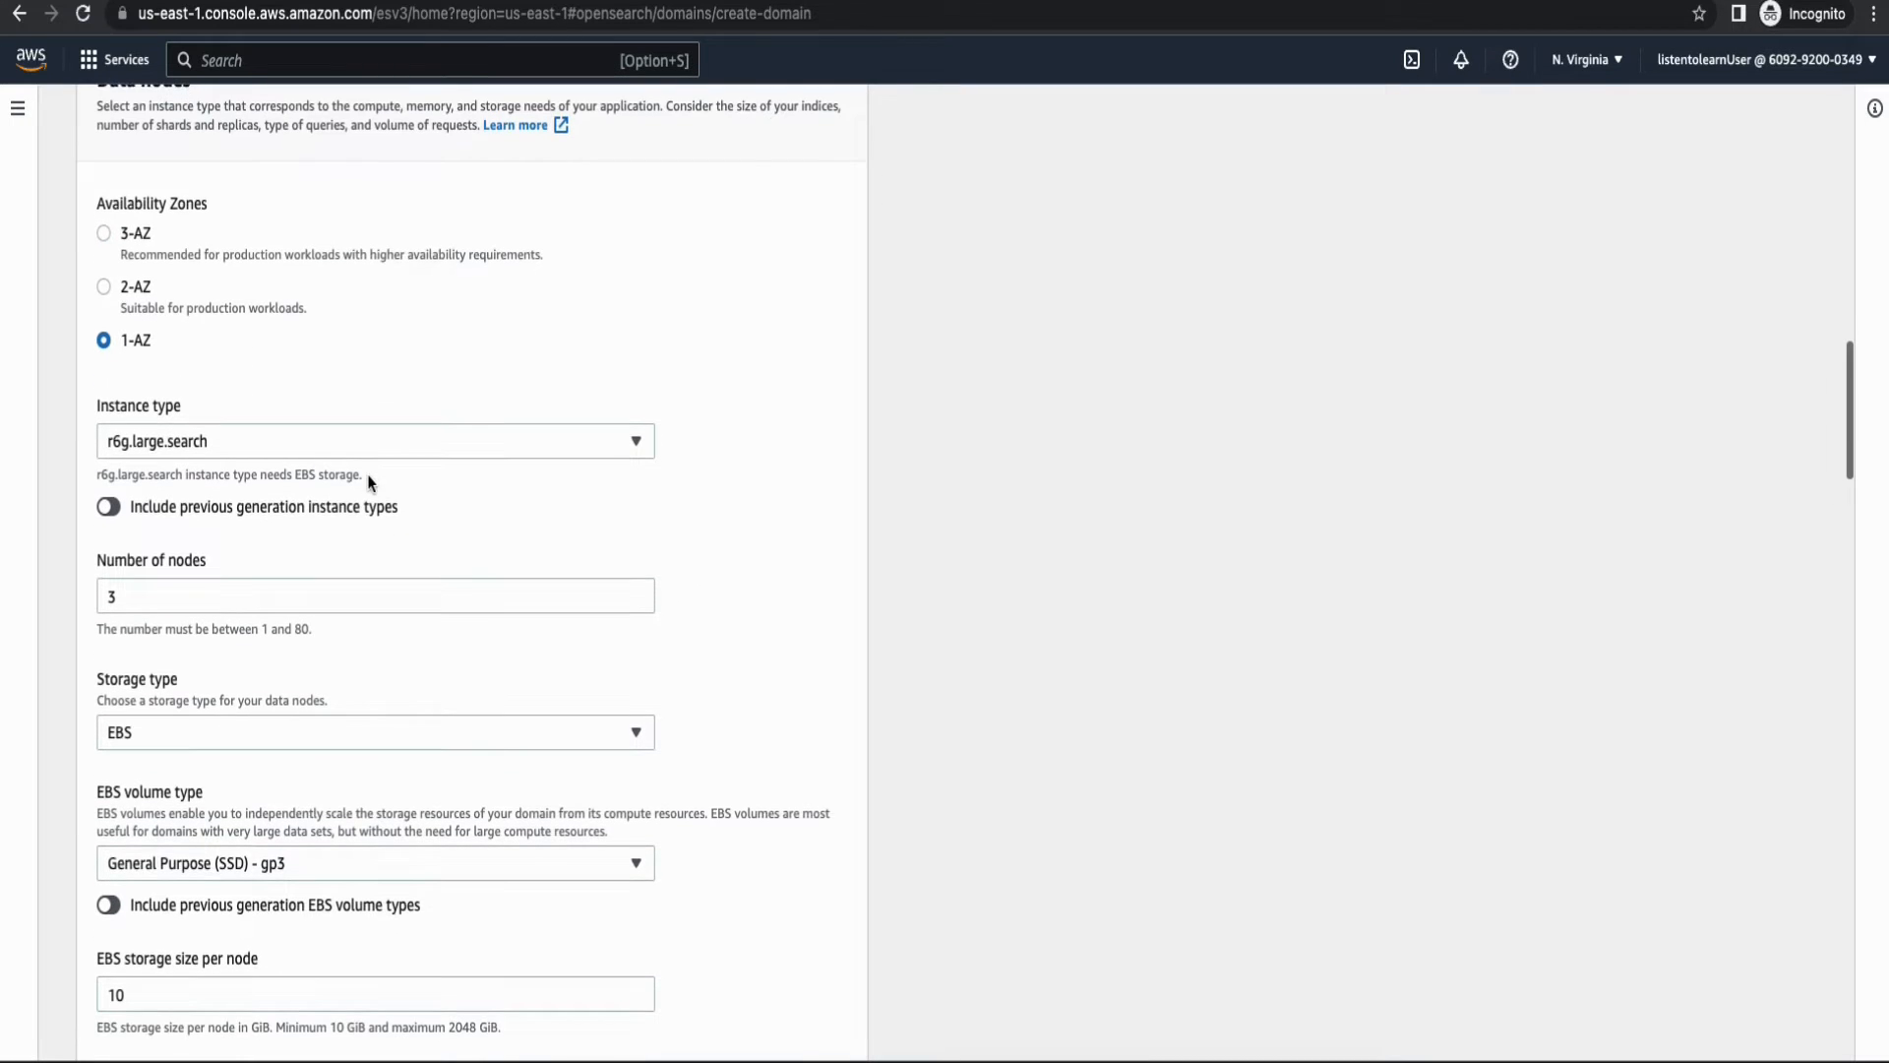
click(374, 439)
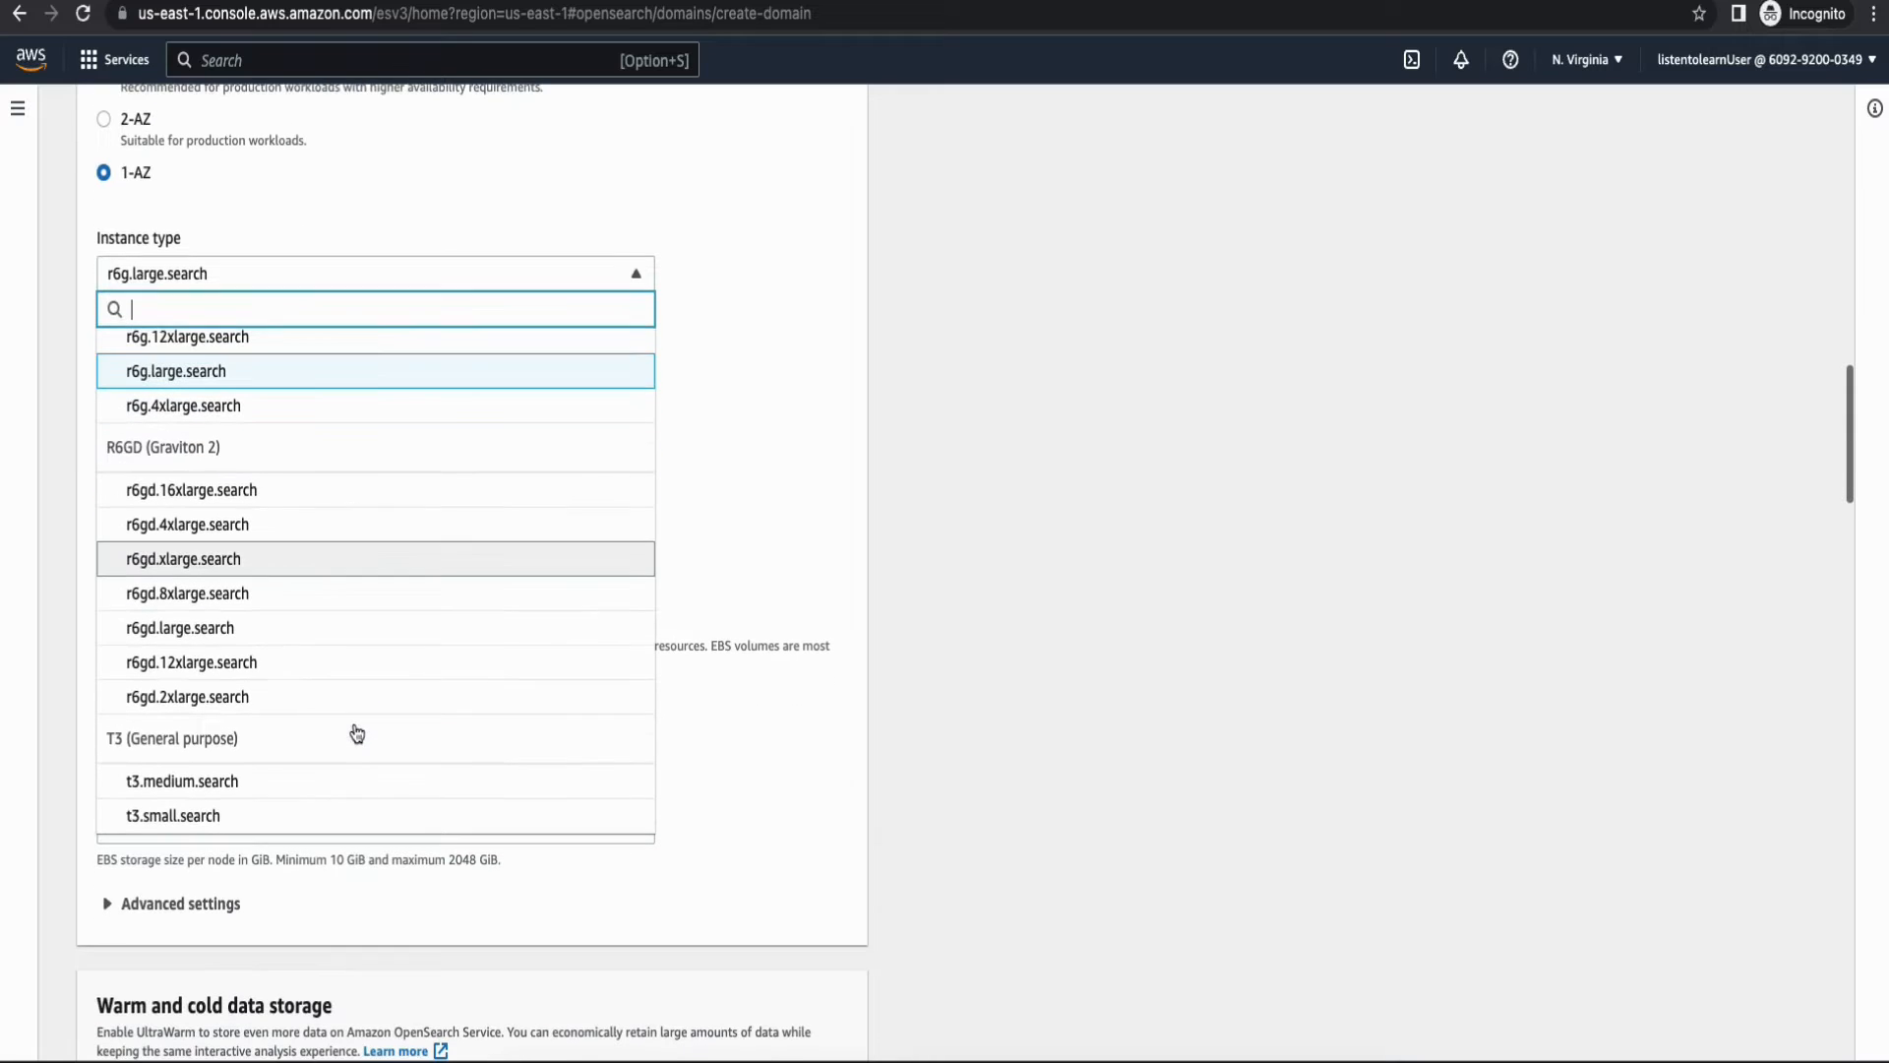
click(171, 814)
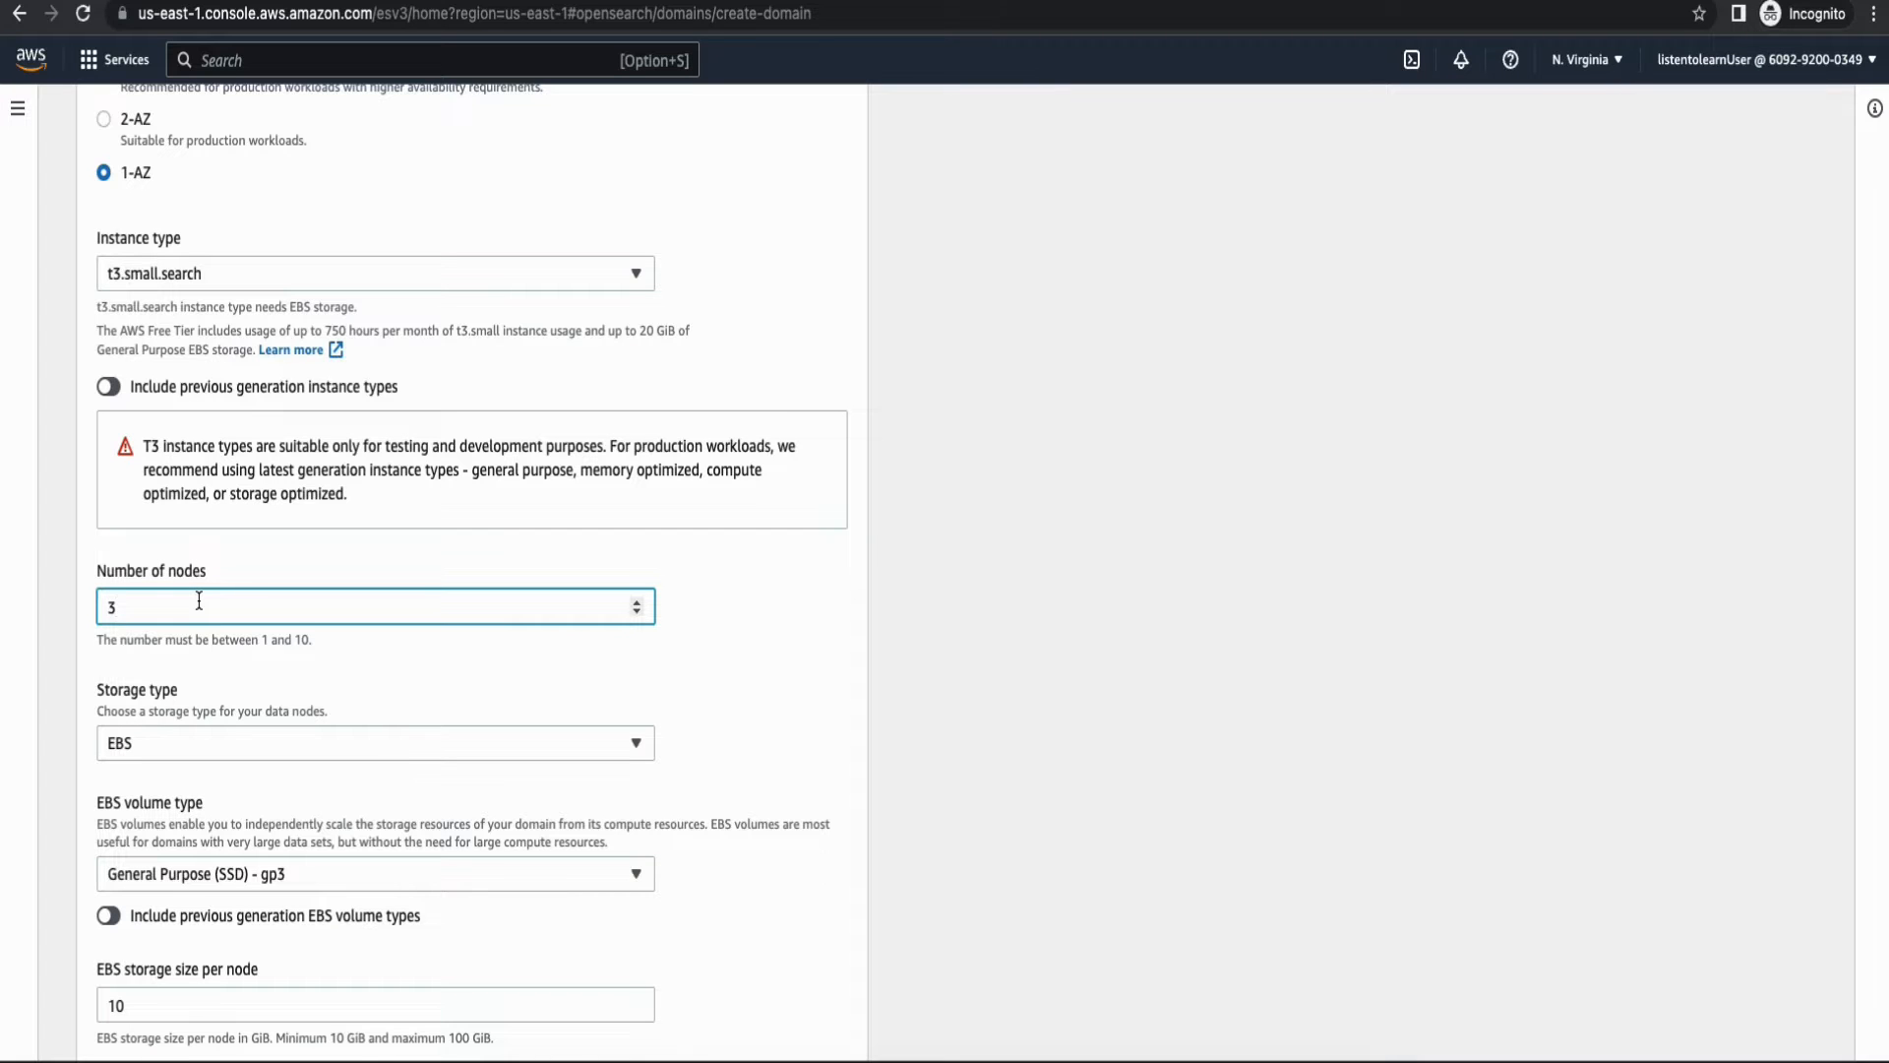
text(1)
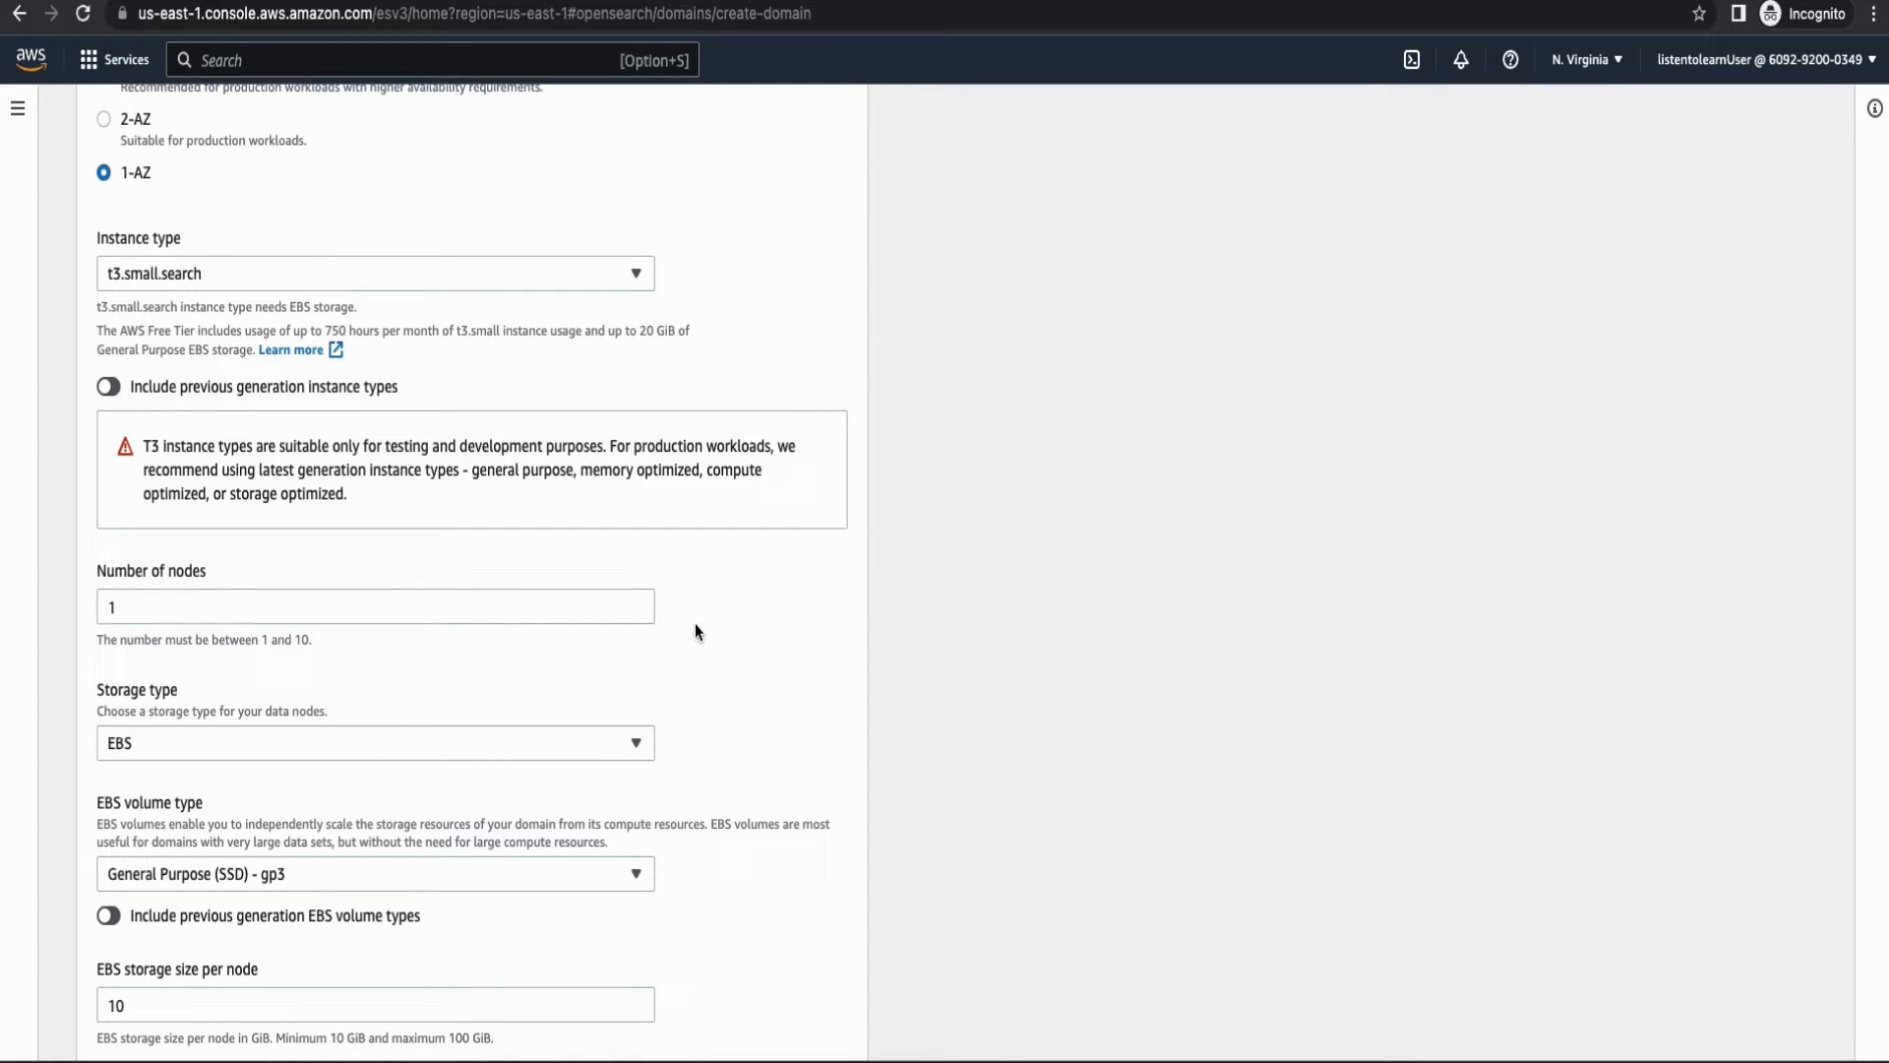
scroll(down, 3)
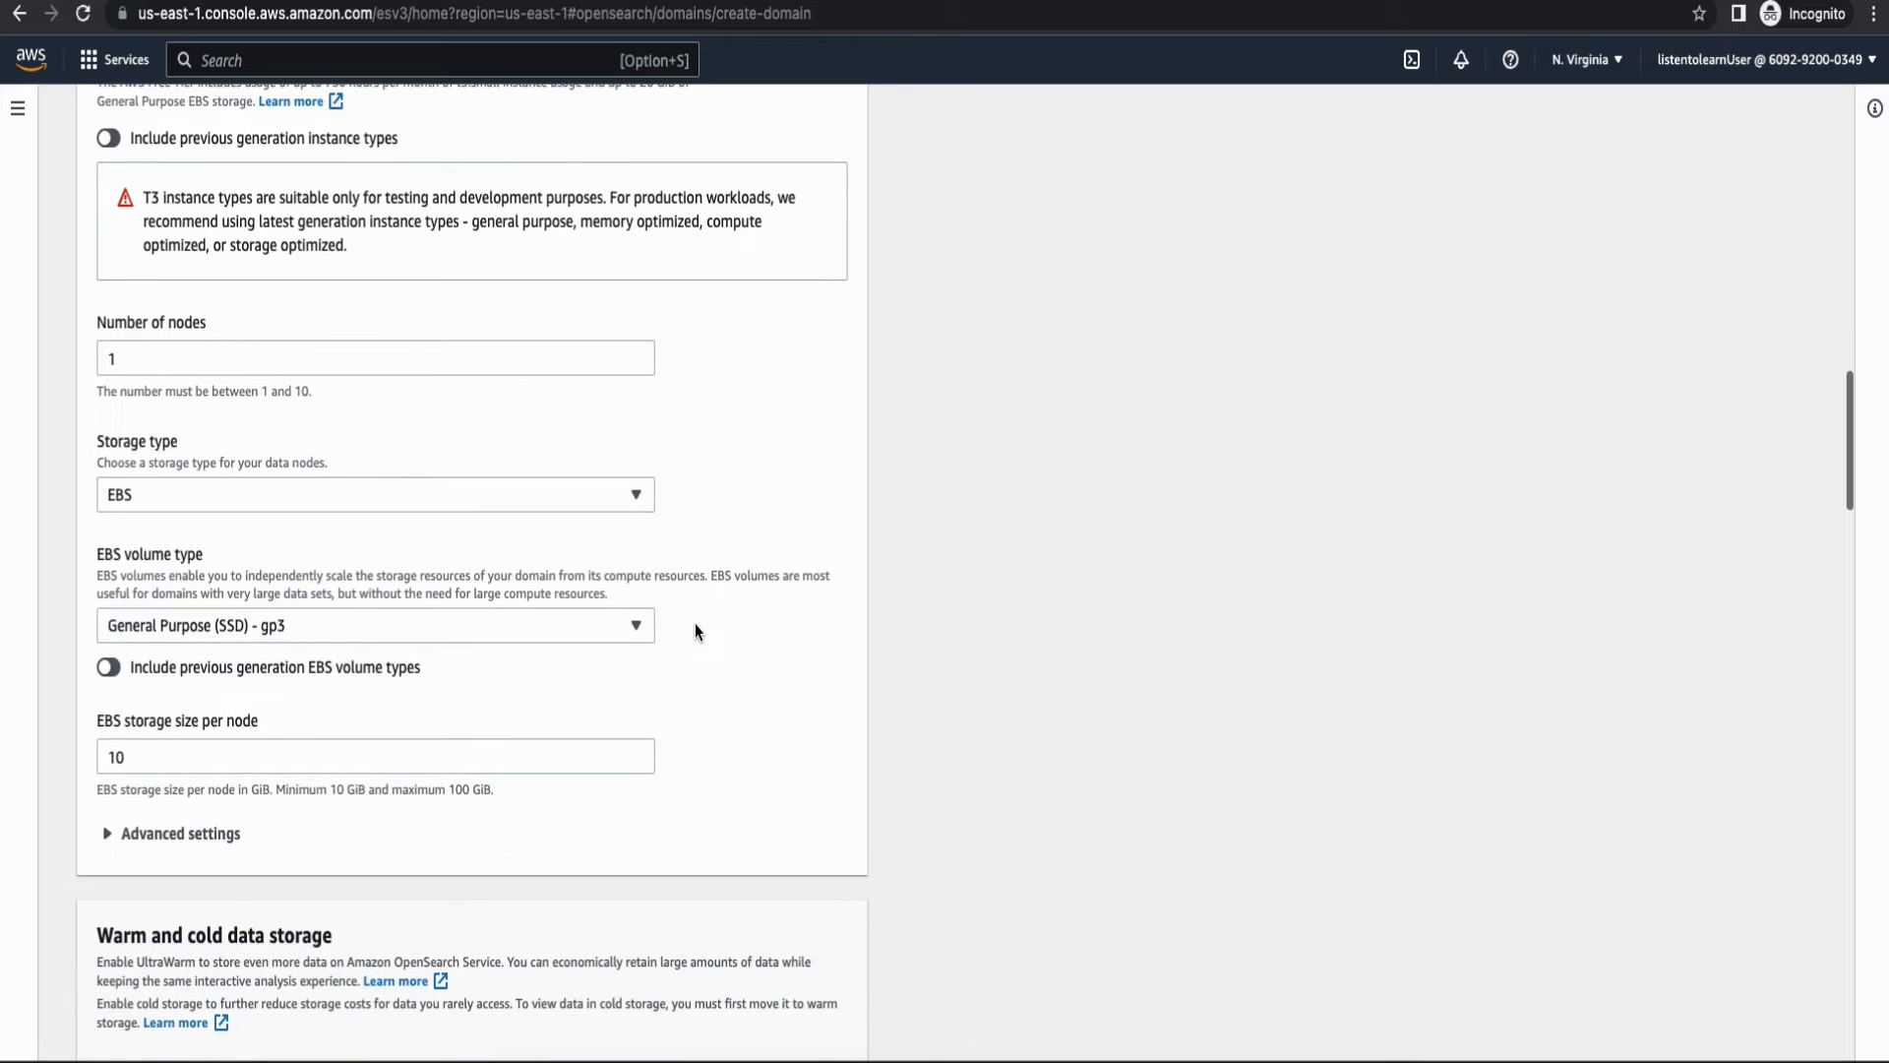
scroll(down, 3)
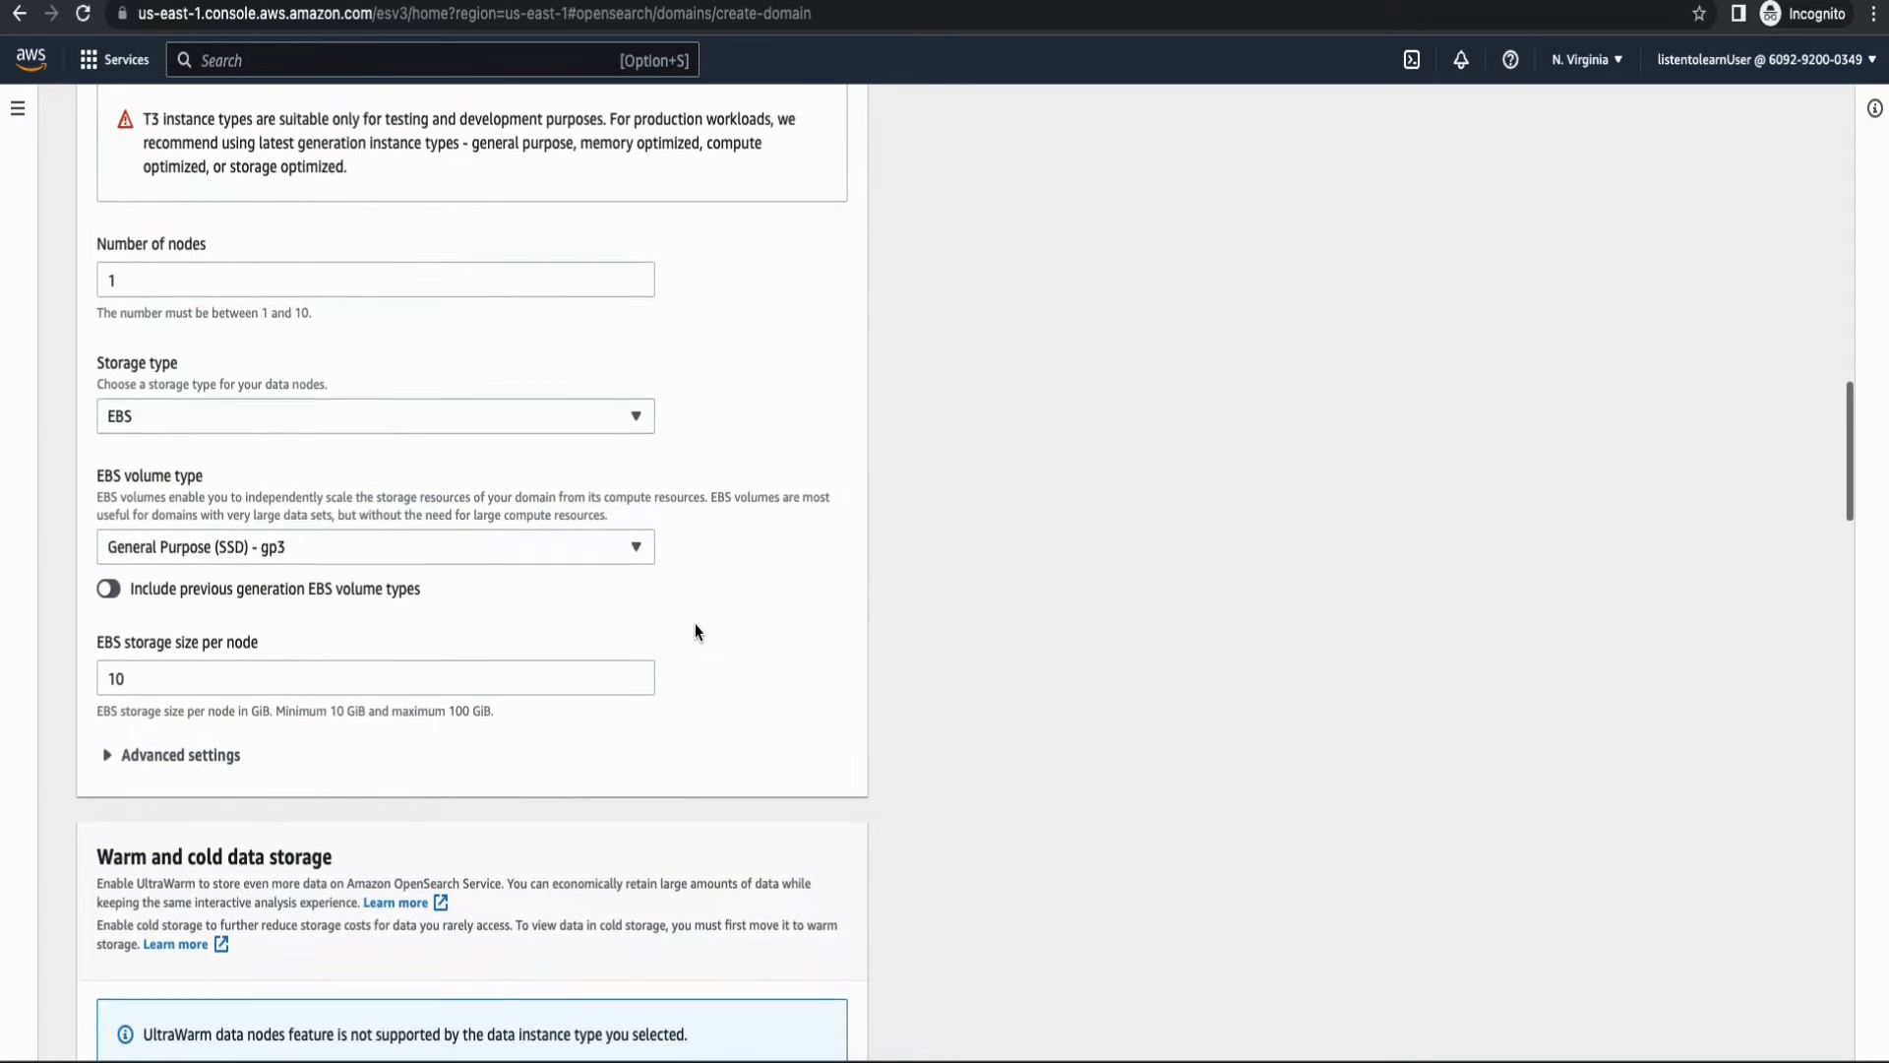
scroll(down, 3)
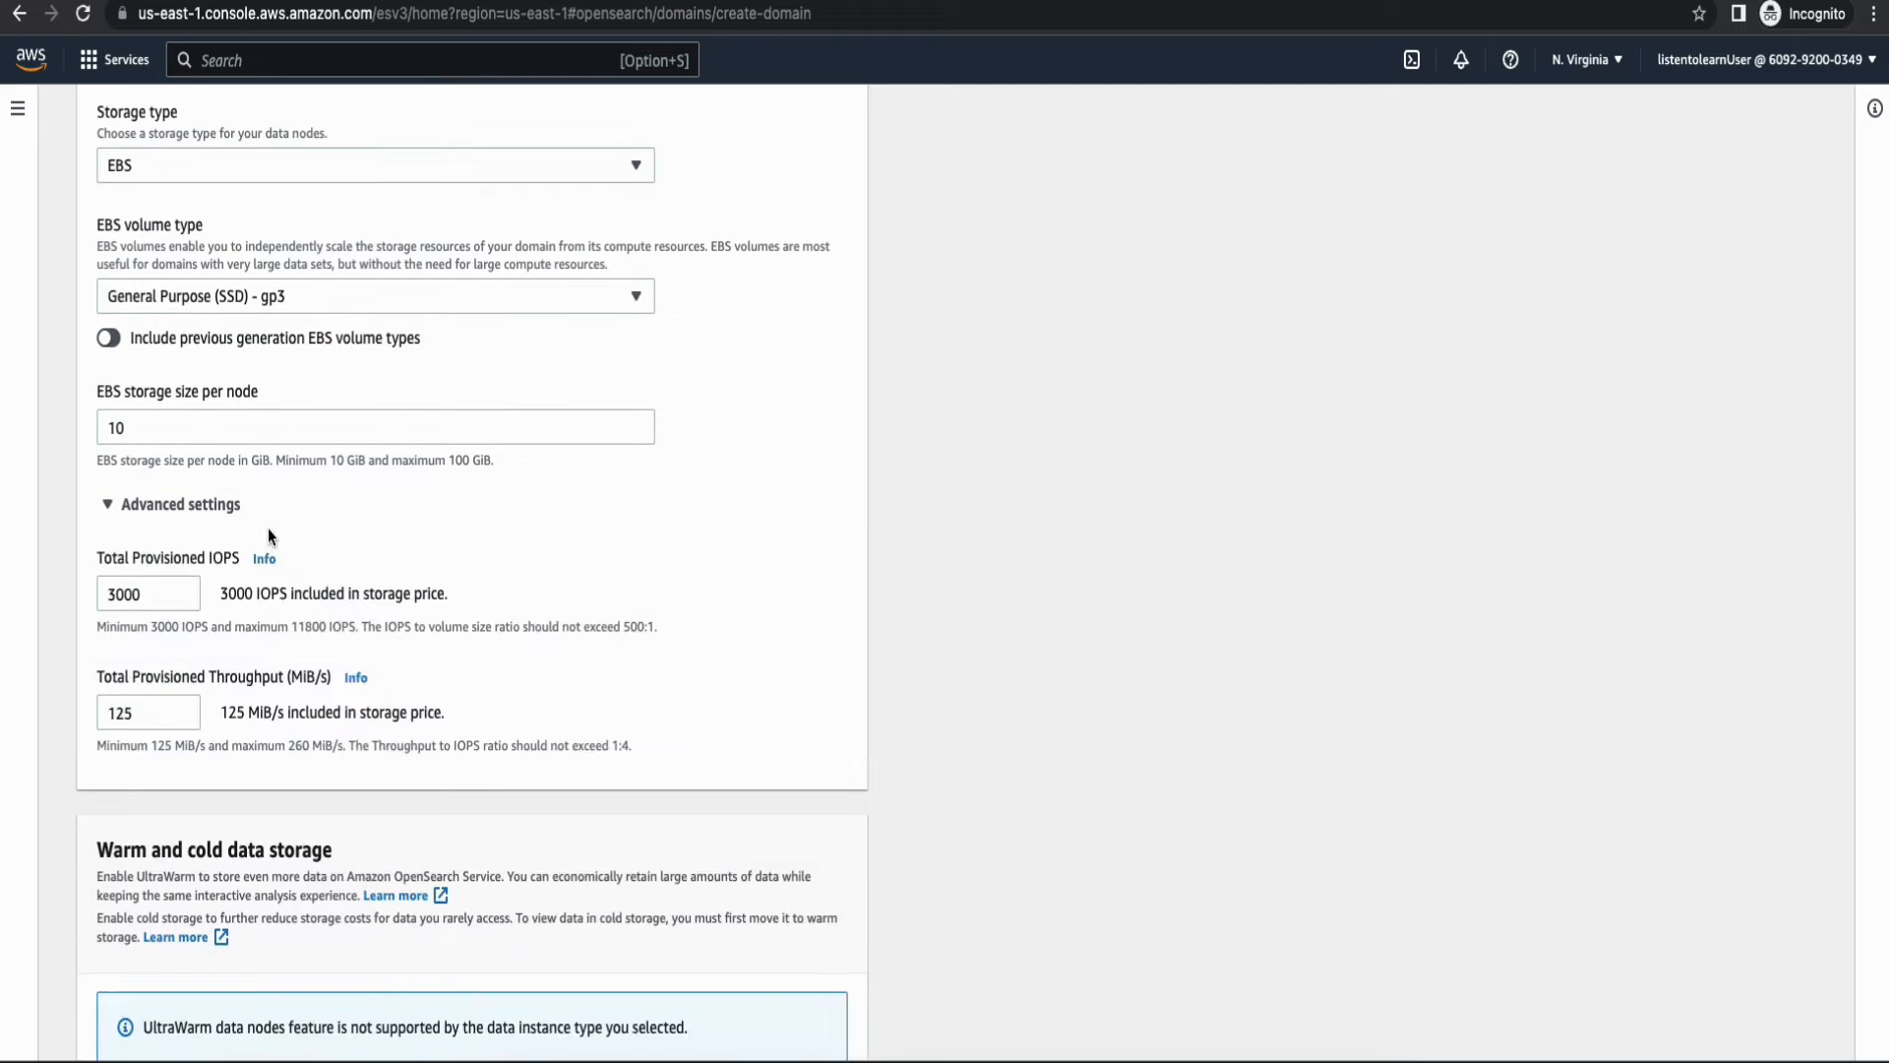
scroll(down, 3)
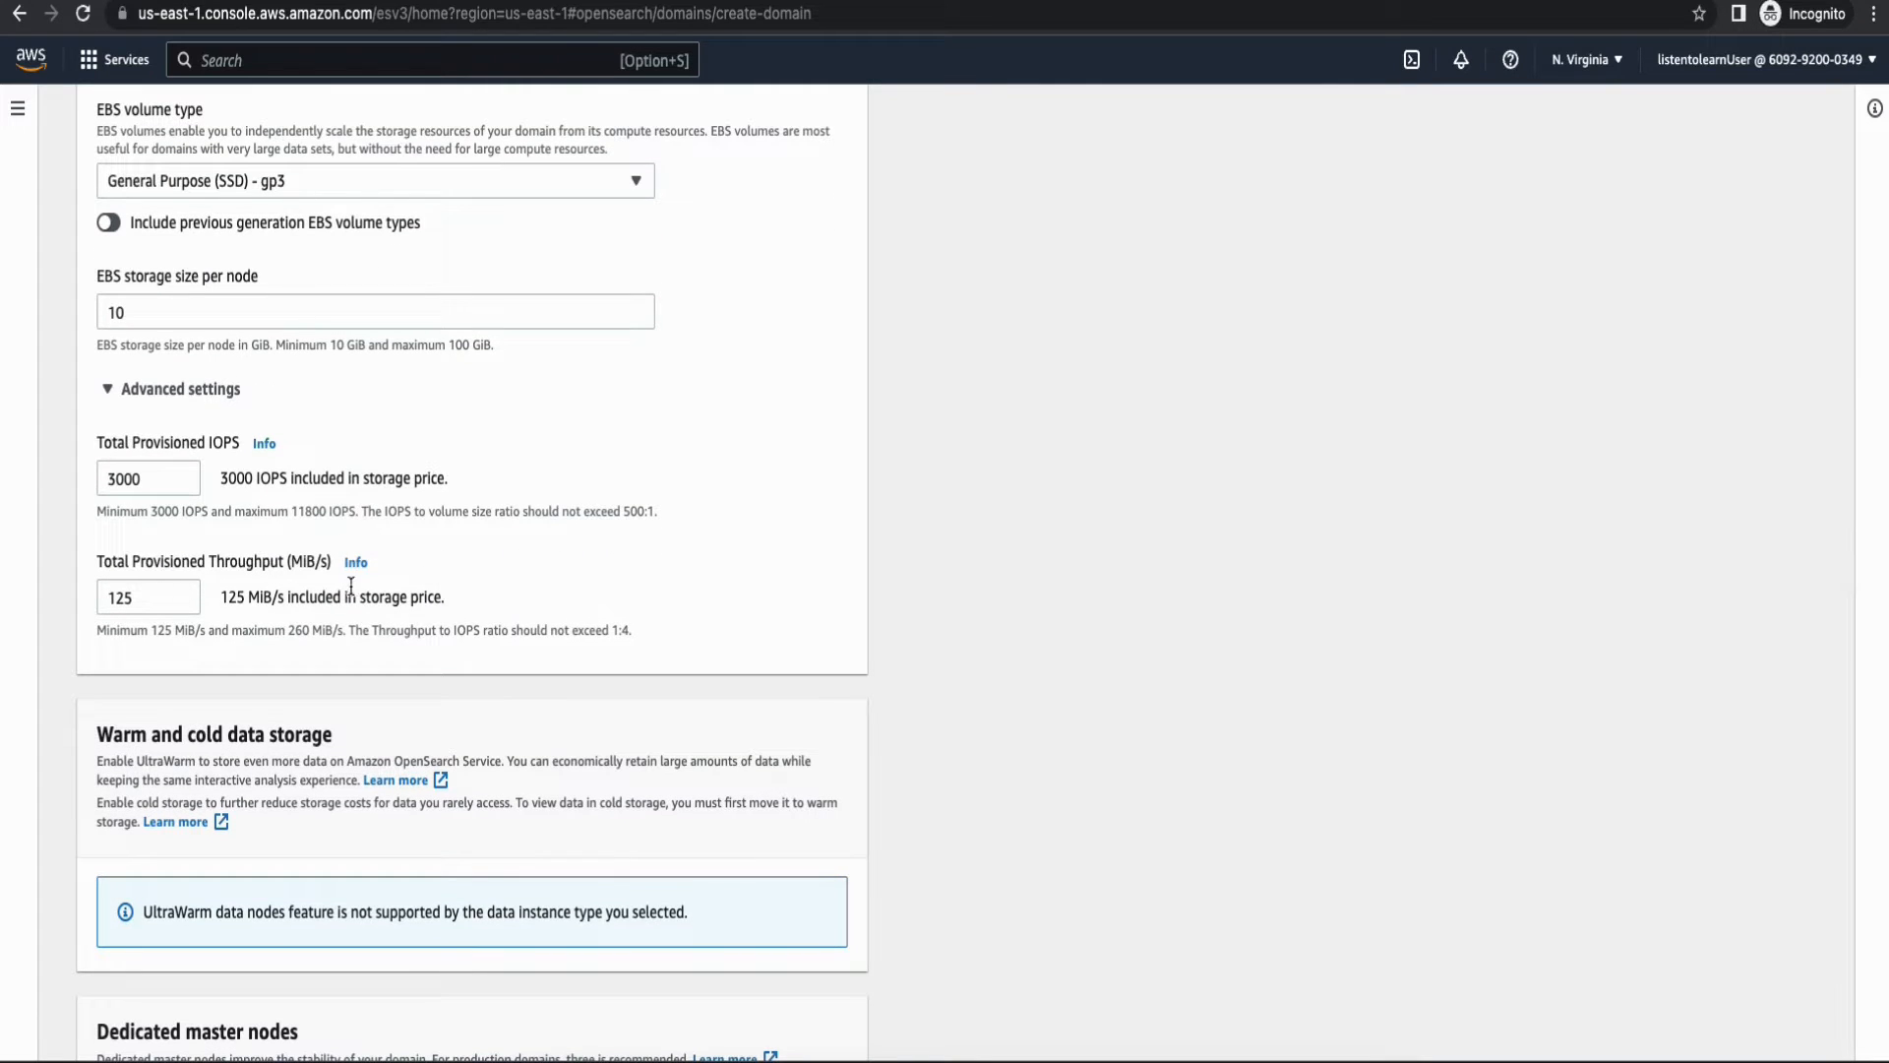
scroll(down, 3)
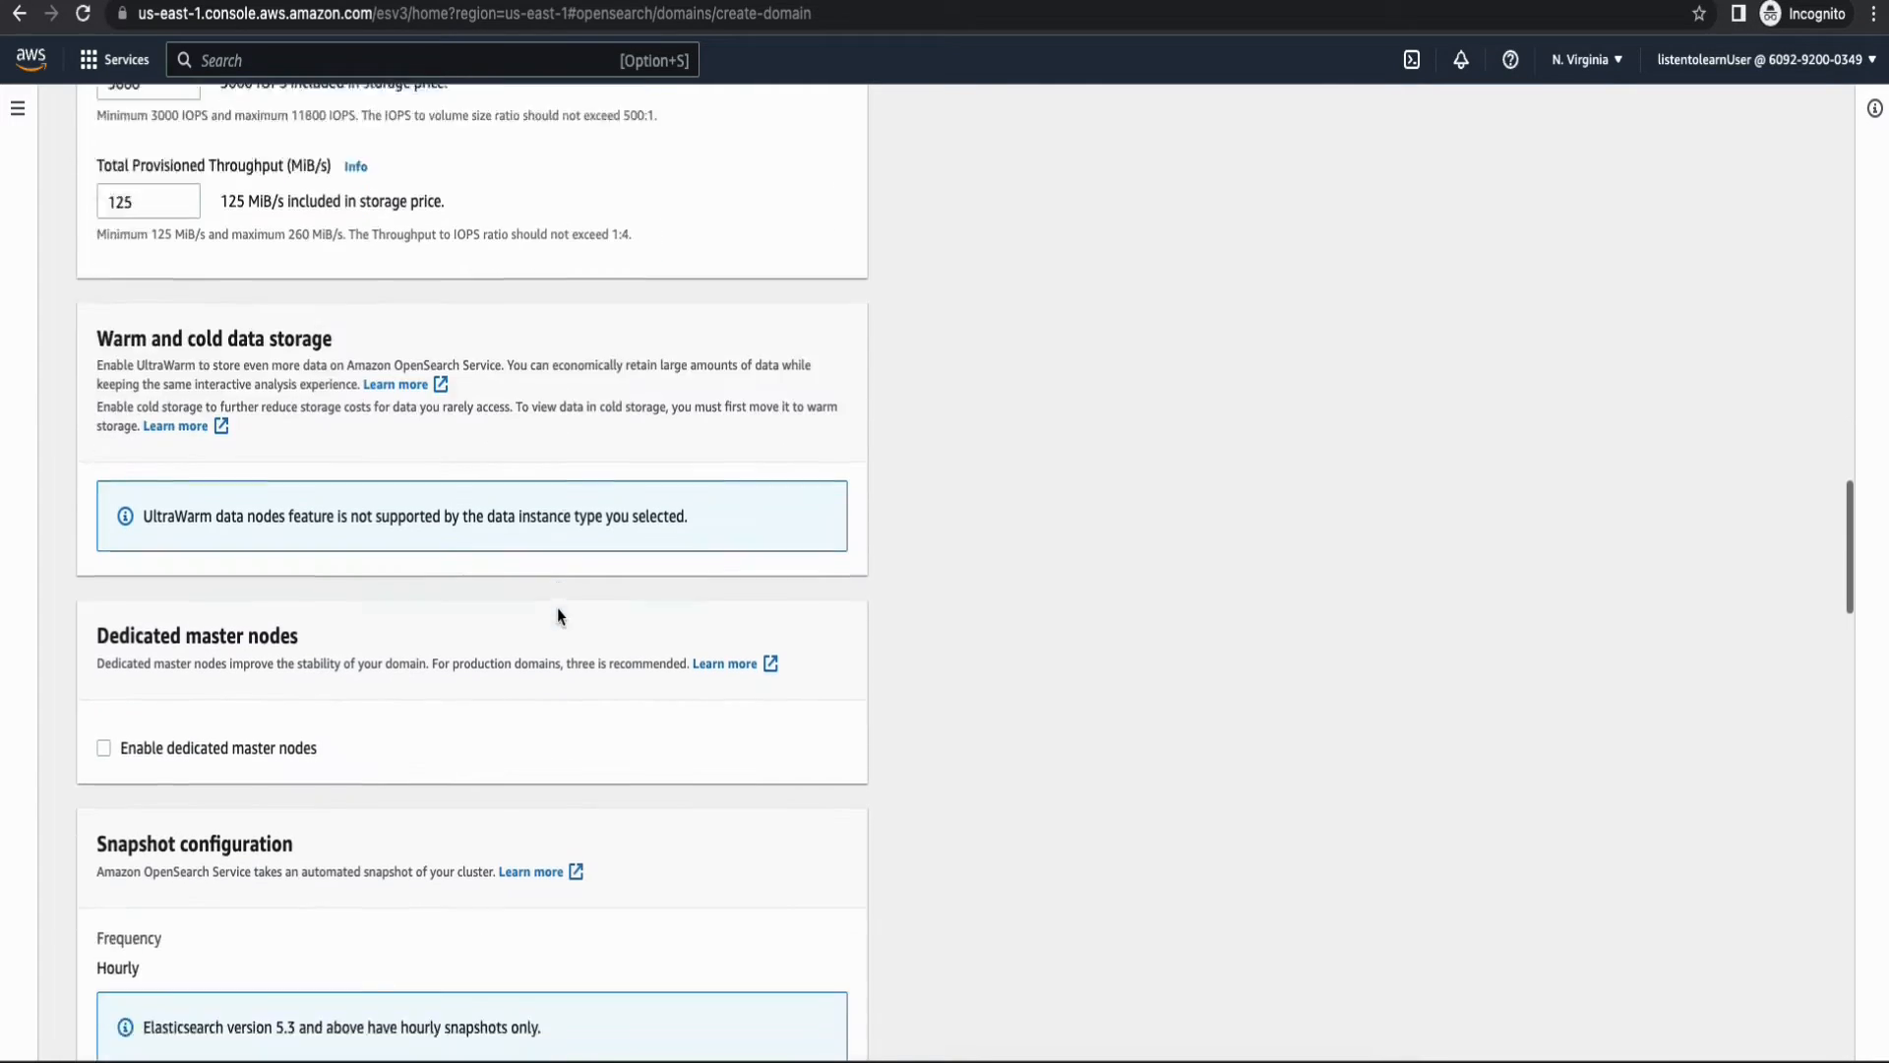
scroll(down, 3)
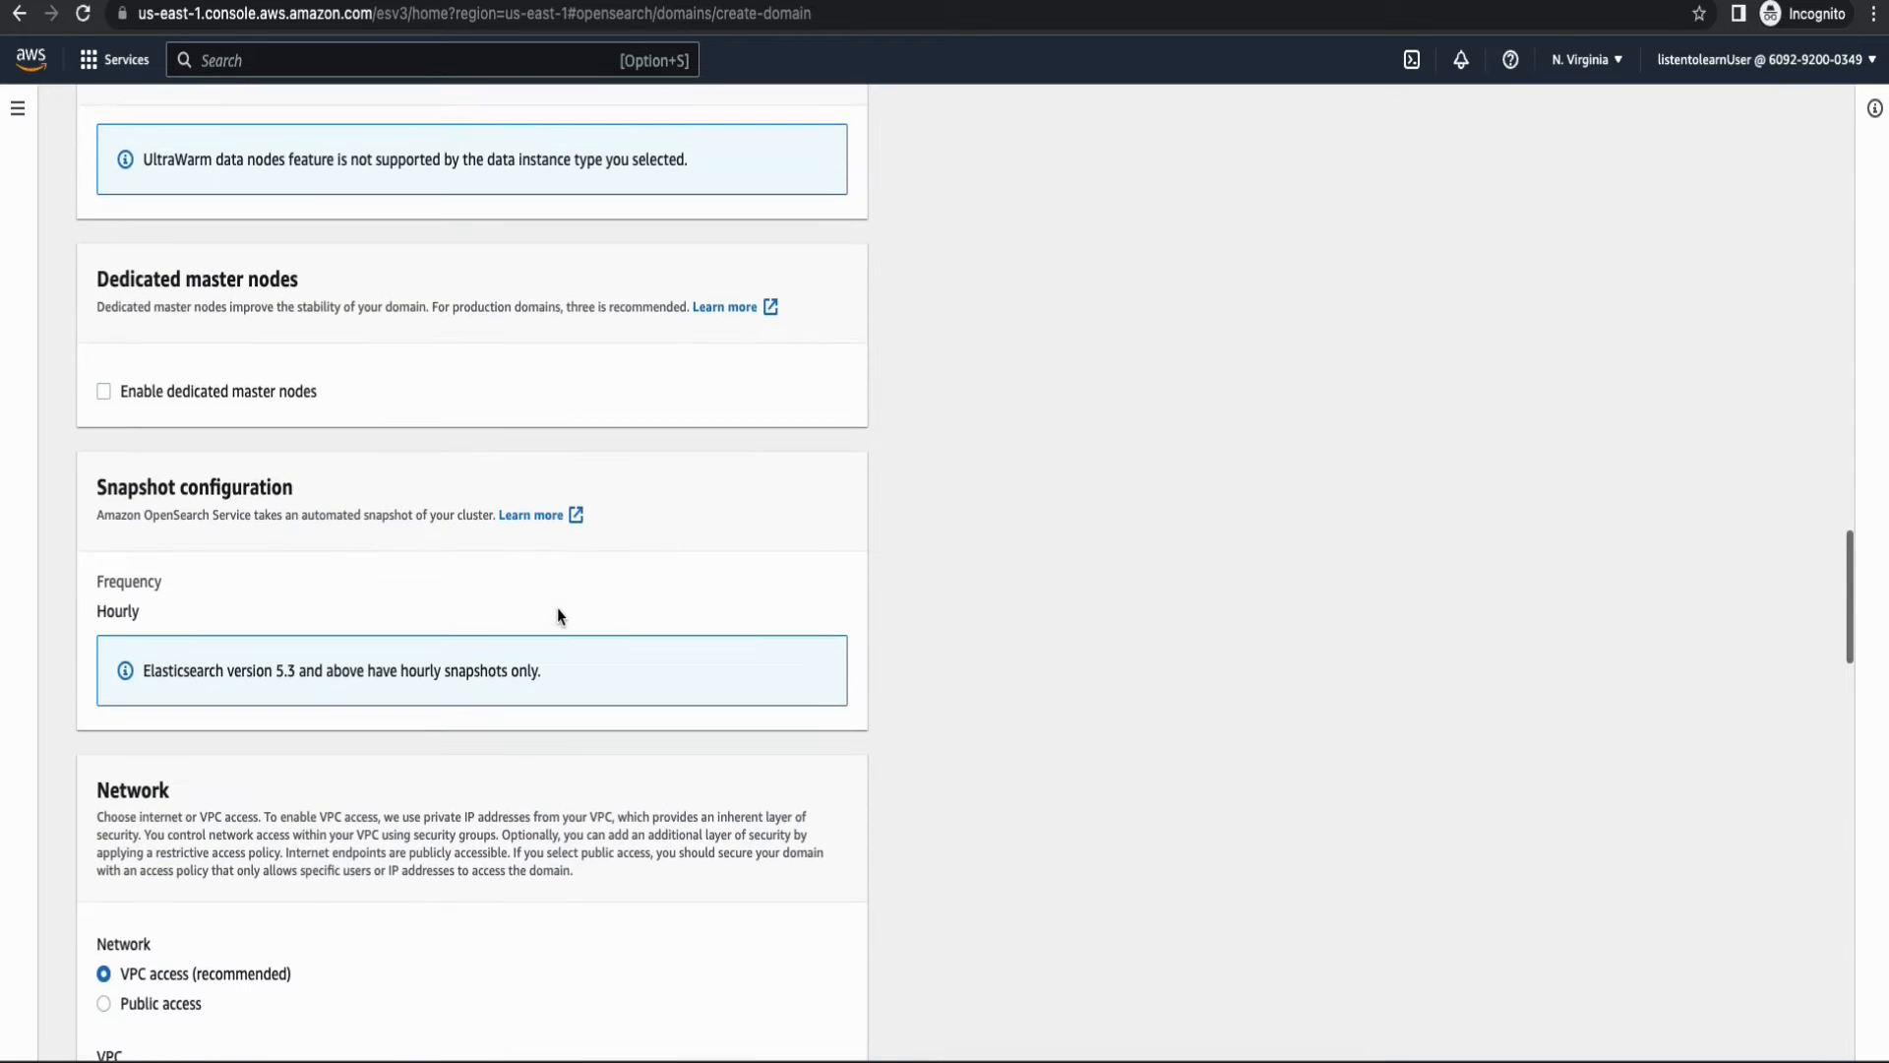
scroll(down, 3)
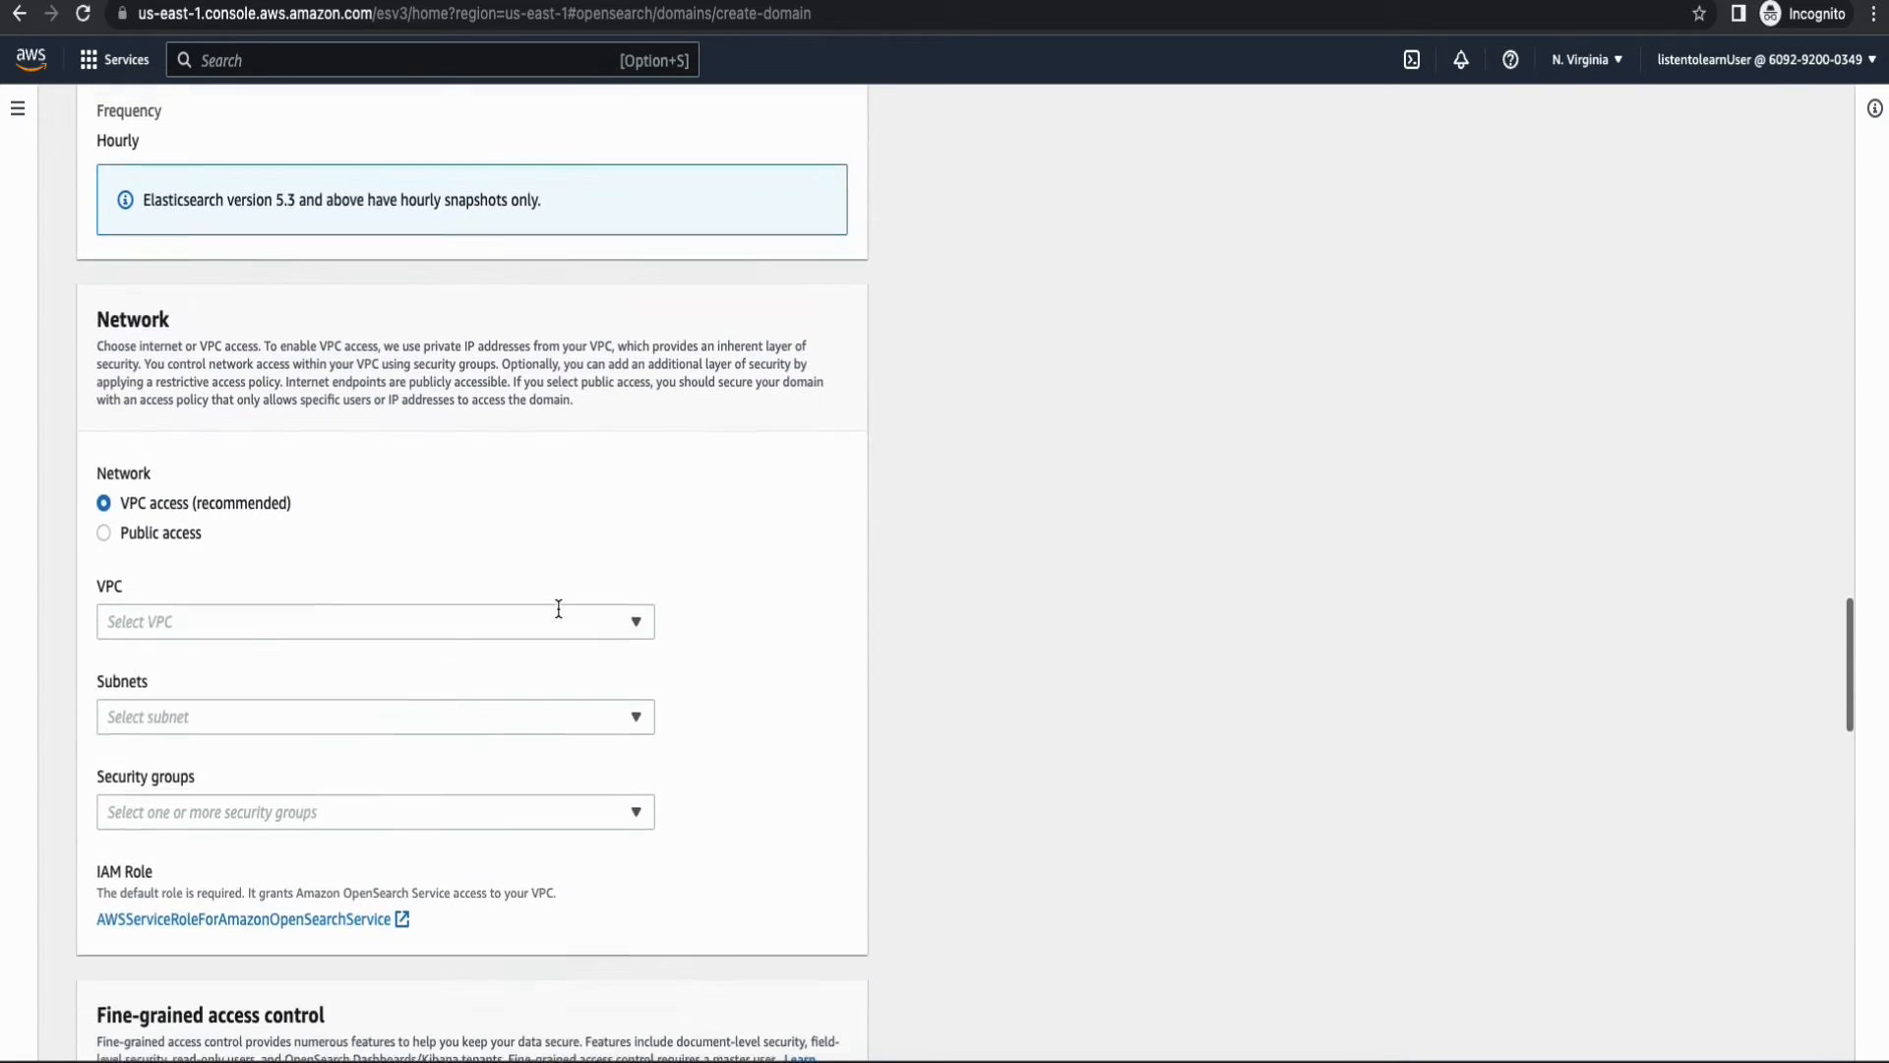
Place the domain in the project-subnet-private2-us-east-1b subnet with the opensearch-securitygroup security group.
scroll(down, 3)
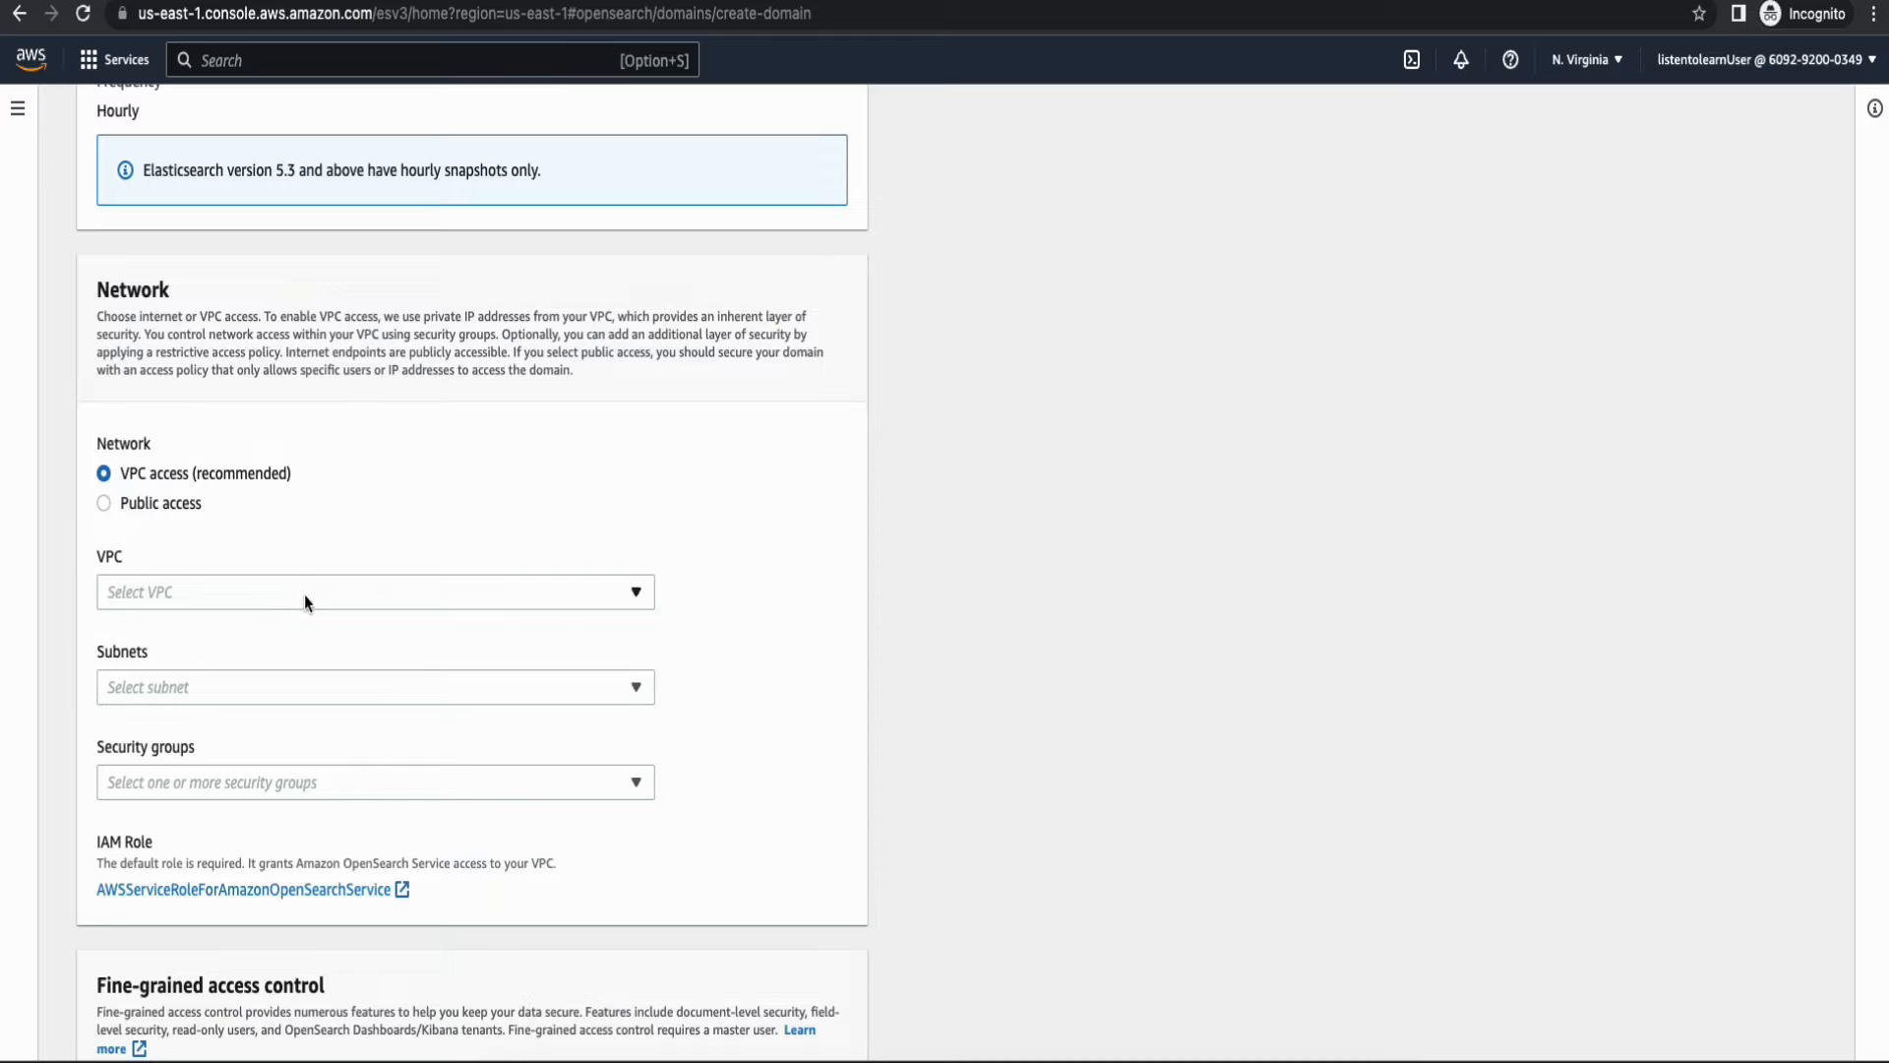
click(374, 592)
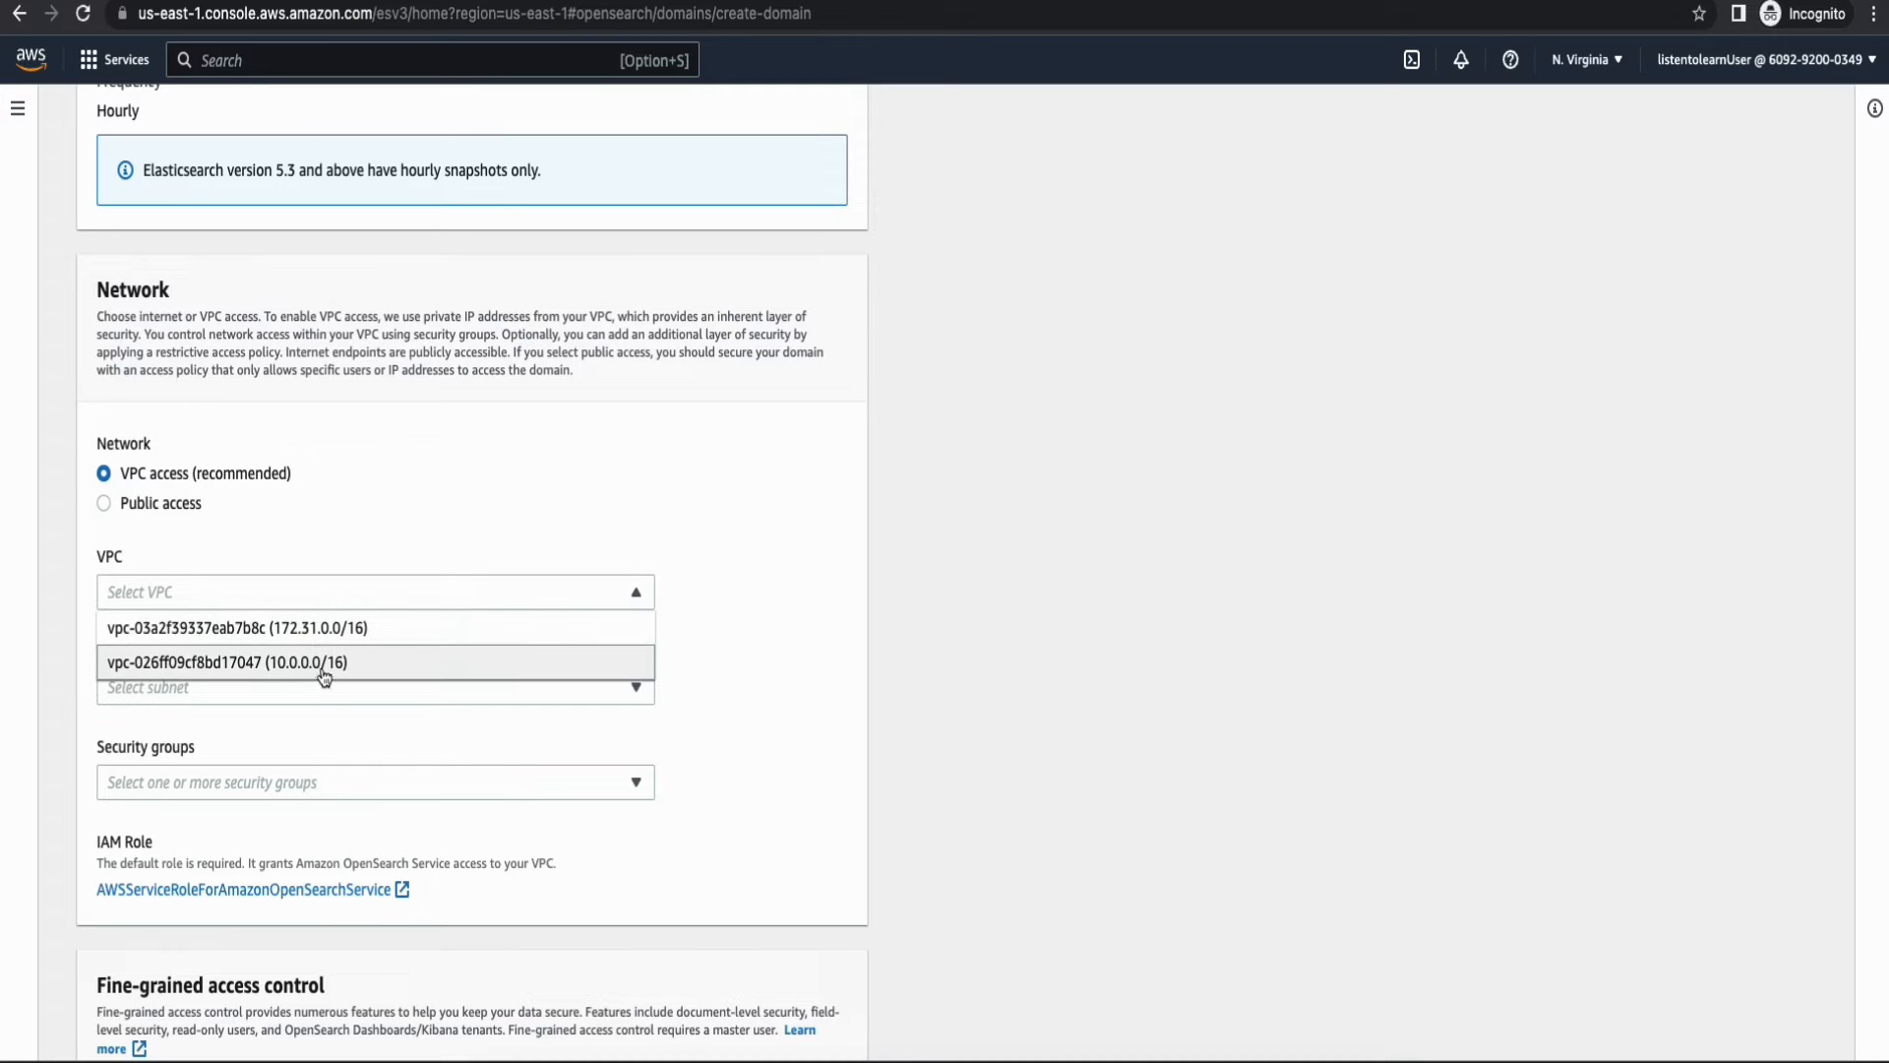
mouse_move(325, 663)
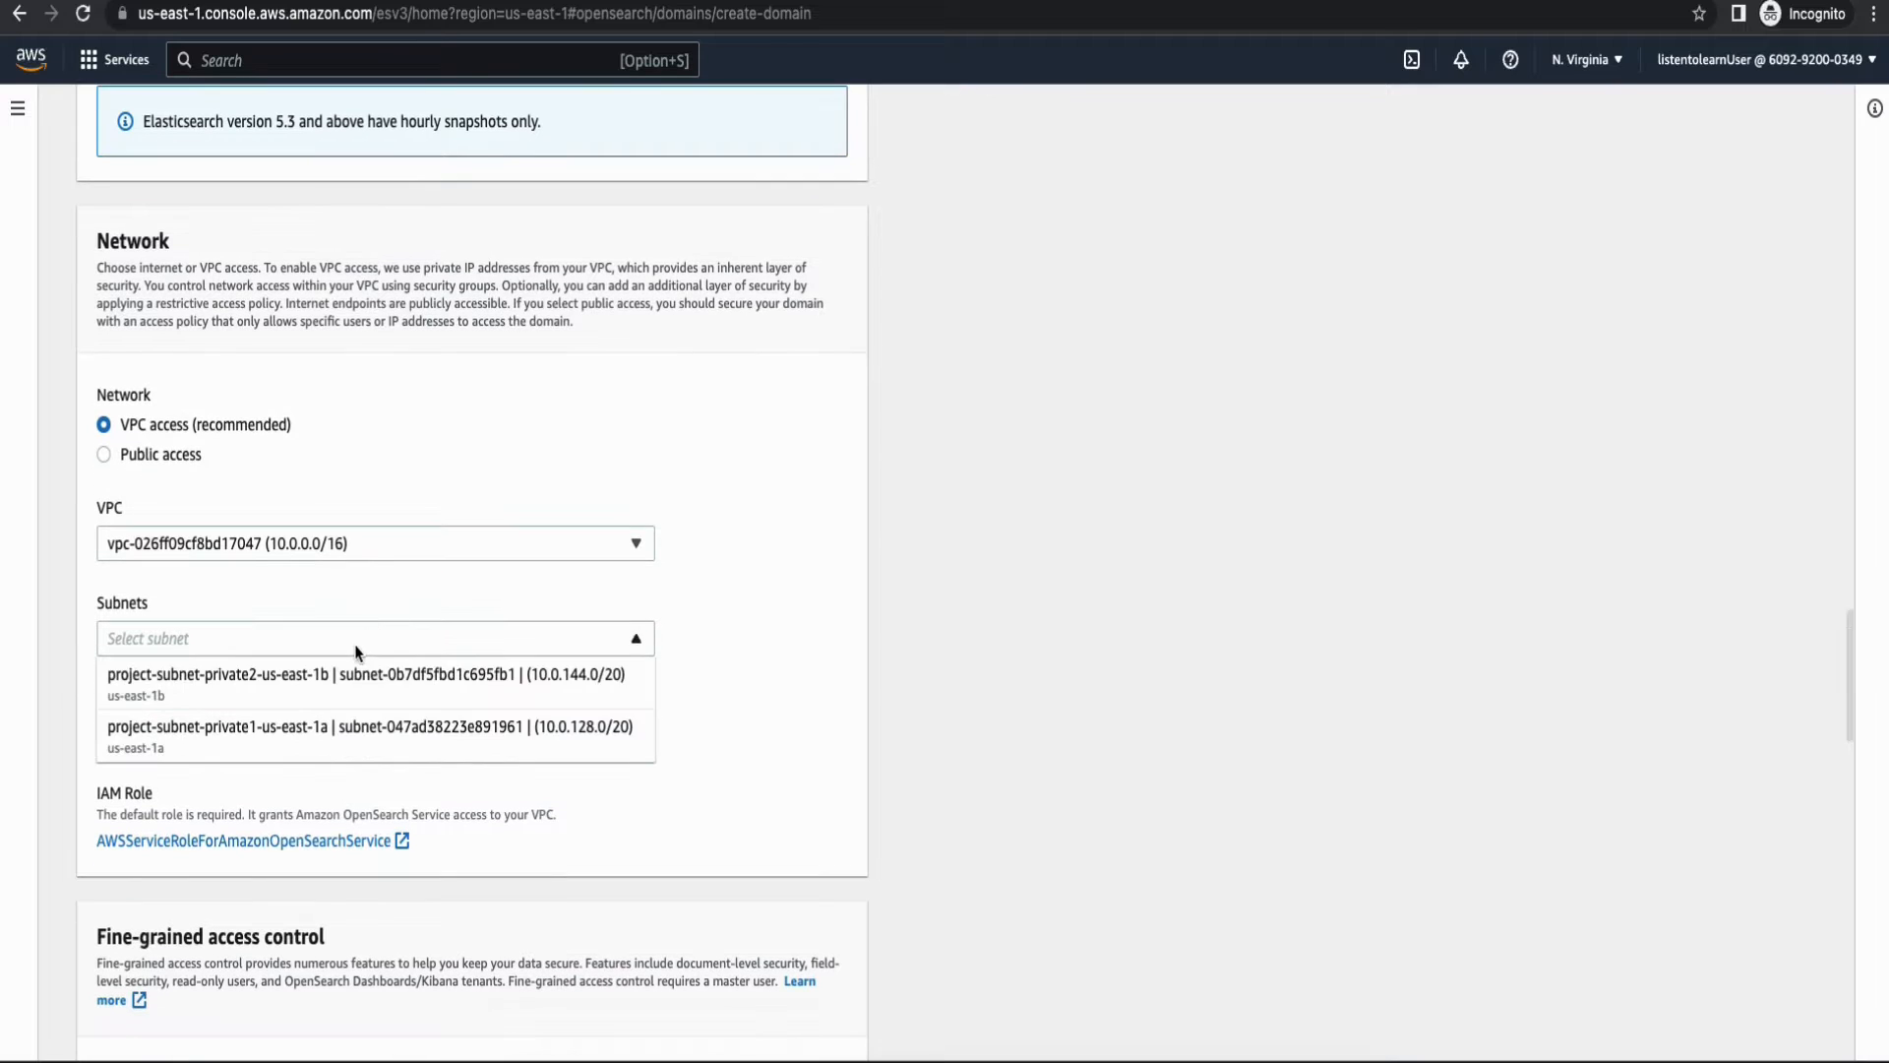
click(308, 673)
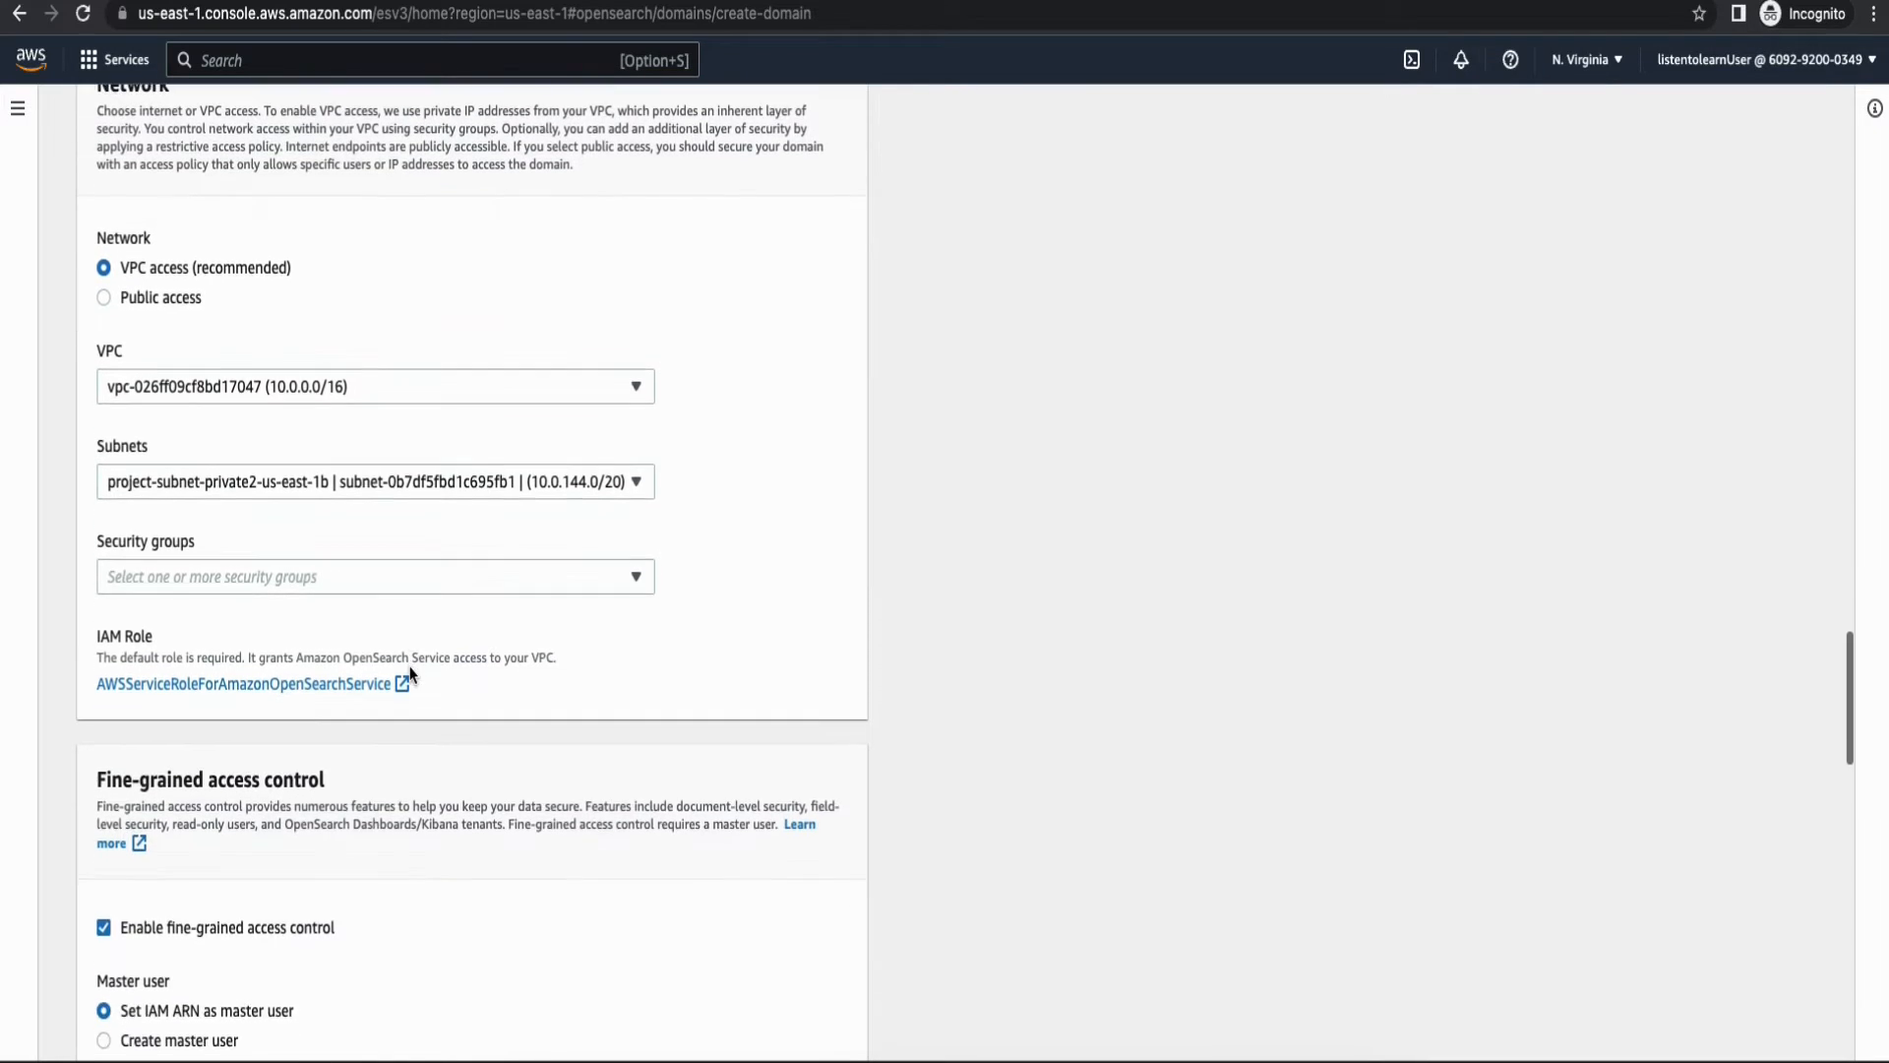
click(374, 577)
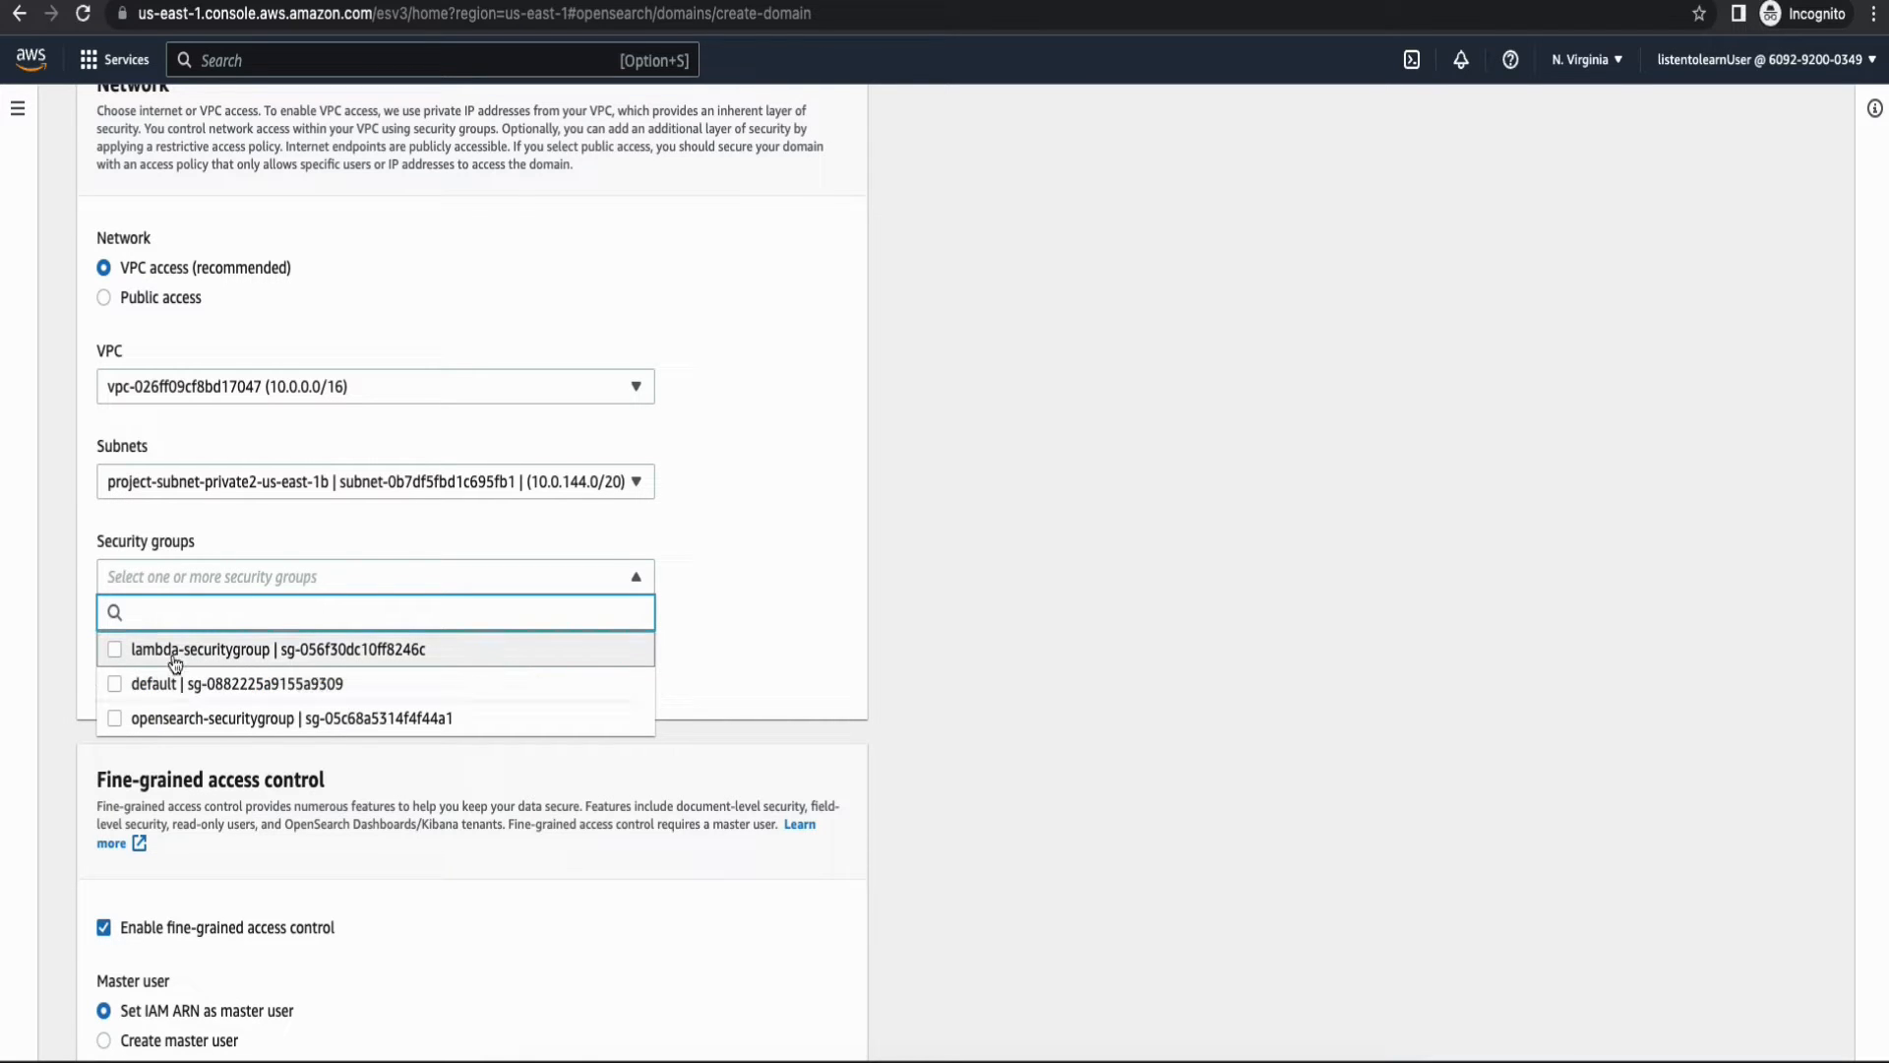
click(114, 716)
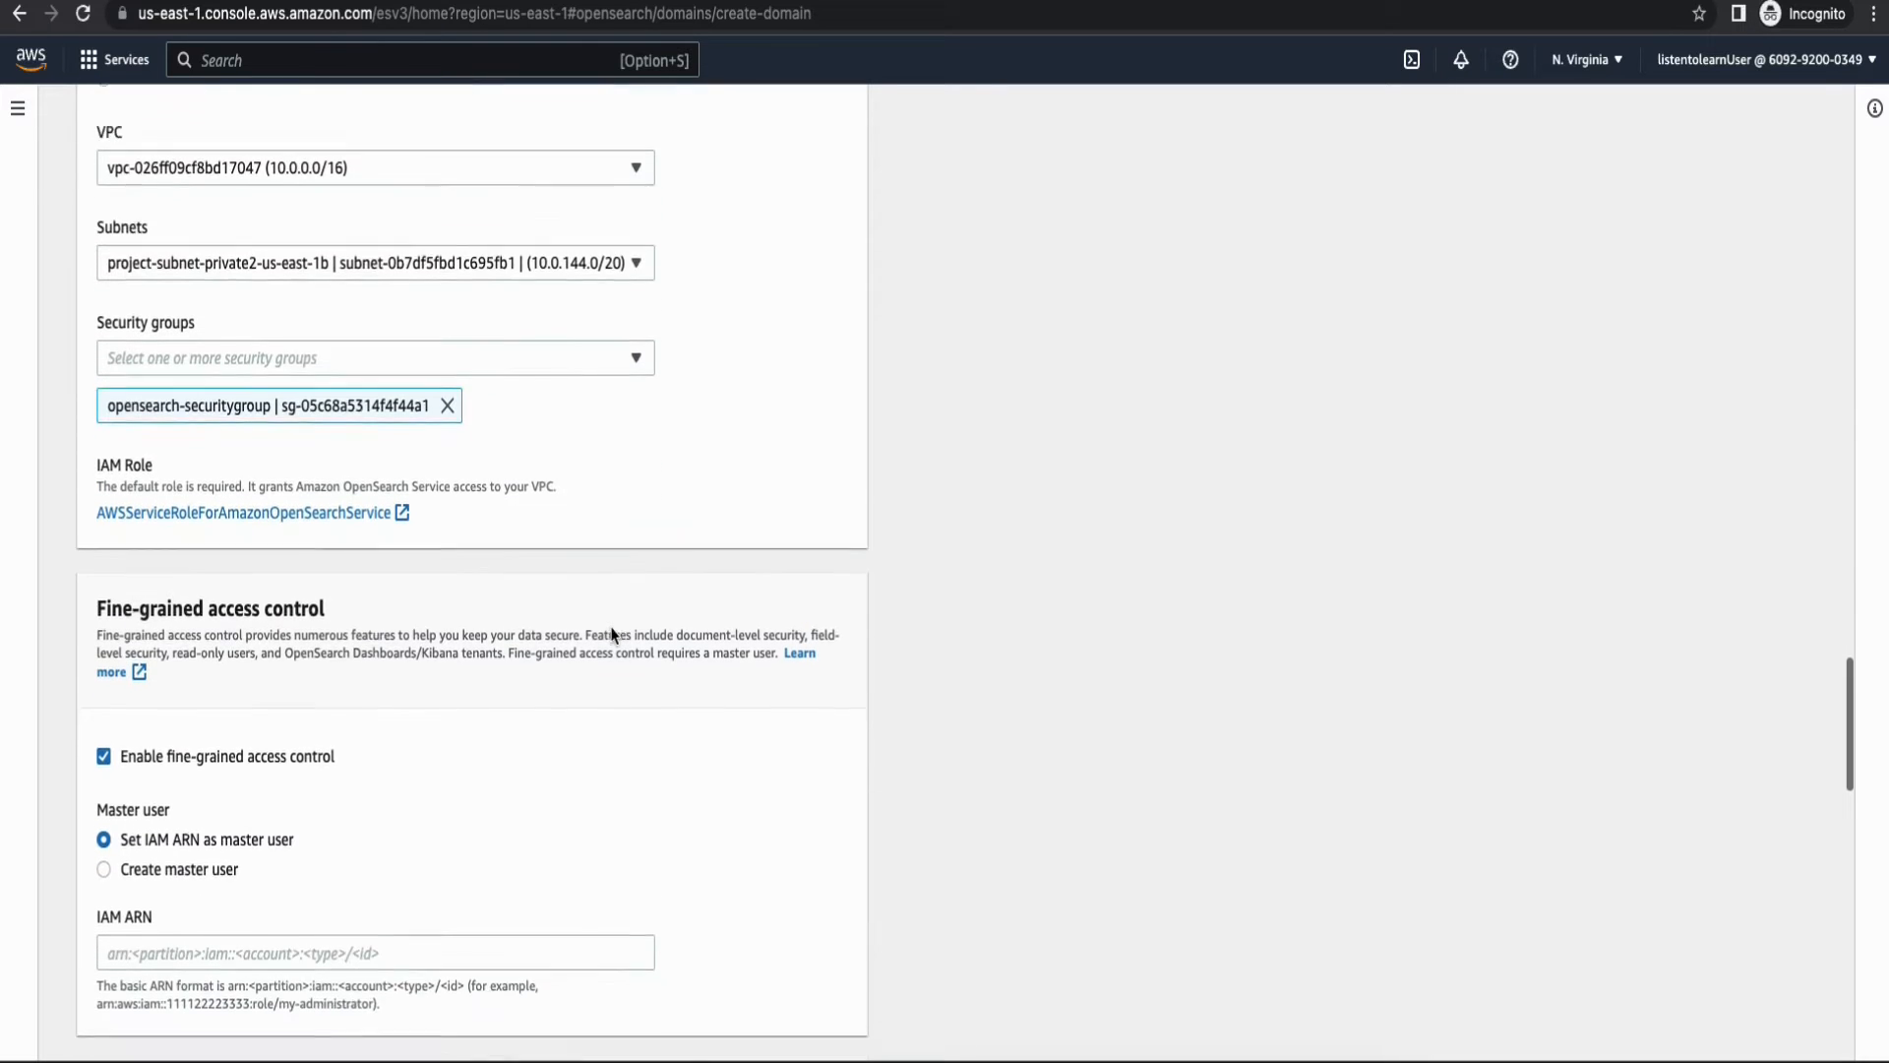
Disable fine-grained access control, keep the access policy and encryption defaults, and create the domain.
scroll(down, 3)
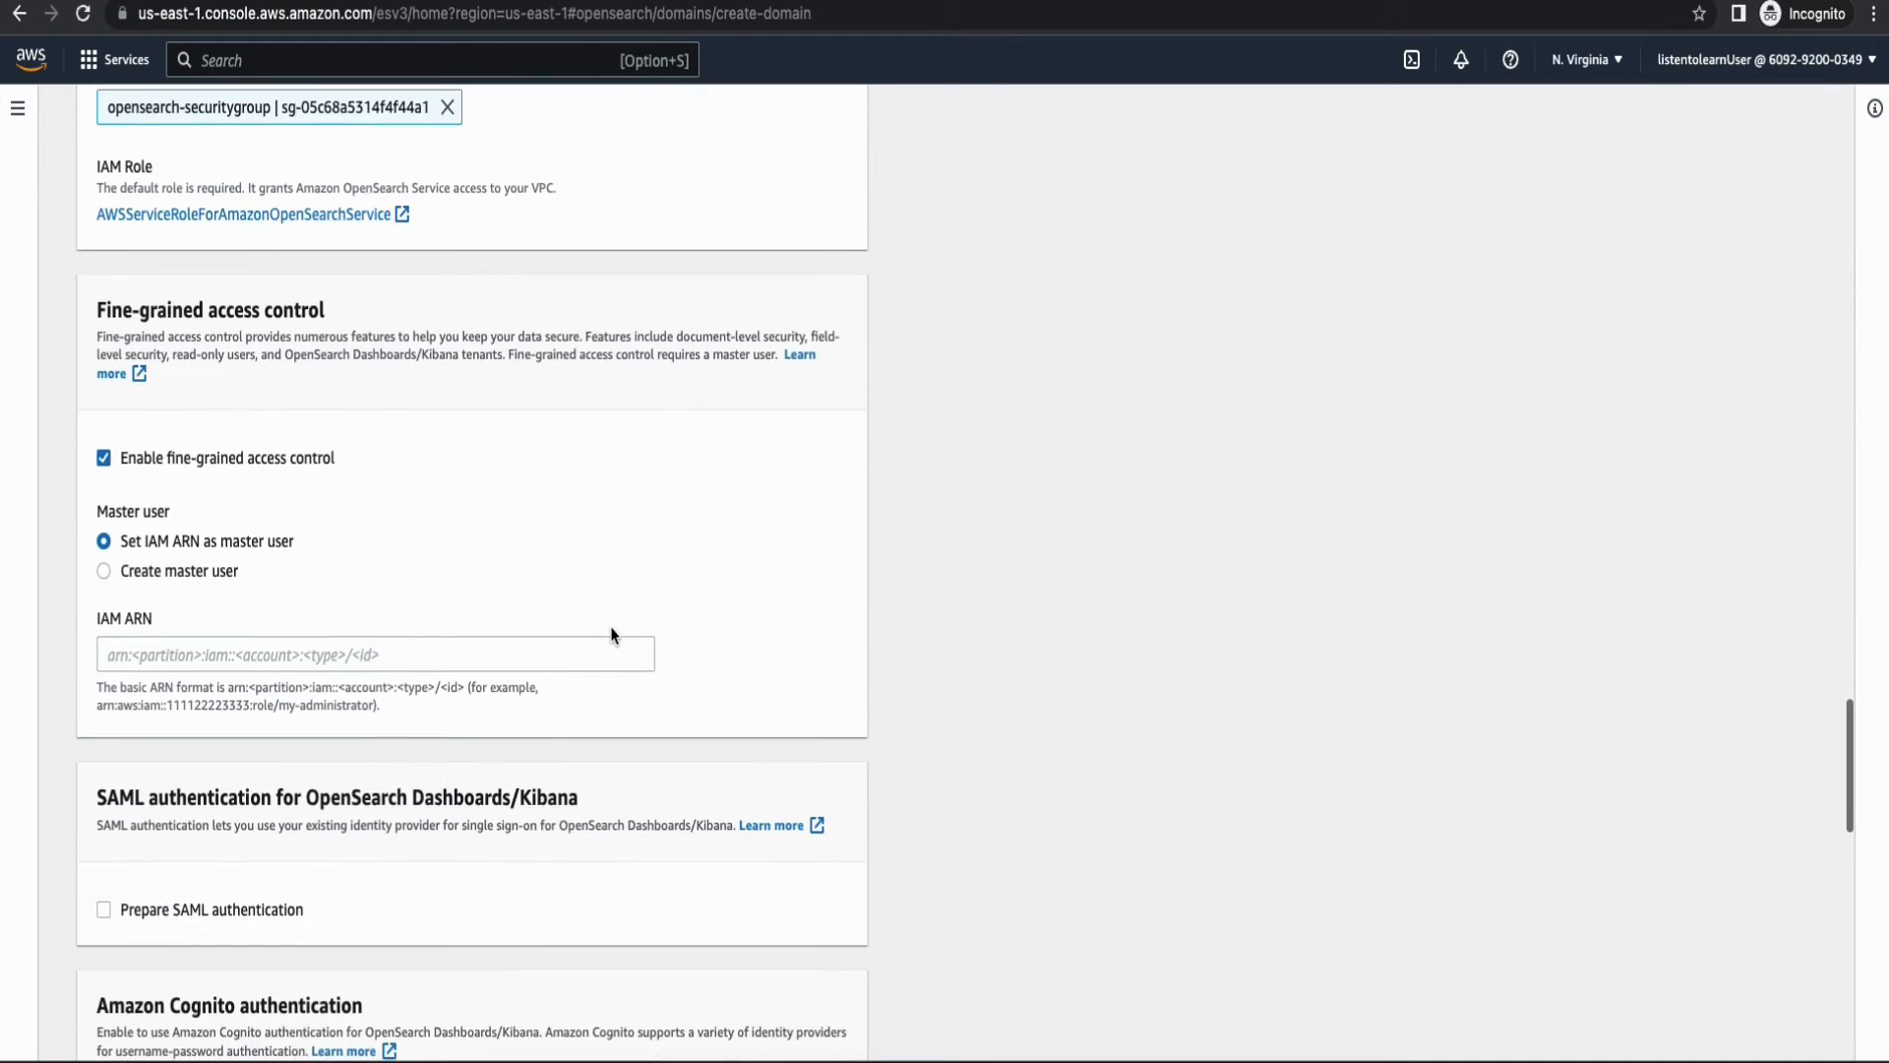
click(104, 457)
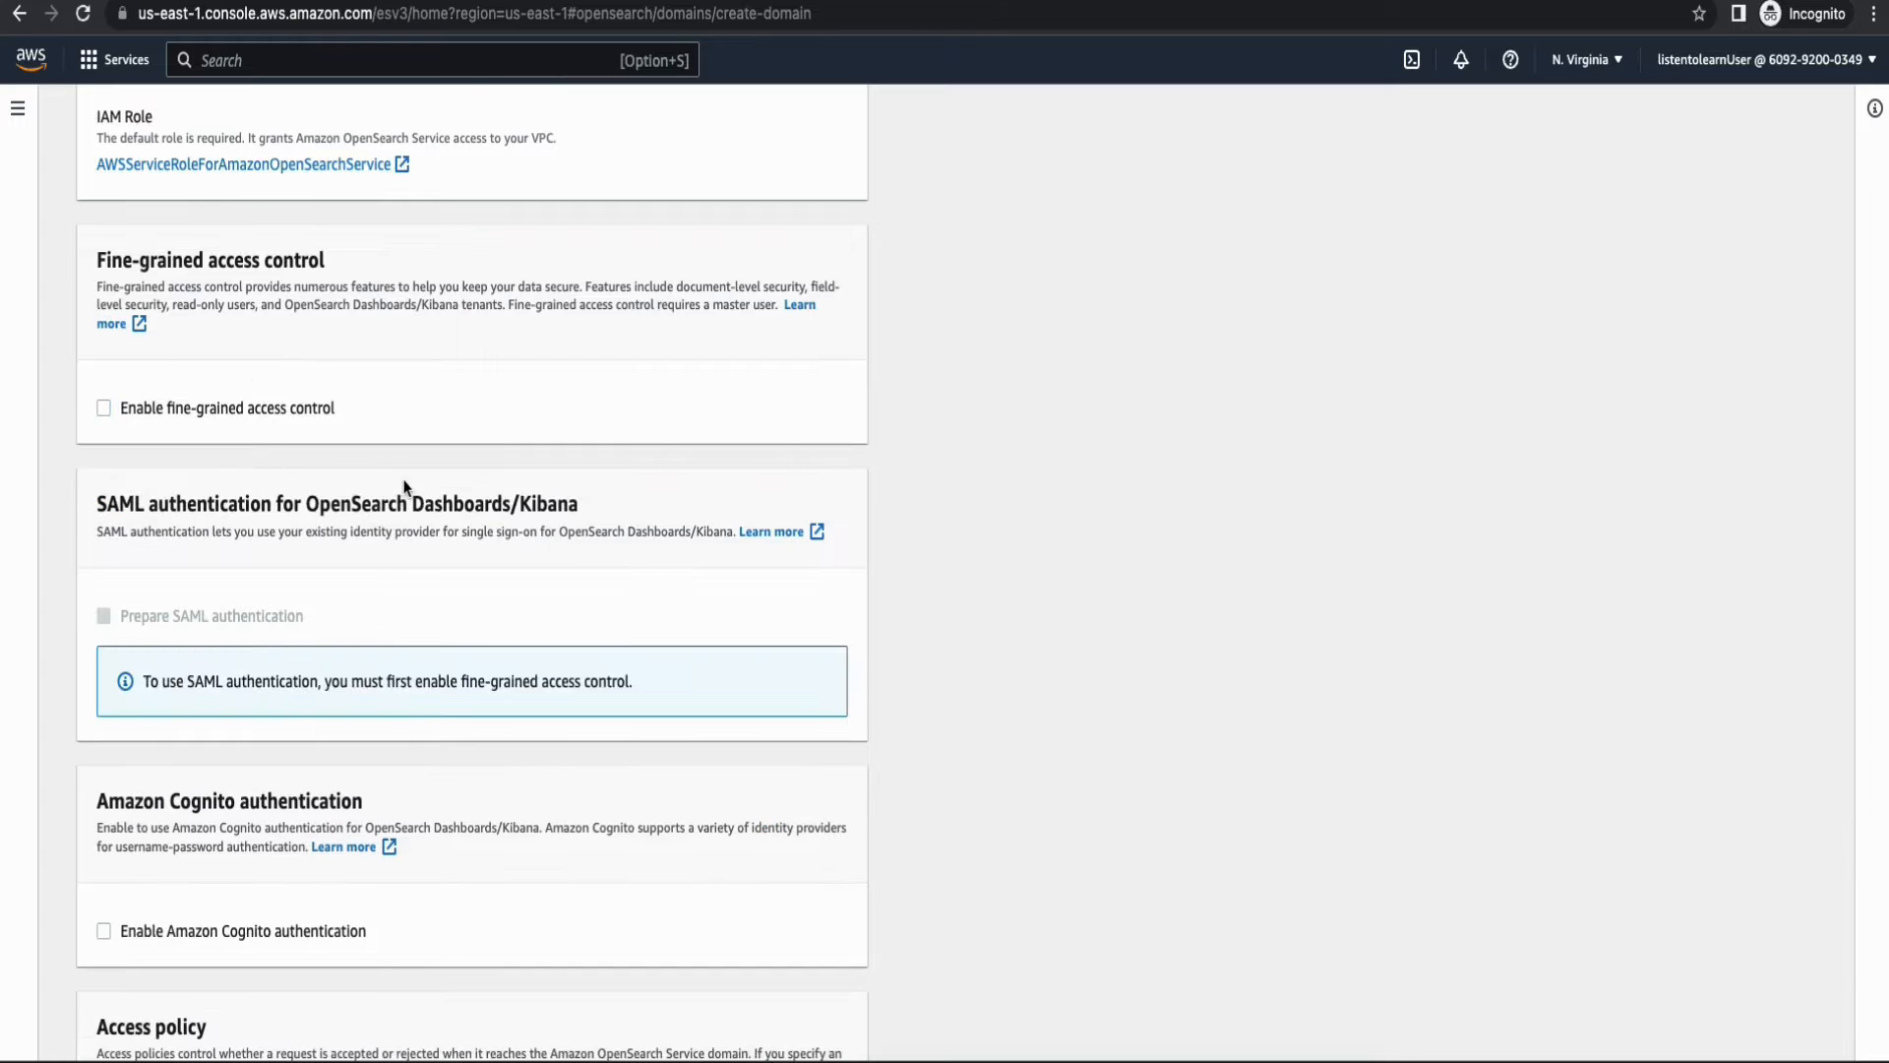
scroll(down, 3)
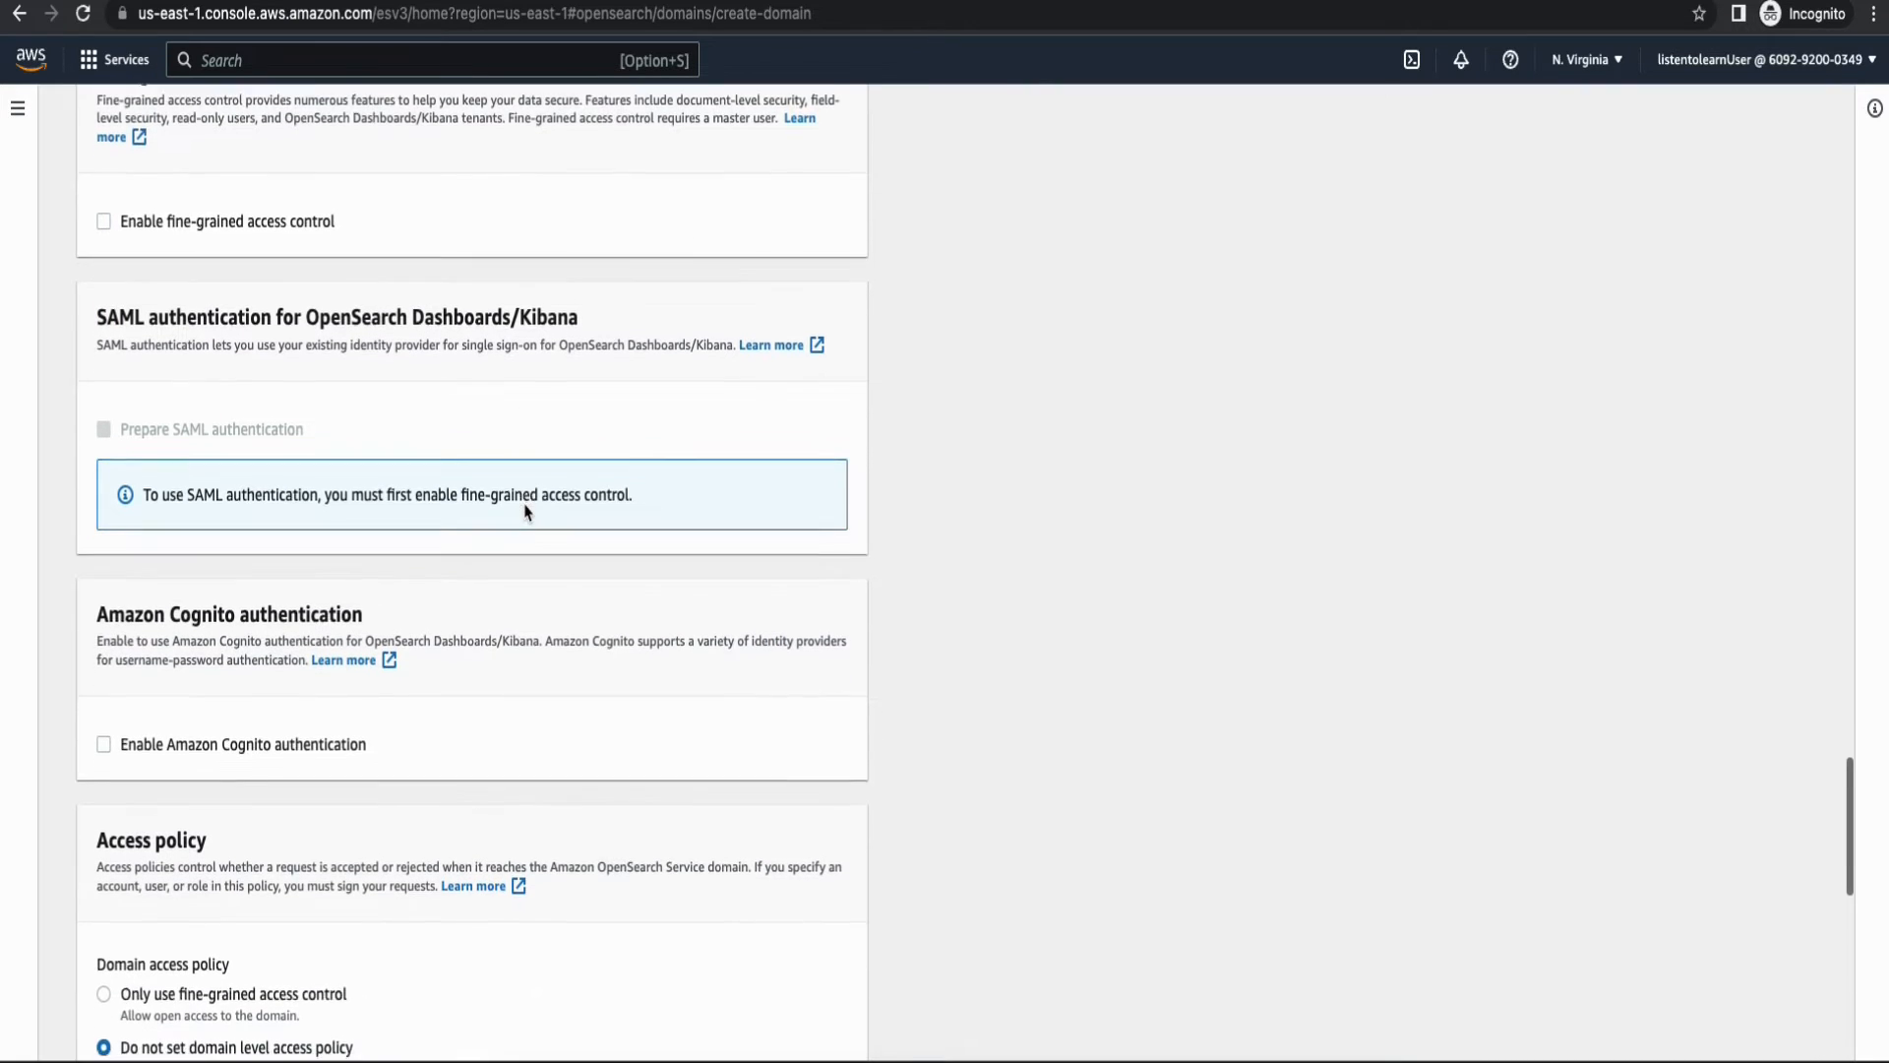
scroll(down, 3)
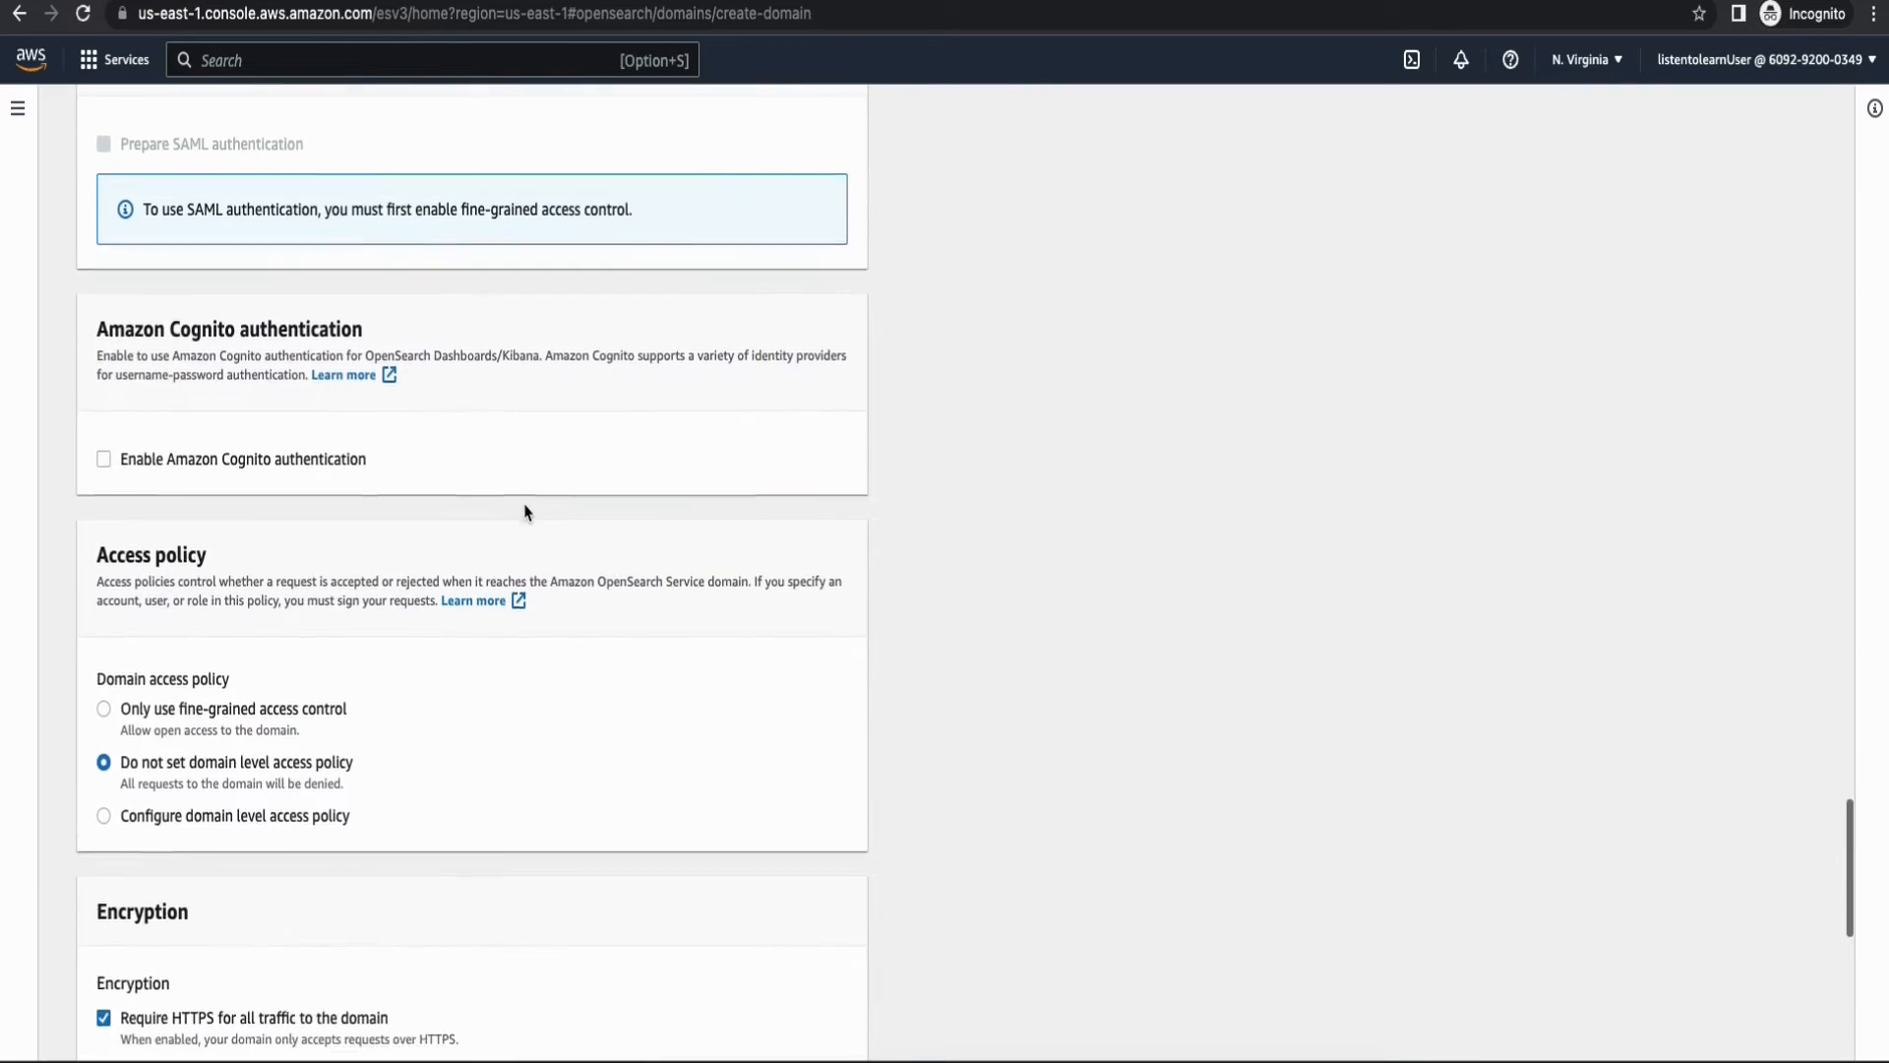
scroll(down, 3)
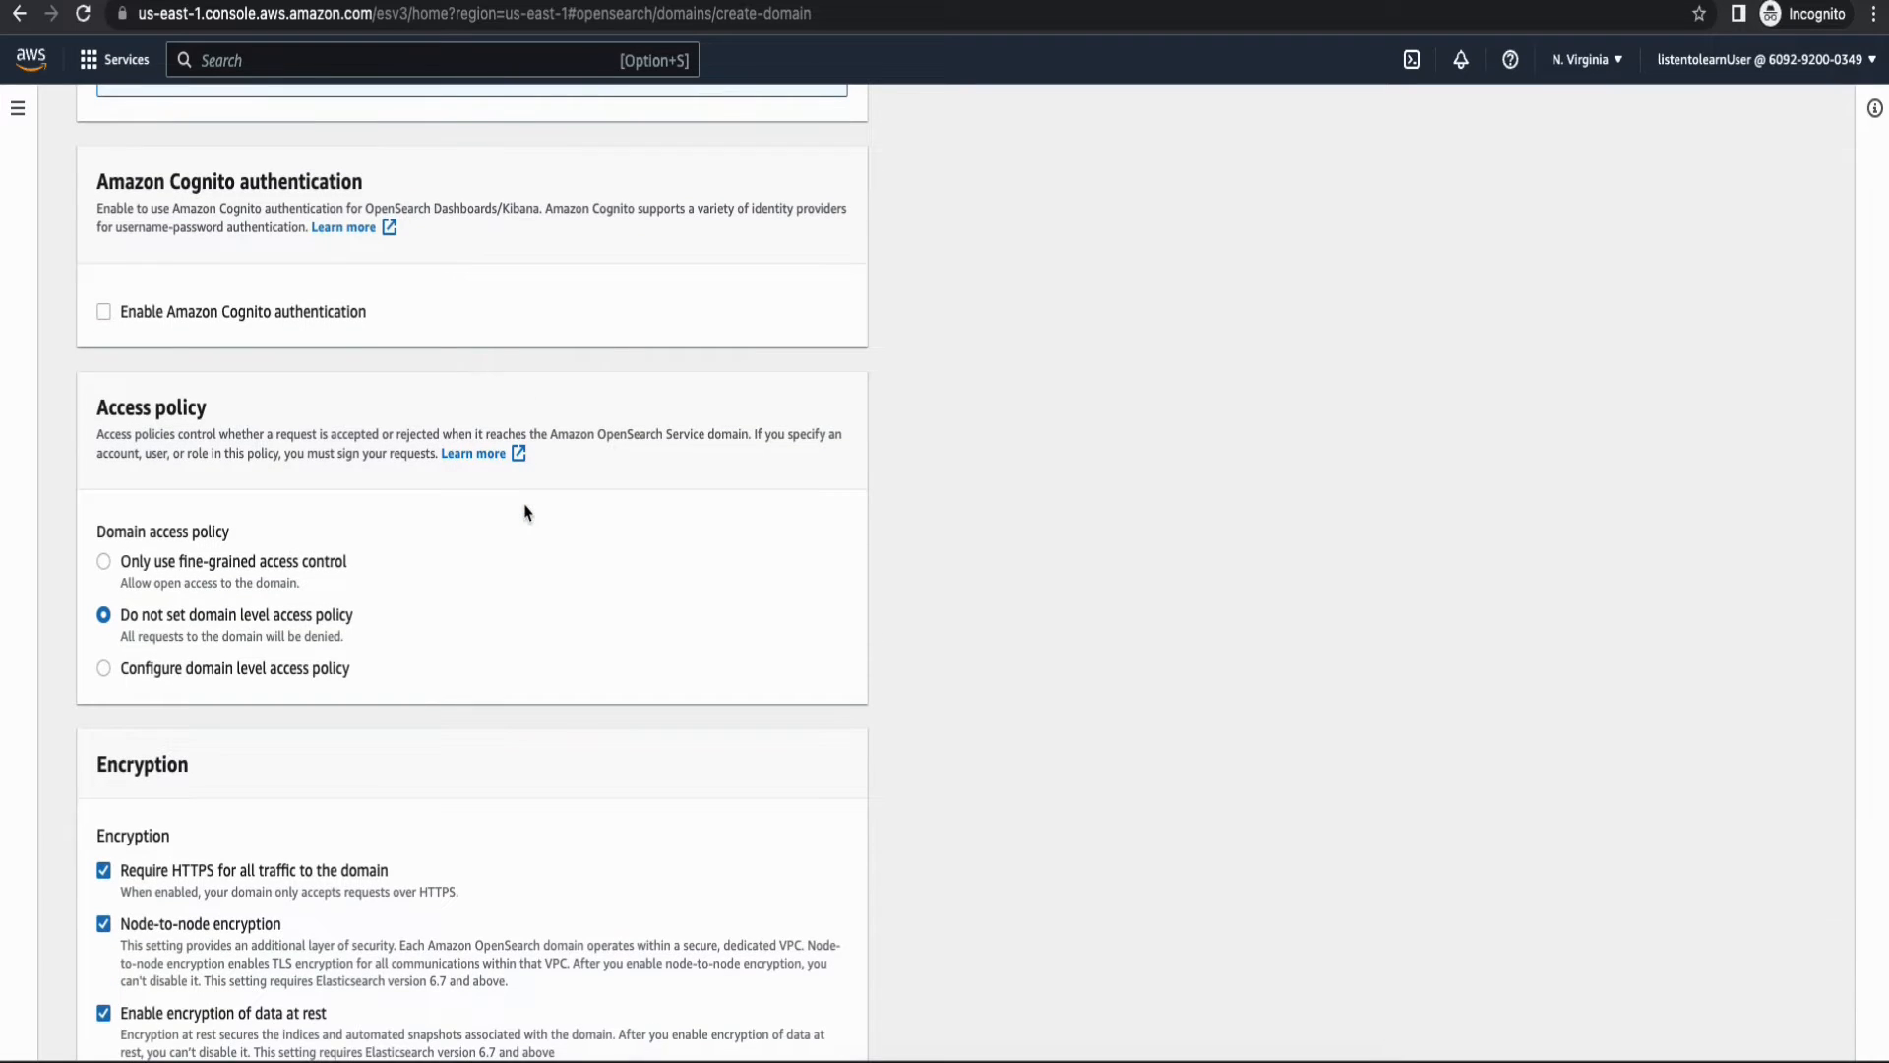
scroll(down, 3)
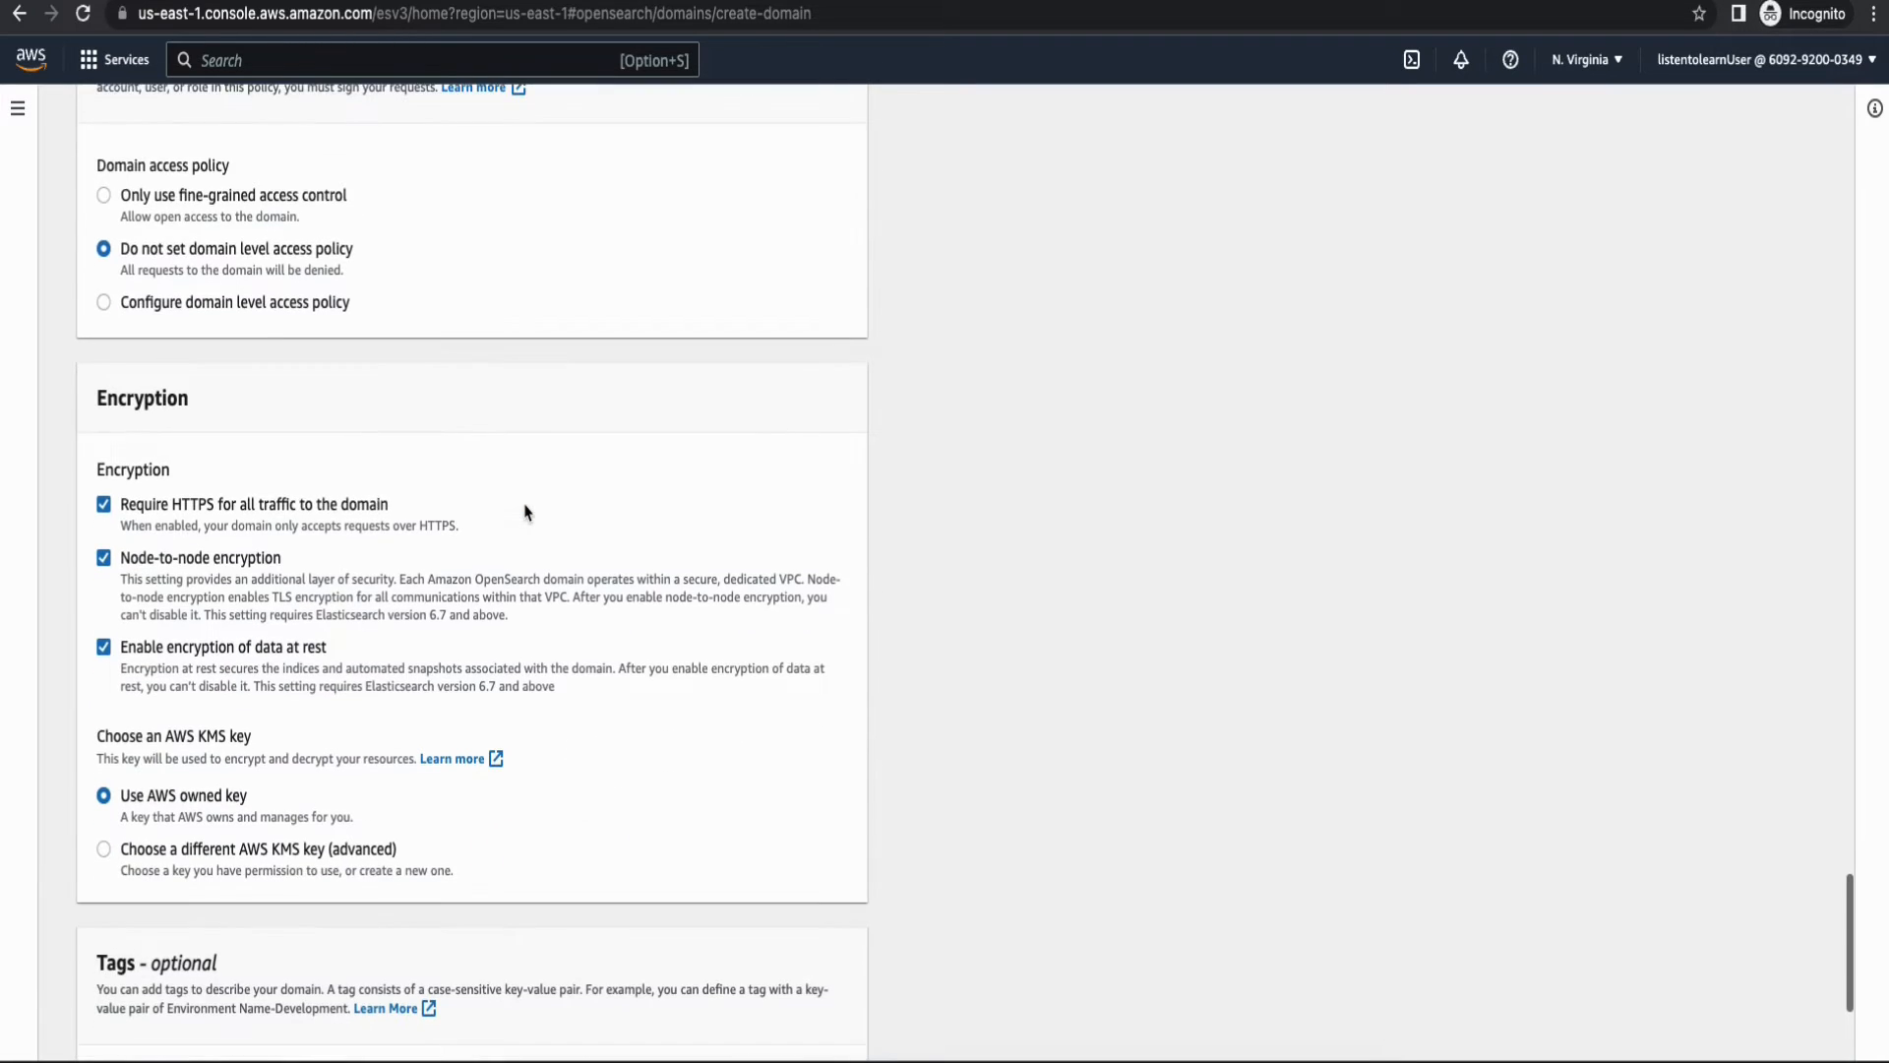
scroll(down, 3)
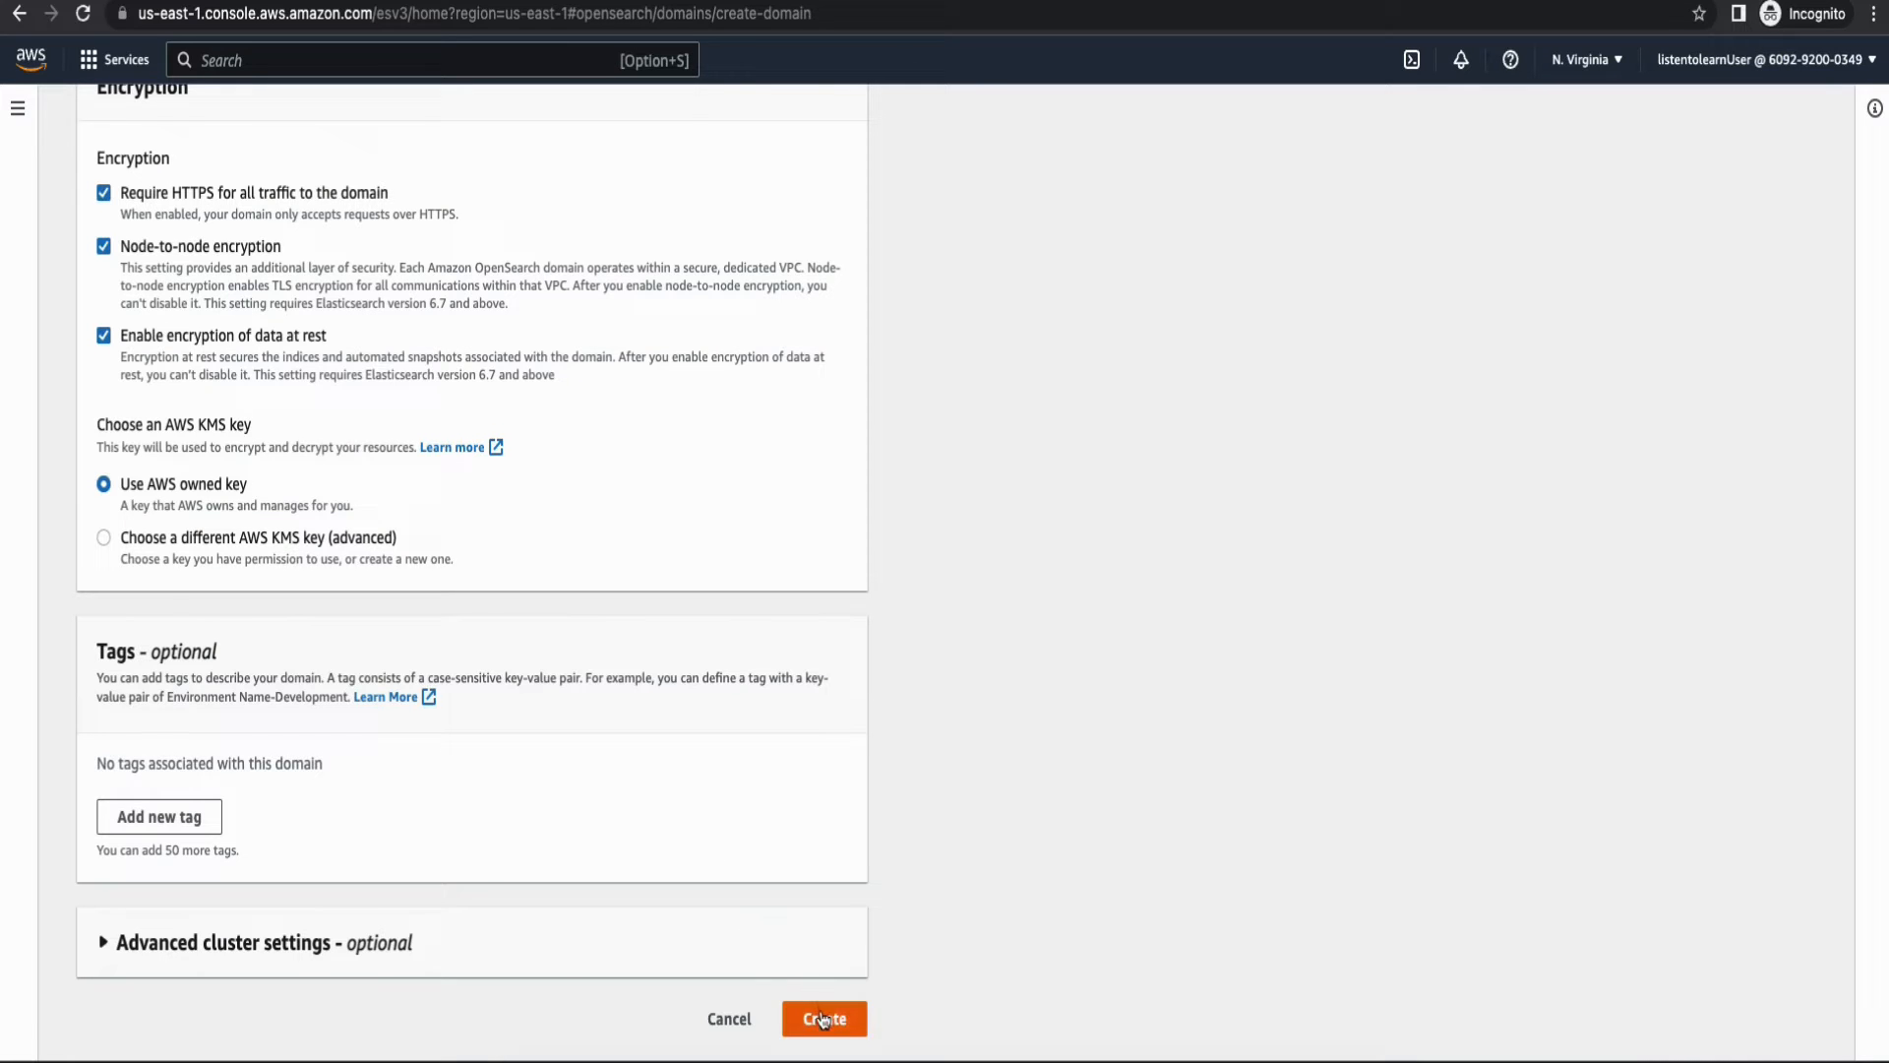
click(824, 1018)
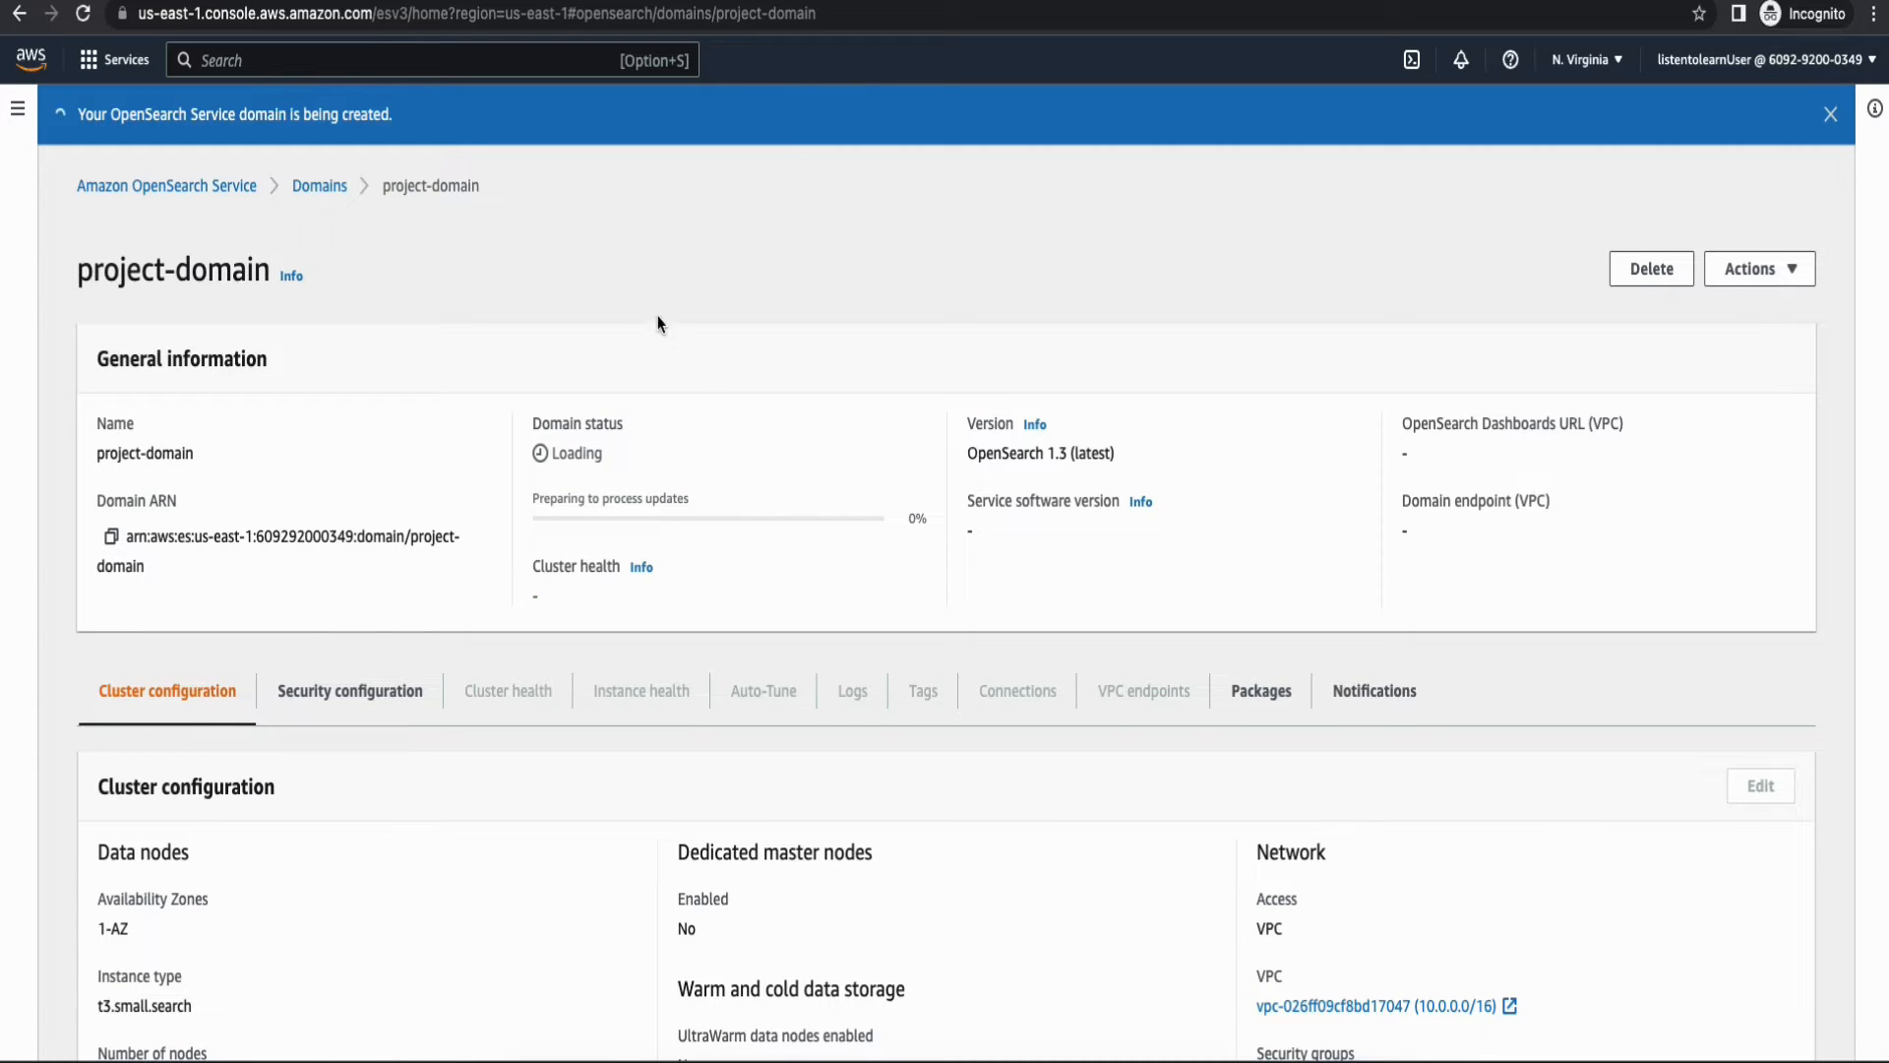
mouse_move(587, 320)
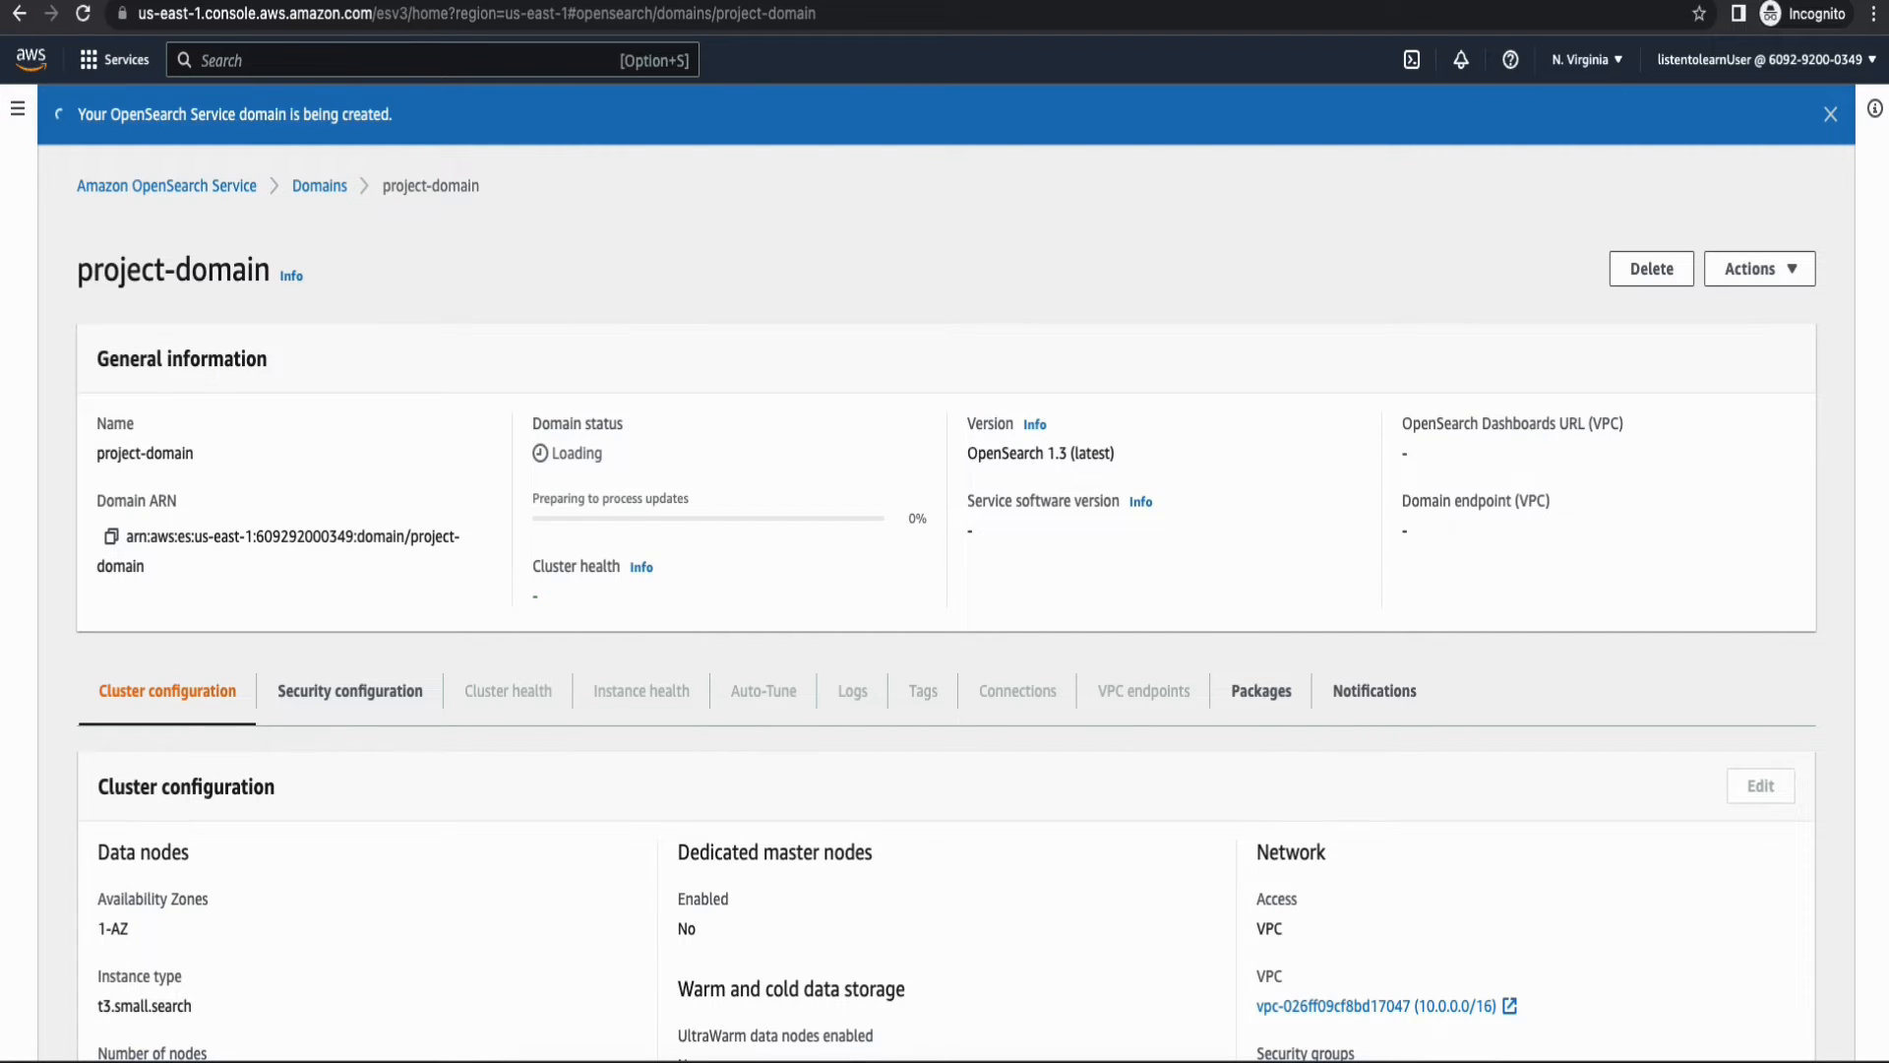
Wait on the project-domain details page while its status loads, then head toward the IAM service.
right_click(240, 14)
text(iam)
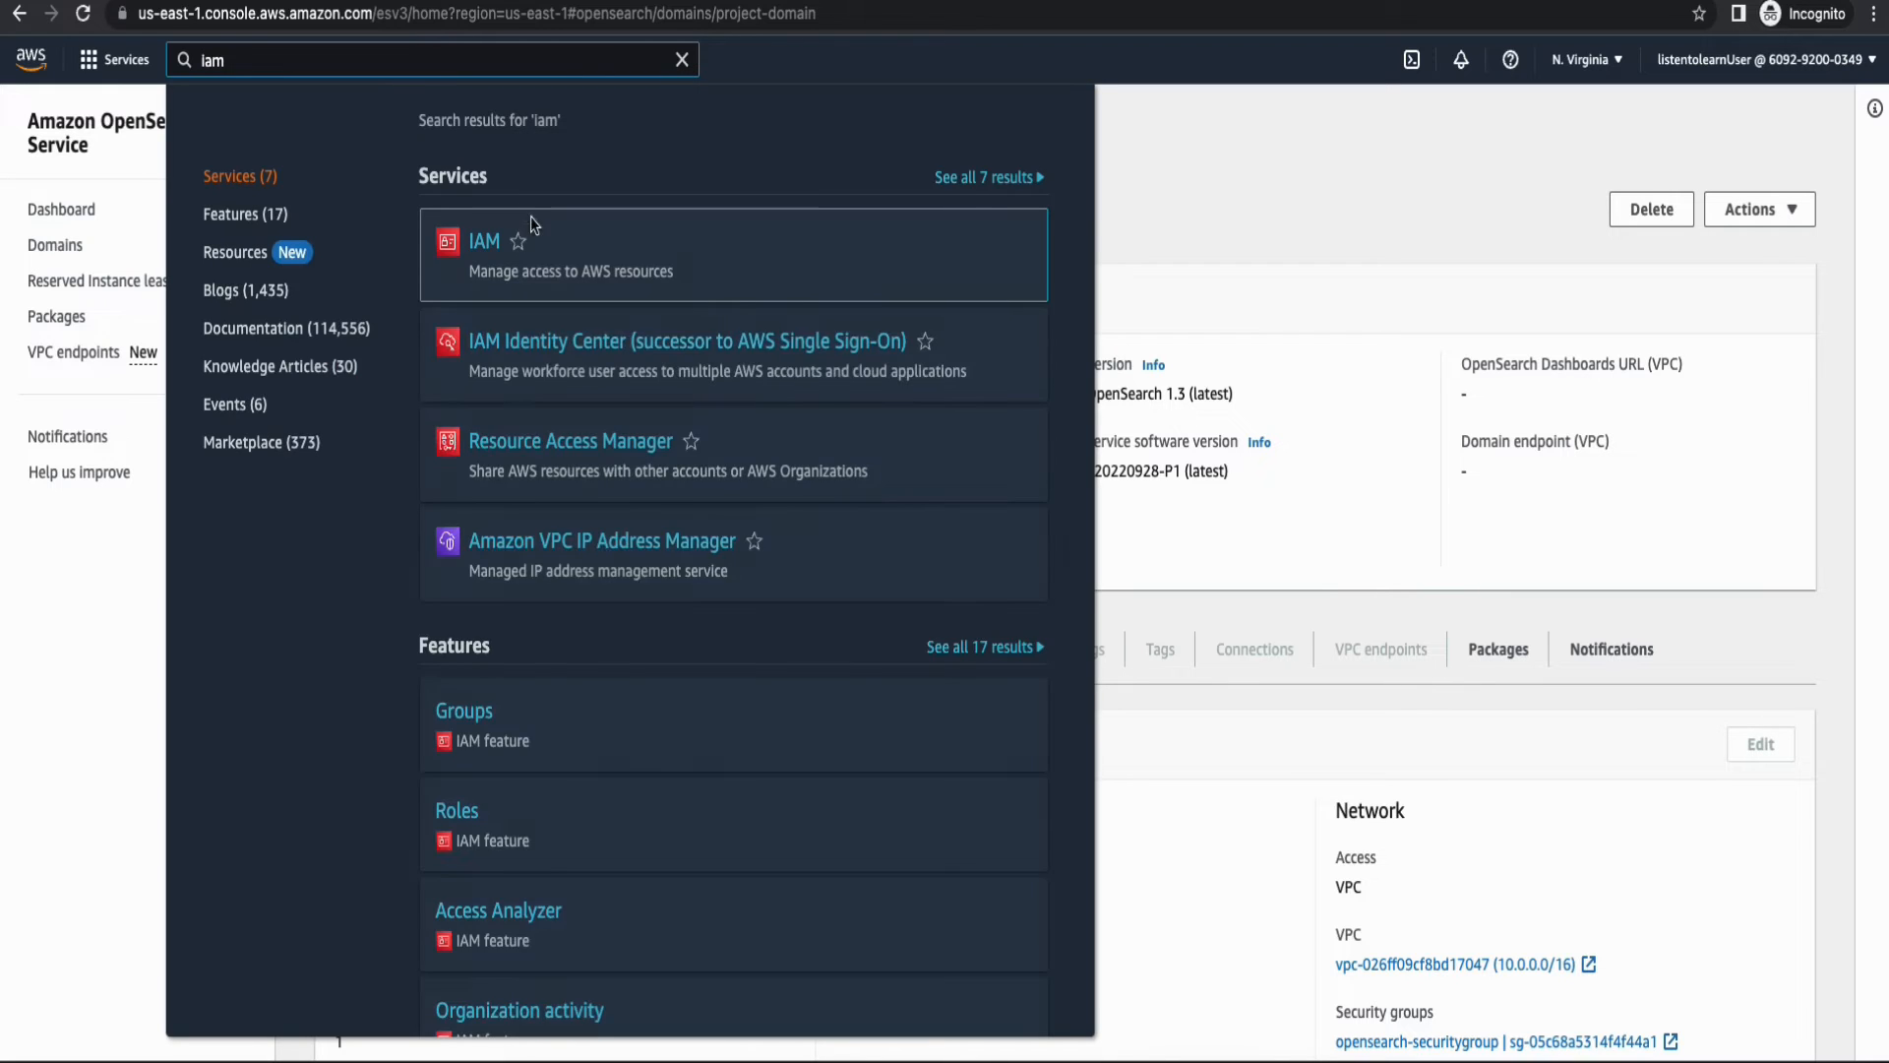
Go to IAM Roles and start creating a new role.
click(484, 240)
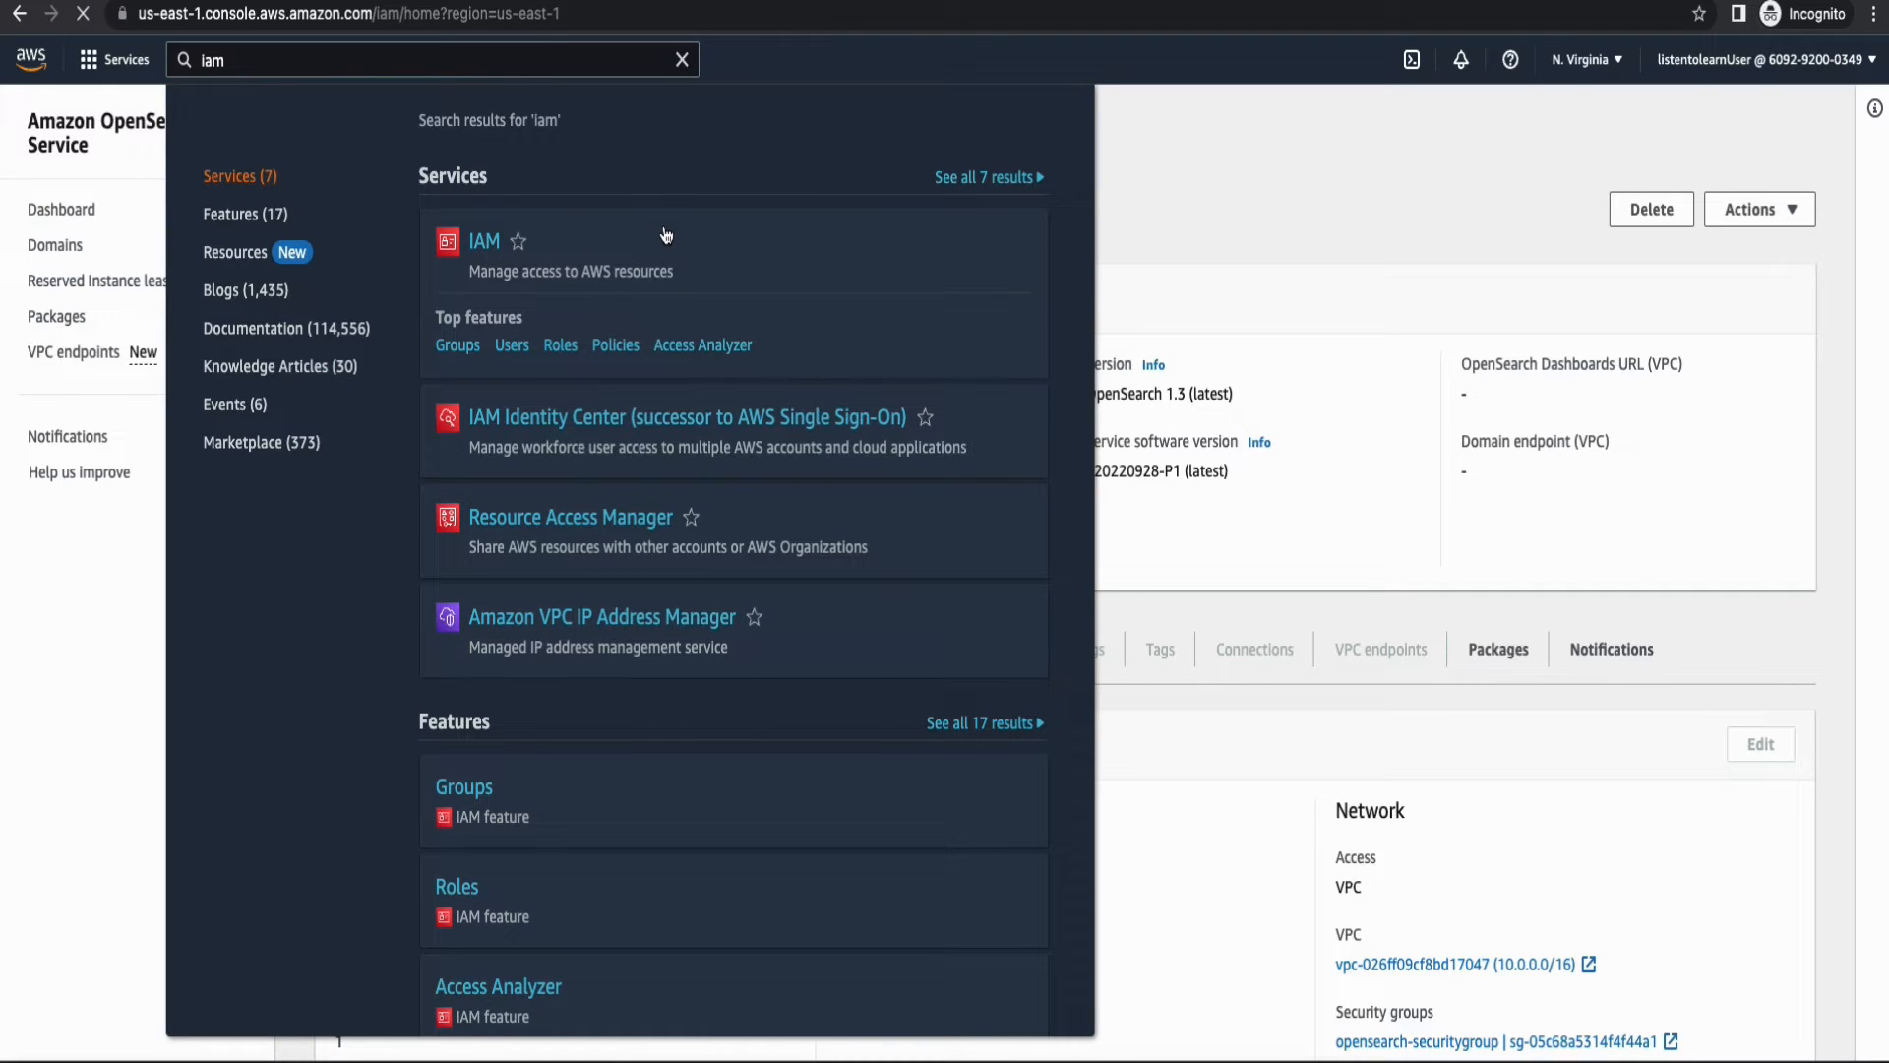
click(484, 240)
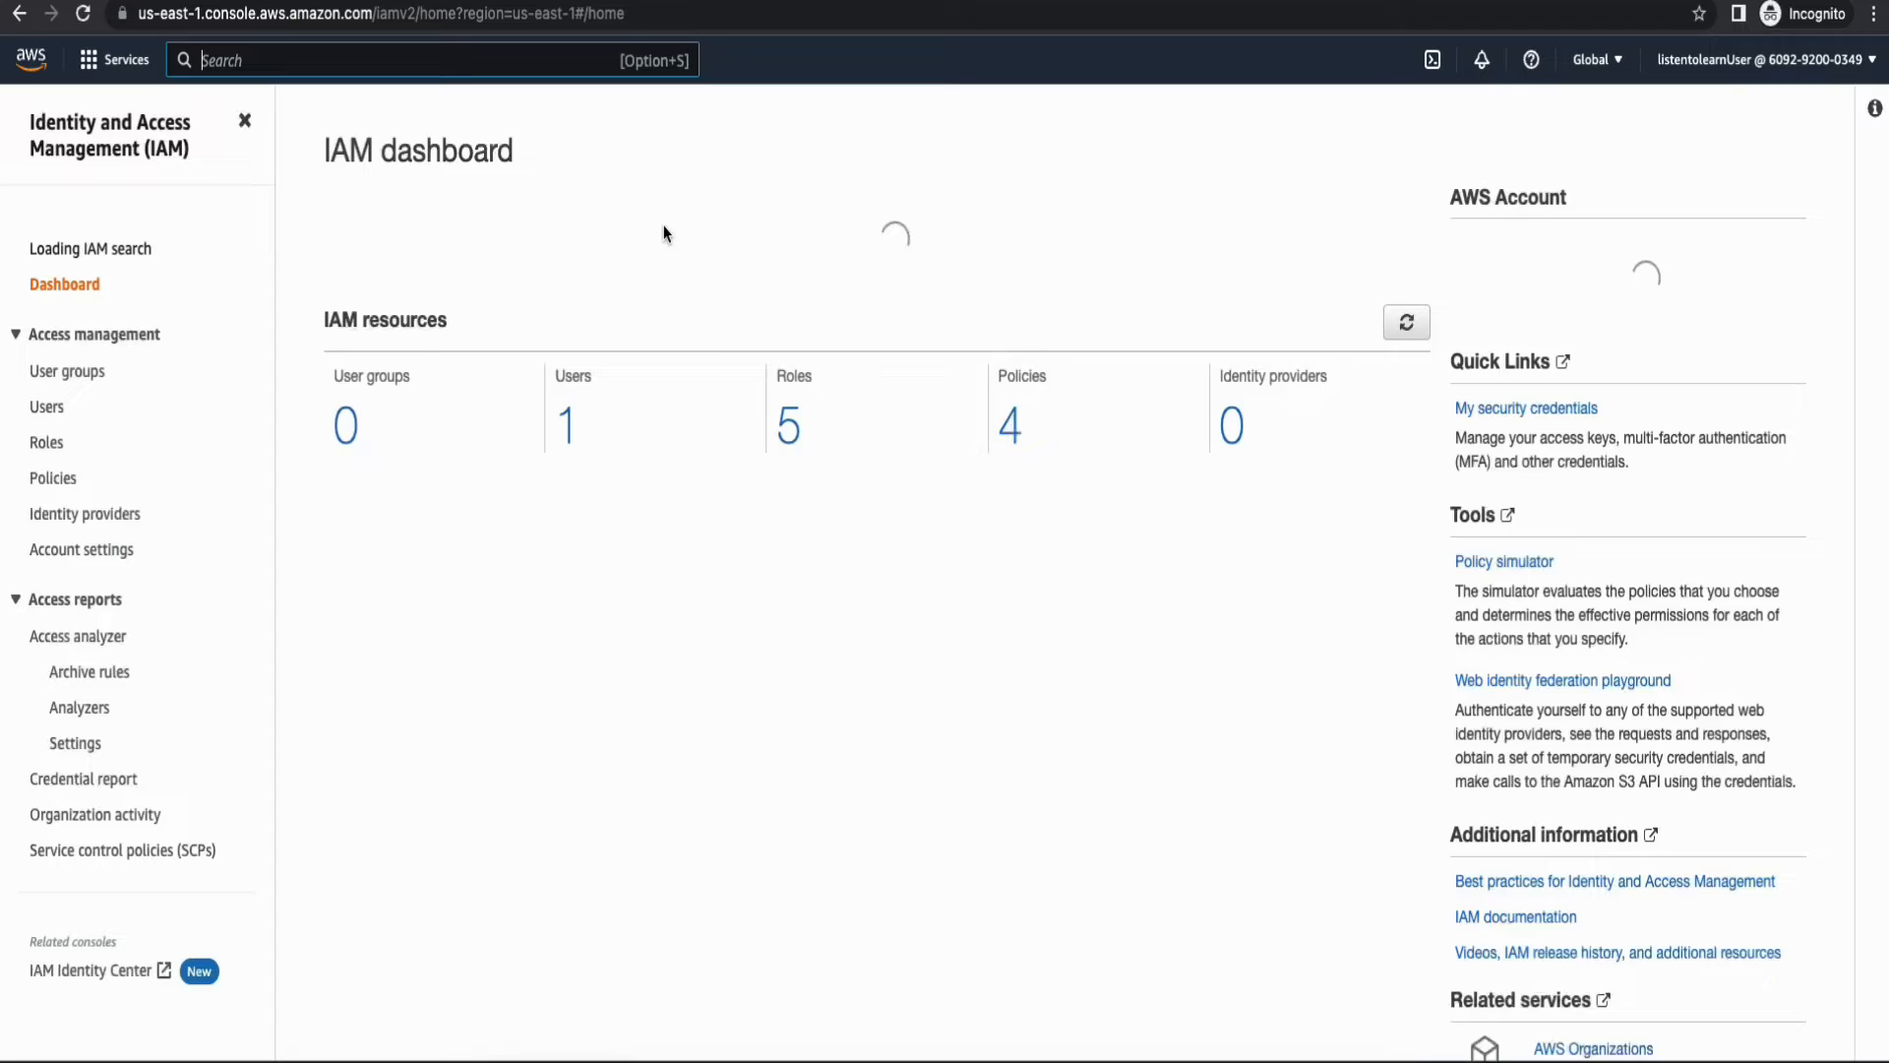
click(45, 443)
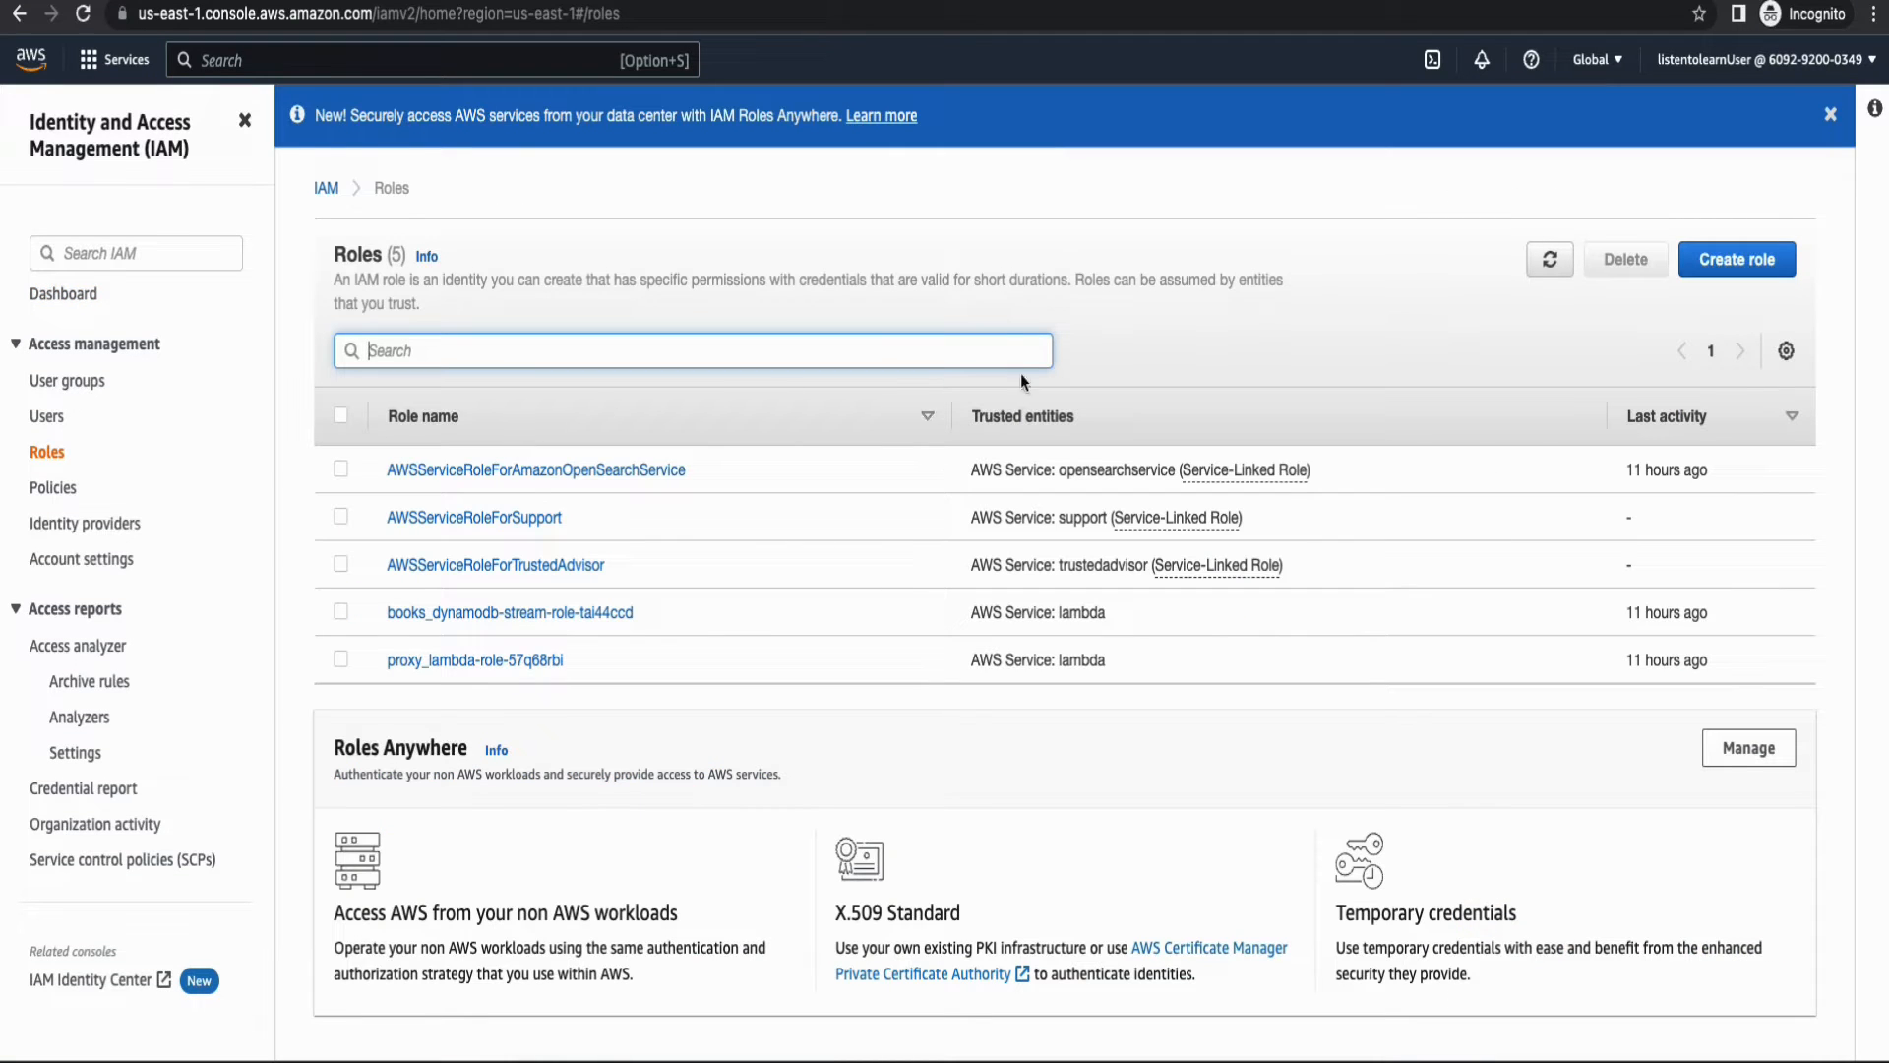
mouse_move(1722, 270)
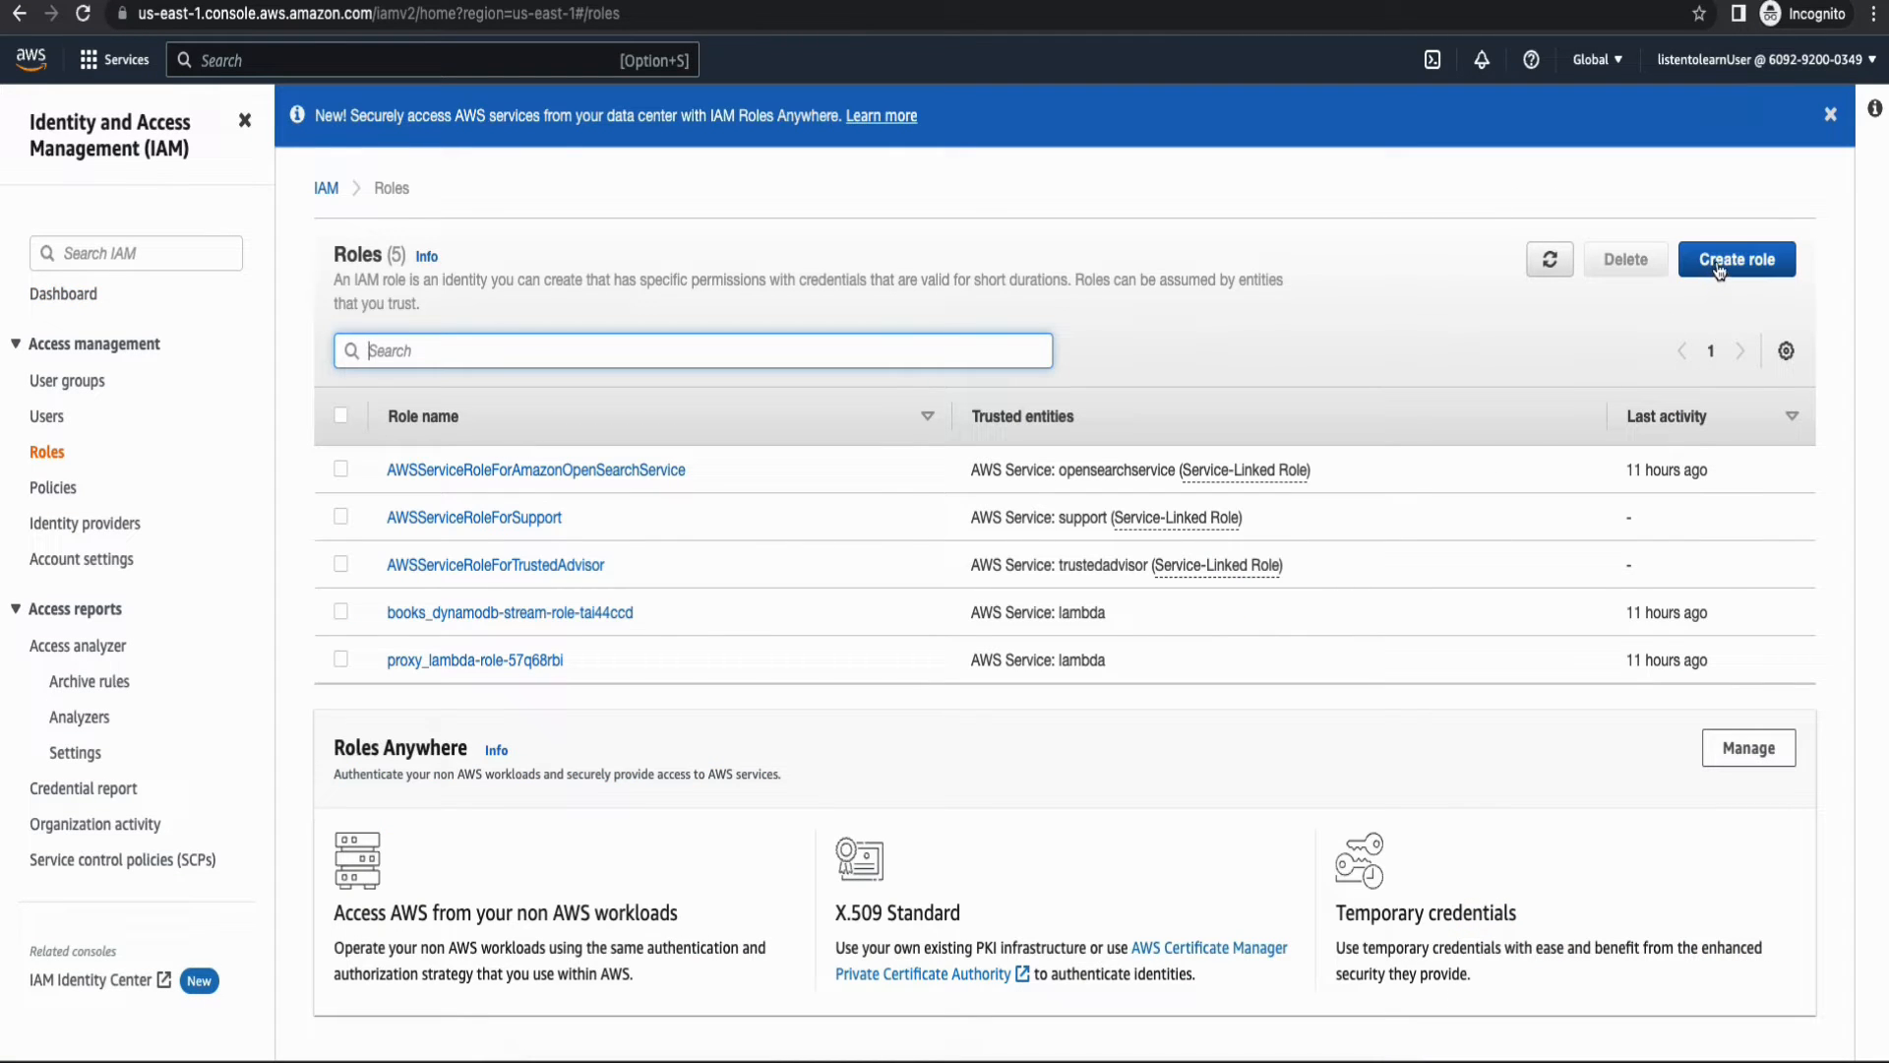
click(1735, 260)
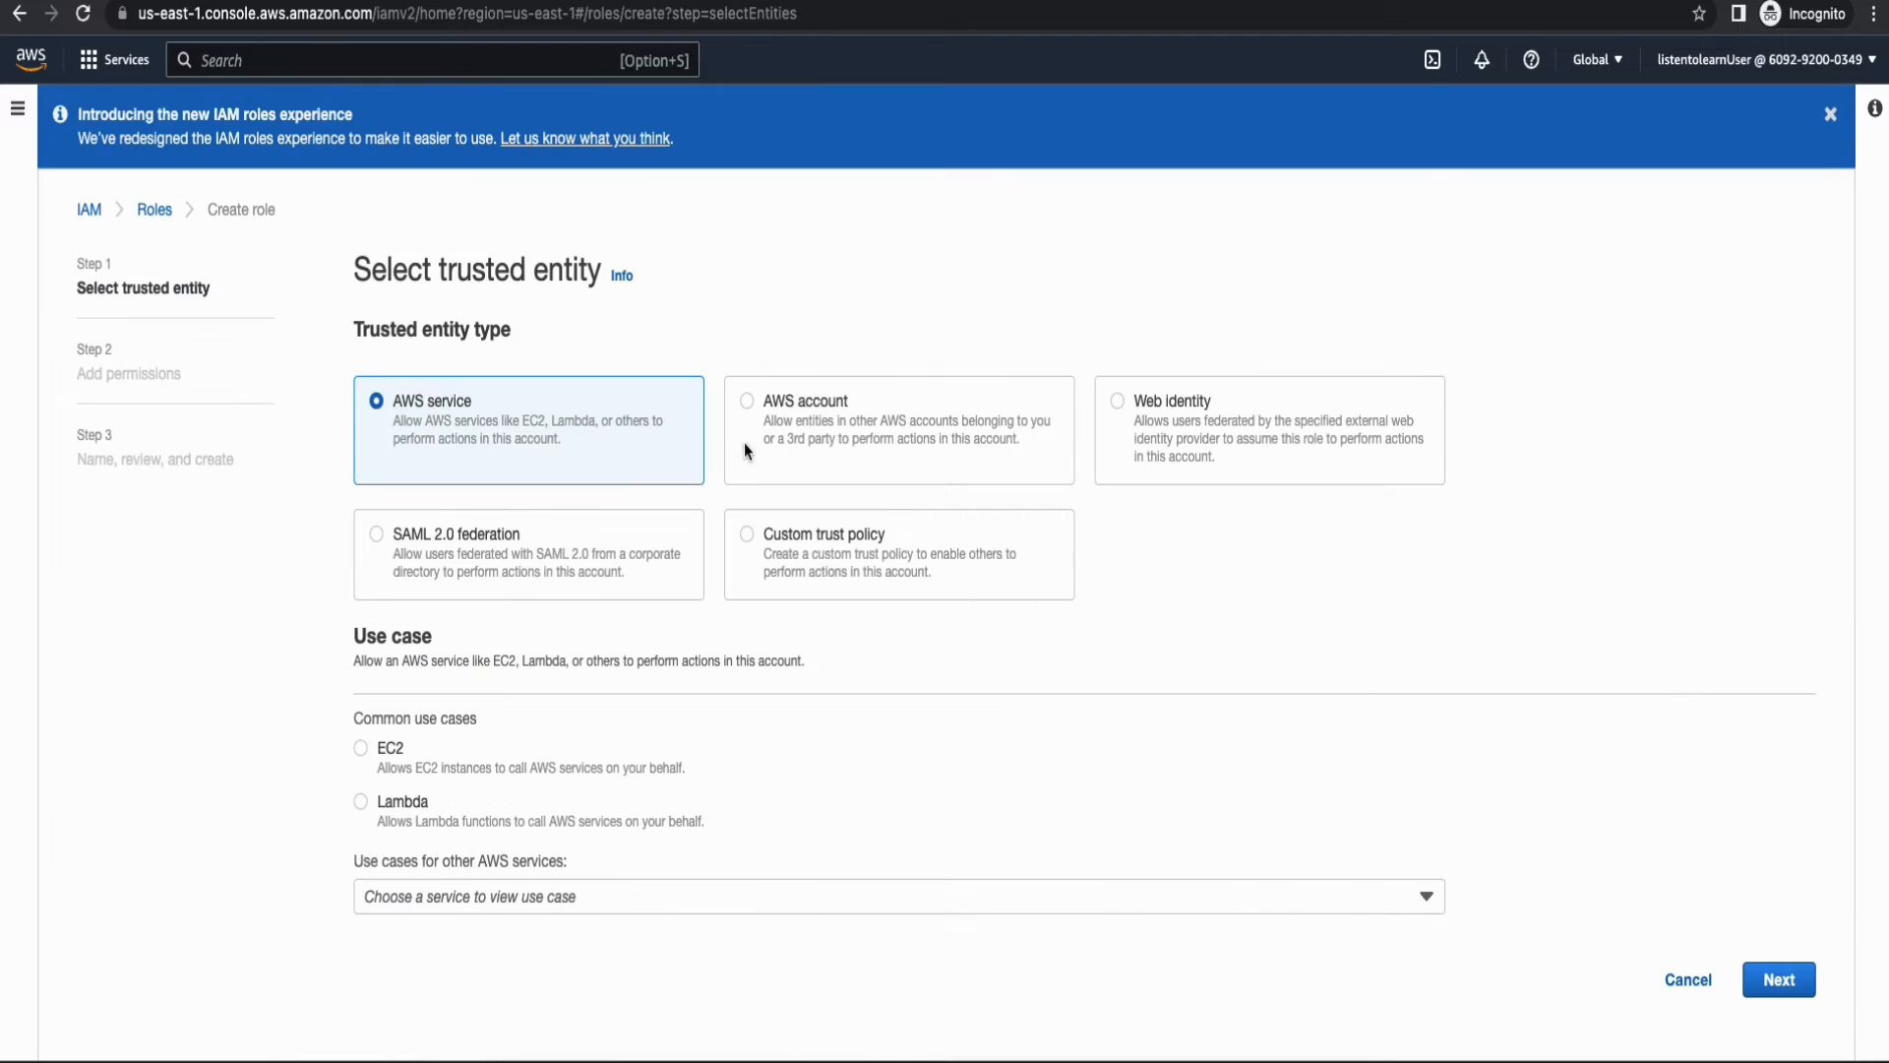
mouse_move(589, 510)
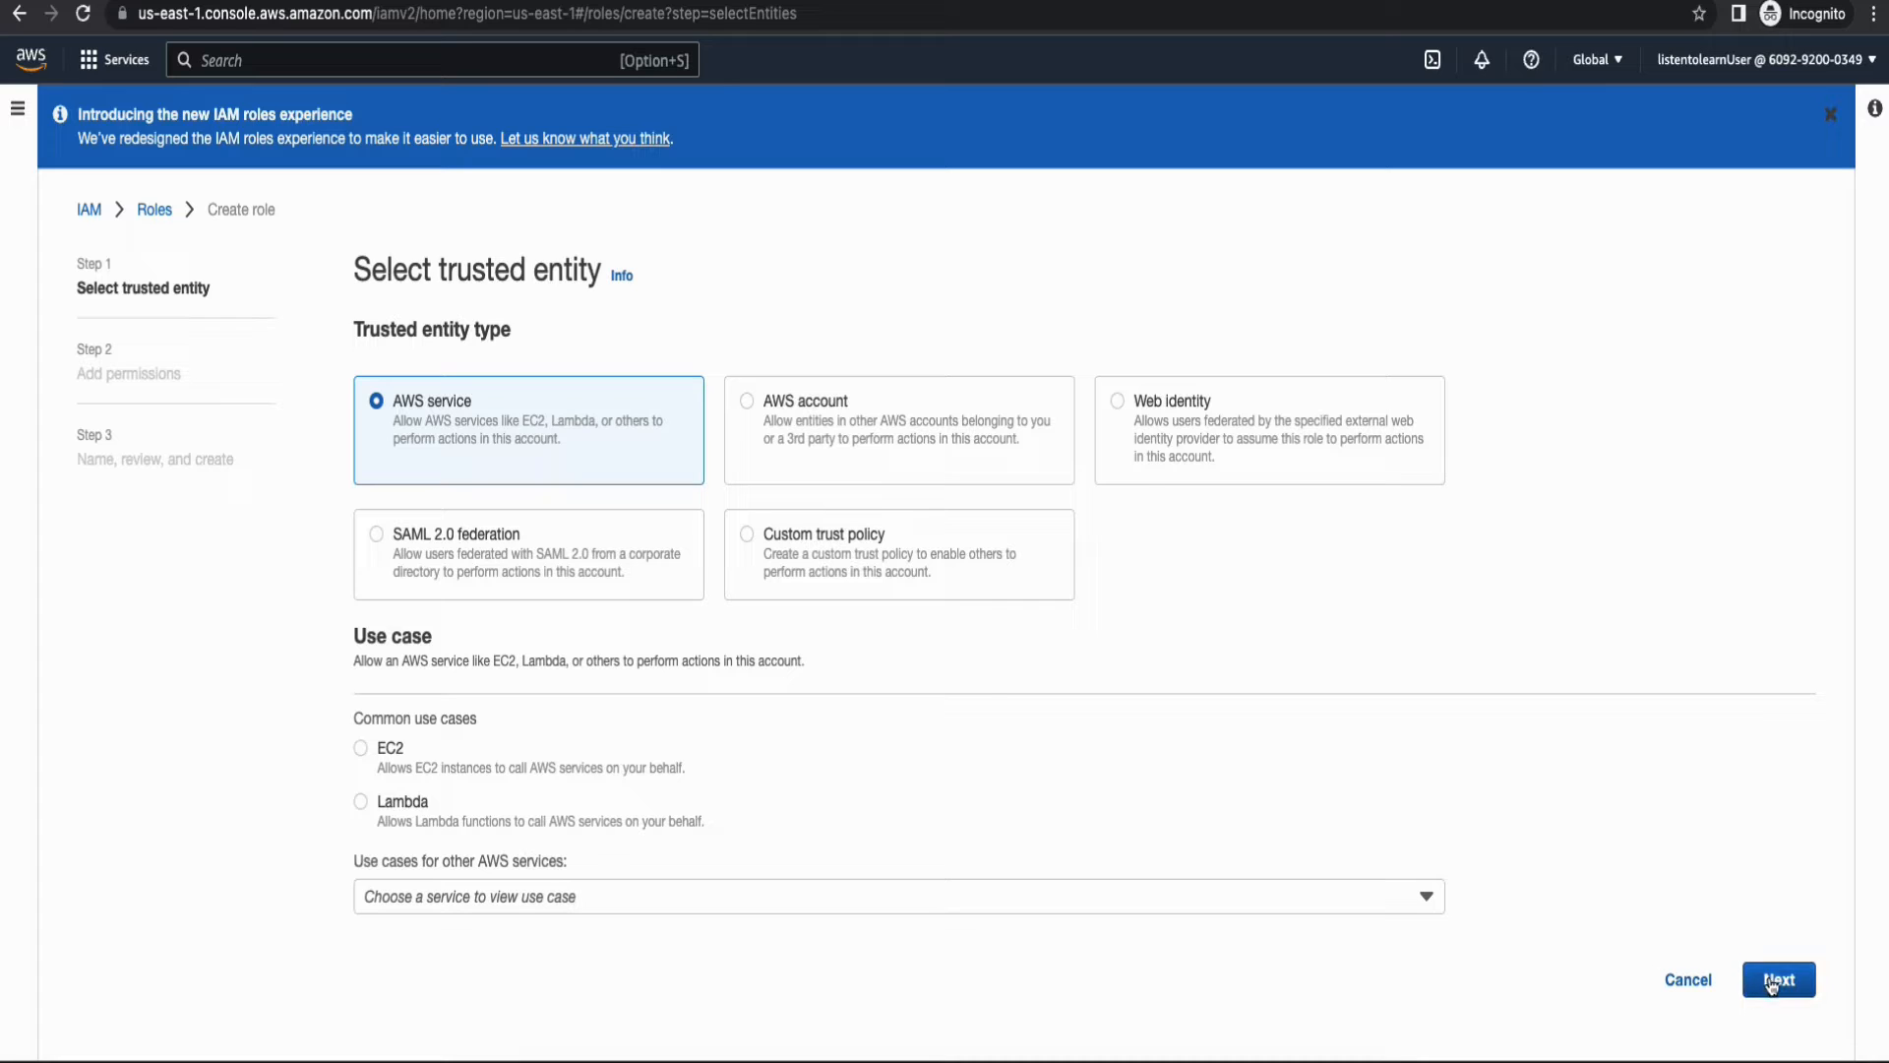
Choose Lambda as the trusted AWS service and begin a new custom policy for it.
click(1778, 980)
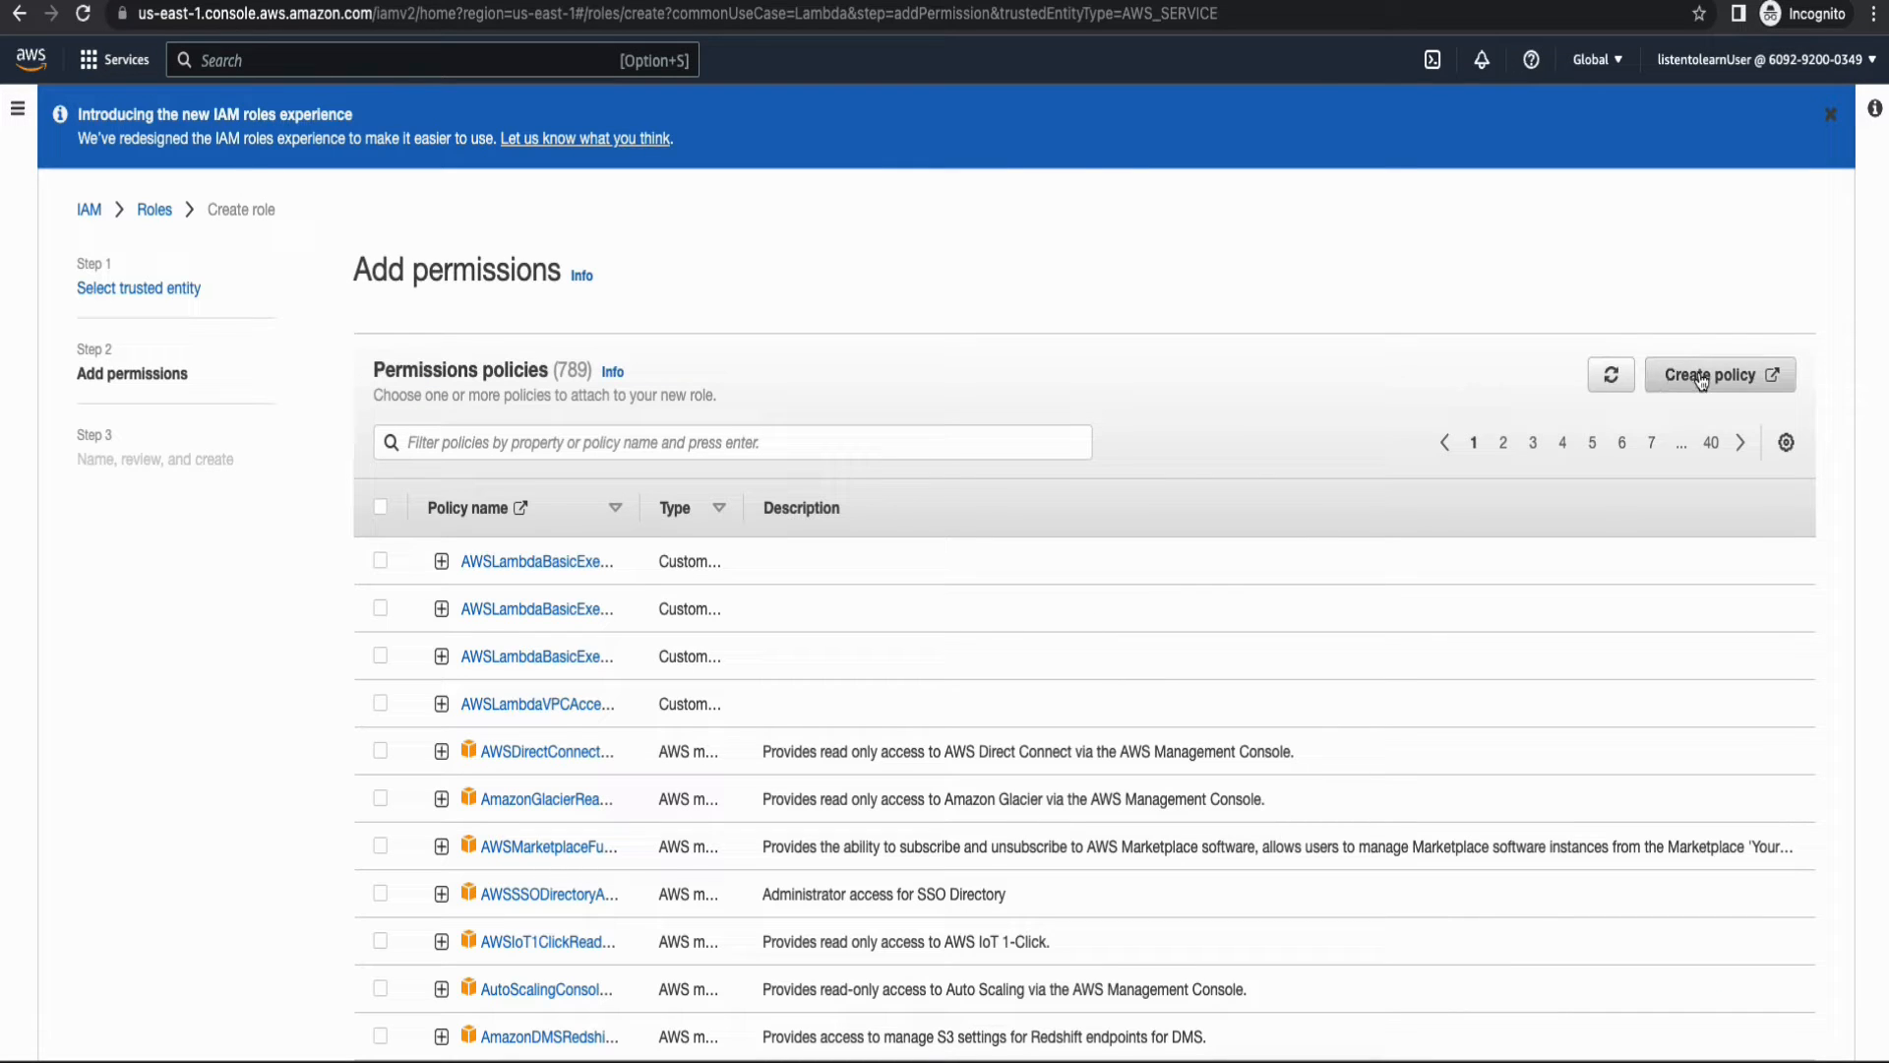
click(1712, 373)
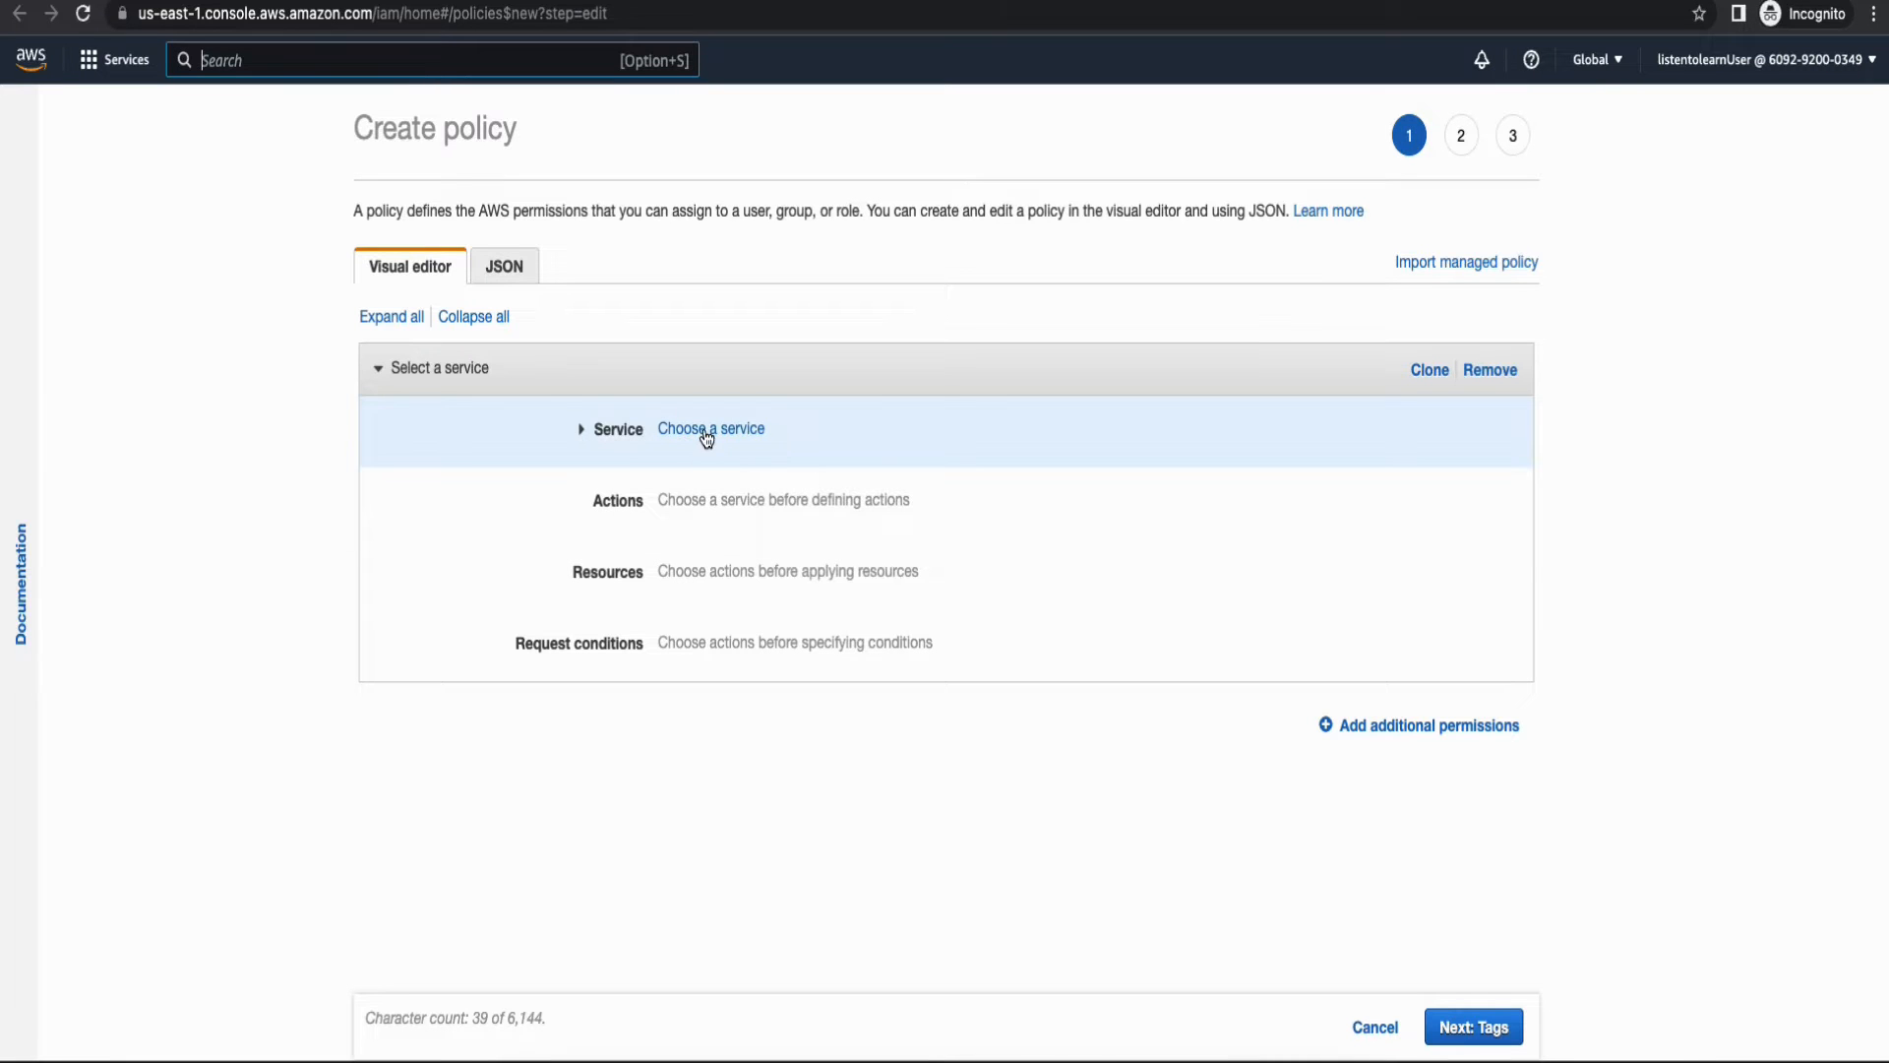
View proxy_lambda_policy.json in the aws-opensearch-proxy GitHub repository.
click(503, 265)
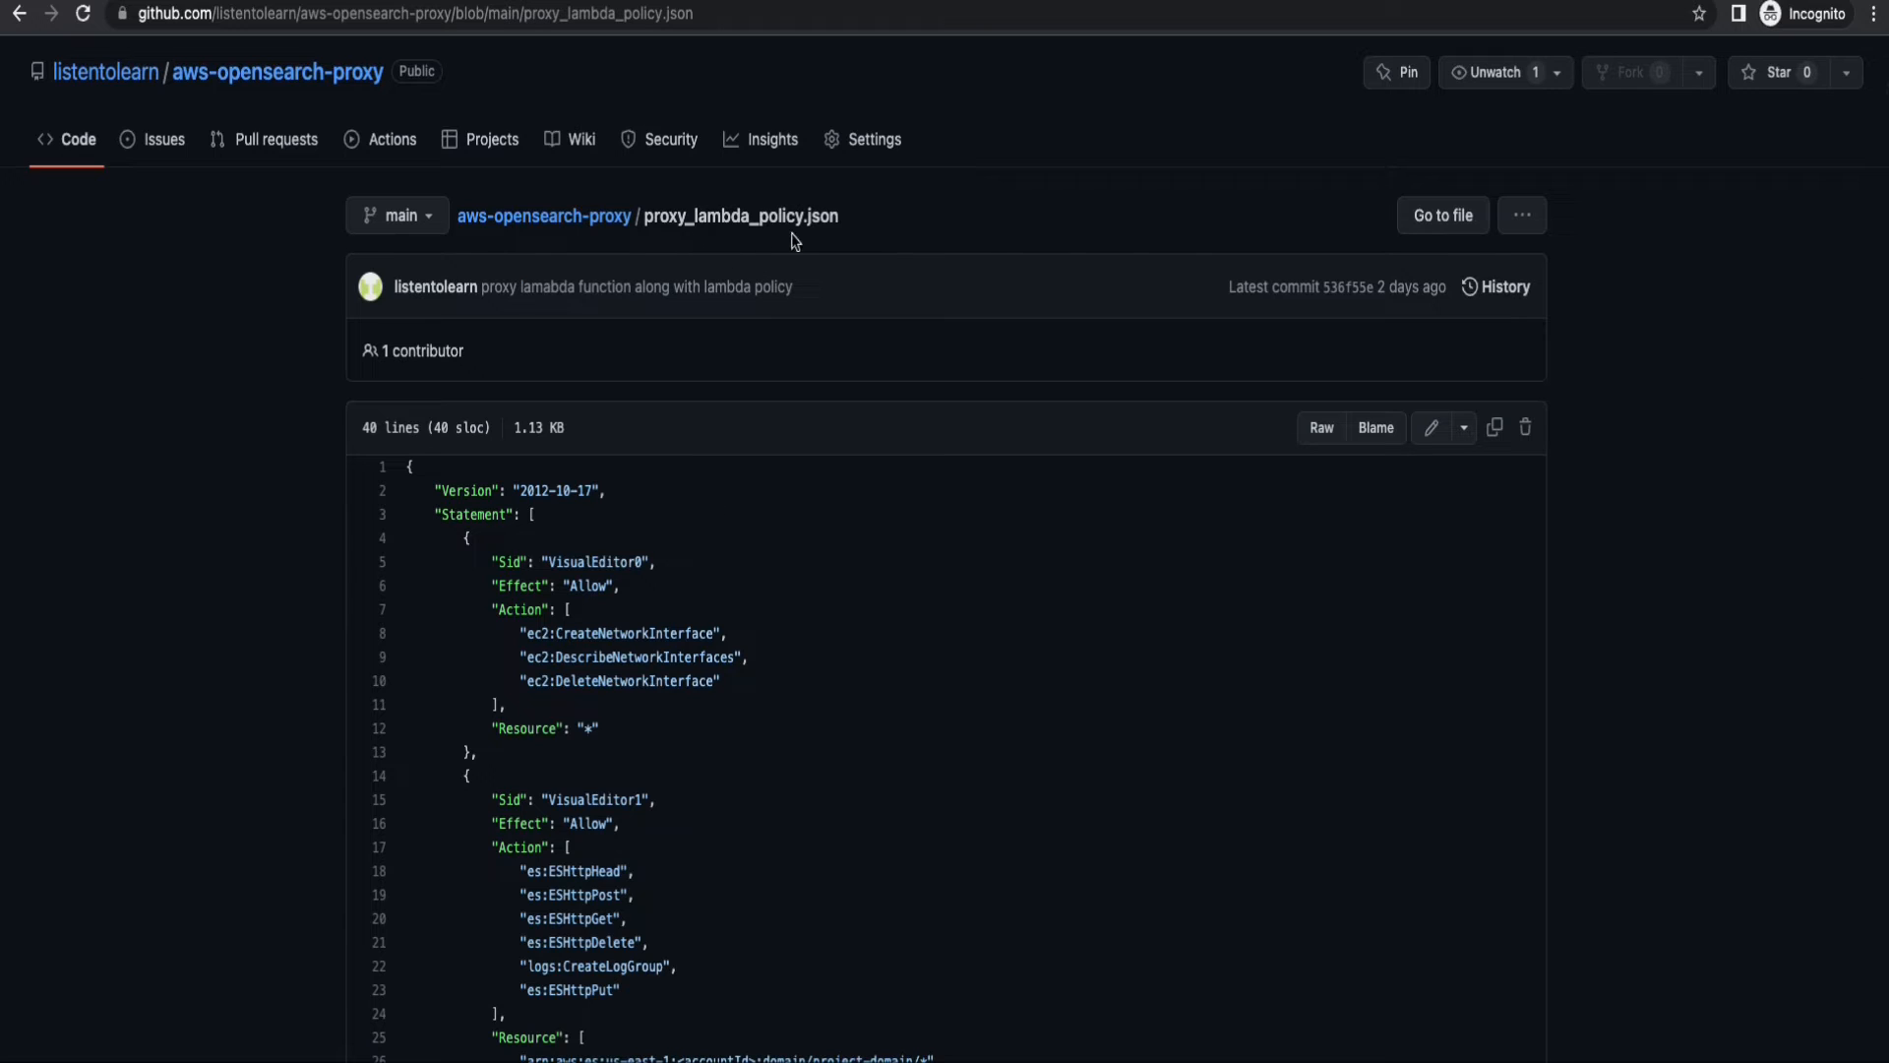
Paste the proxy Lambda policy JSON, replace each <accountId> with the account number, and continue to tags.
scroll(down, 3)
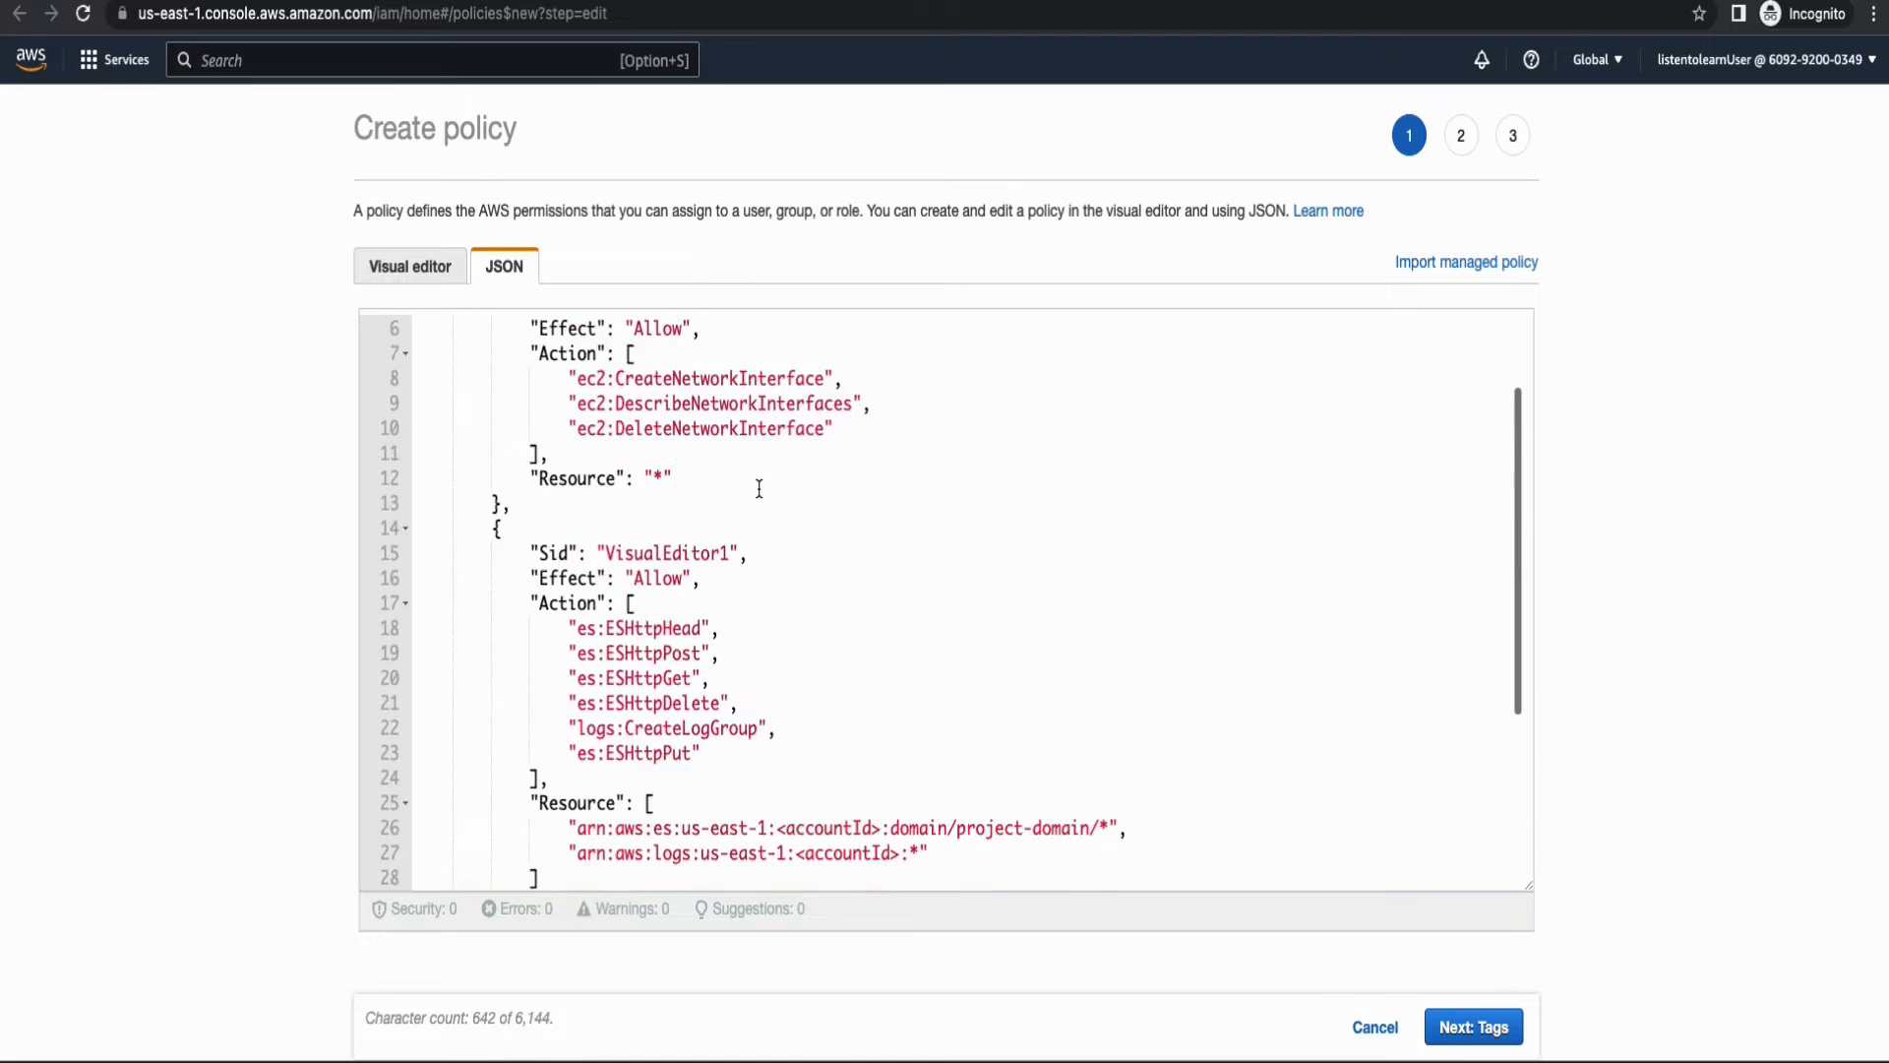
scroll(down, 3)
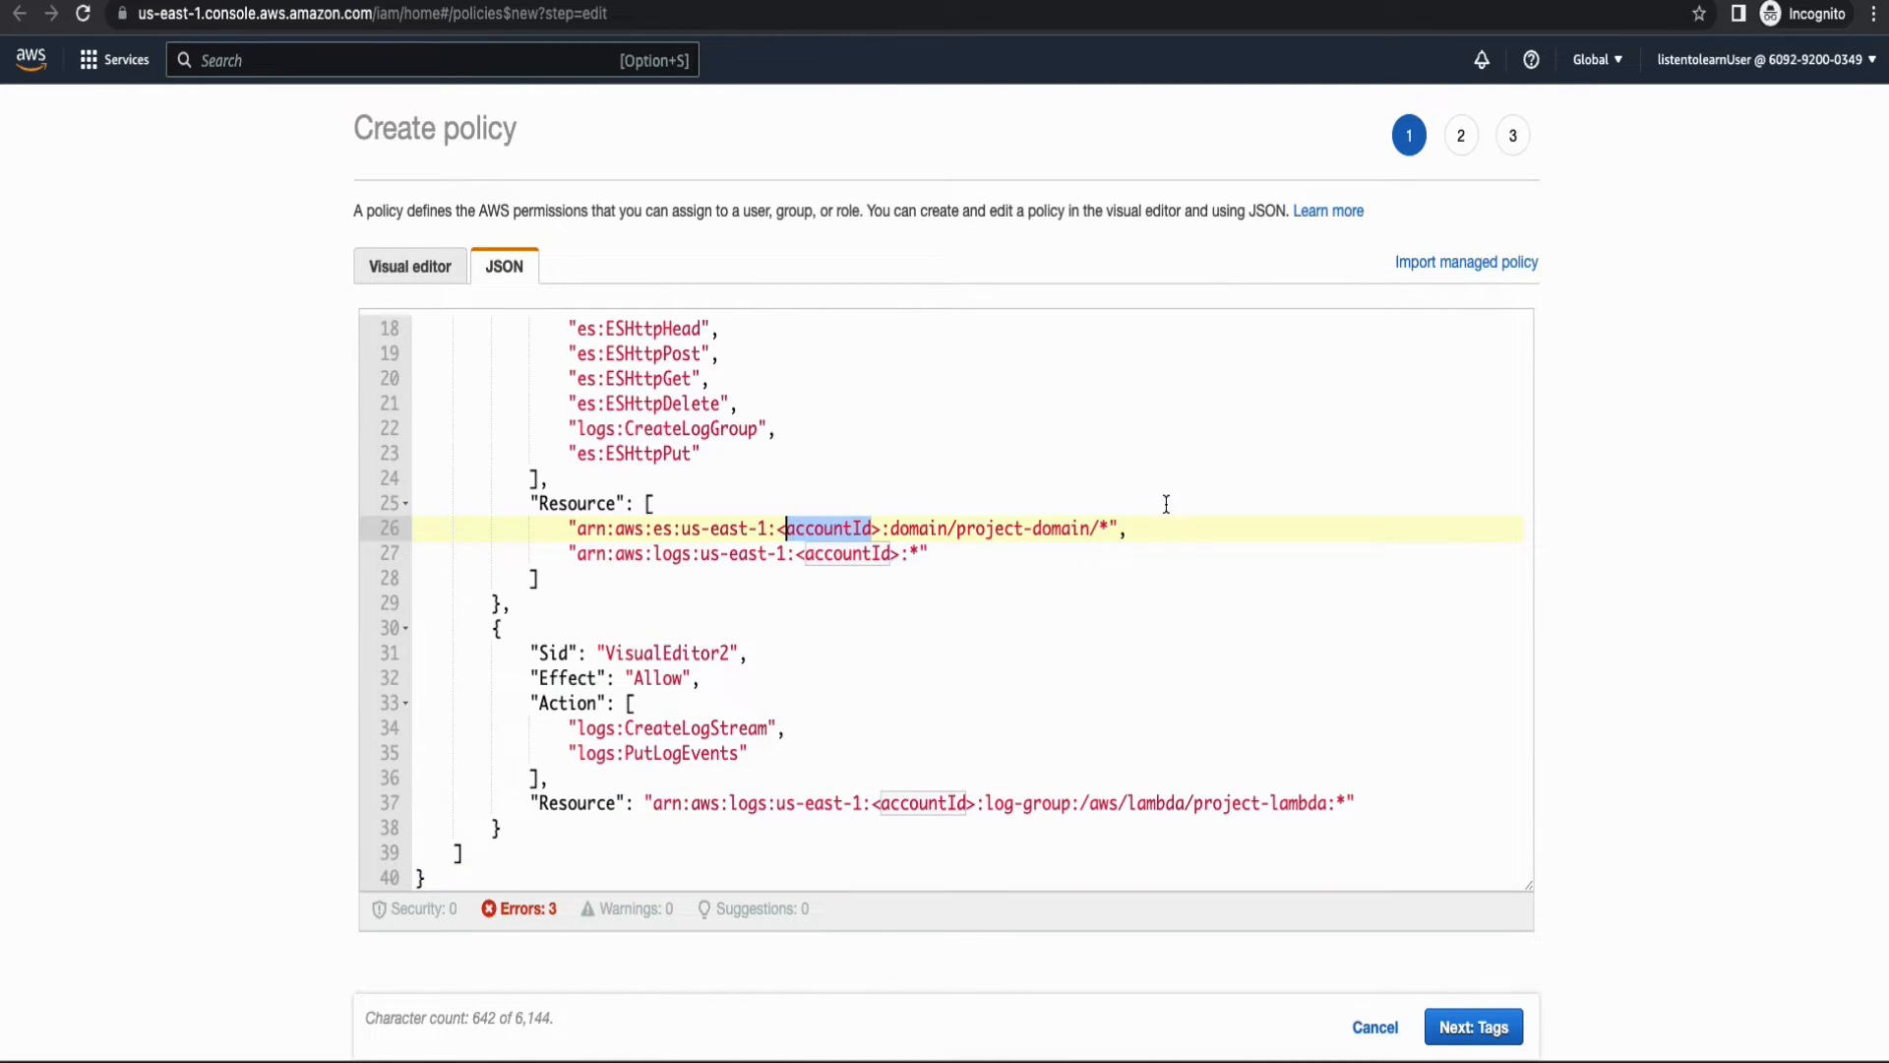
click(1759, 60)
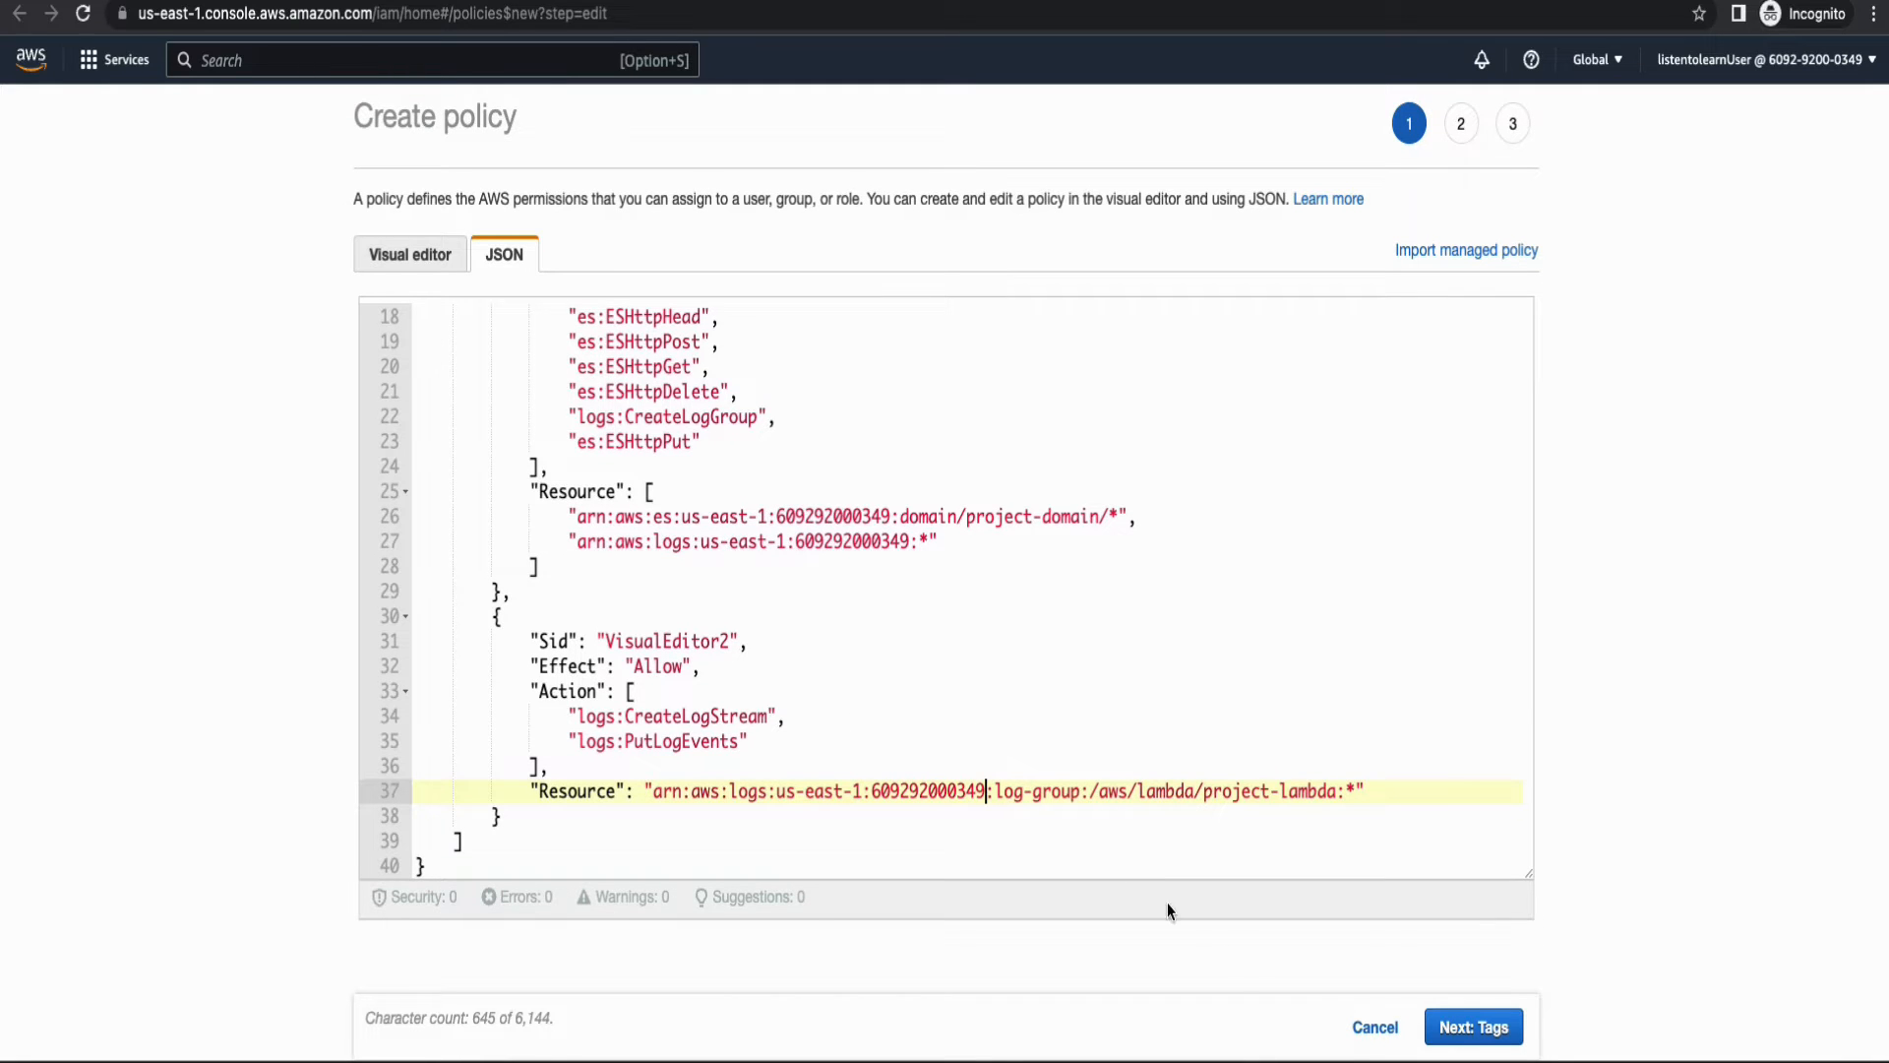
click(1472, 1027)
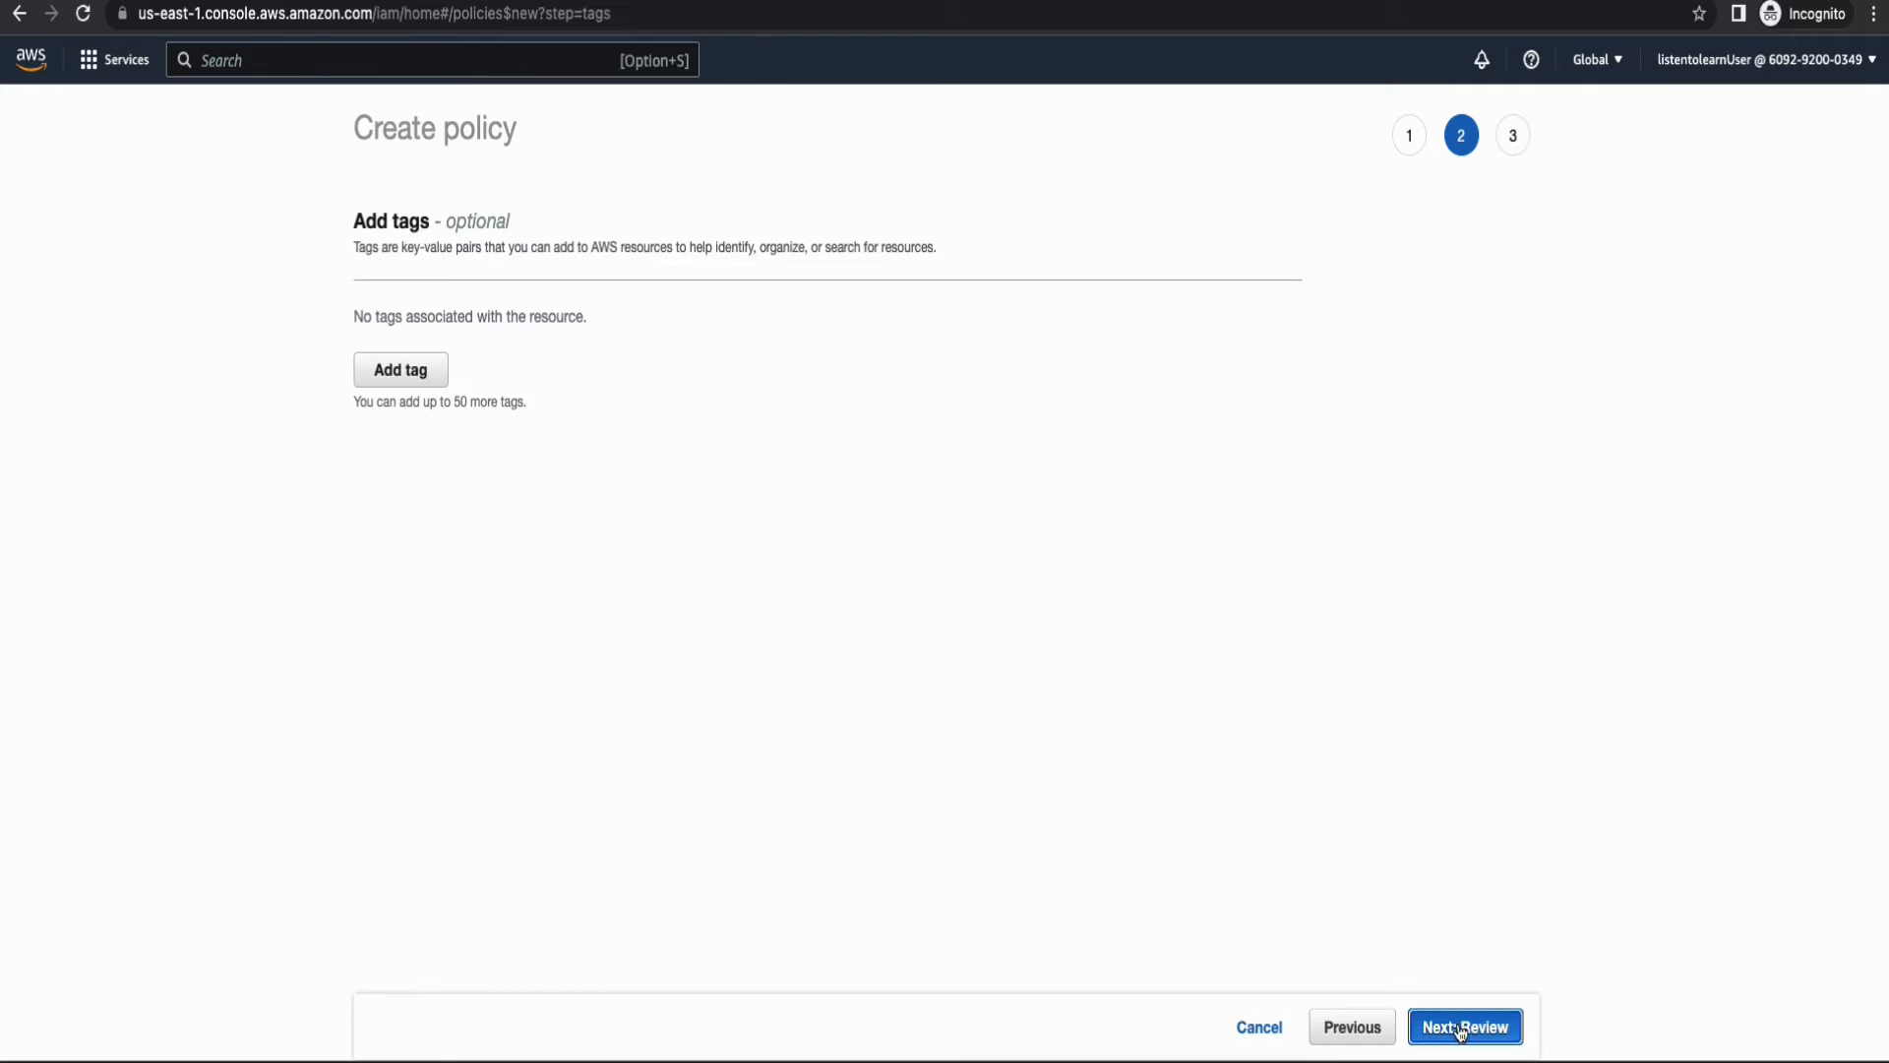
Skip tags, name the policy project-lambda-policy, and create it.
click(1464, 1028)
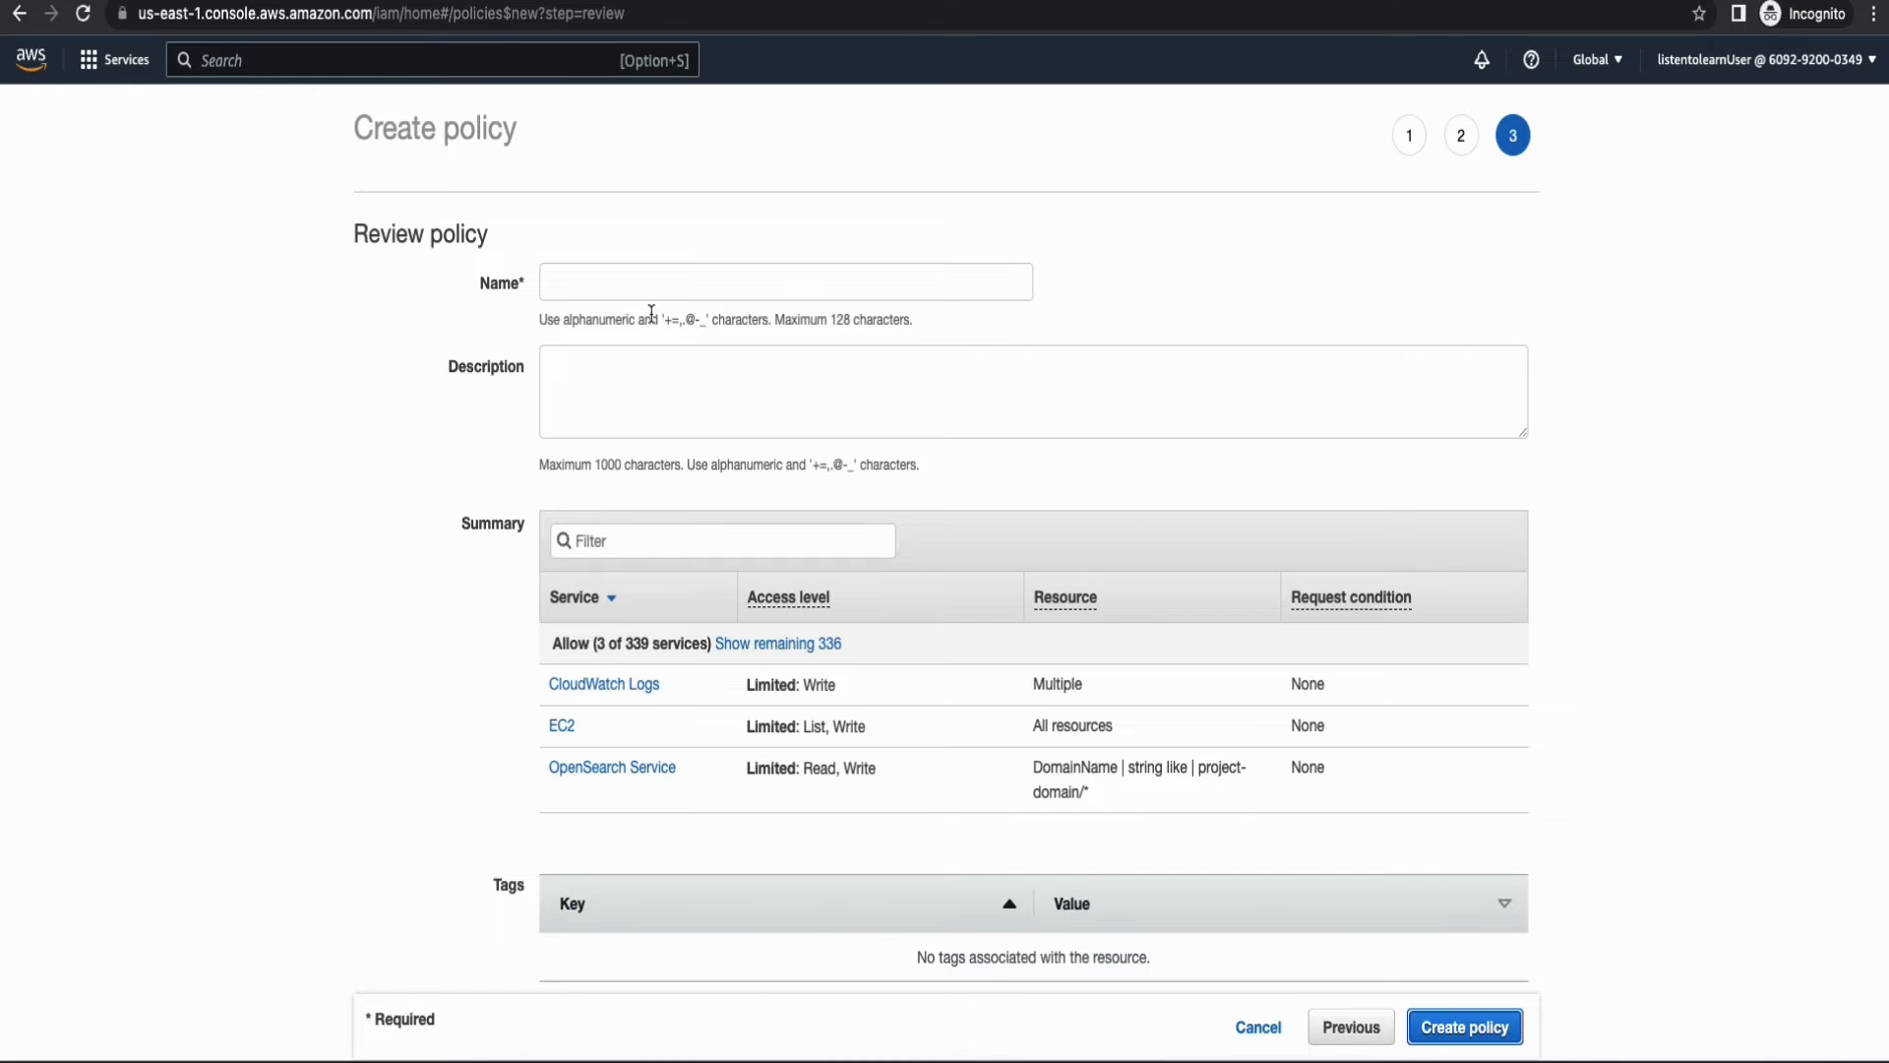
text(project-lambda-policy)
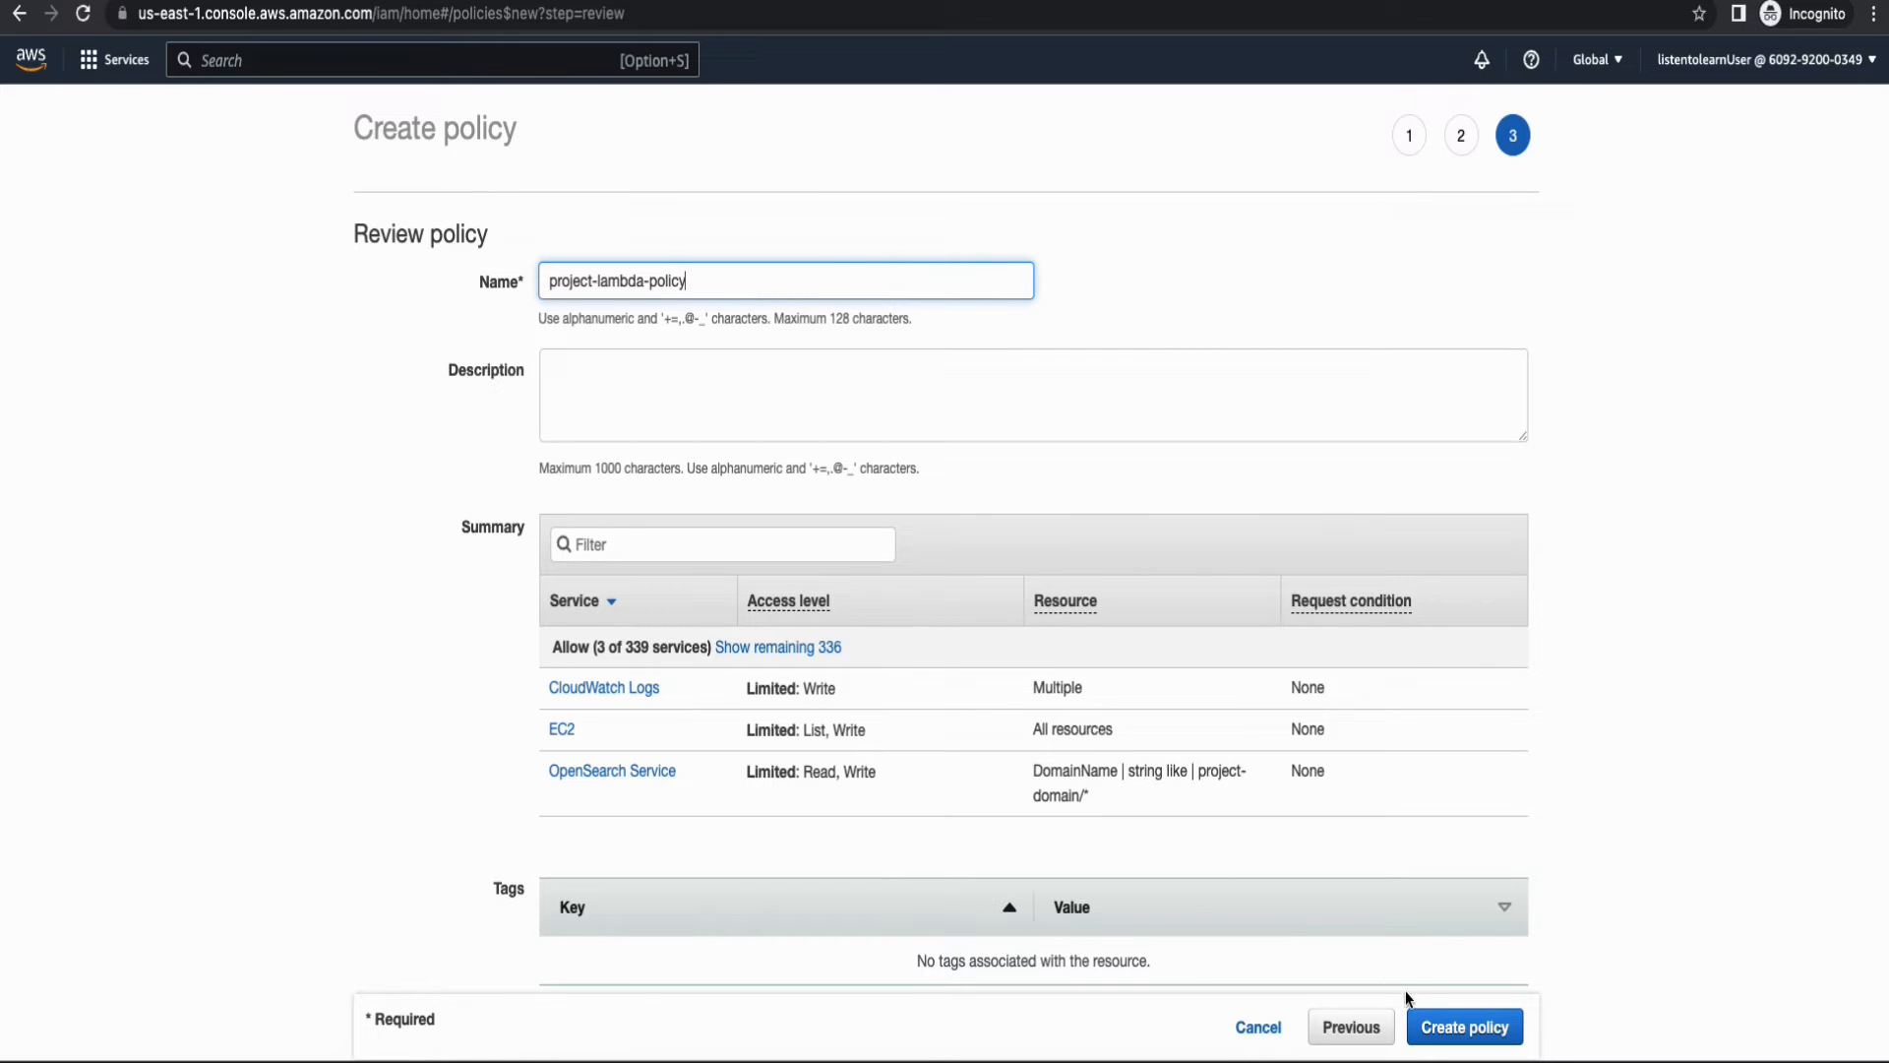
click(1462, 1027)
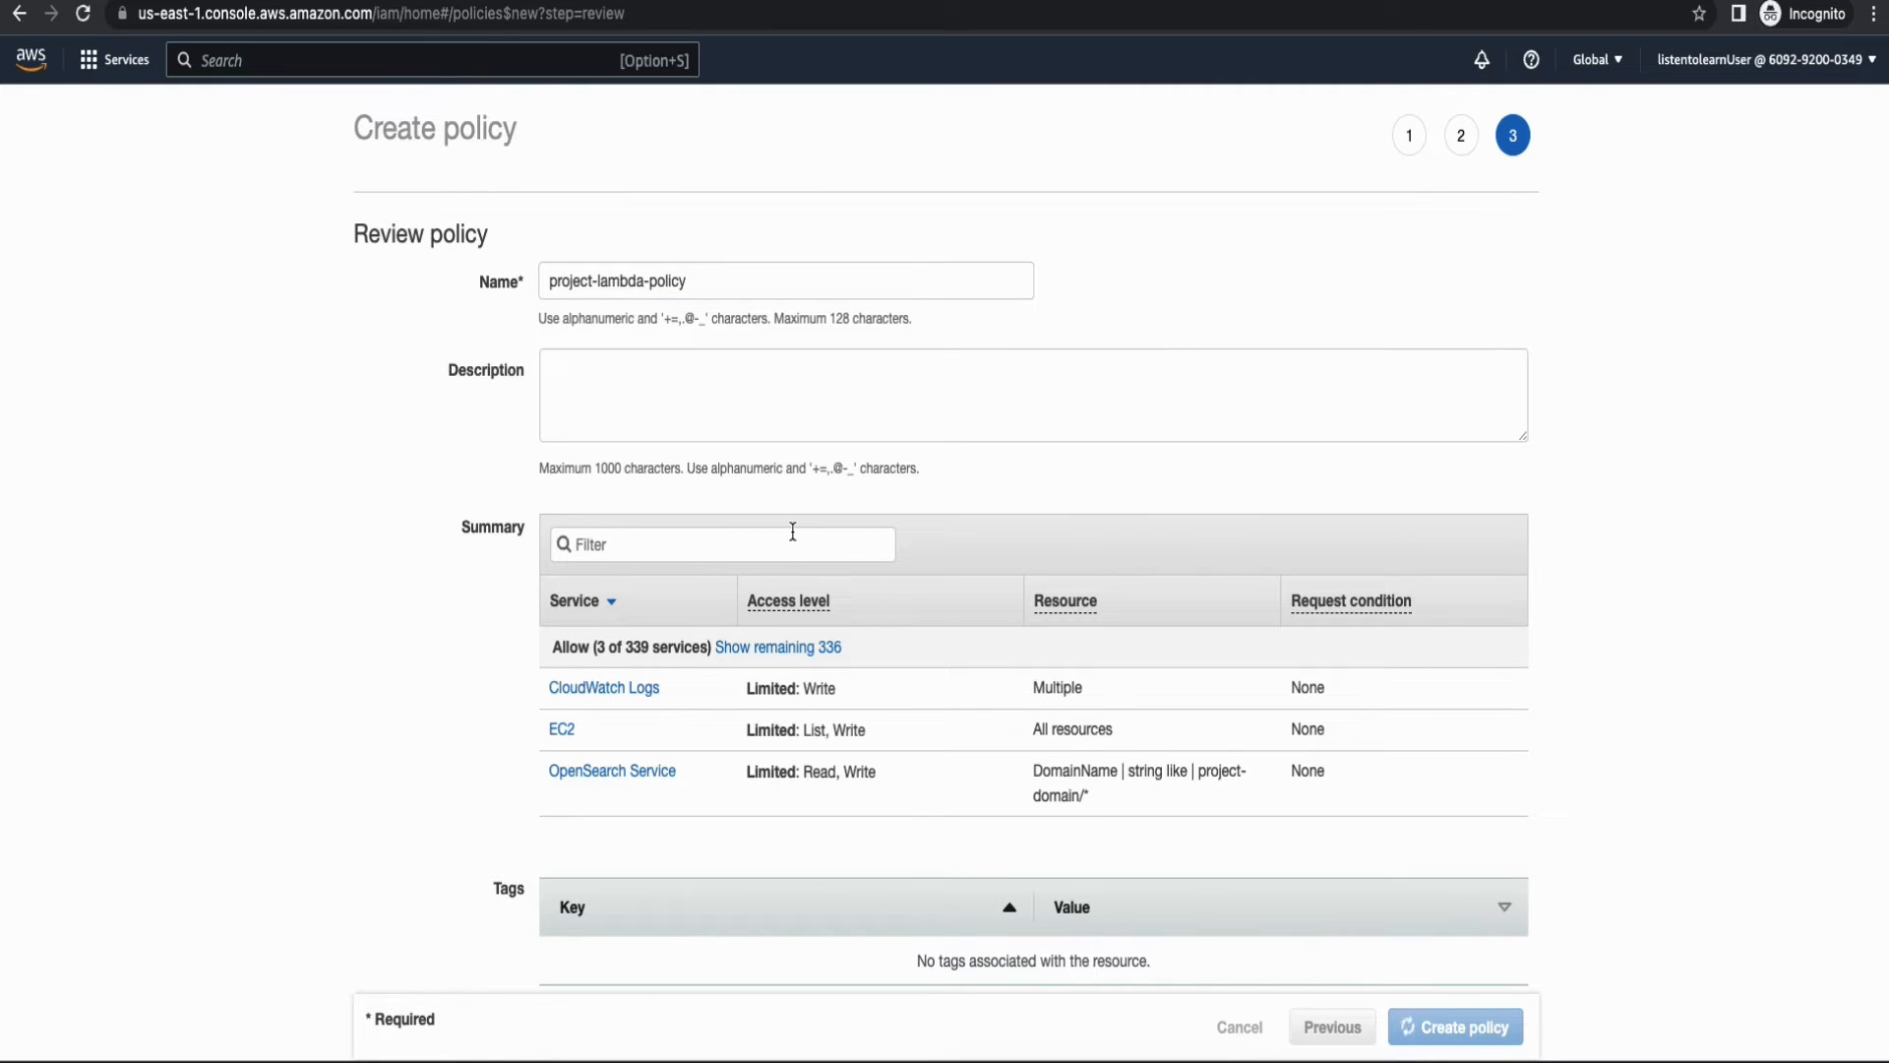
click(1462, 1027)
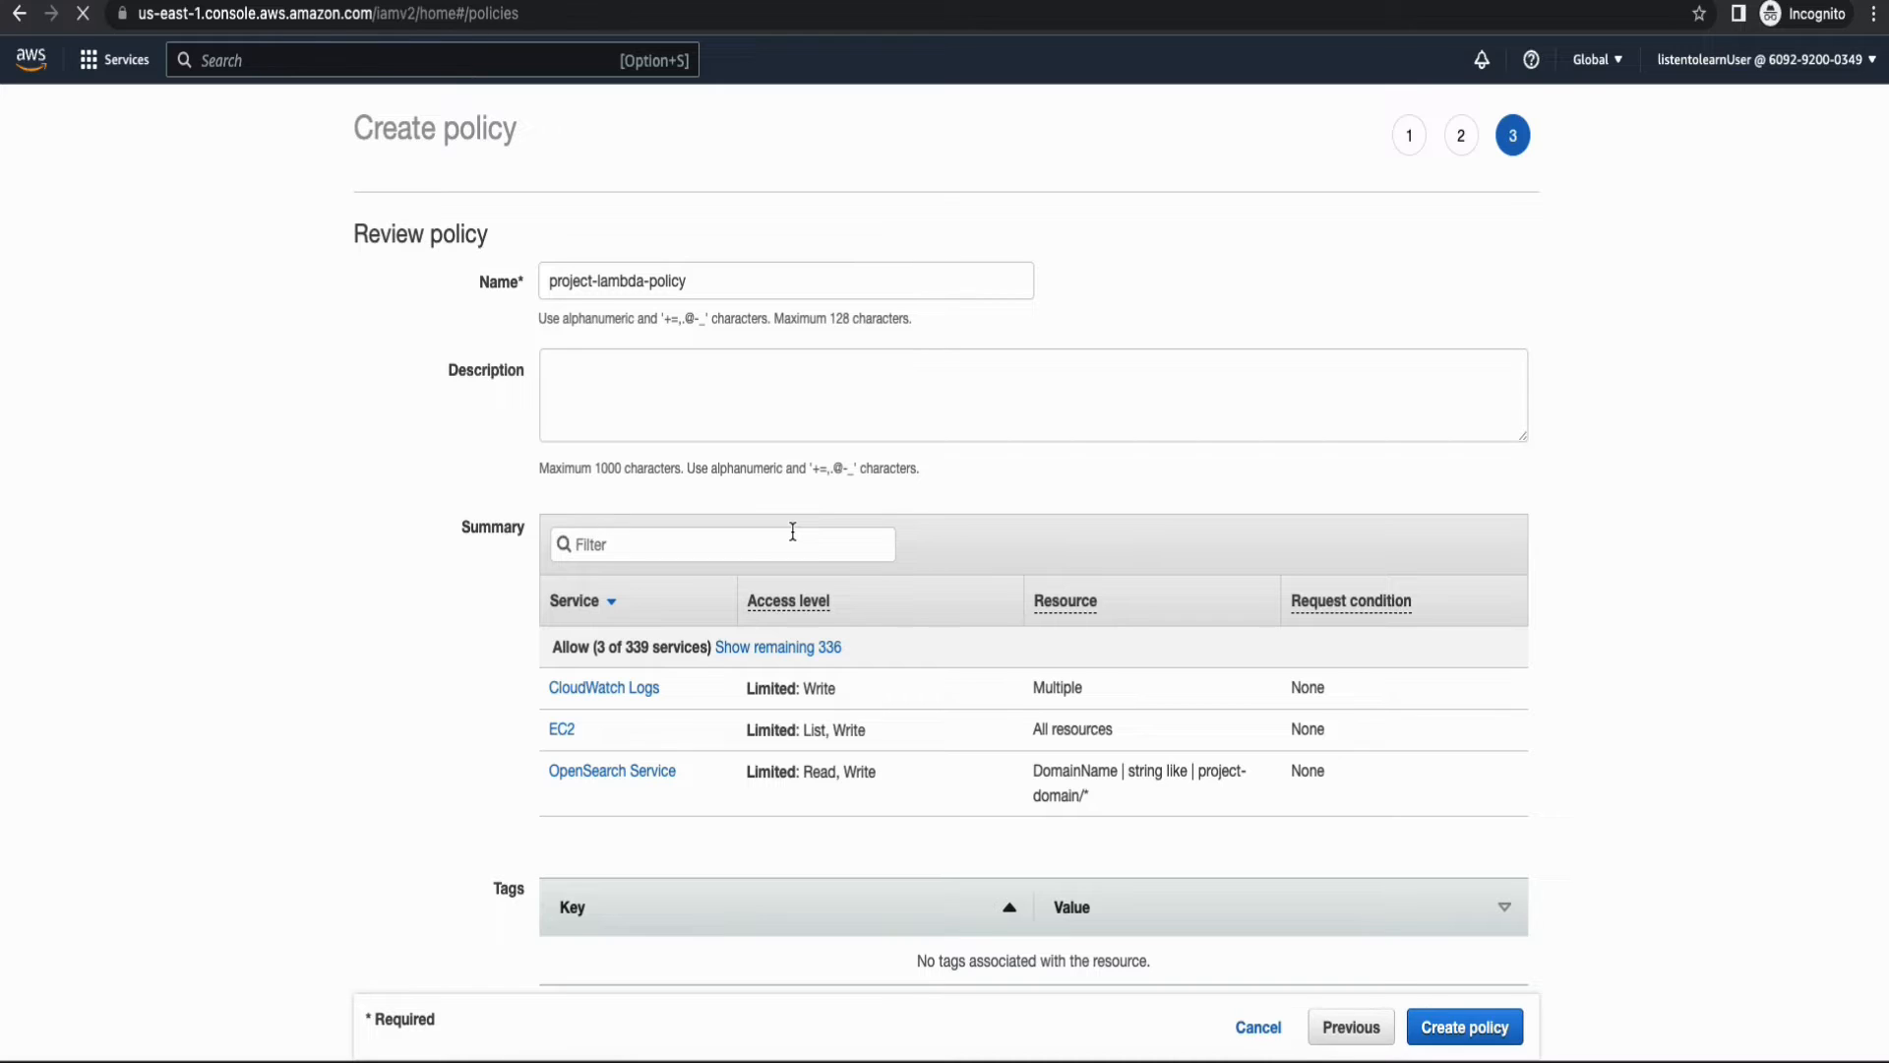
click(1464, 1027)
text(p)
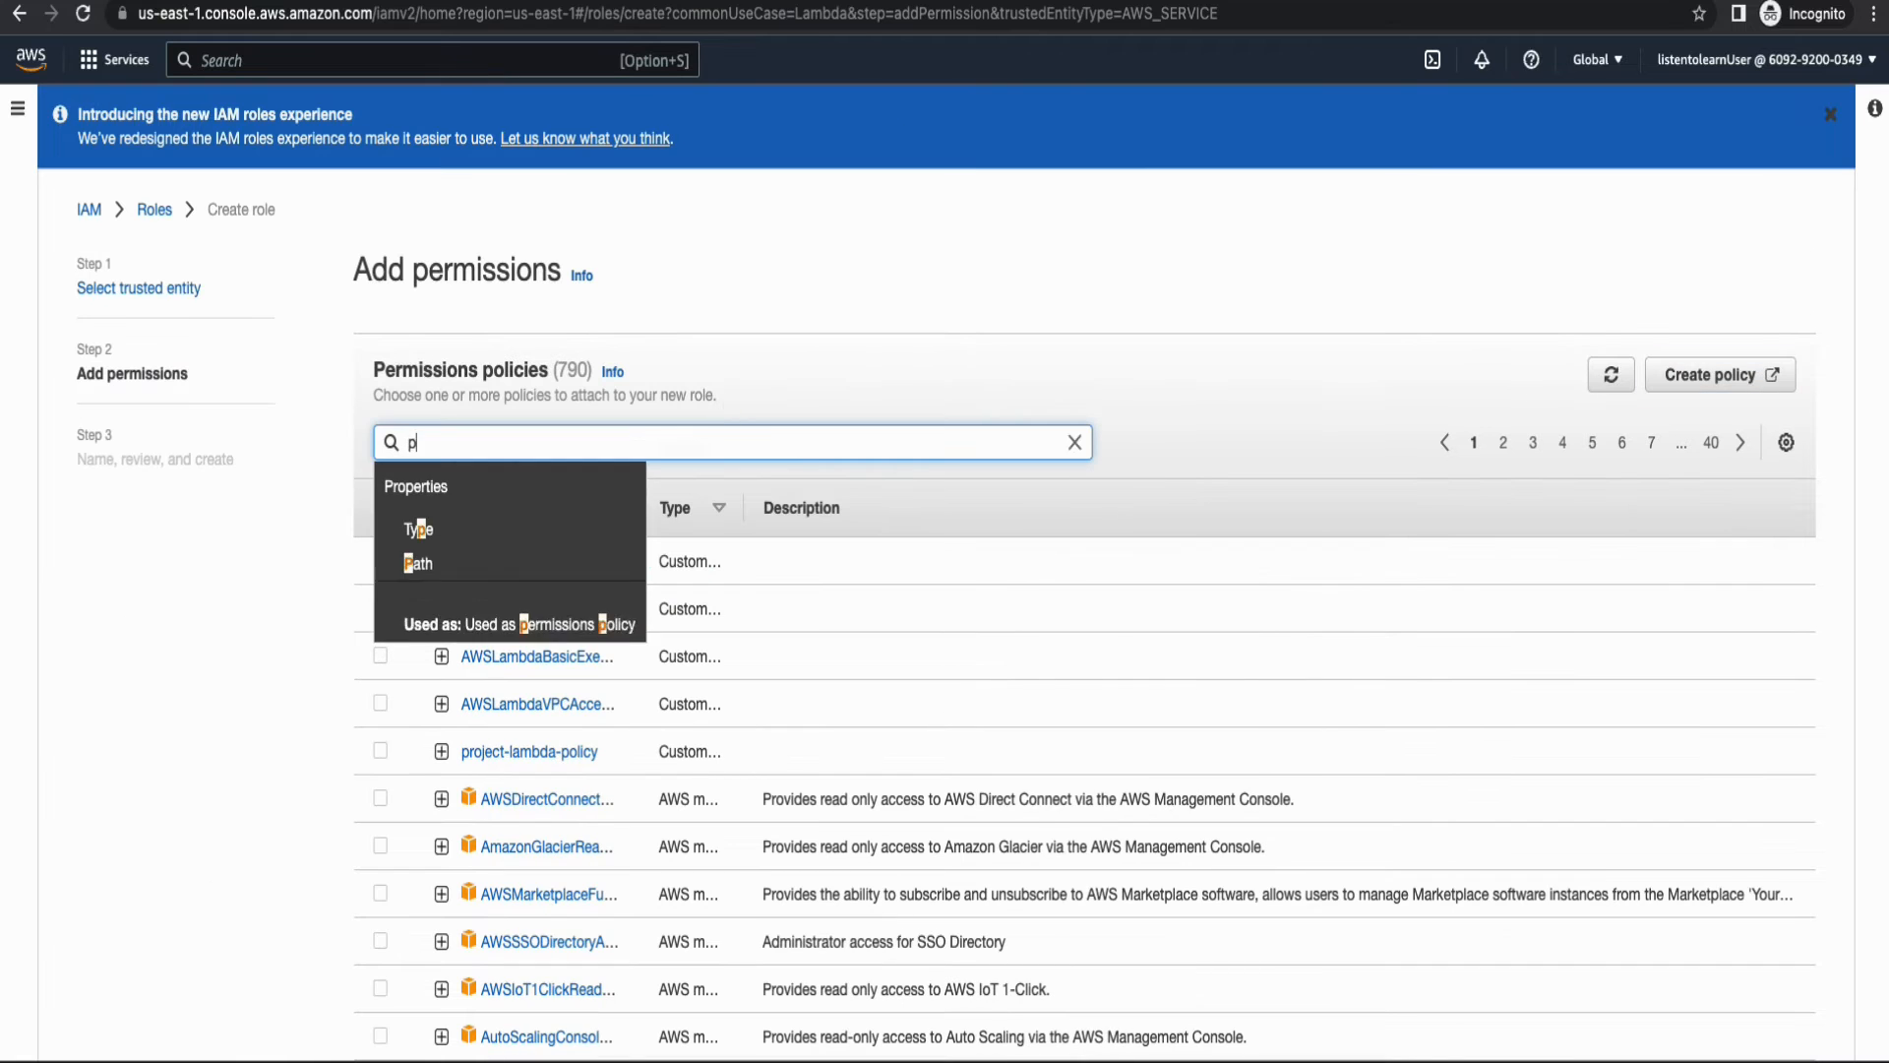
Attach project-lambda-policy to the new role and move on to naming it.
text(roject-la)
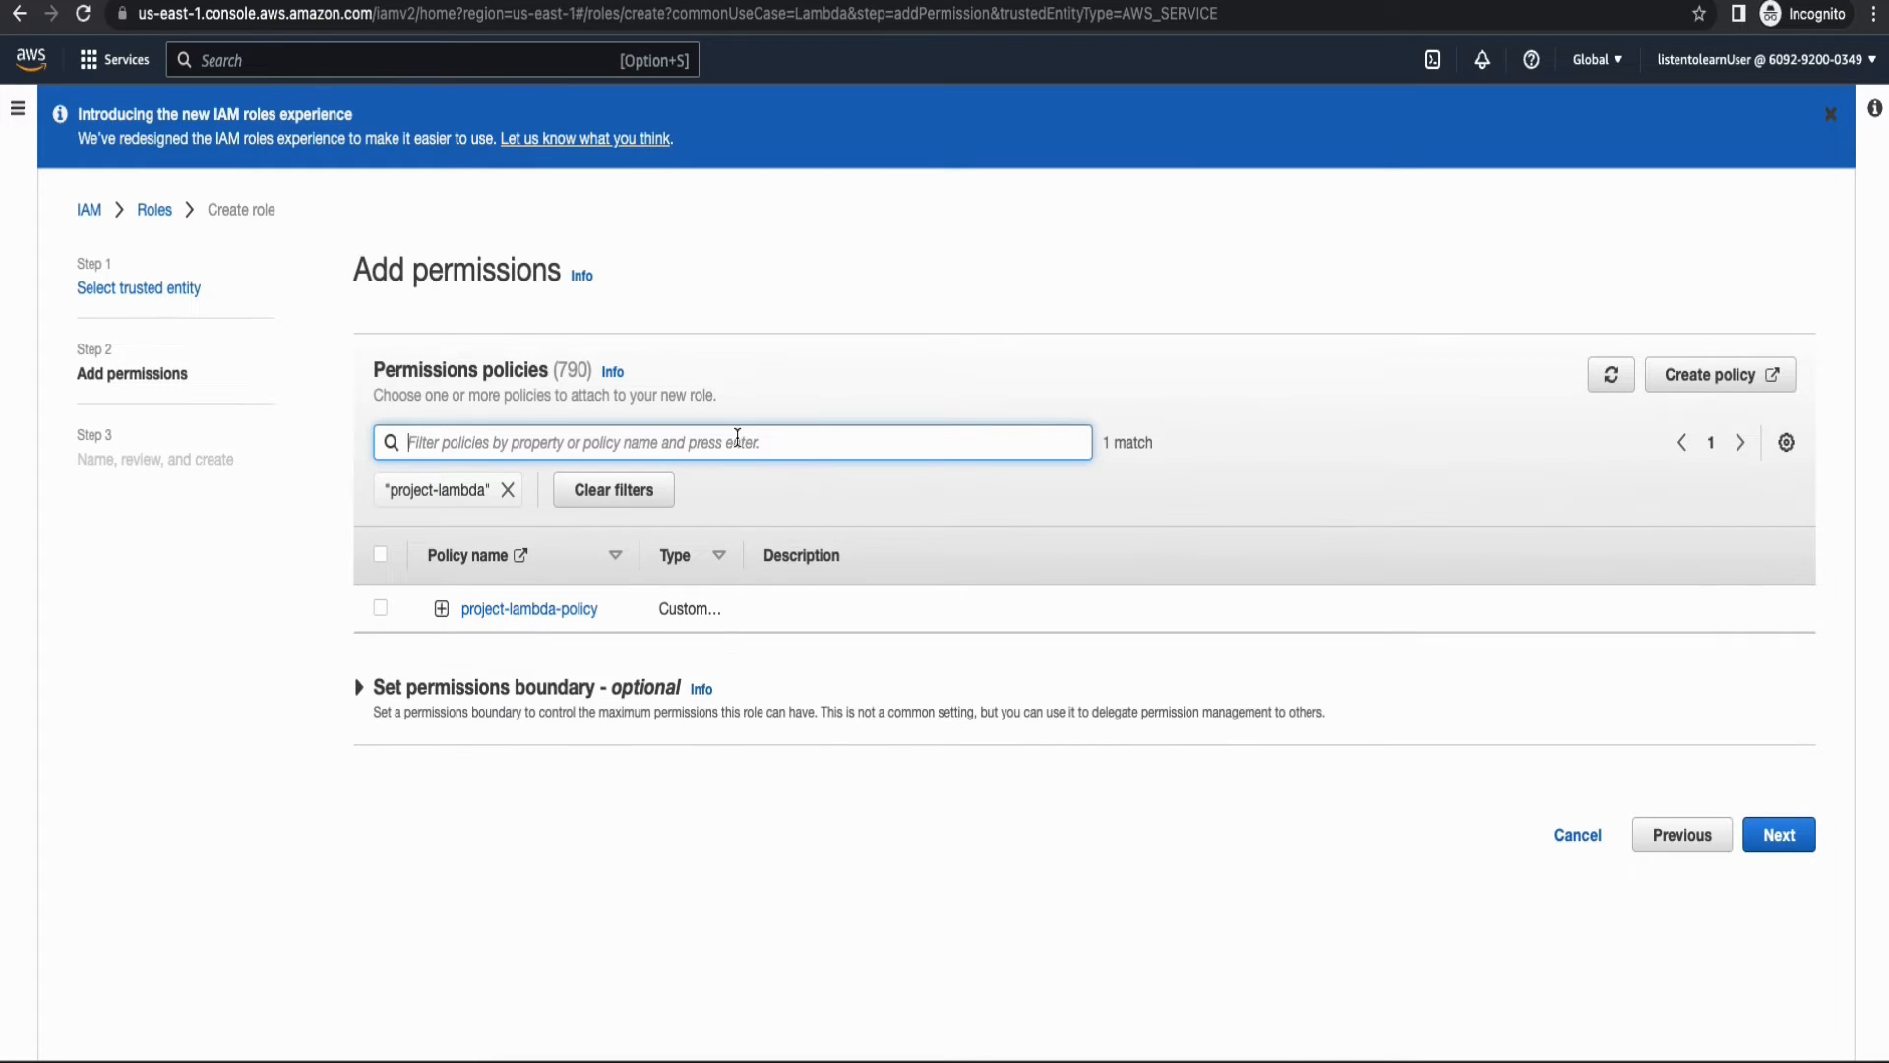
click(380, 608)
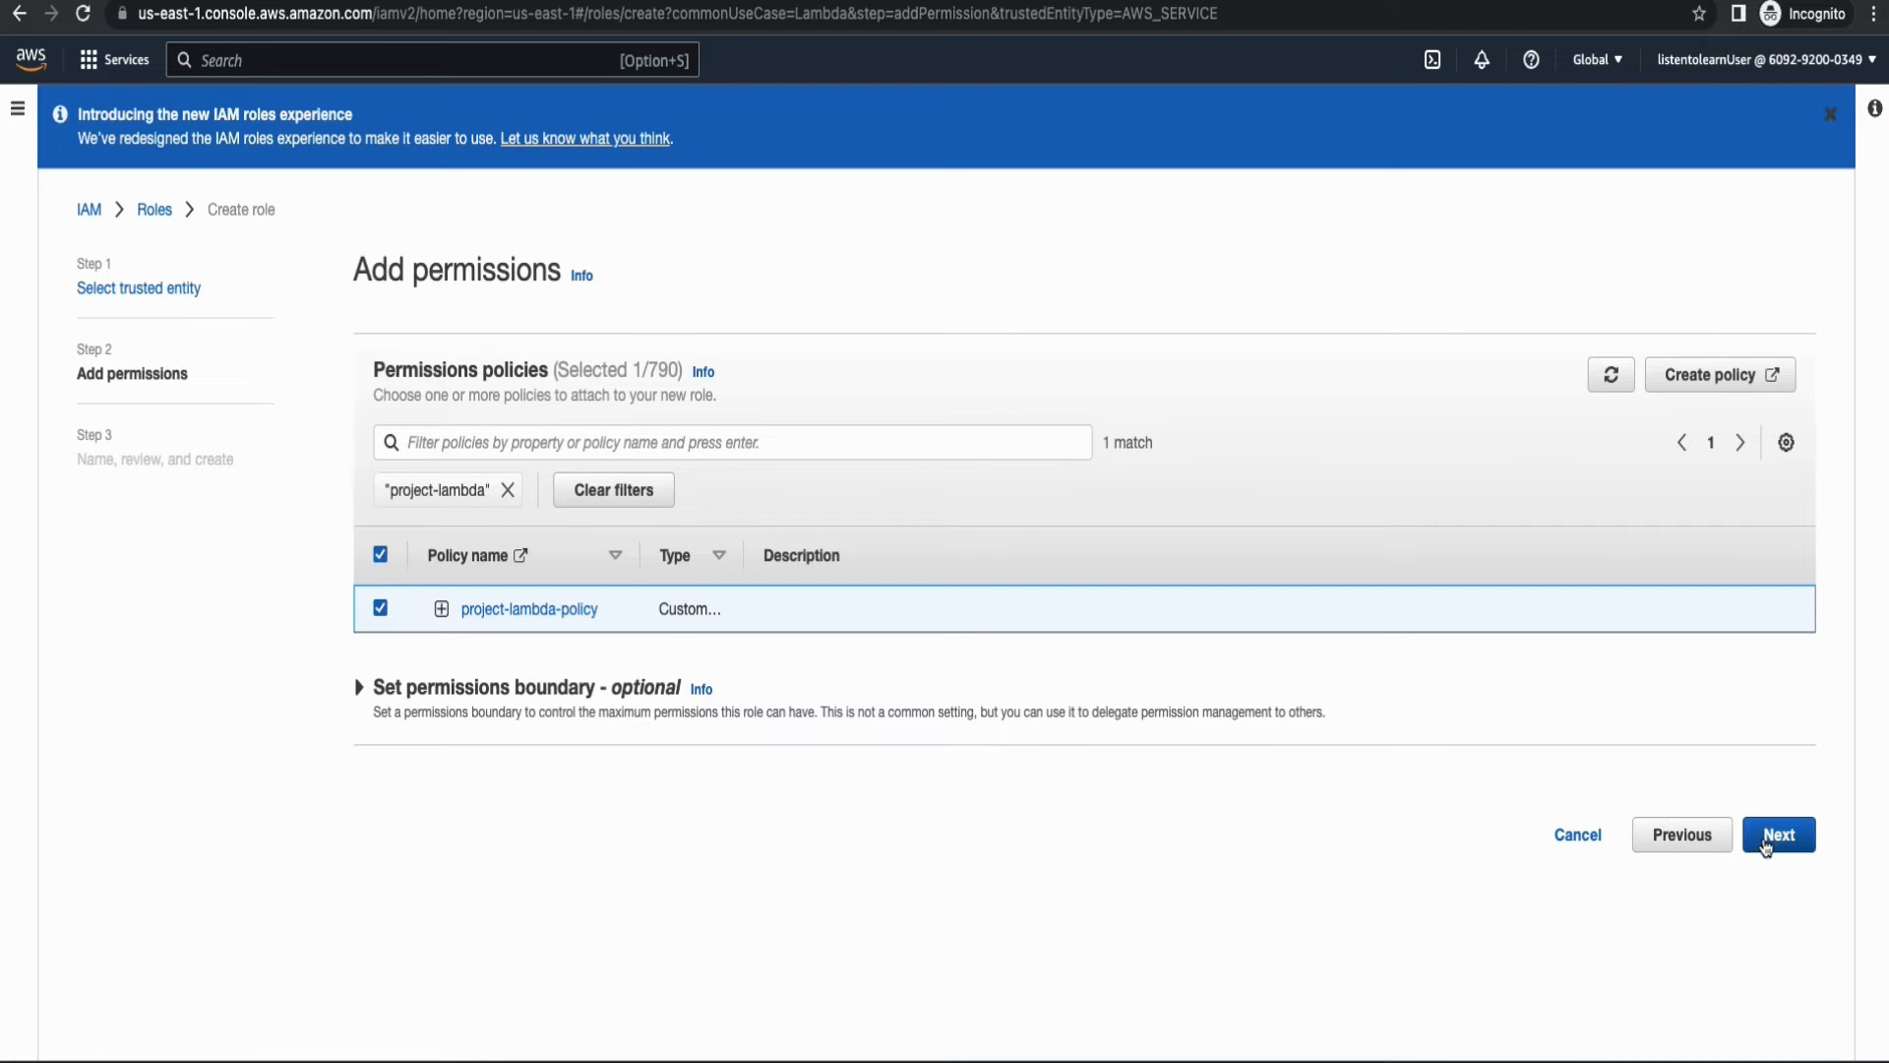
click(1779, 835)
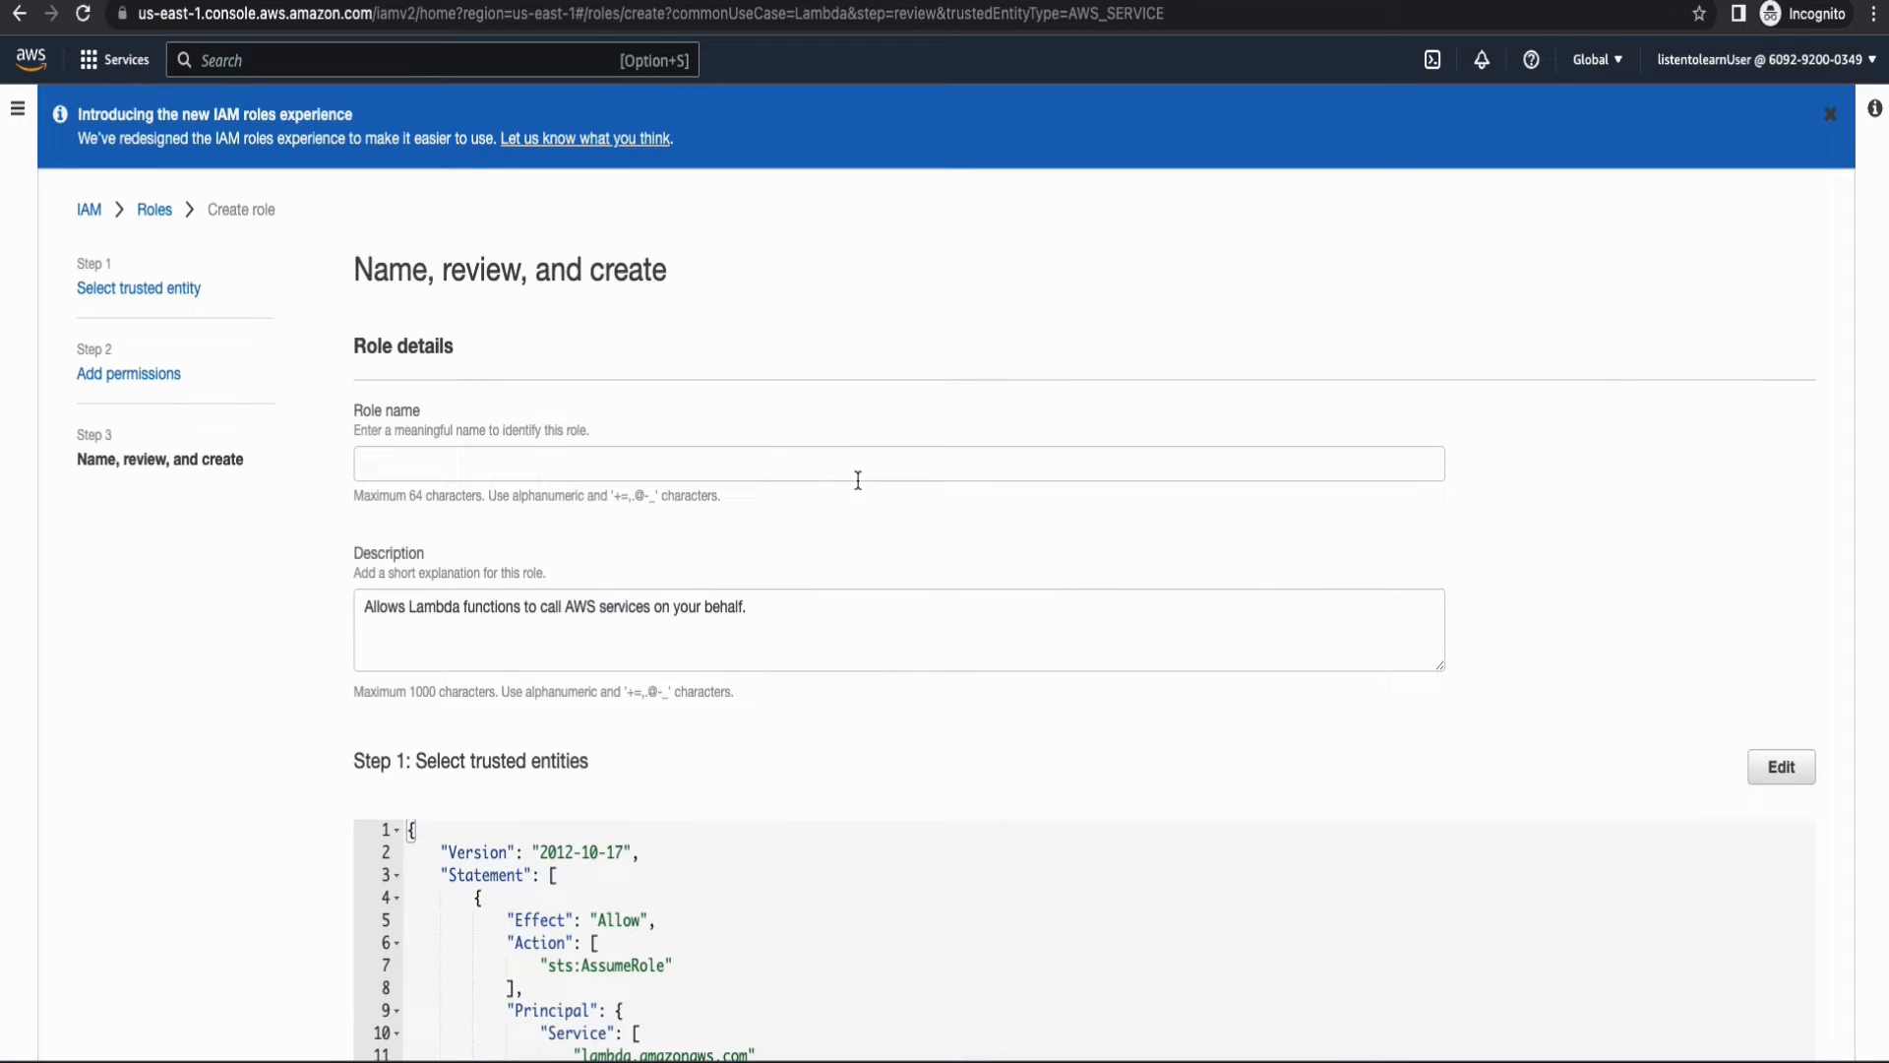
Name the role project-lambda-role and create it.
text(project)
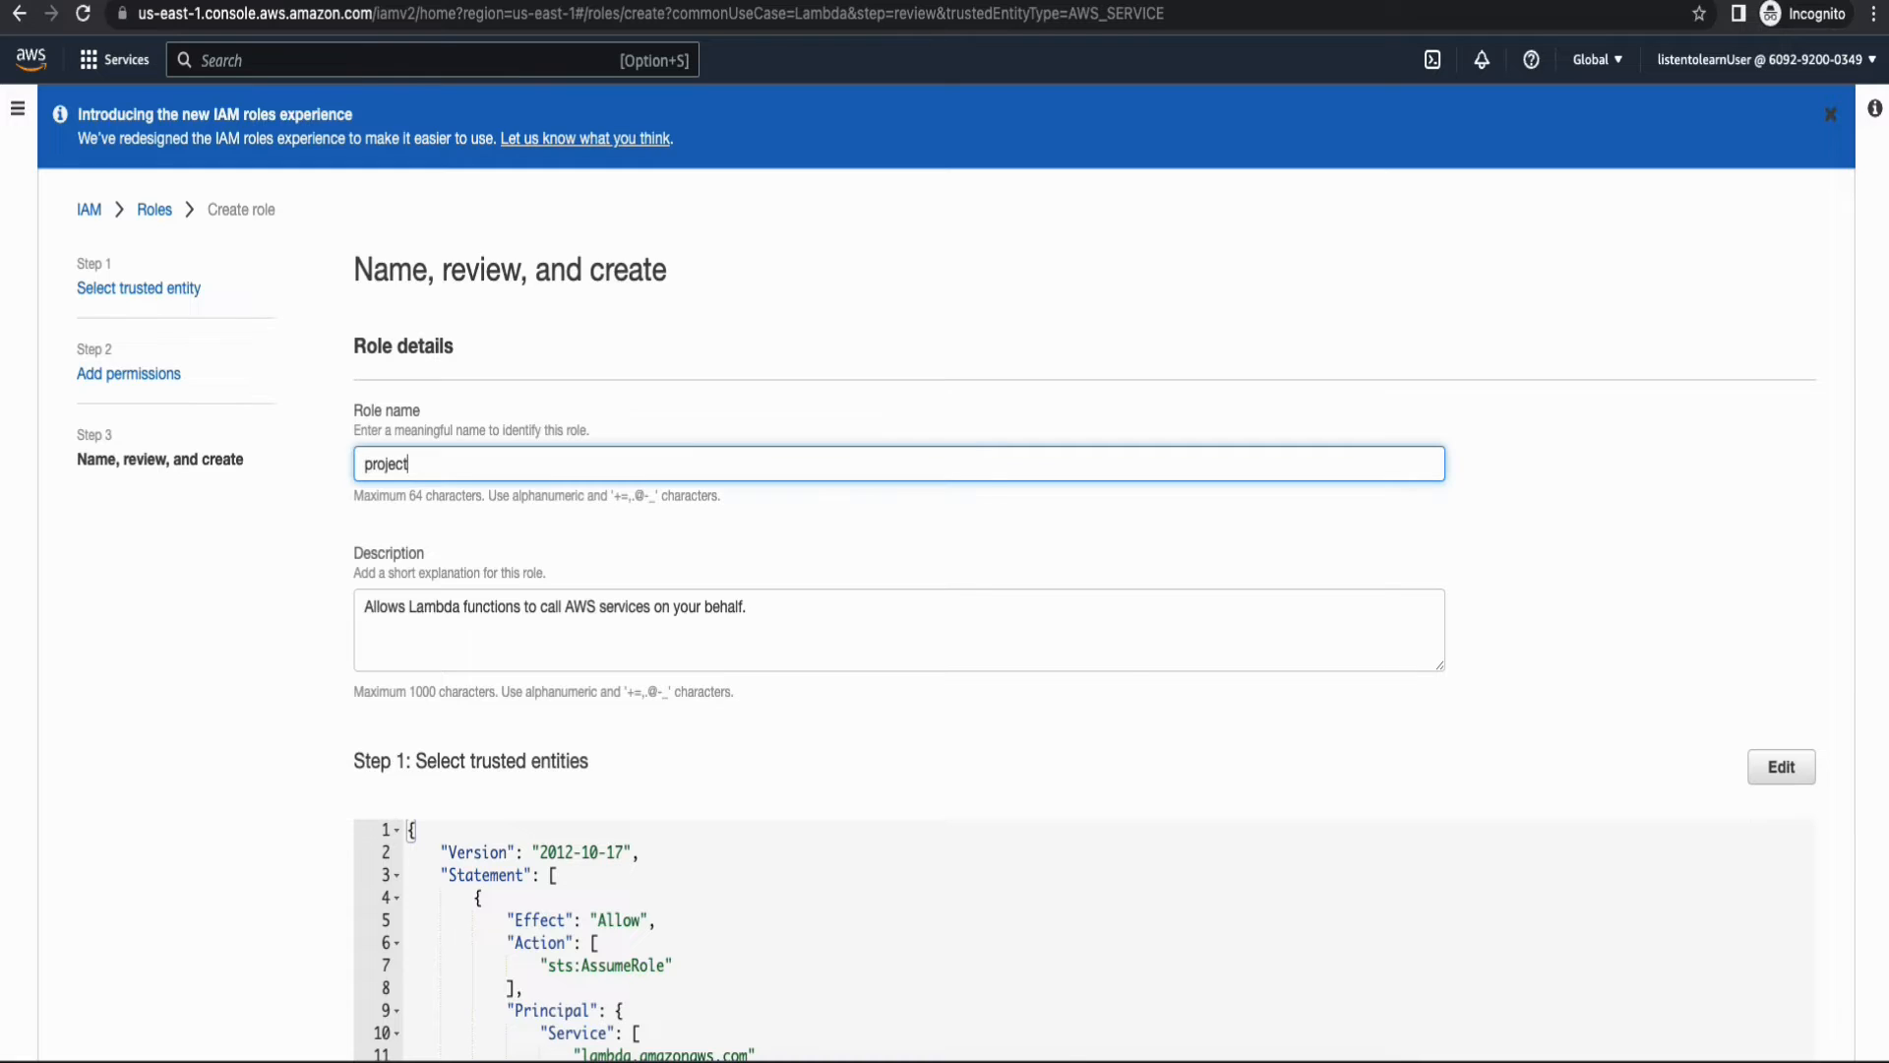
text(-lamb)
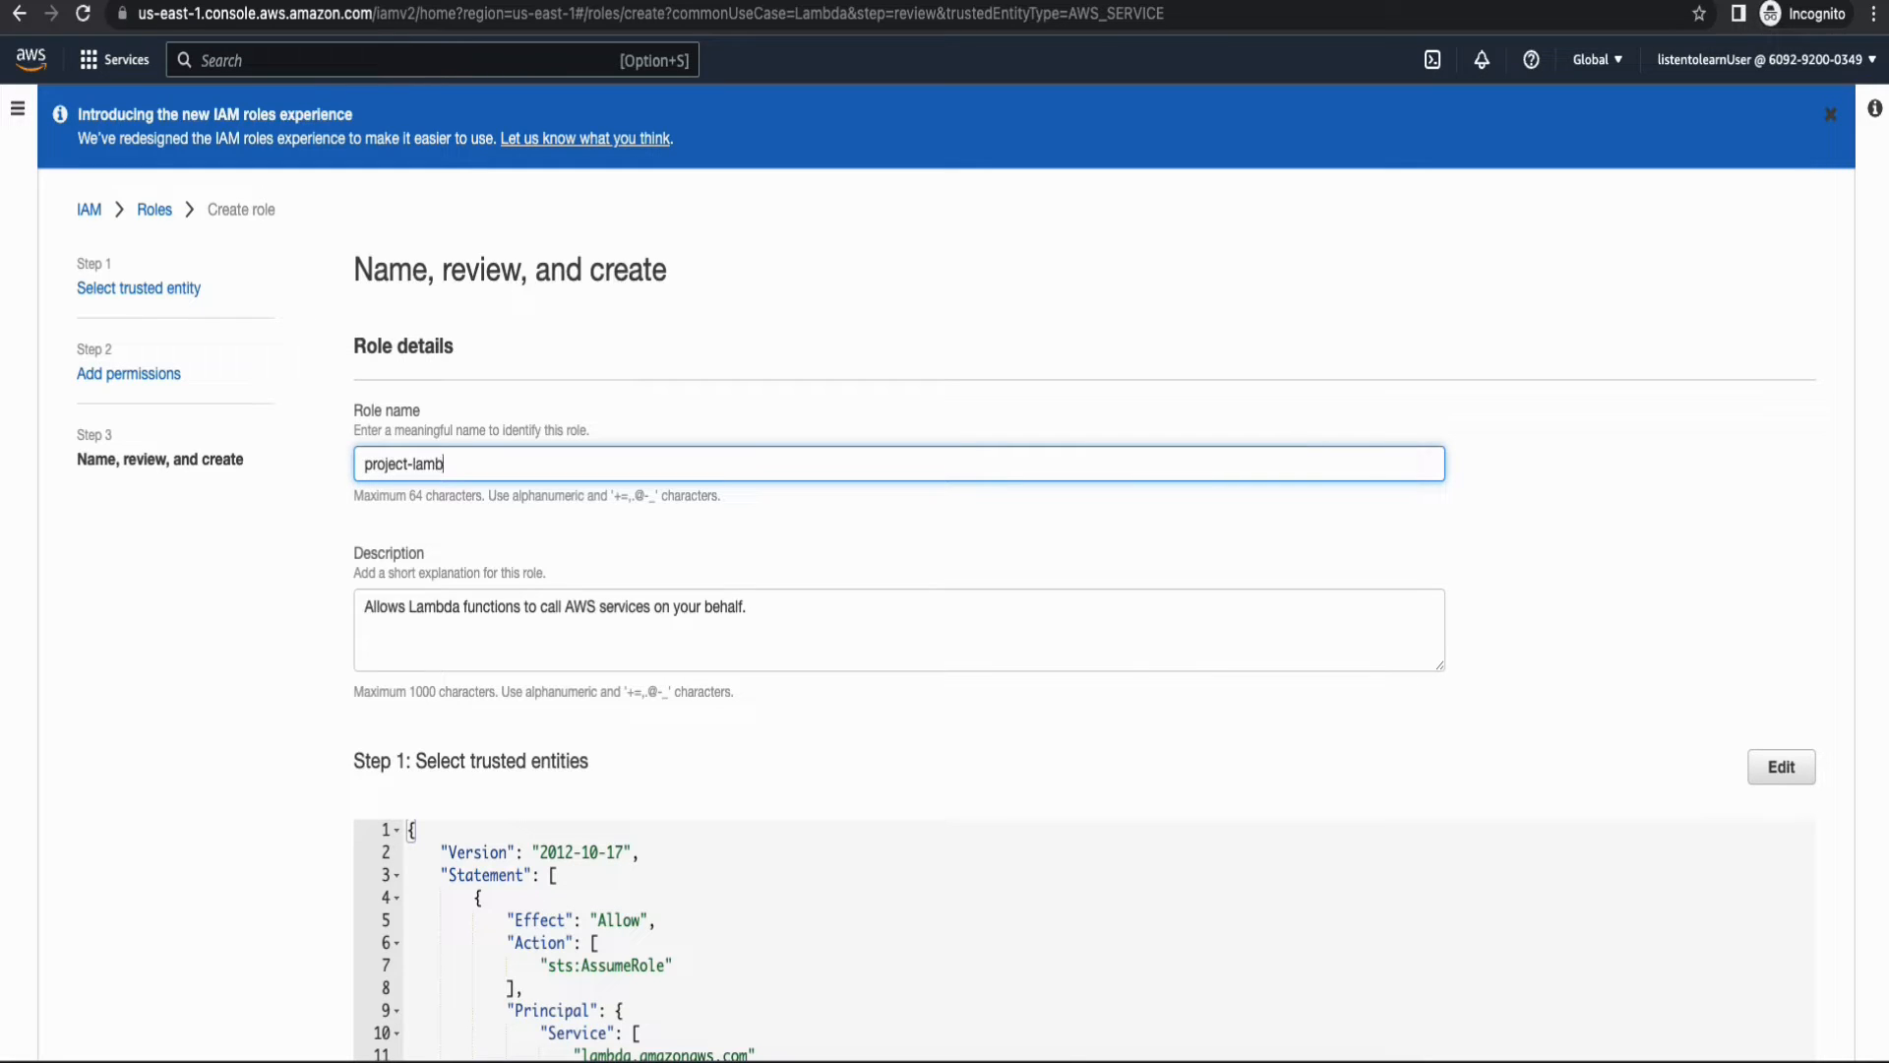
text(da-role)
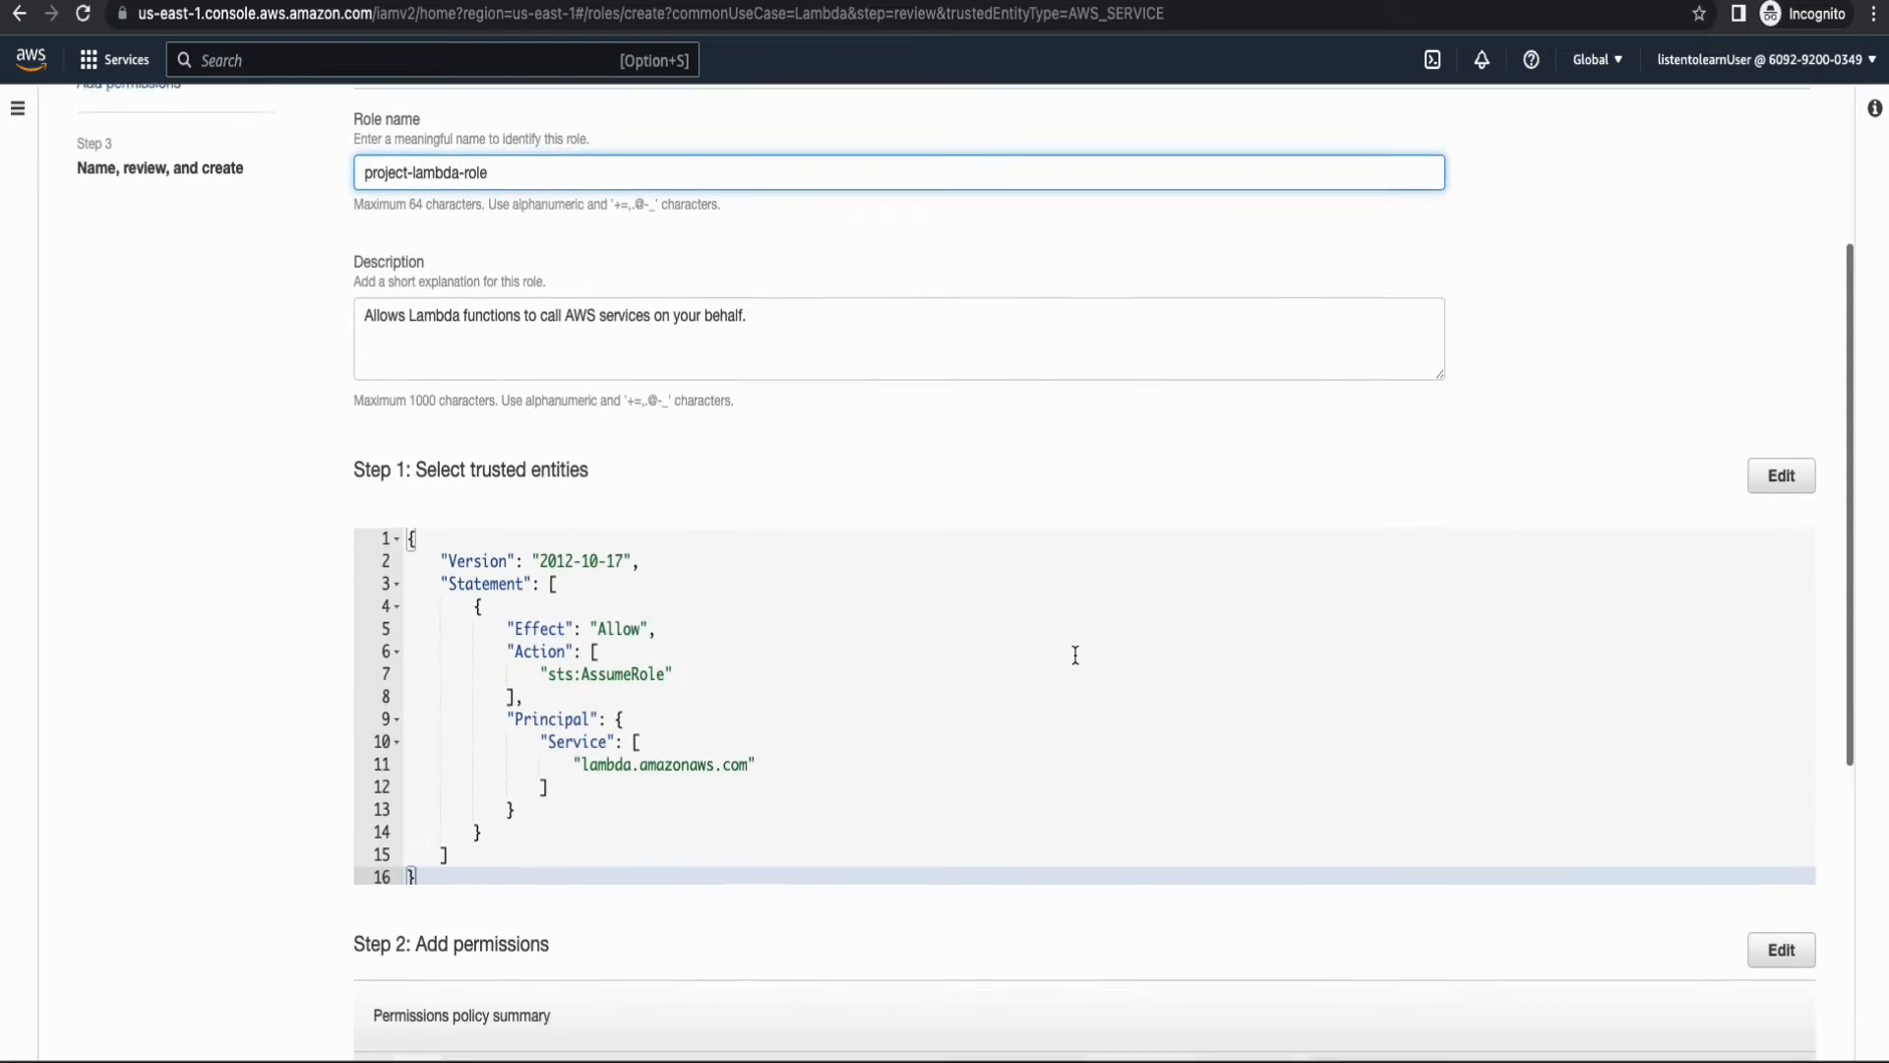
scroll(down, 3)
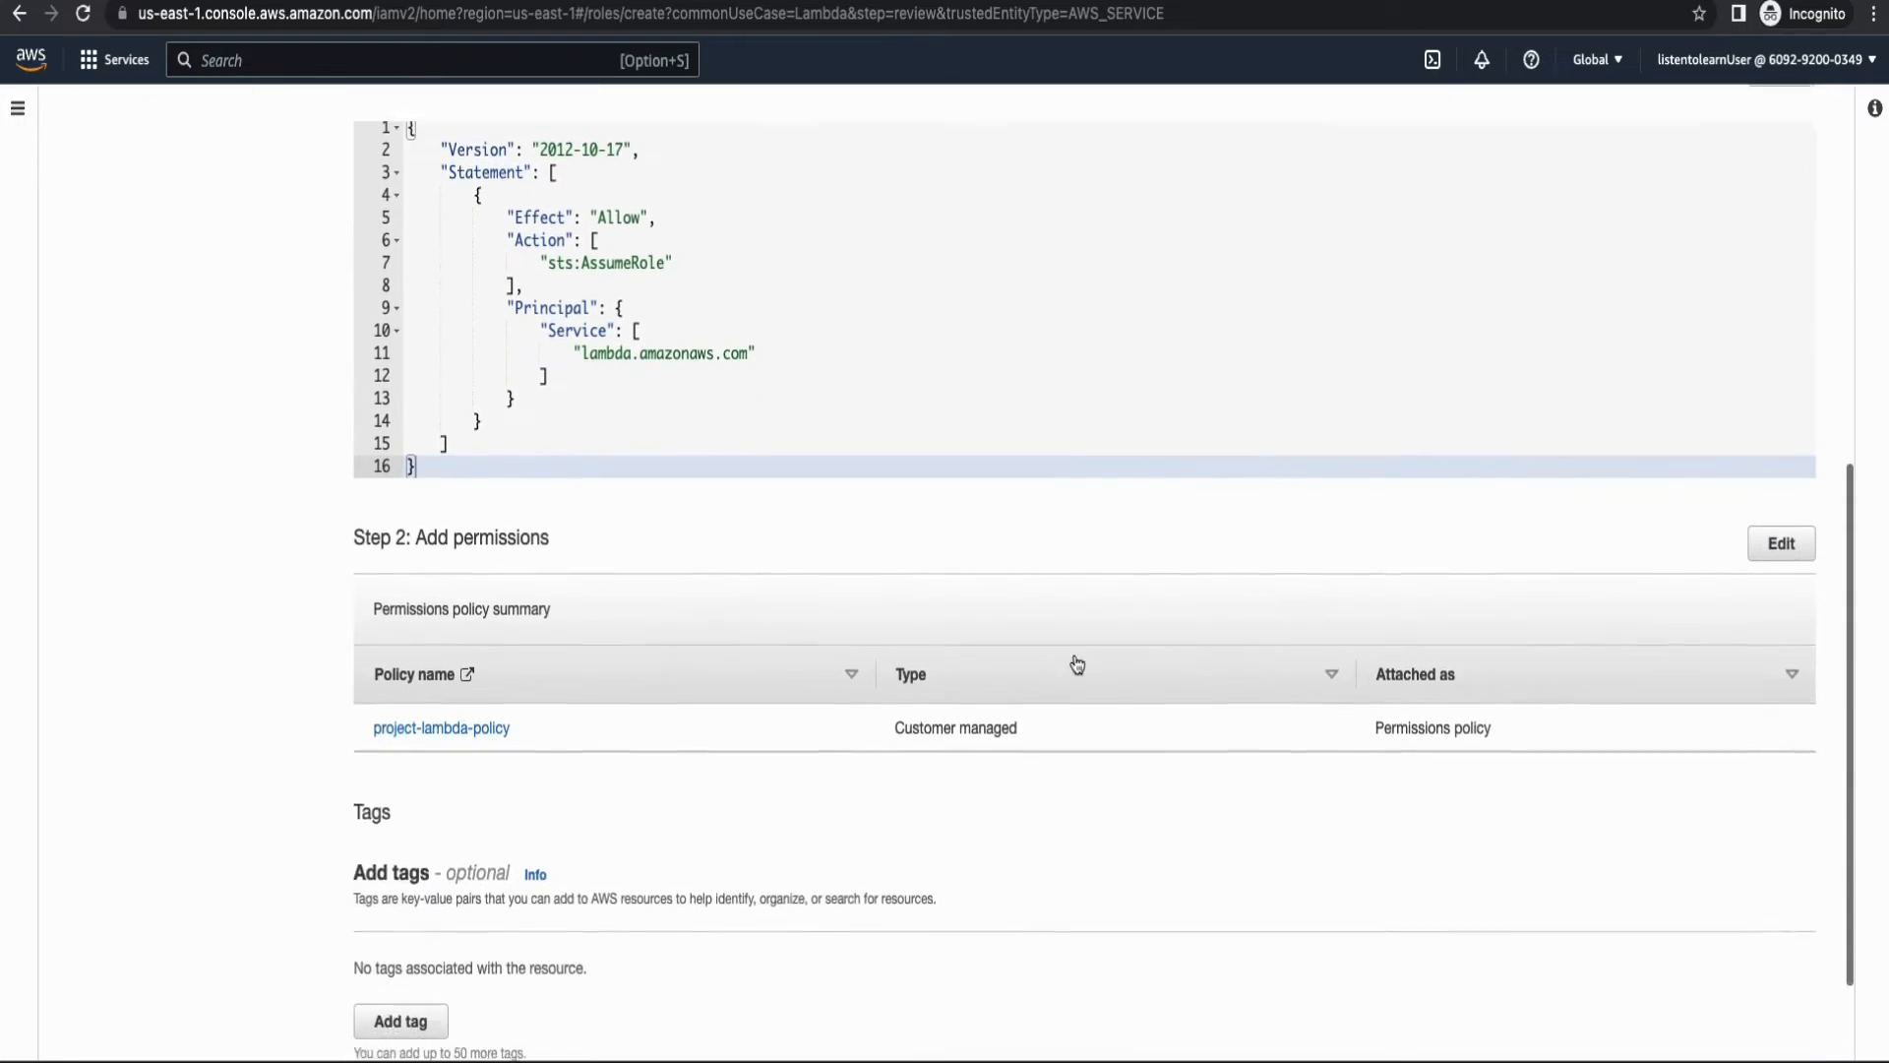
scroll(down, 3)
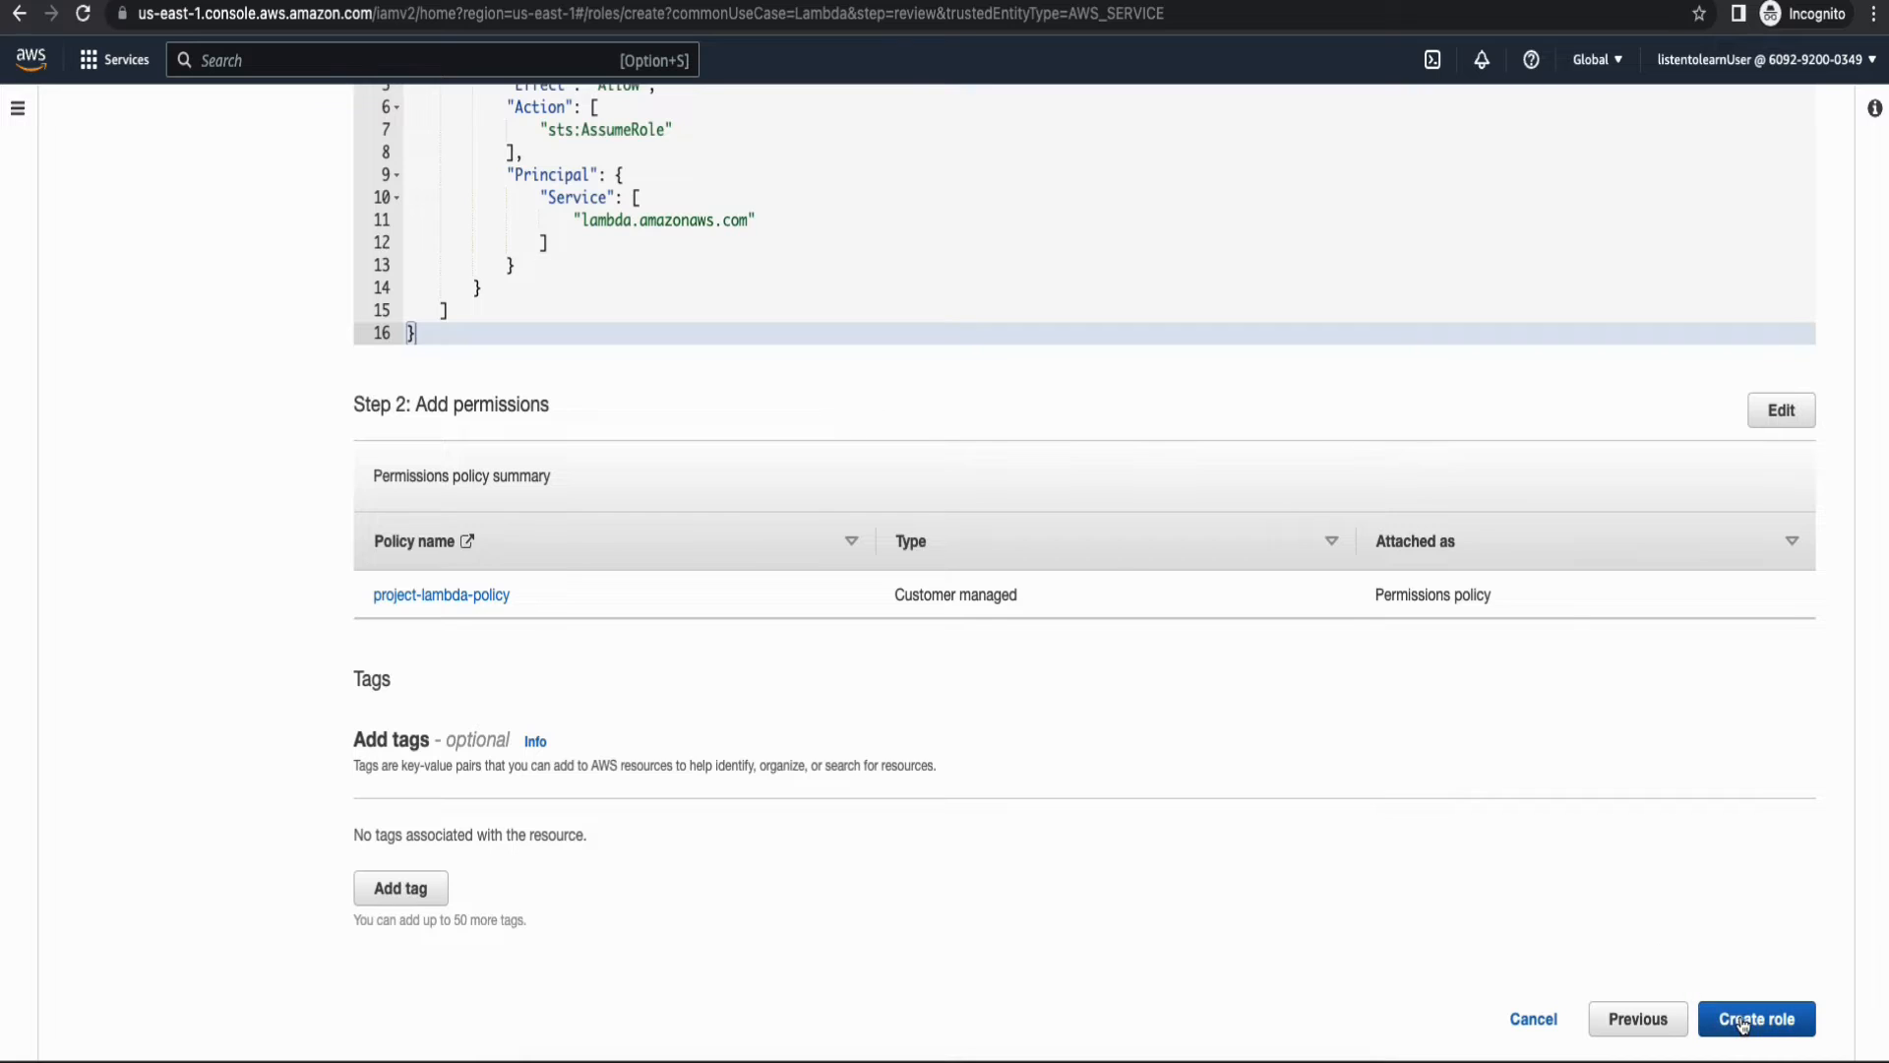
click(1755, 1017)
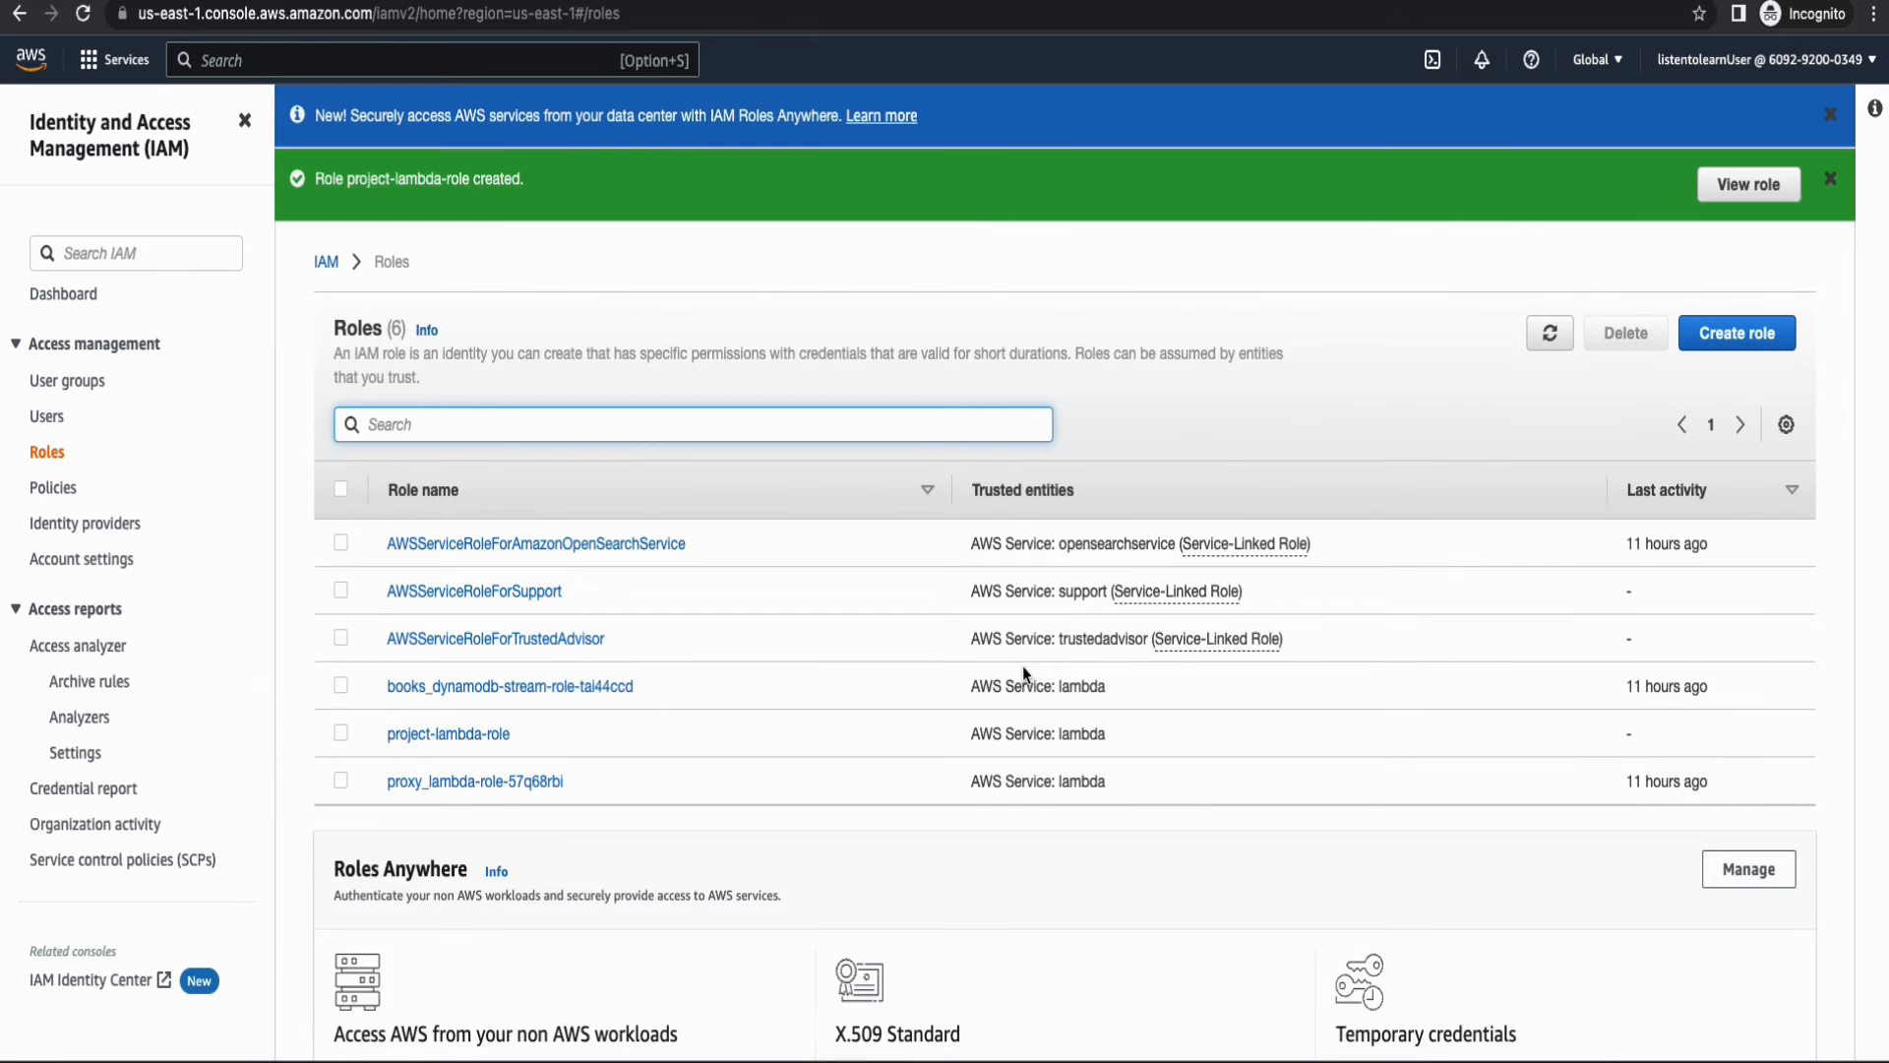
mouse_move(1298, 380)
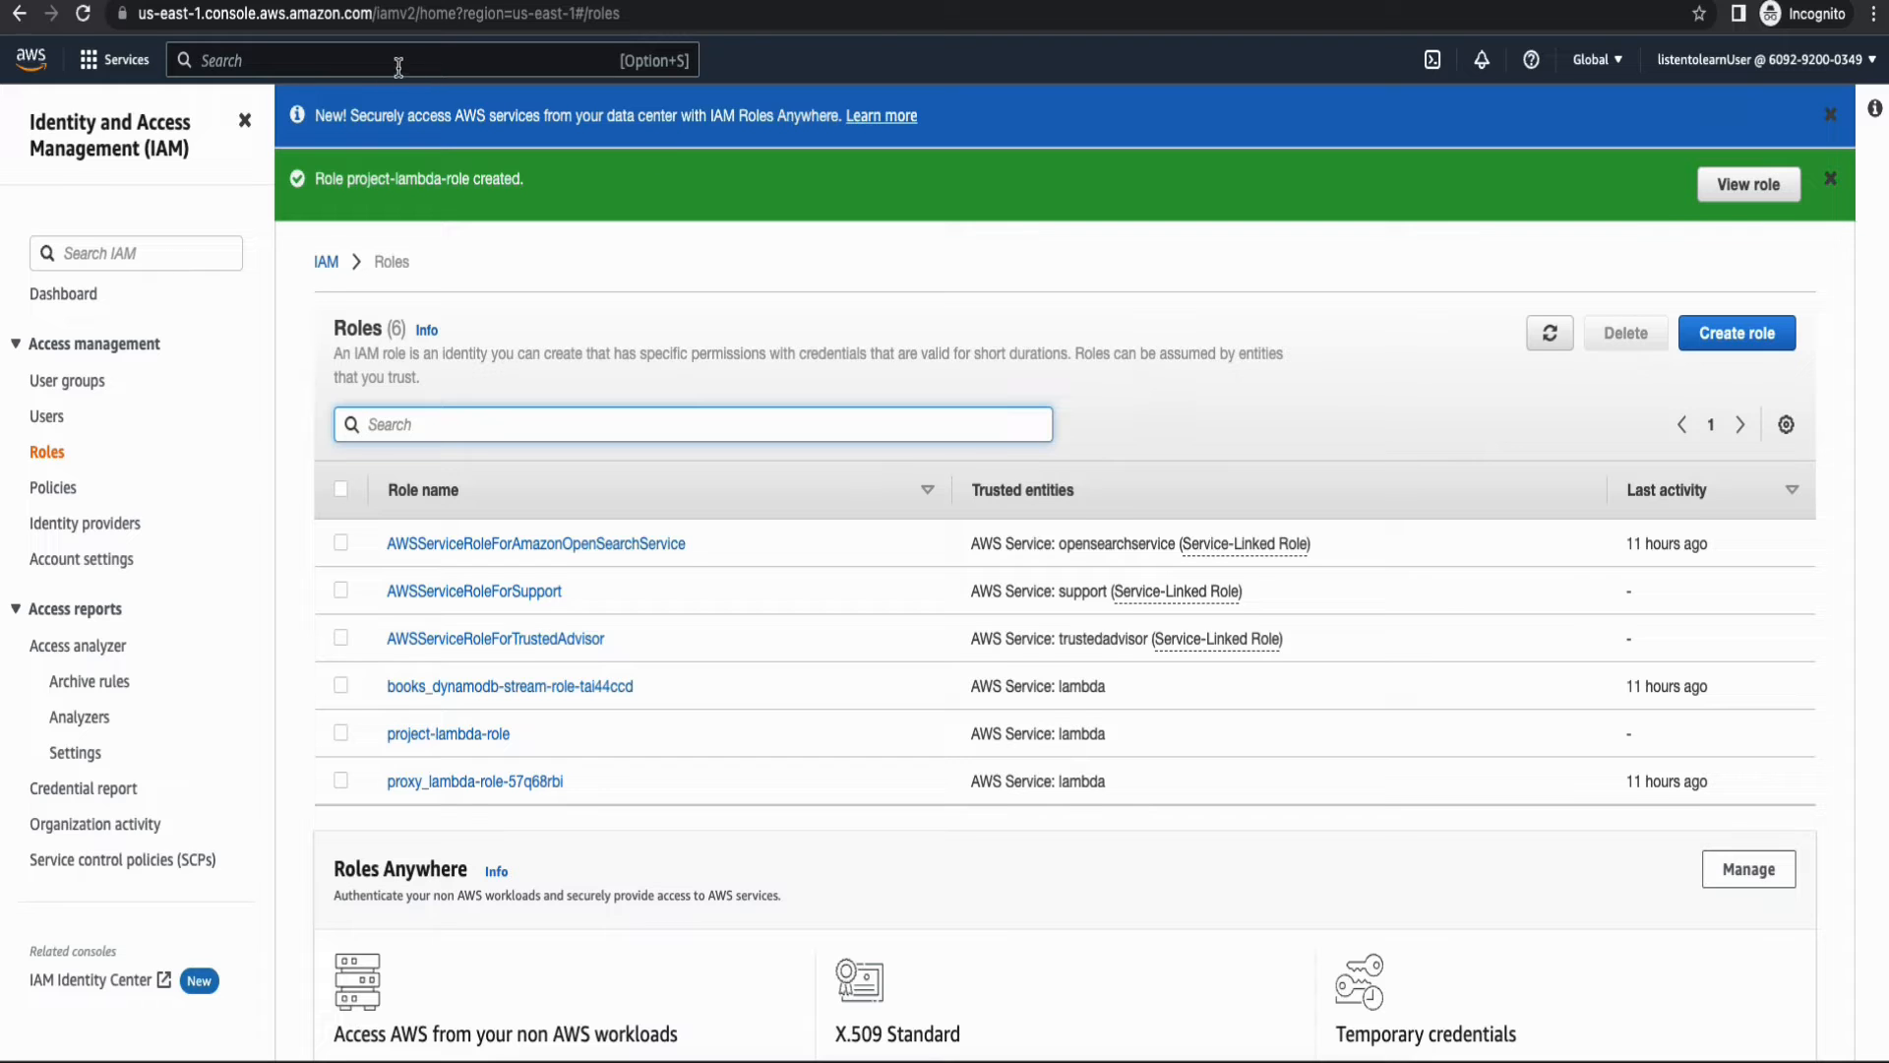
Start a new Lambda function named project-lambda with the Python 3.8 runtime.
text(lambda)
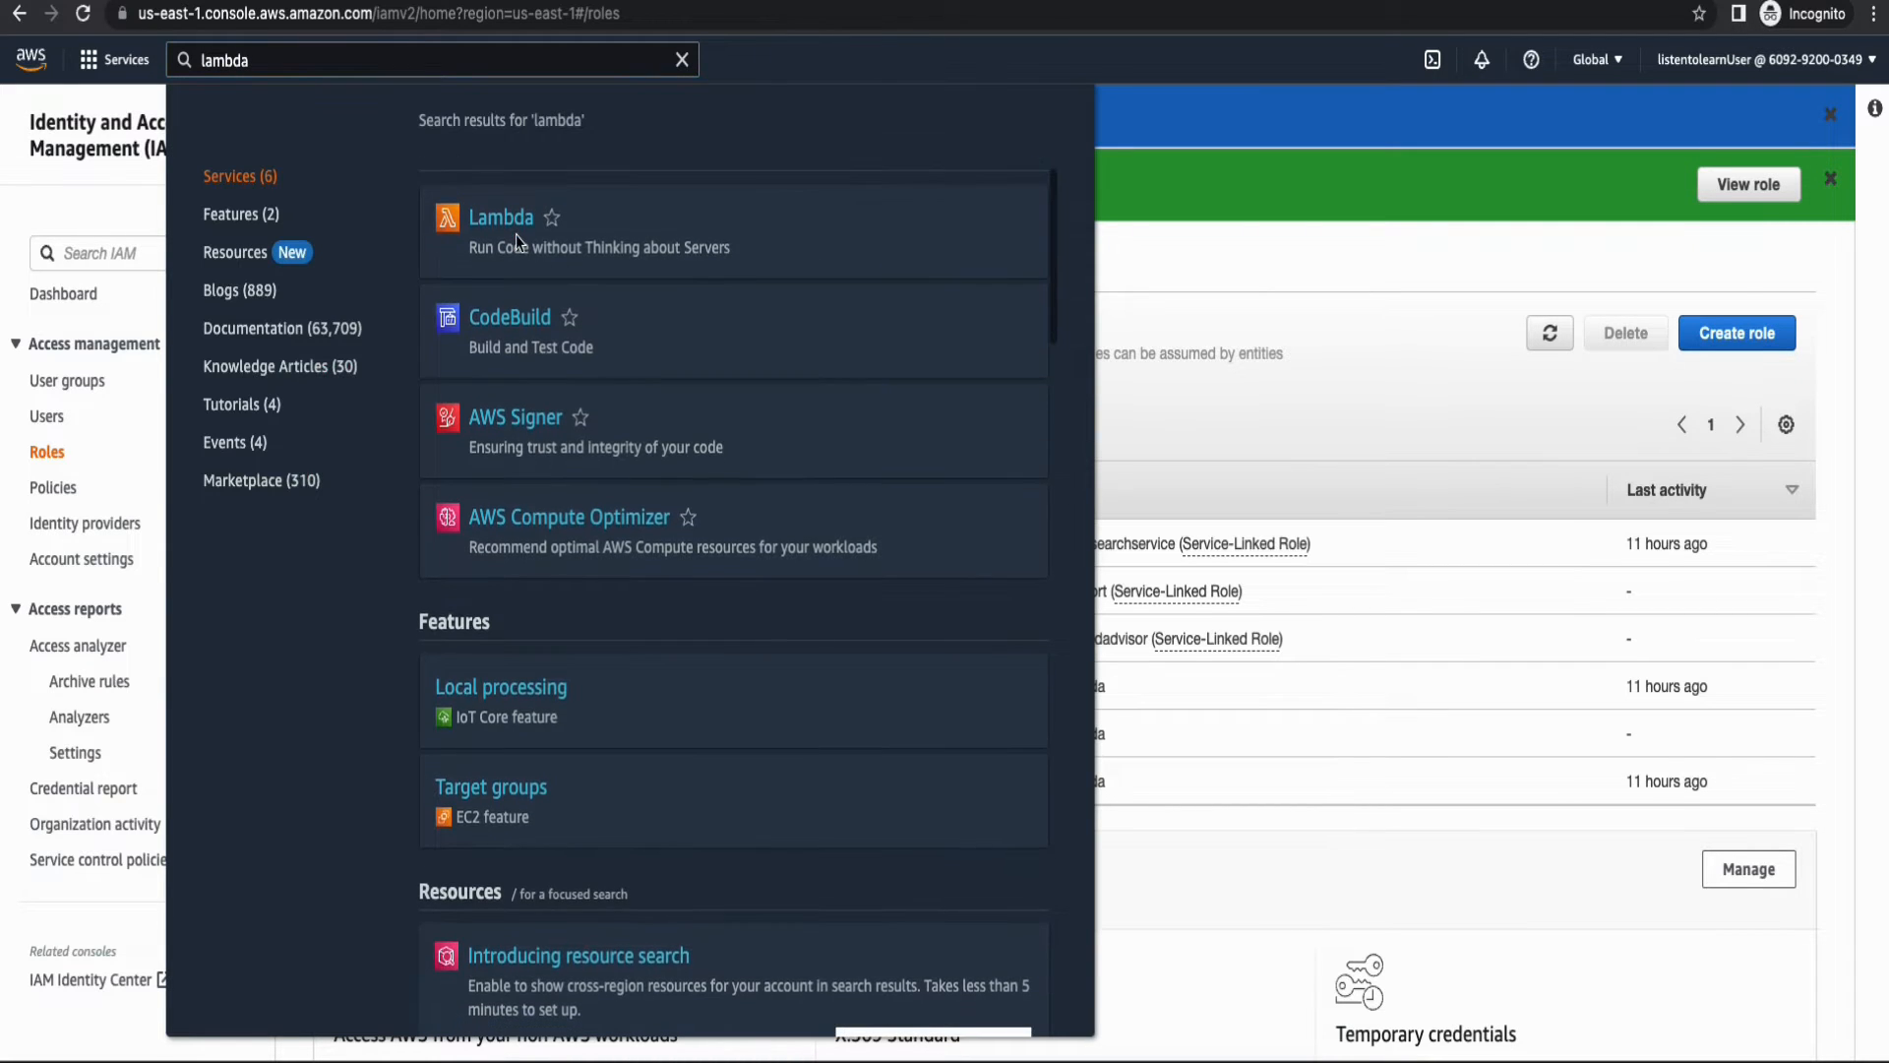
click(499, 217)
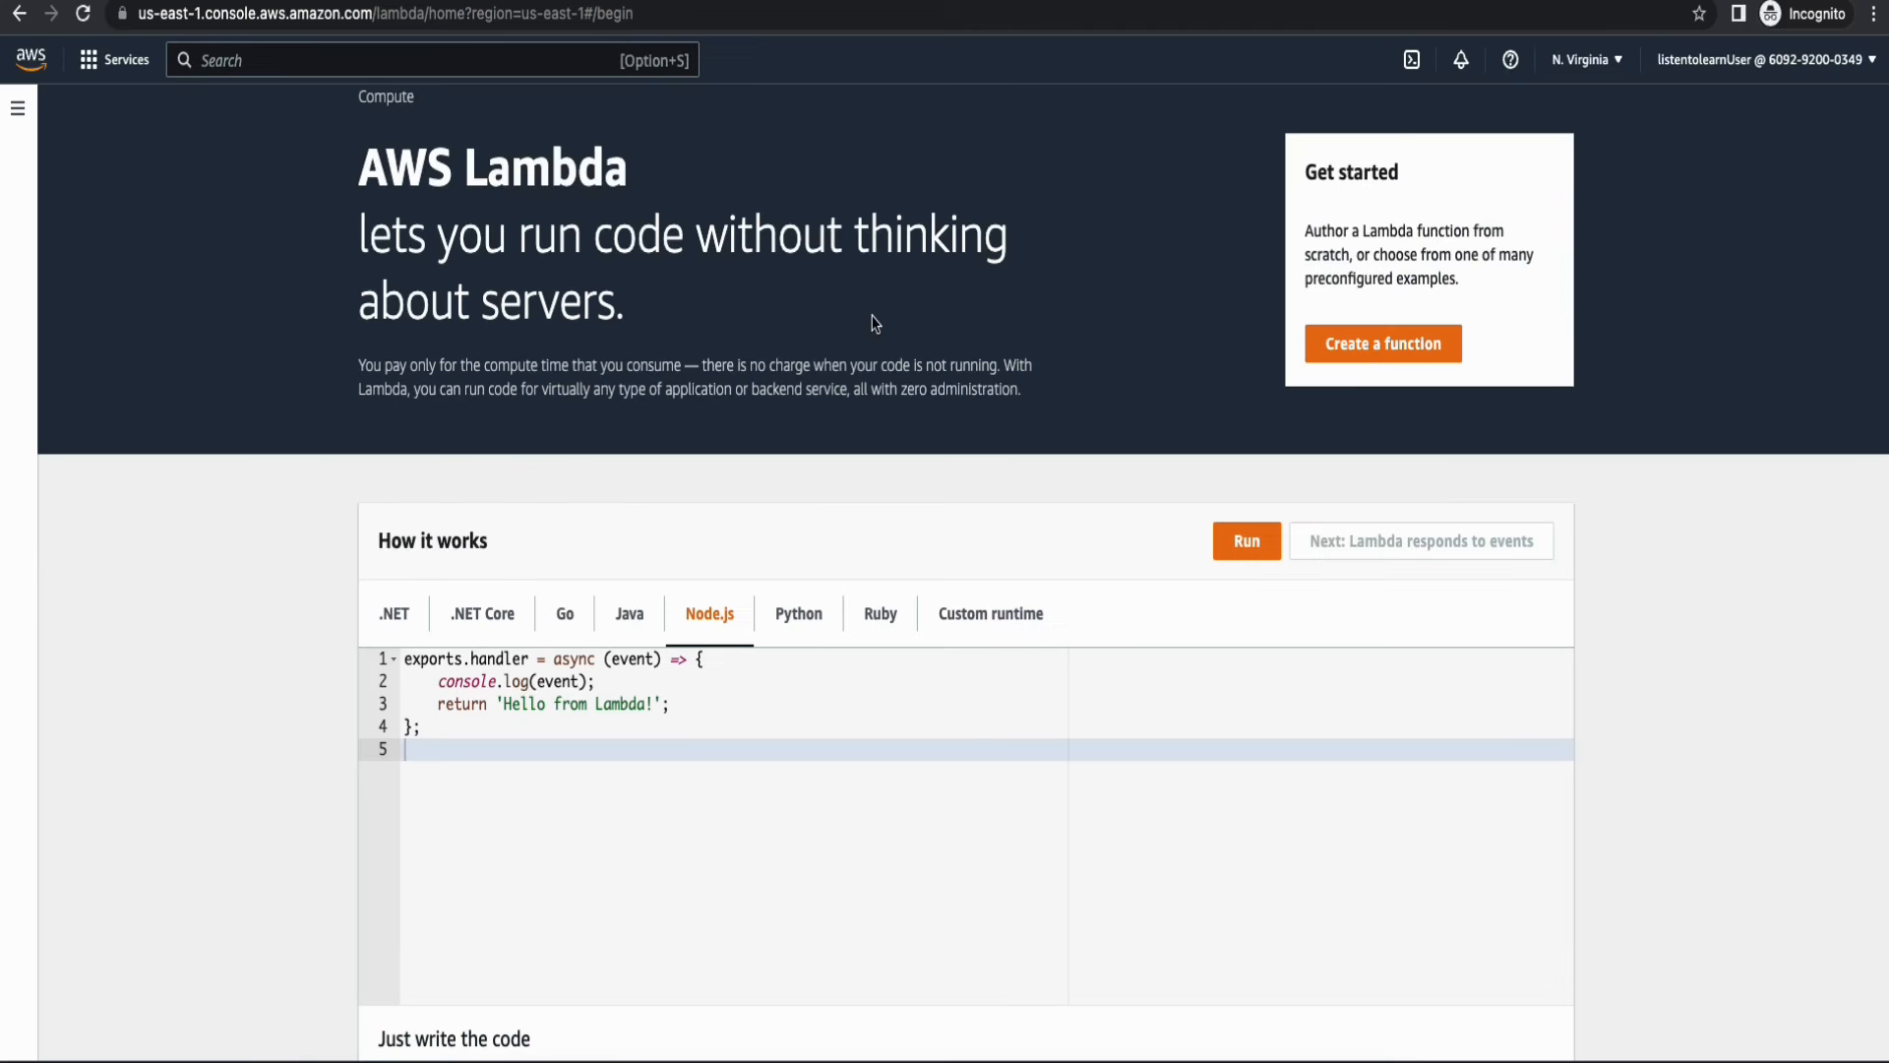
click(1382, 343)
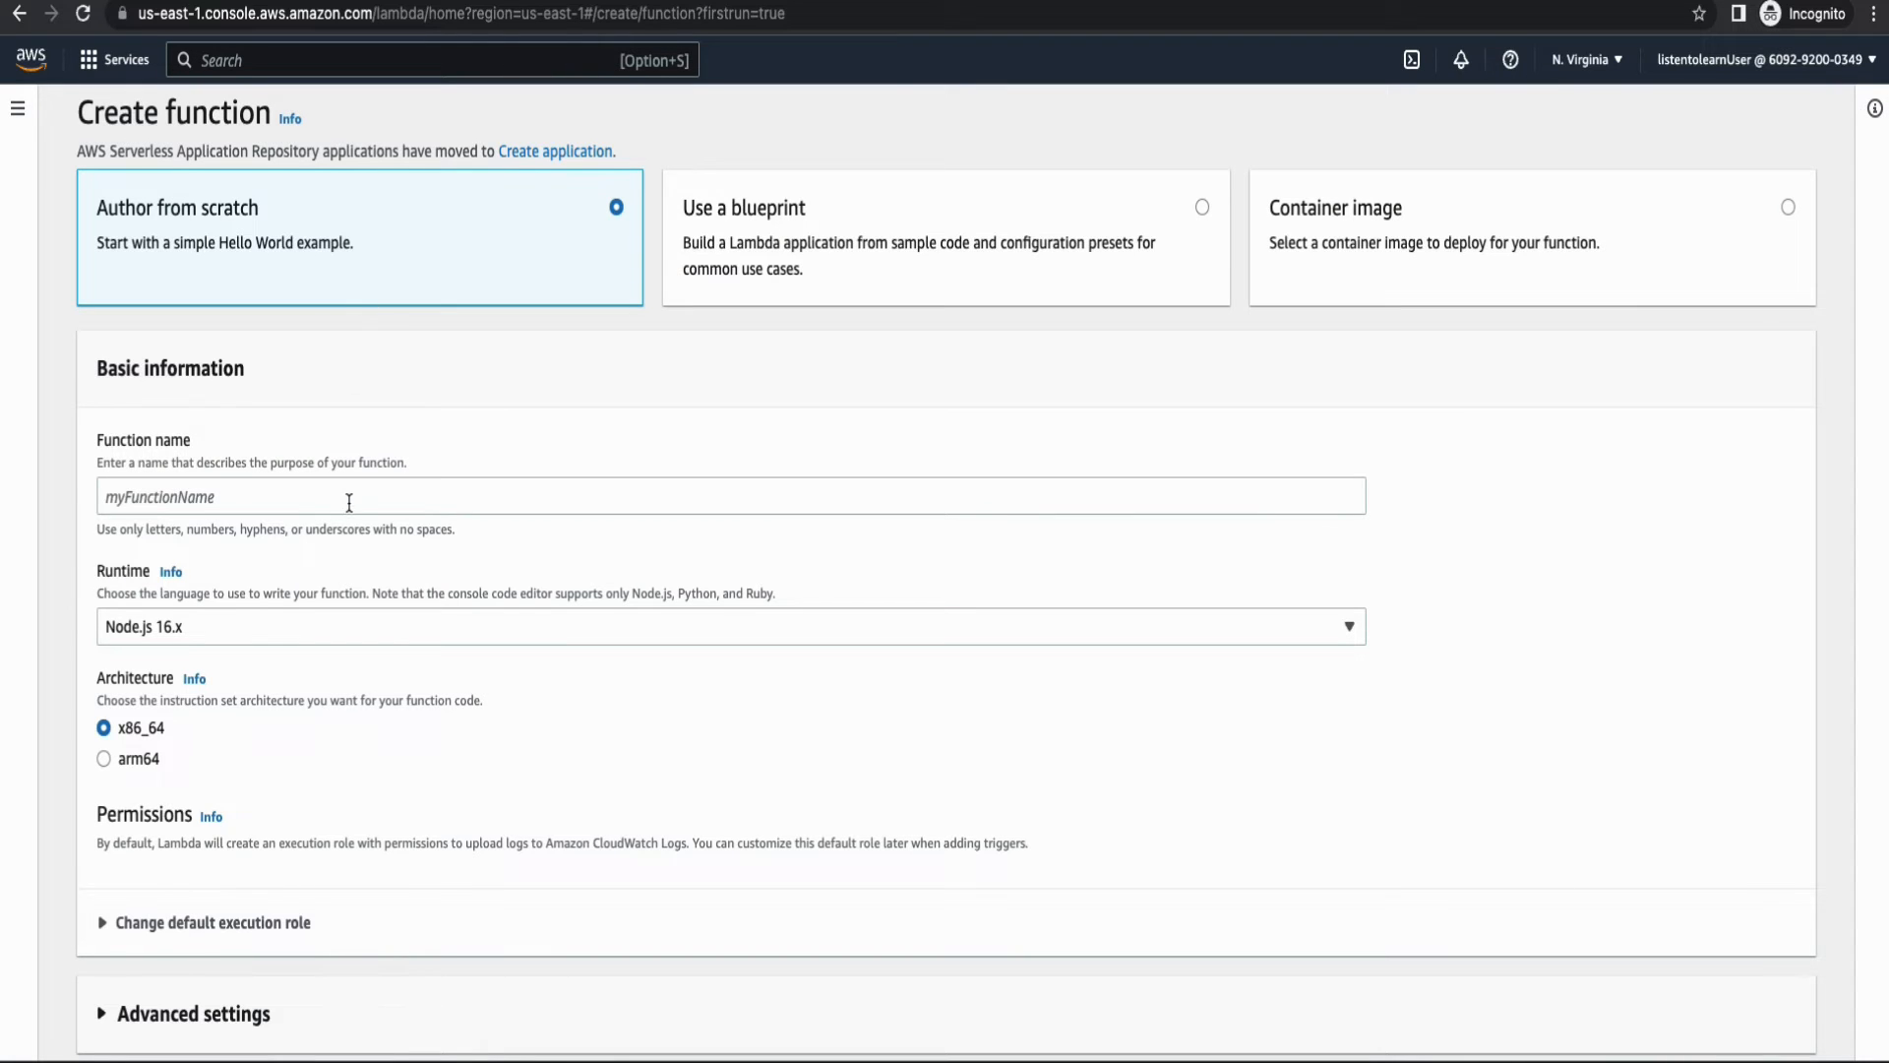
text(pro)
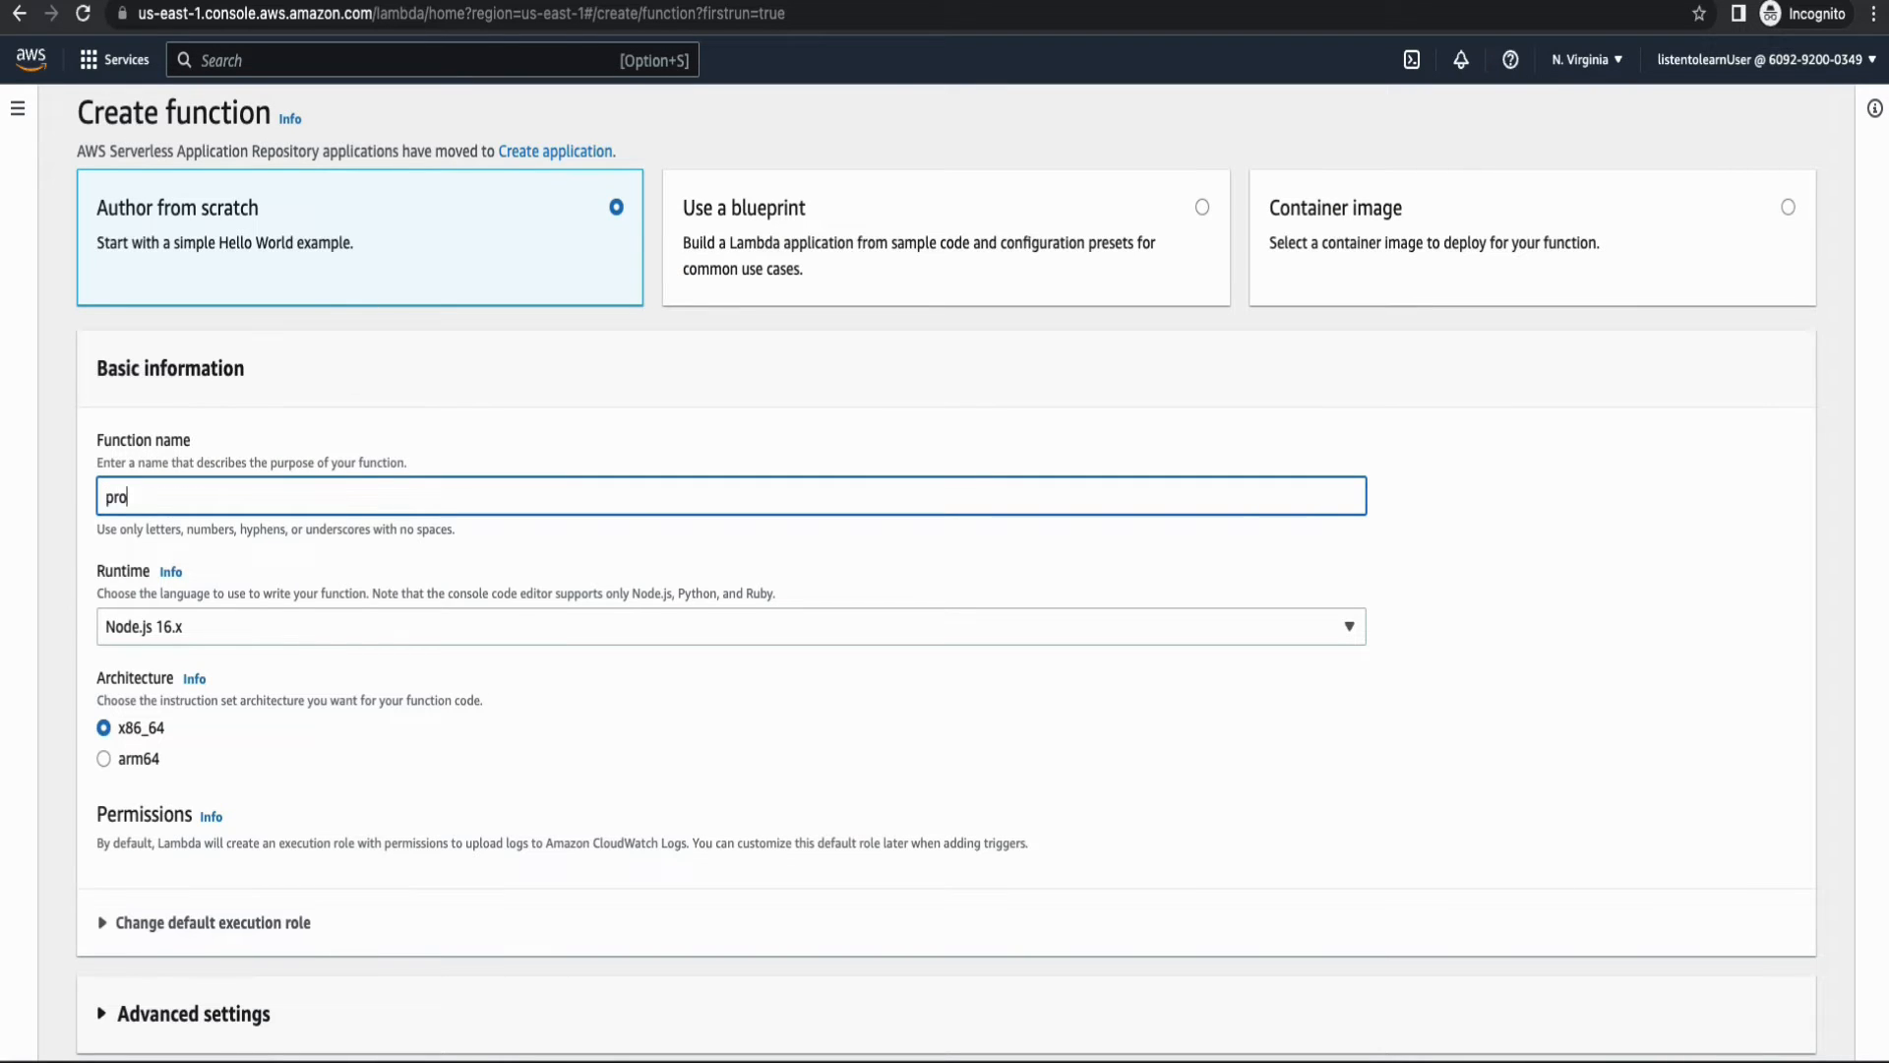
text(ject)
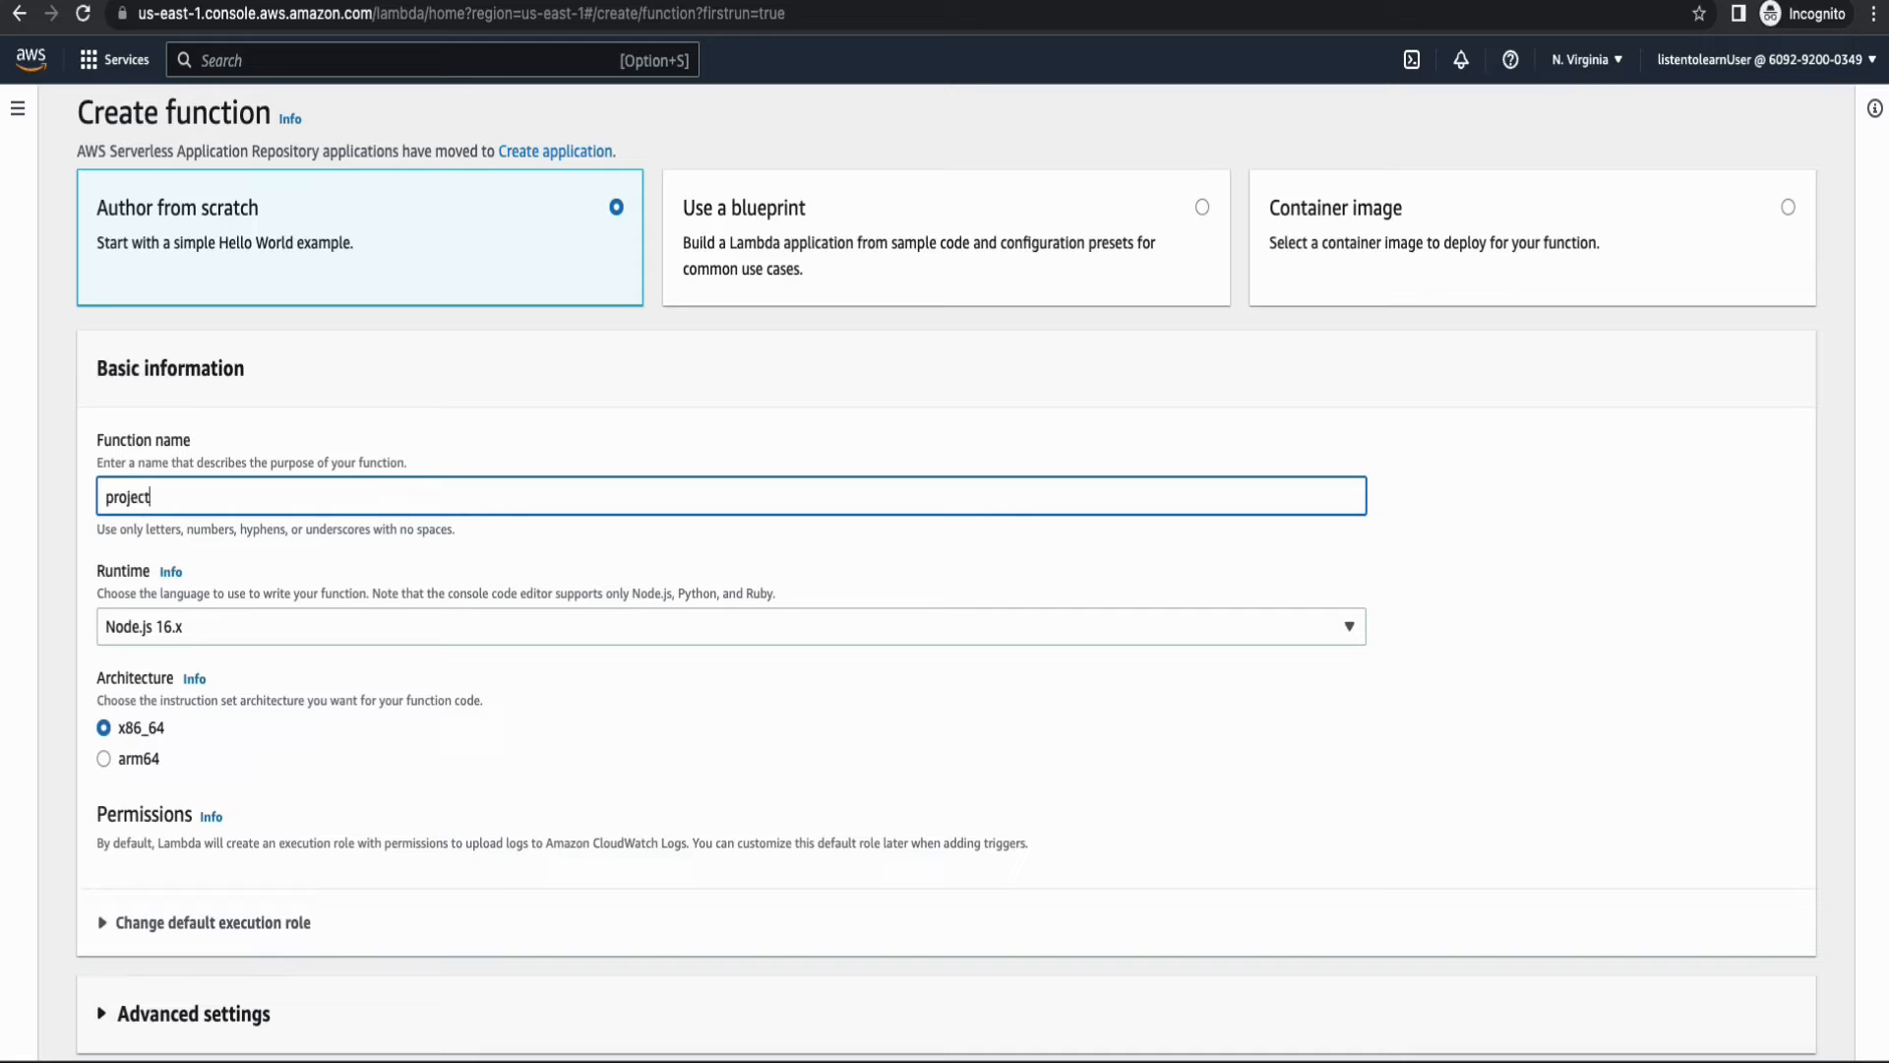
text(-lambda)
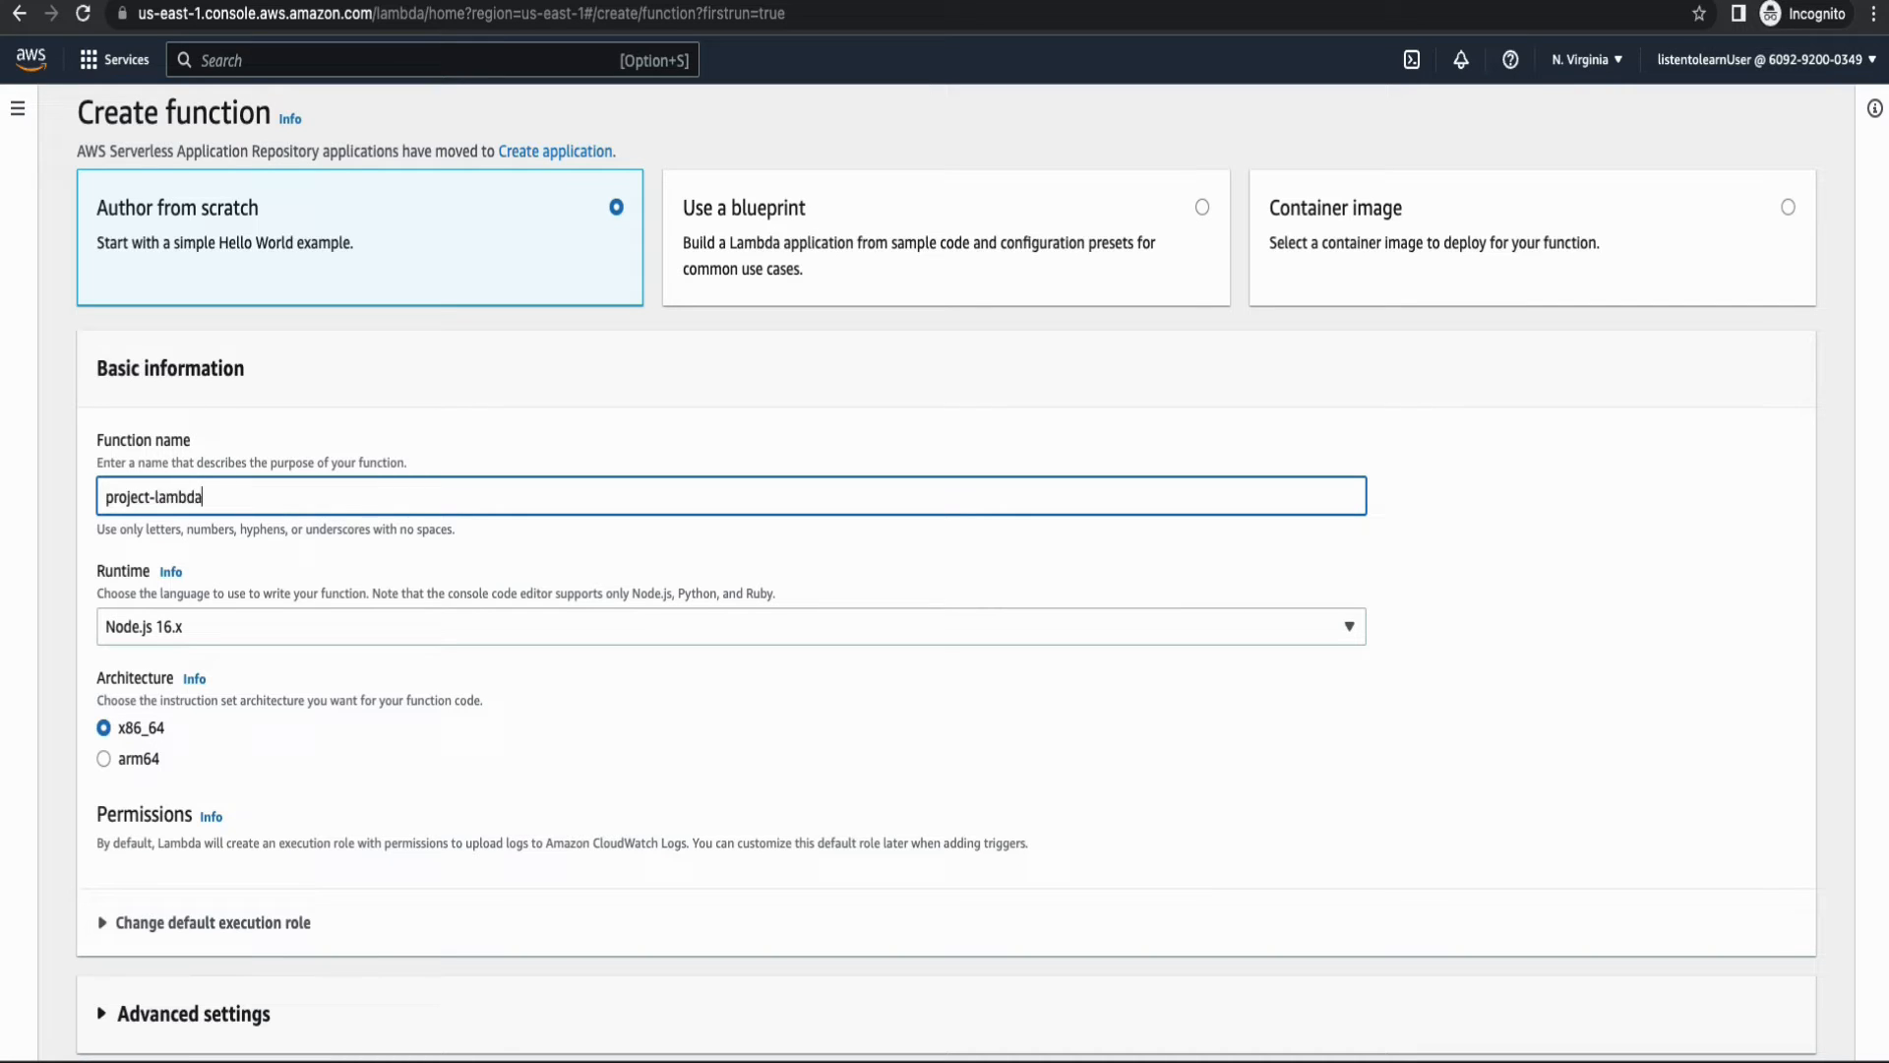
click(728, 626)
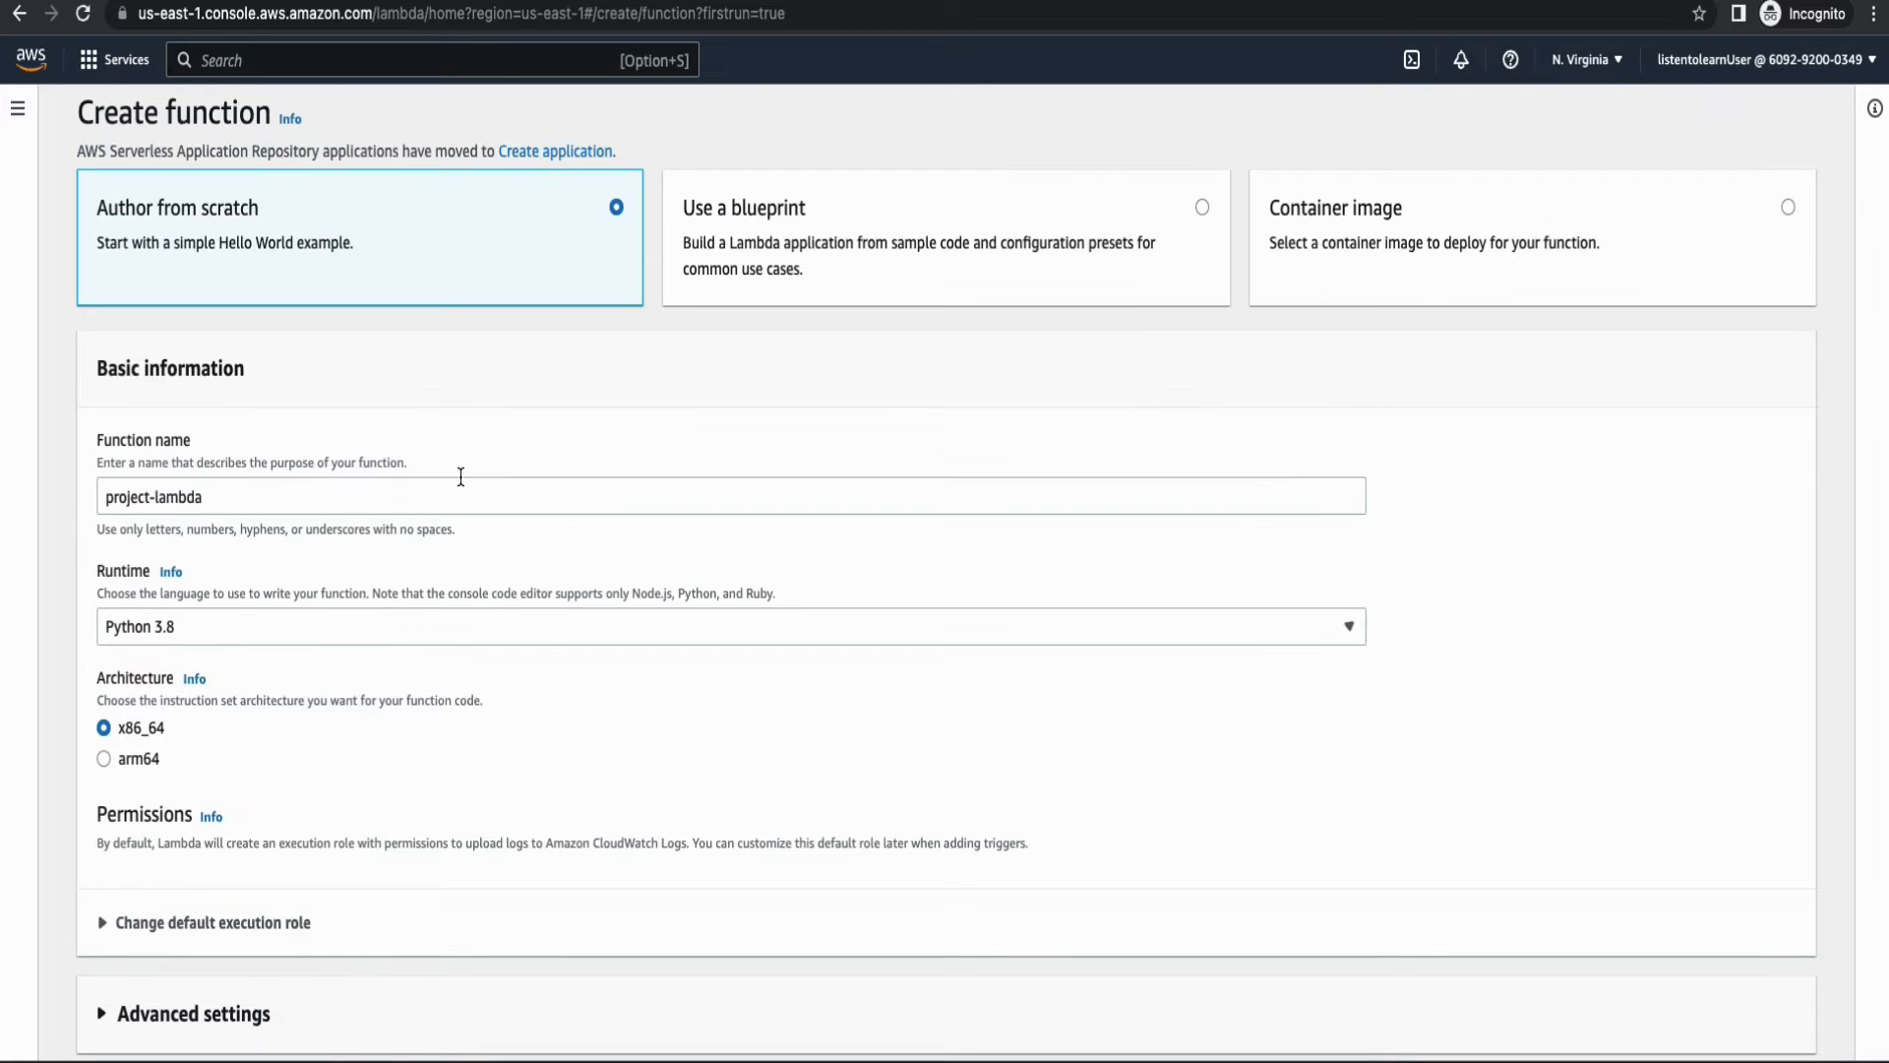
Use the existing project-lambda-role as the function's execution role.
scroll(down, 3)
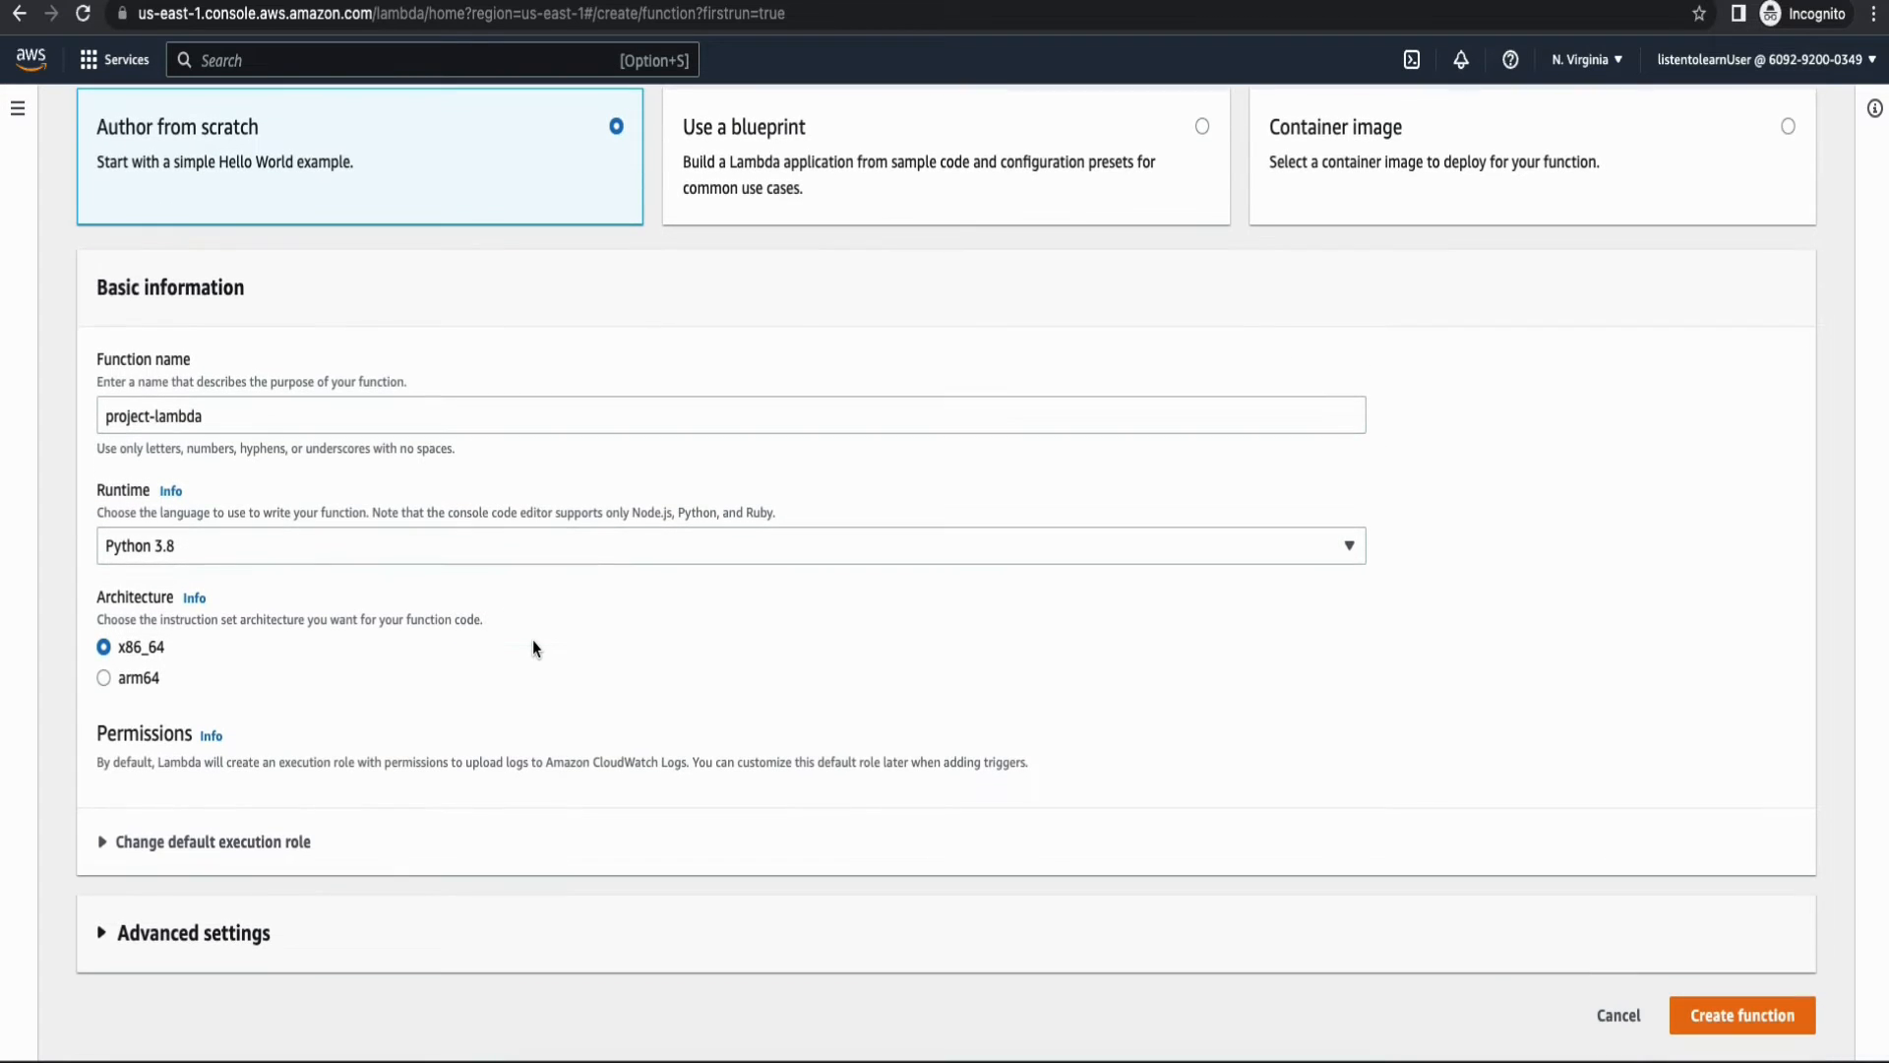
click(212, 840)
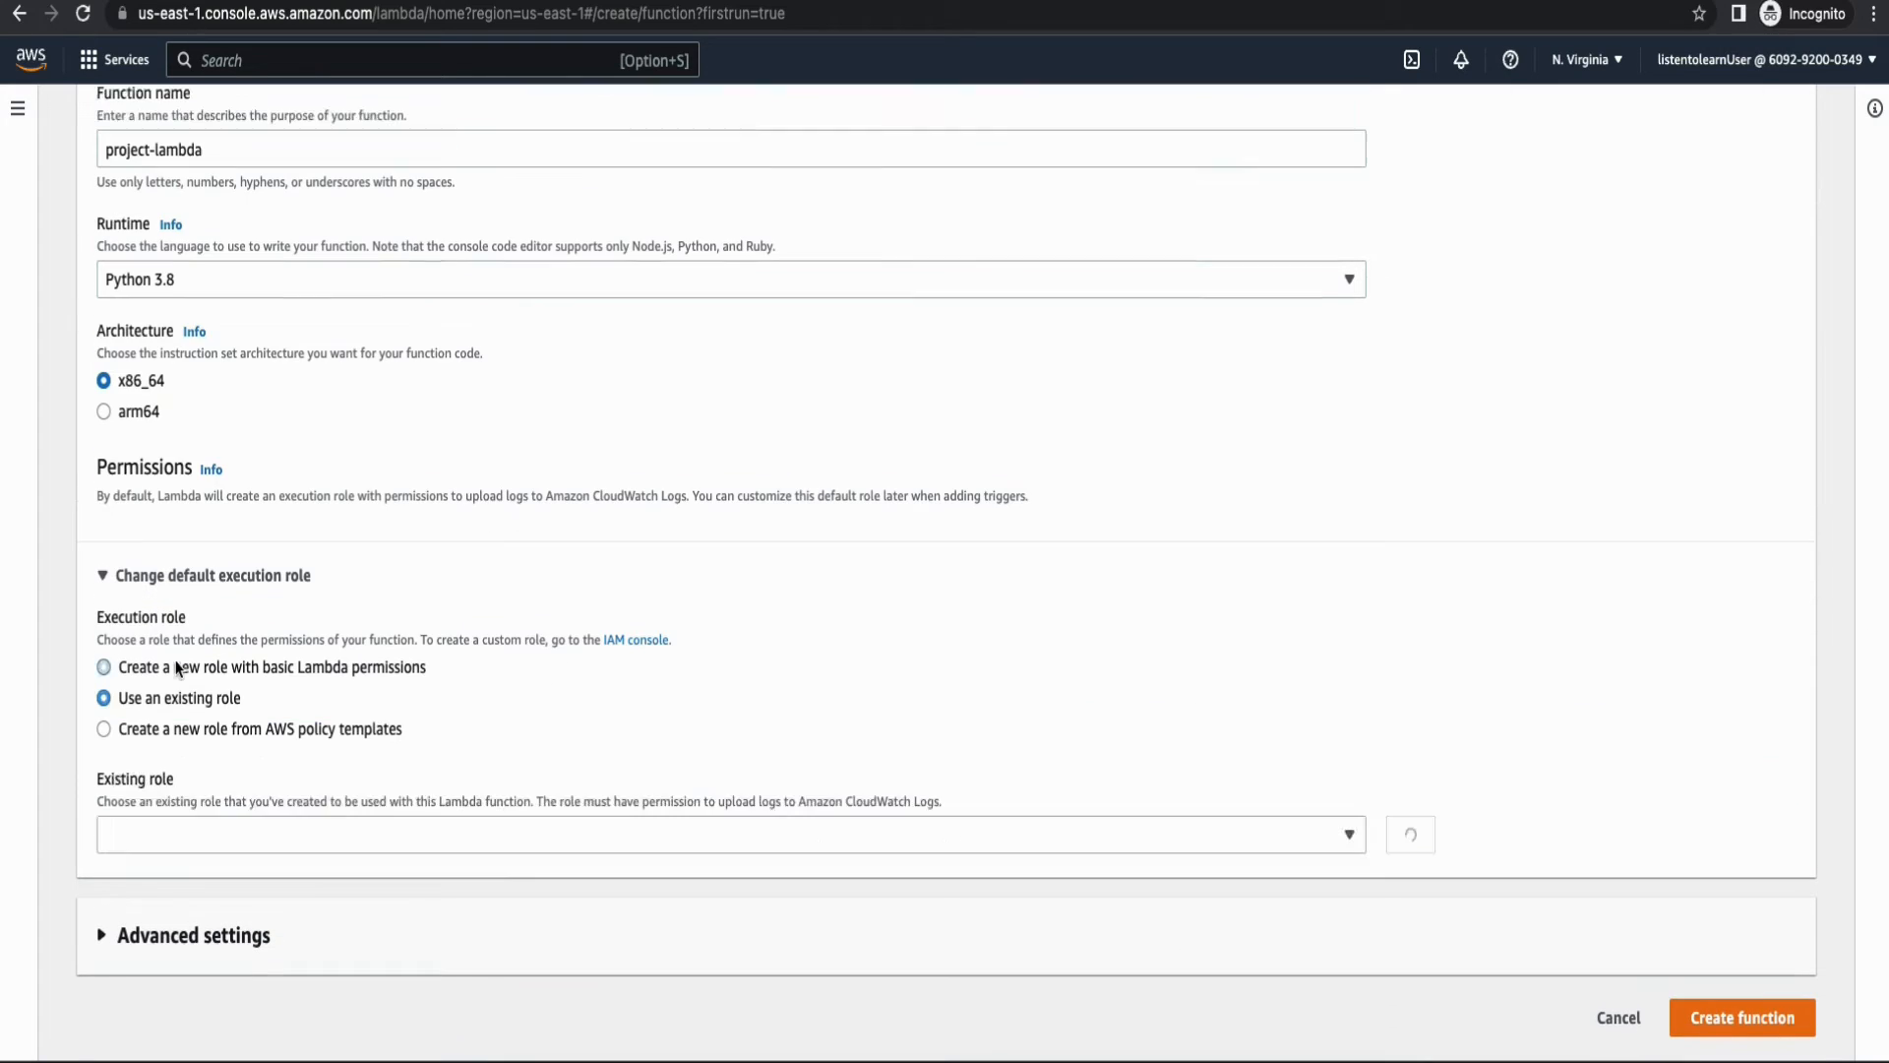
click(728, 834)
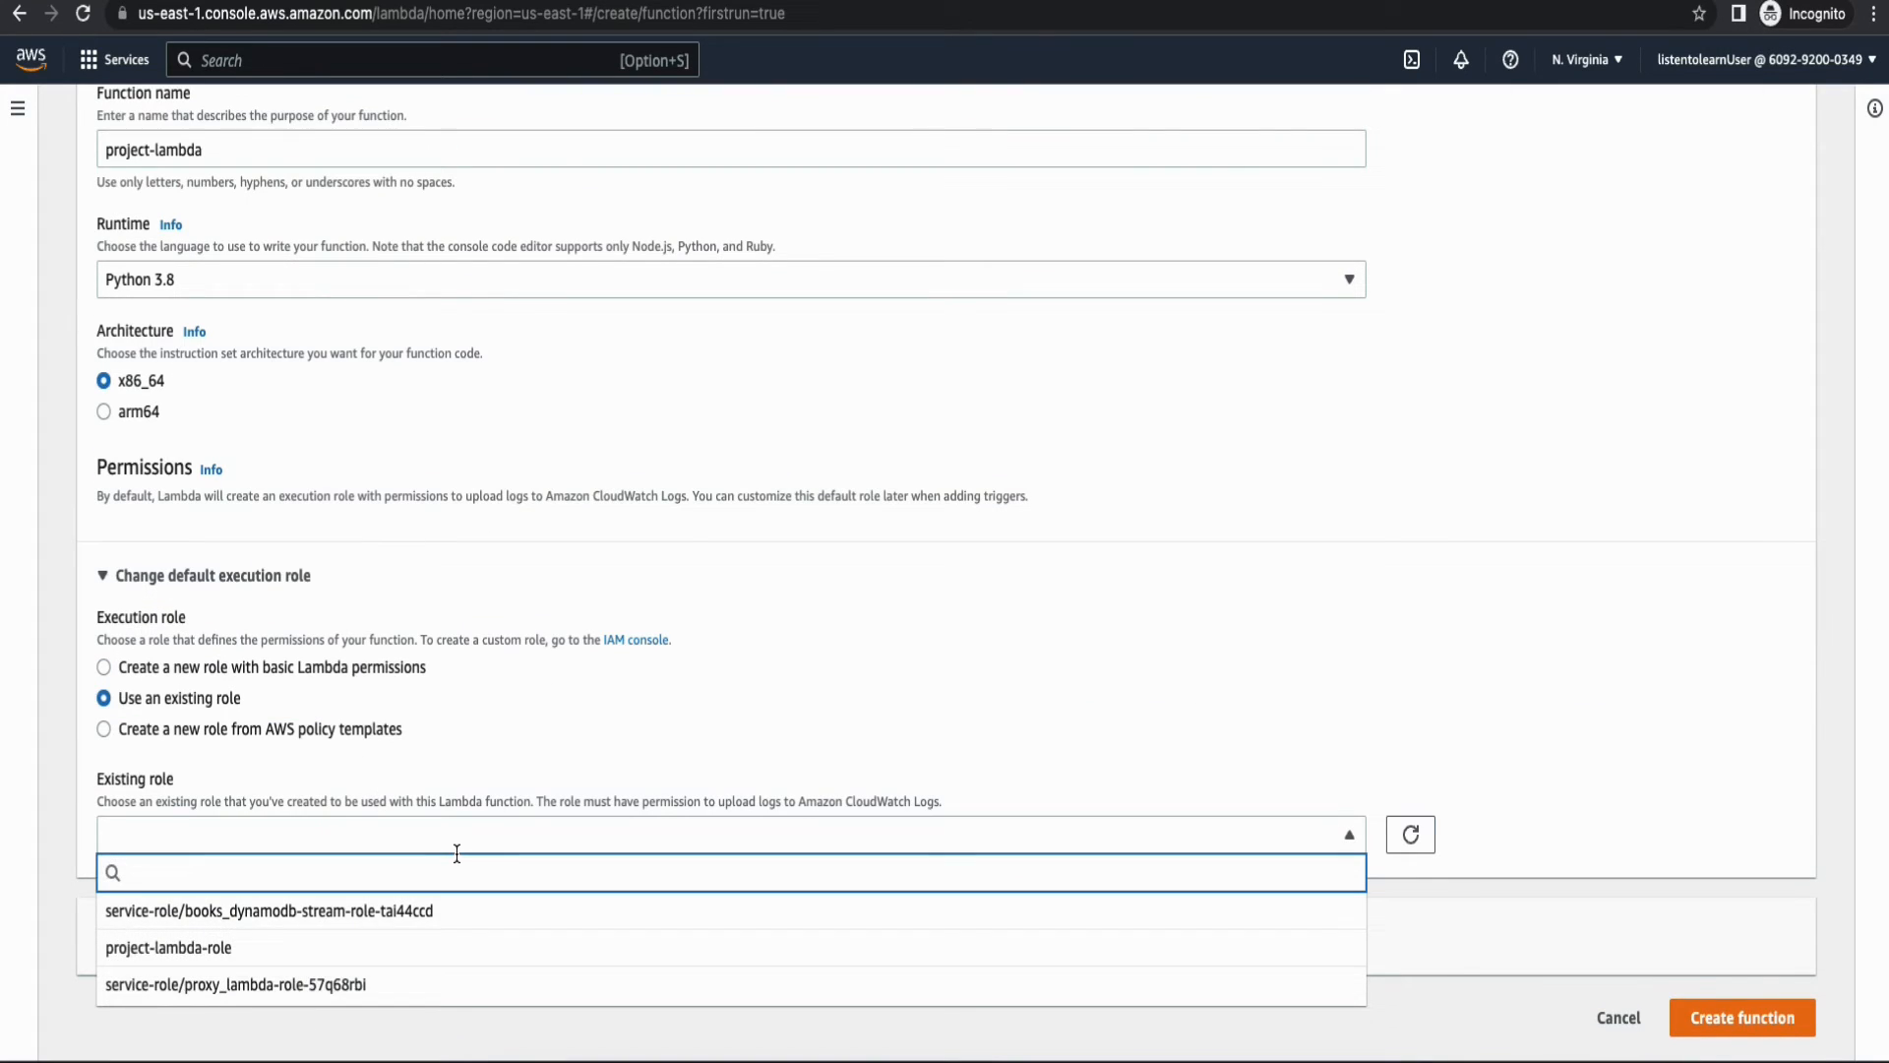
text(projec)
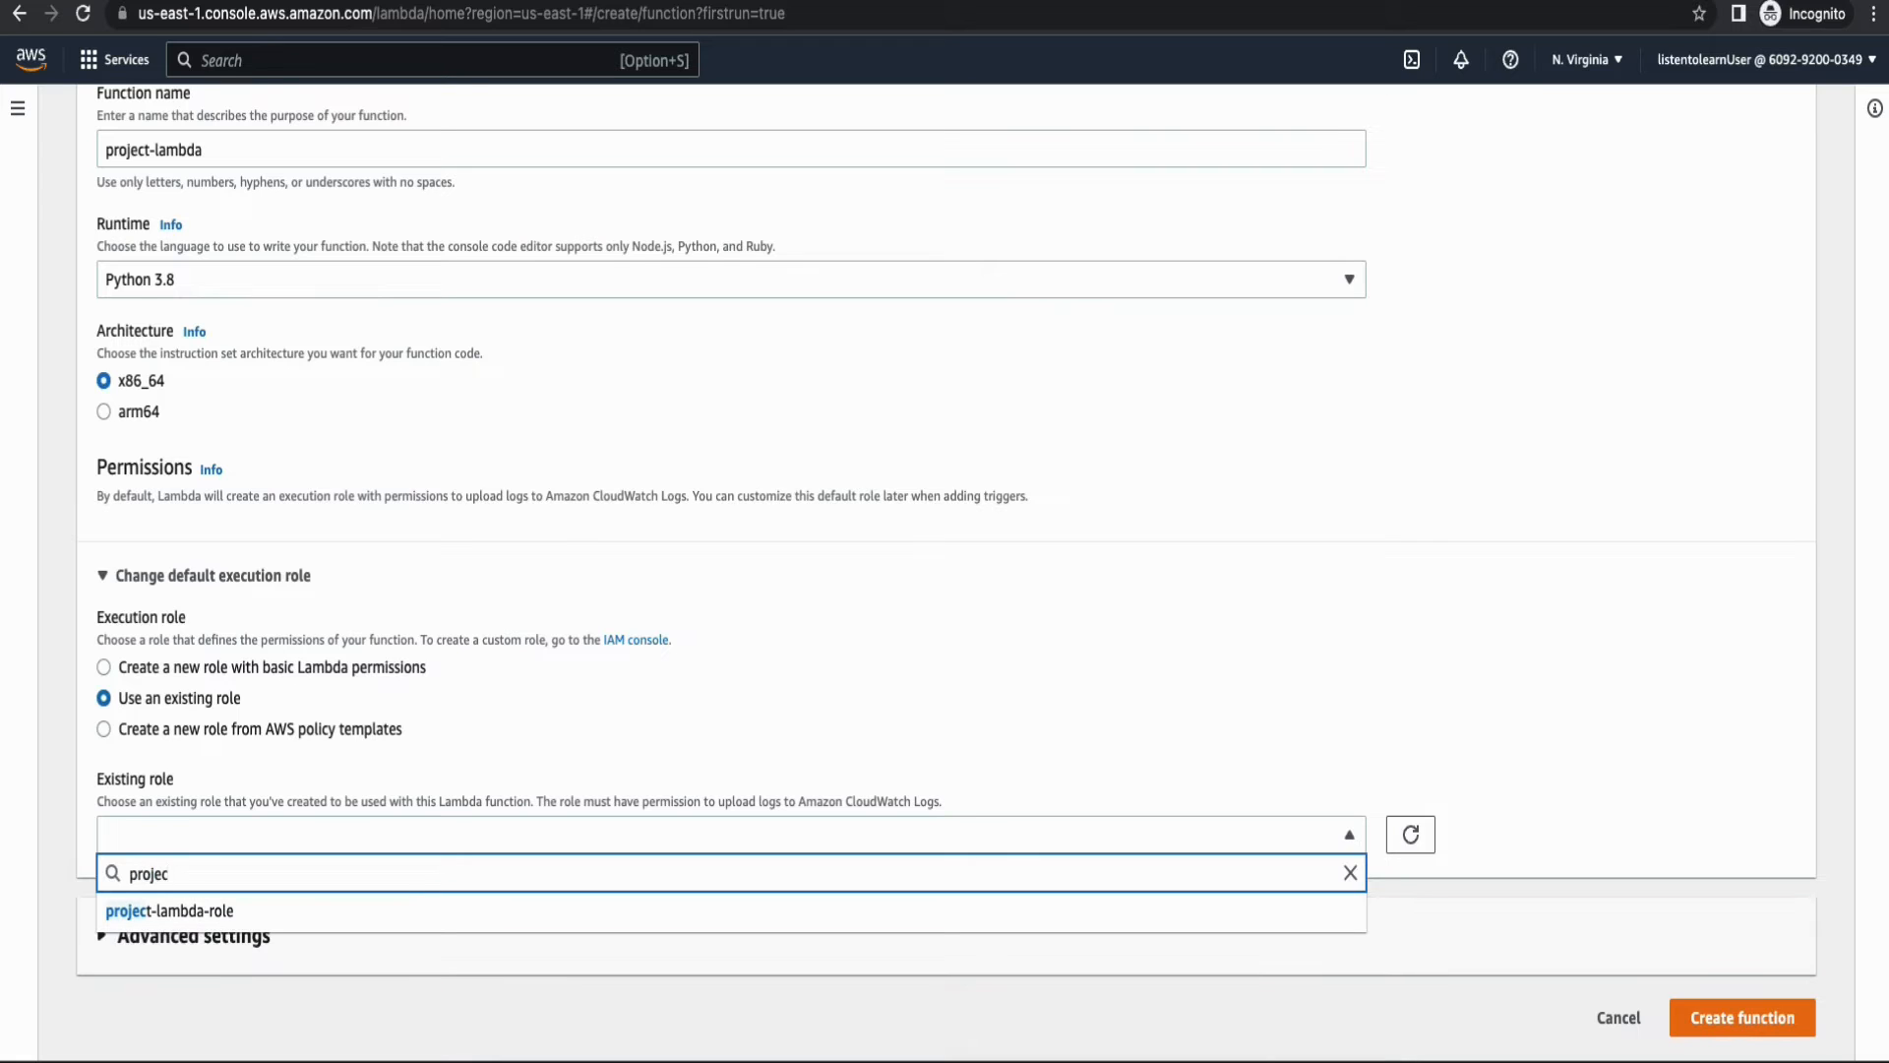
click(169, 909)
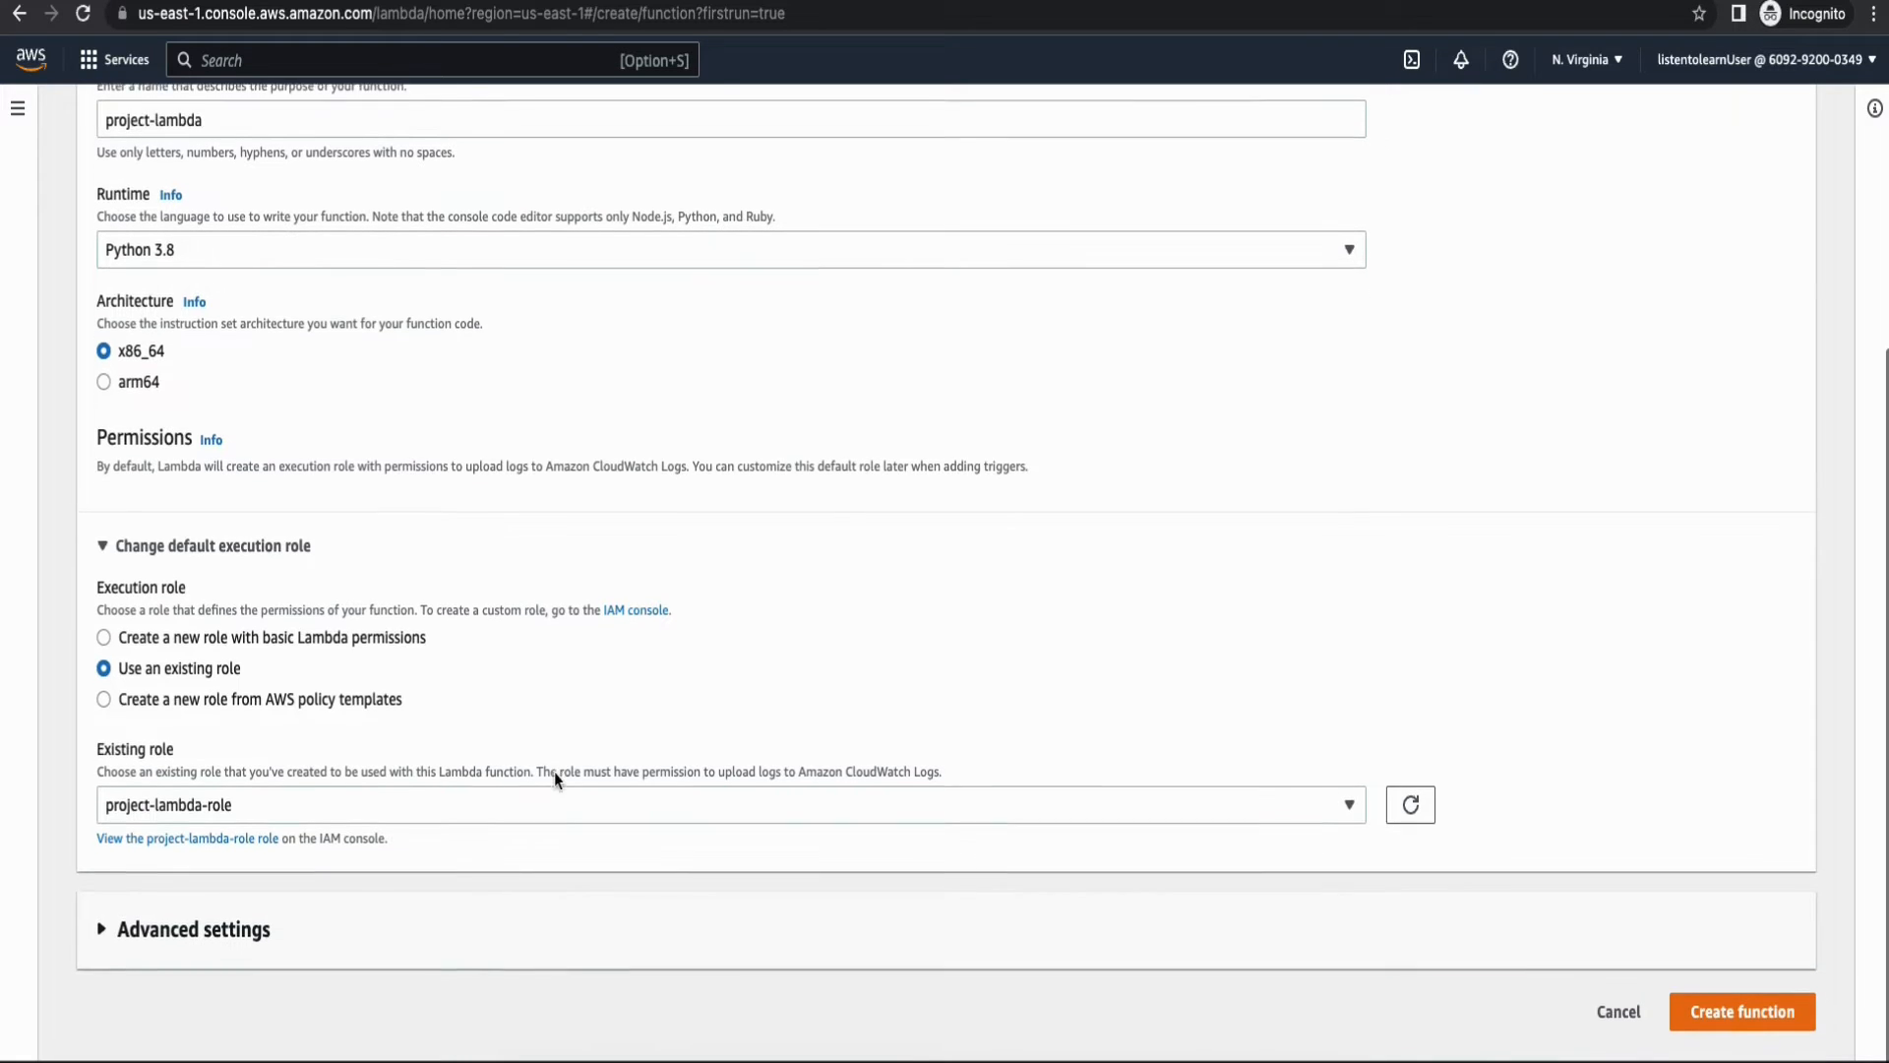
click(193, 929)
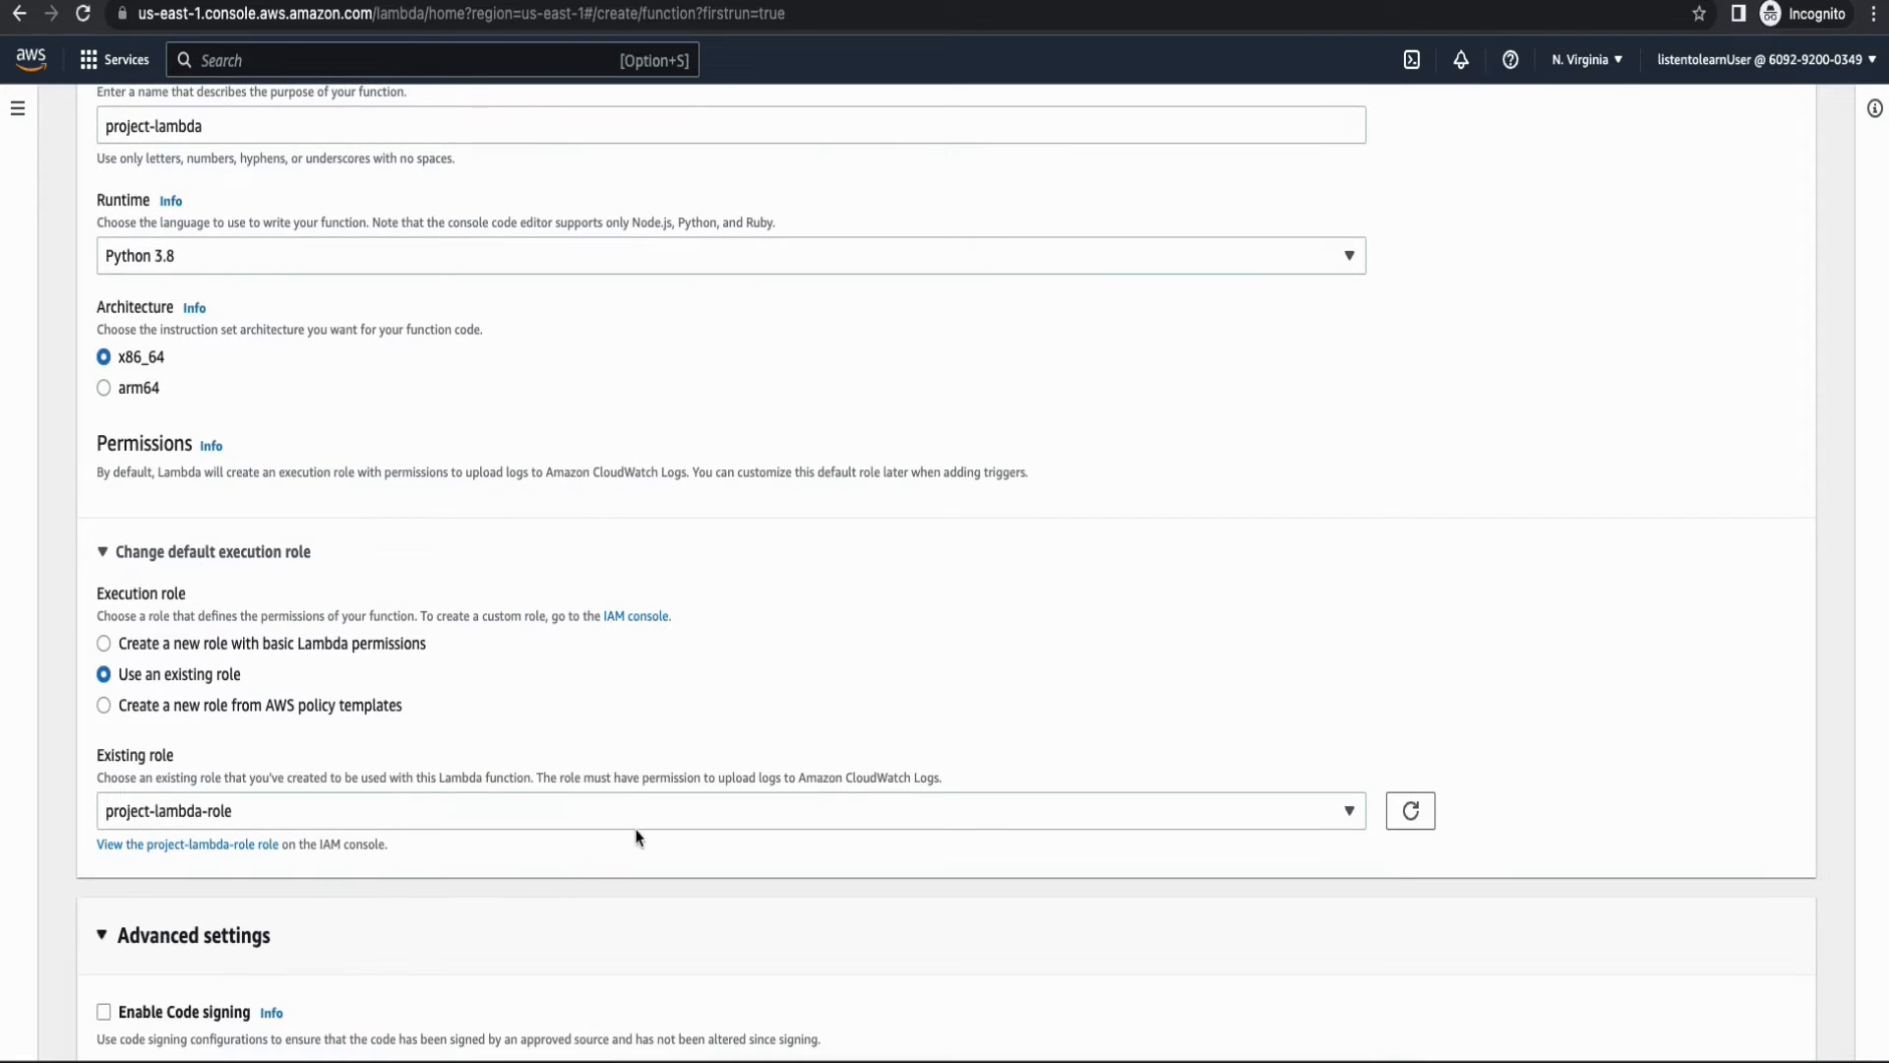
Connect the function to project-vpc with both private subnets and the lambda-securitygroup security group.
scroll(down, 3)
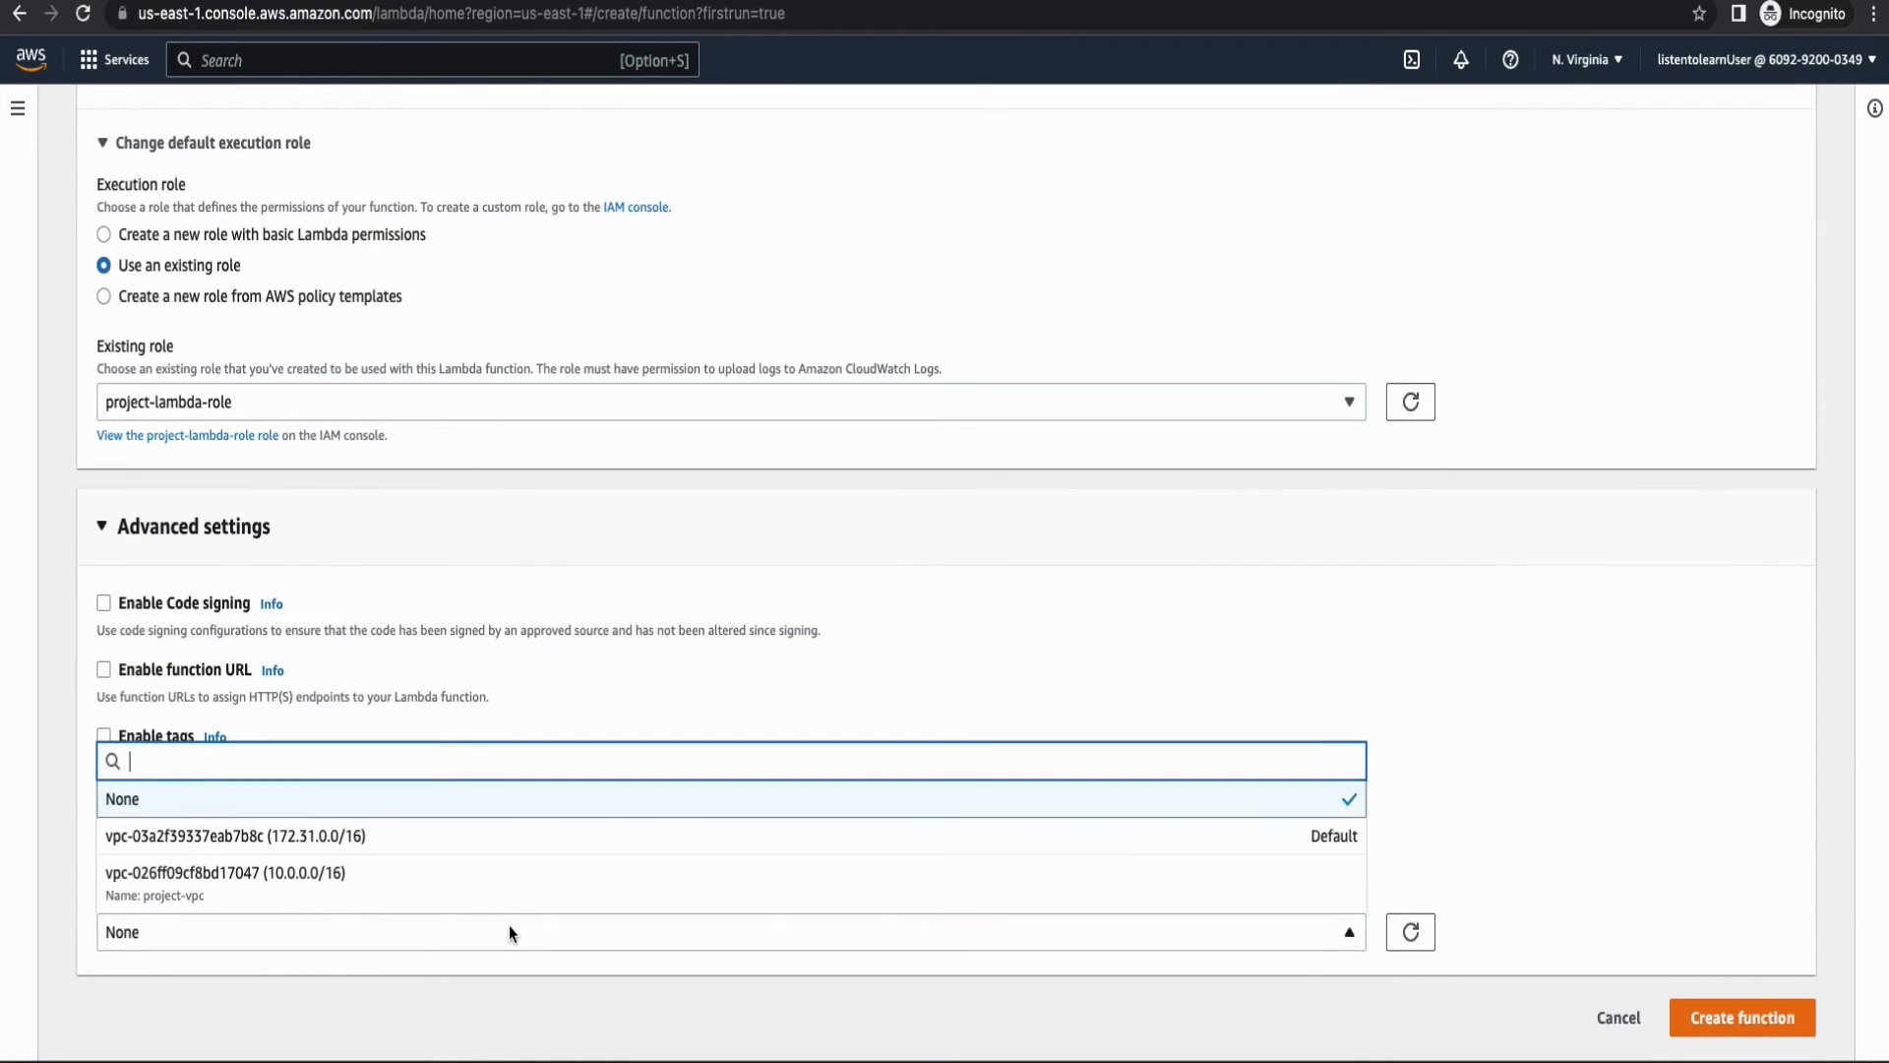
mouse_move(529, 882)
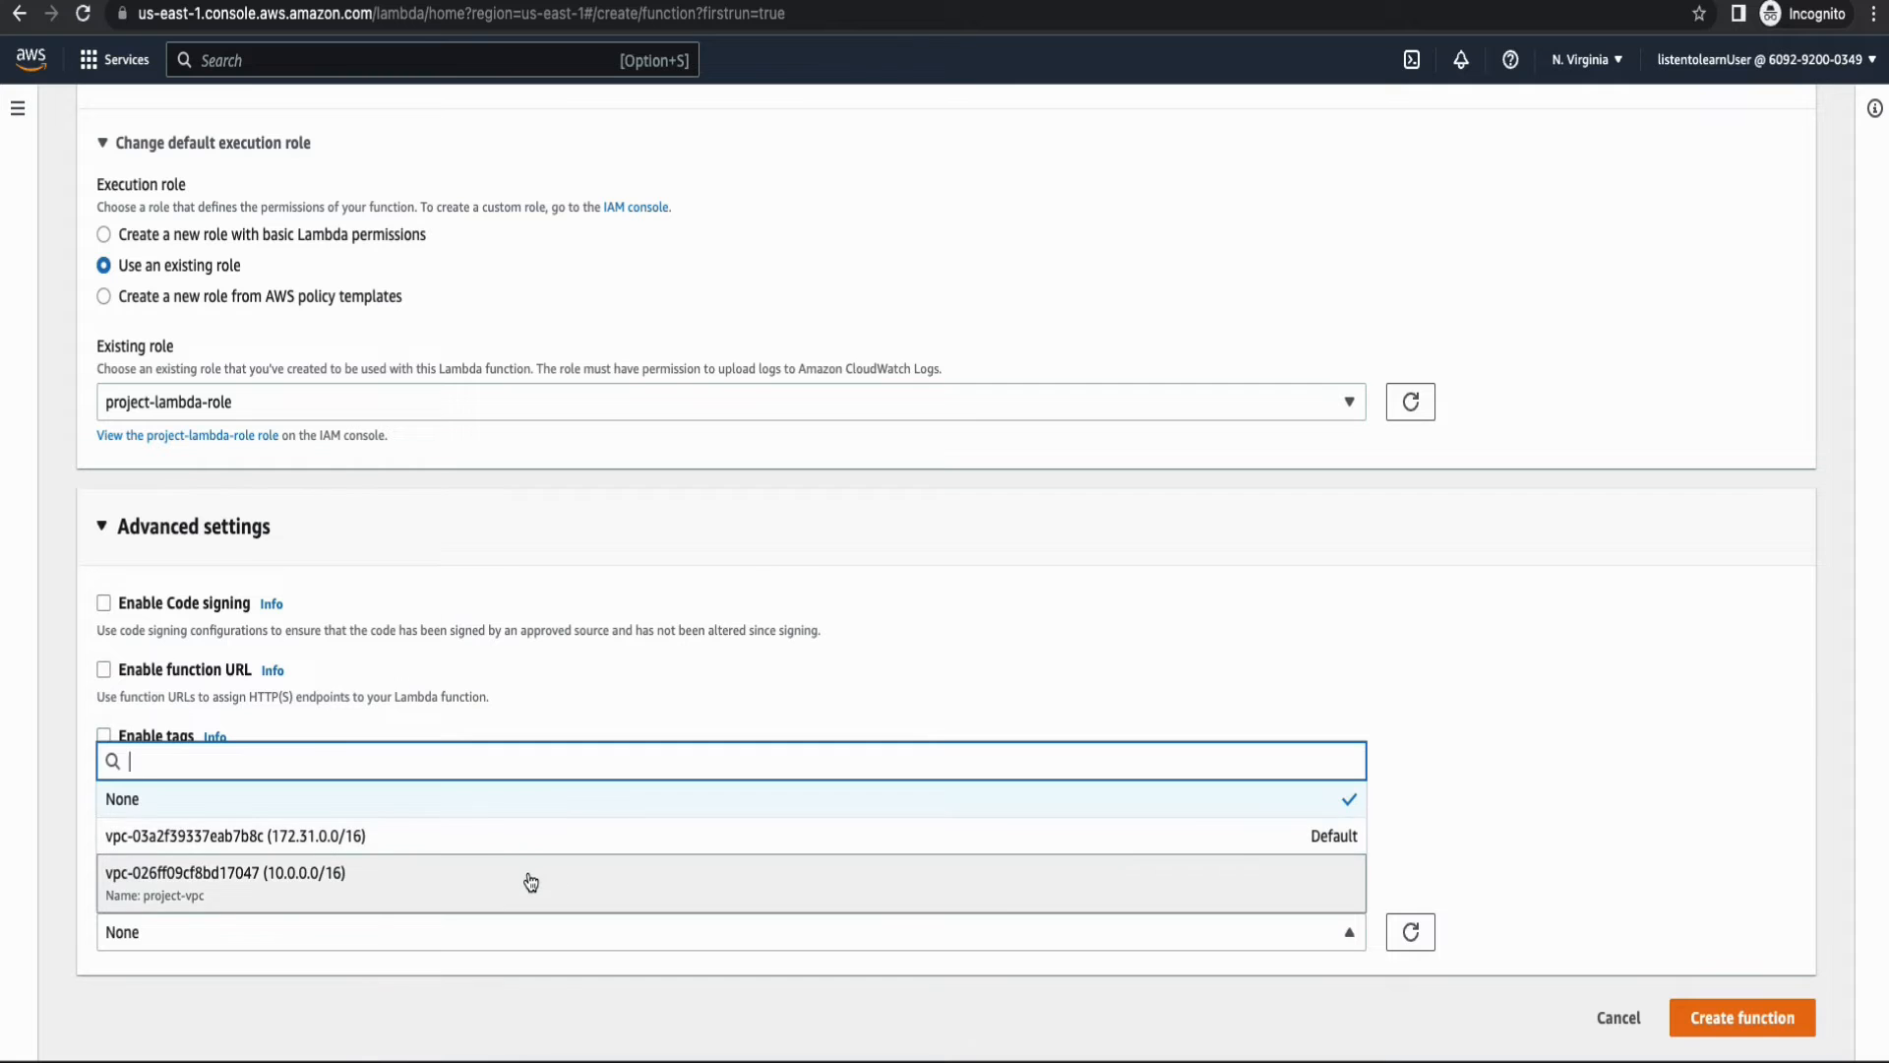
click(224, 872)
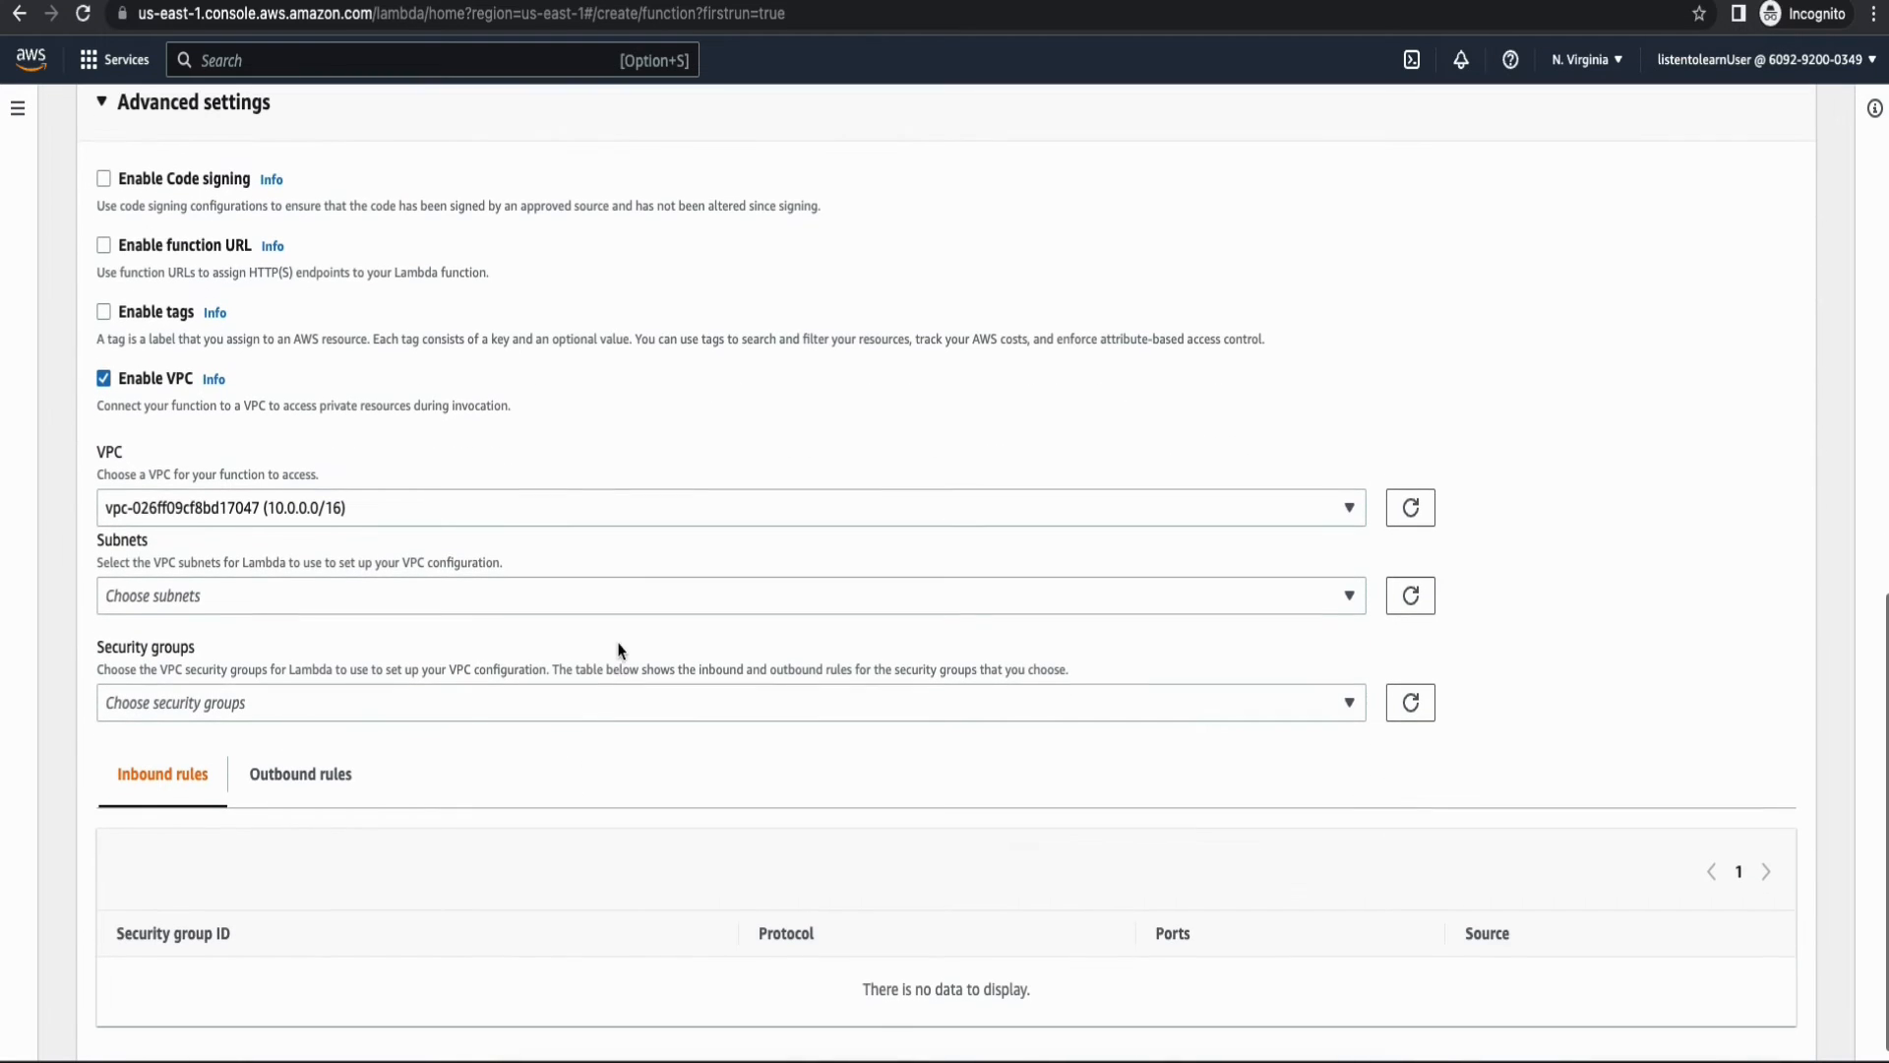
click(728, 595)
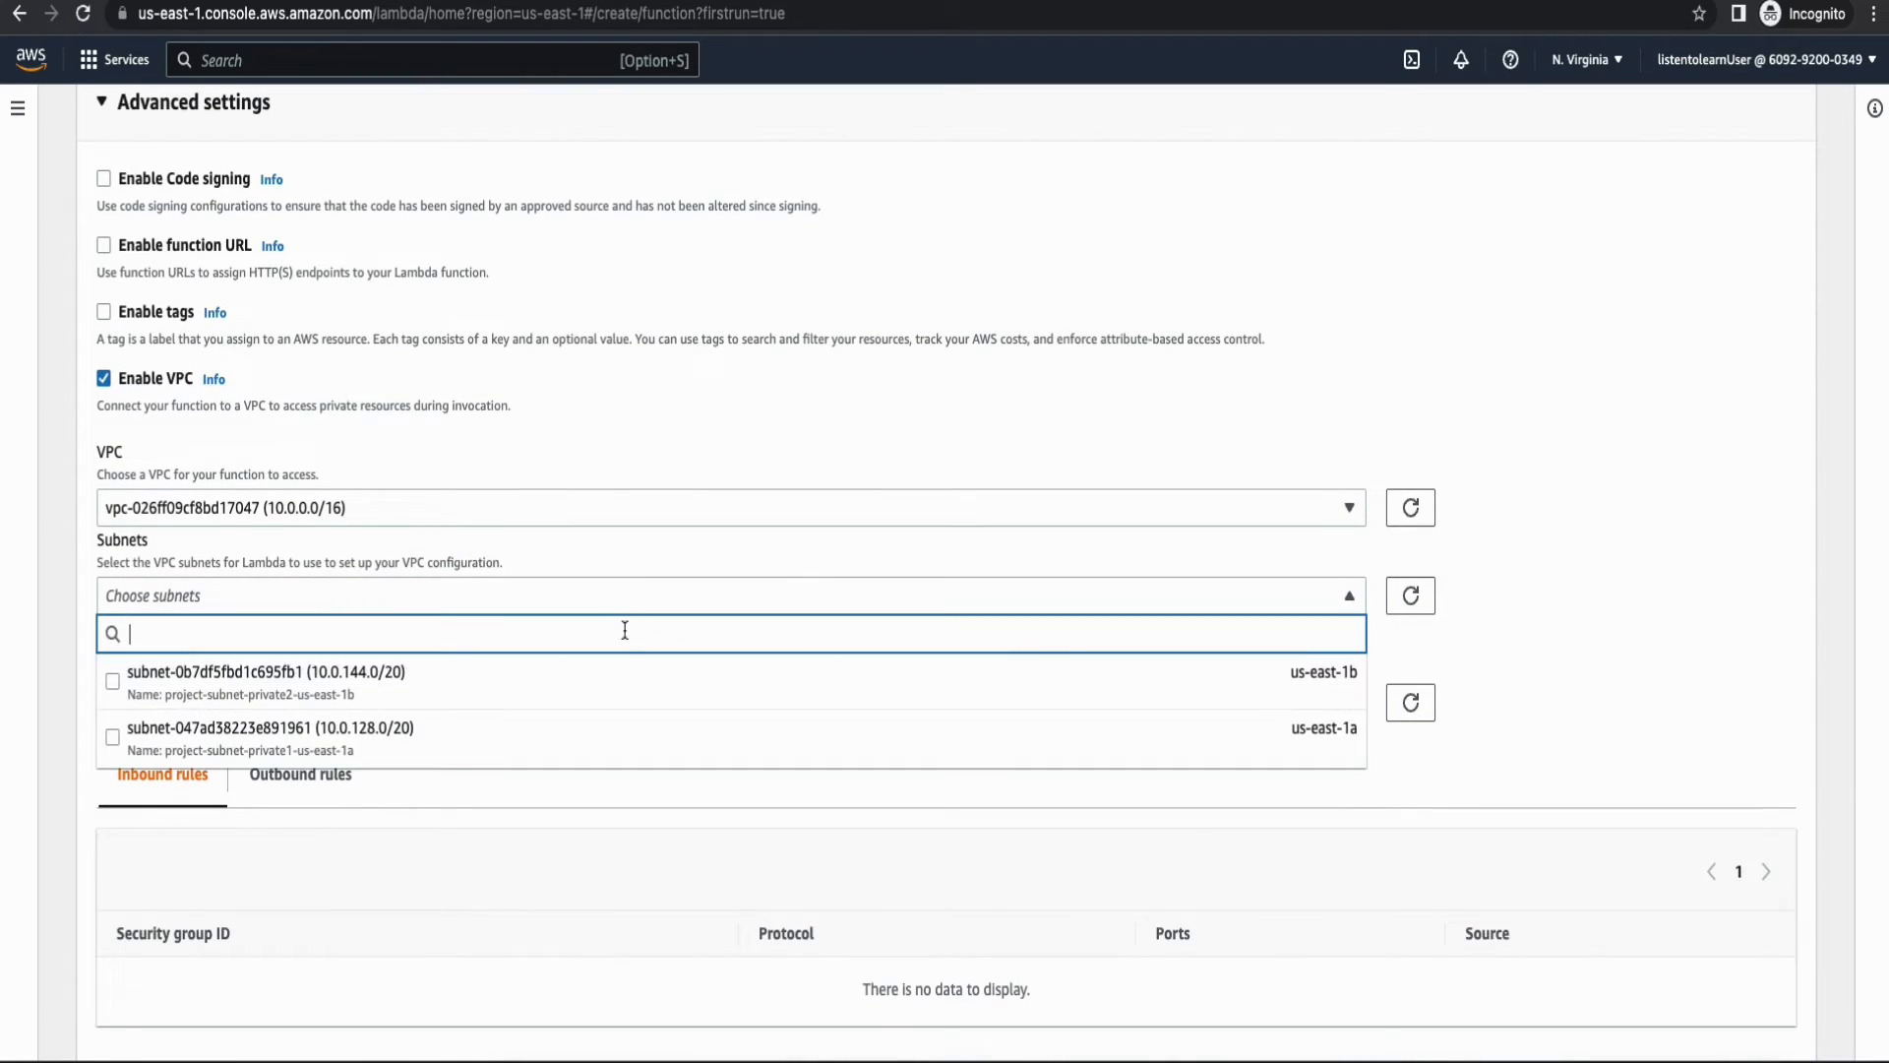
click(112, 736)
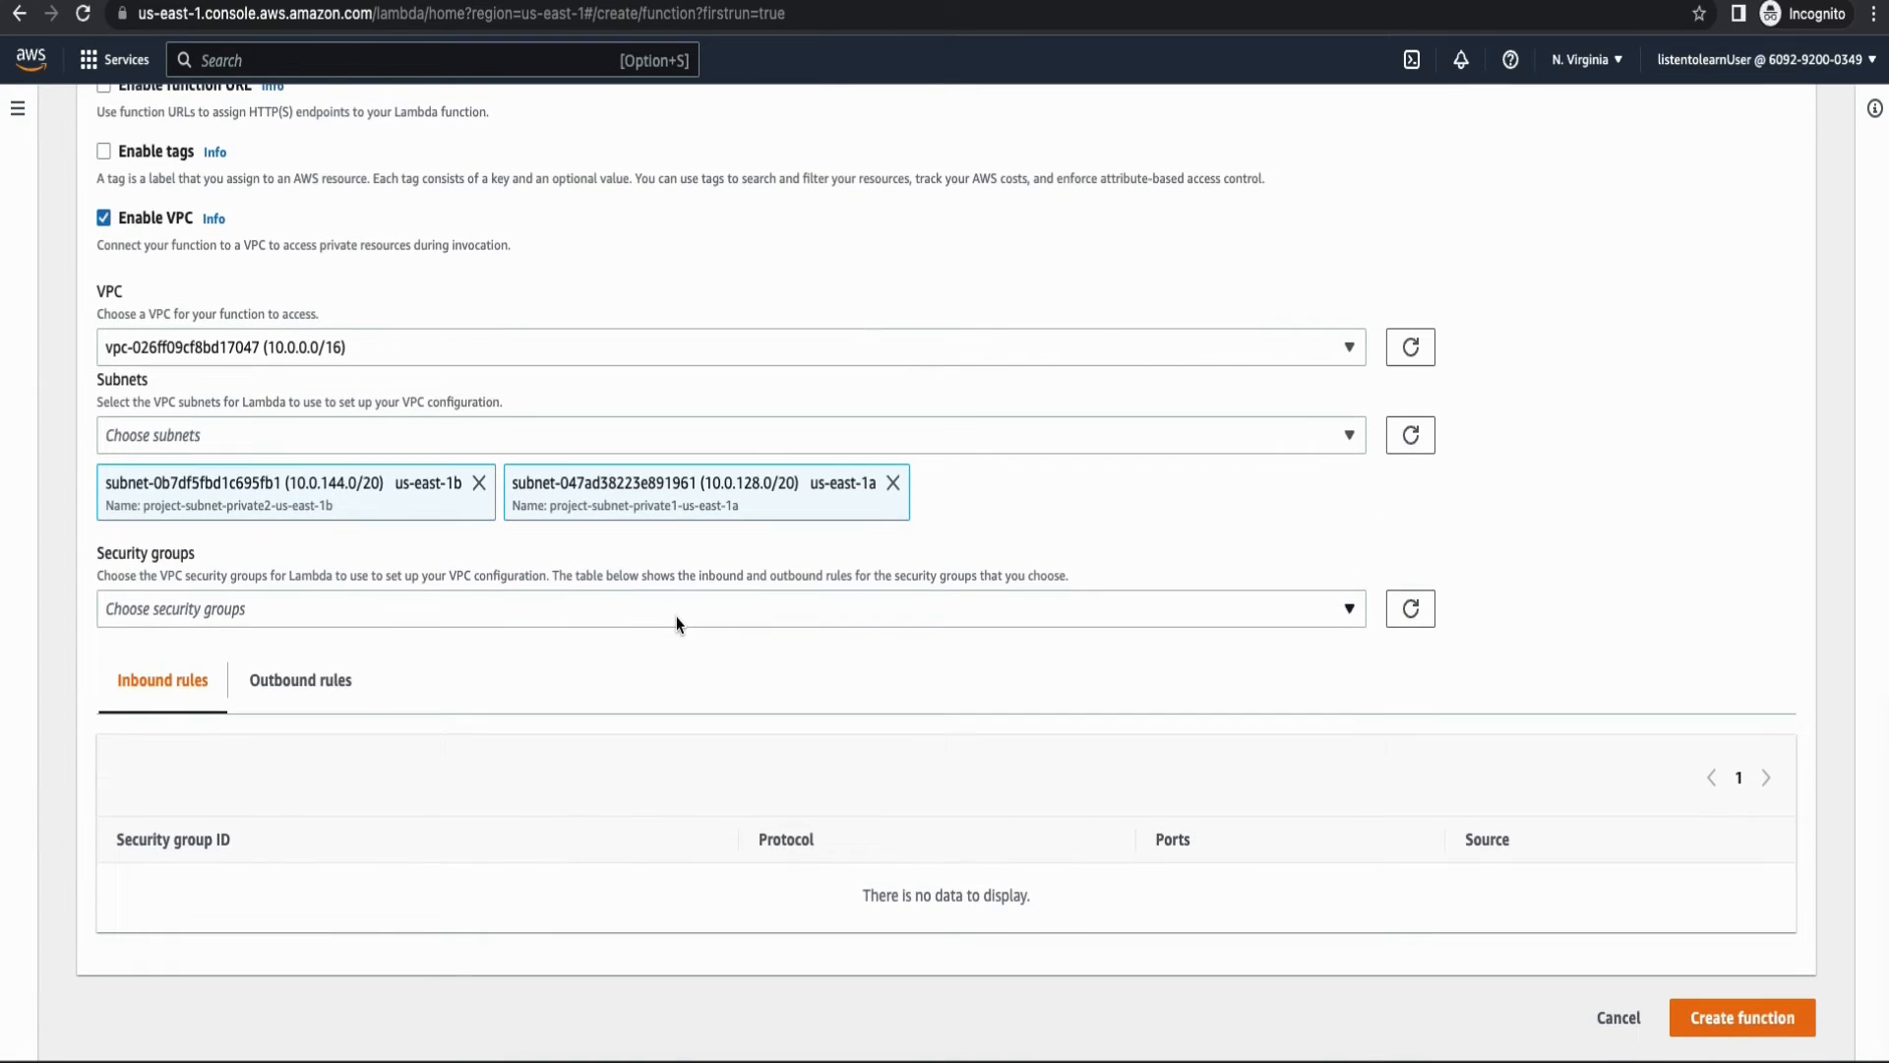
click(729, 608)
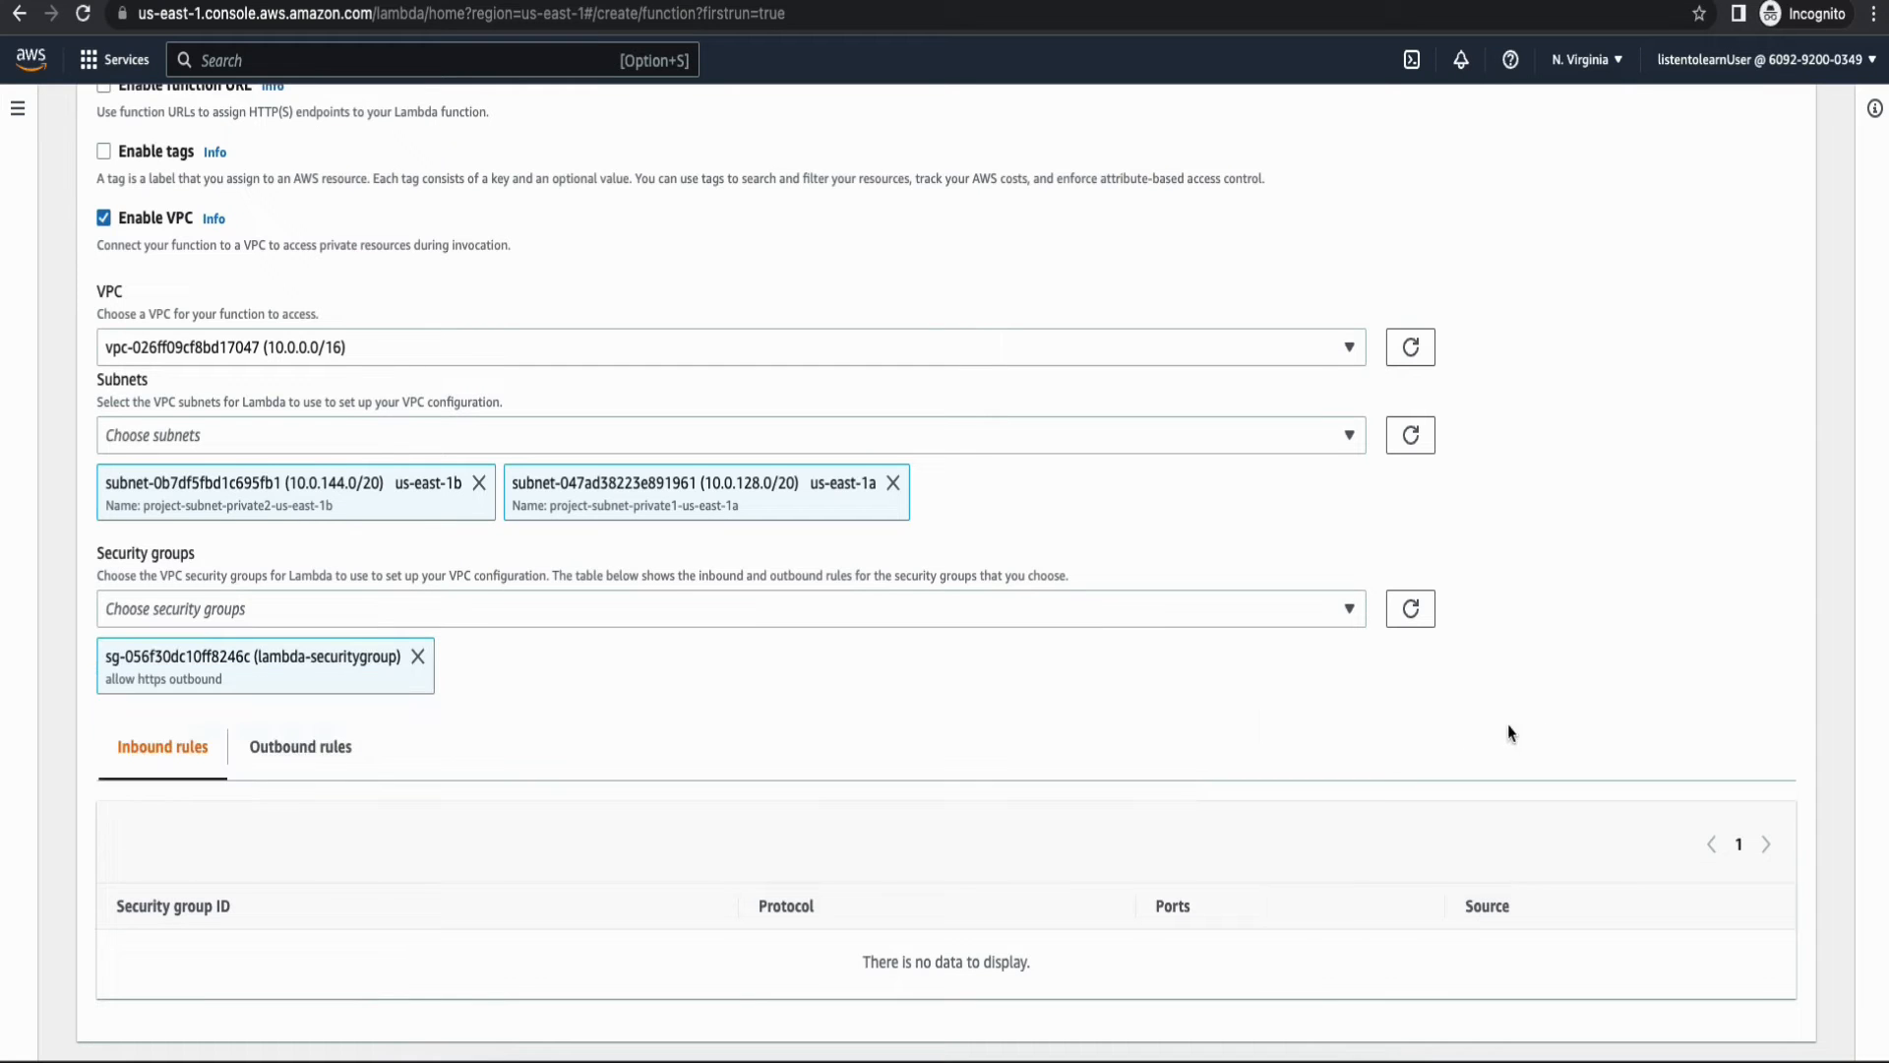
click(299, 745)
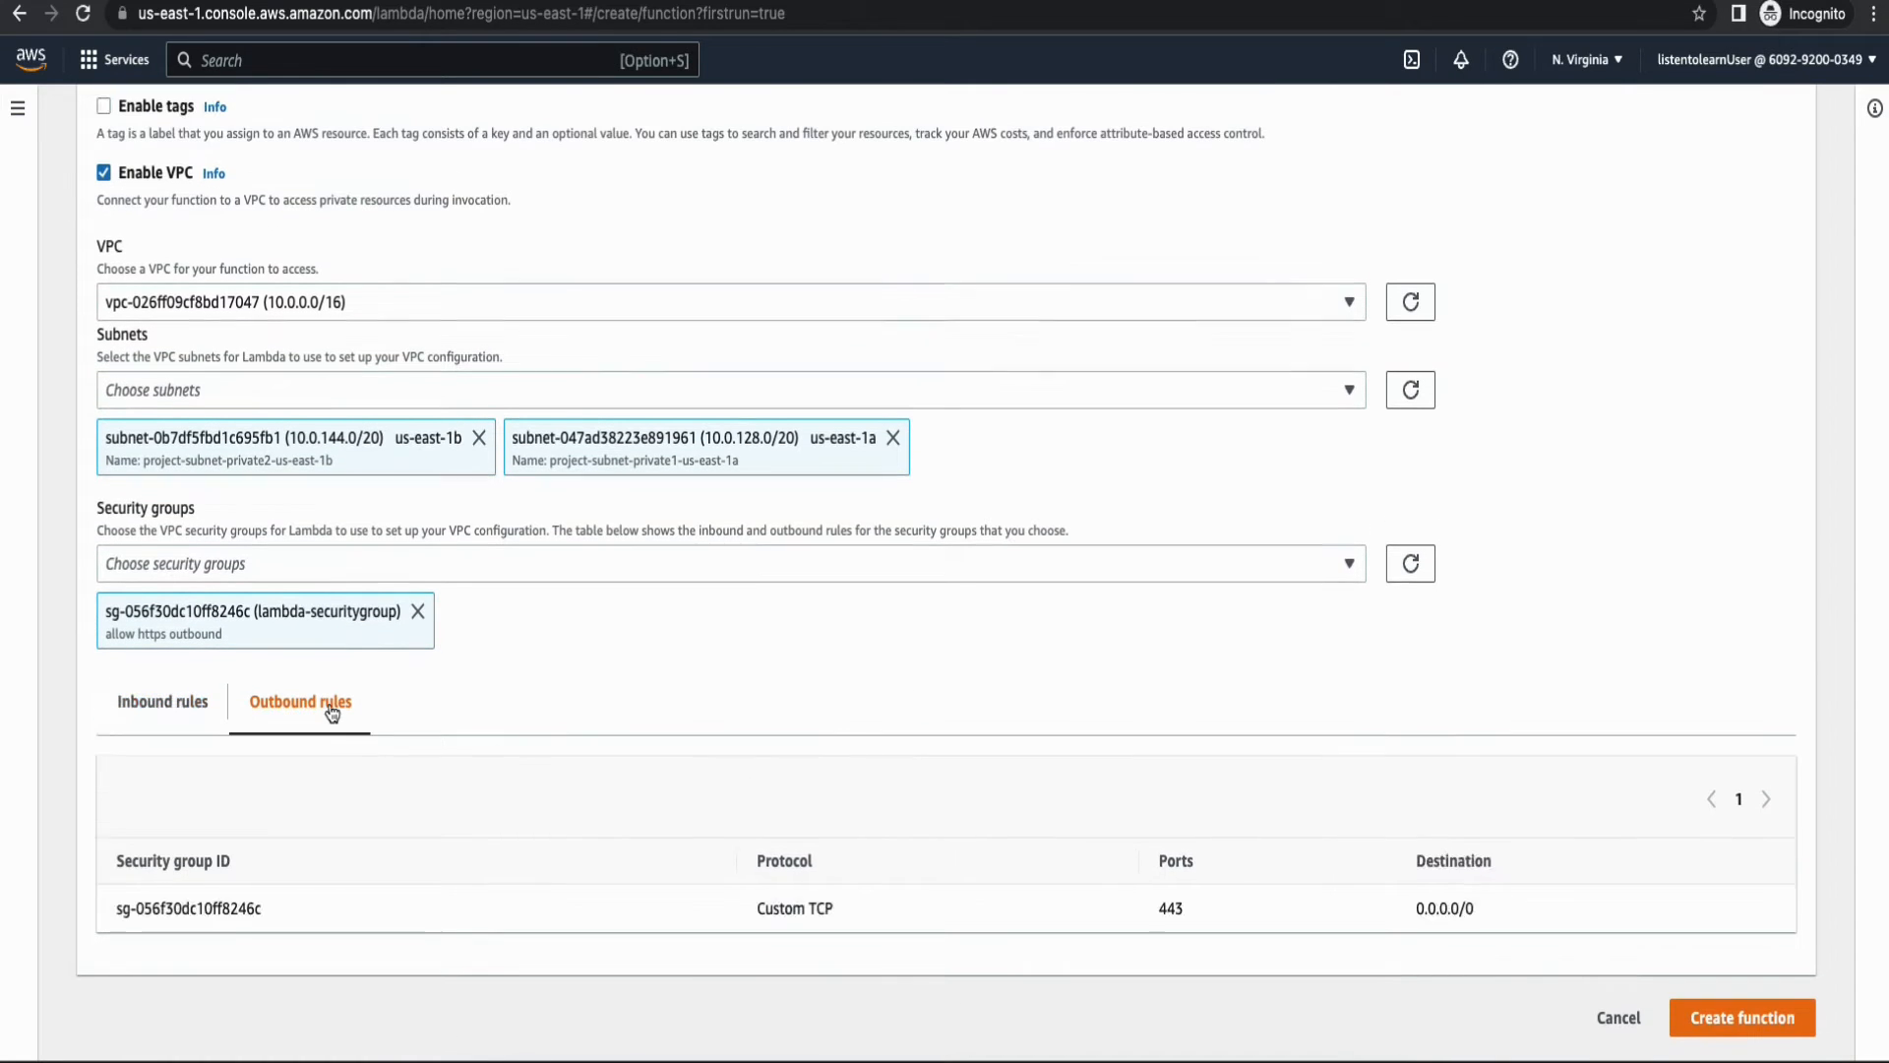
mouse_move(1385, 913)
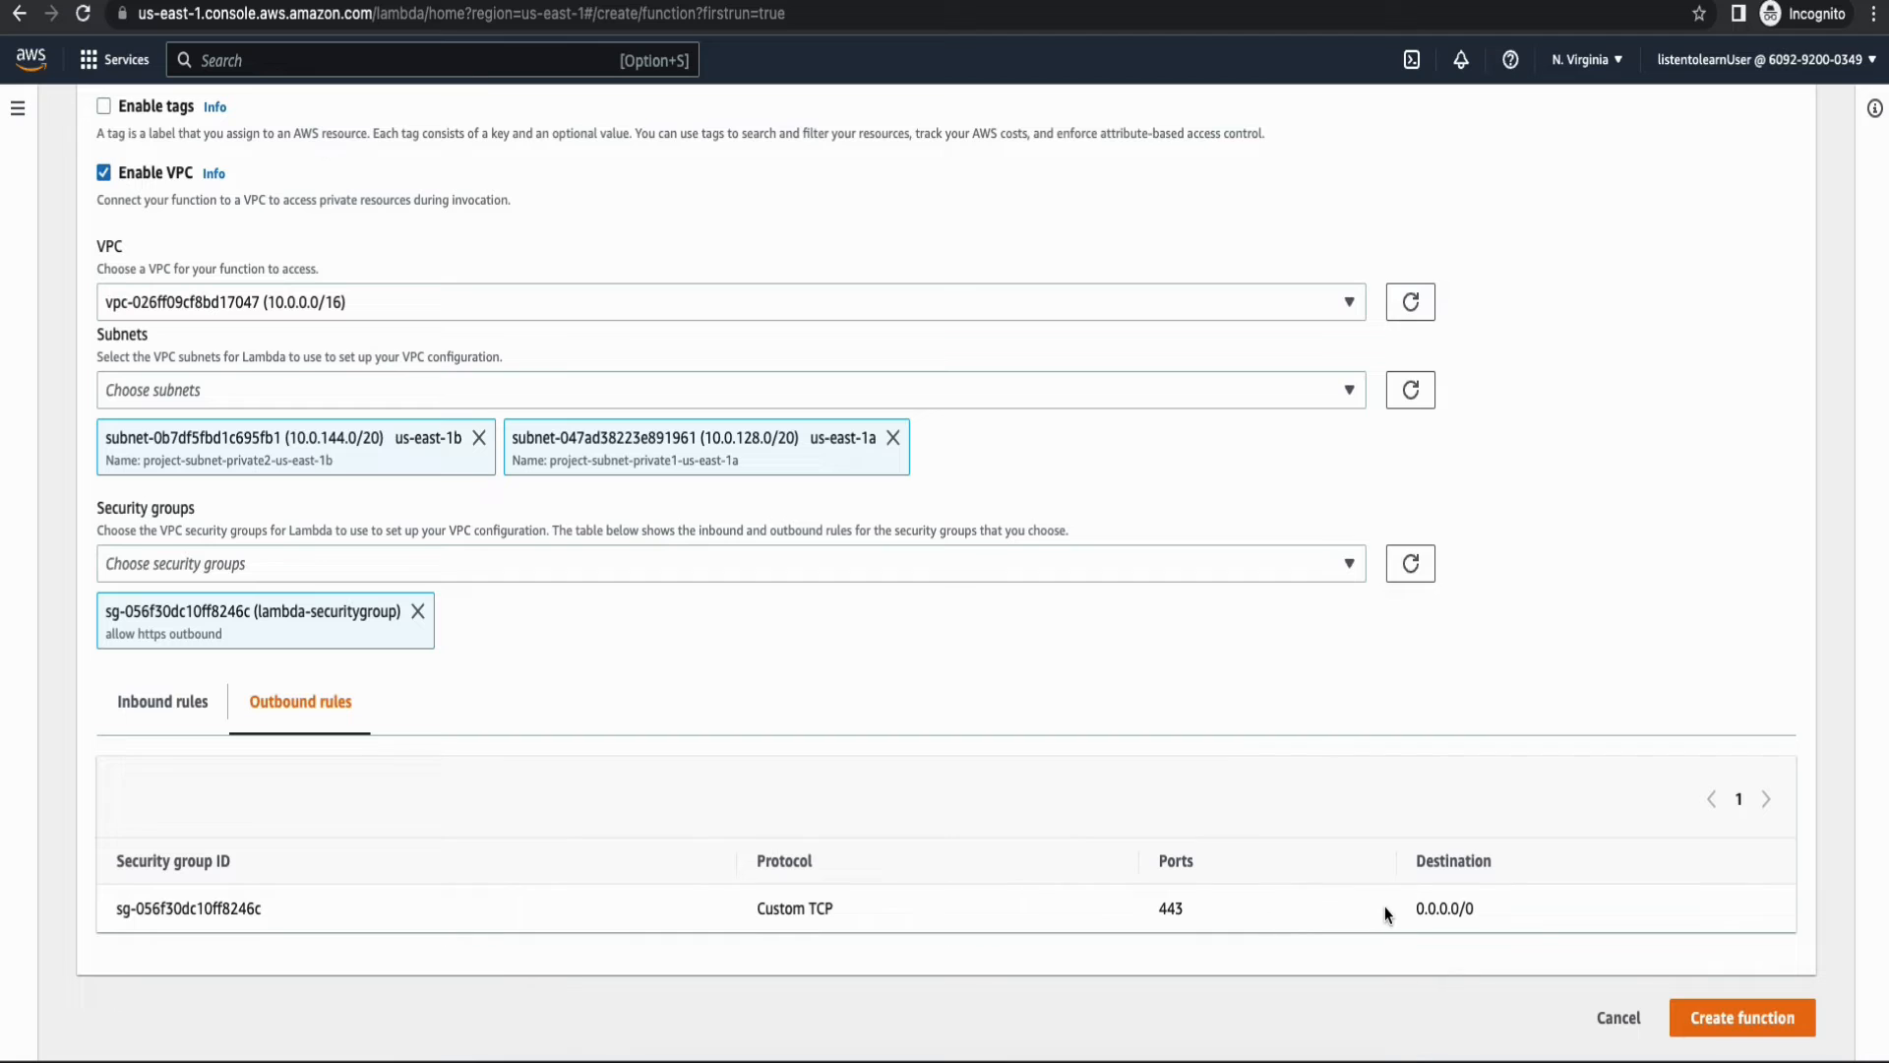
Create the project-lambda function with these network settings.
click(1742, 1018)
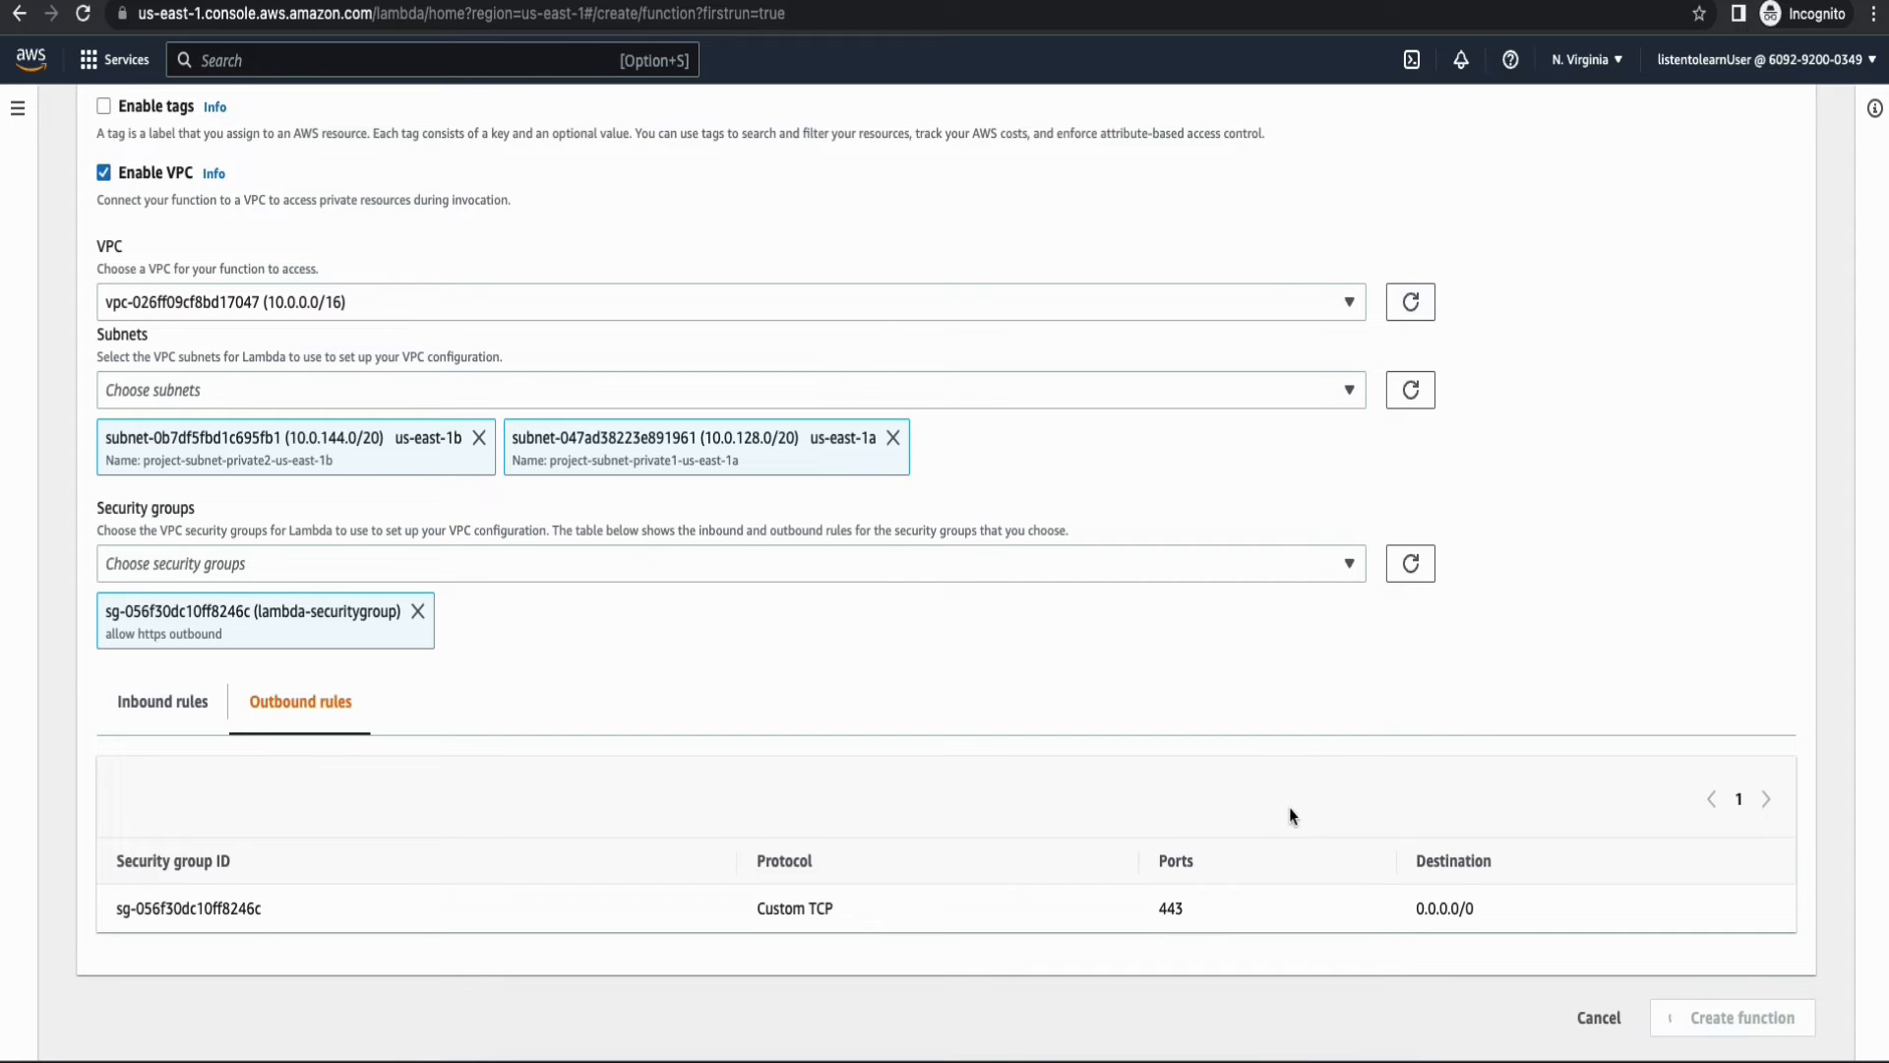
click(1742, 1018)
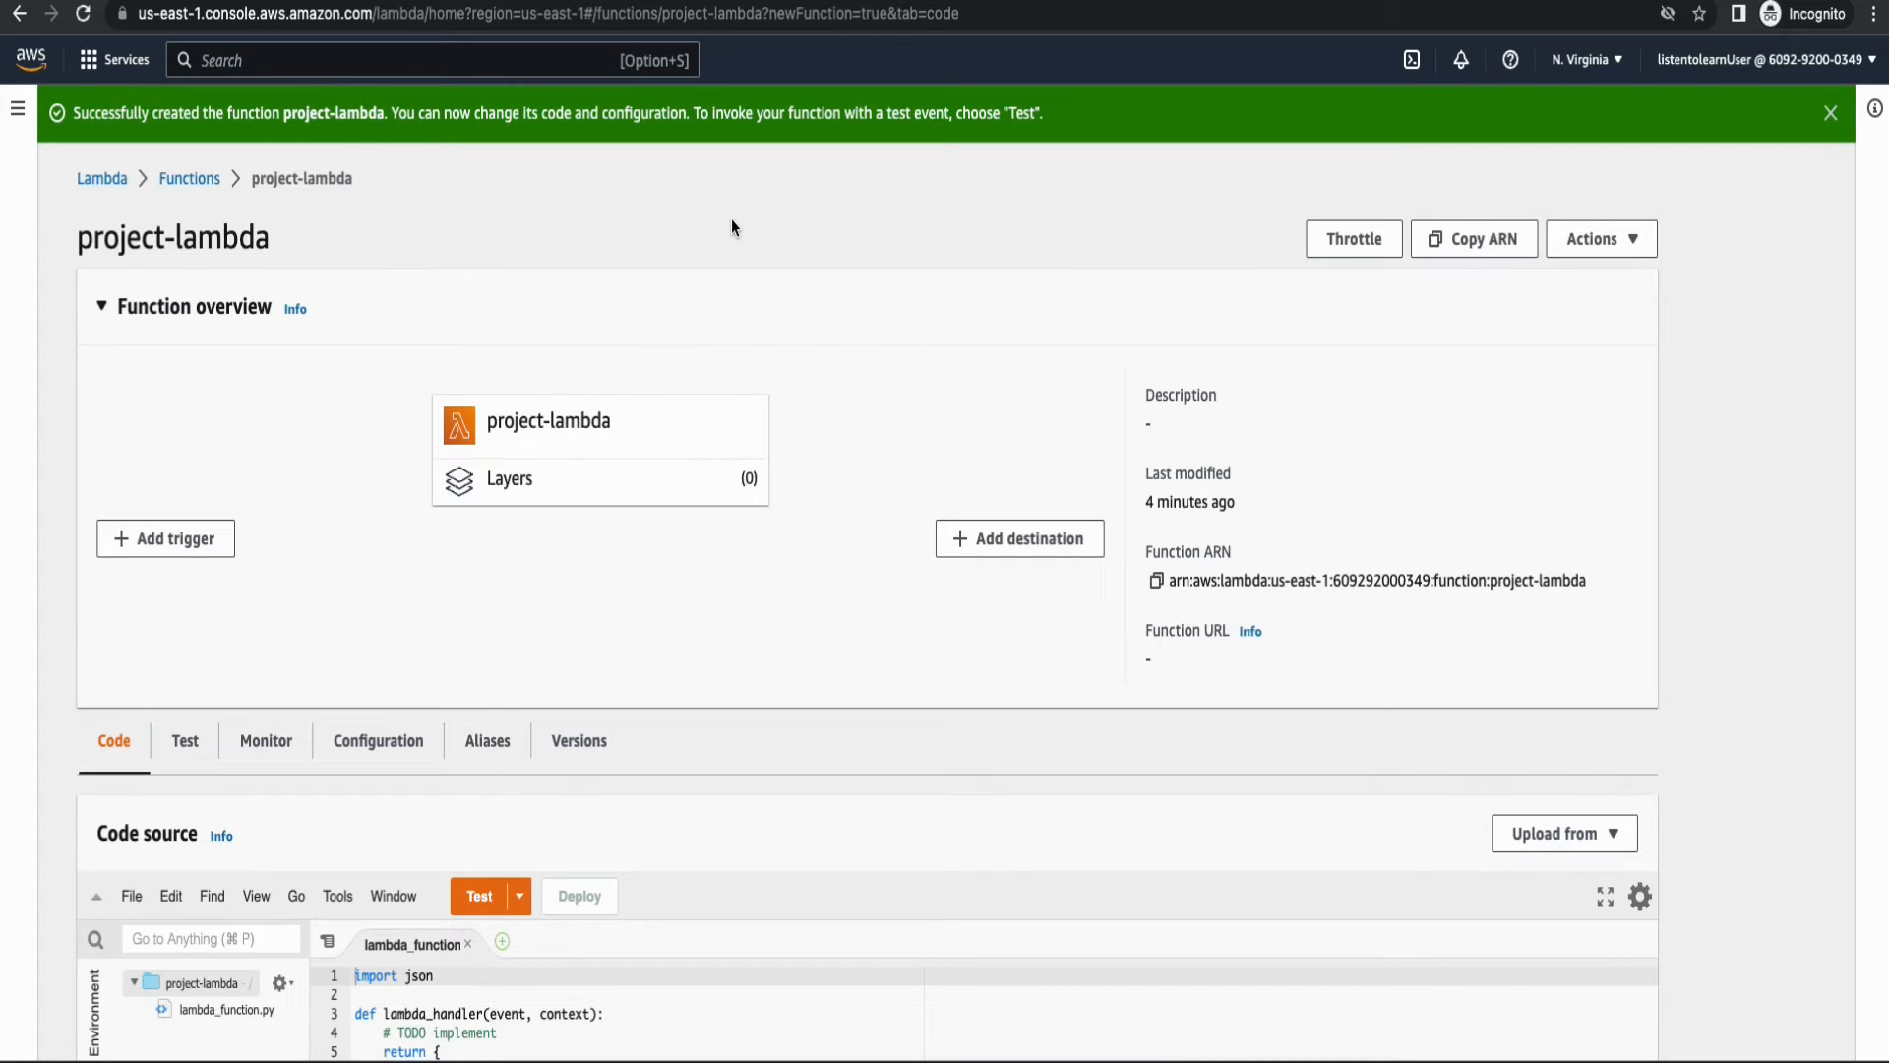
mouse_move(757, 224)
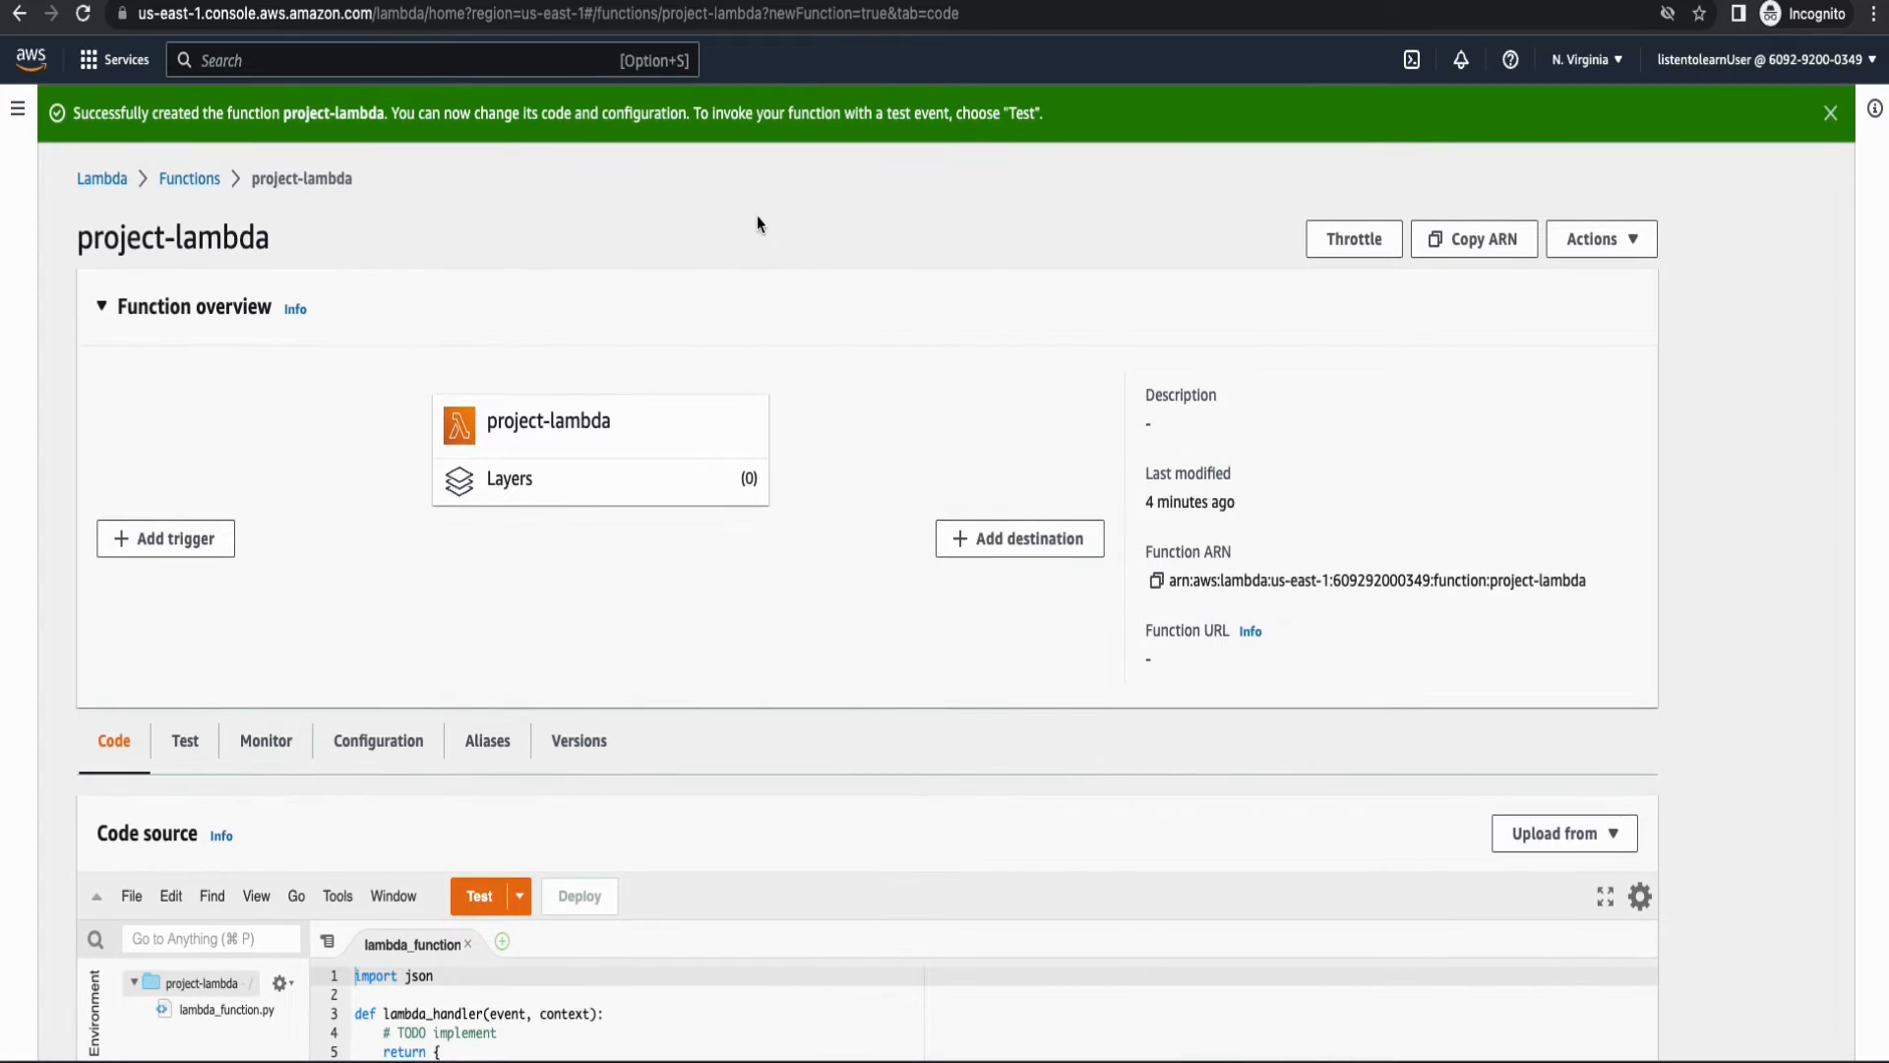
Choose a .zip upload for the function code and select opensearch_proxy_lambda.zip.
scroll(down, 3)
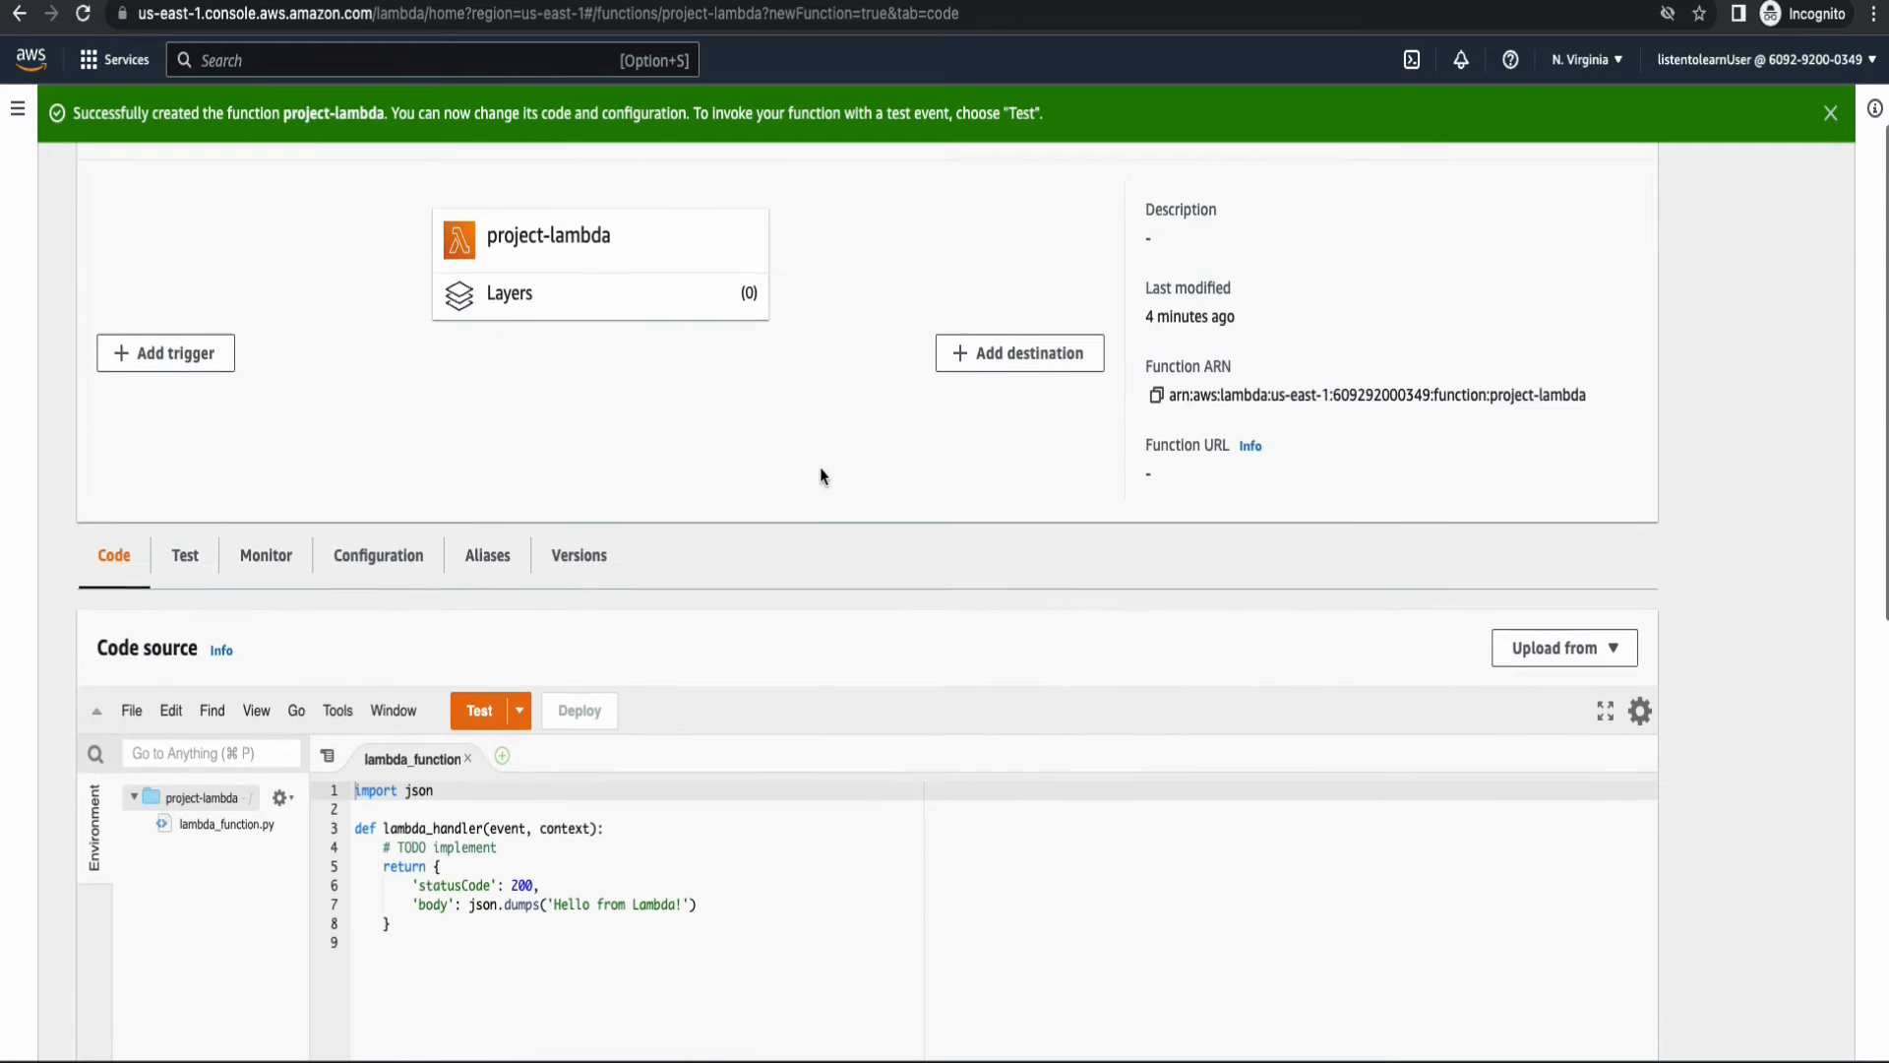
scroll(down, 3)
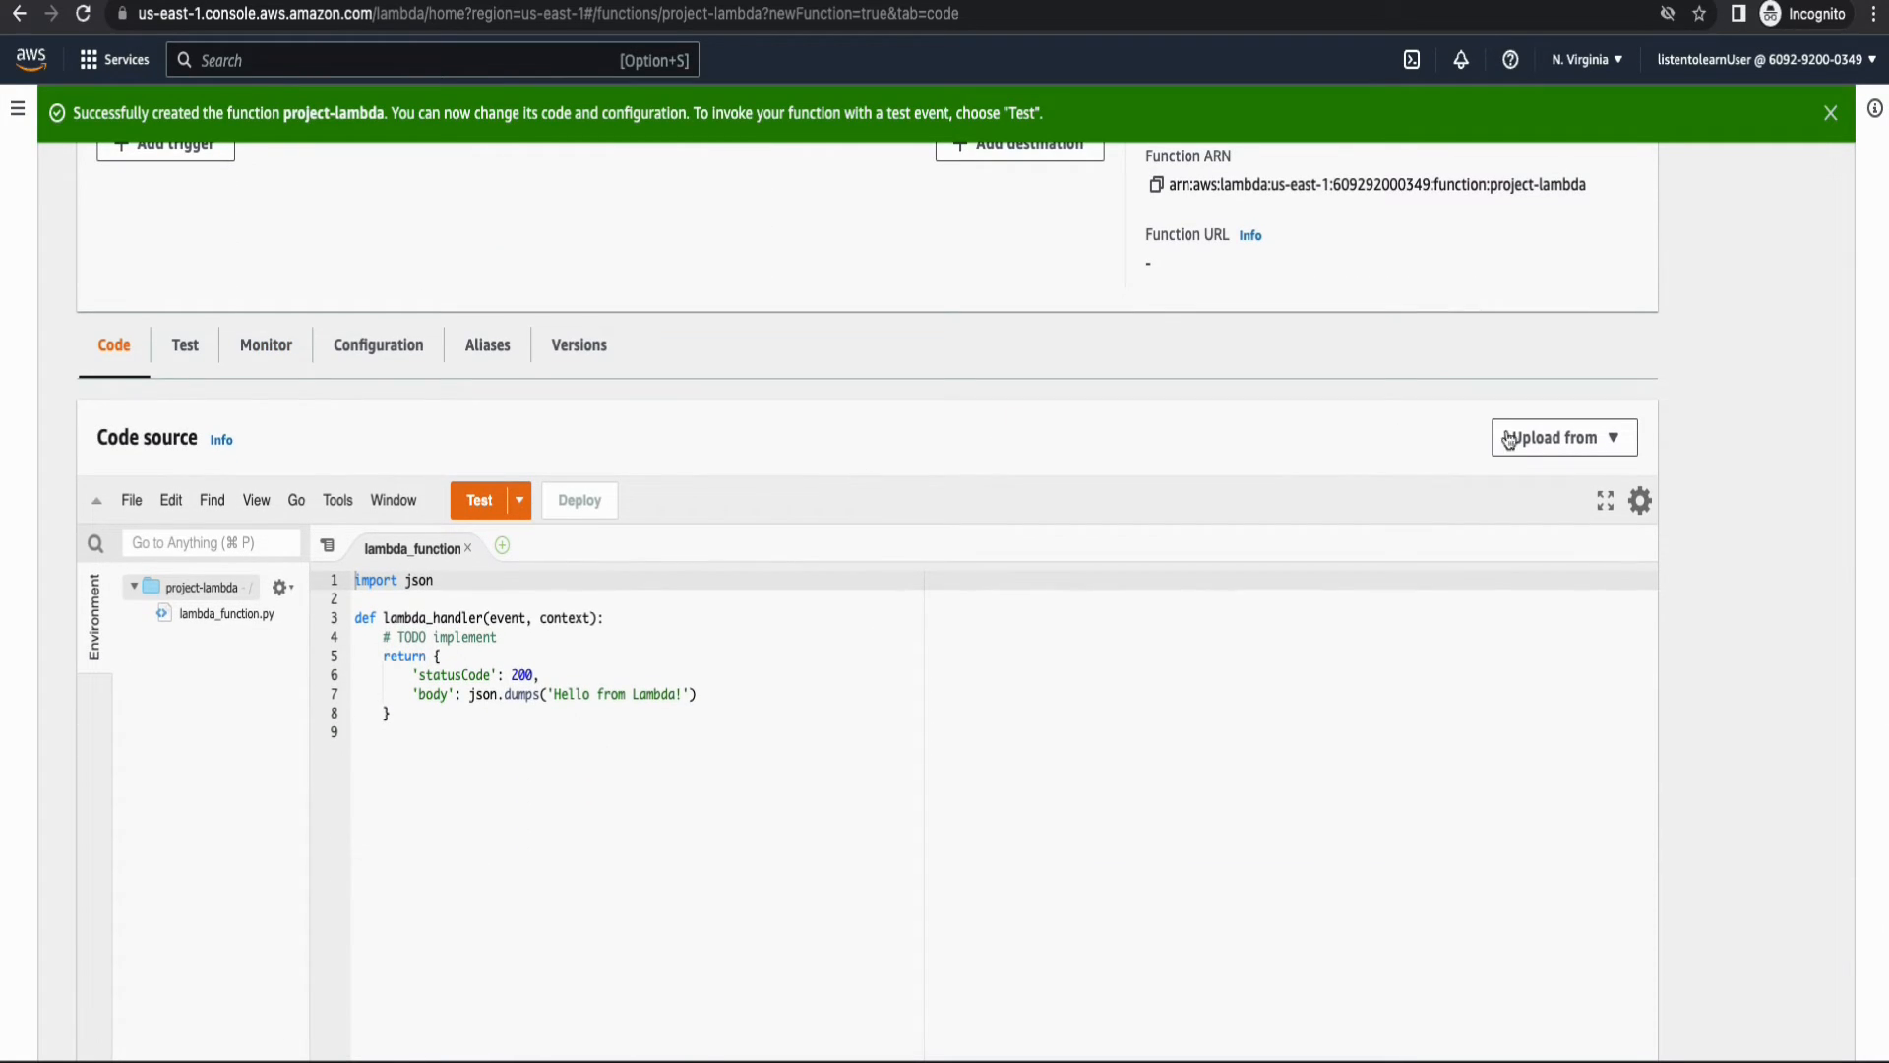
click(1563, 437)
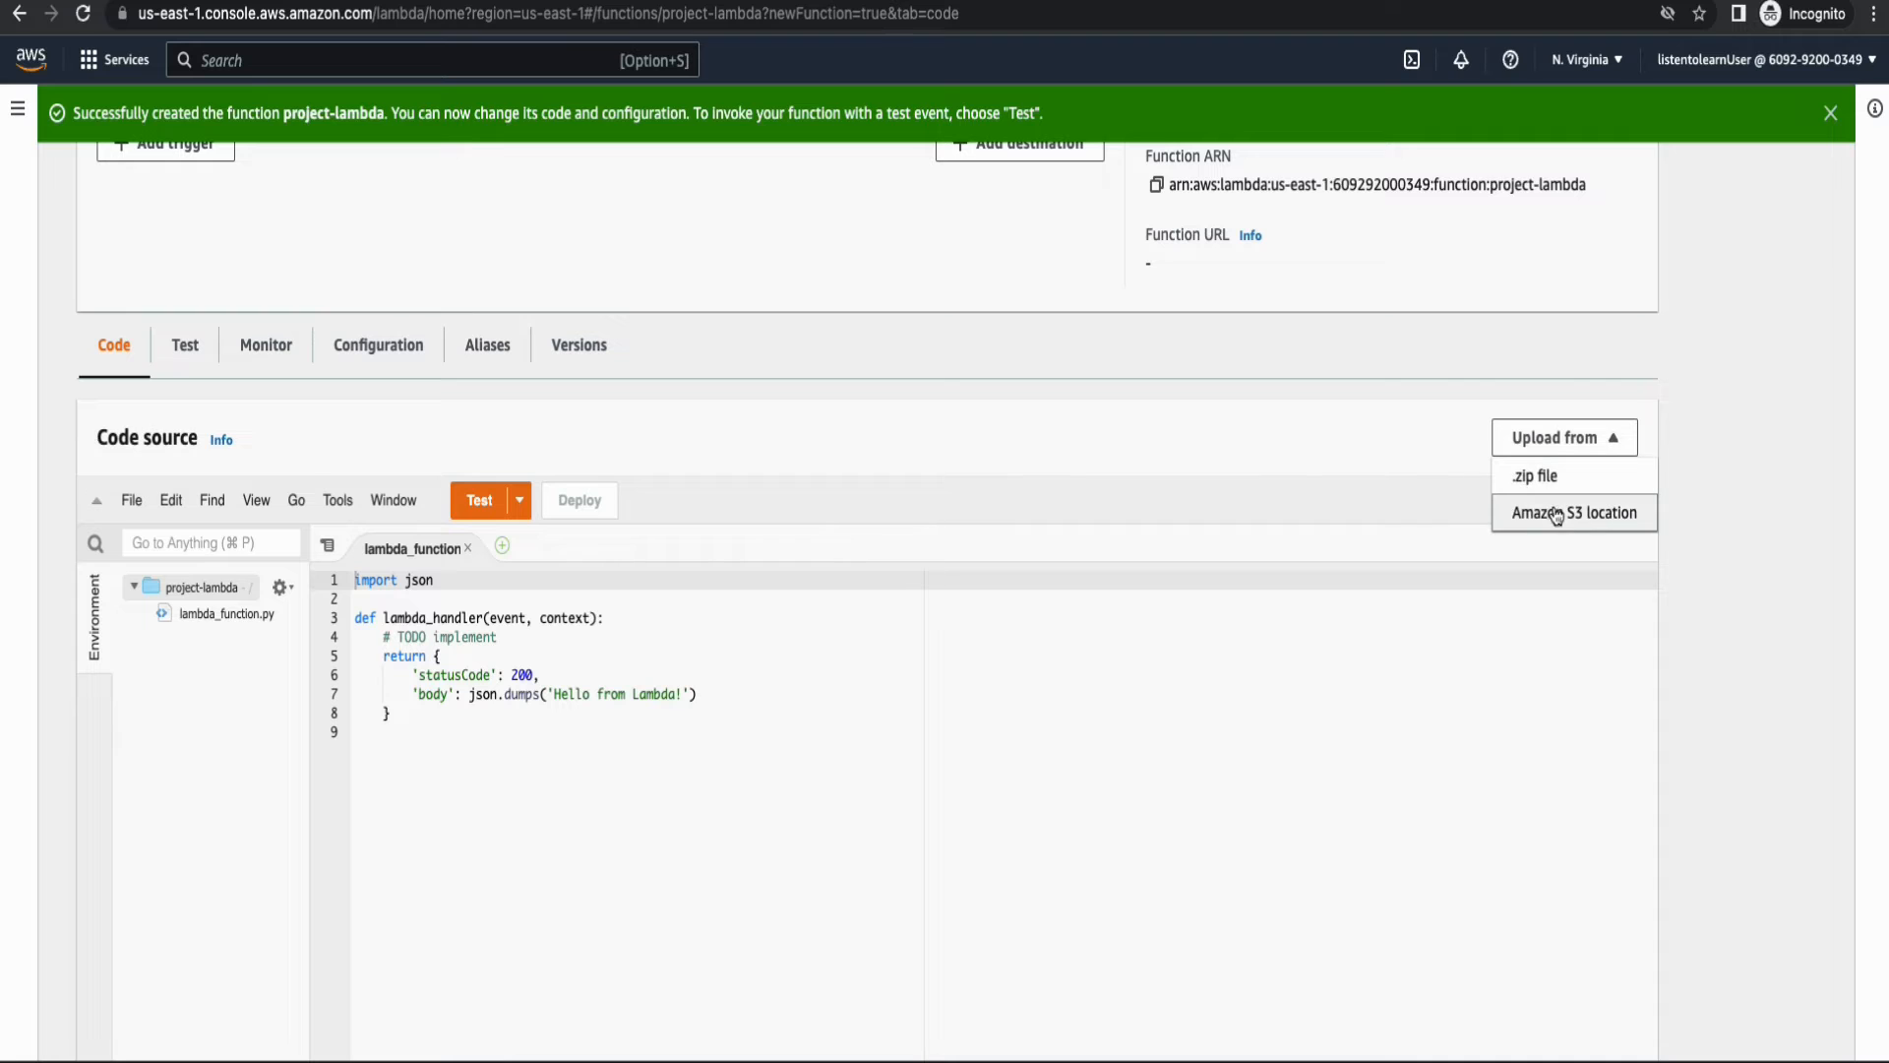
click(1533, 474)
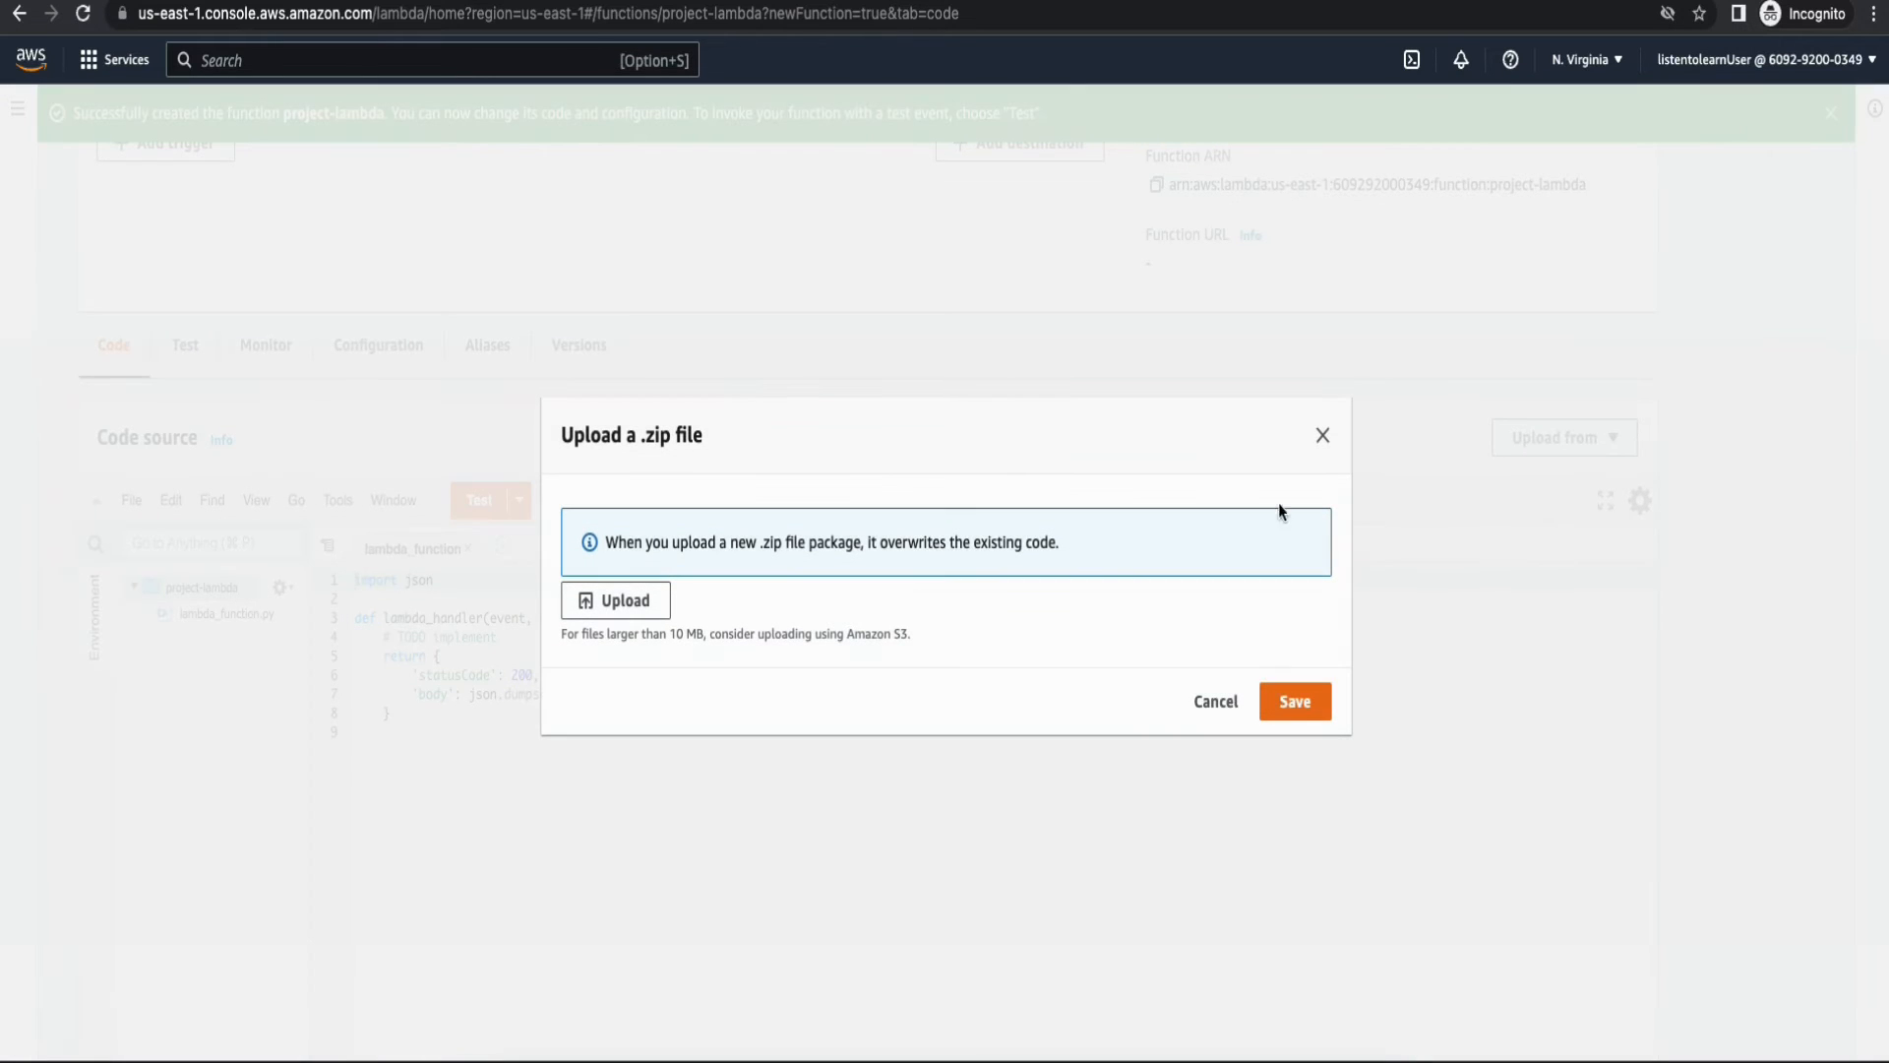
click(616, 601)
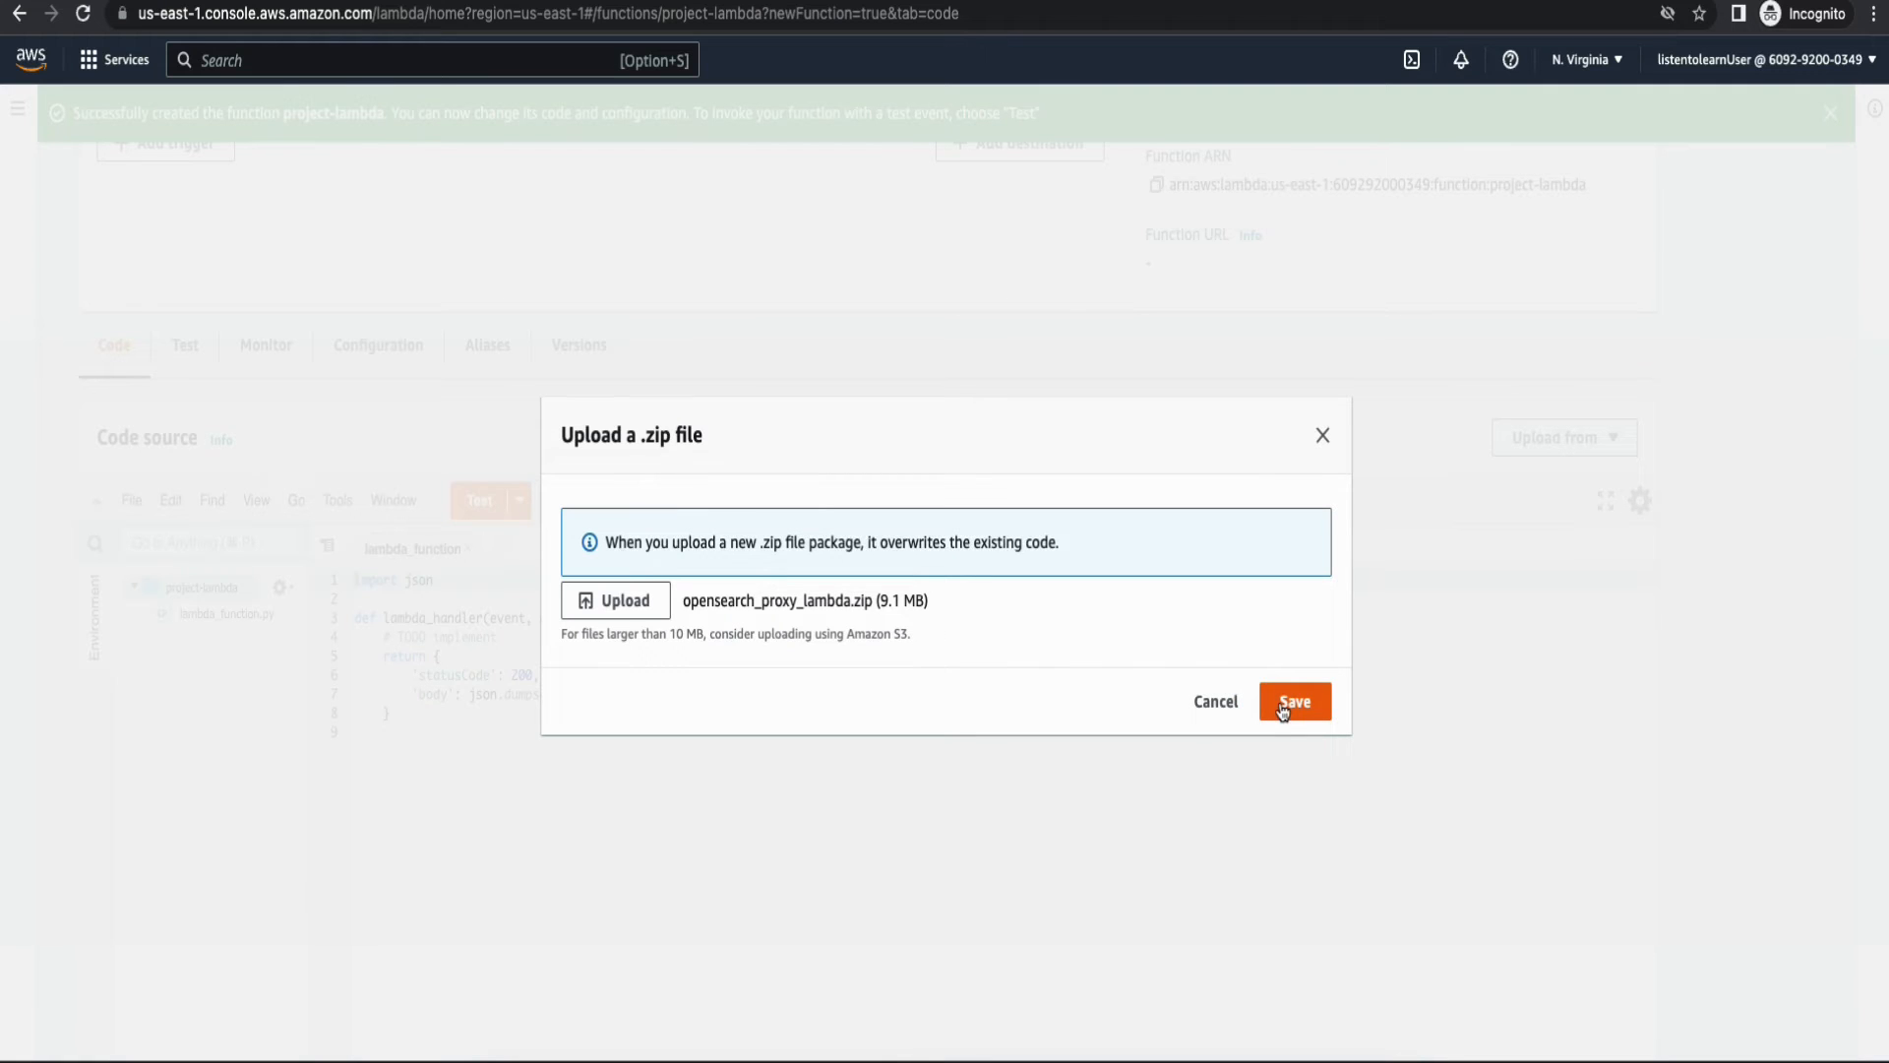
Save the 9.1 MB package so project-lambda updates successfully.
click(1295, 701)
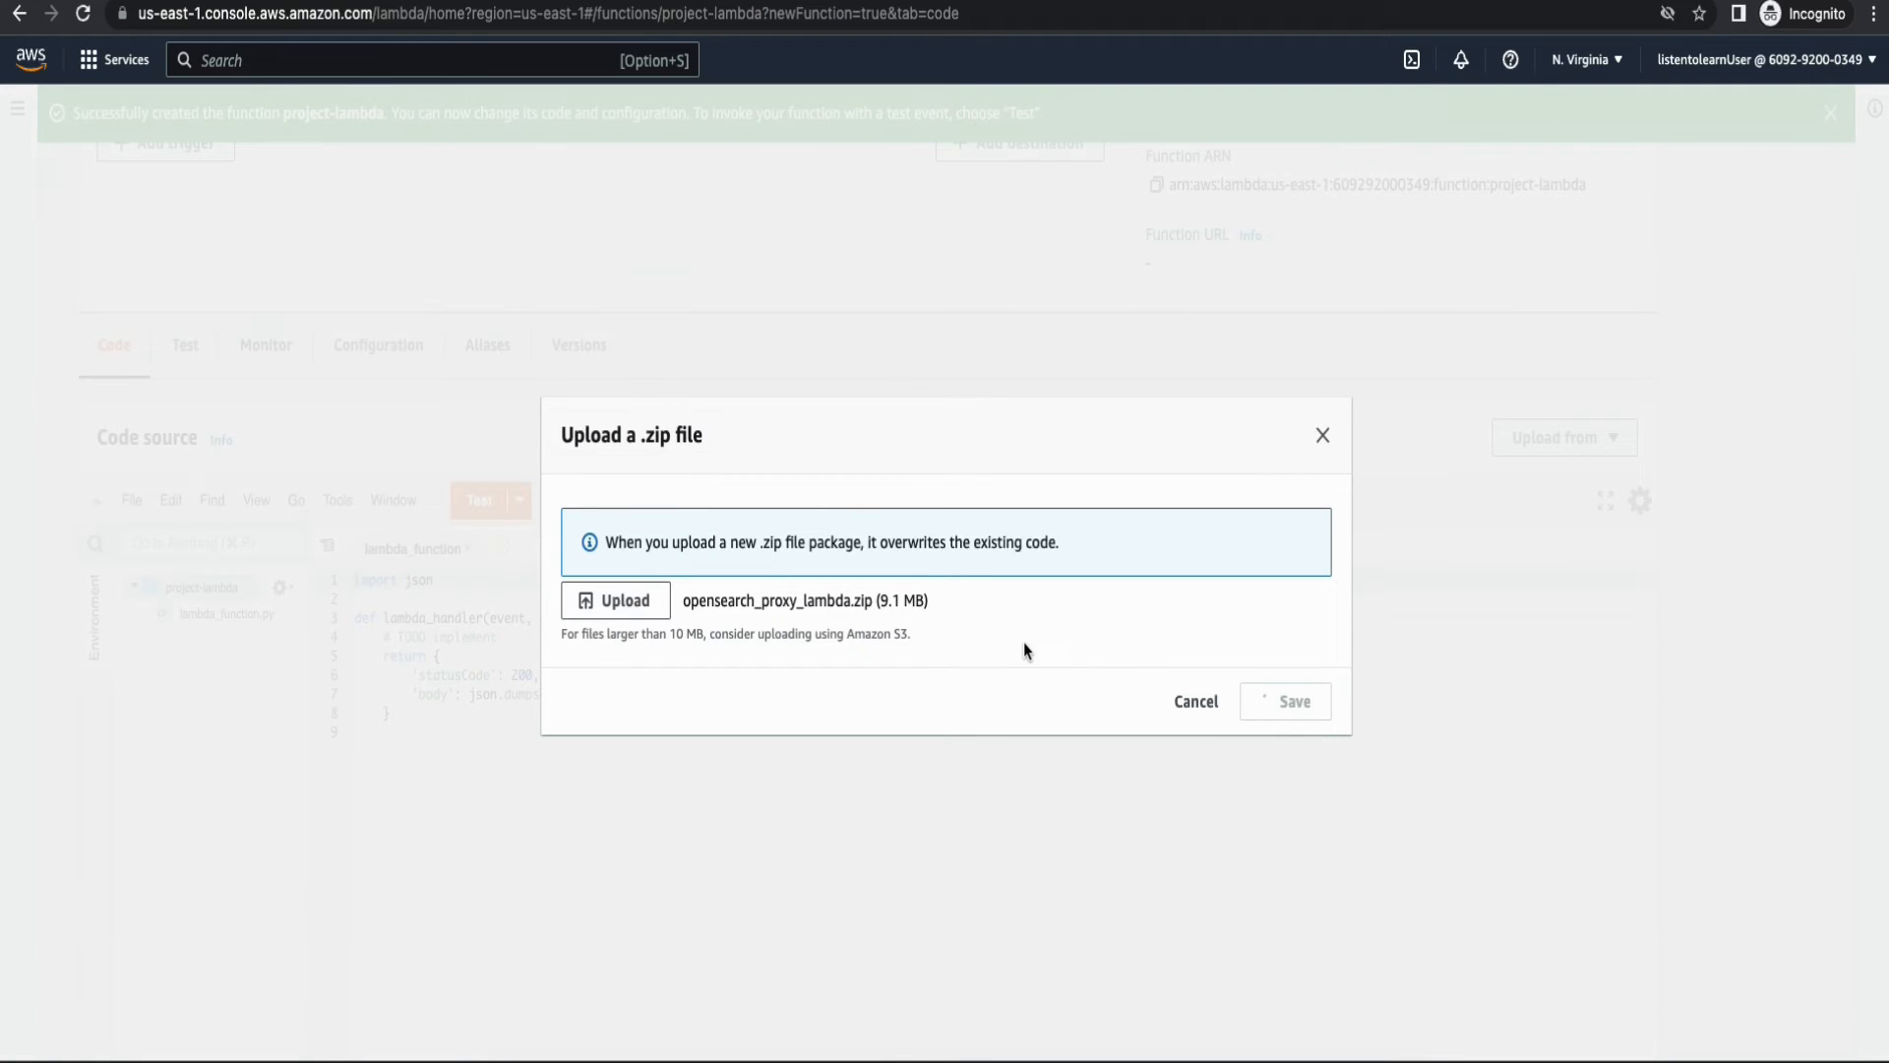
click(1284, 700)
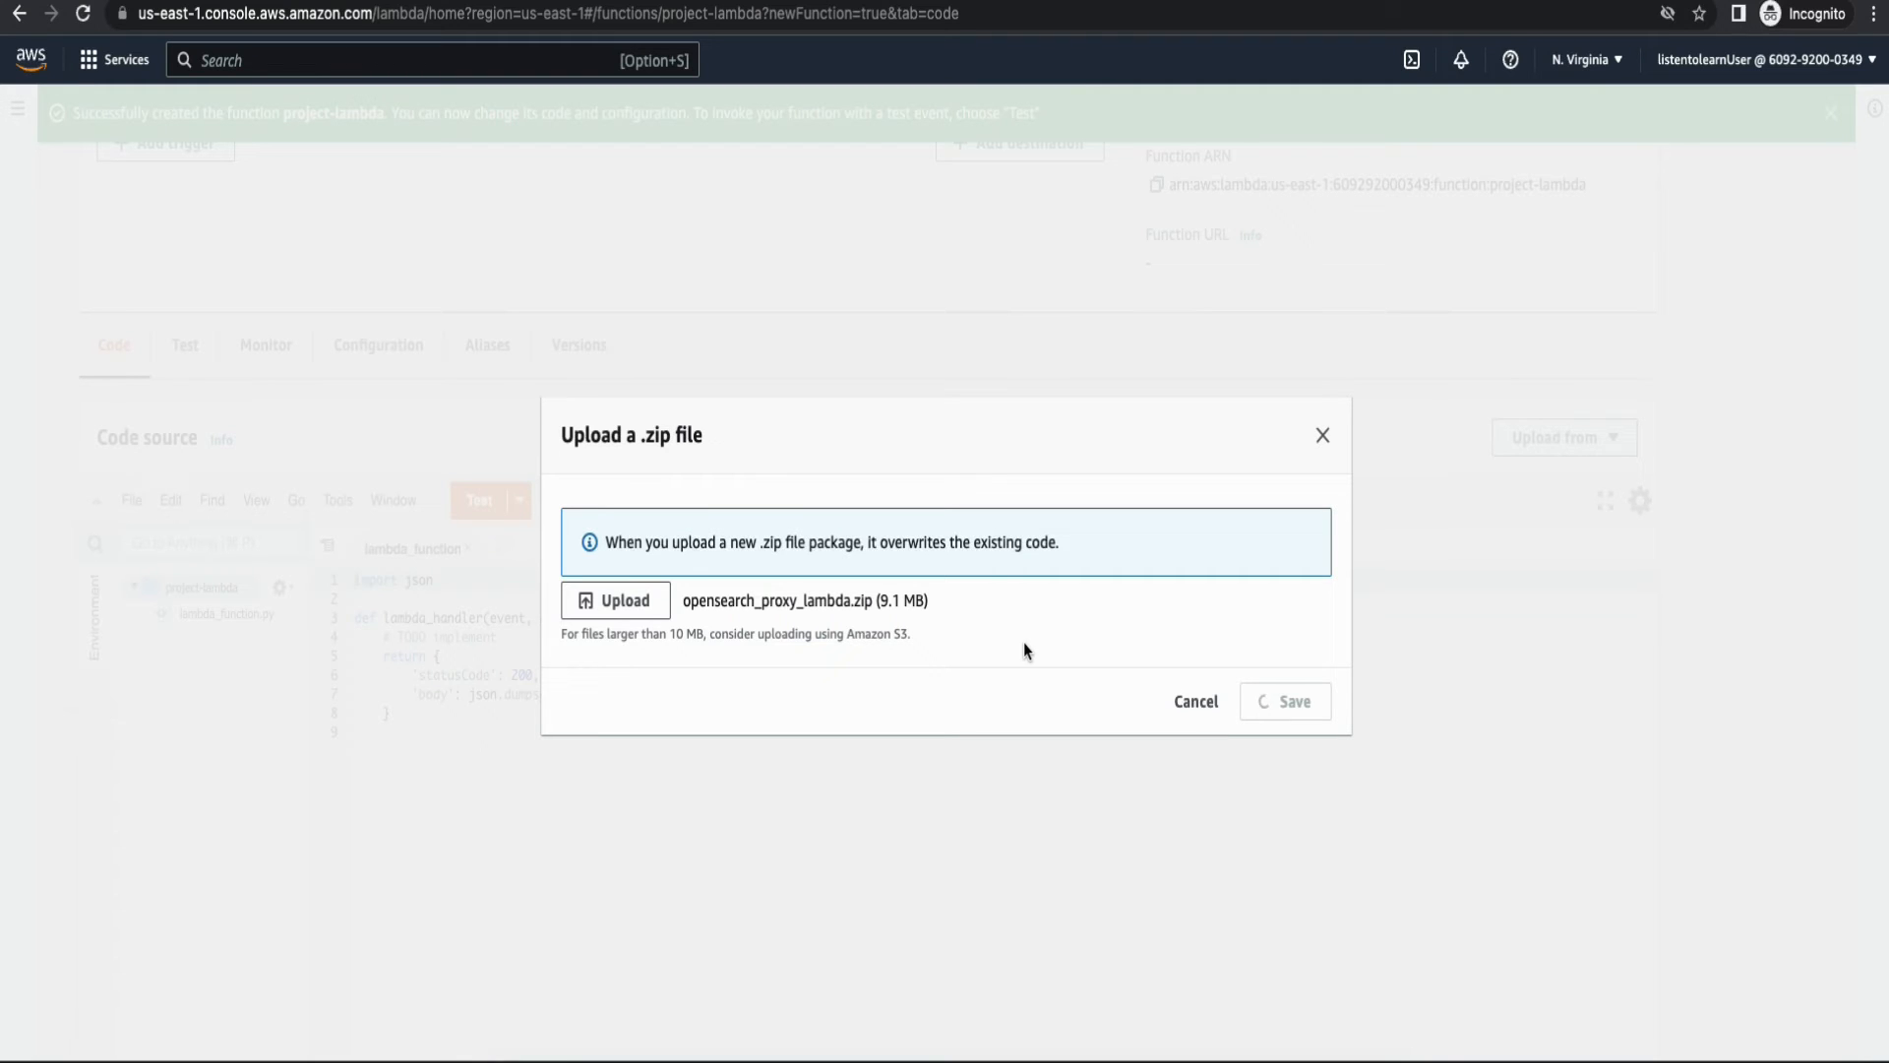
click(1285, 700)
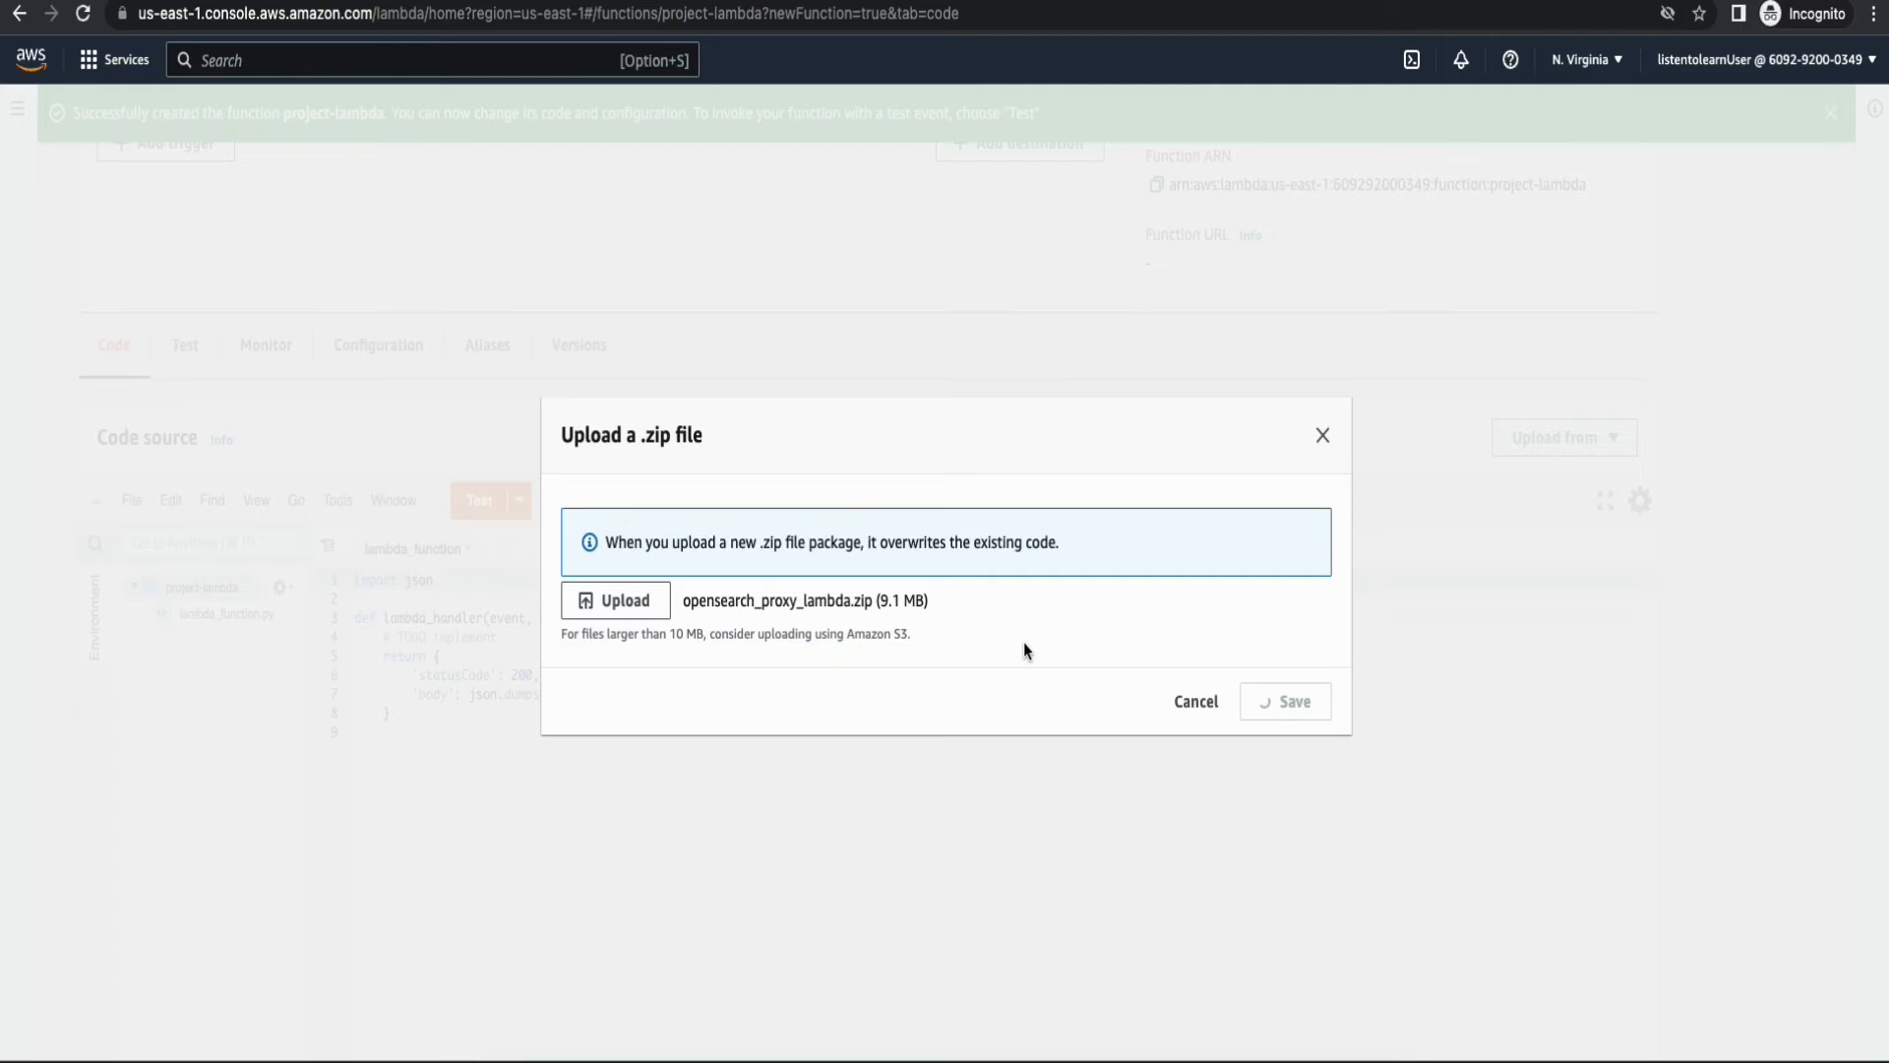
click(1285, 701)
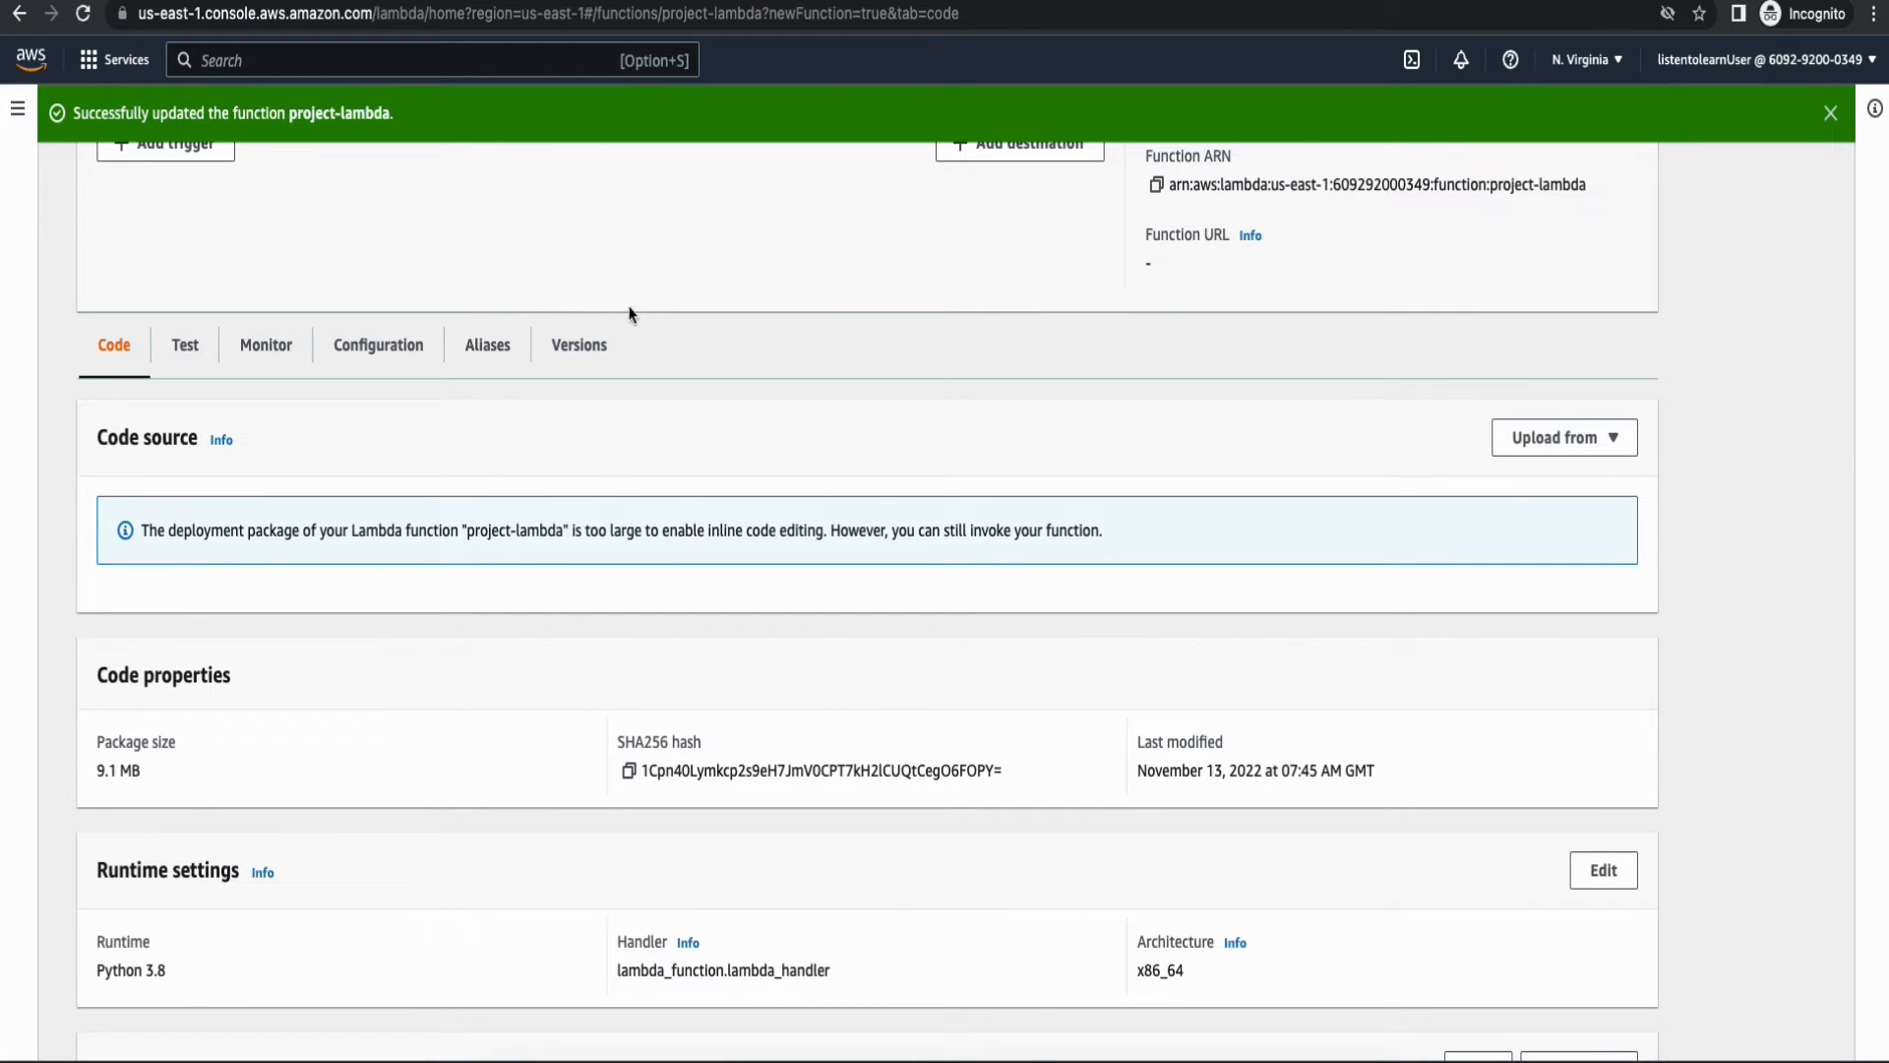
scroll(down, 3)
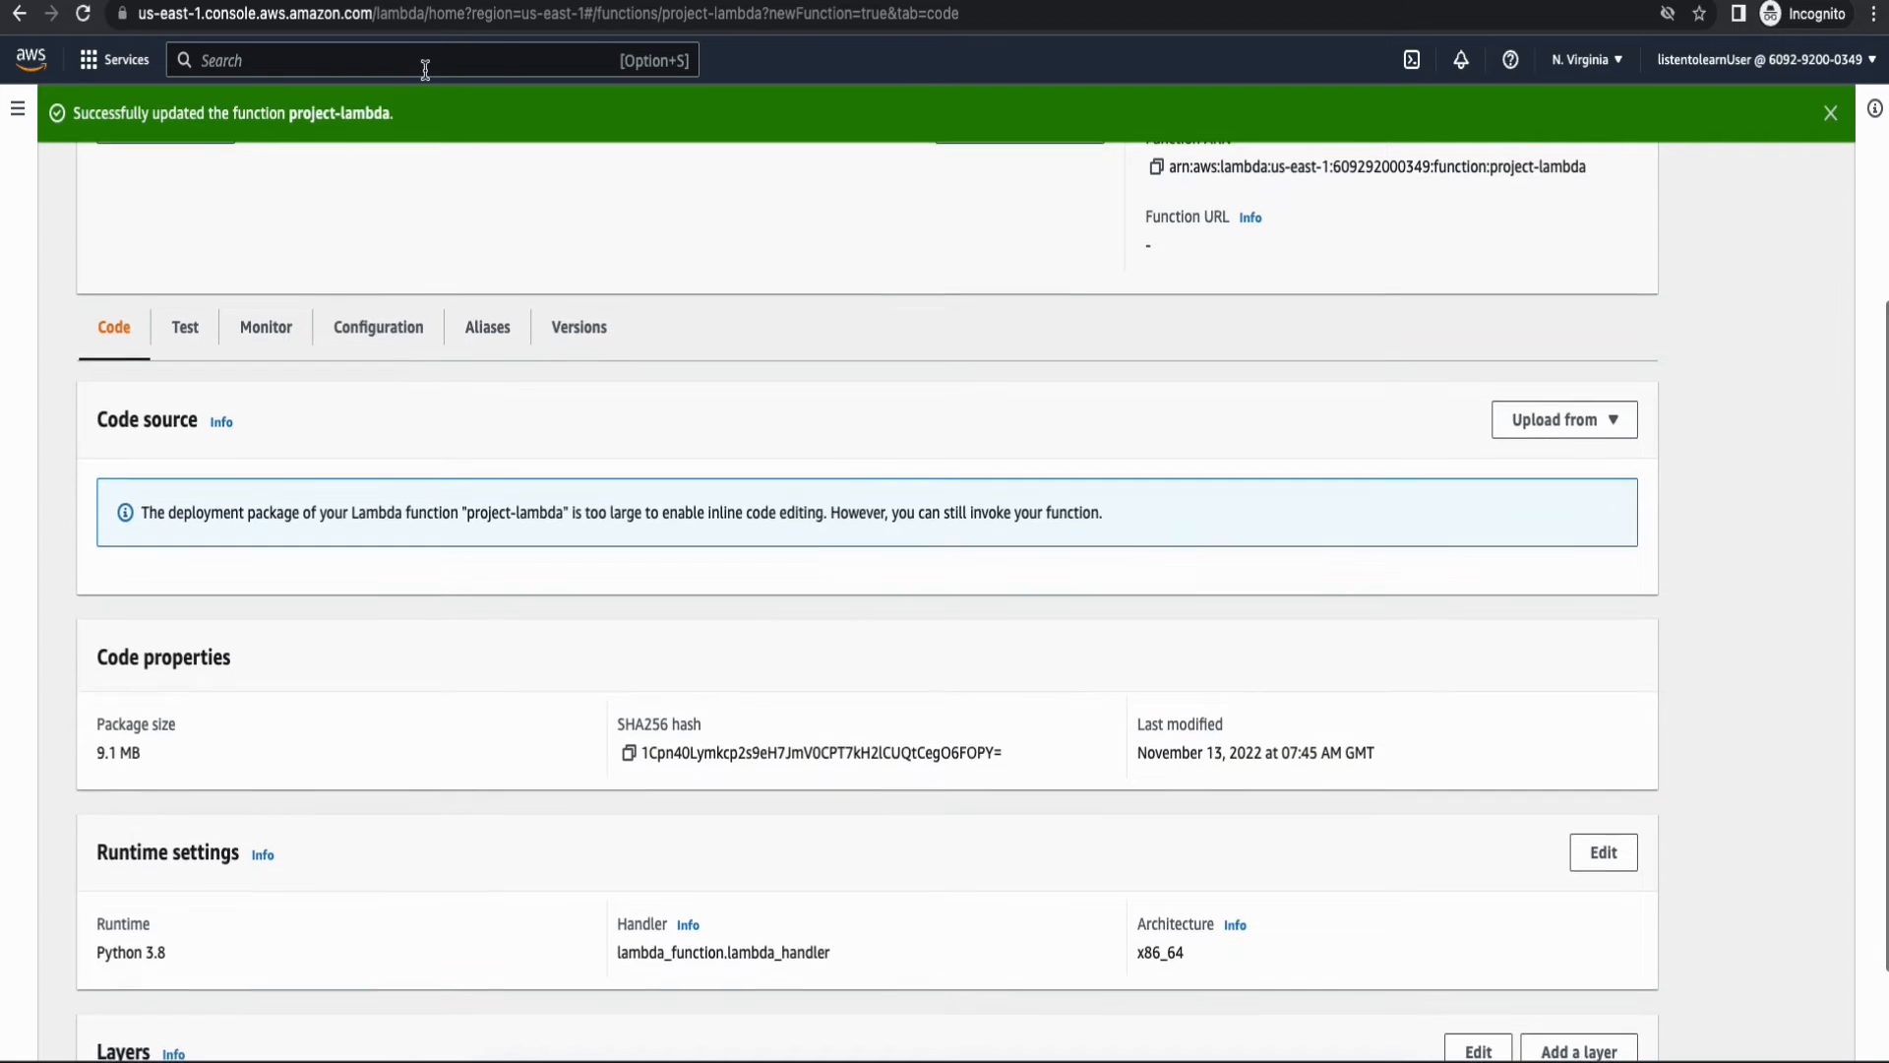
Find API Gateway via the 'api' search and get started creating an API.
text(api)
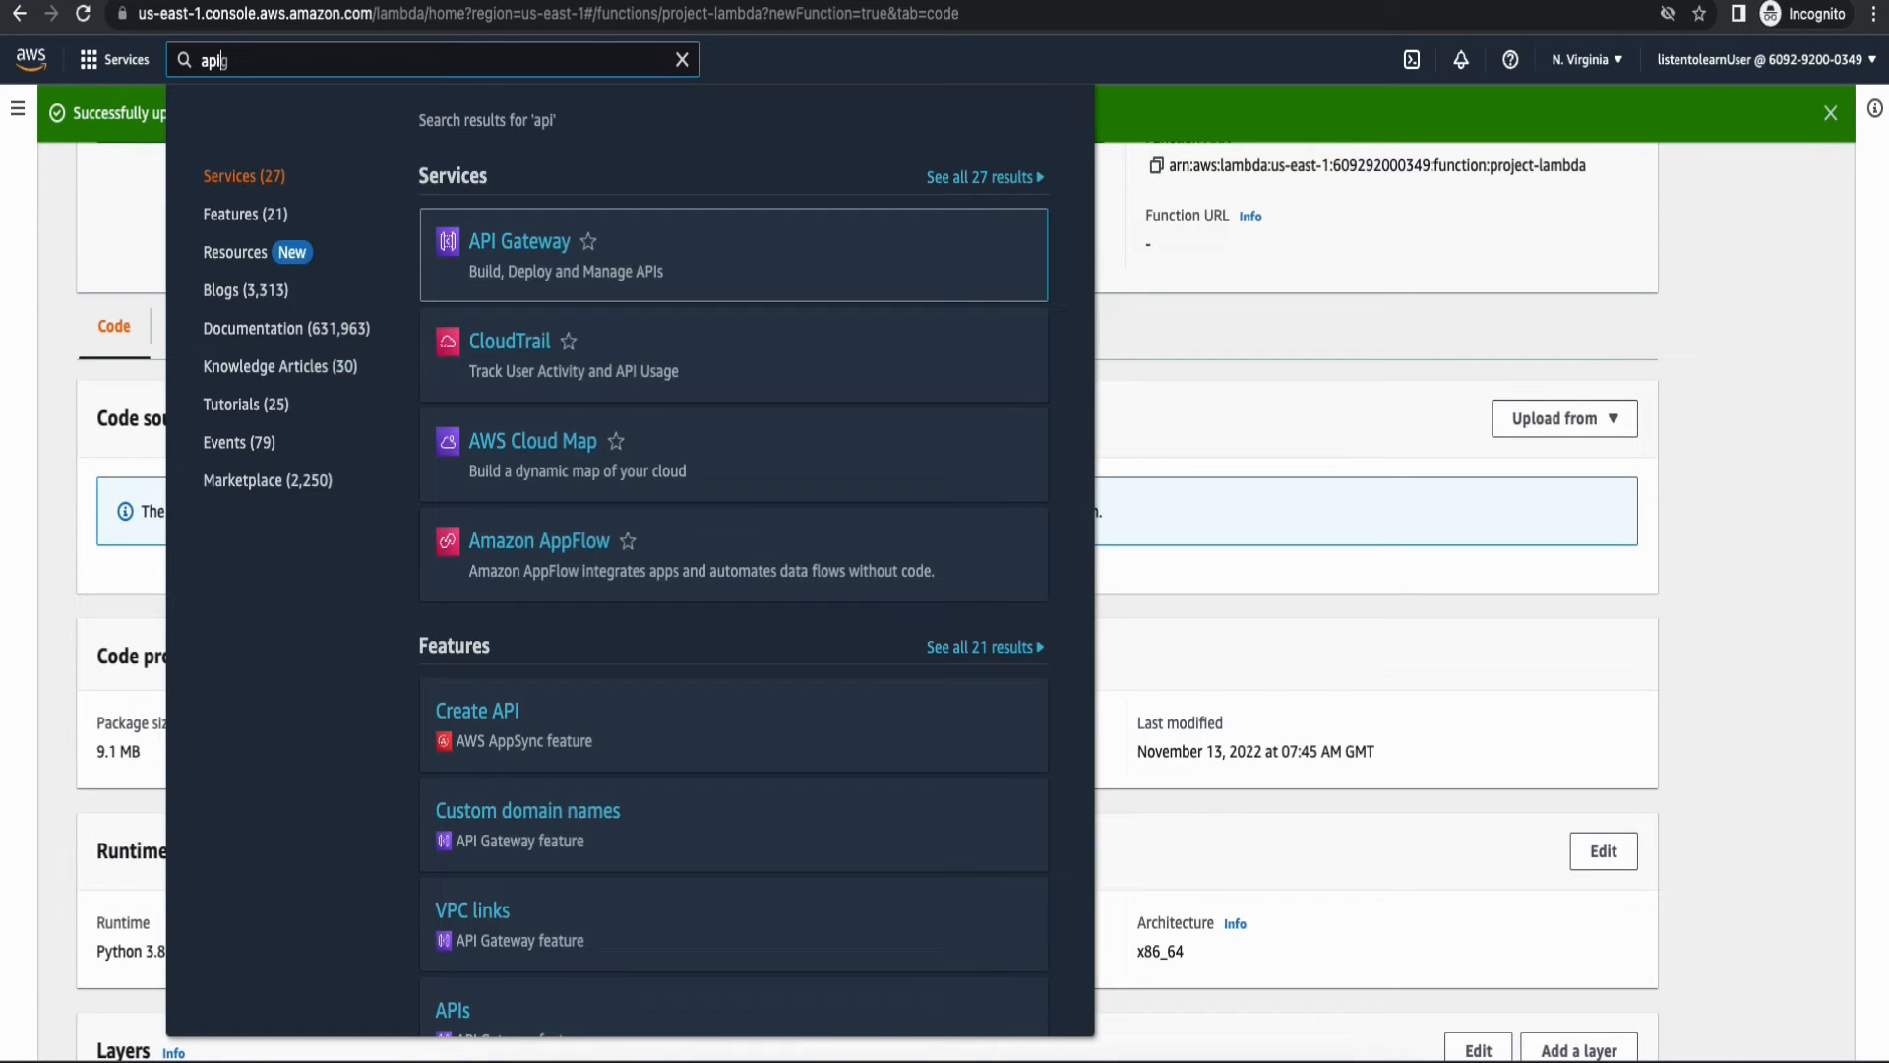
click(517, 240)
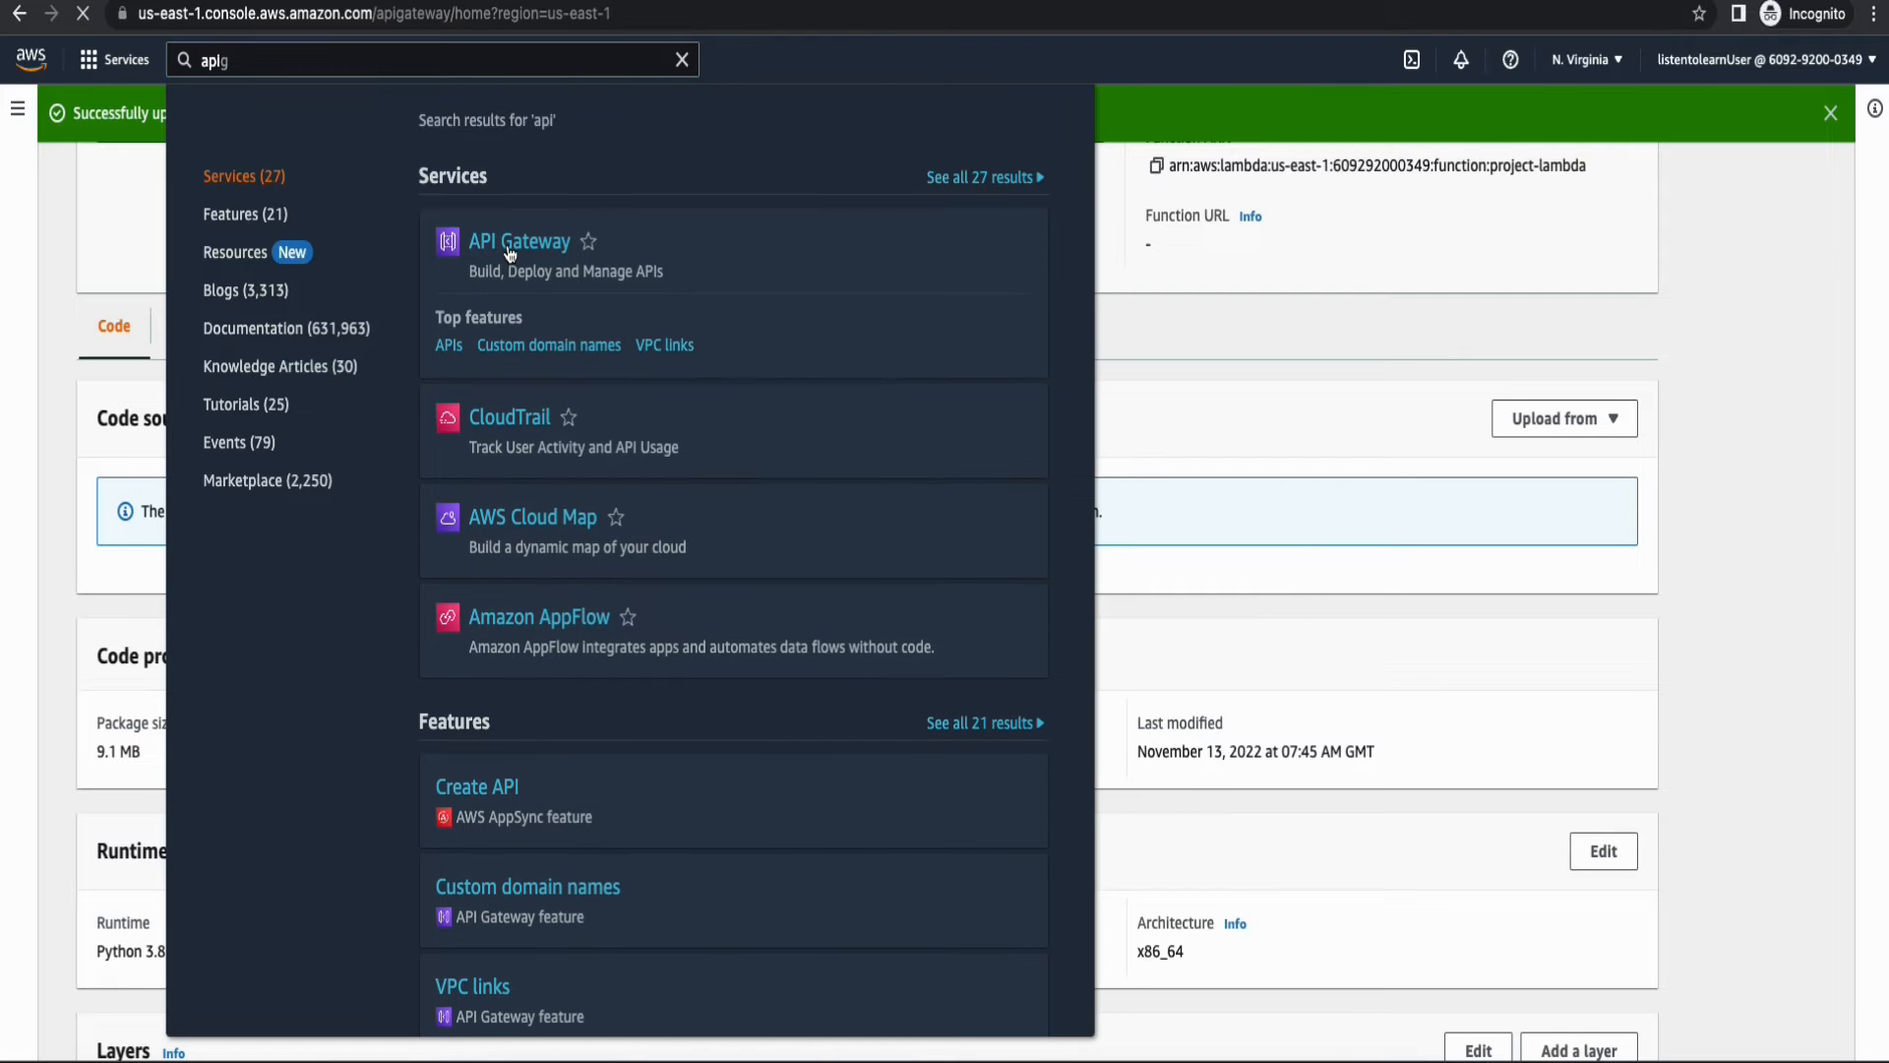
click(517, 240)
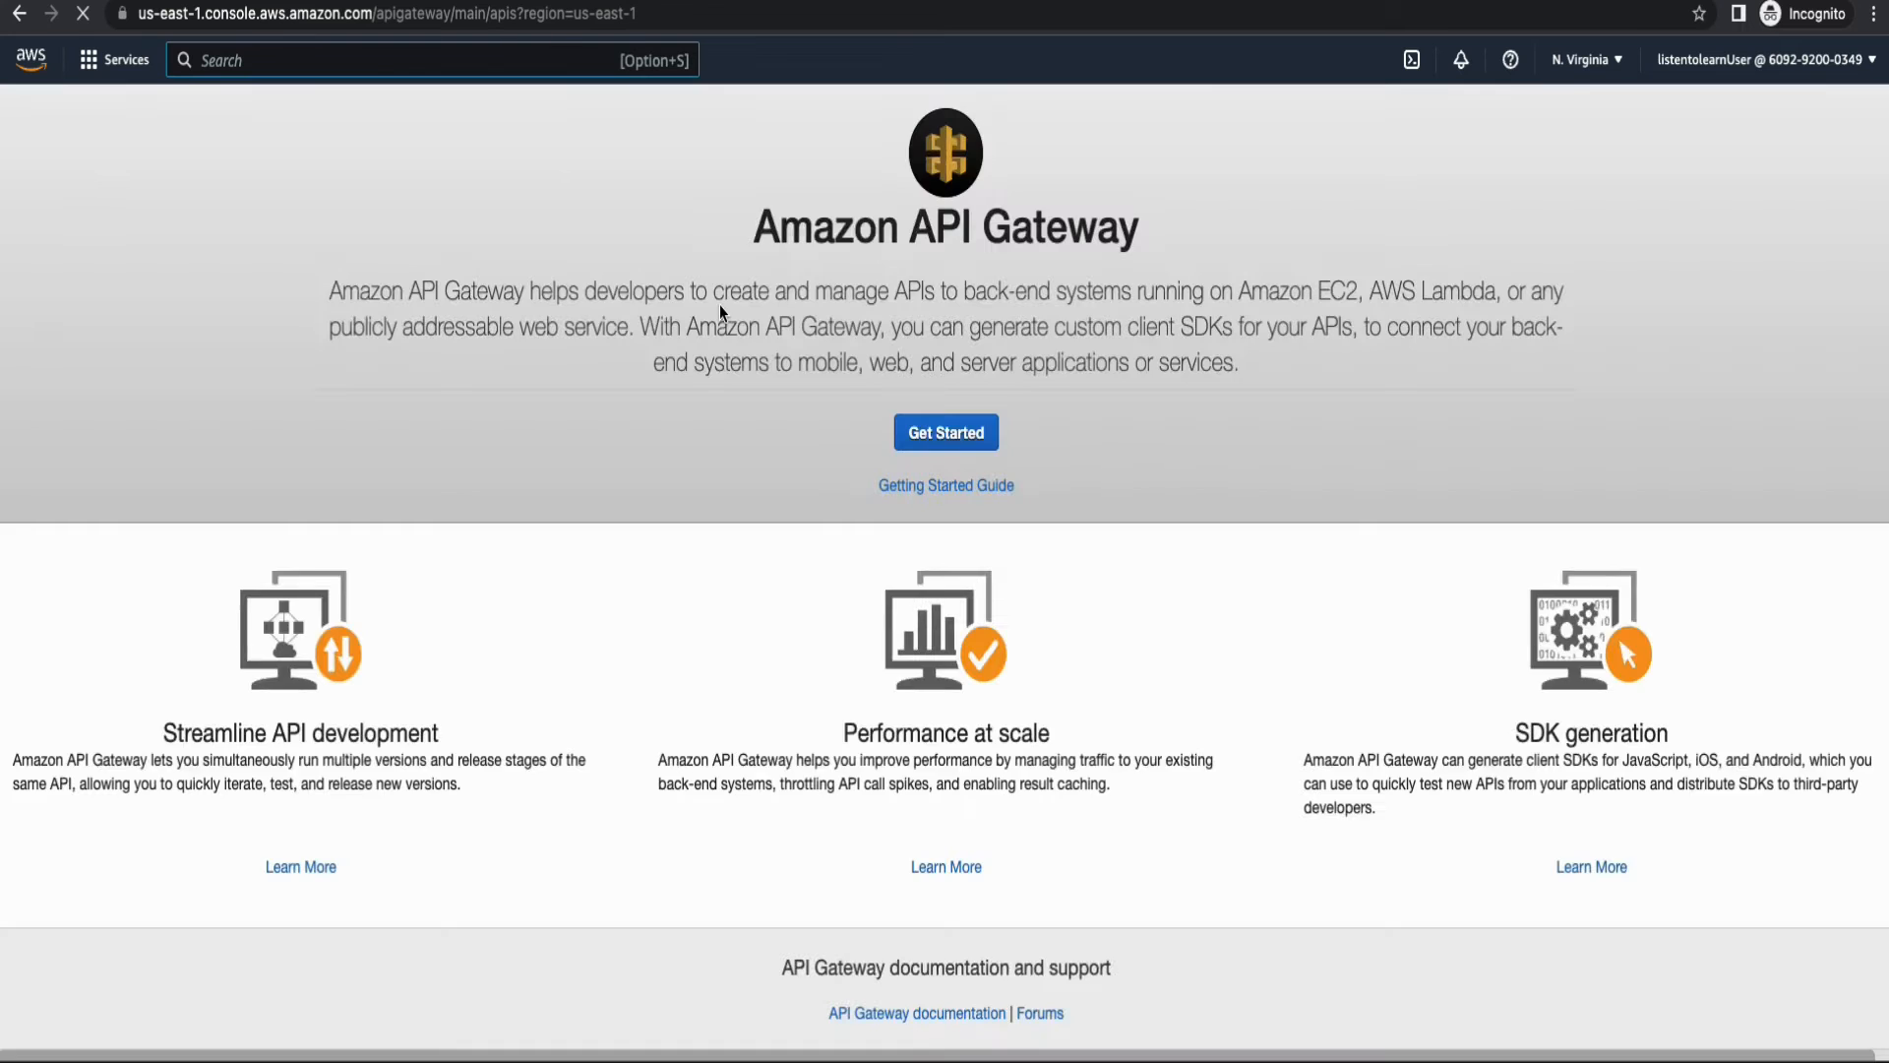
click(946, 431)
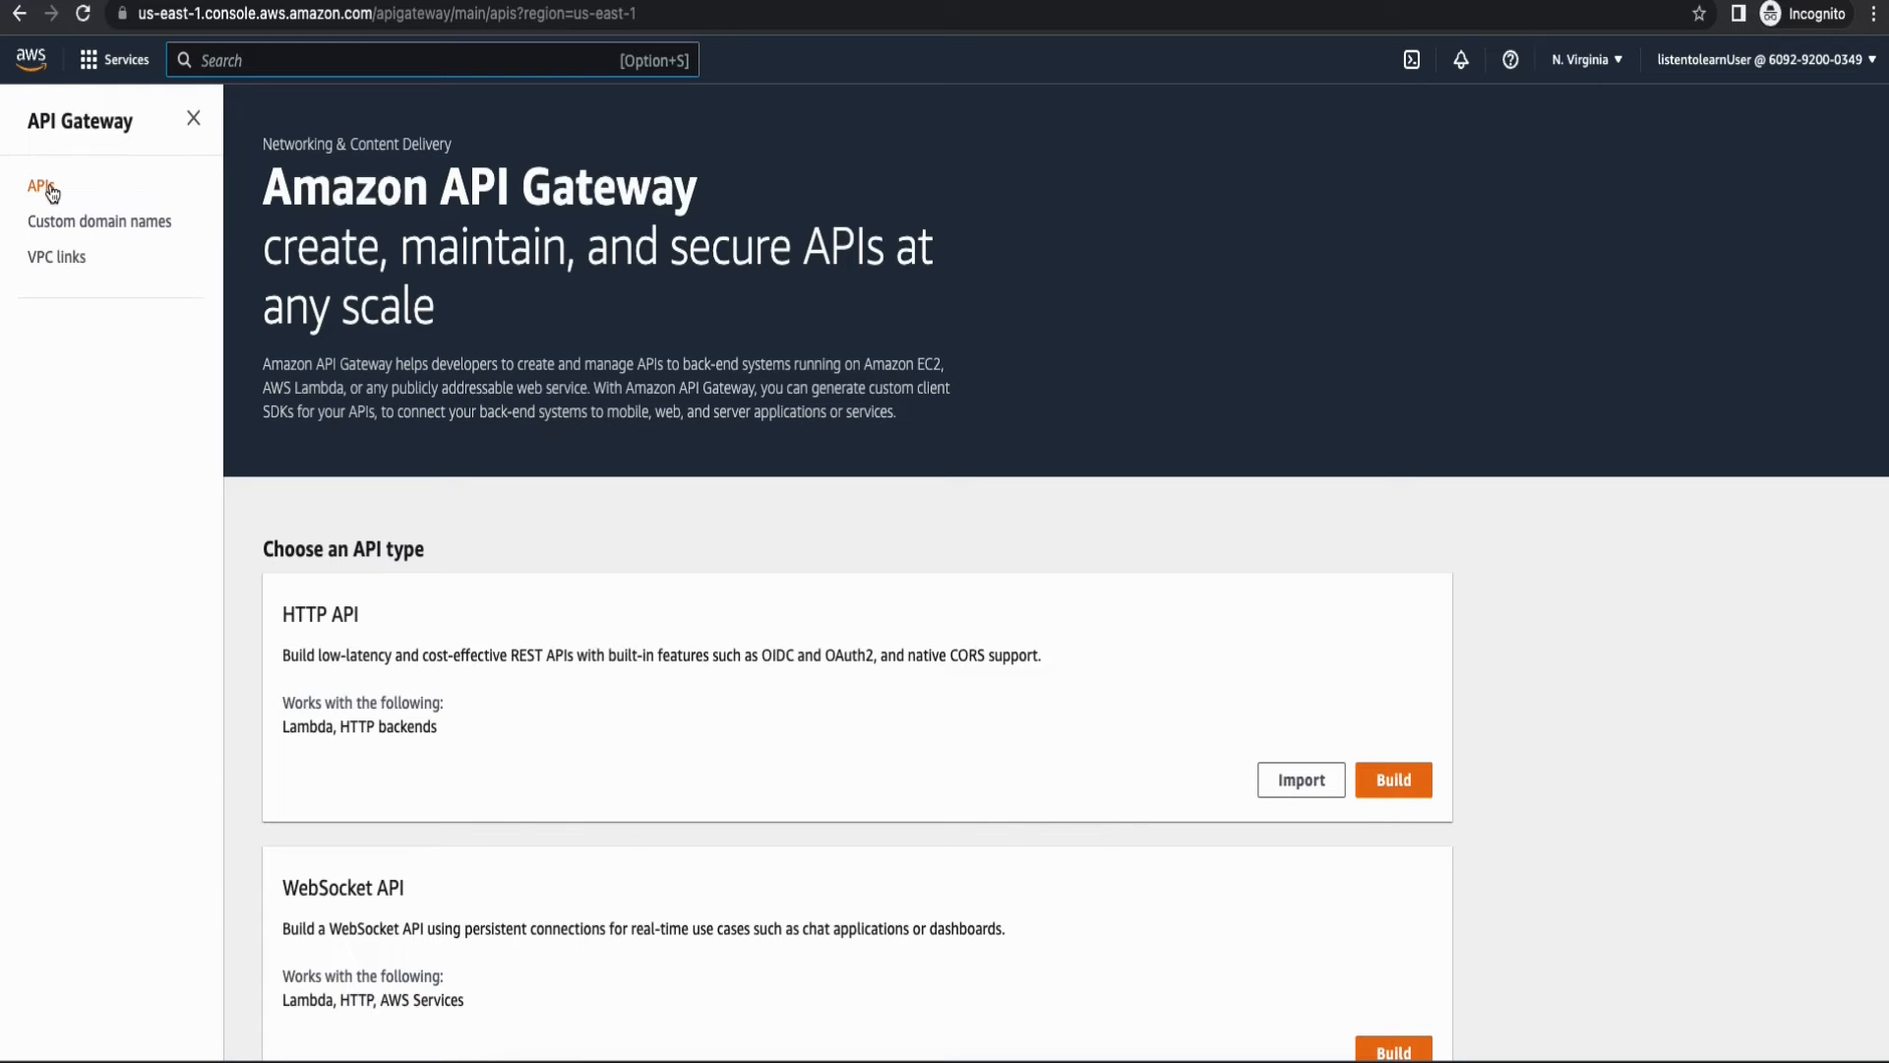
Build a new REST API and dismiss the example-API welcome notice.
scroll(down, 3)
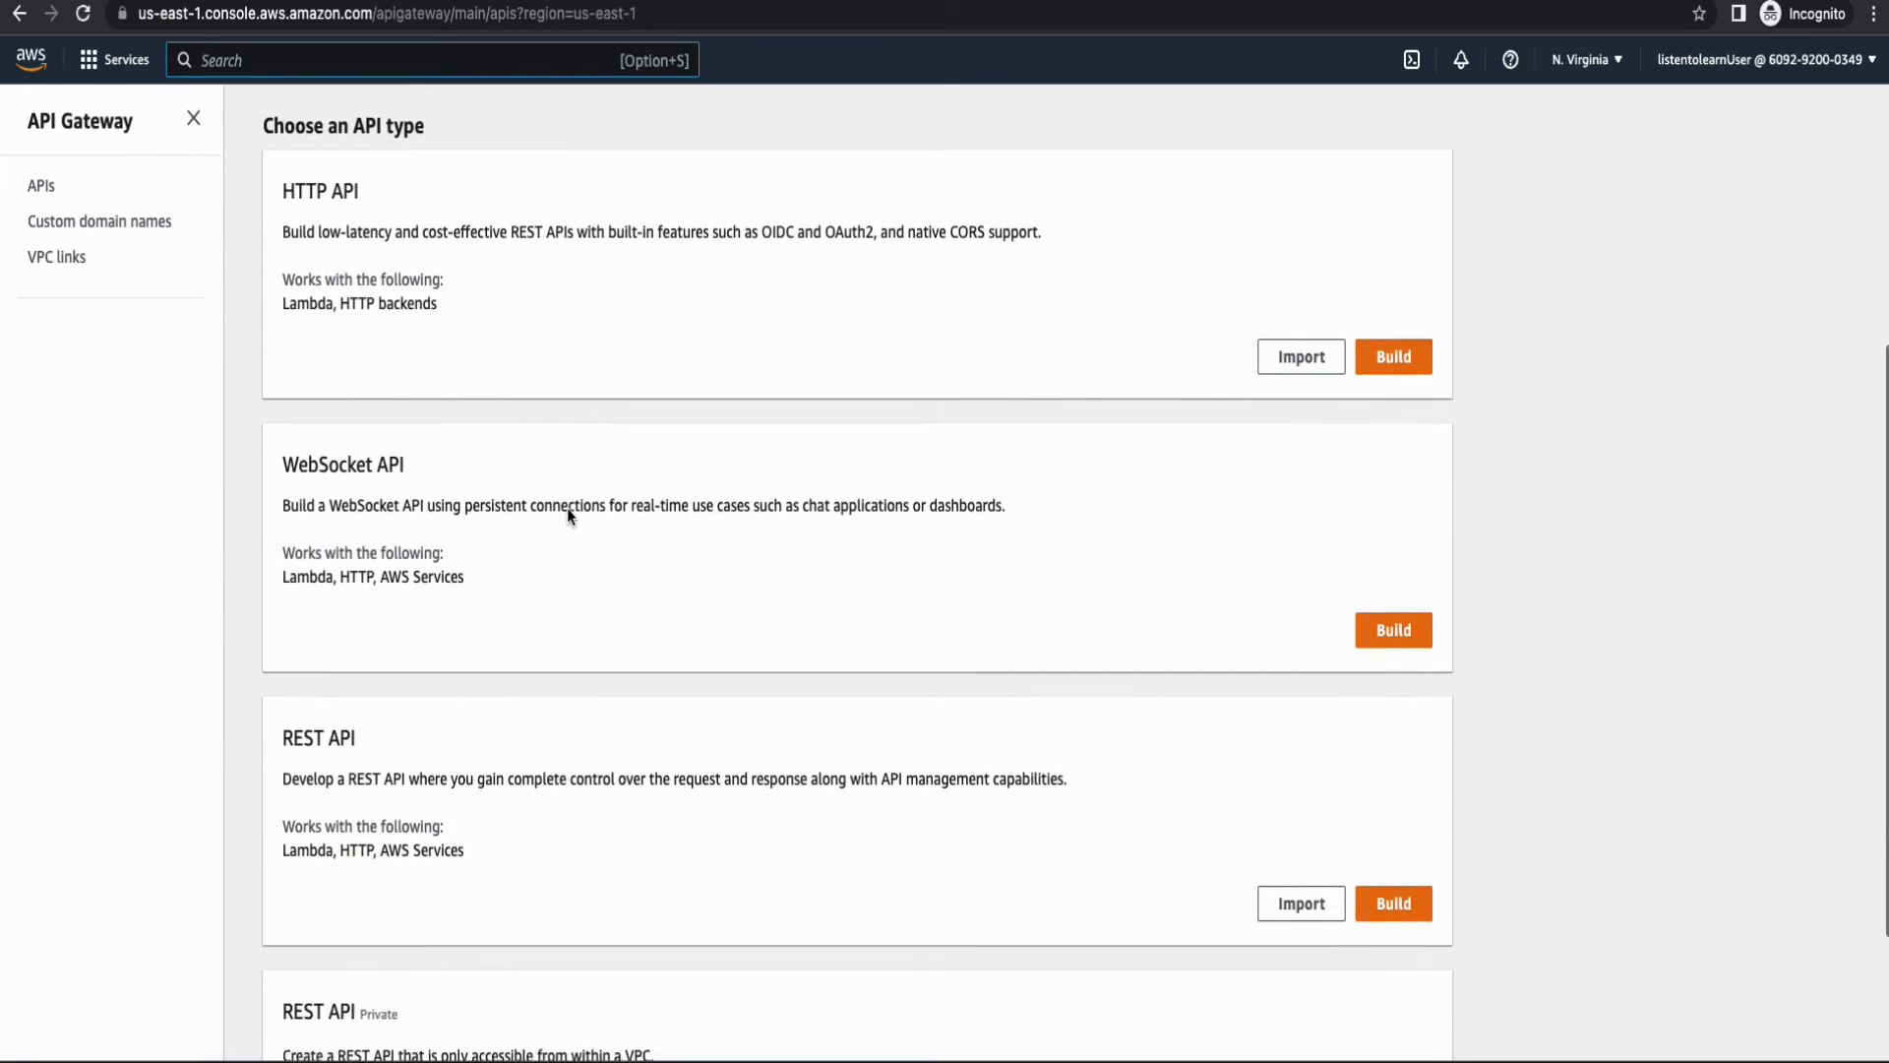
scroll(down, 3)
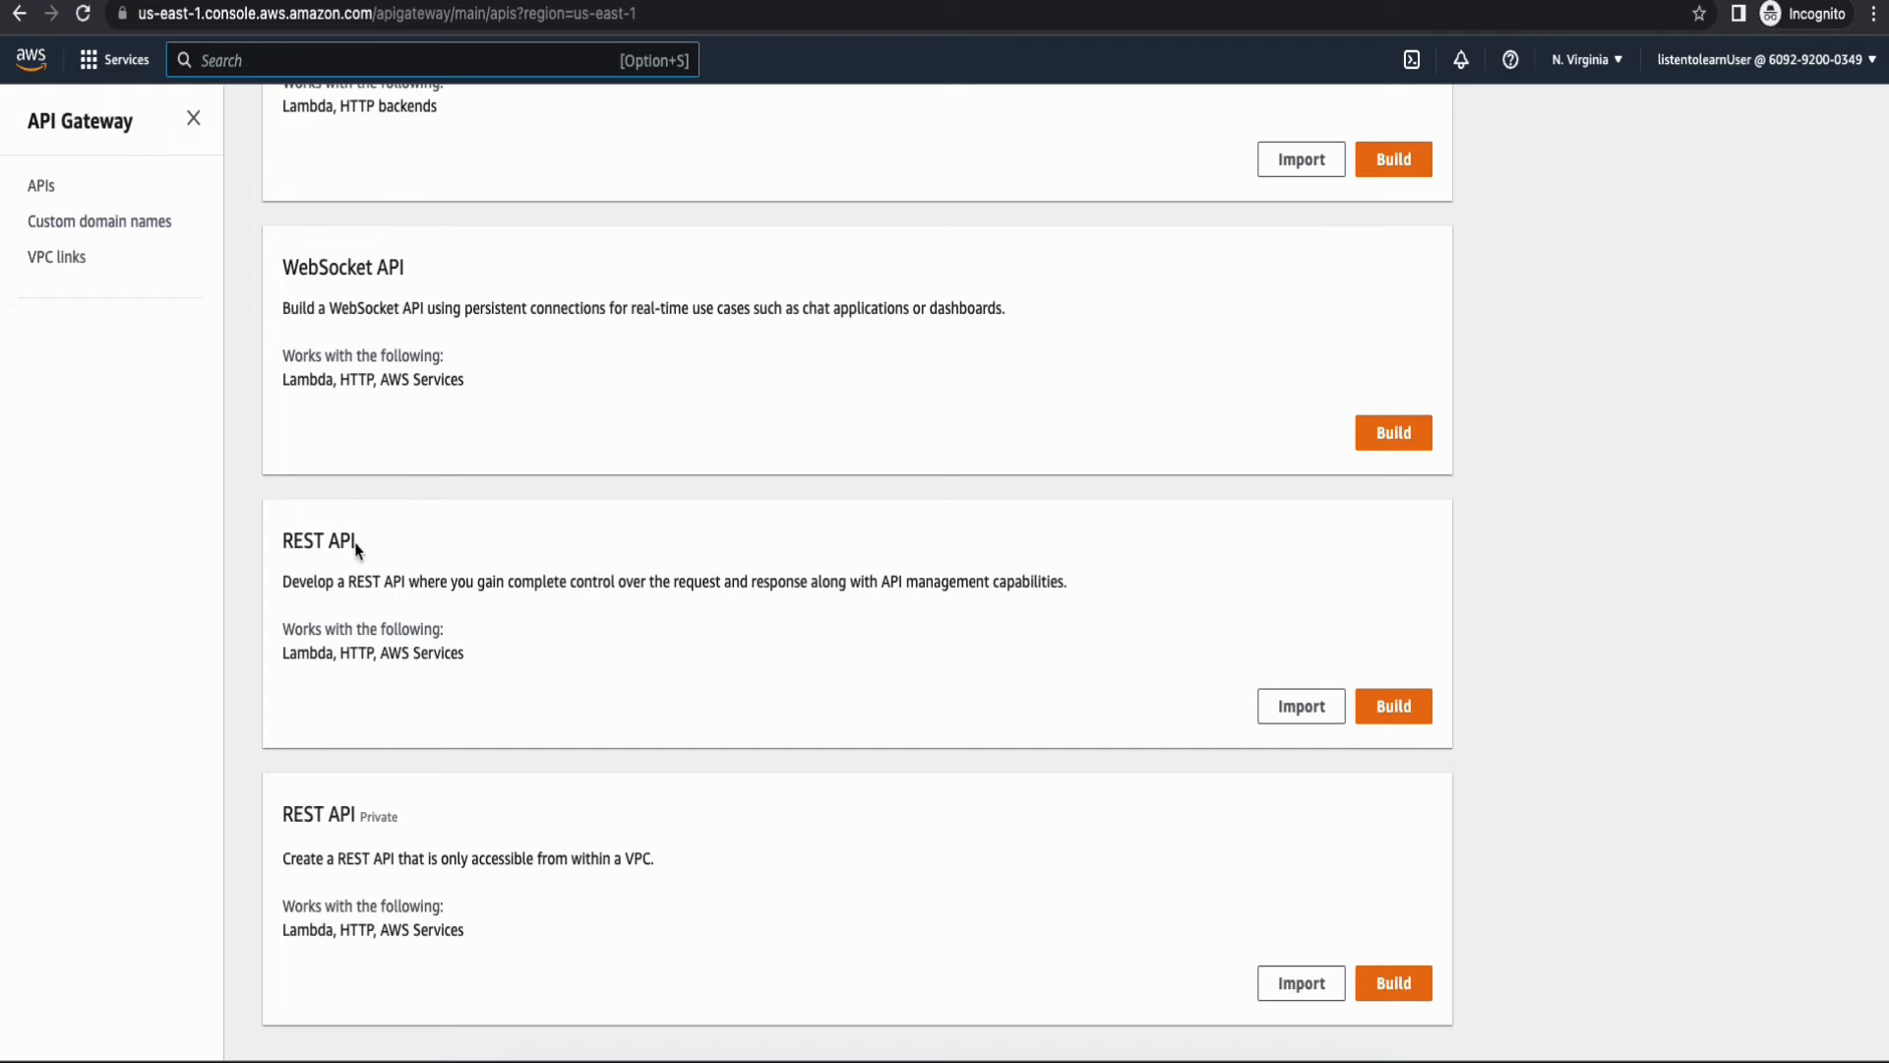
click(1394, 705)
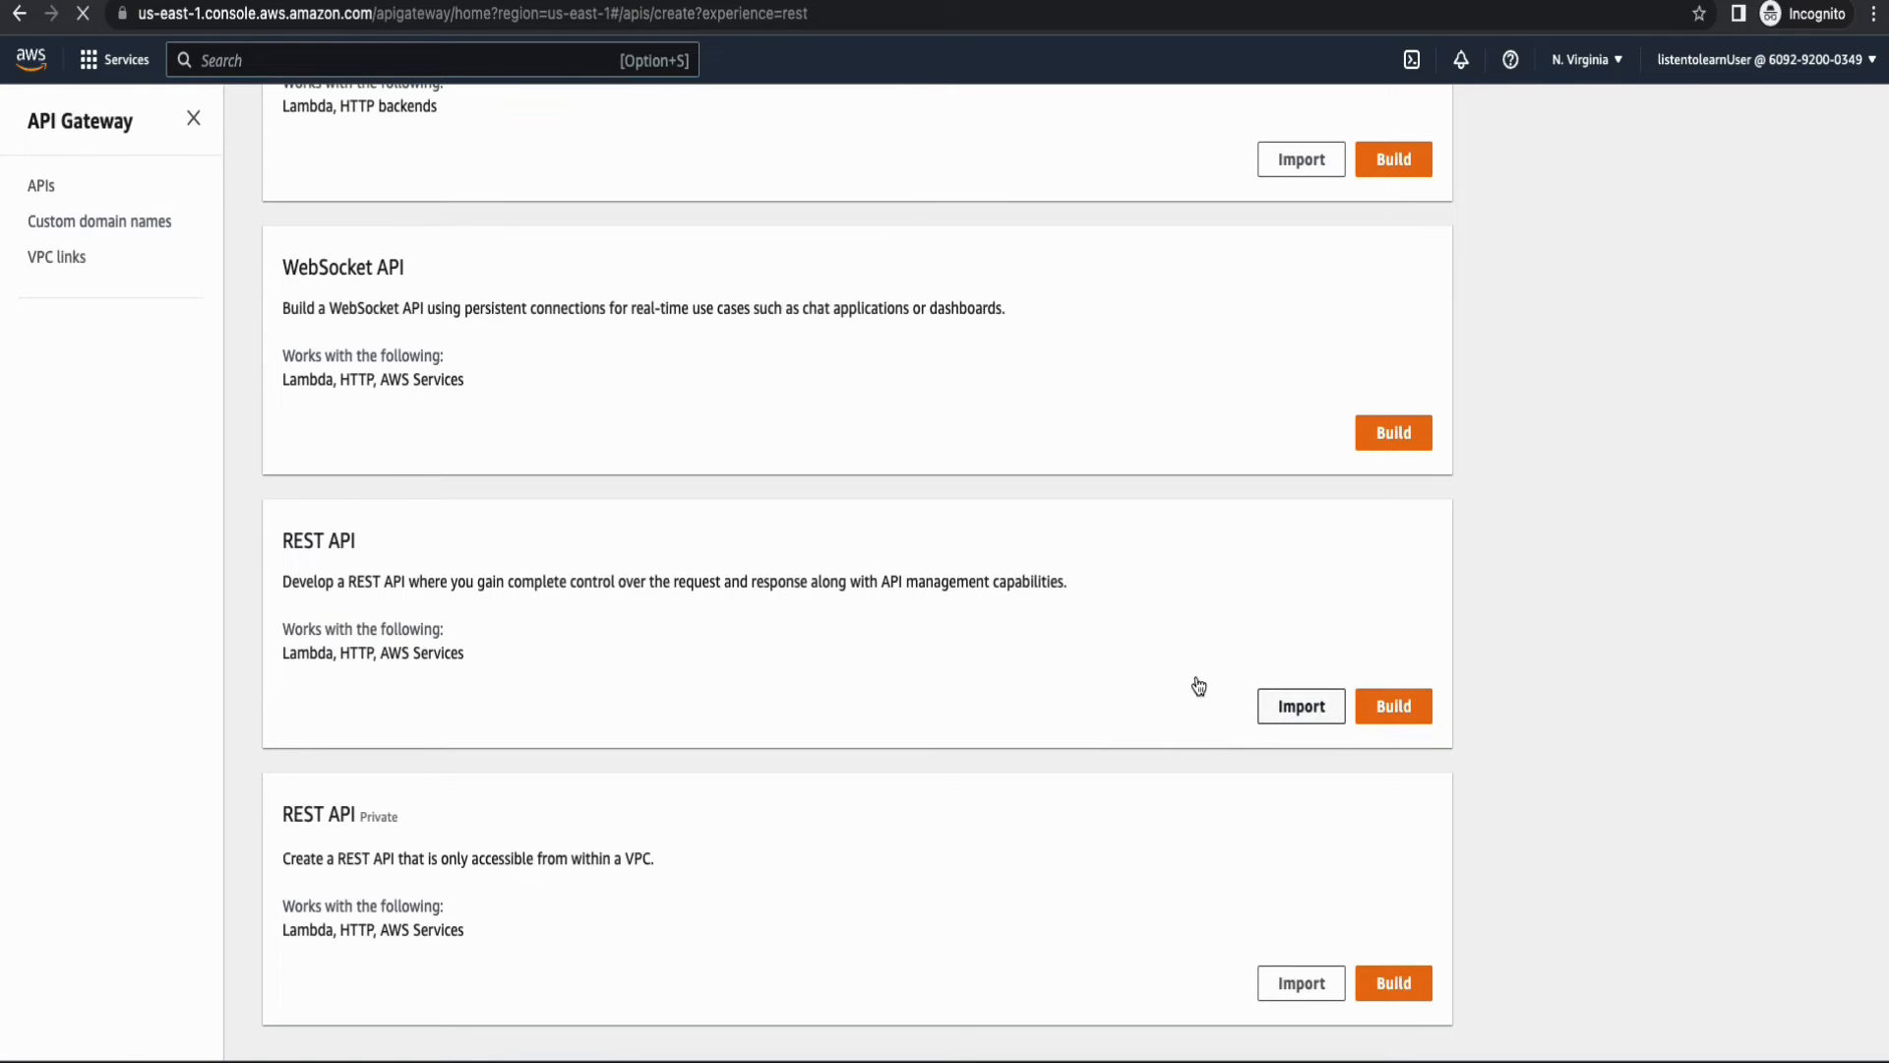
click(1393, 704)
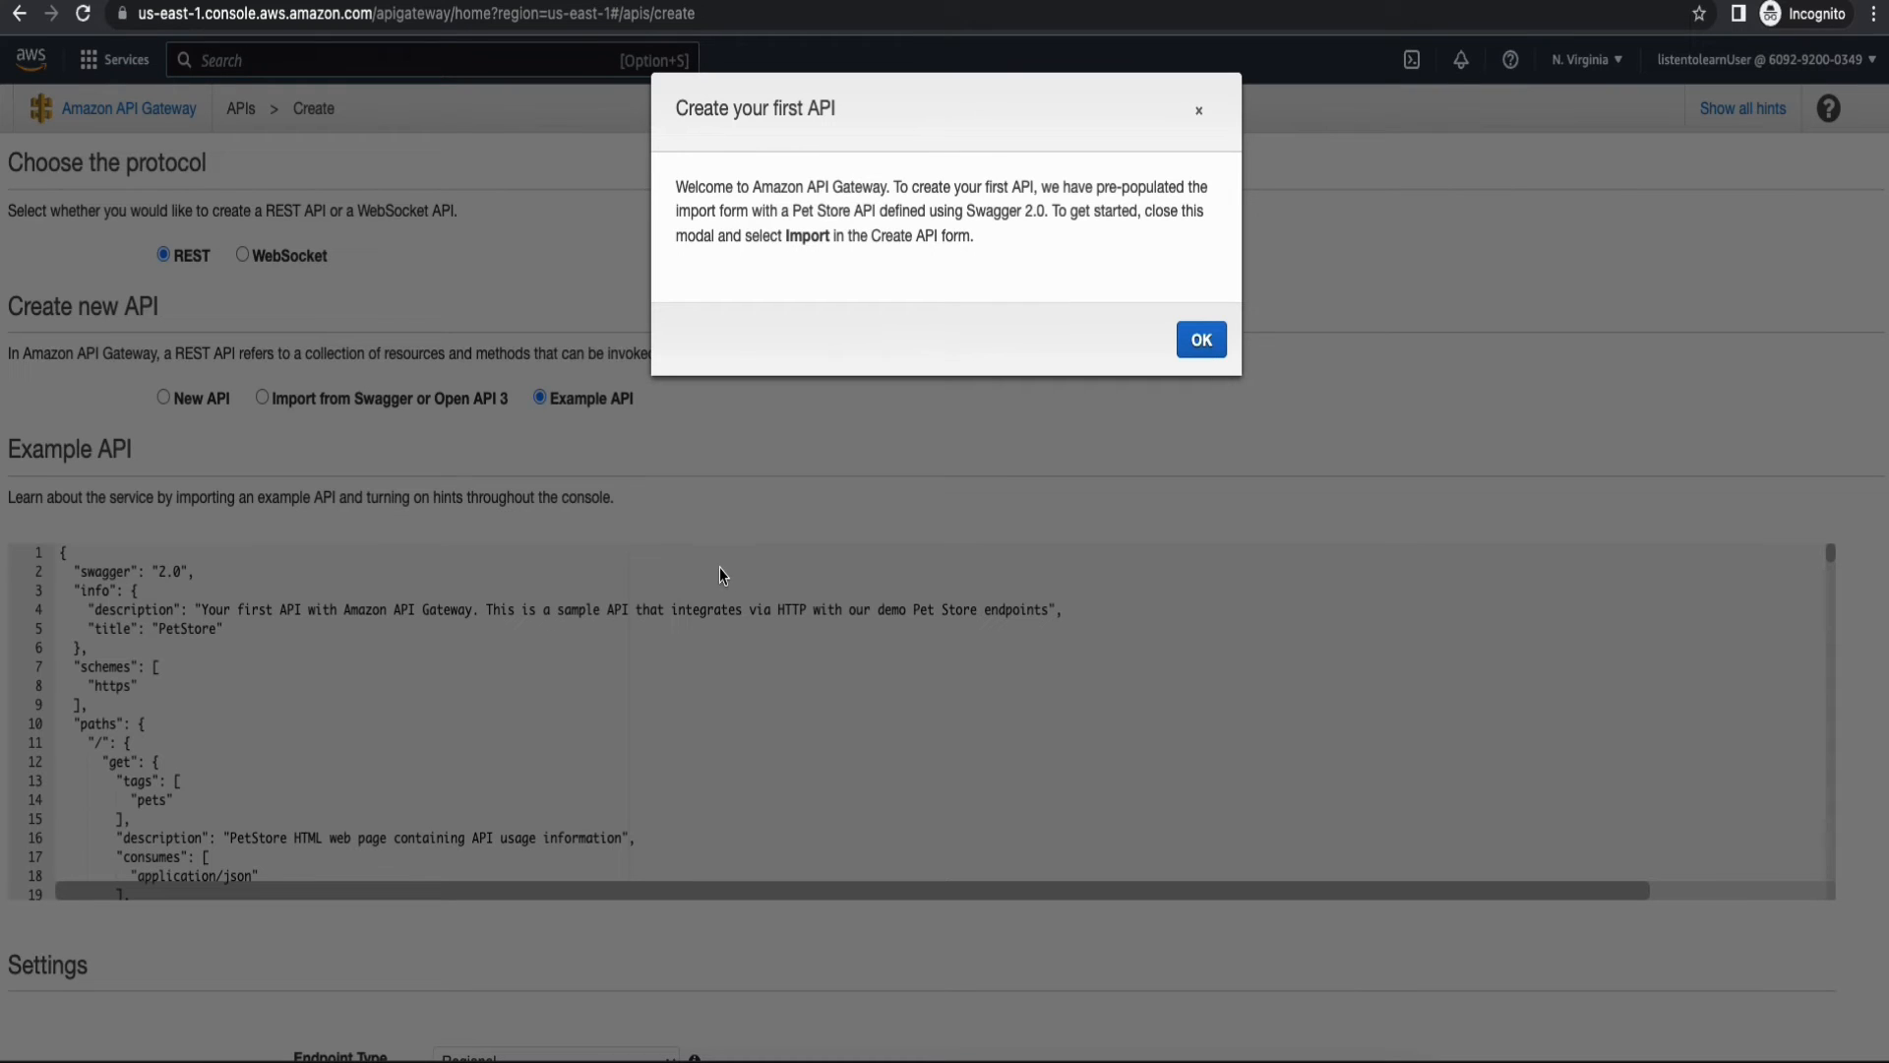
click(1201, 341)
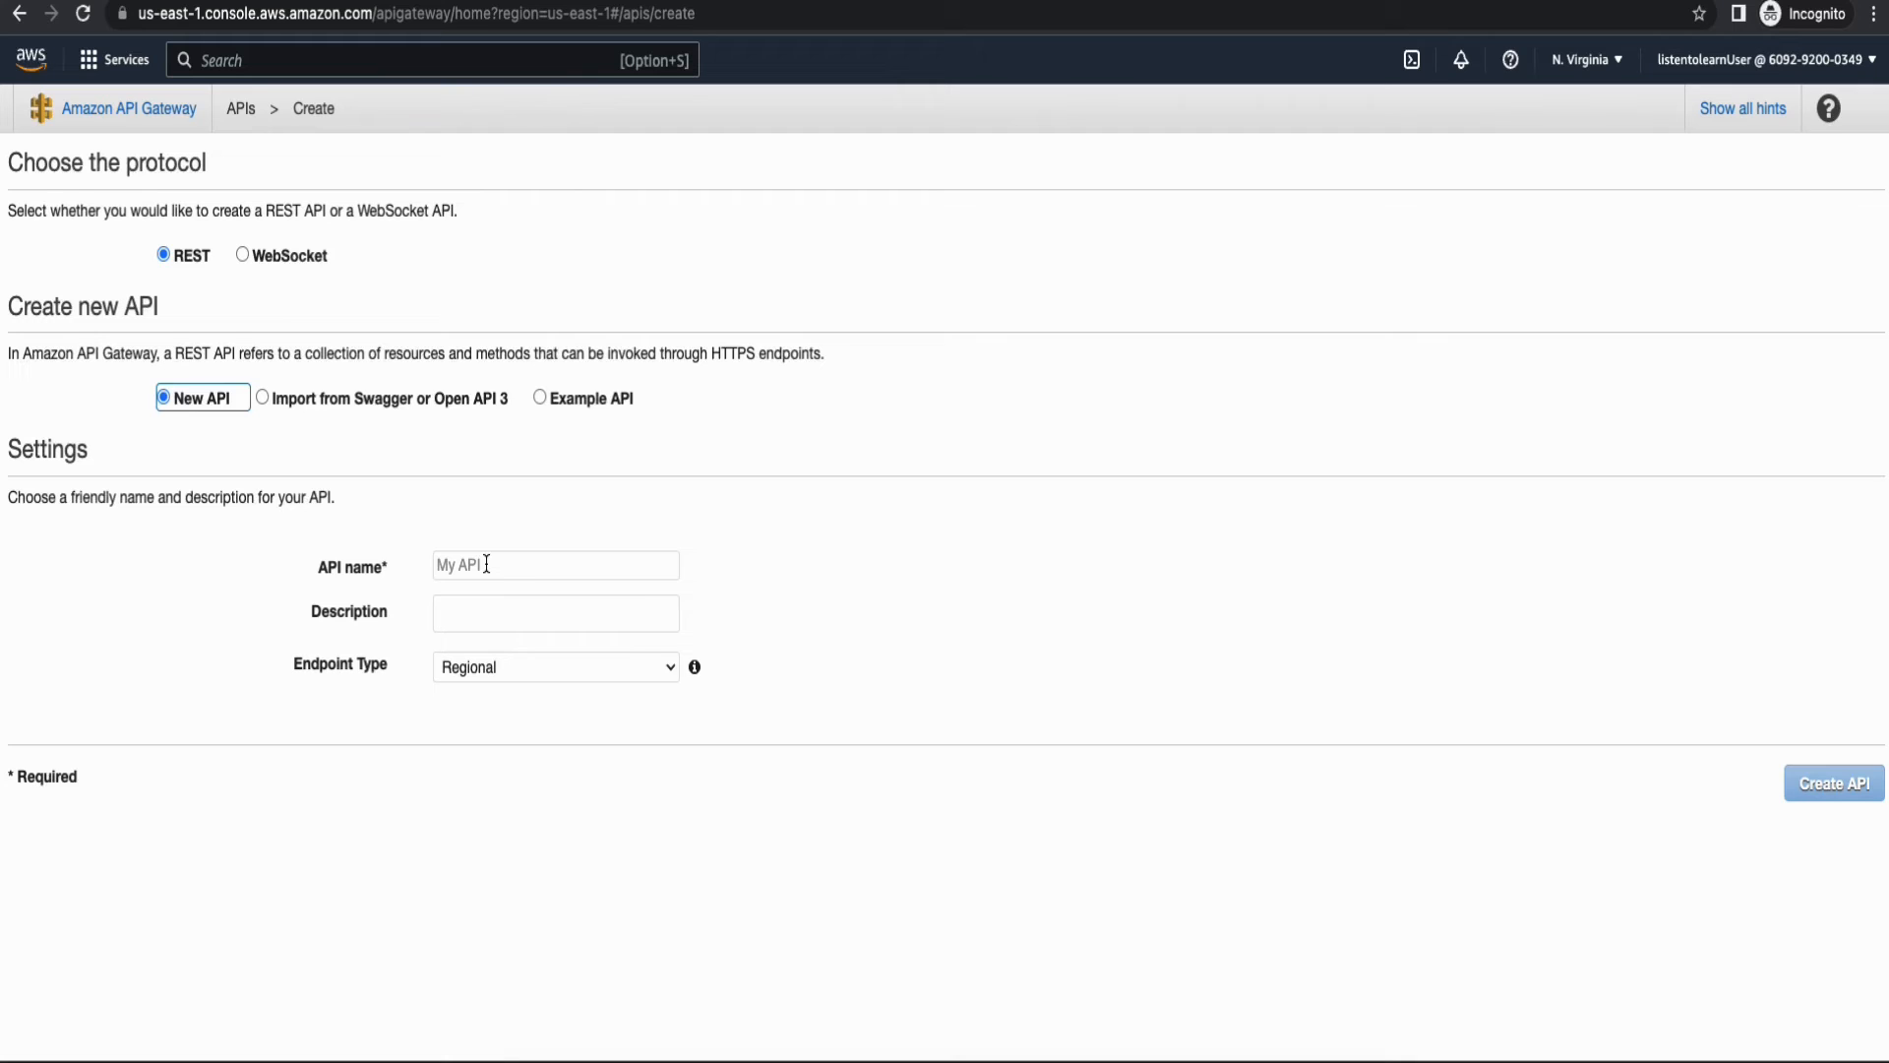
Name the REST API project-proxy and create it with only a root resource.
text(p)
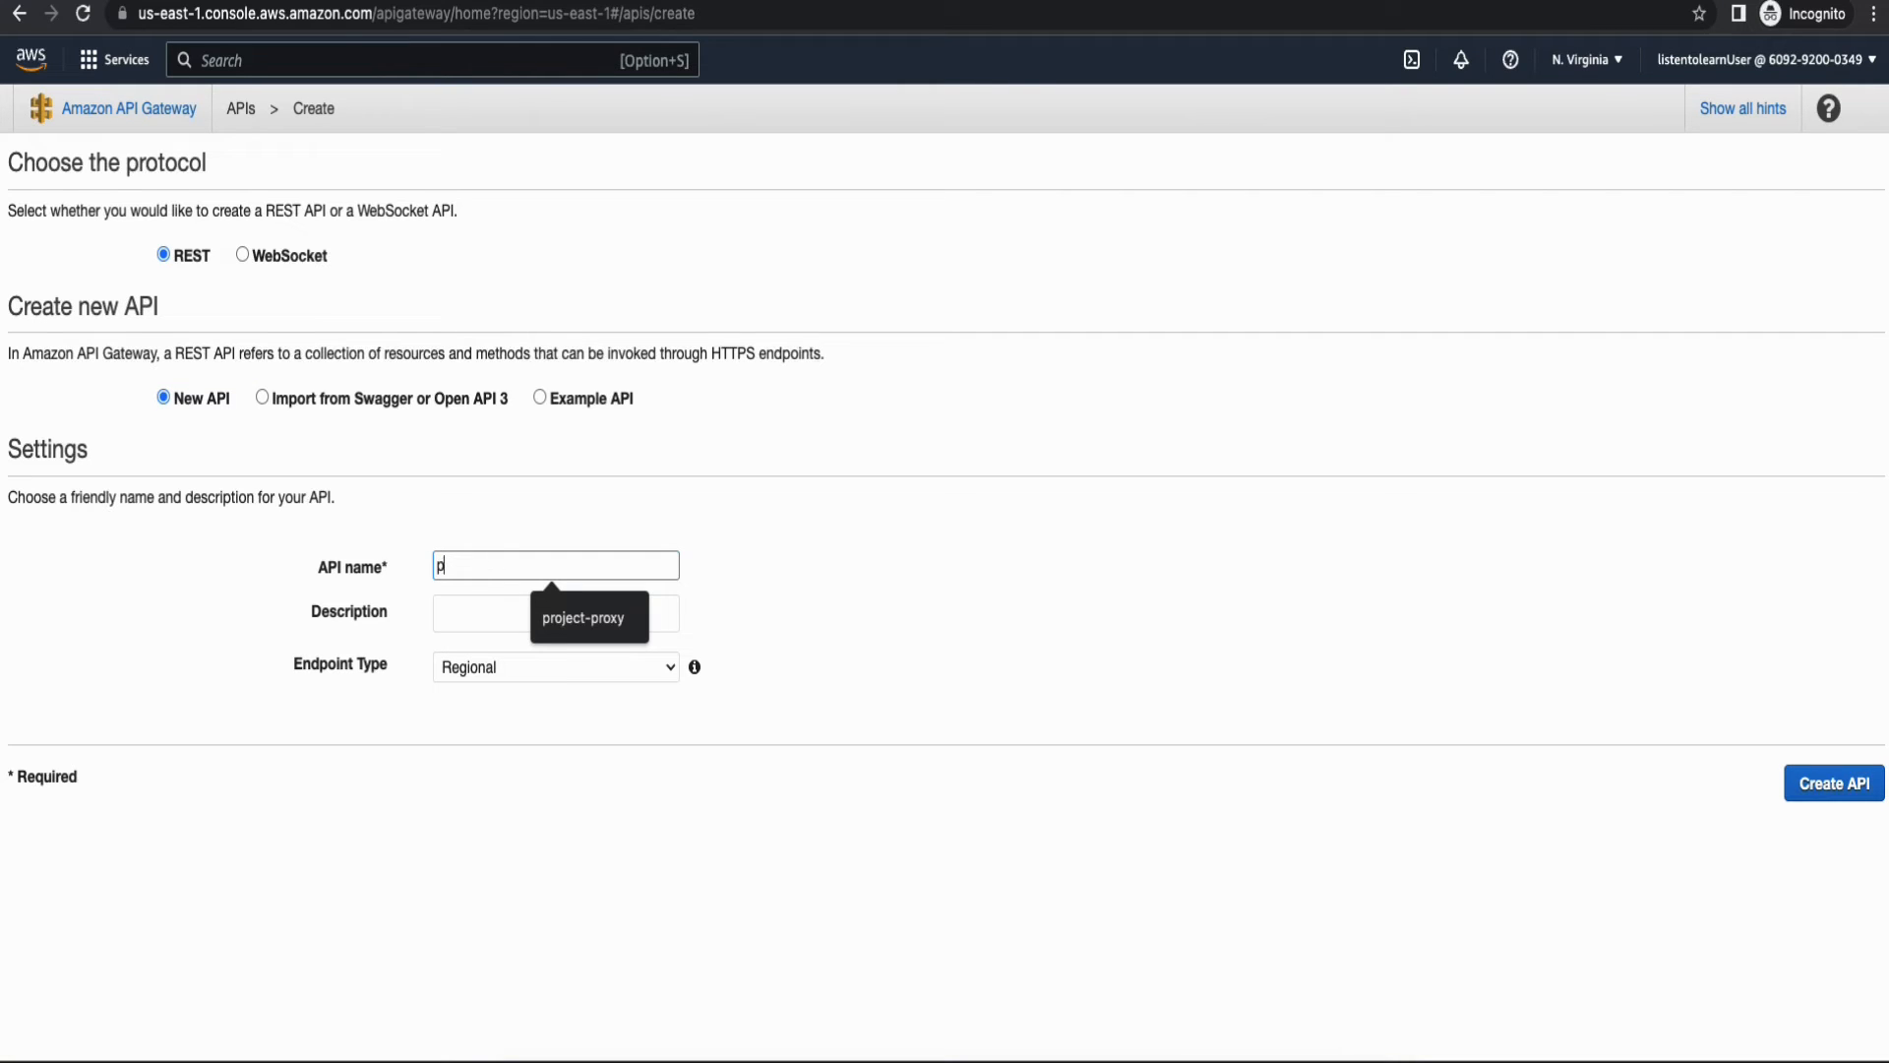
text(project-proxy)
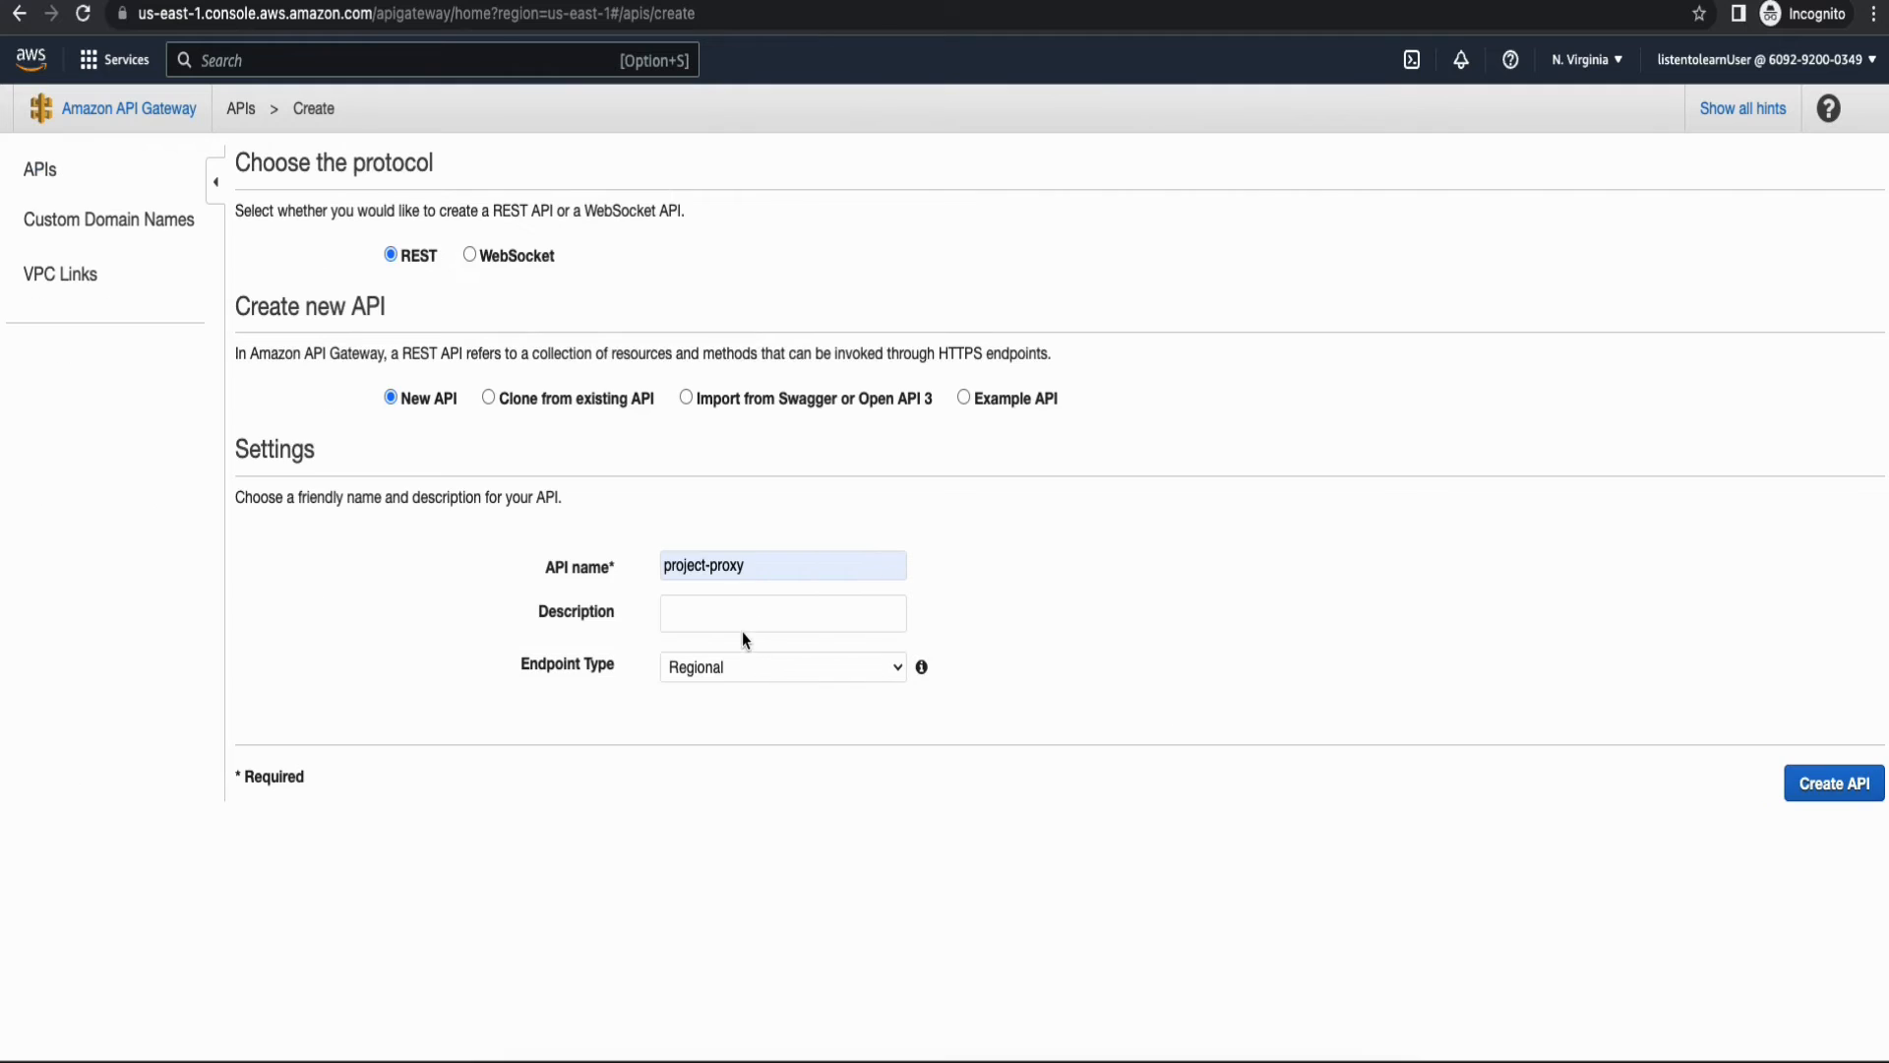
click(1832, 781)
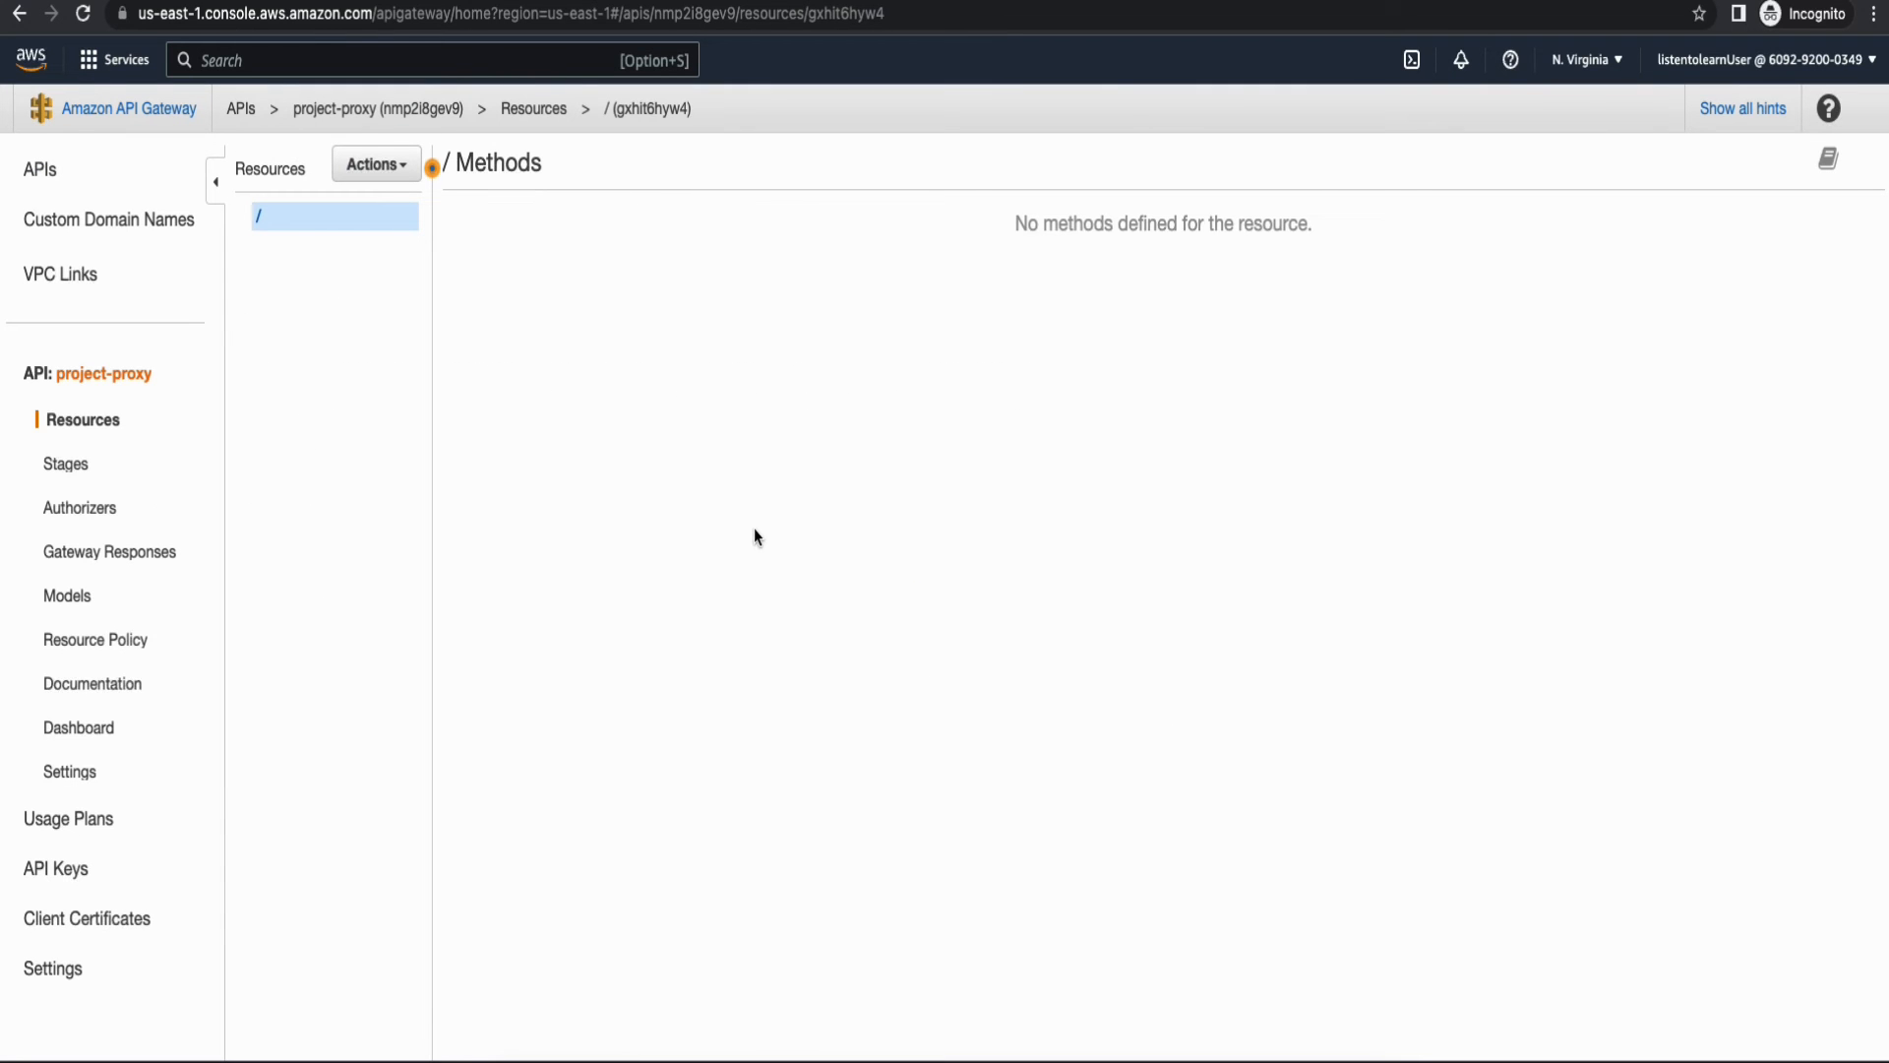
mouse_move(659, 467)
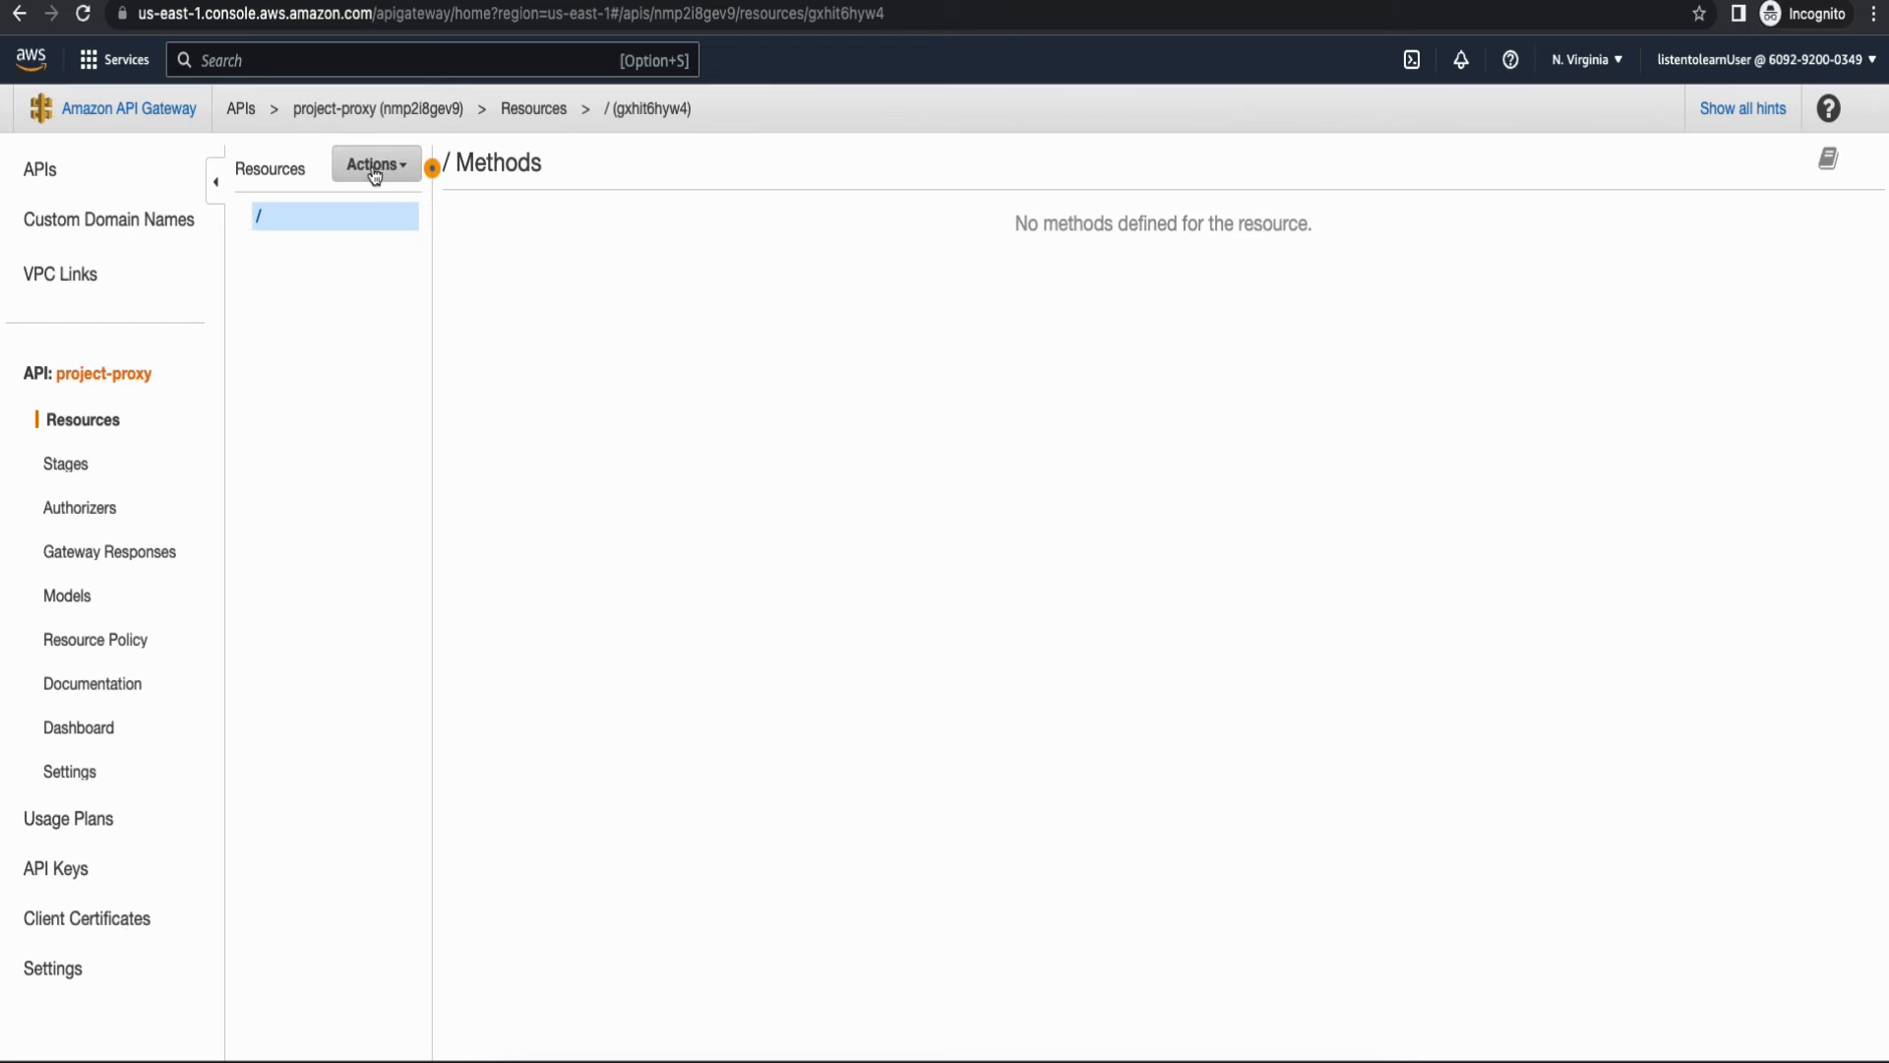
Add a child resource under the root with path /{proxy+}.
click(374, 164)
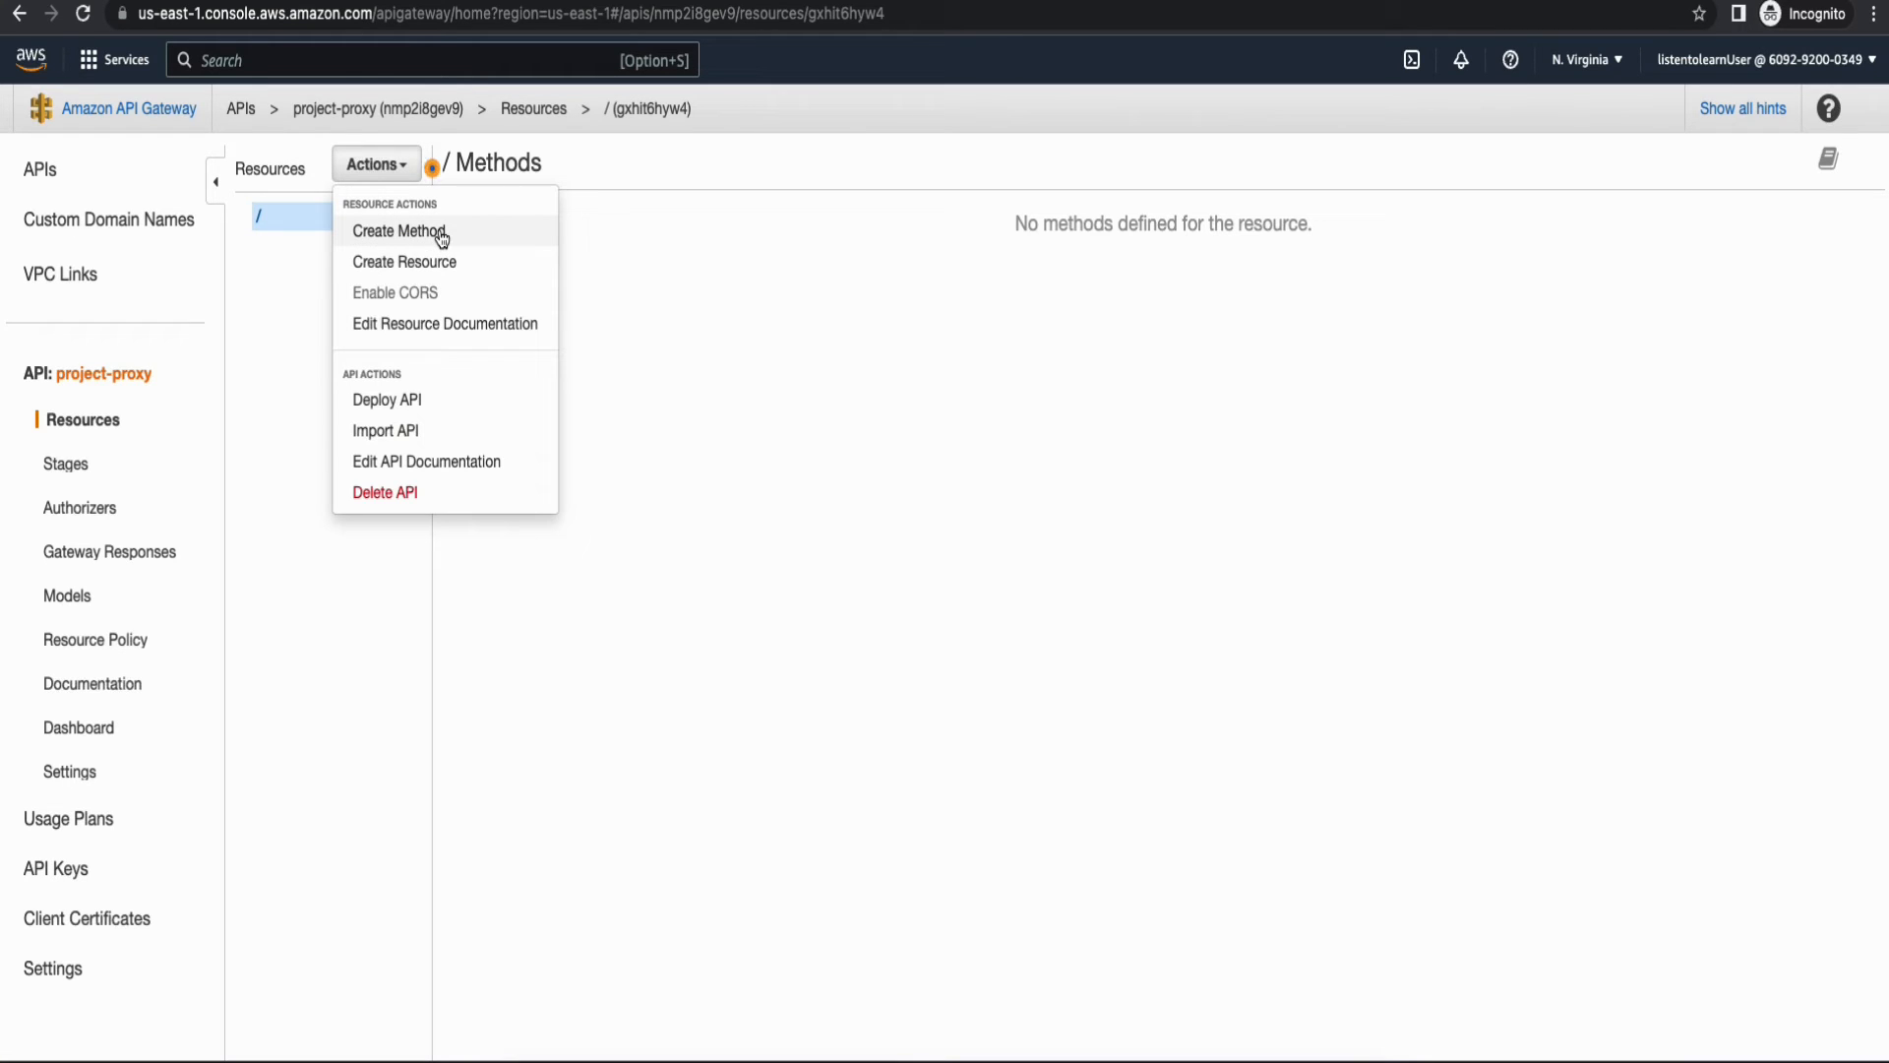
click(404, 262)
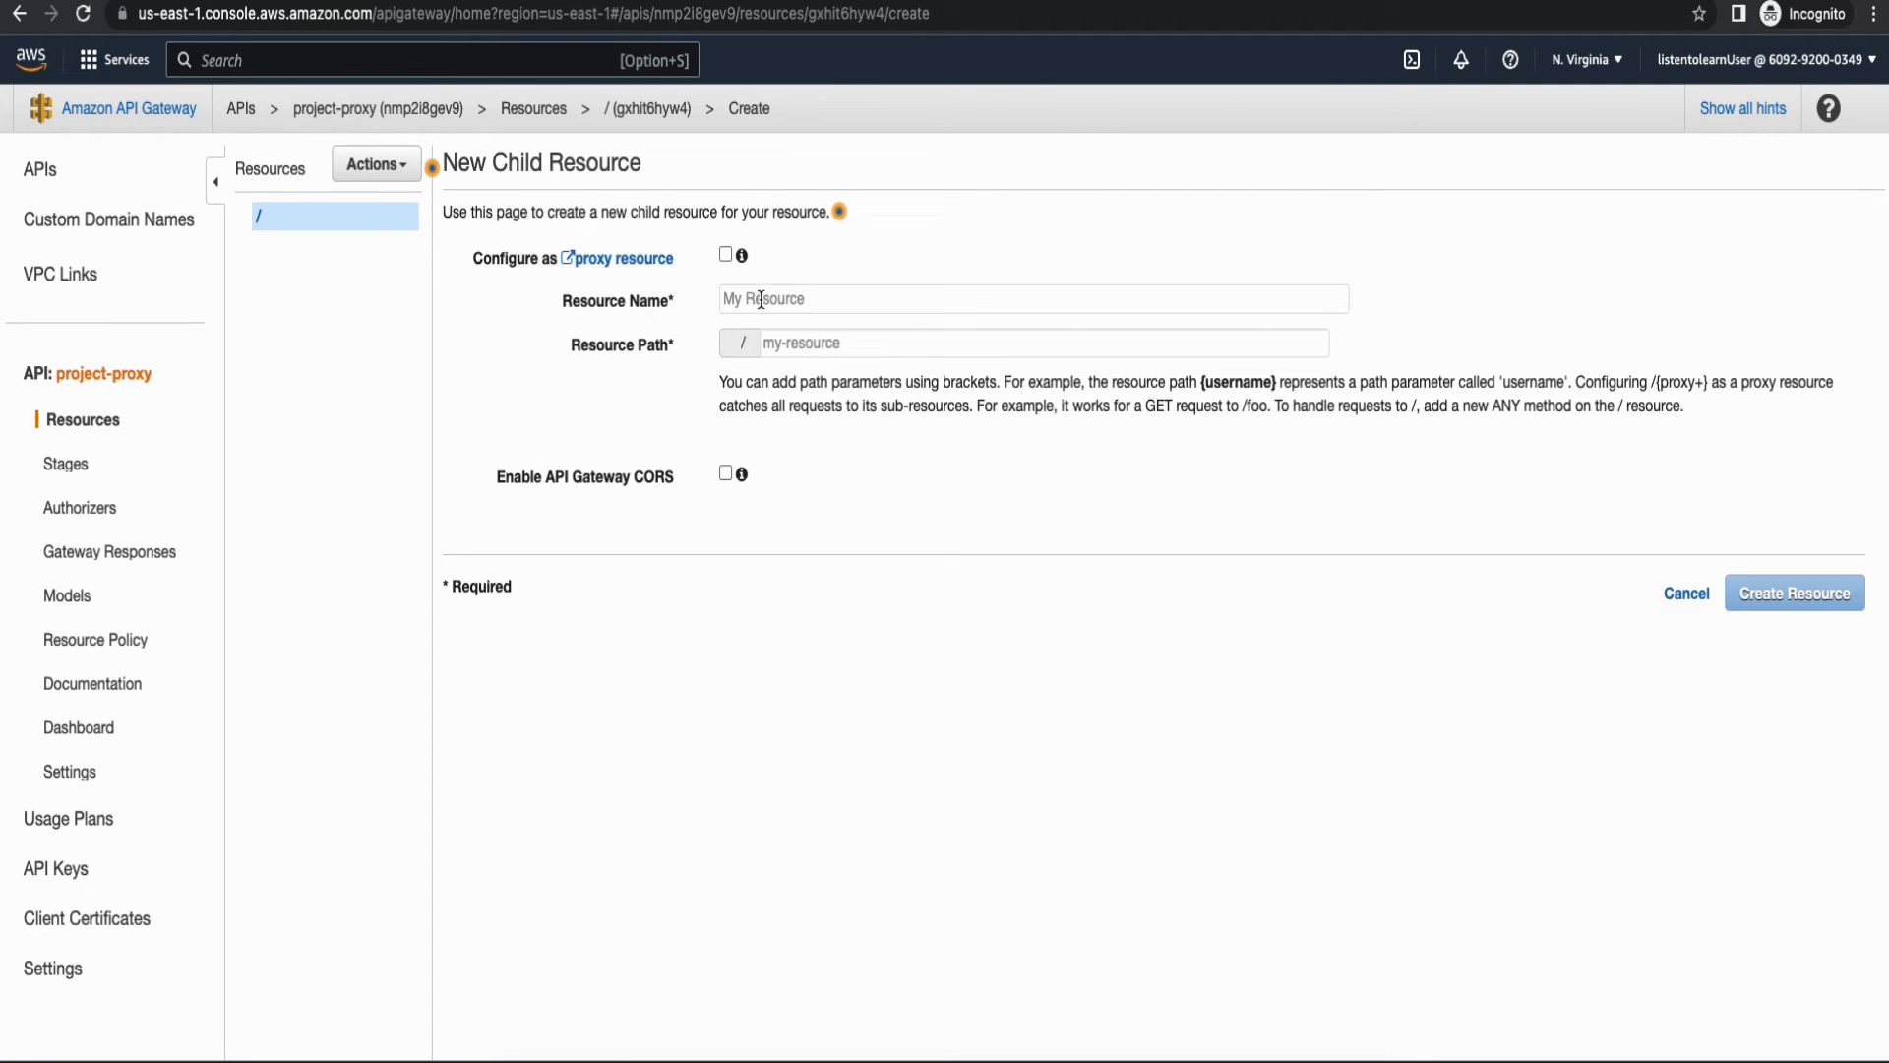
text(/{proxy+})
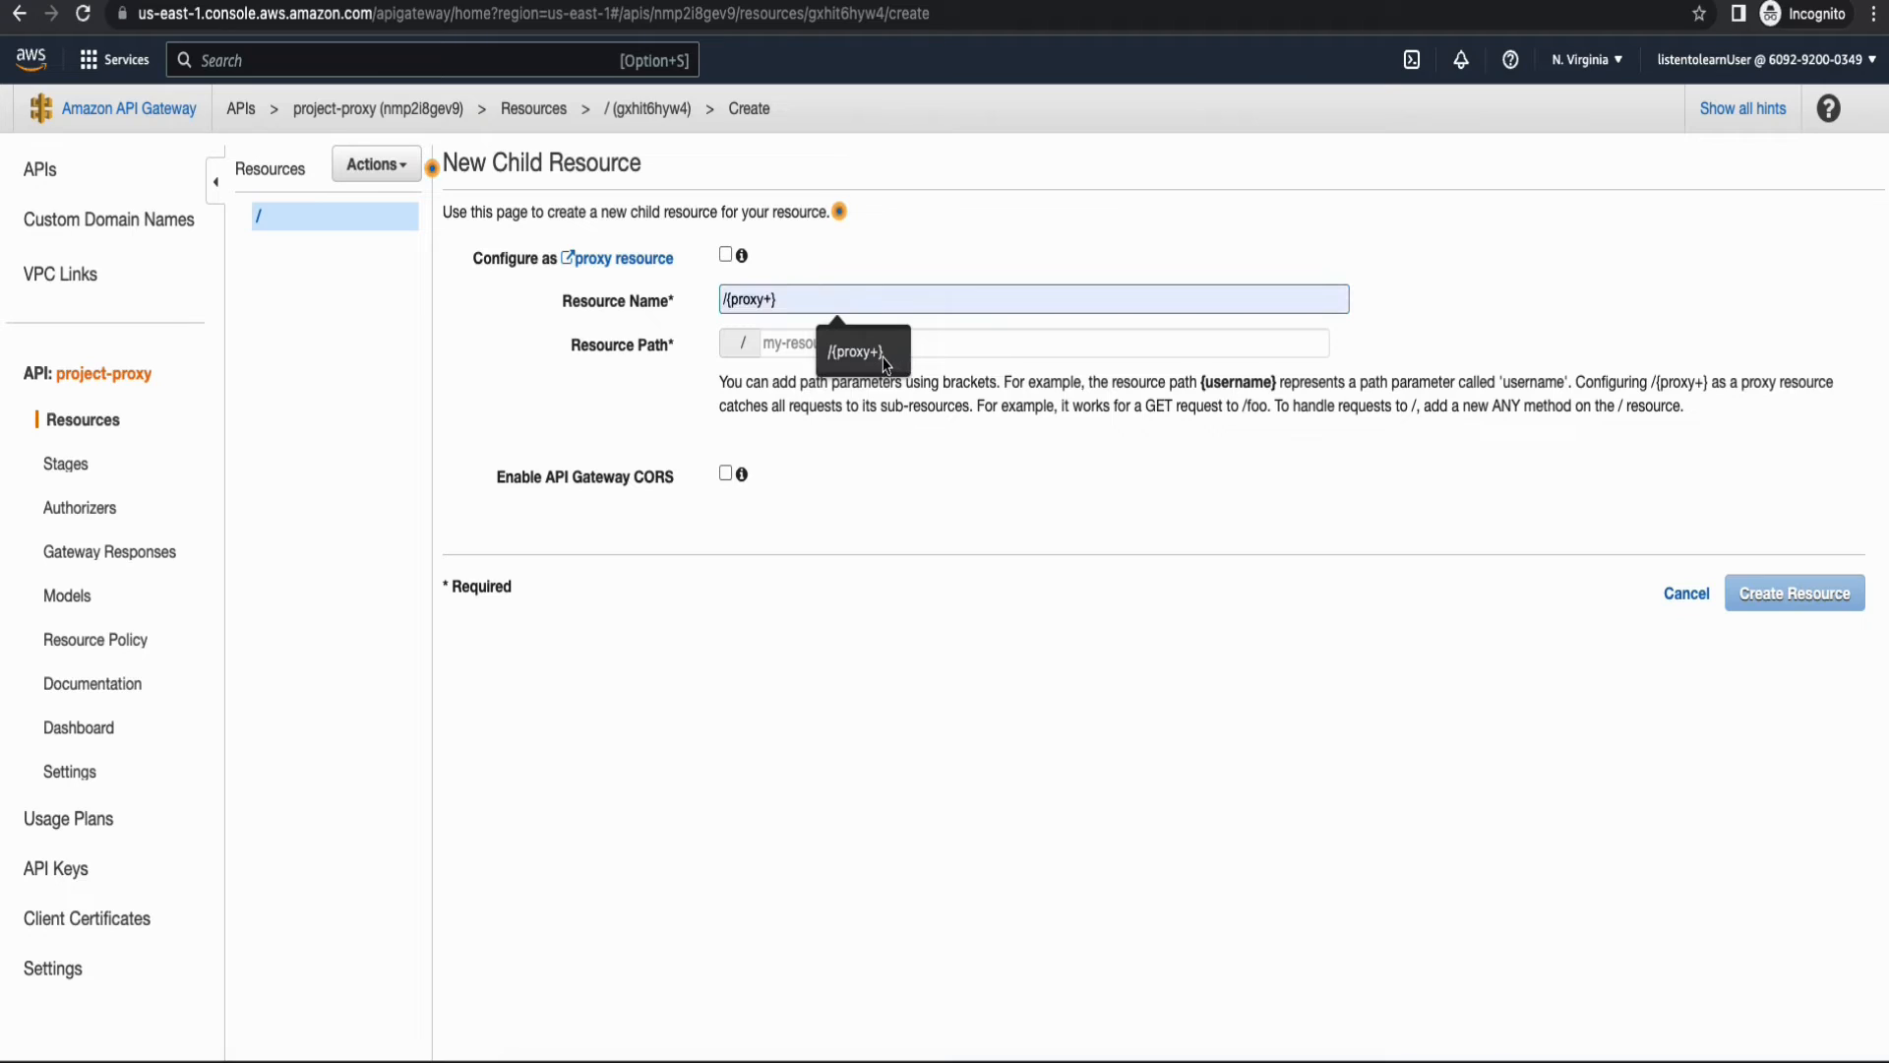
mouse_move(870, 362)
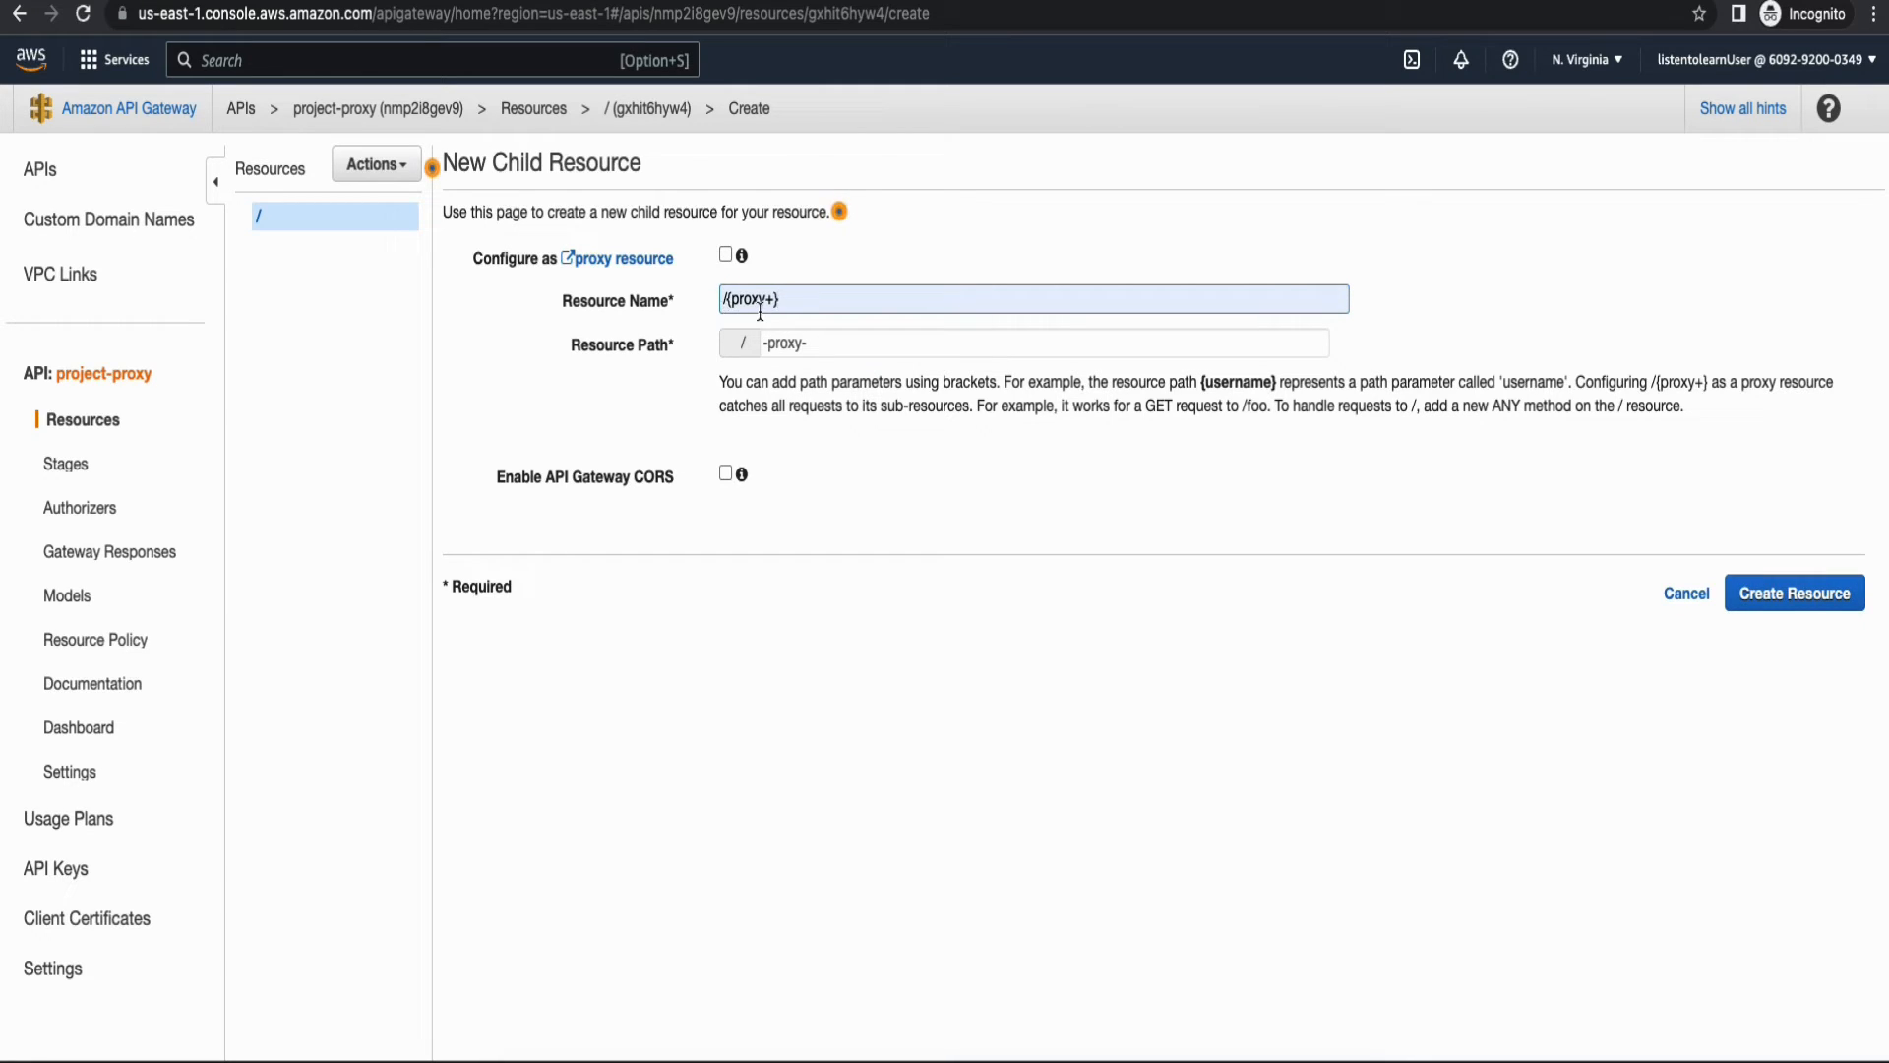
Create the {proxy+} resource so its ANY method setup is ready for configuration.
click(1024, 342)
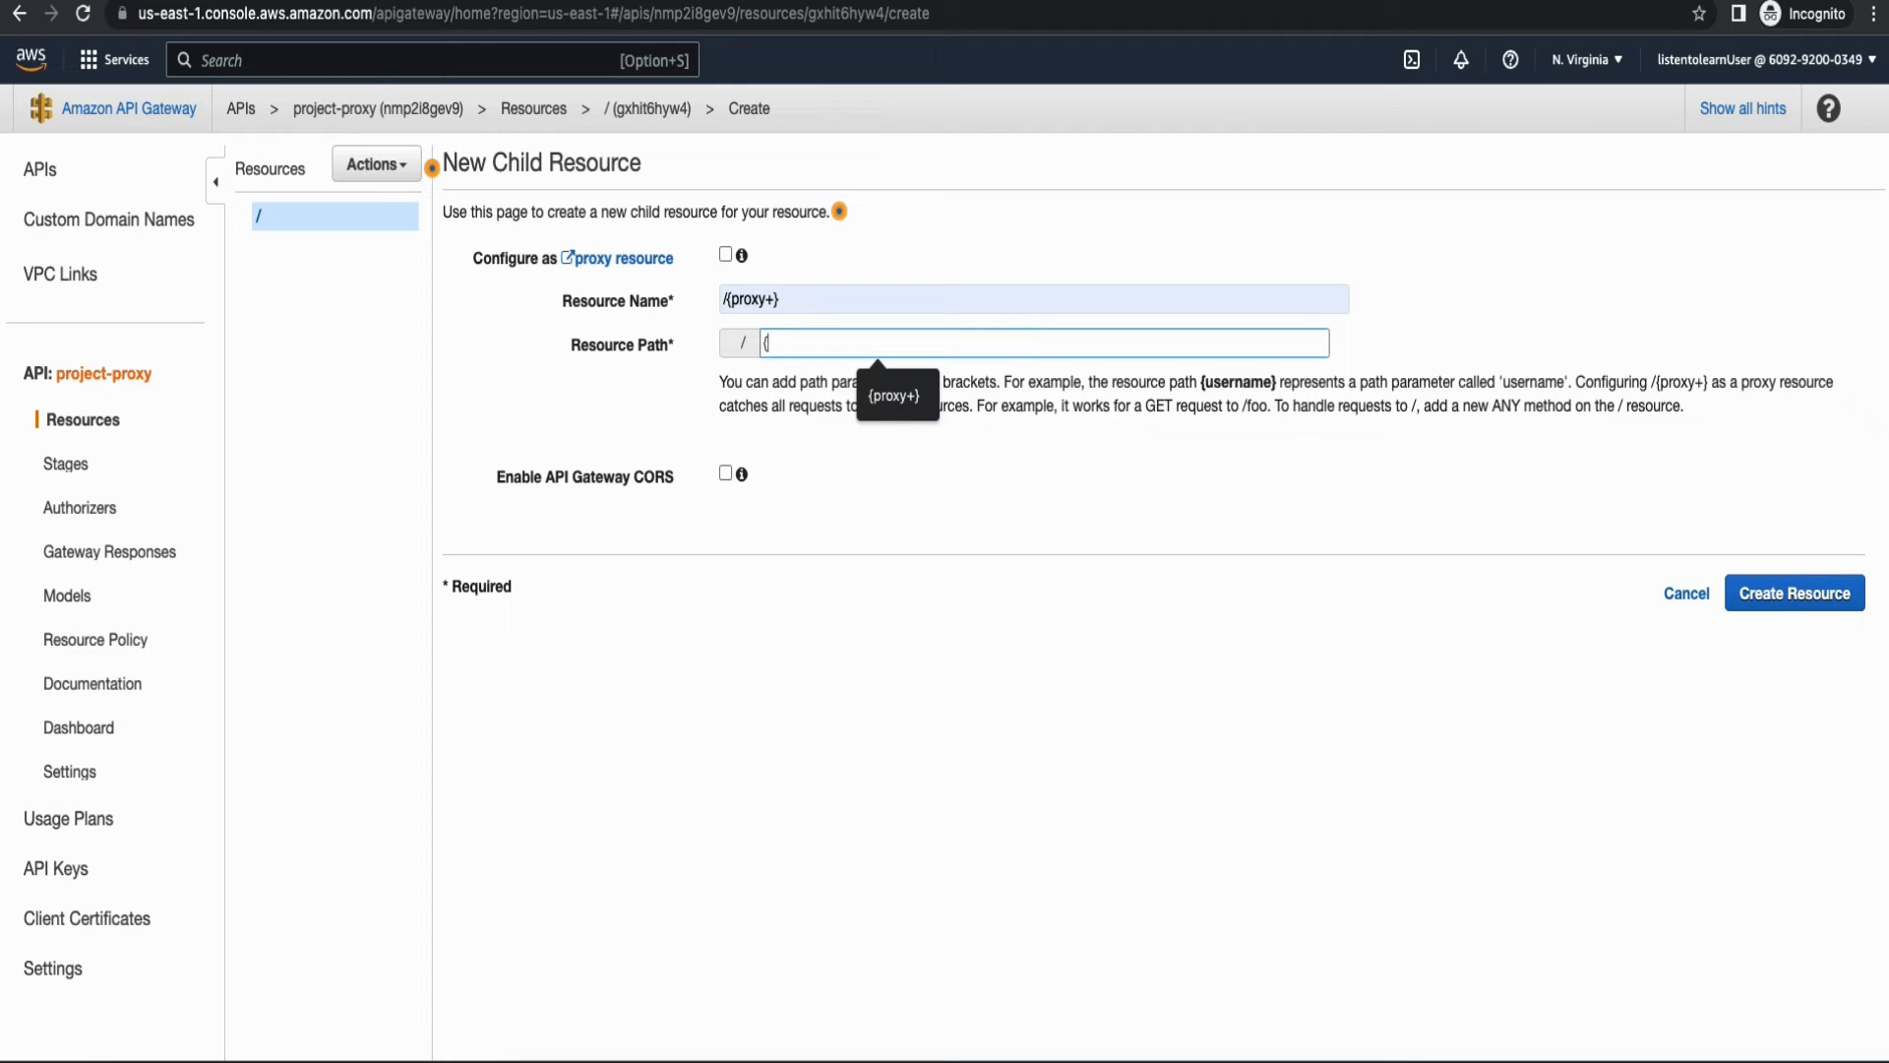
text({proxy+)
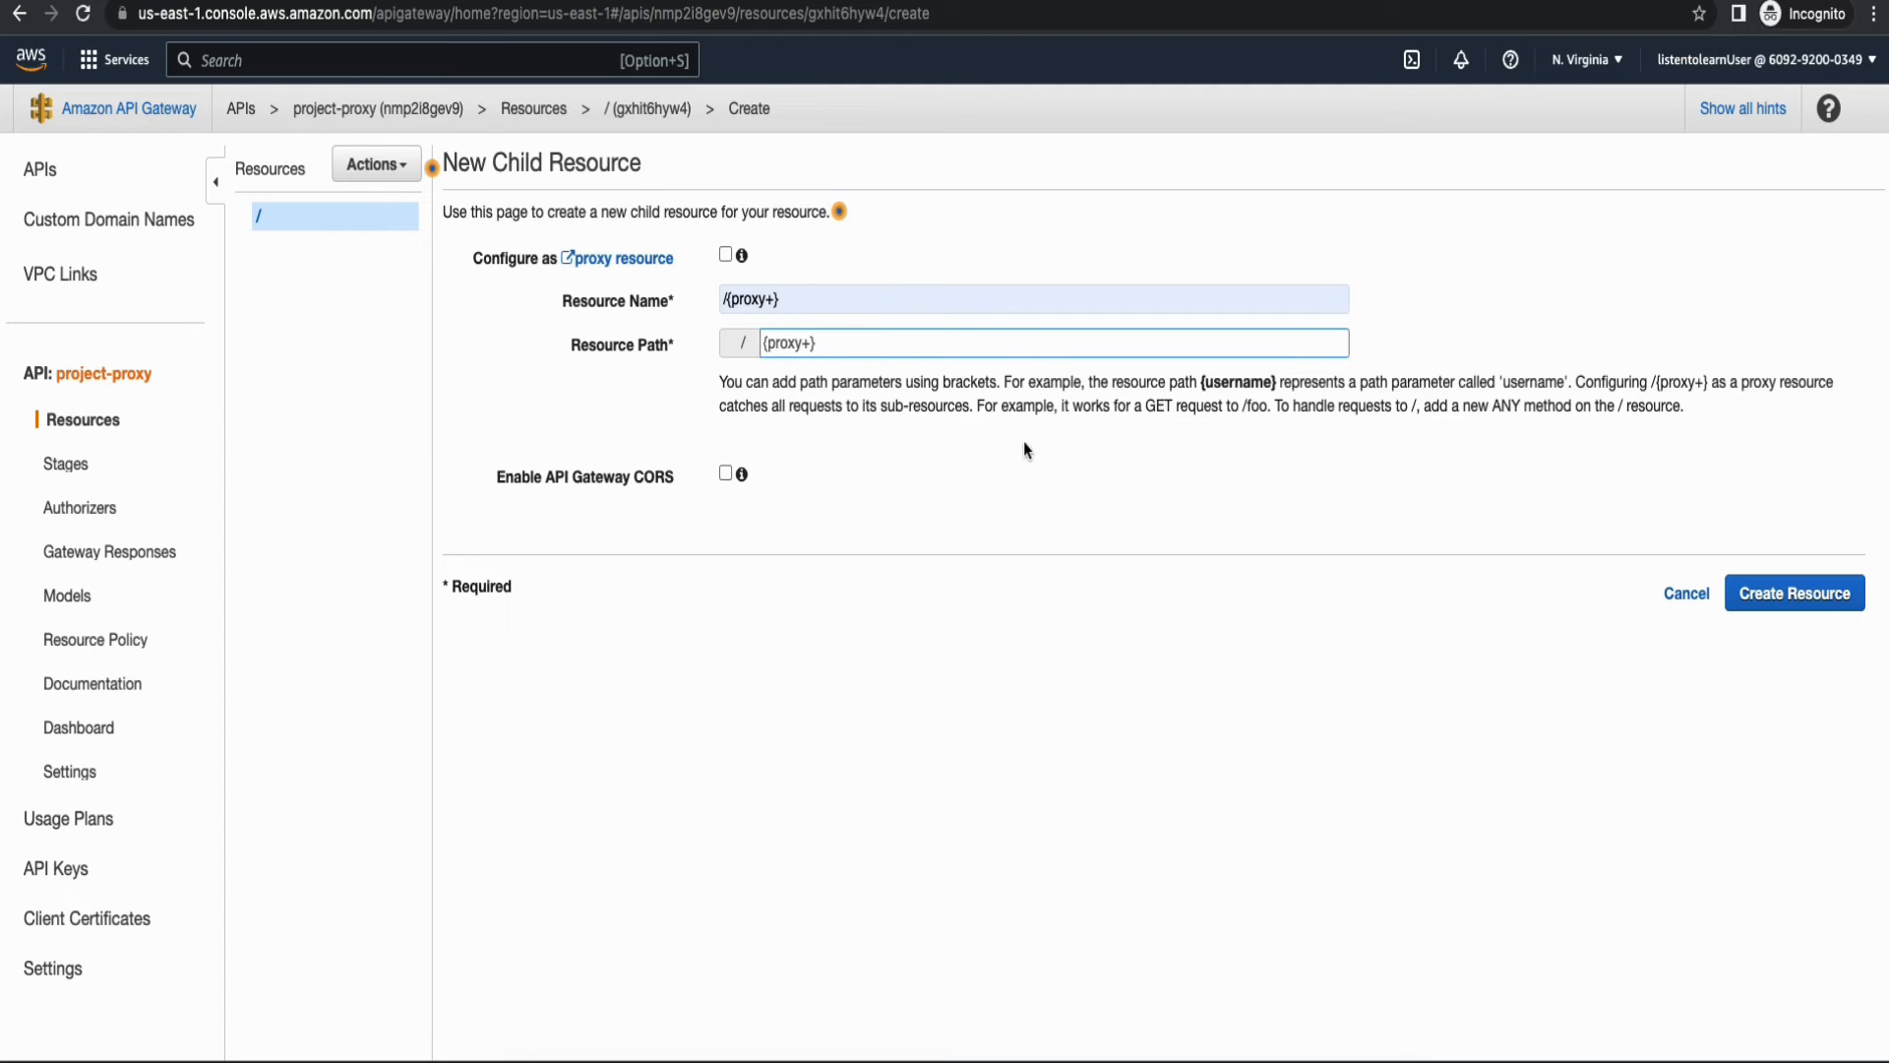
mouse_move(1515, 545)
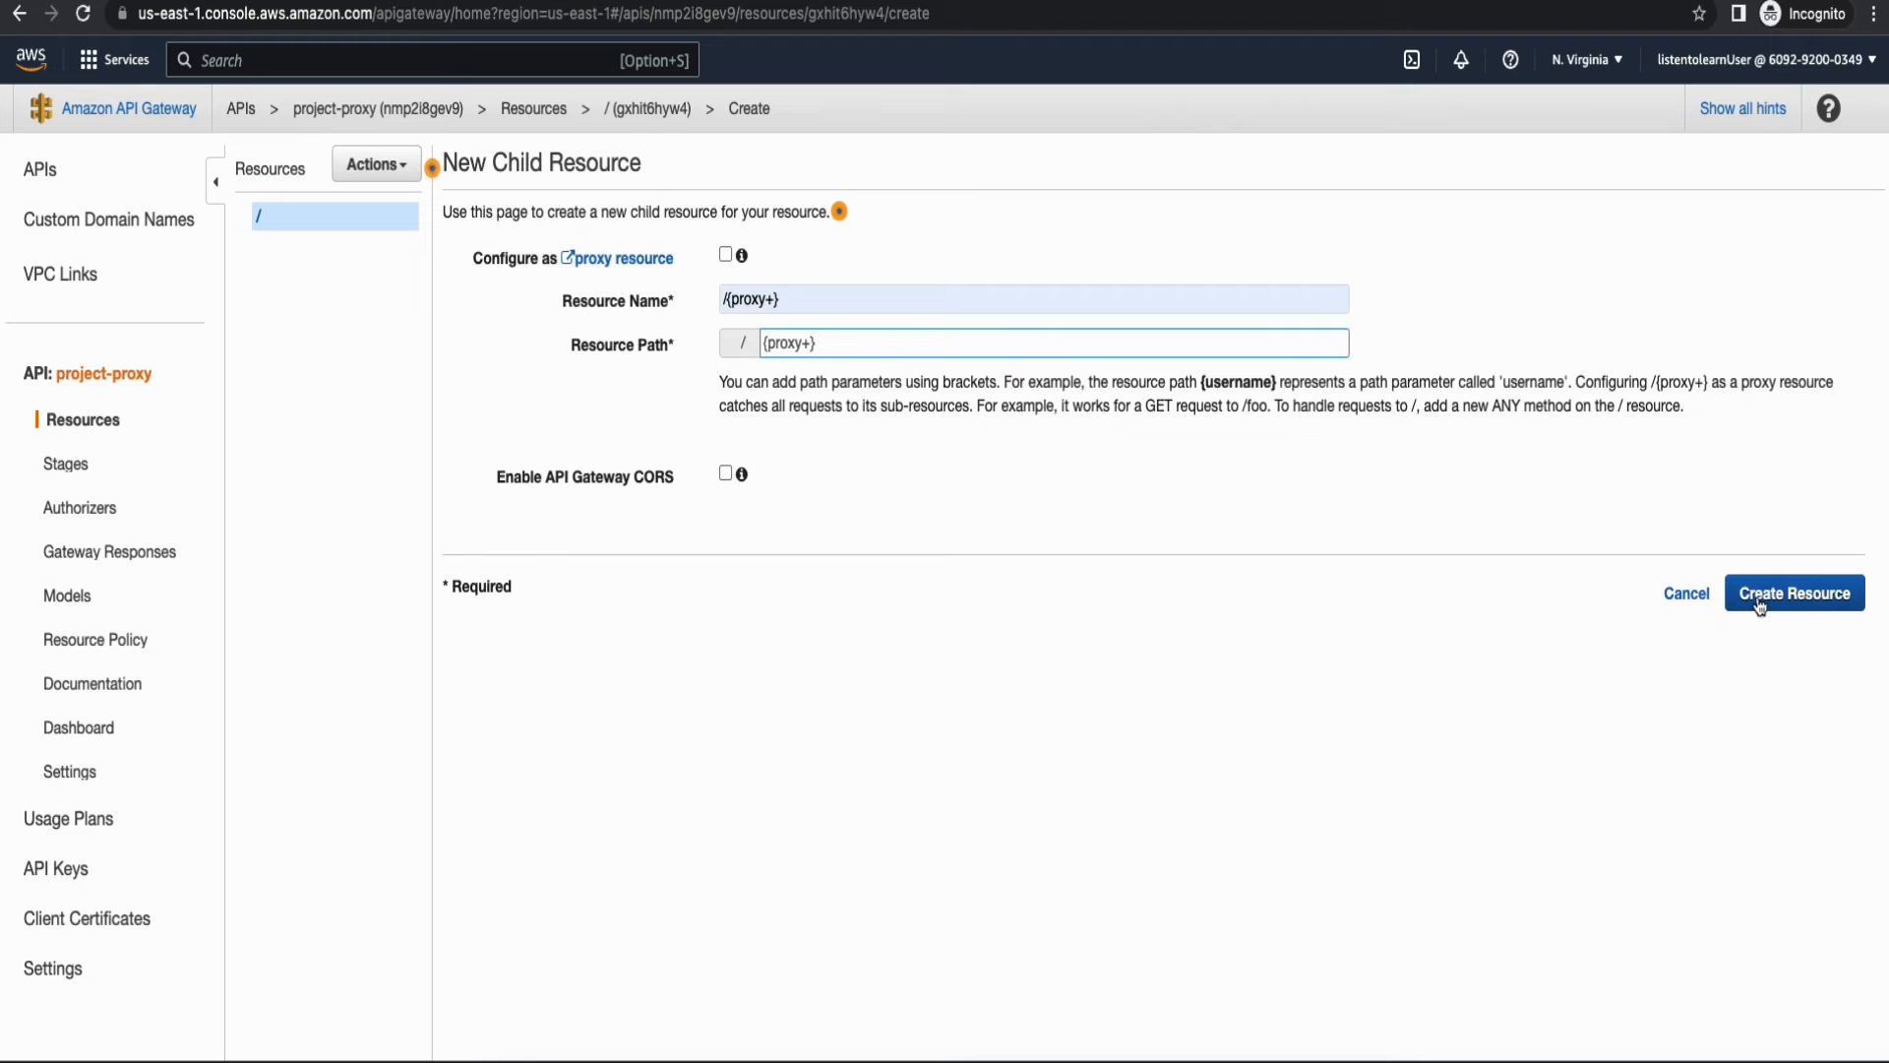
click(1793, 593)
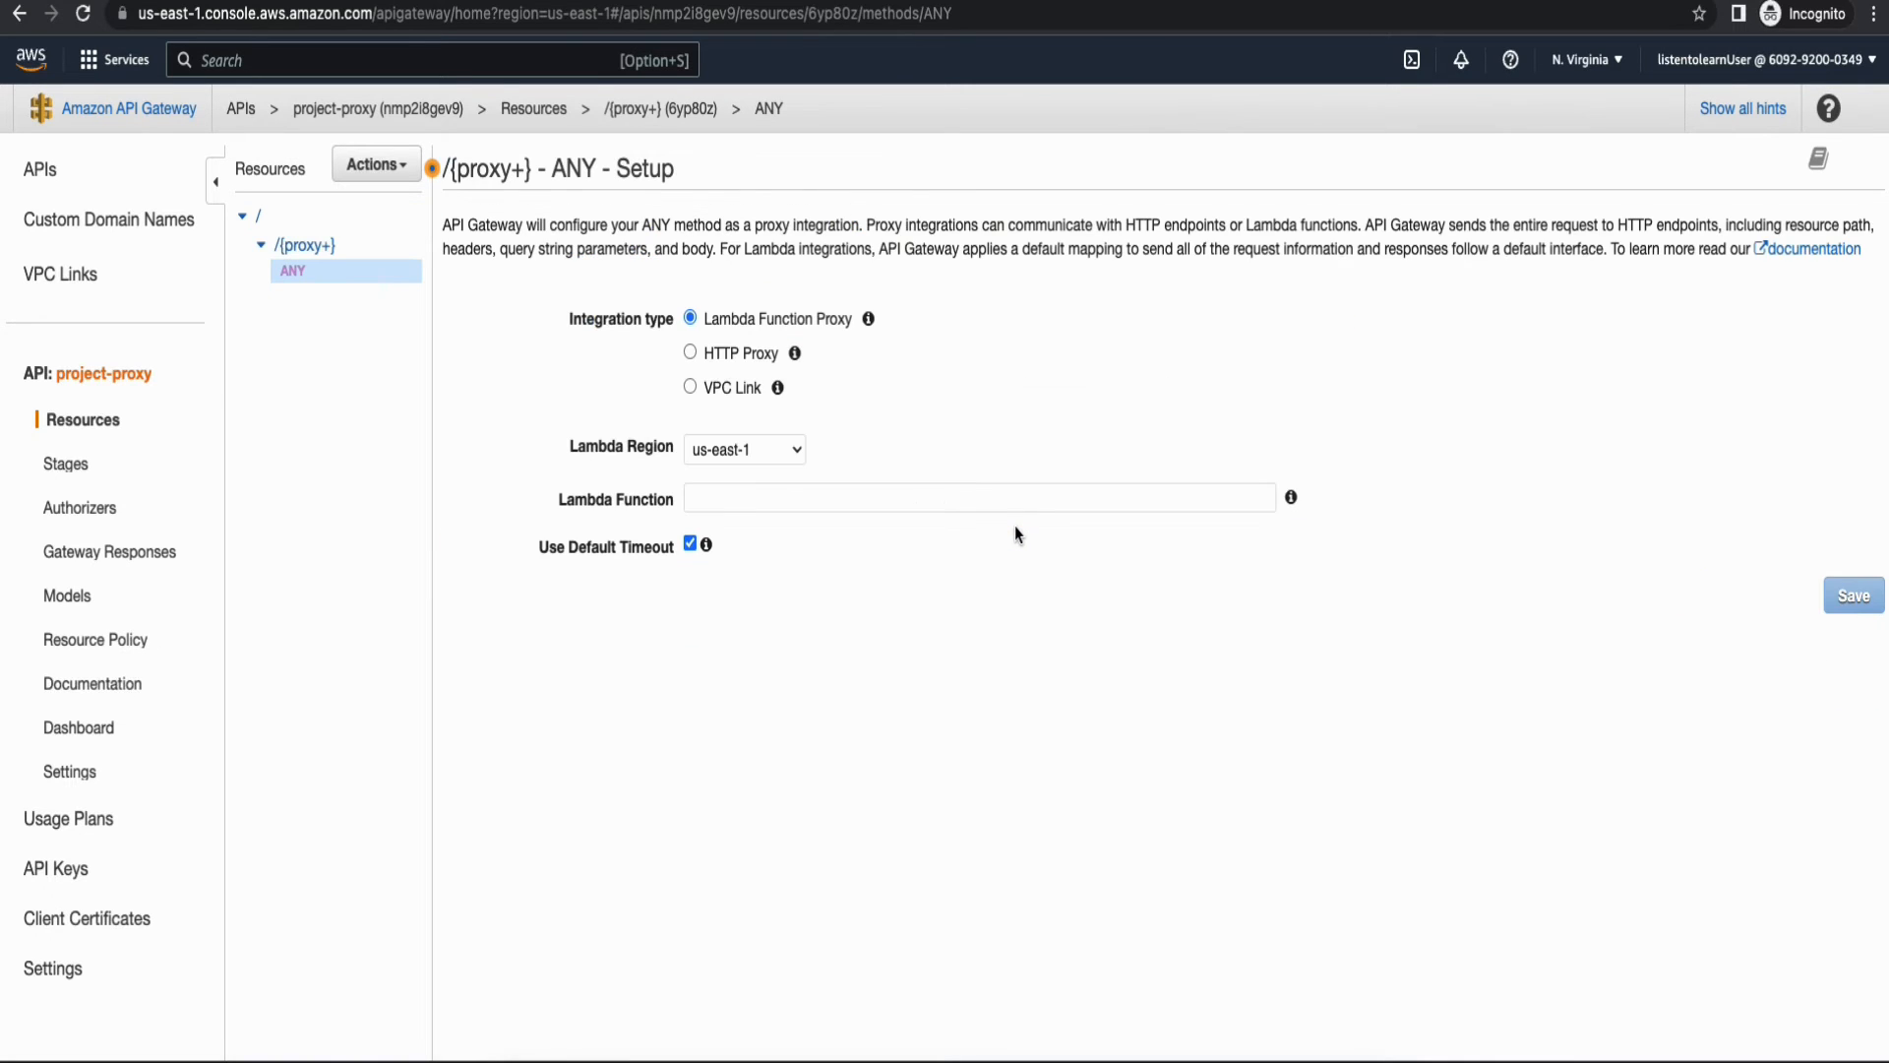
mouse_move(457, 394)
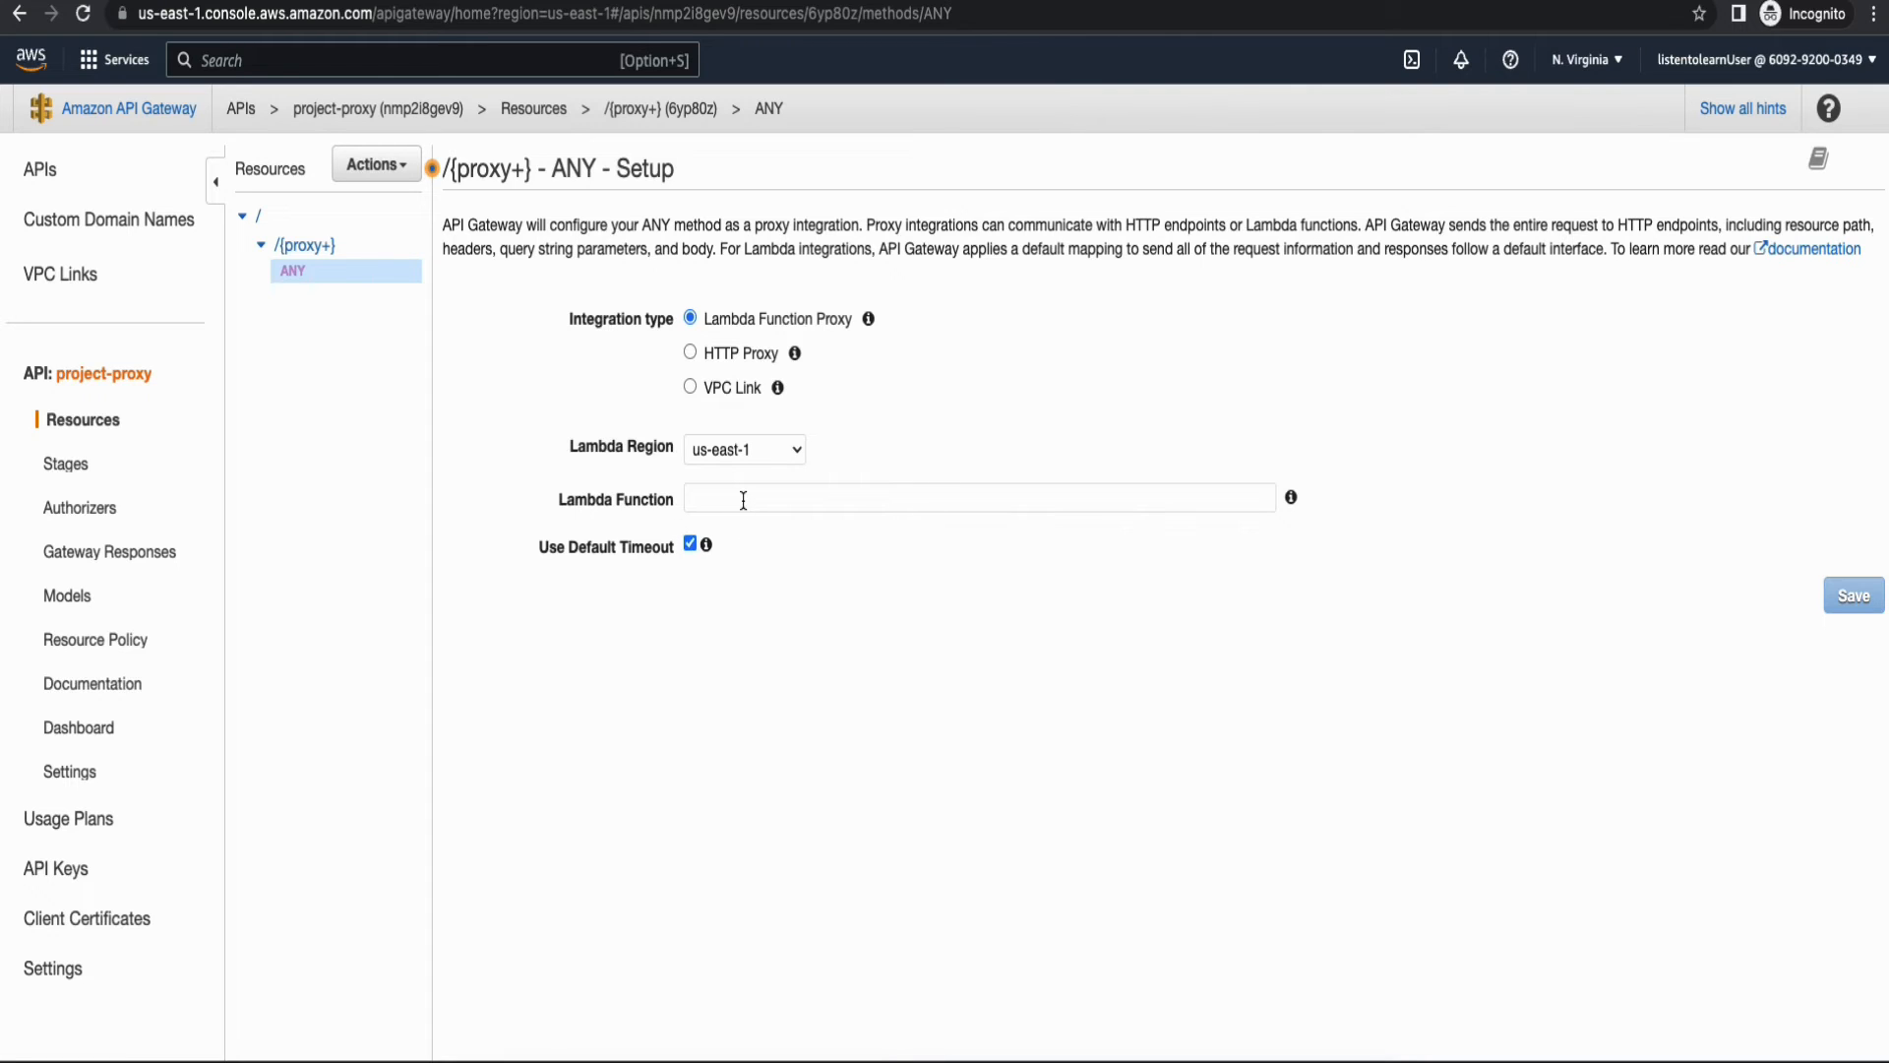
Save the ANY method as a Lambda proxy integration calling project-lambda and grant invoke permission.
text(p)
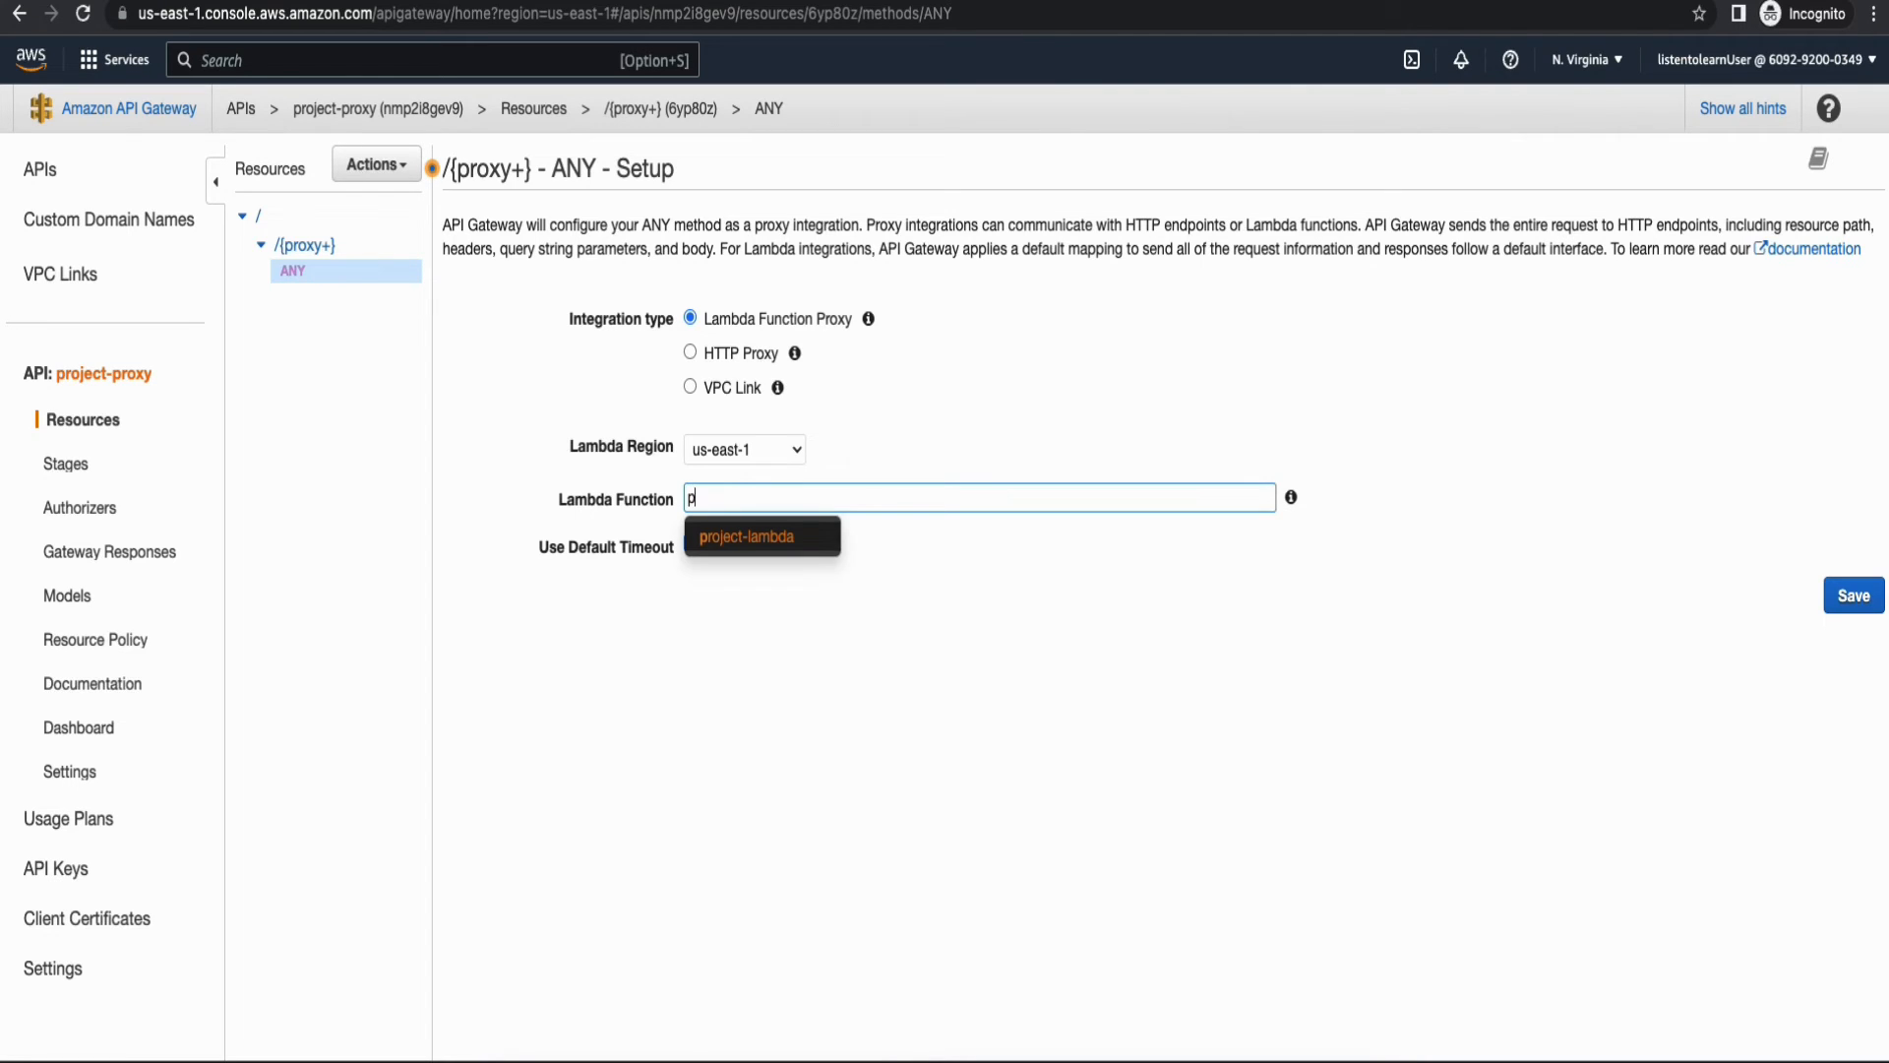
click(743, 535)
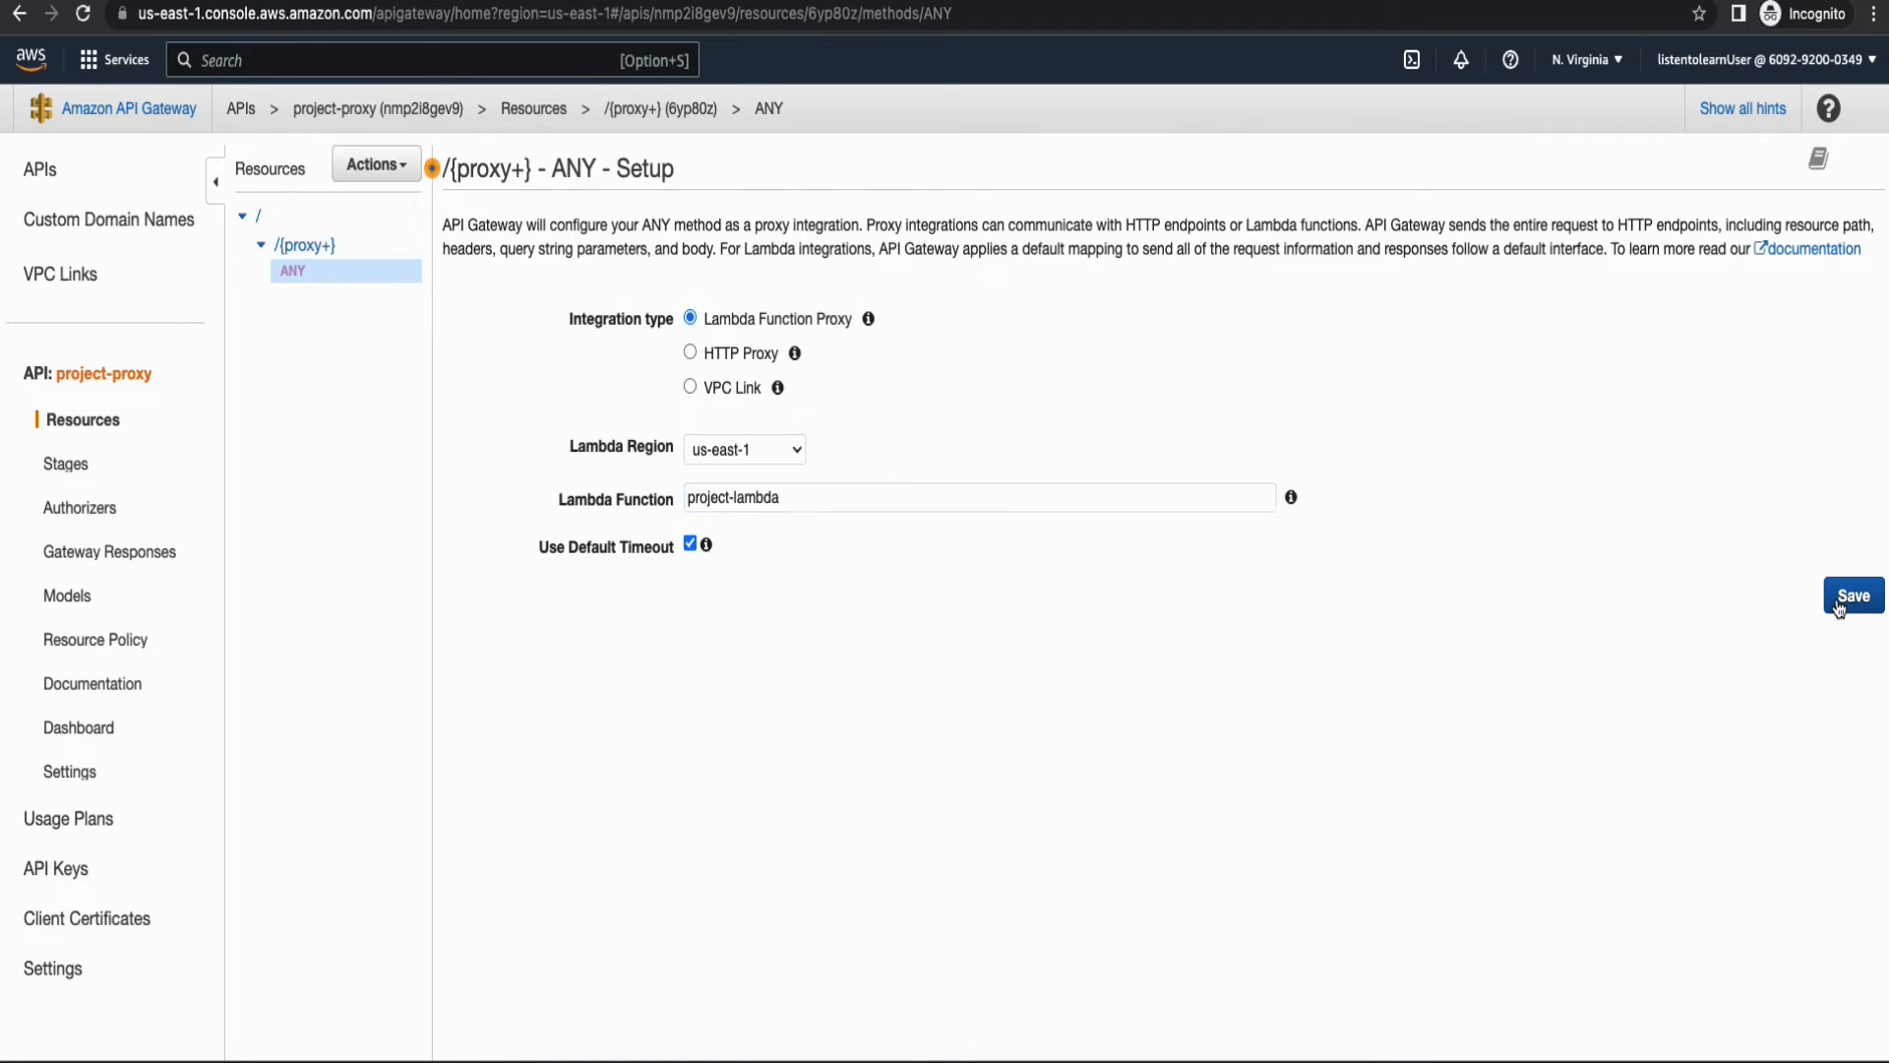
click(1849, 594)
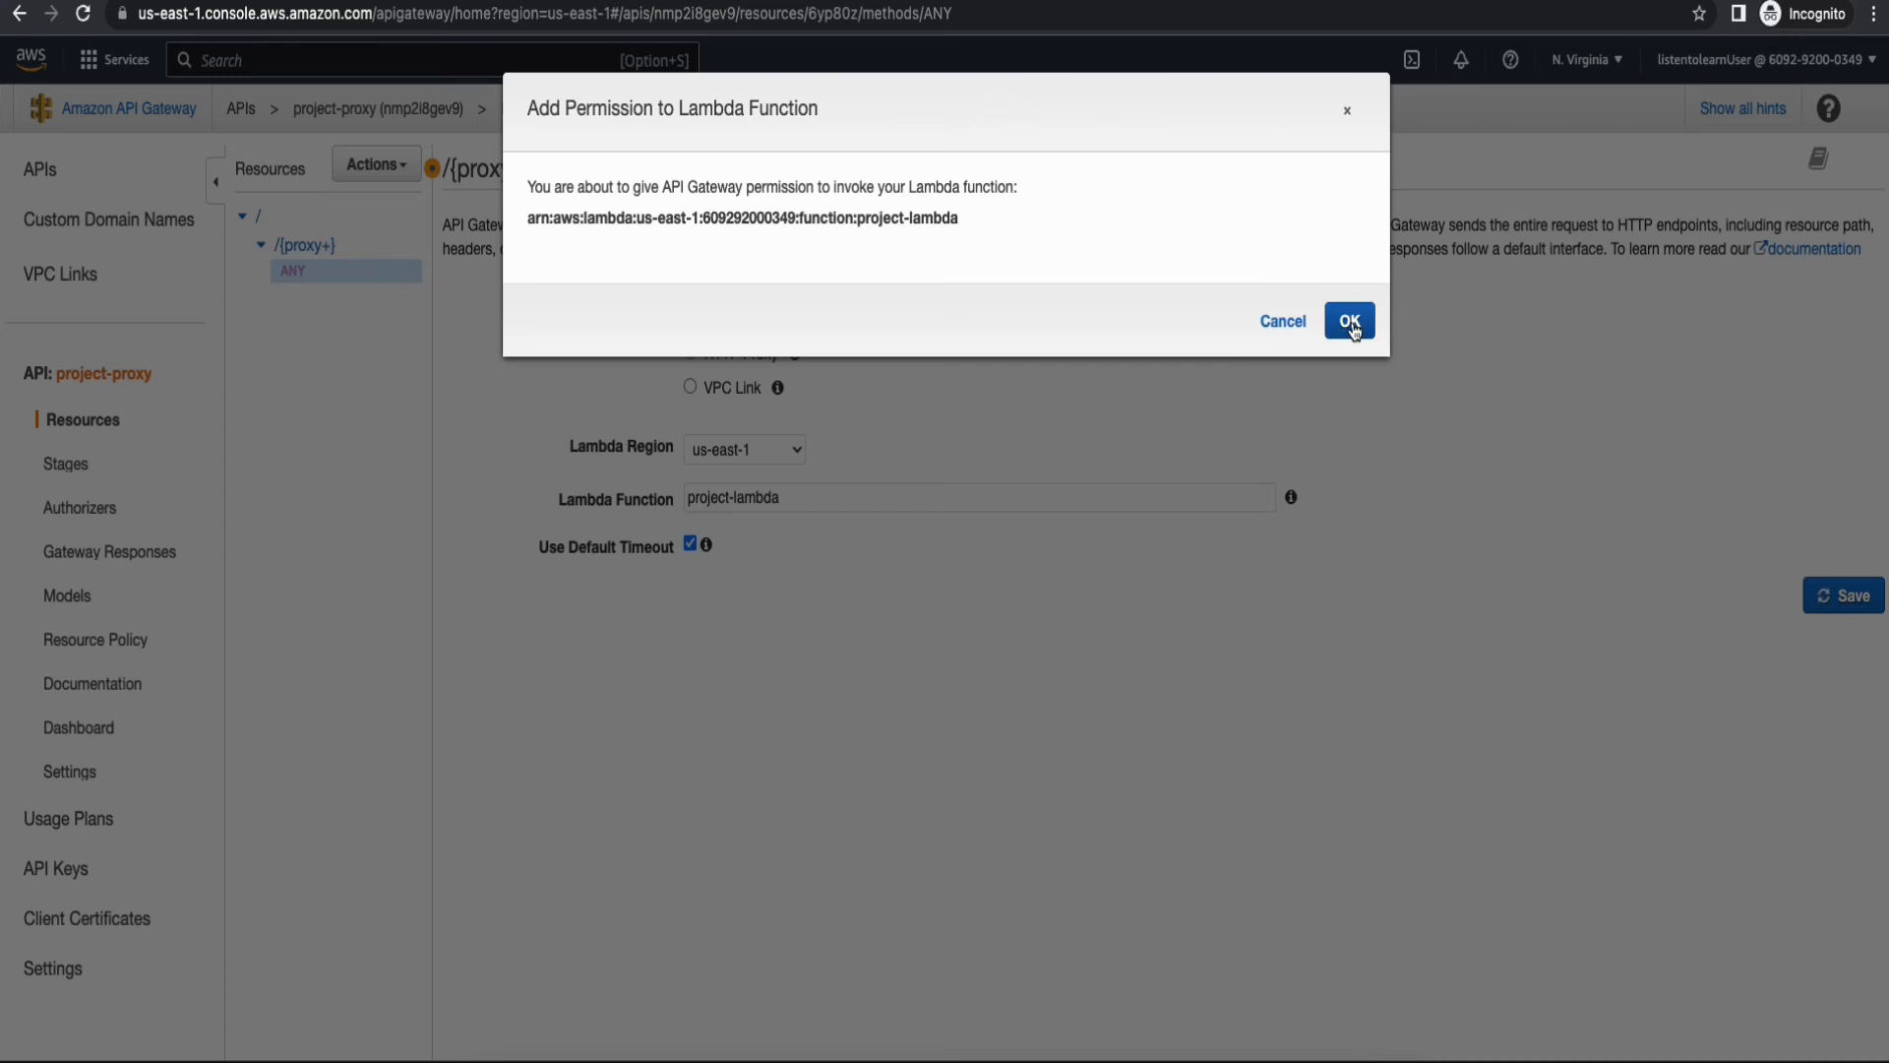
click(1348, 320)
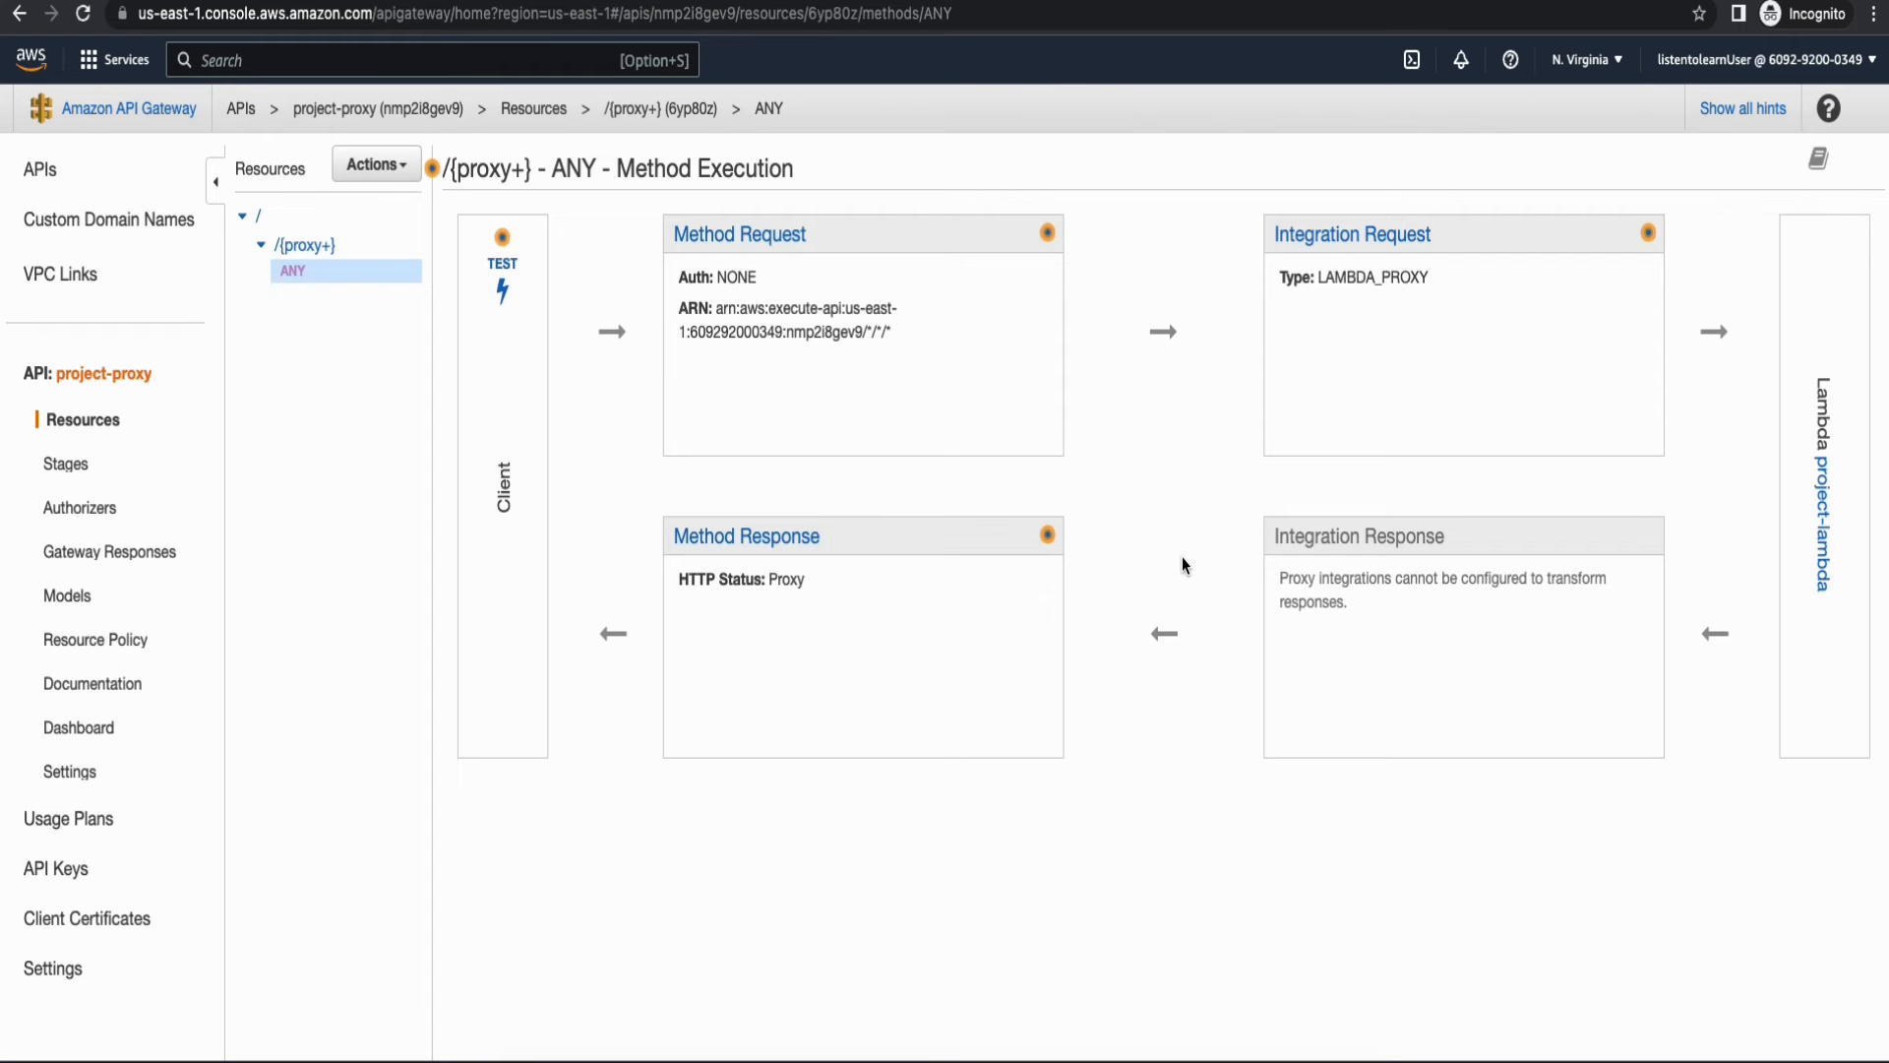
mouse_move(872, 400)
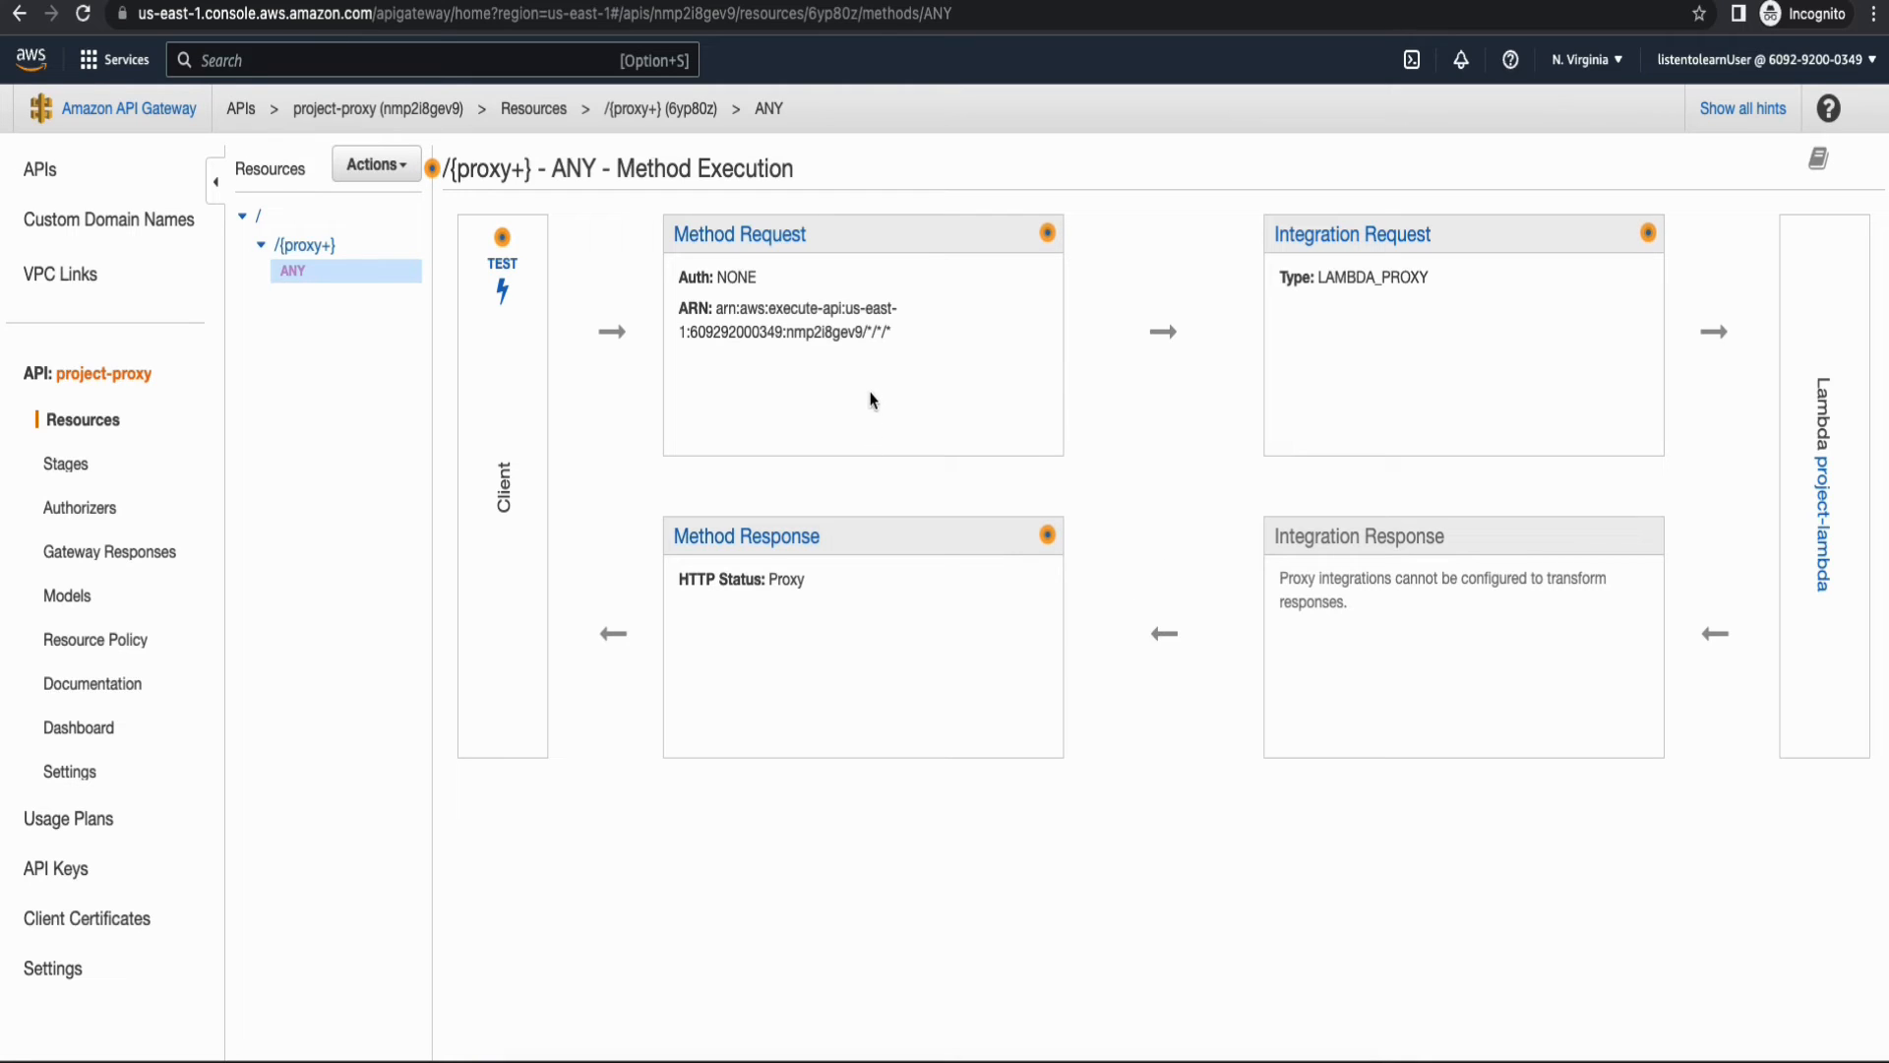
mouse_move(1629, 399)
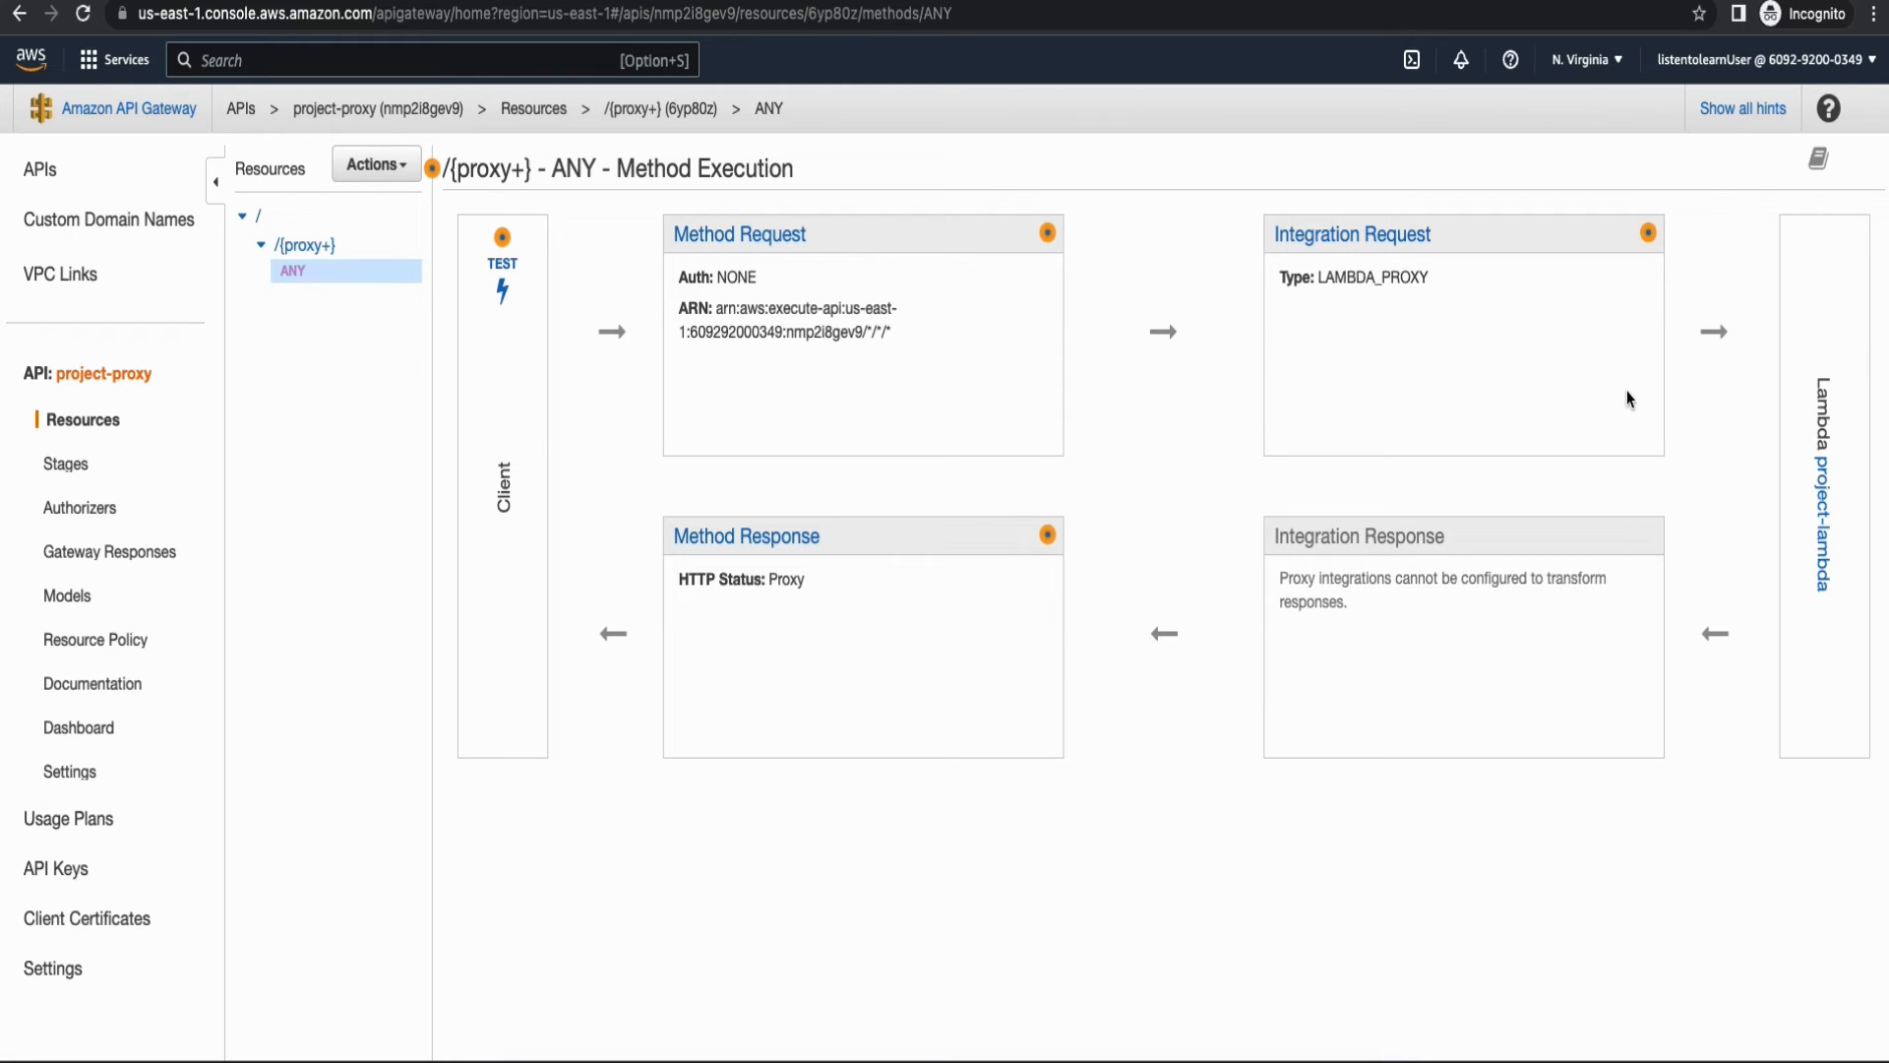
mouse_move(1012, 702)
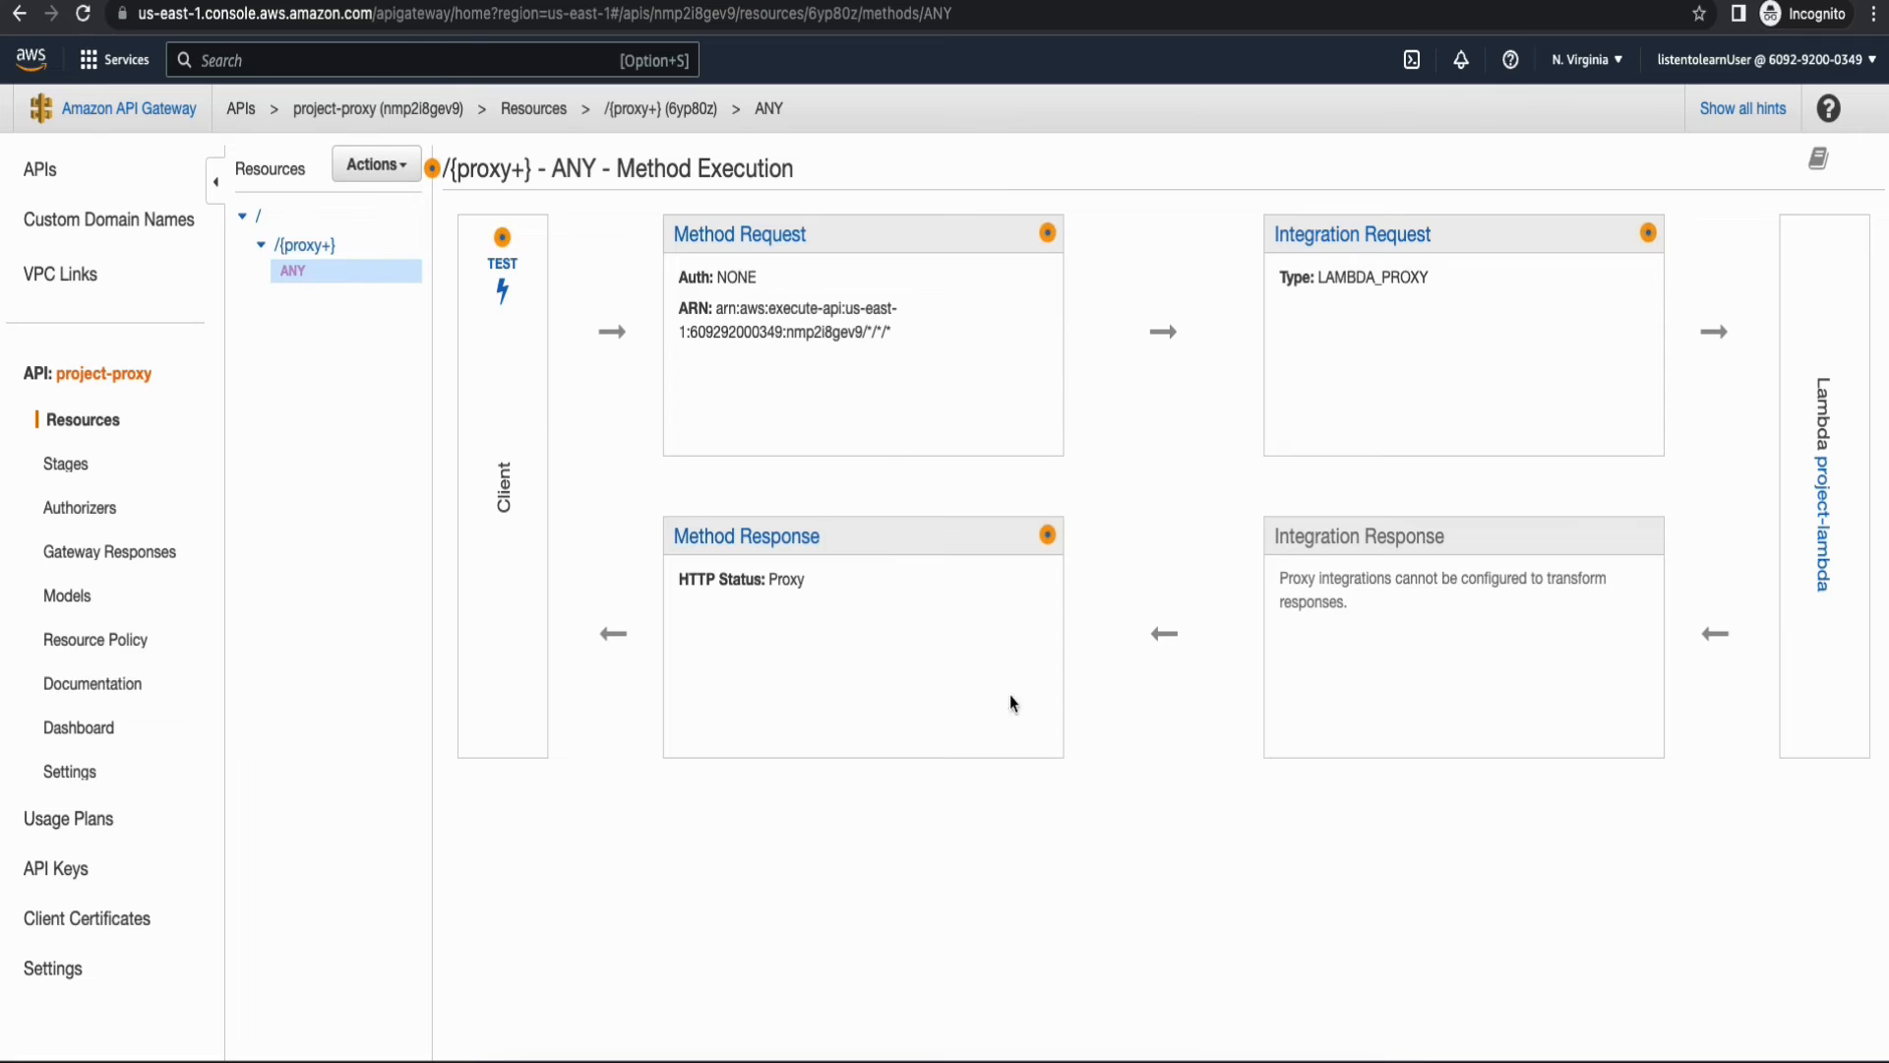
mouse_move(517, 467)
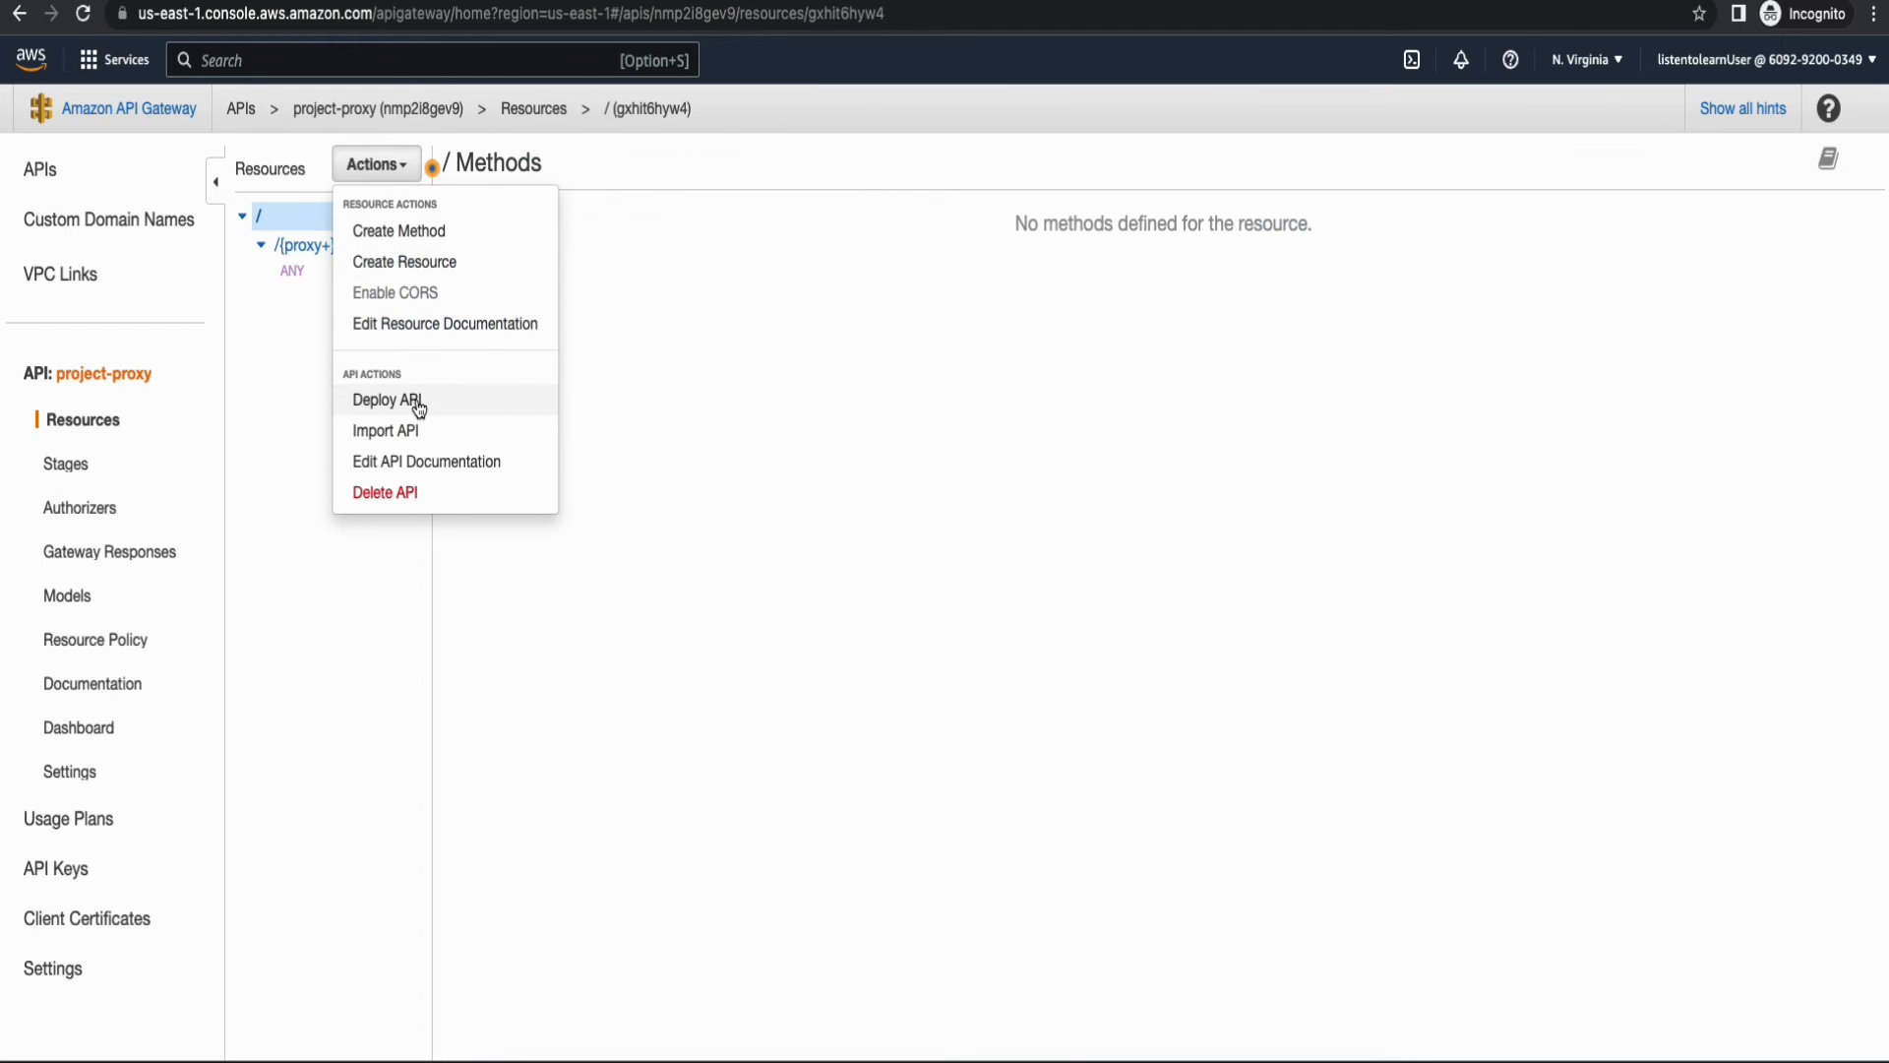
Deploy project-proxy to a new stage named dev.
click(388, 400)
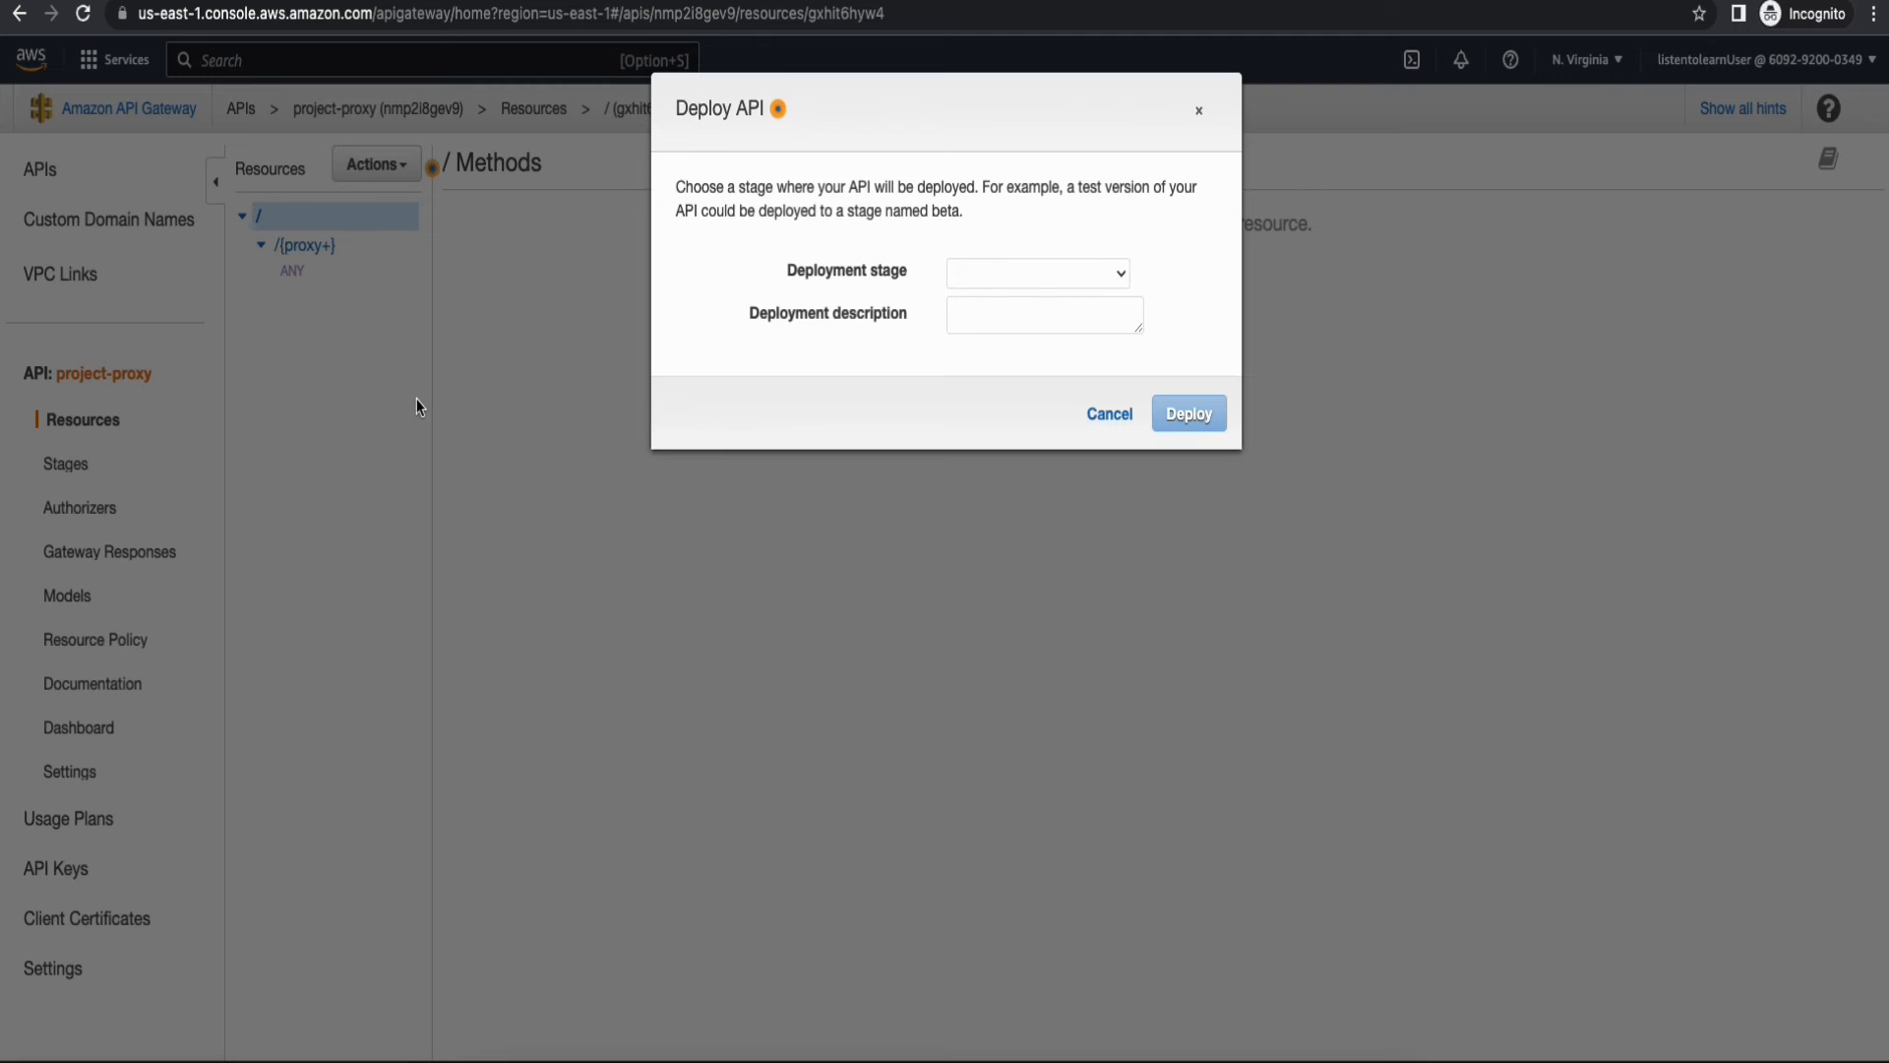
click(1037, 272)
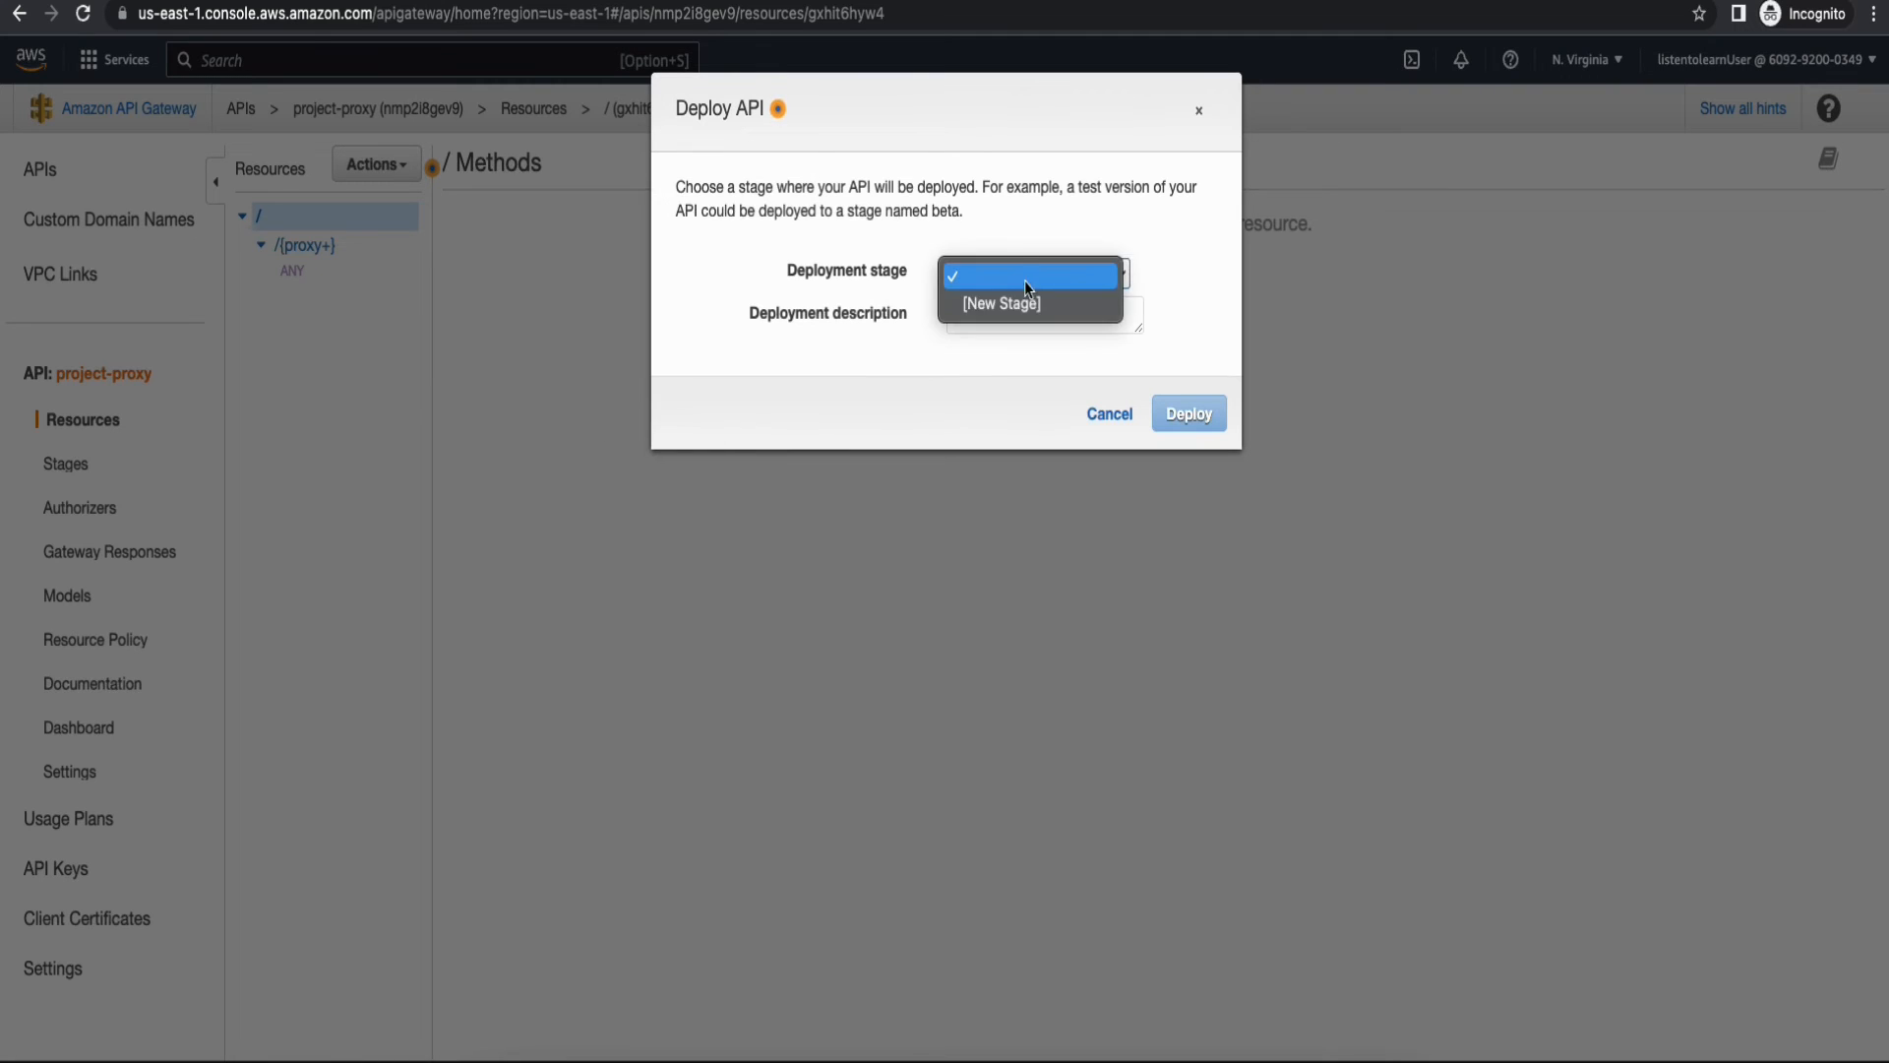
click(1000, 303)
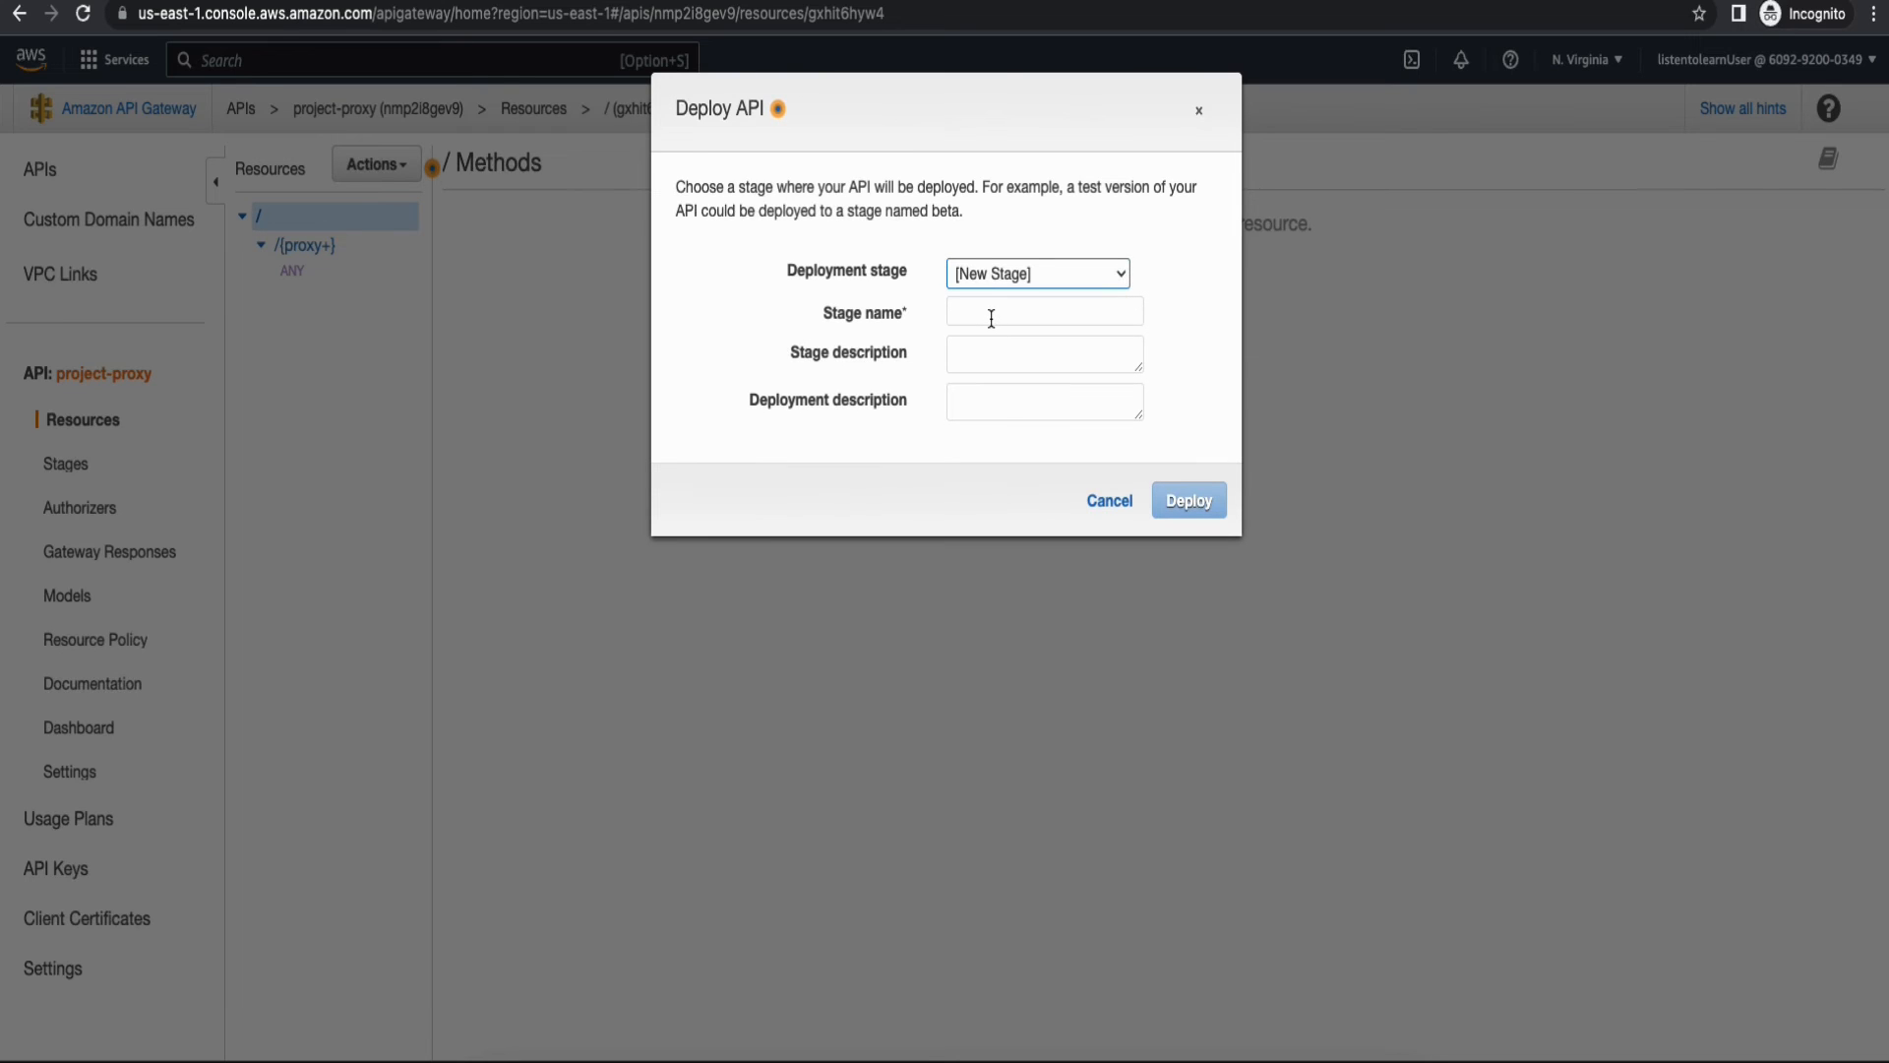
text(dev)
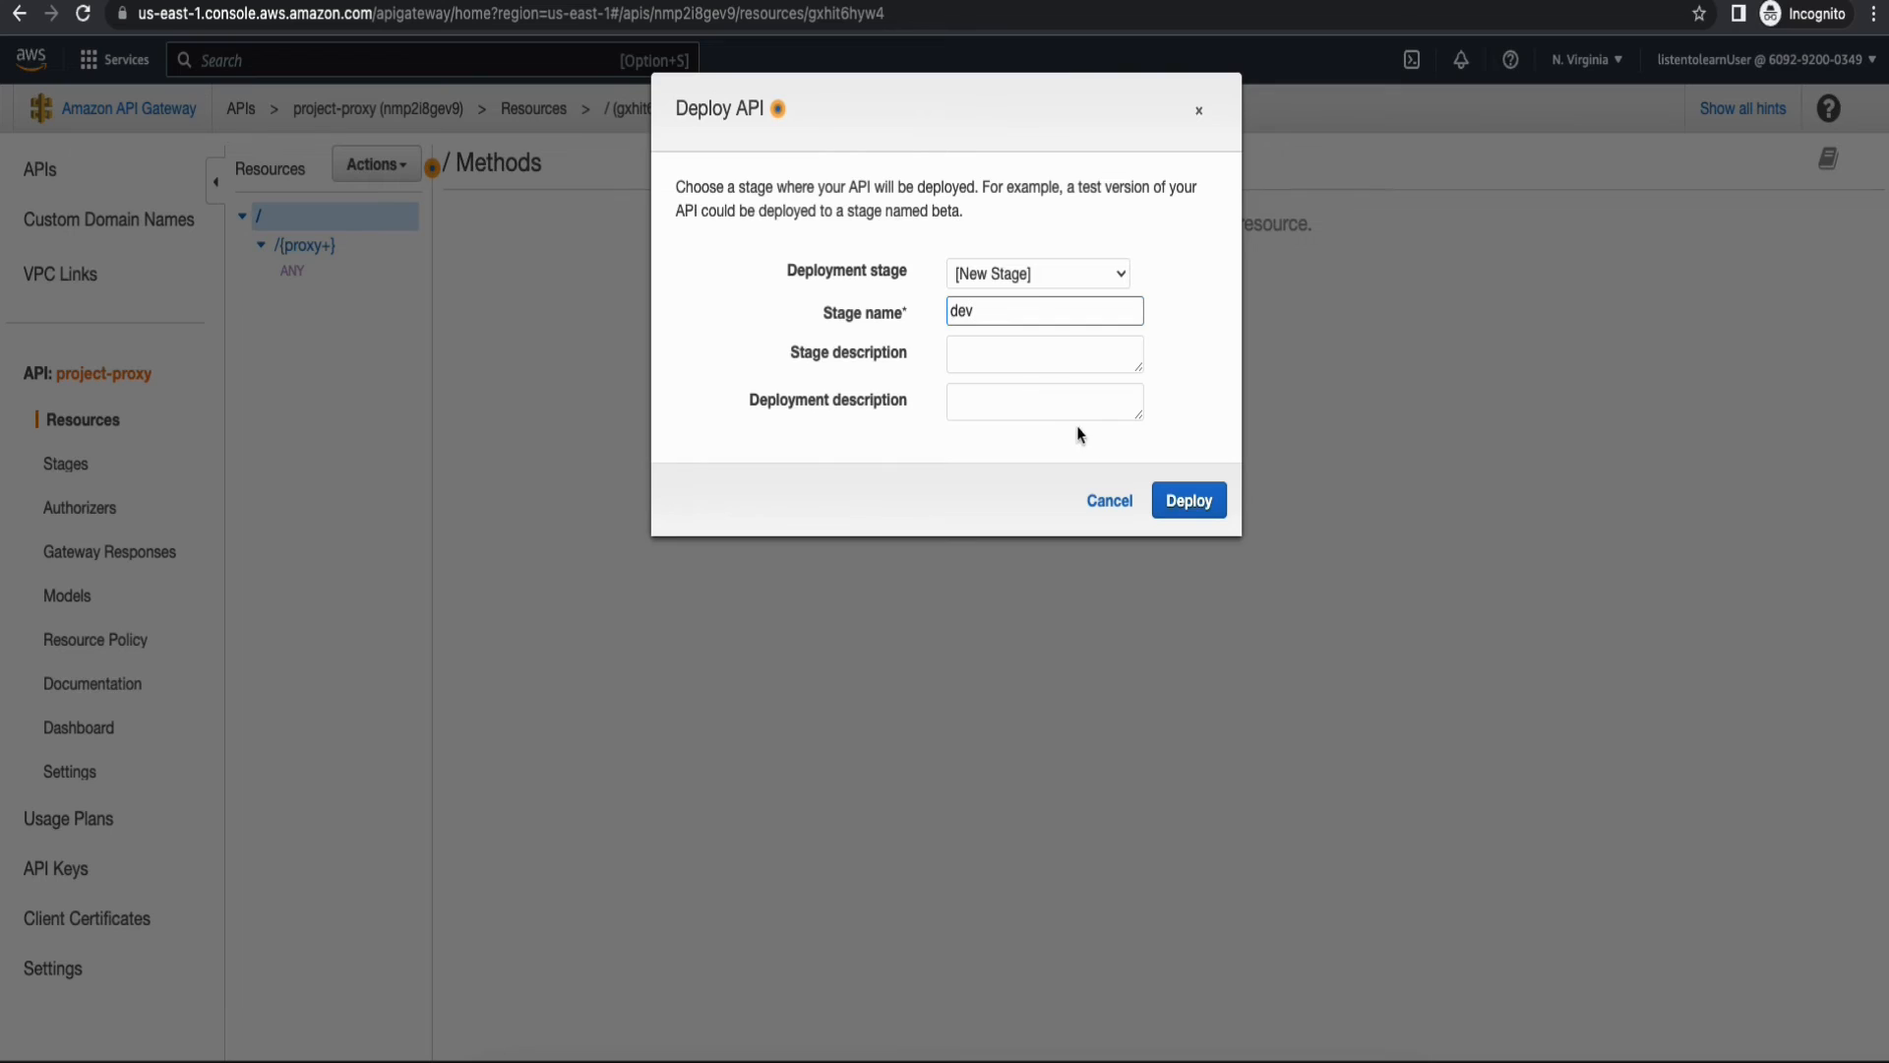
mouse_move(1188, 500)
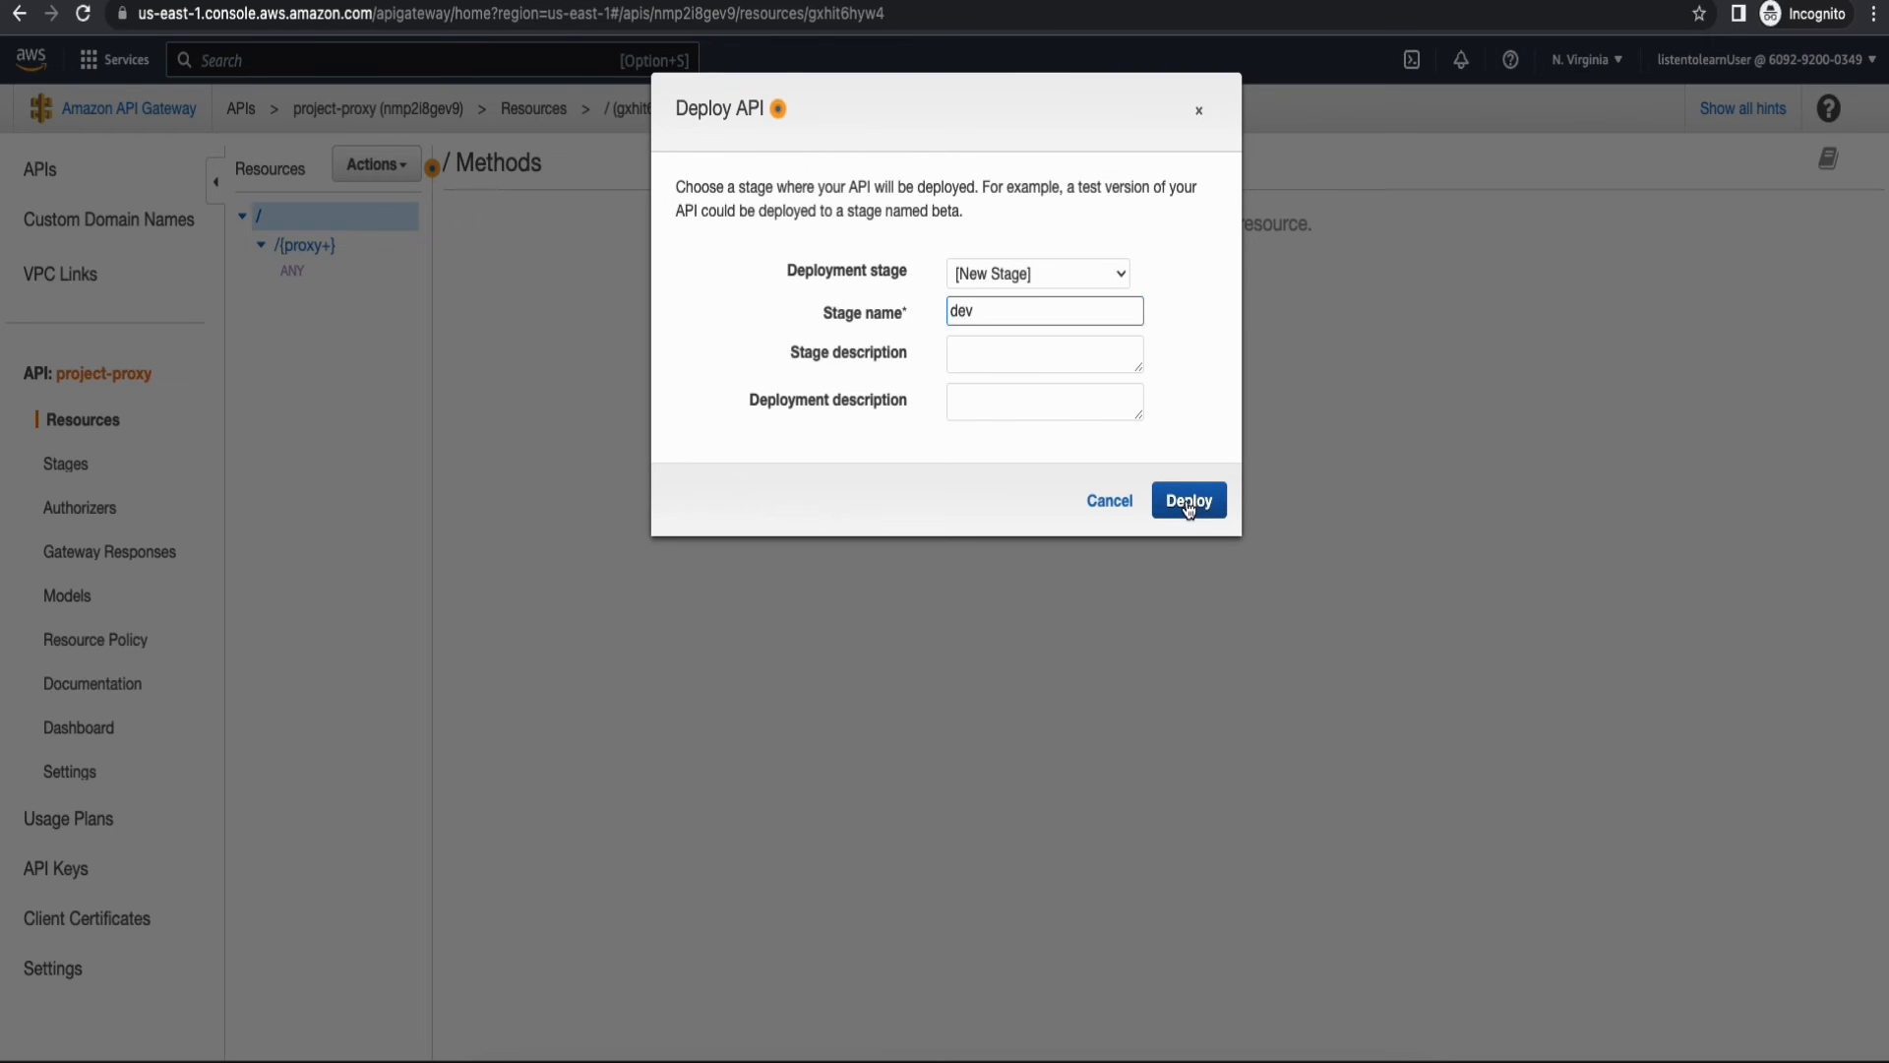
click(1188, 499)
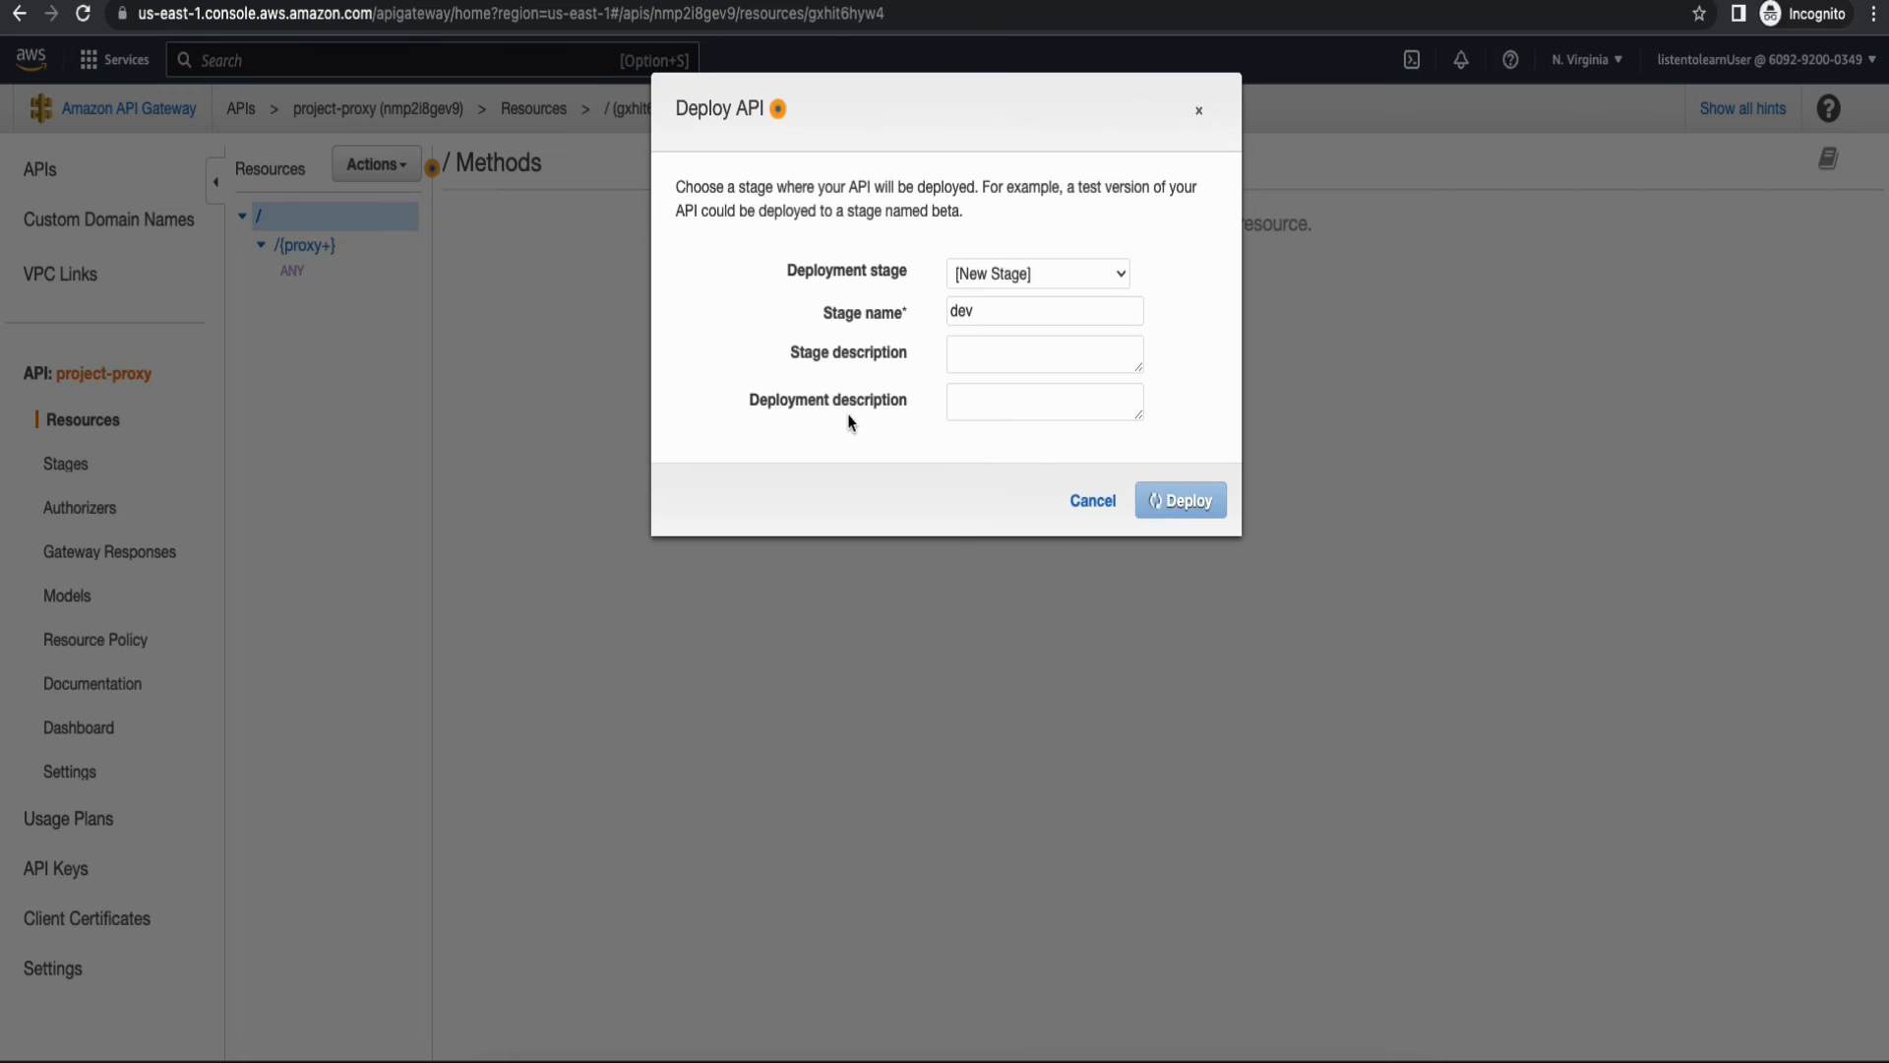
Review the dev Stage Editor with its invoke URL after deployment finishes.
click(1179, 498)
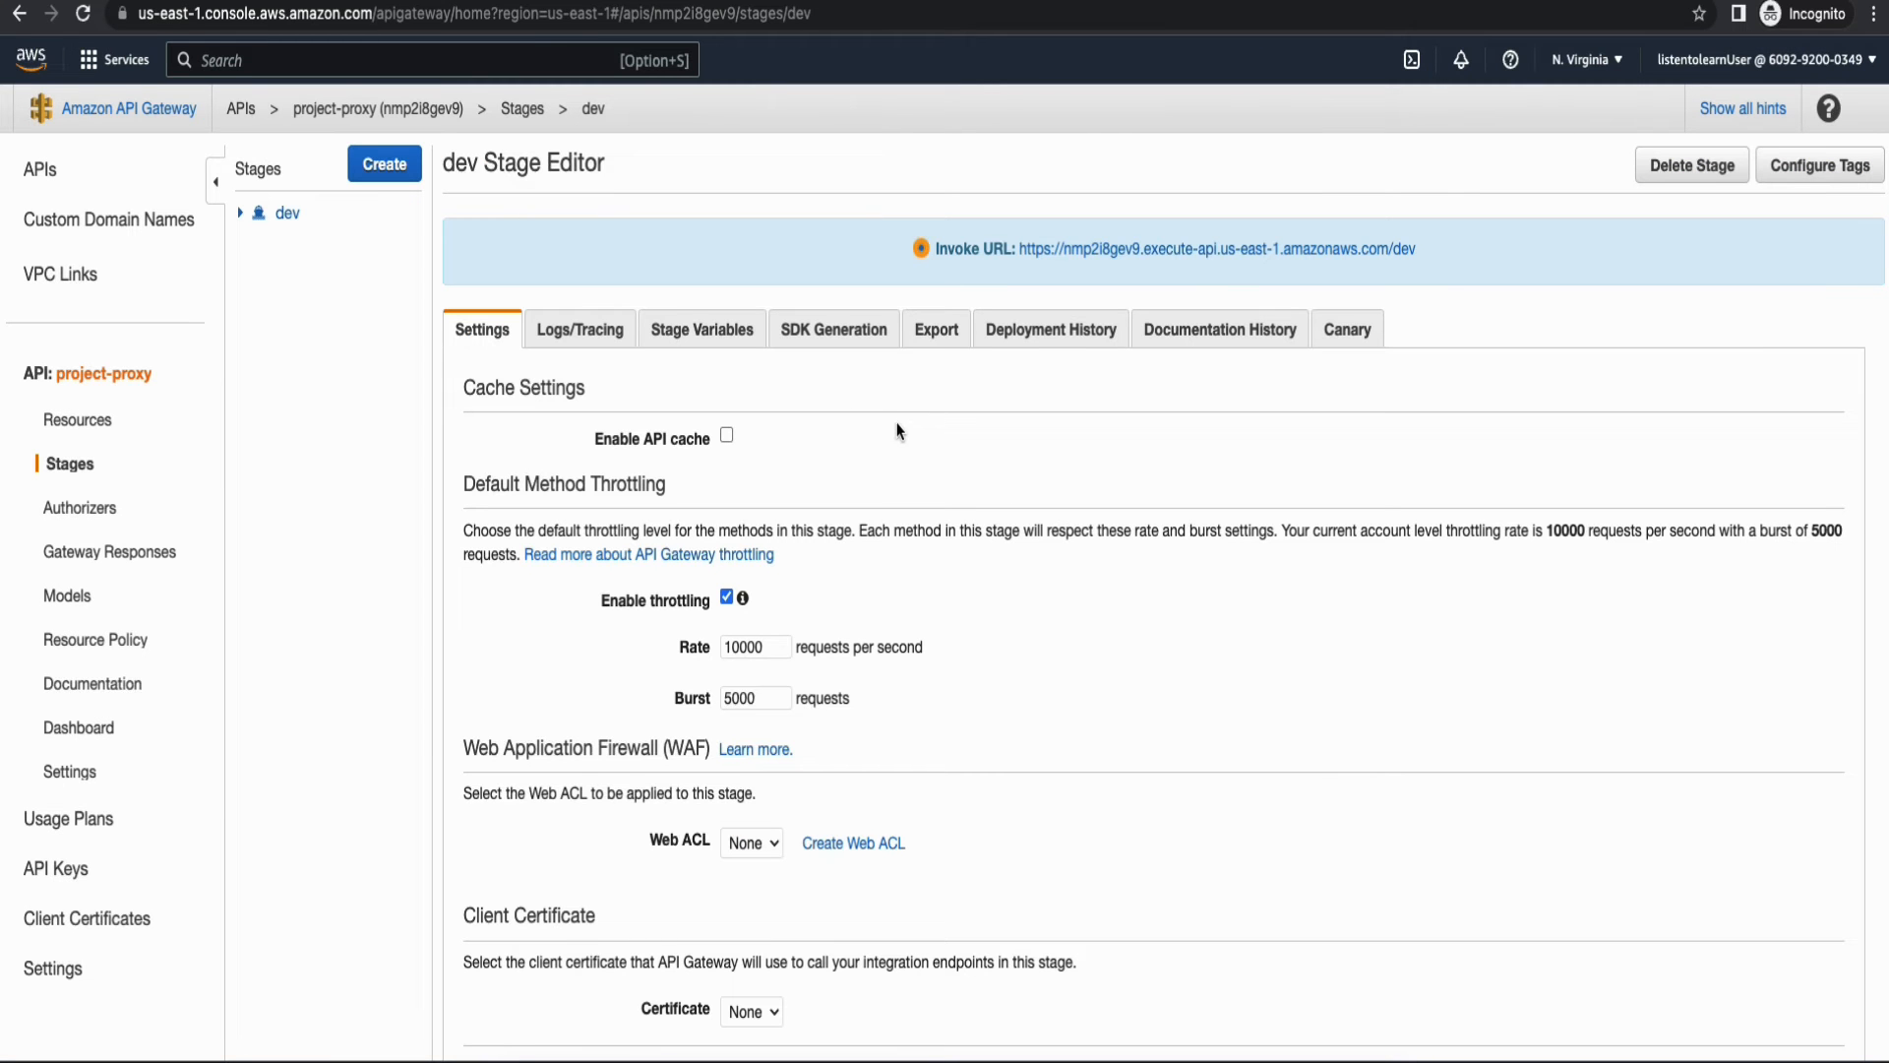
mouse_move(1435, 270)
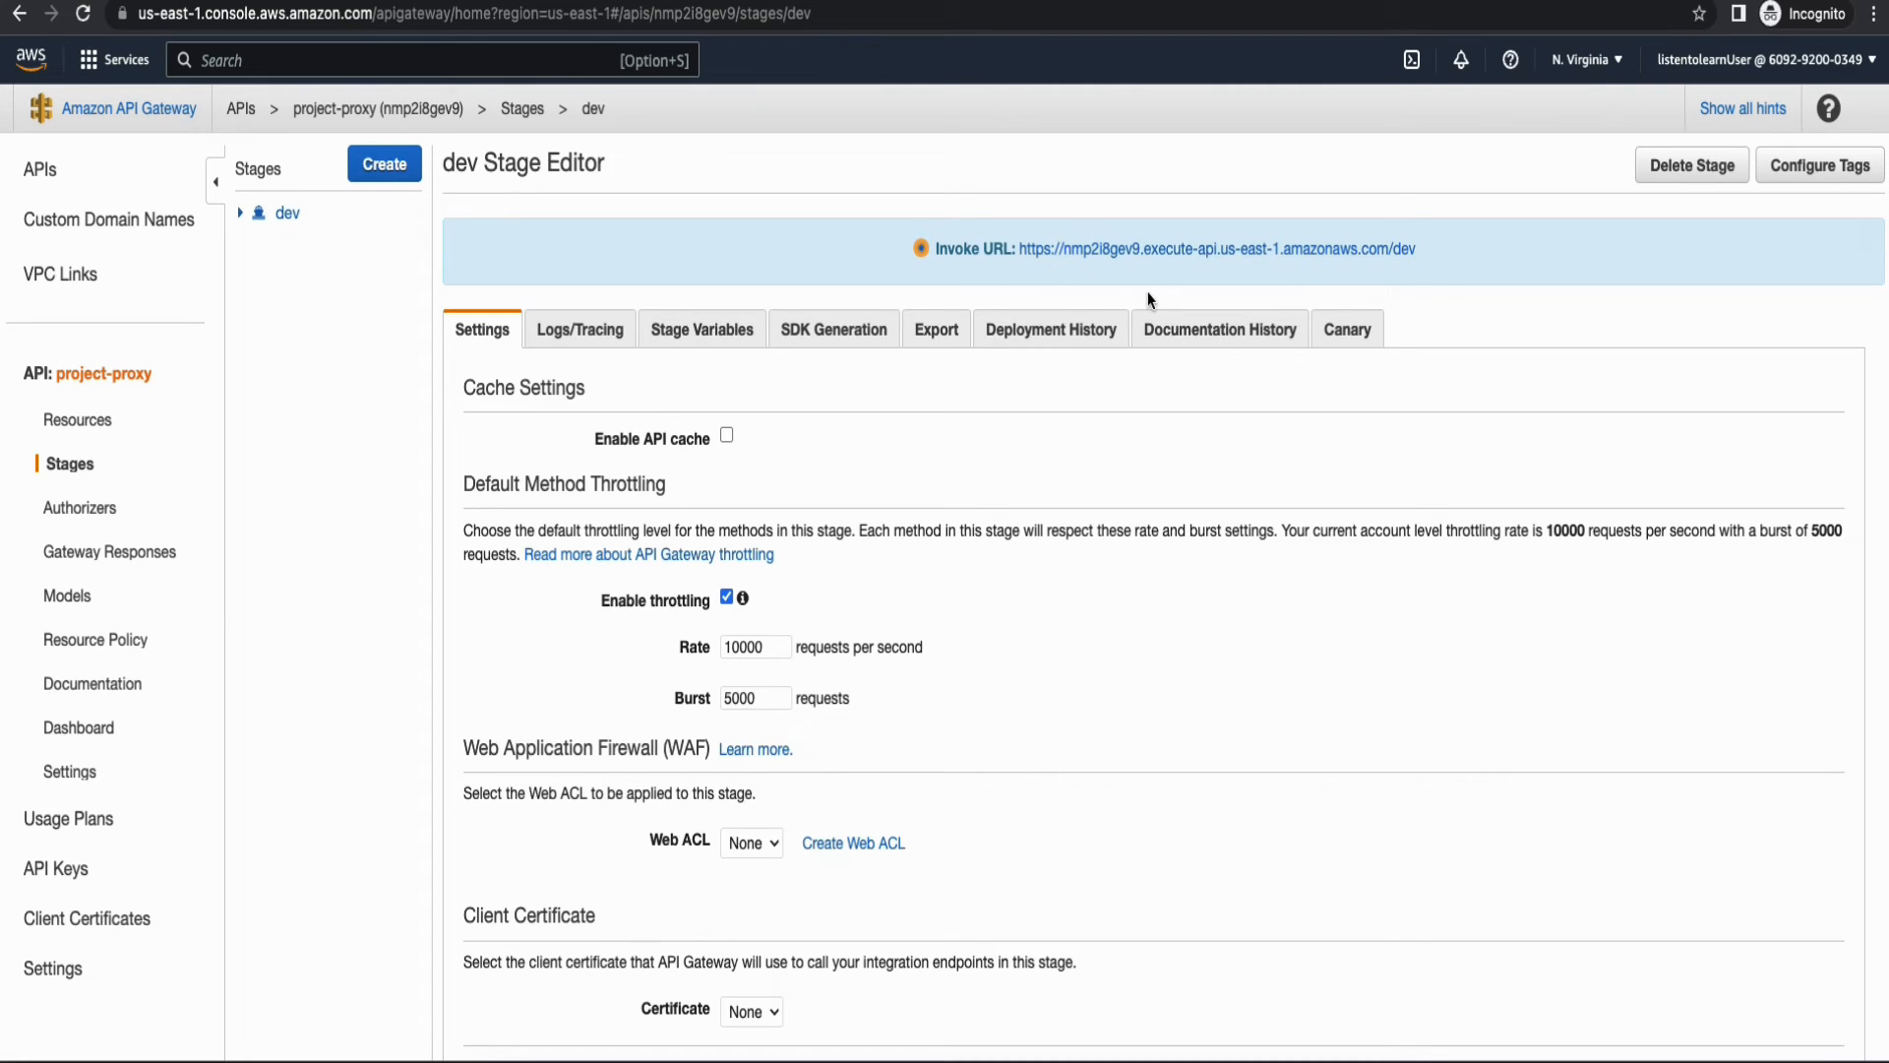
mouse_move(858, 286)
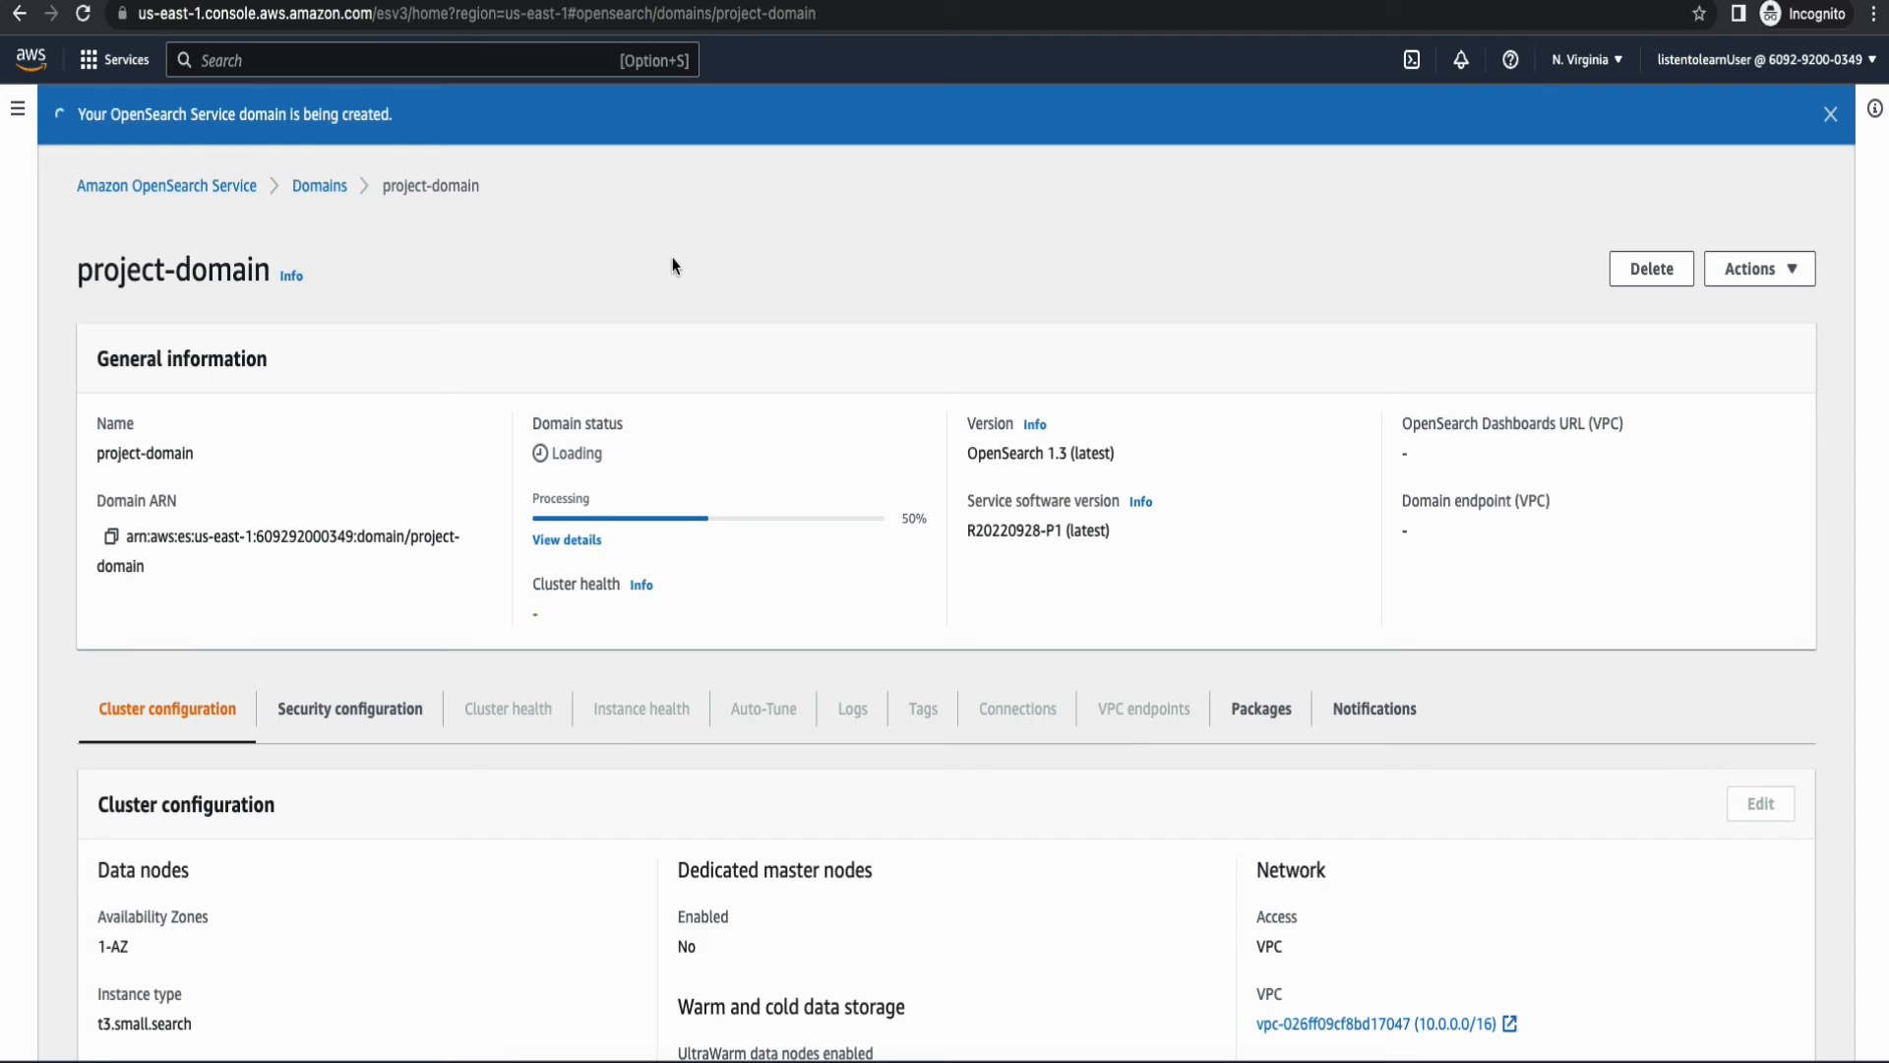
mouse_move(884, 346)
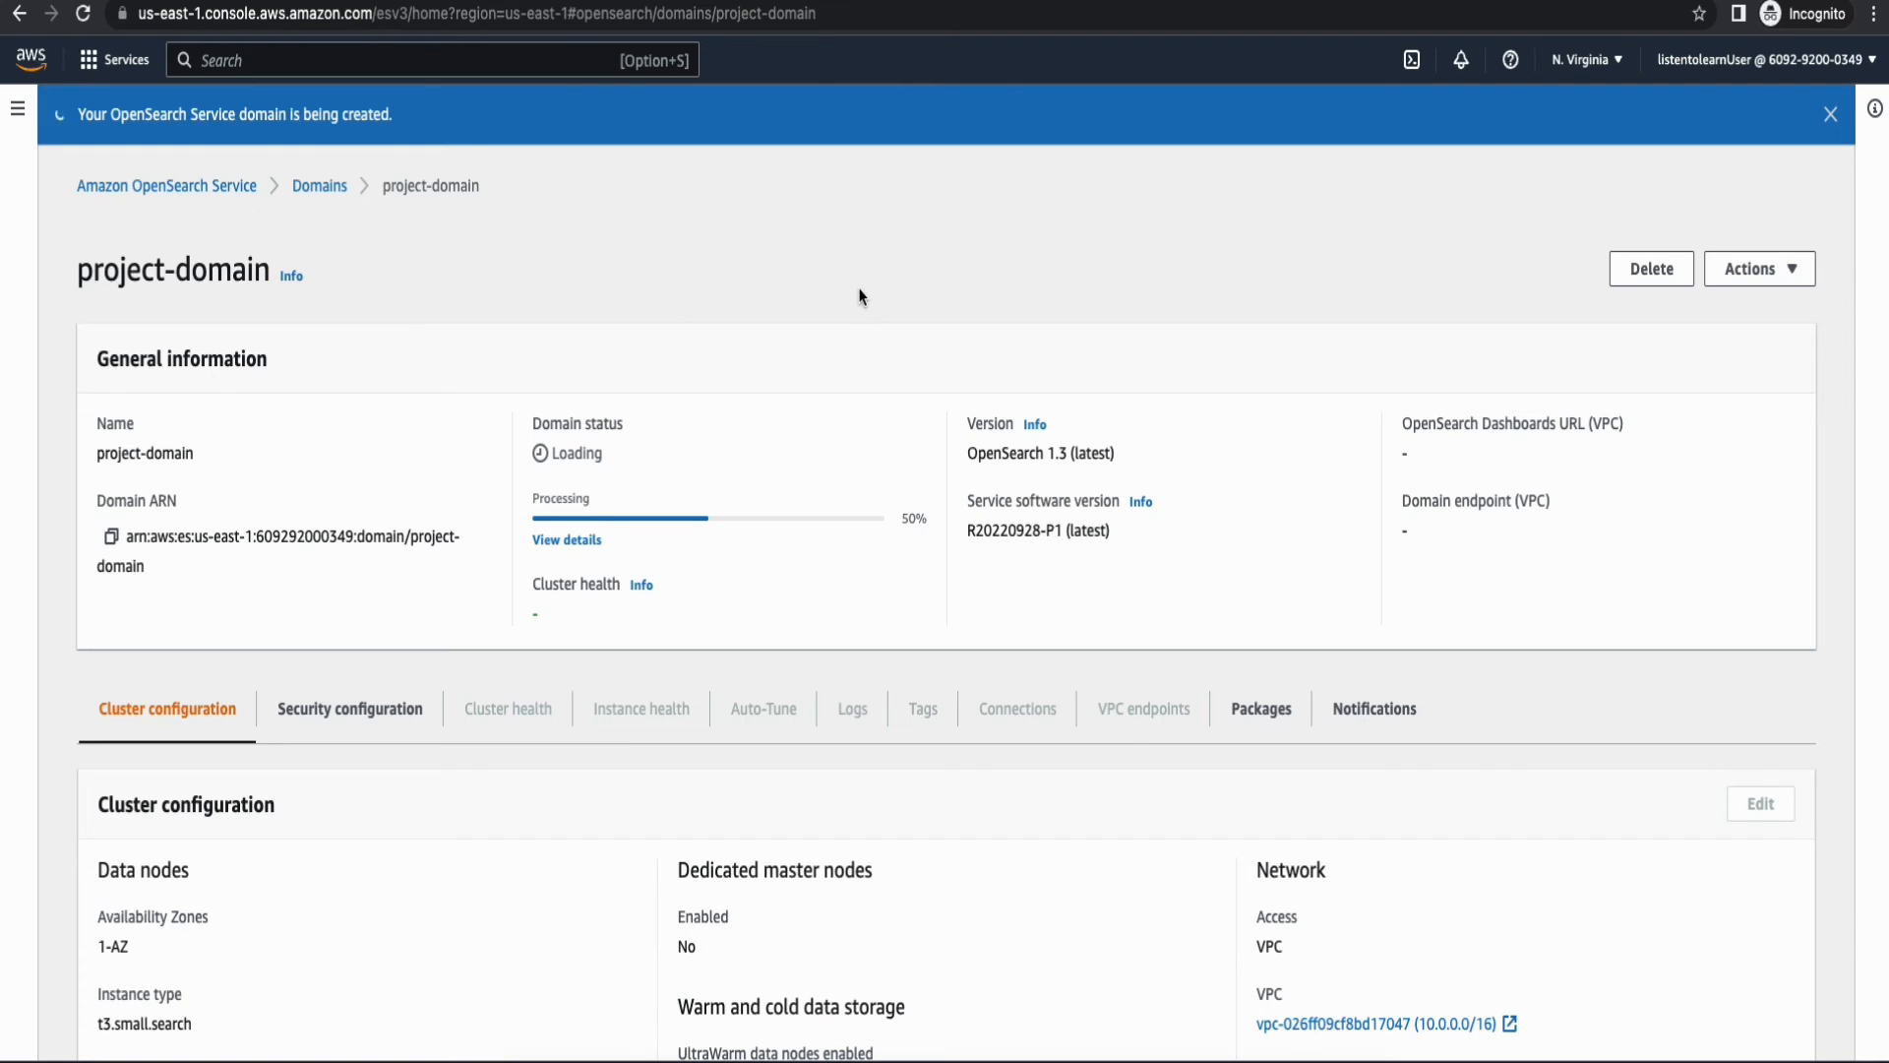
Check project-domain's progress before trying its unreachable VPC Dashboards URL.
scroll(down, 3)
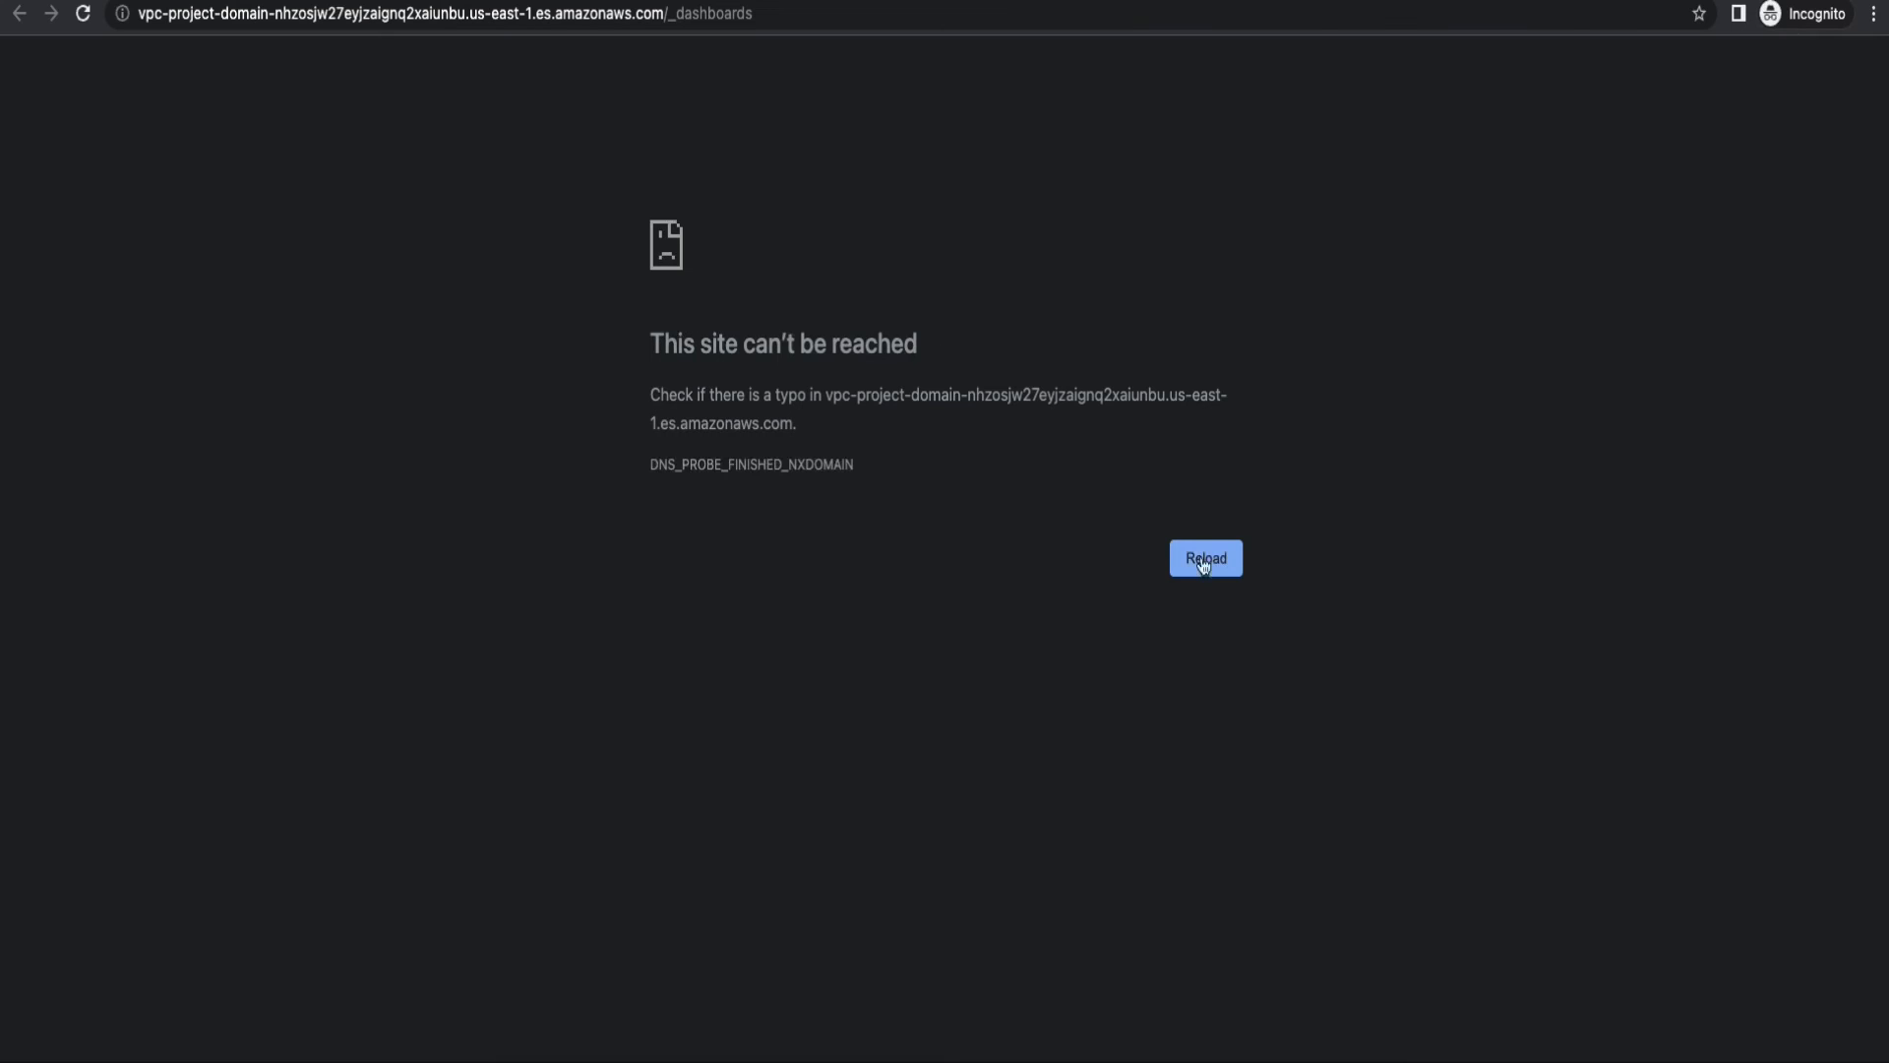
mouse_move(526, 57)
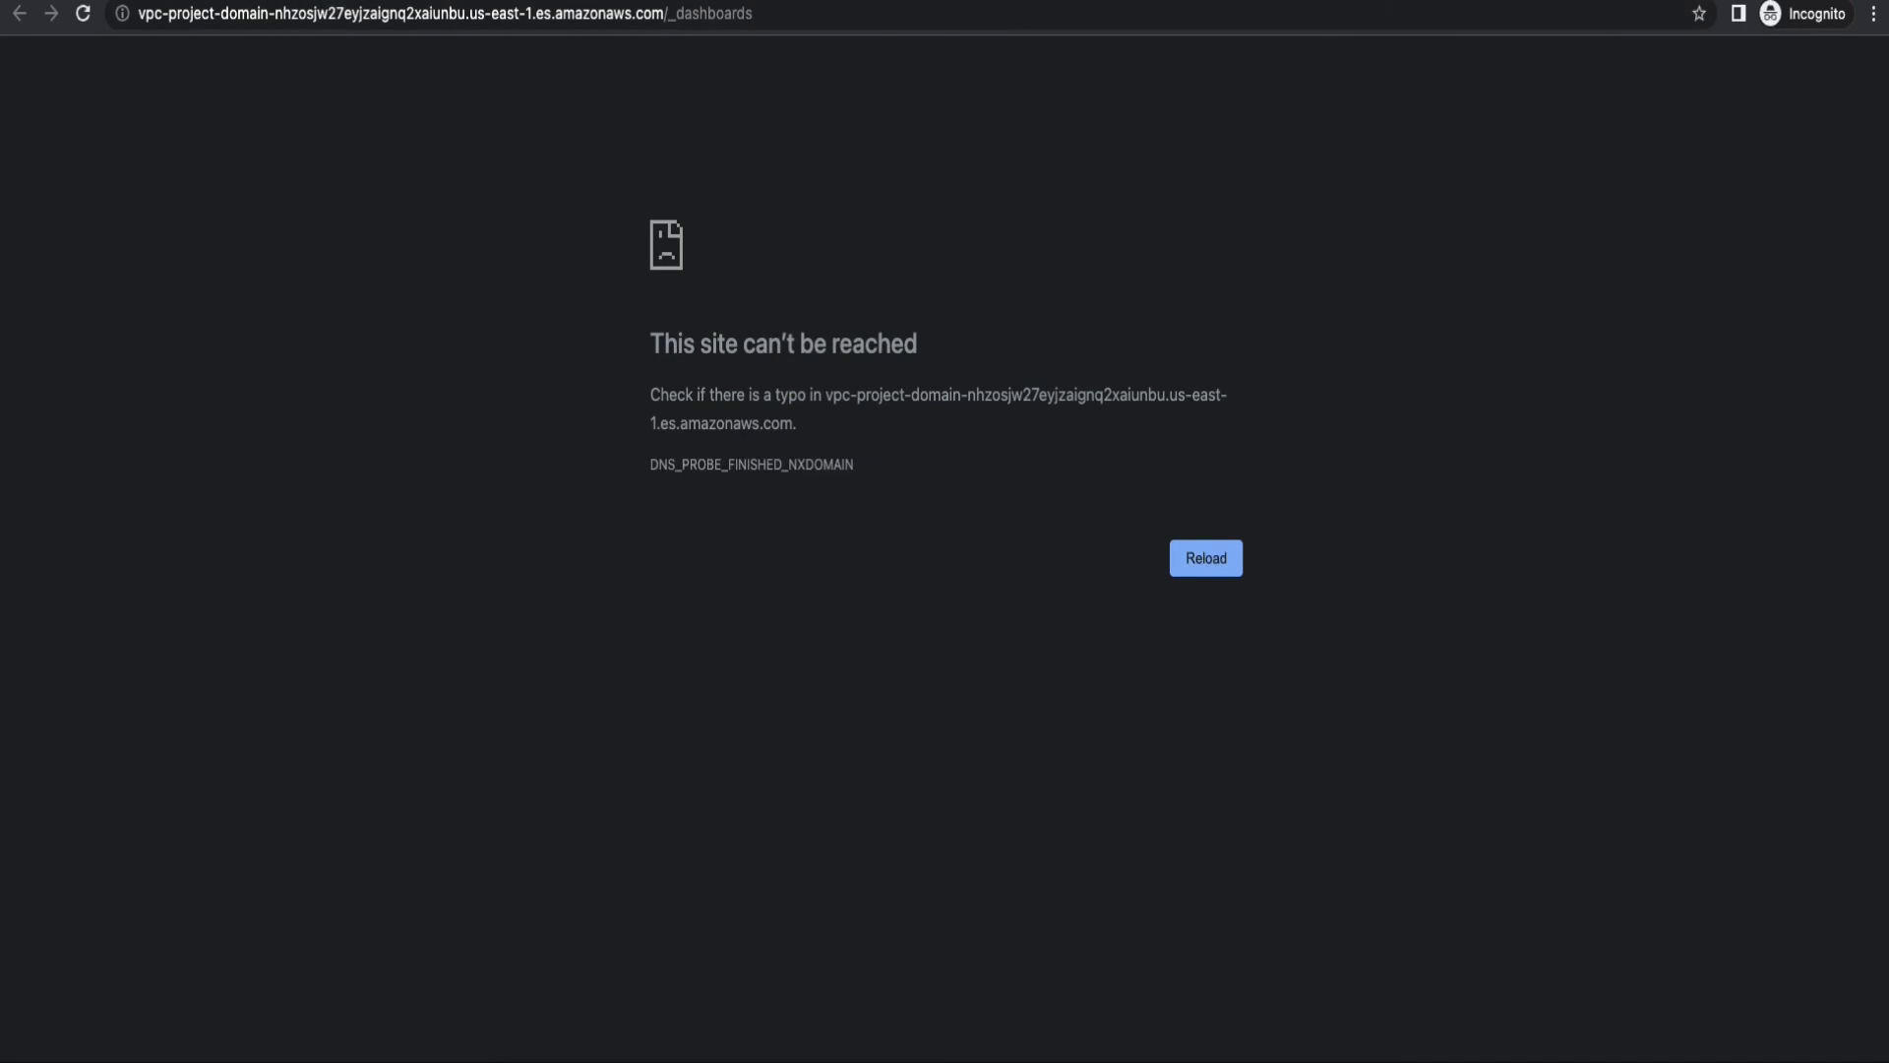
Return to project-domain and begin editing its security configuration.
click(20, 14)
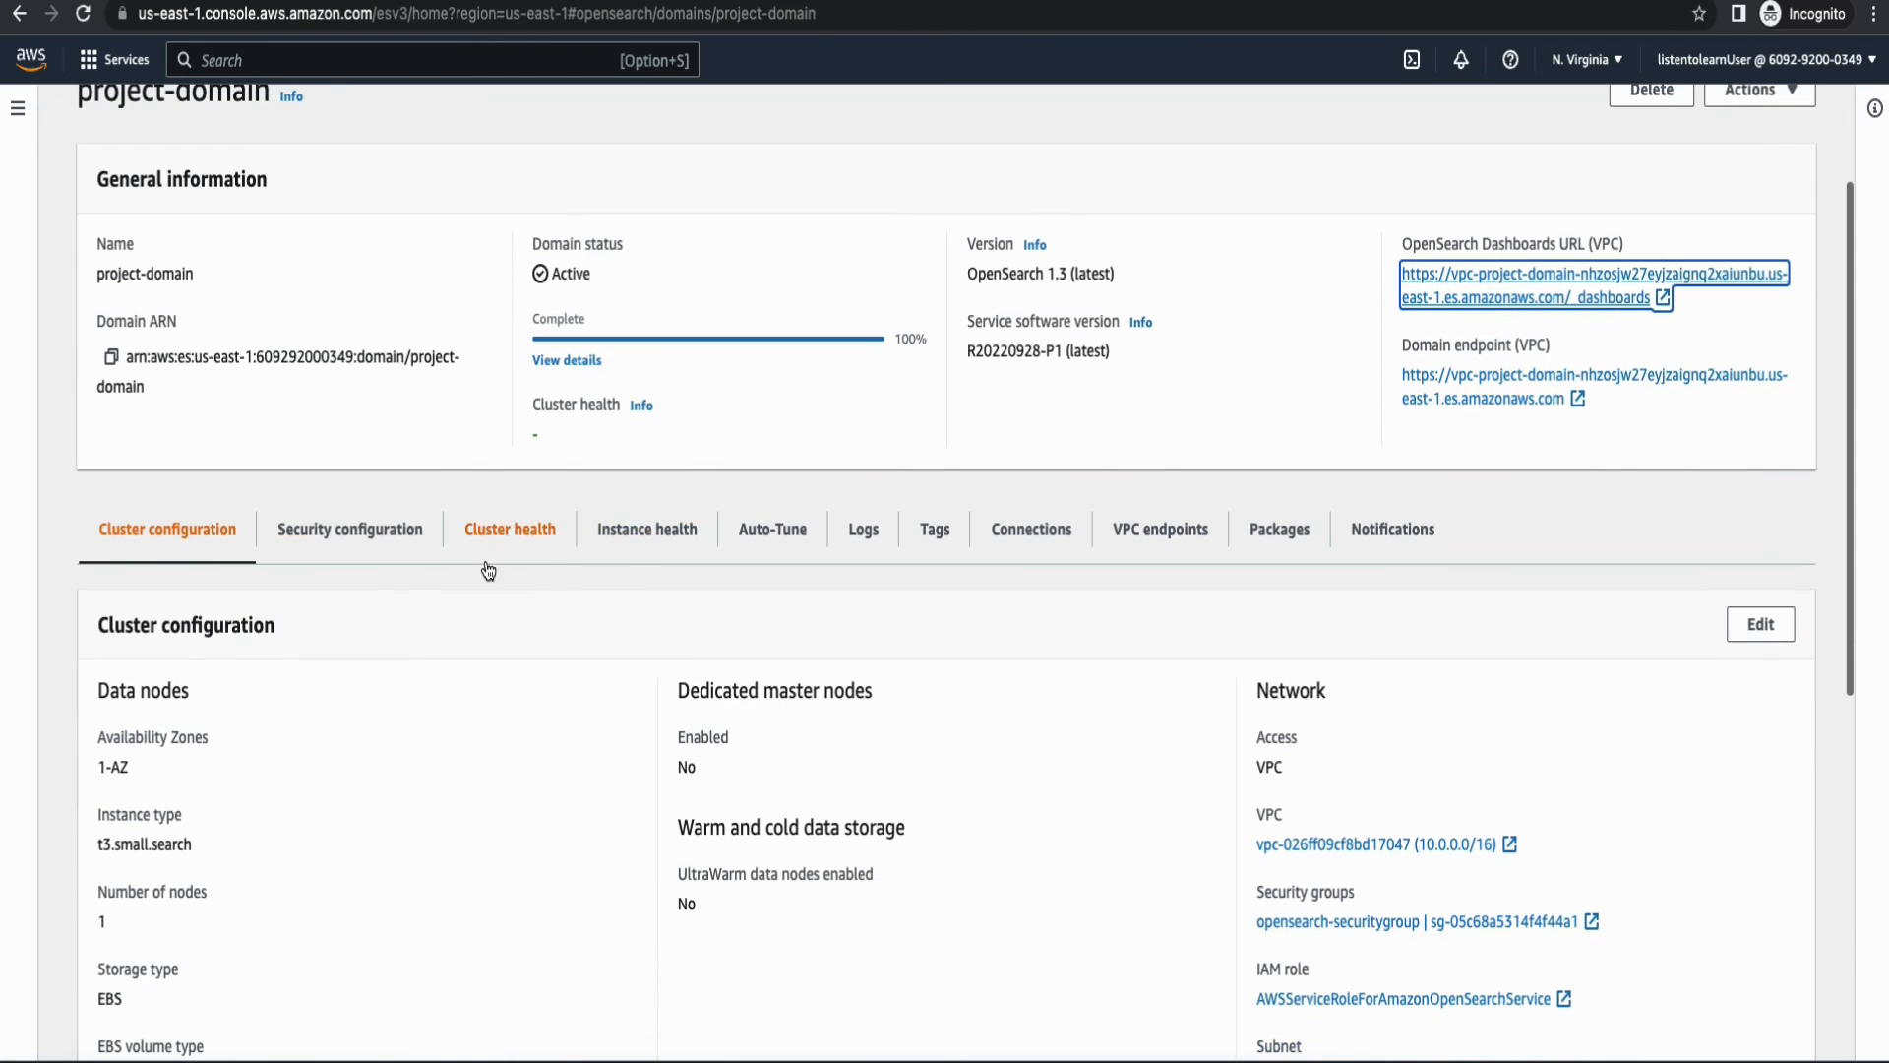
click(350, 528)
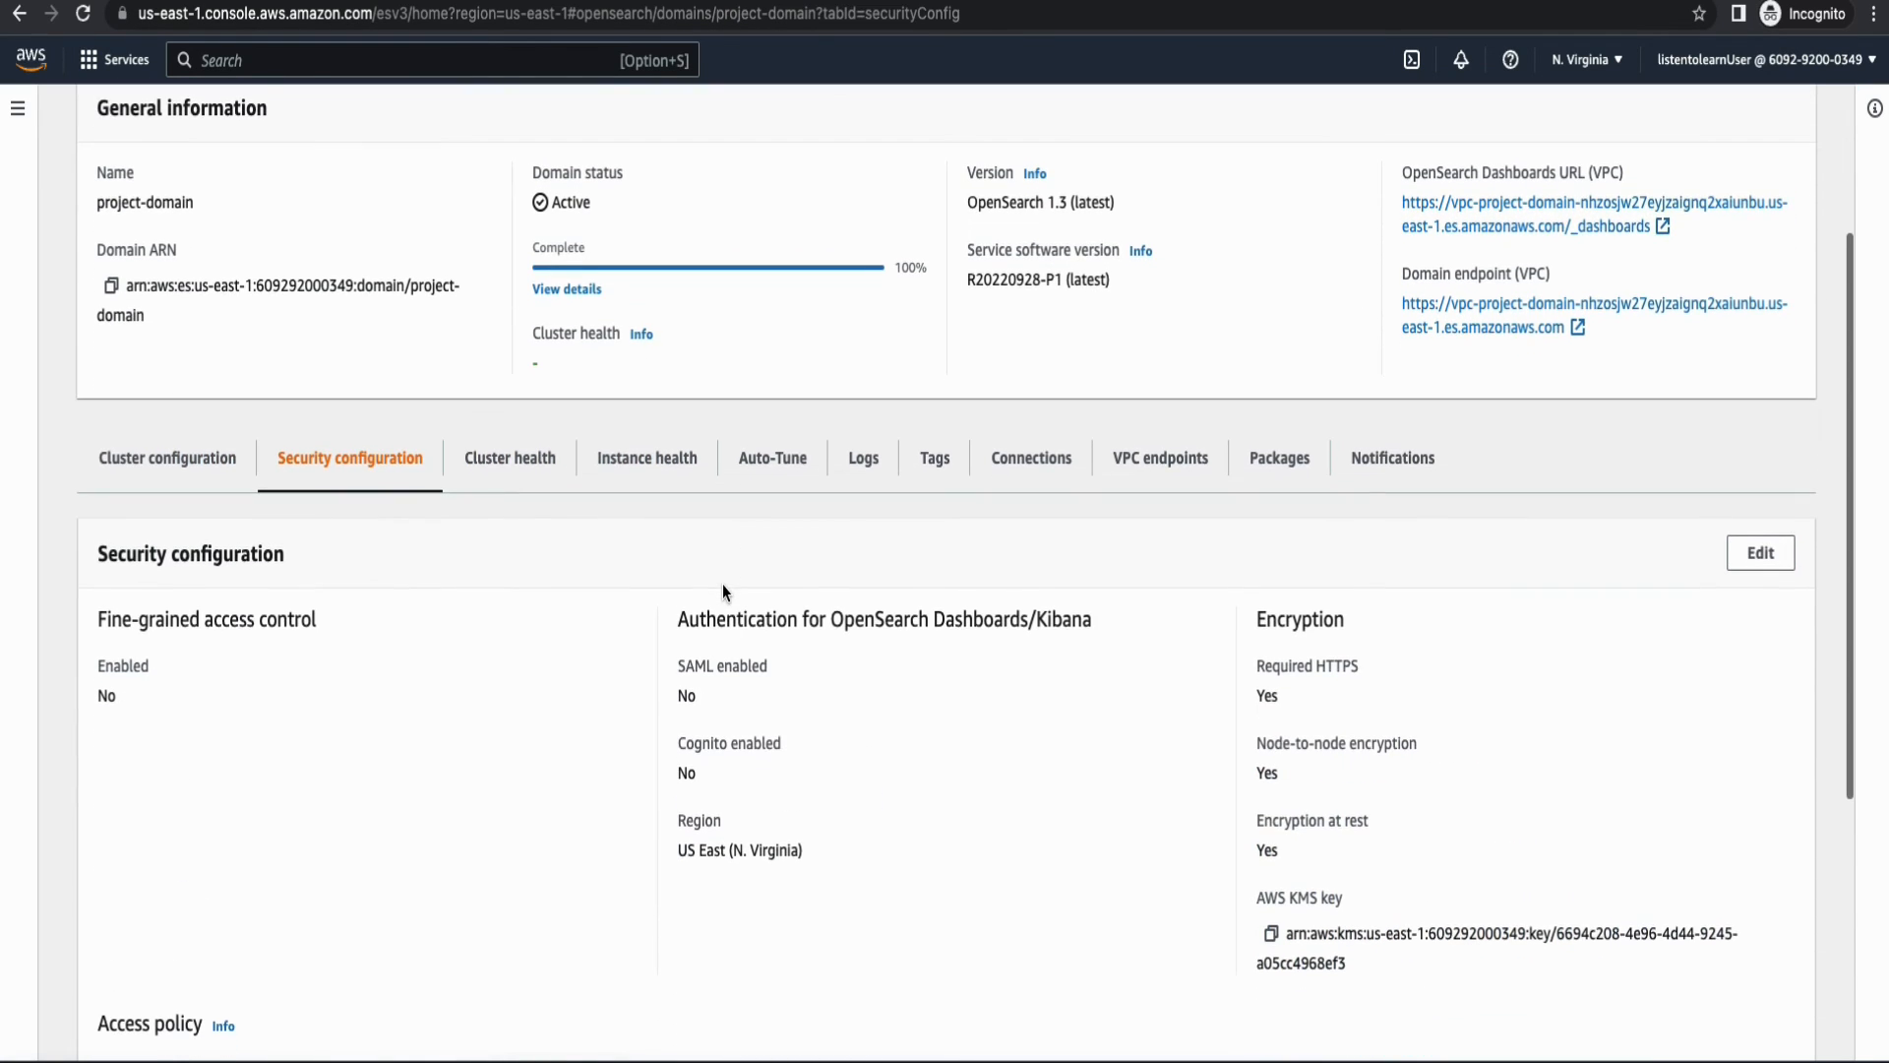
scroll(down, 3)
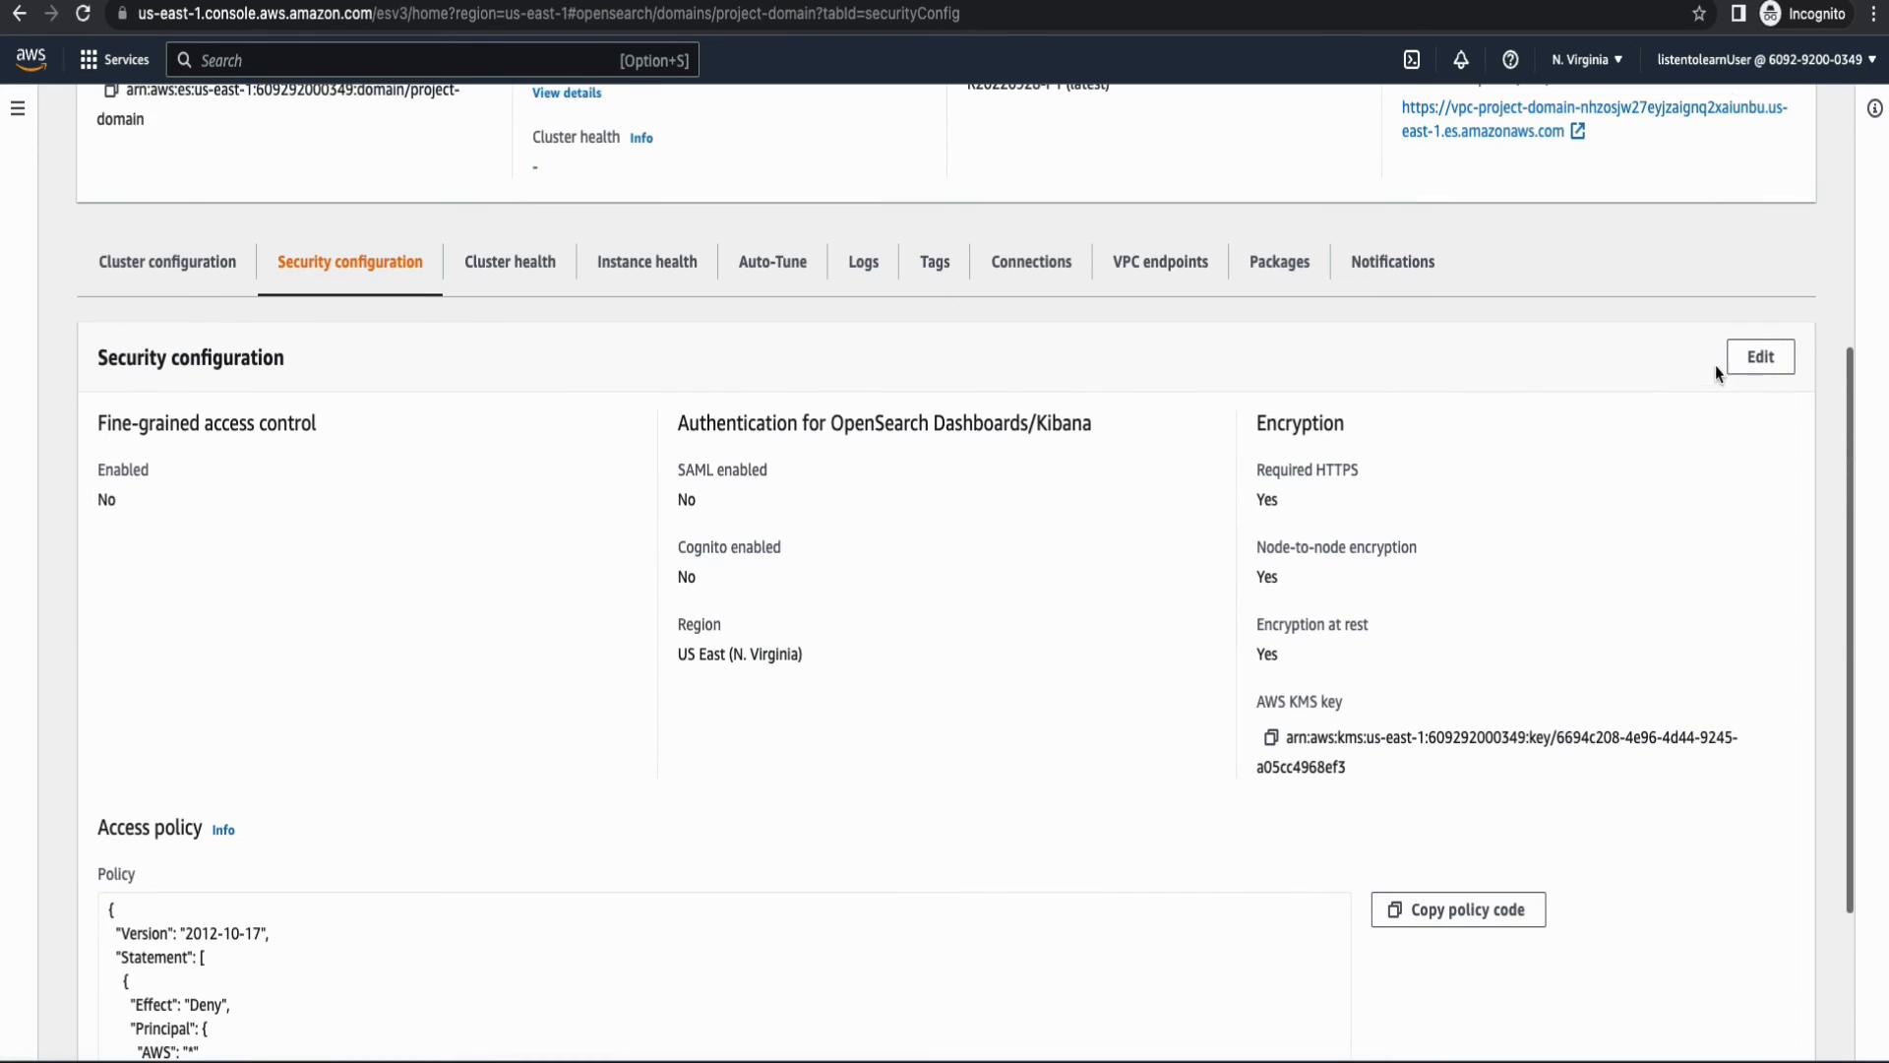
click(1759, 357)
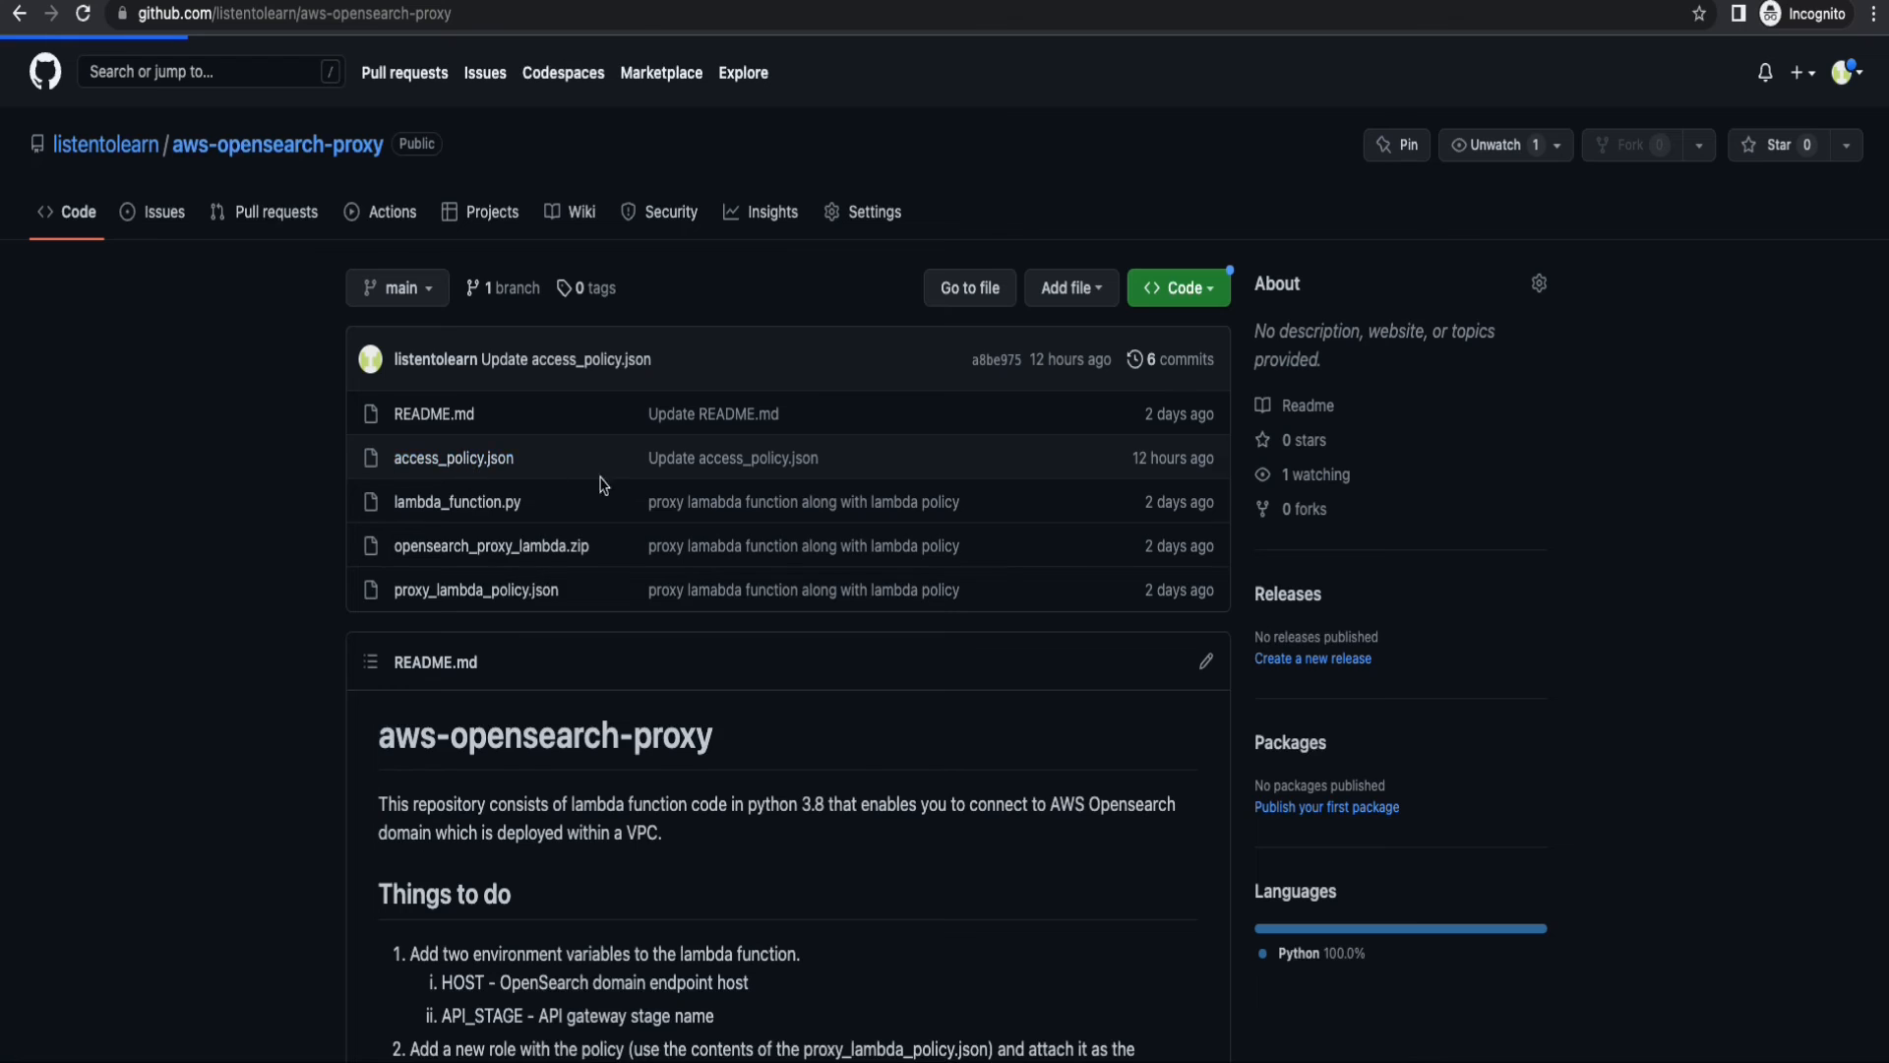
Apply the access_policy.json policy and save the domain's security configuration.
click(453, 458)
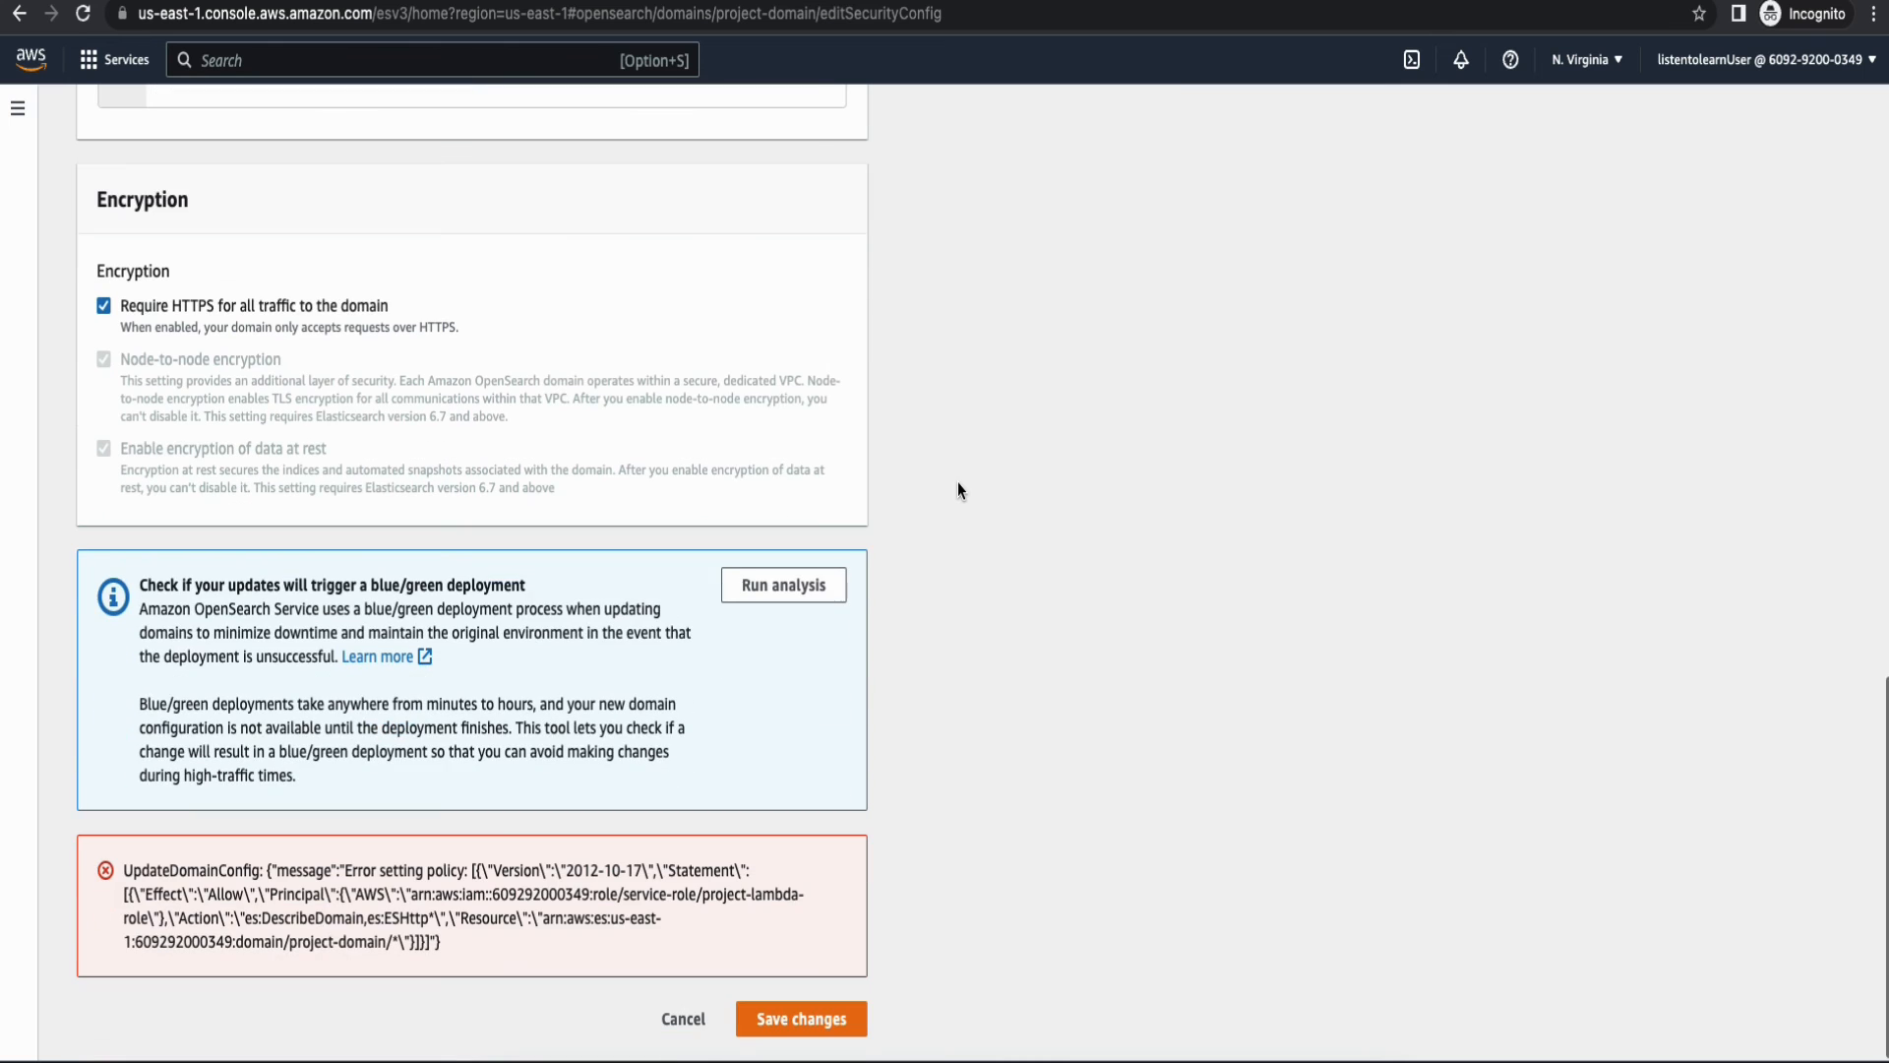
click(801, 1017)
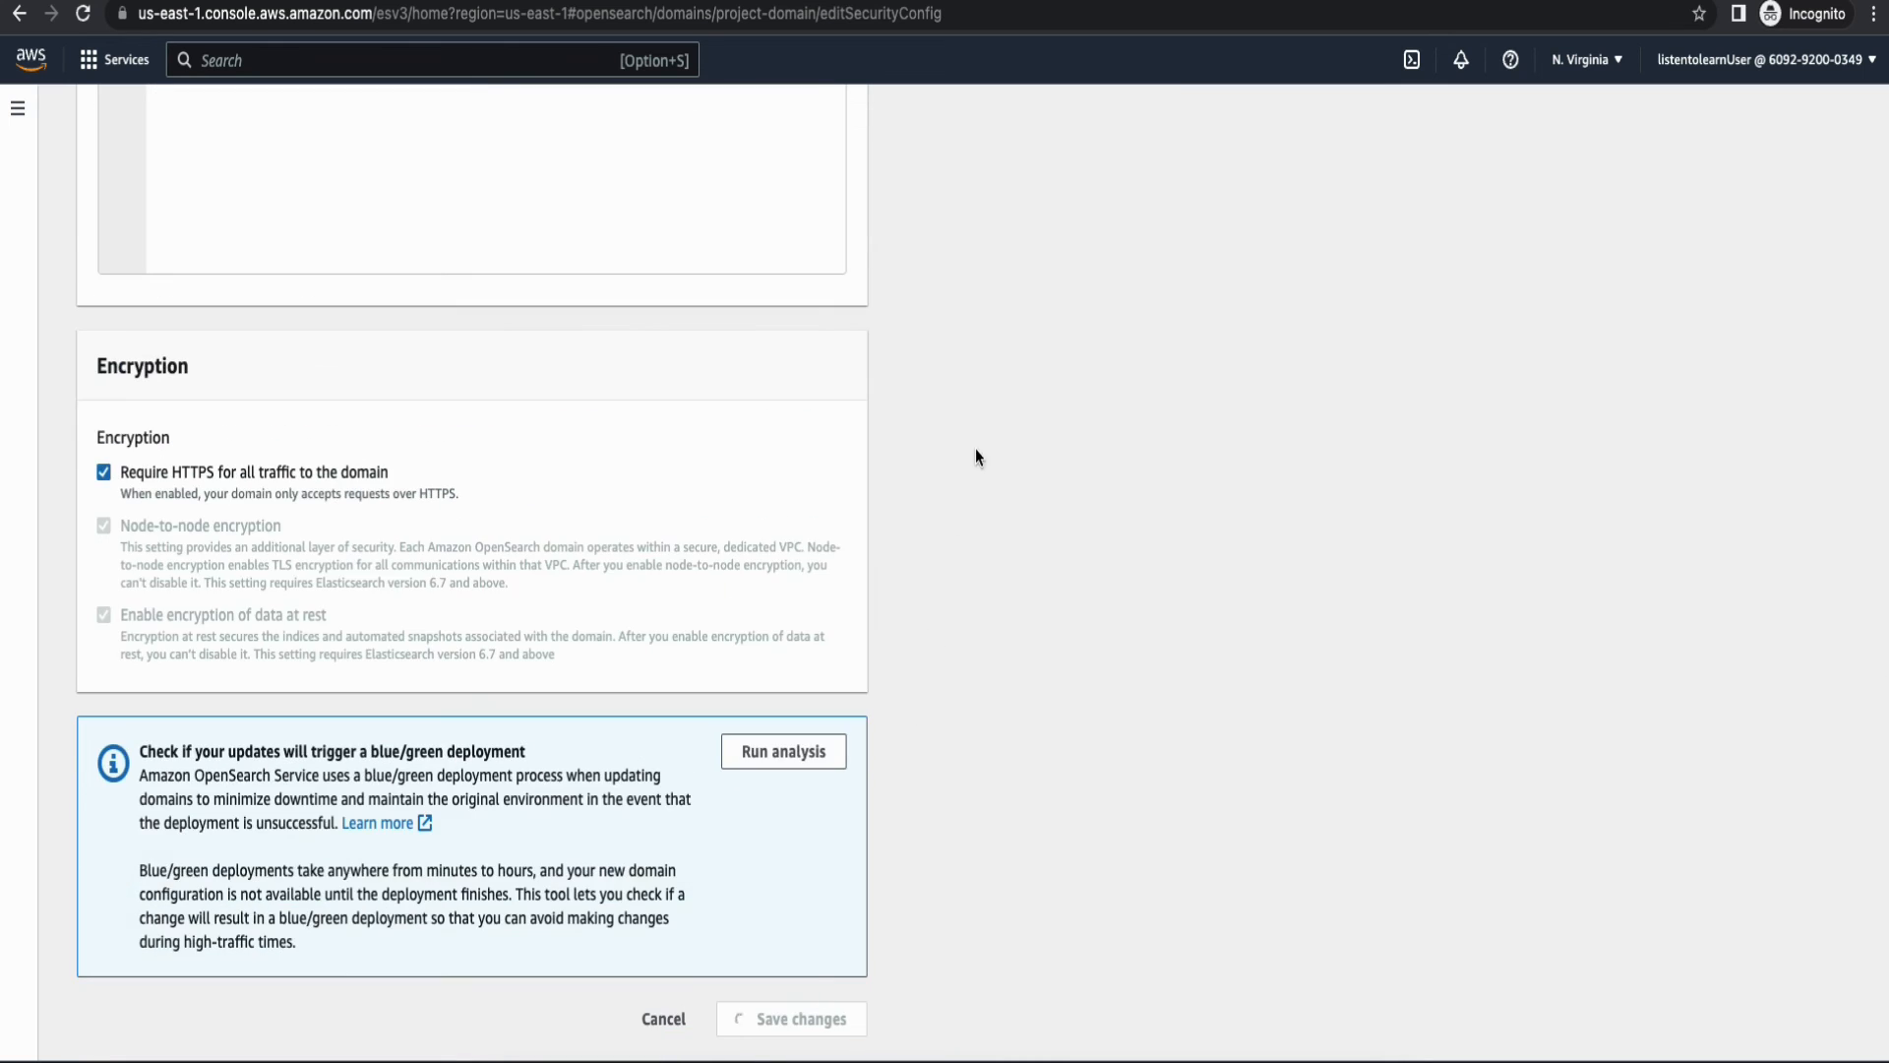
click(791, 1018)
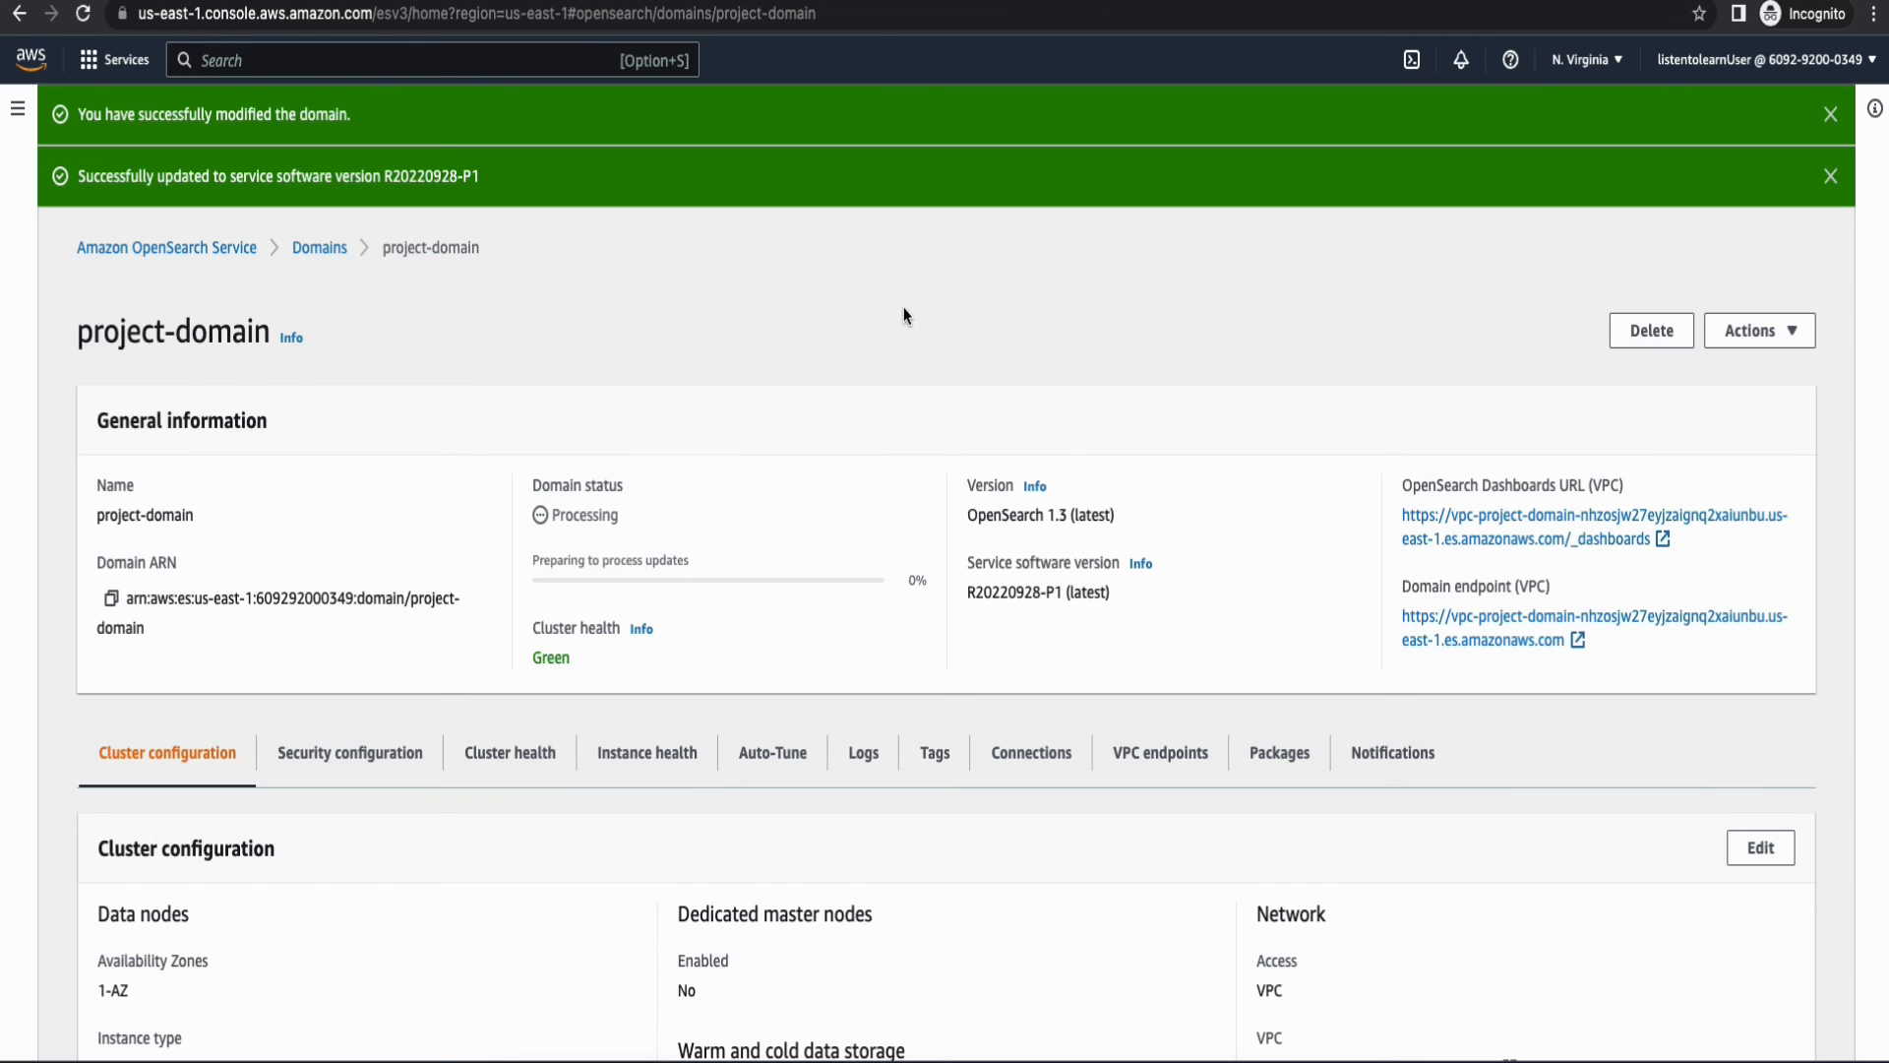
mouse_move(1080, 313)
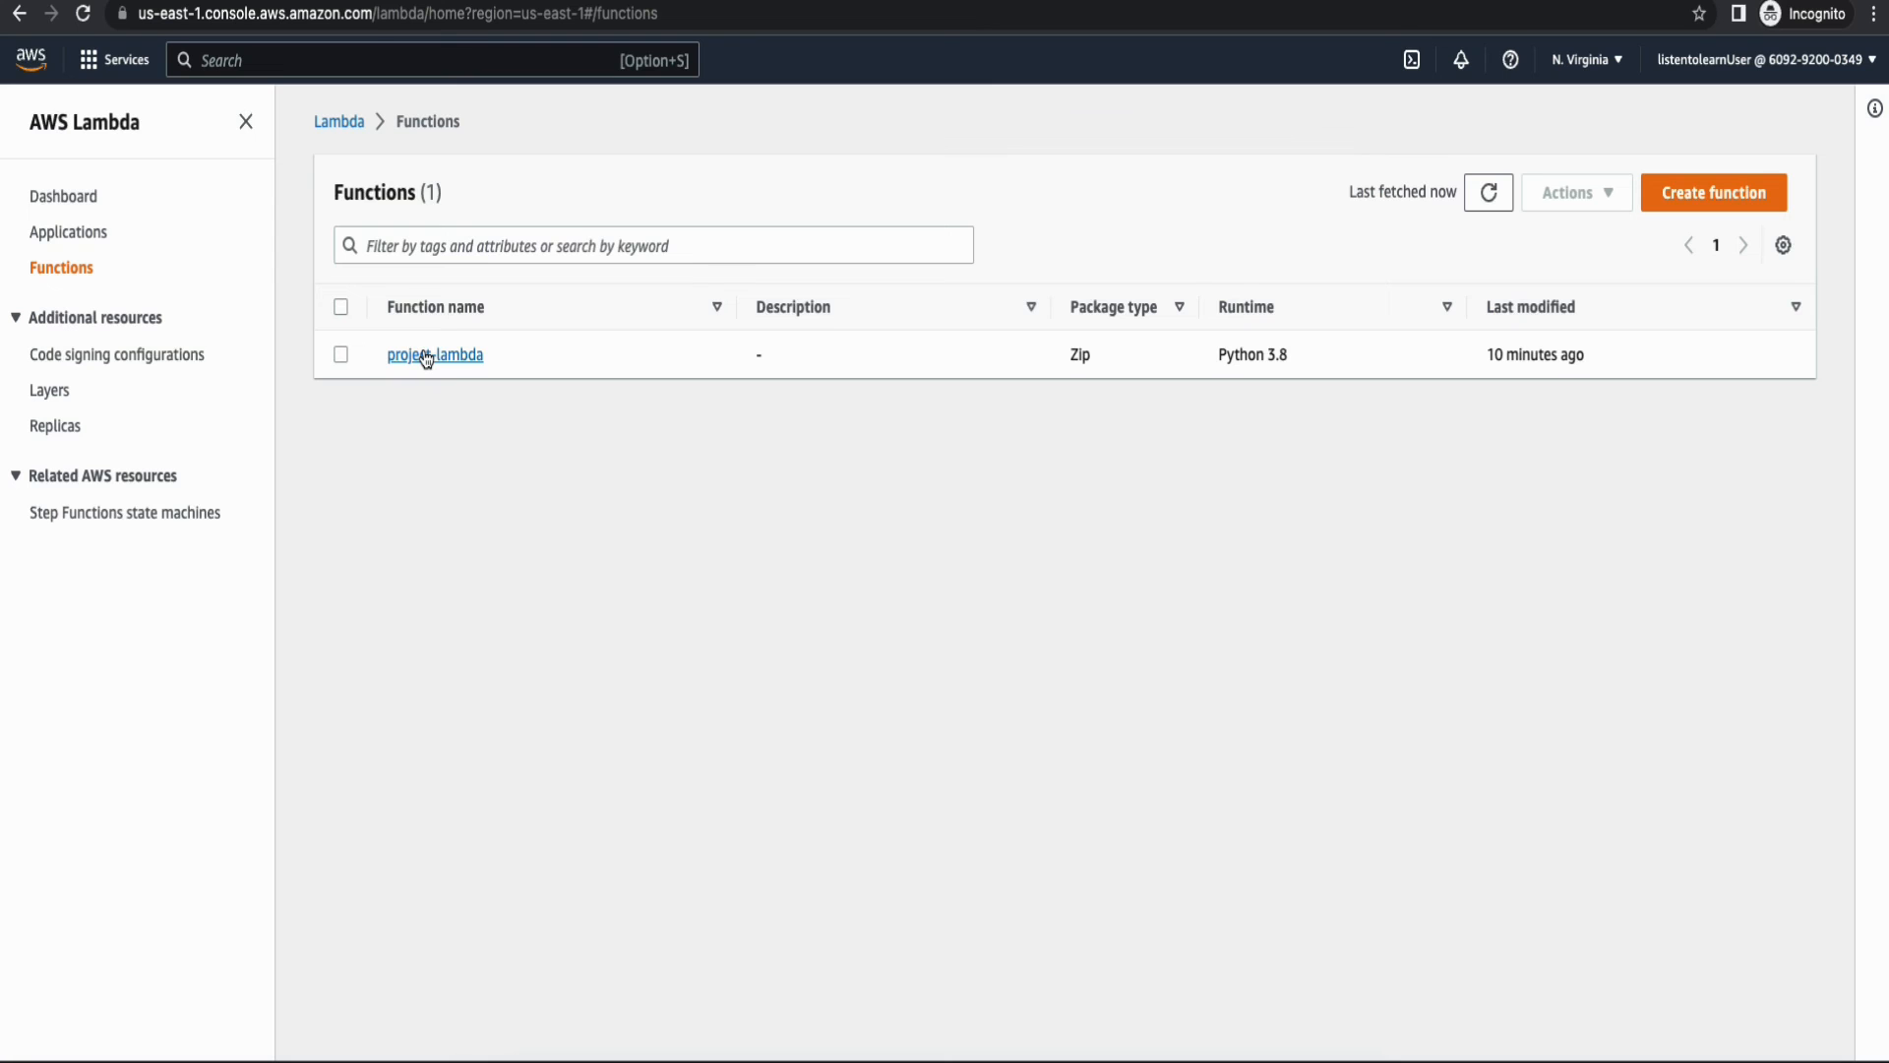
Edit project-lambda's environment variables, adding HOST set to the q2xaiunbu.us-east-1.es.amazonaws.com endpoint.
click(433, 355)
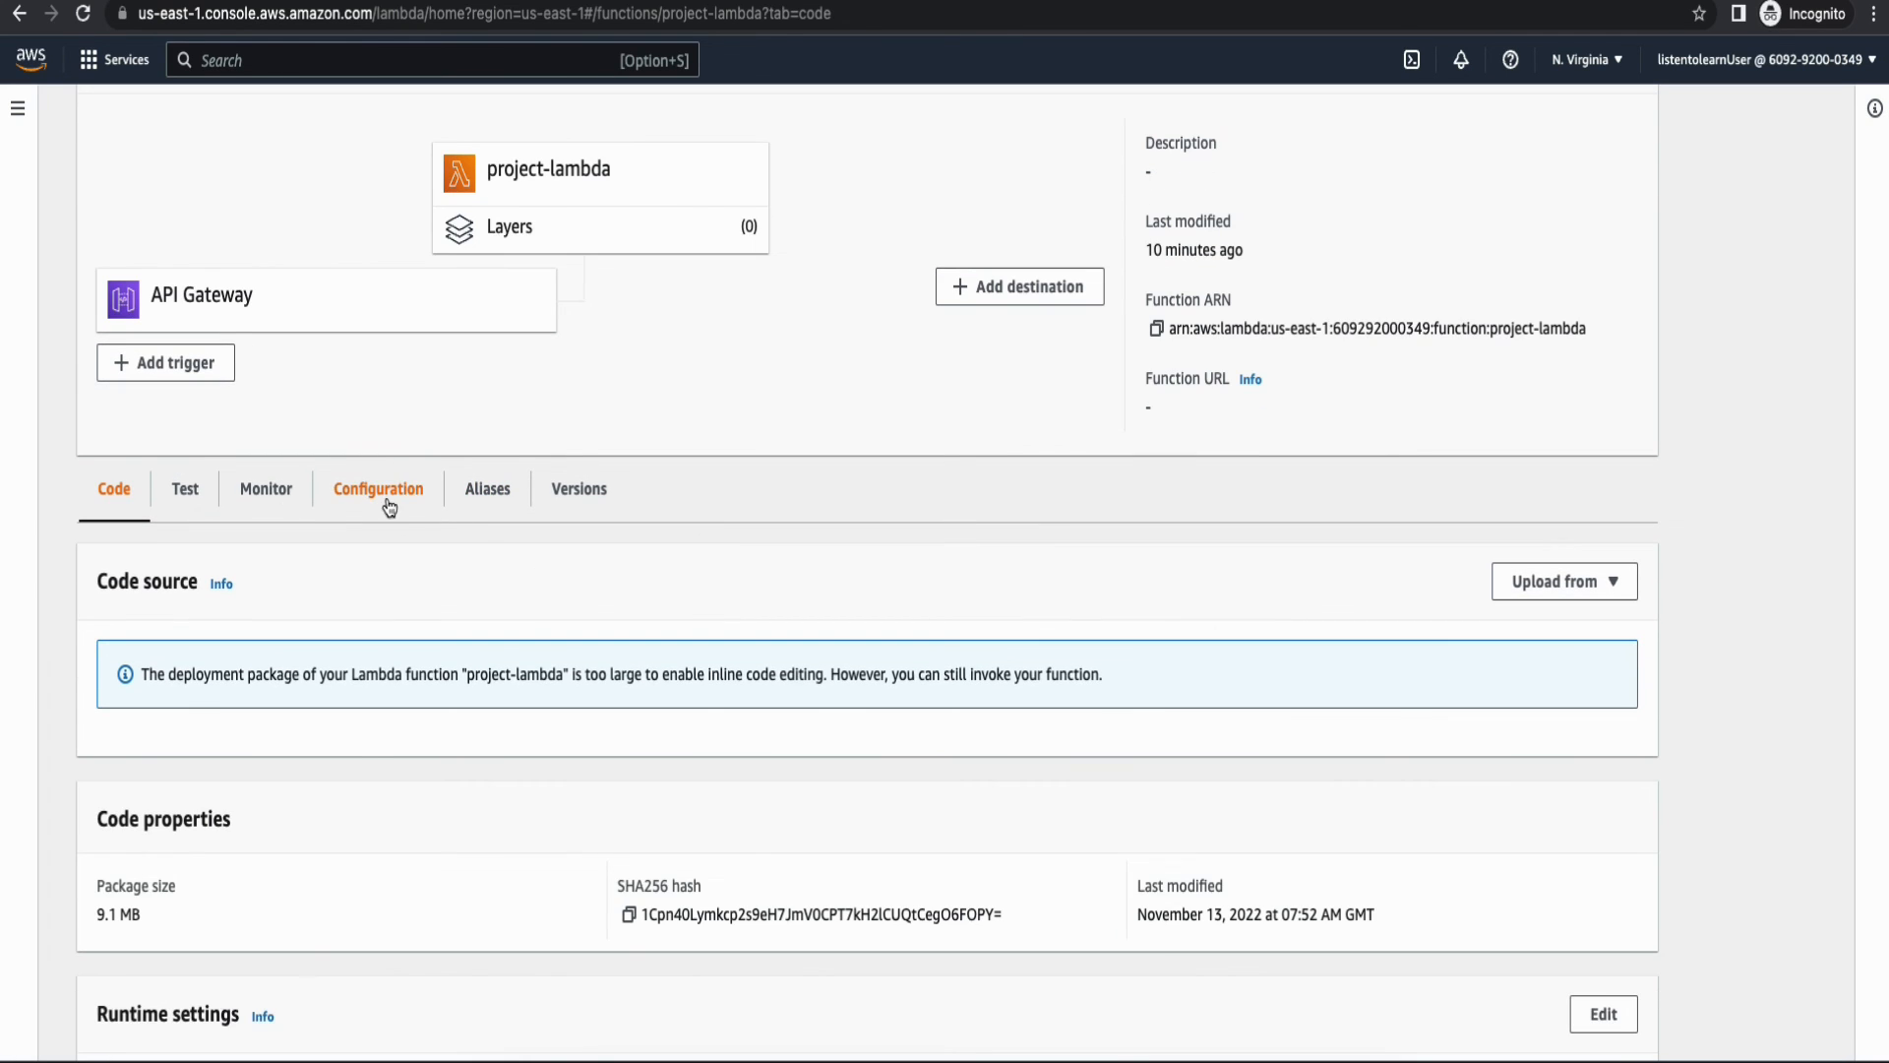
click(377, 488)
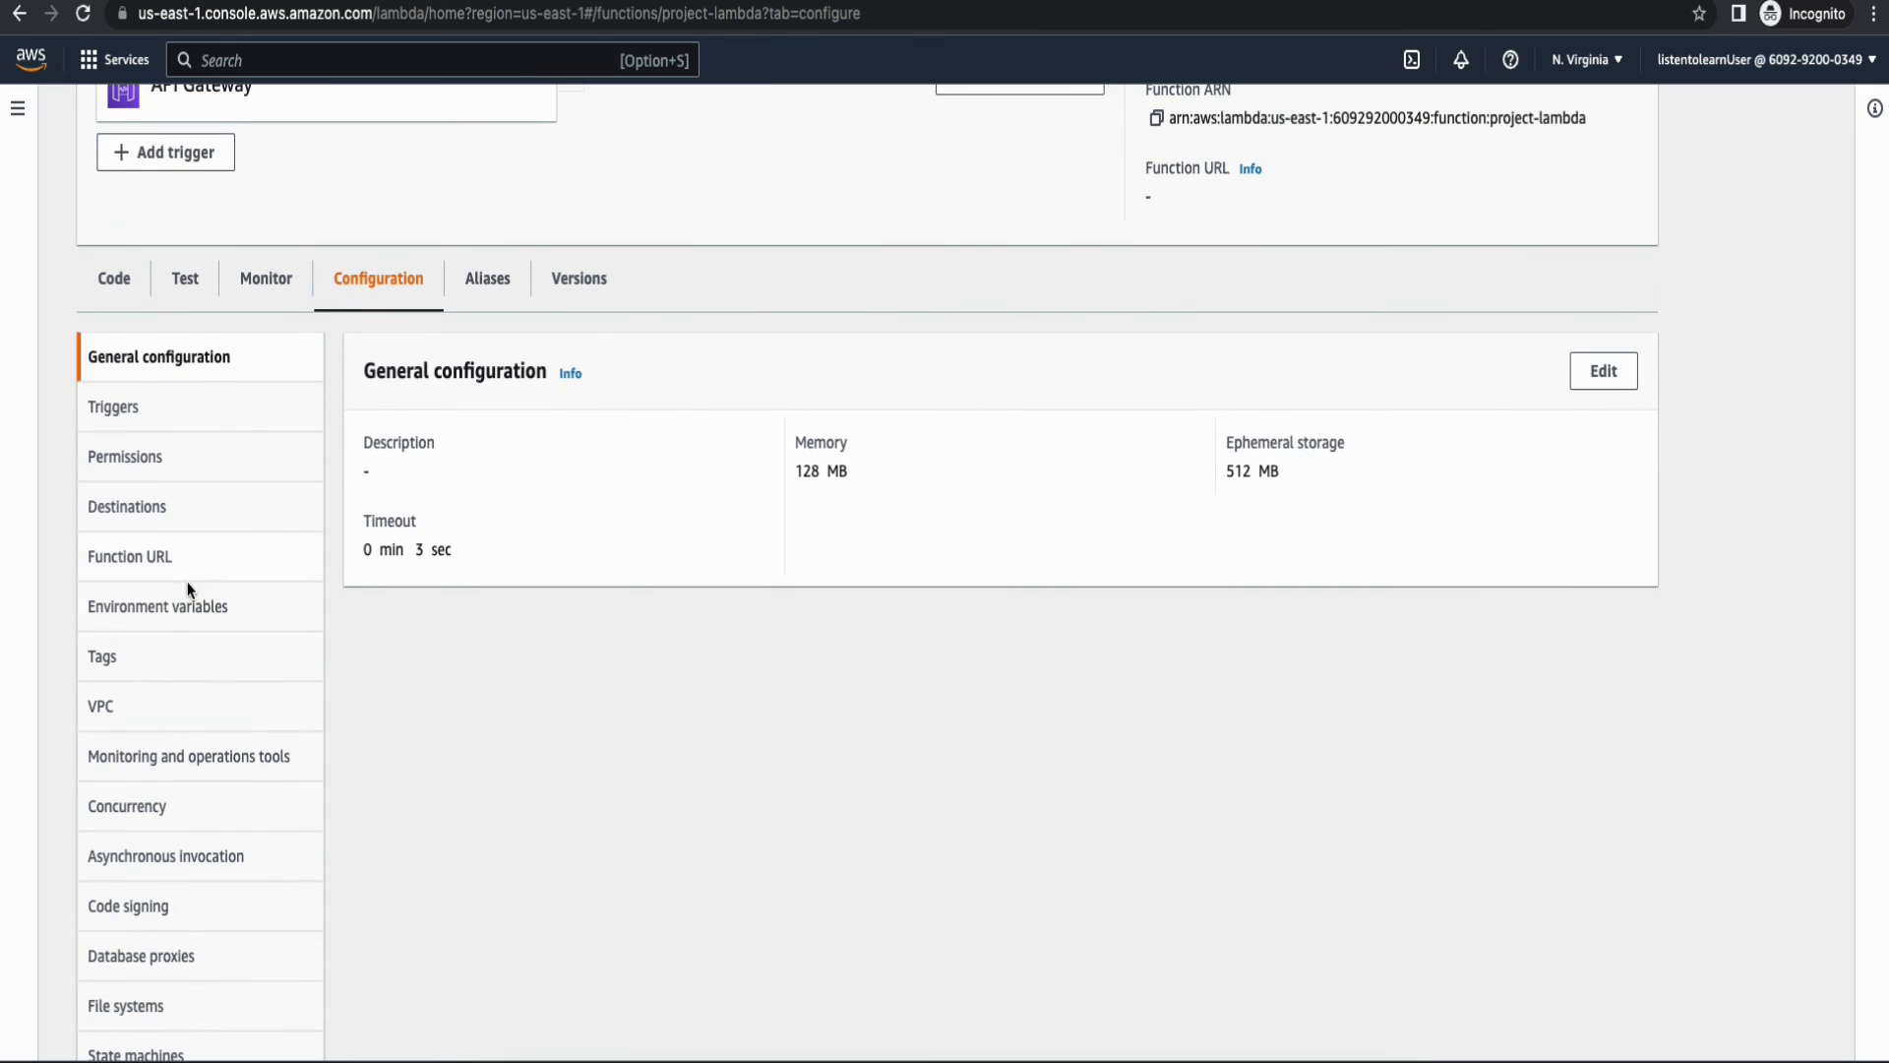
click(158, 606)
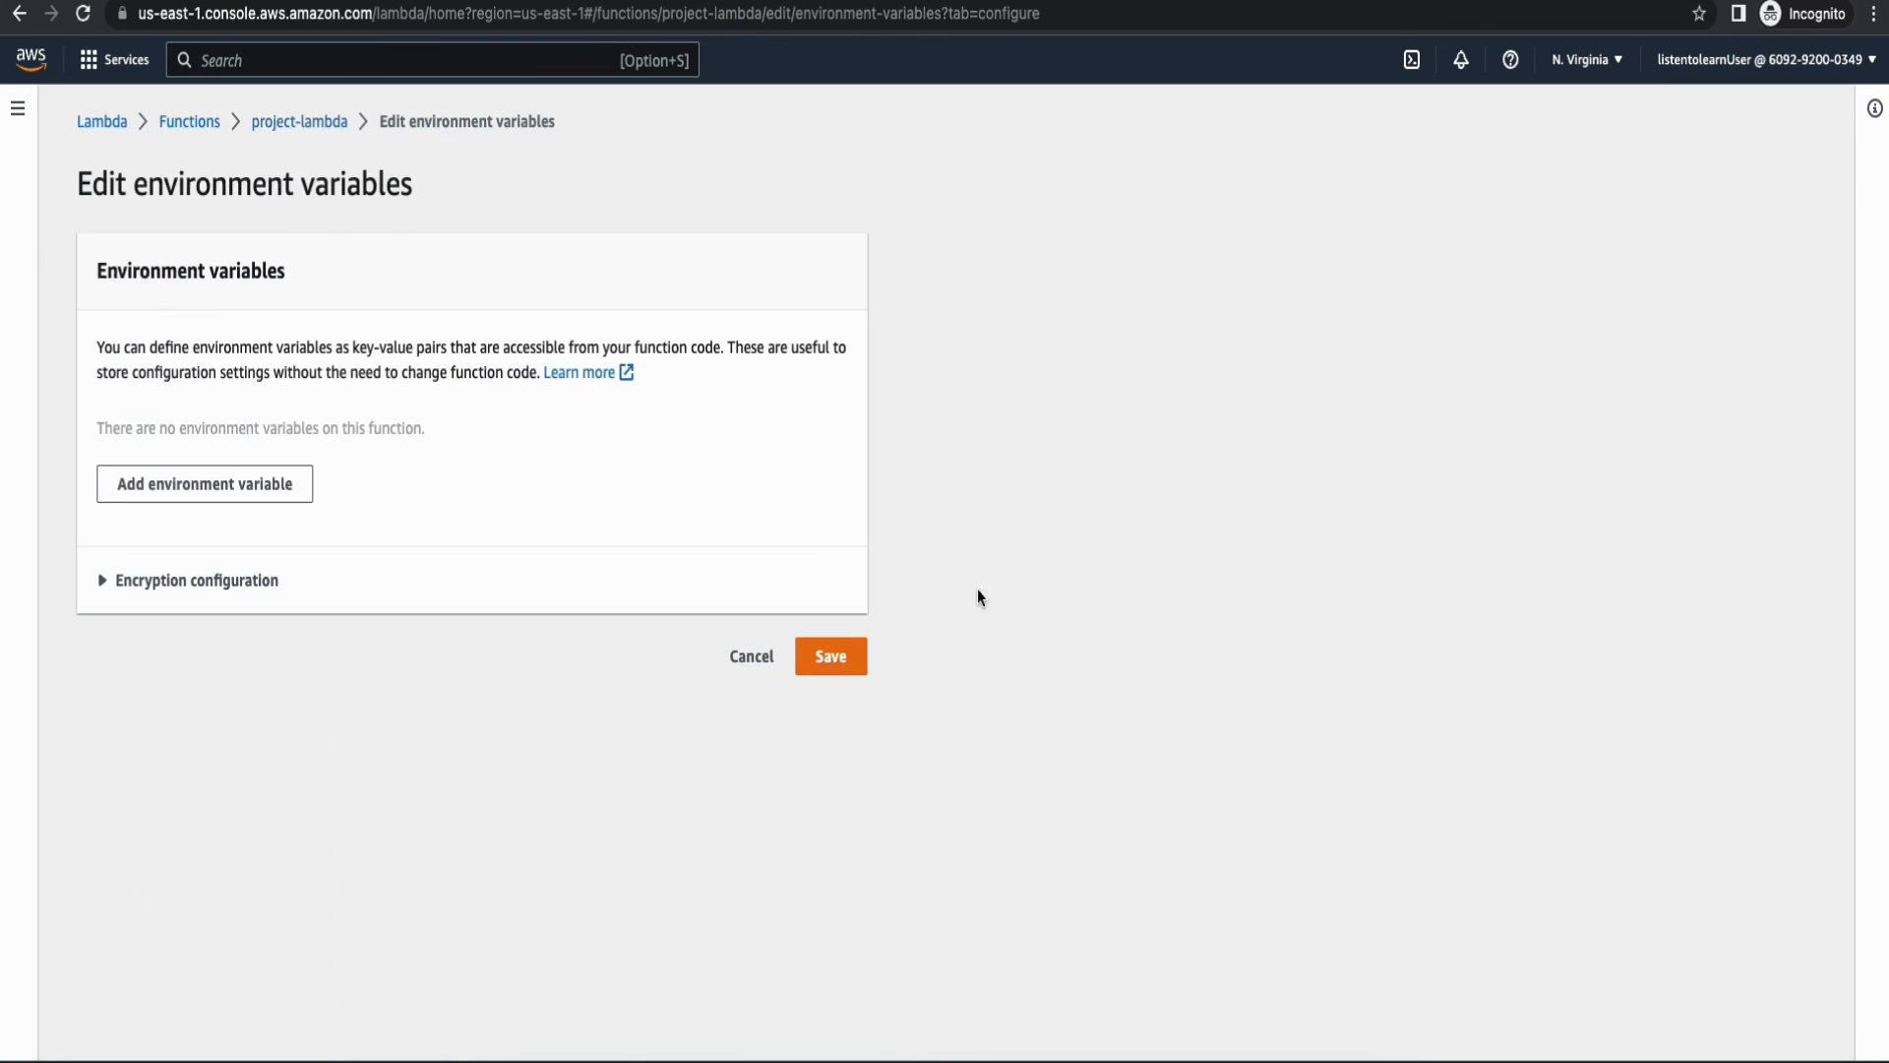
click(203, 484)
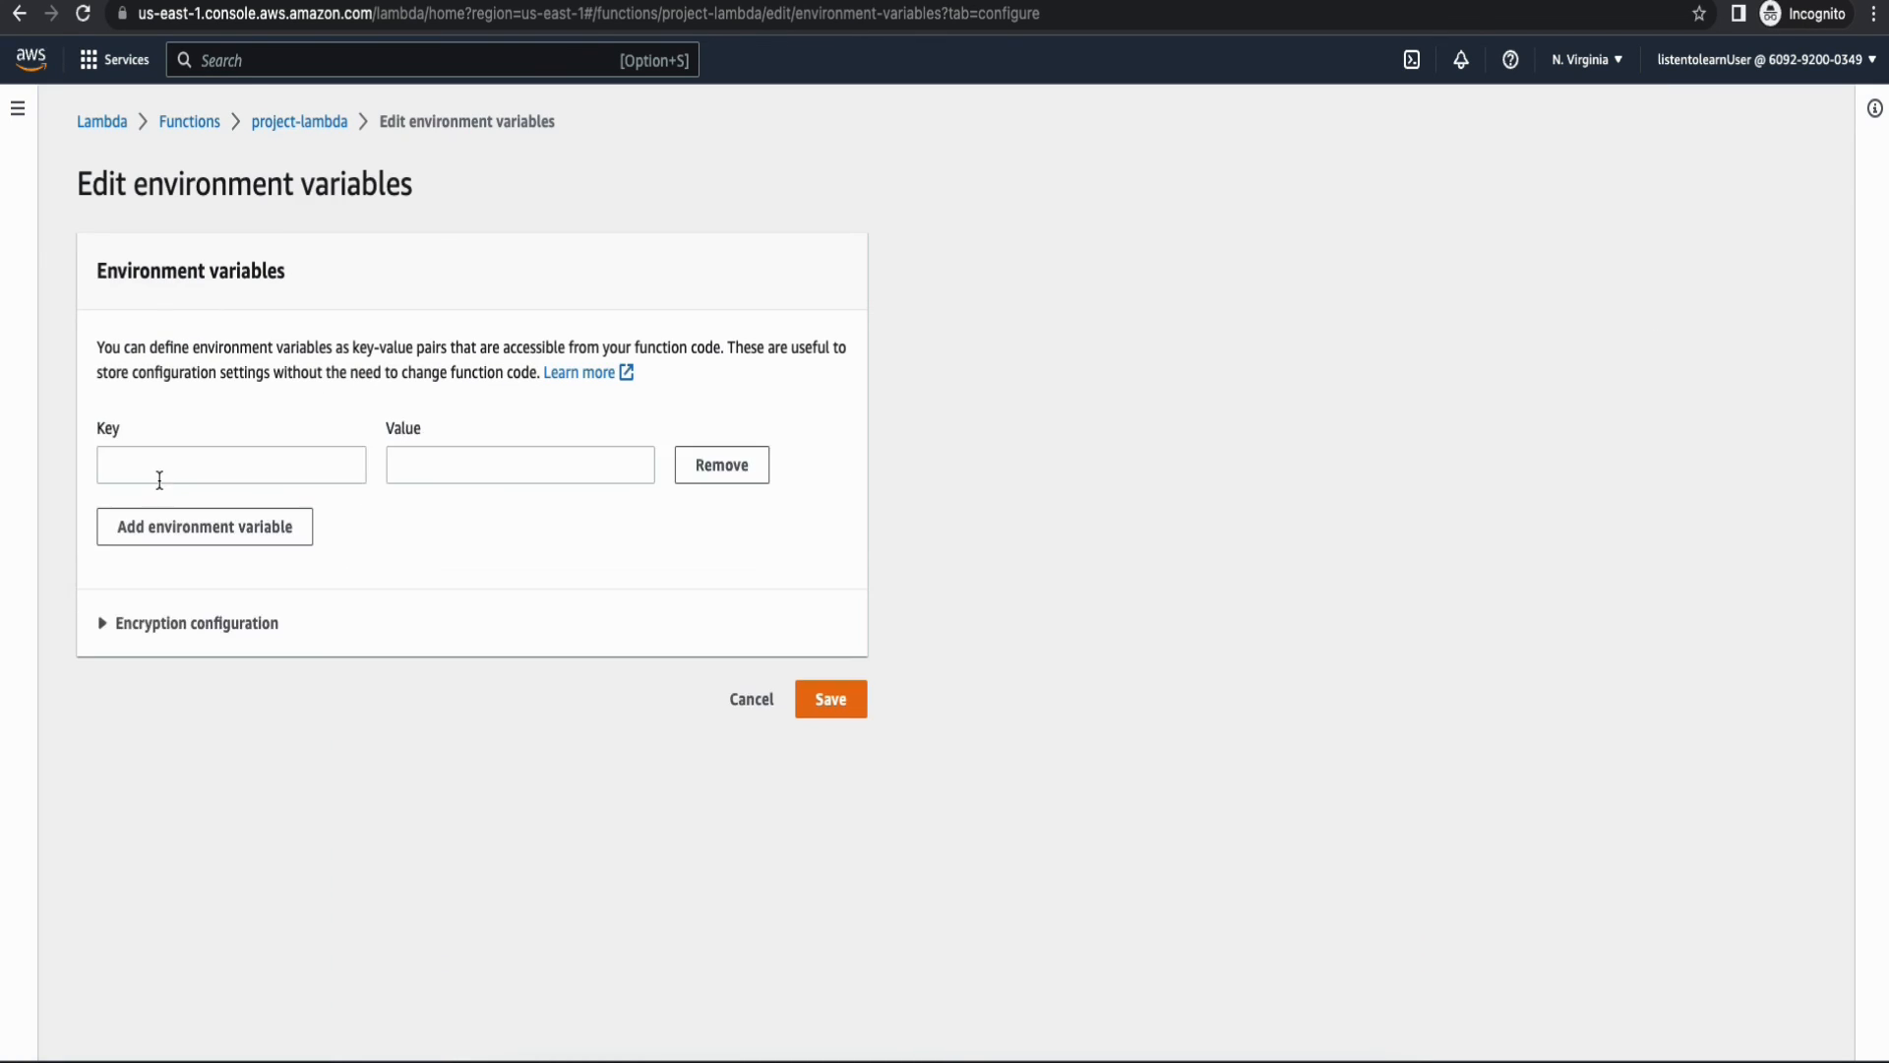
click(230, 465)
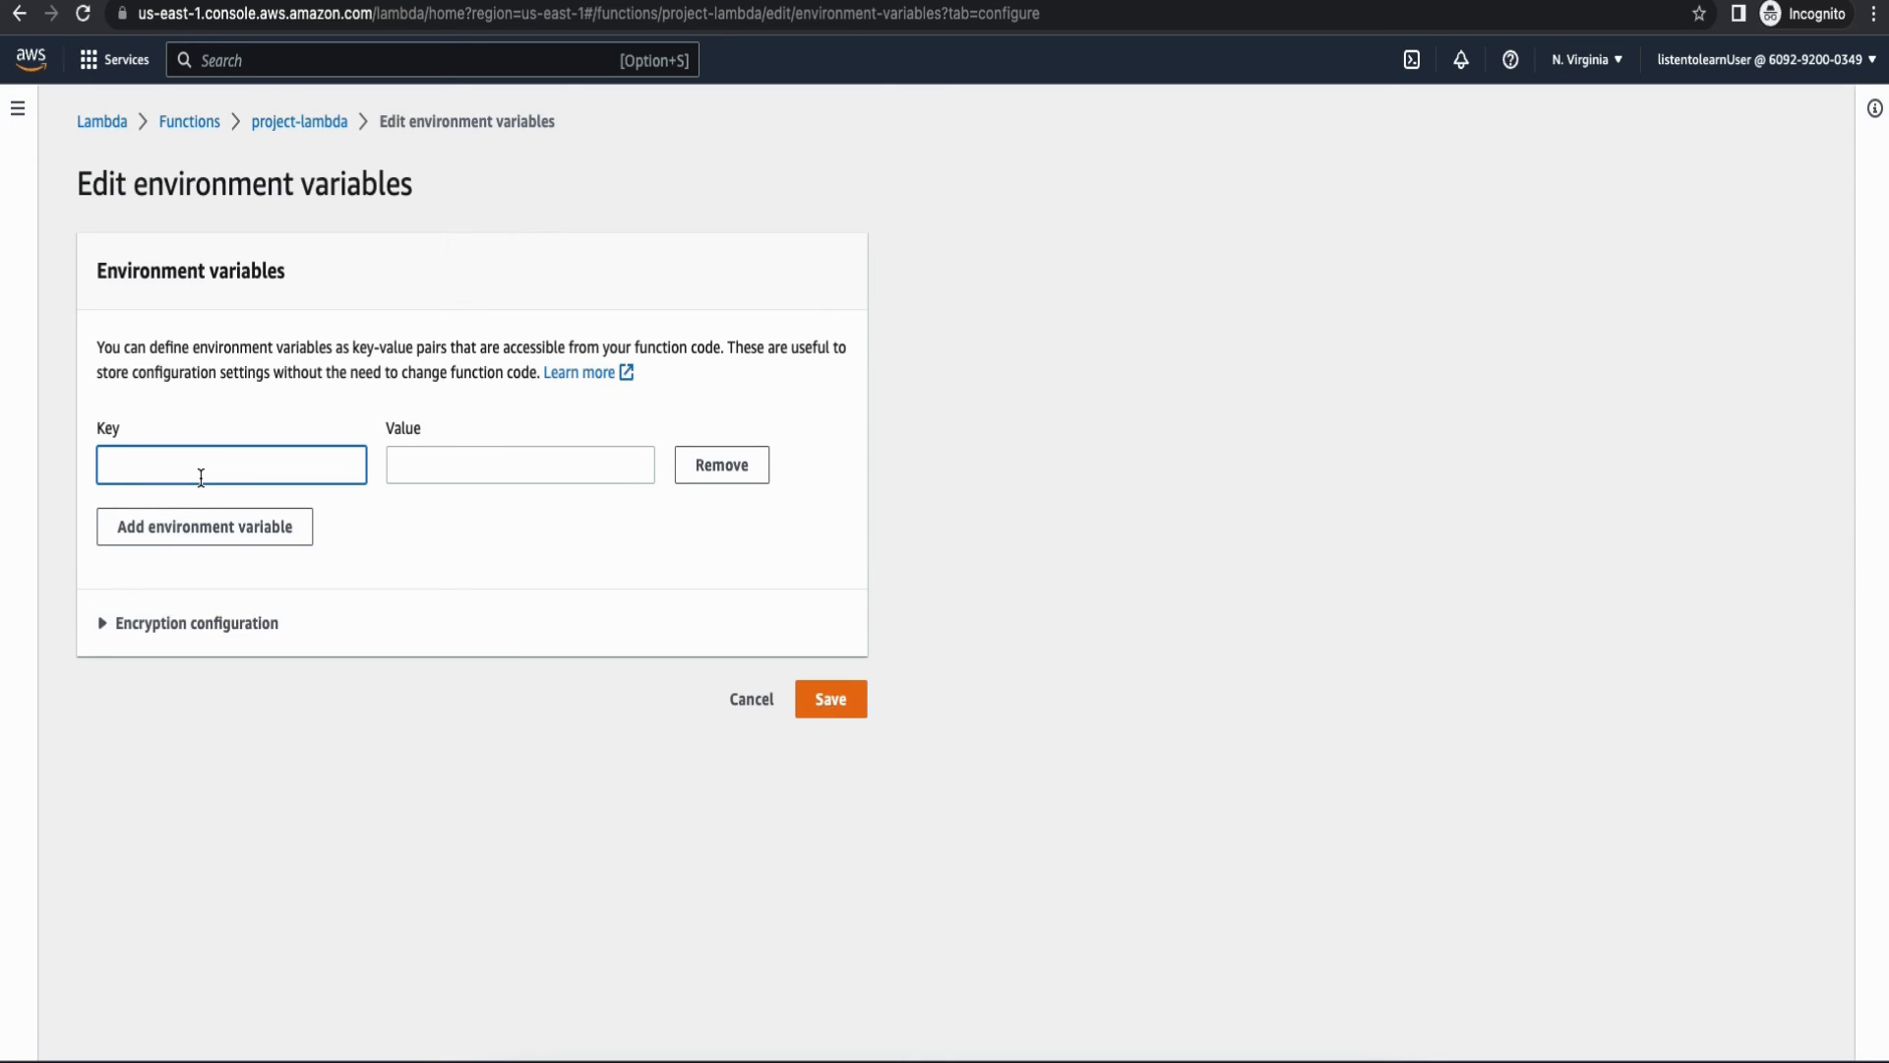
text(HOST)
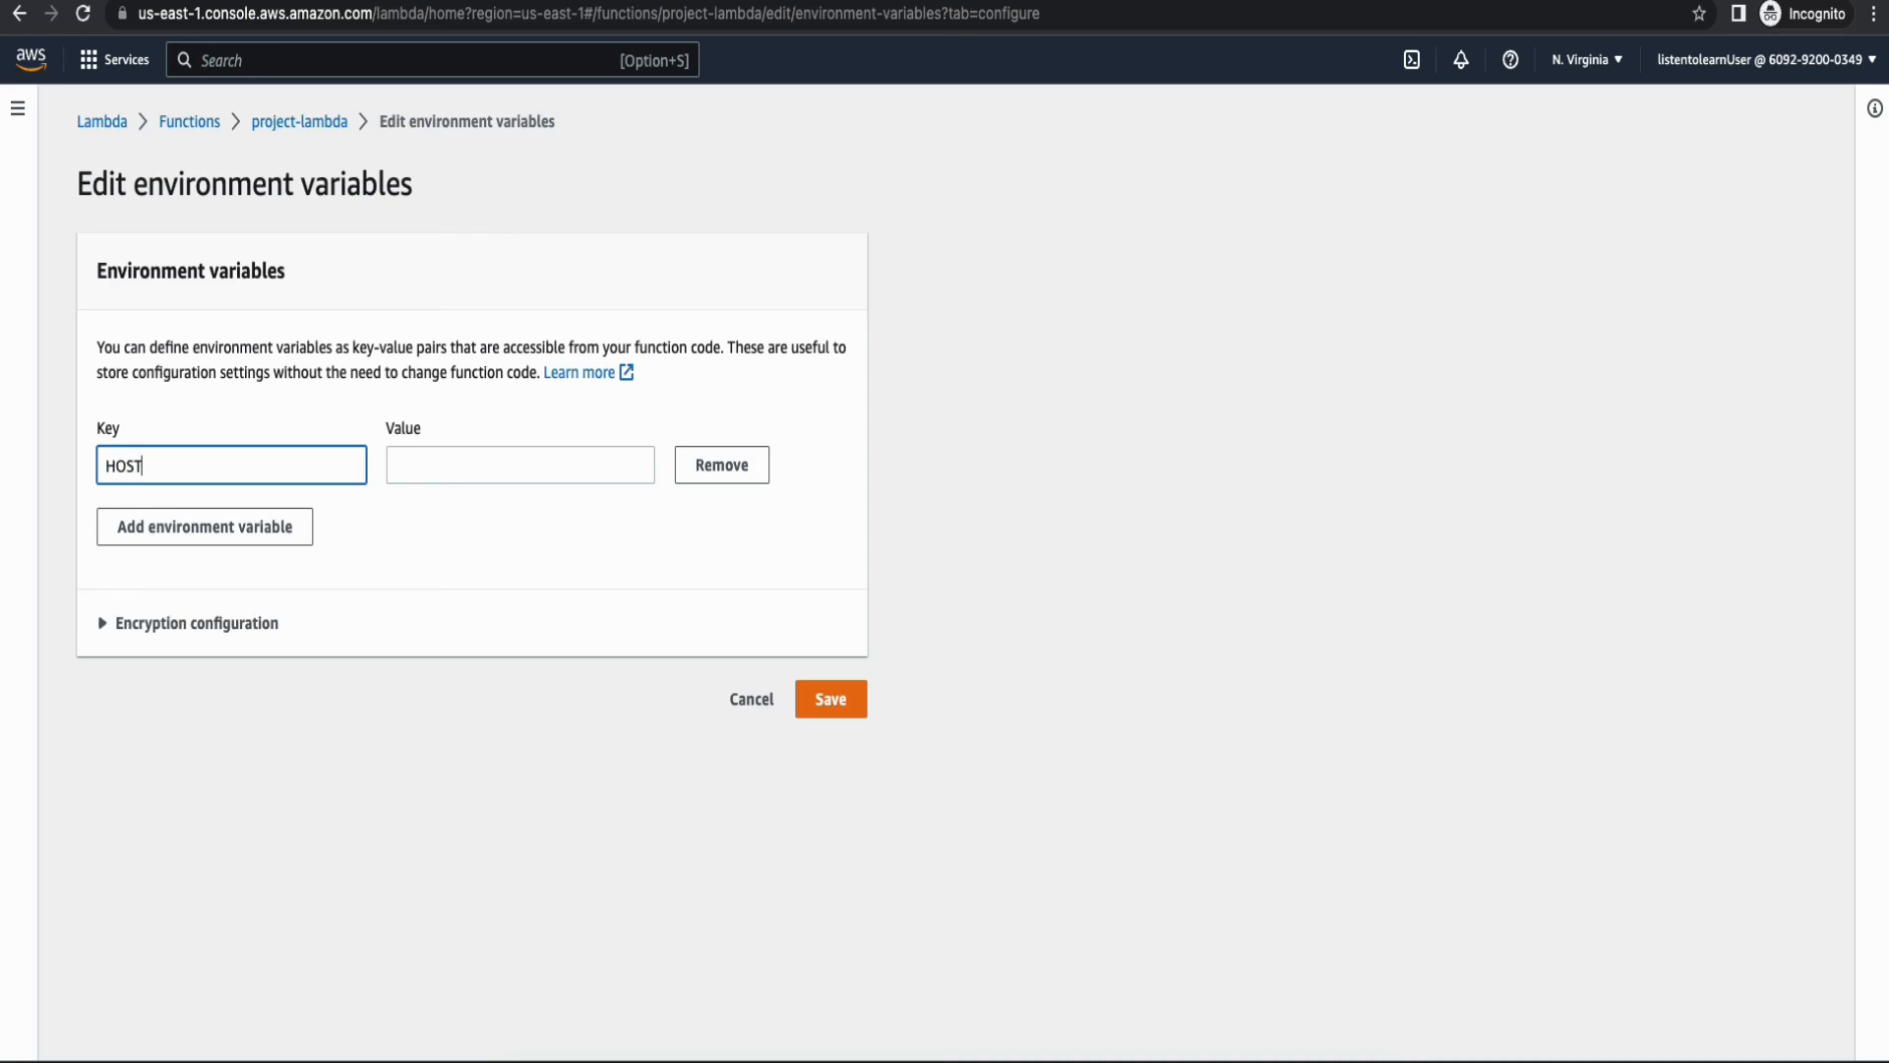
text(q2xaiunbu.us-east-1.es.amazonaws.com)
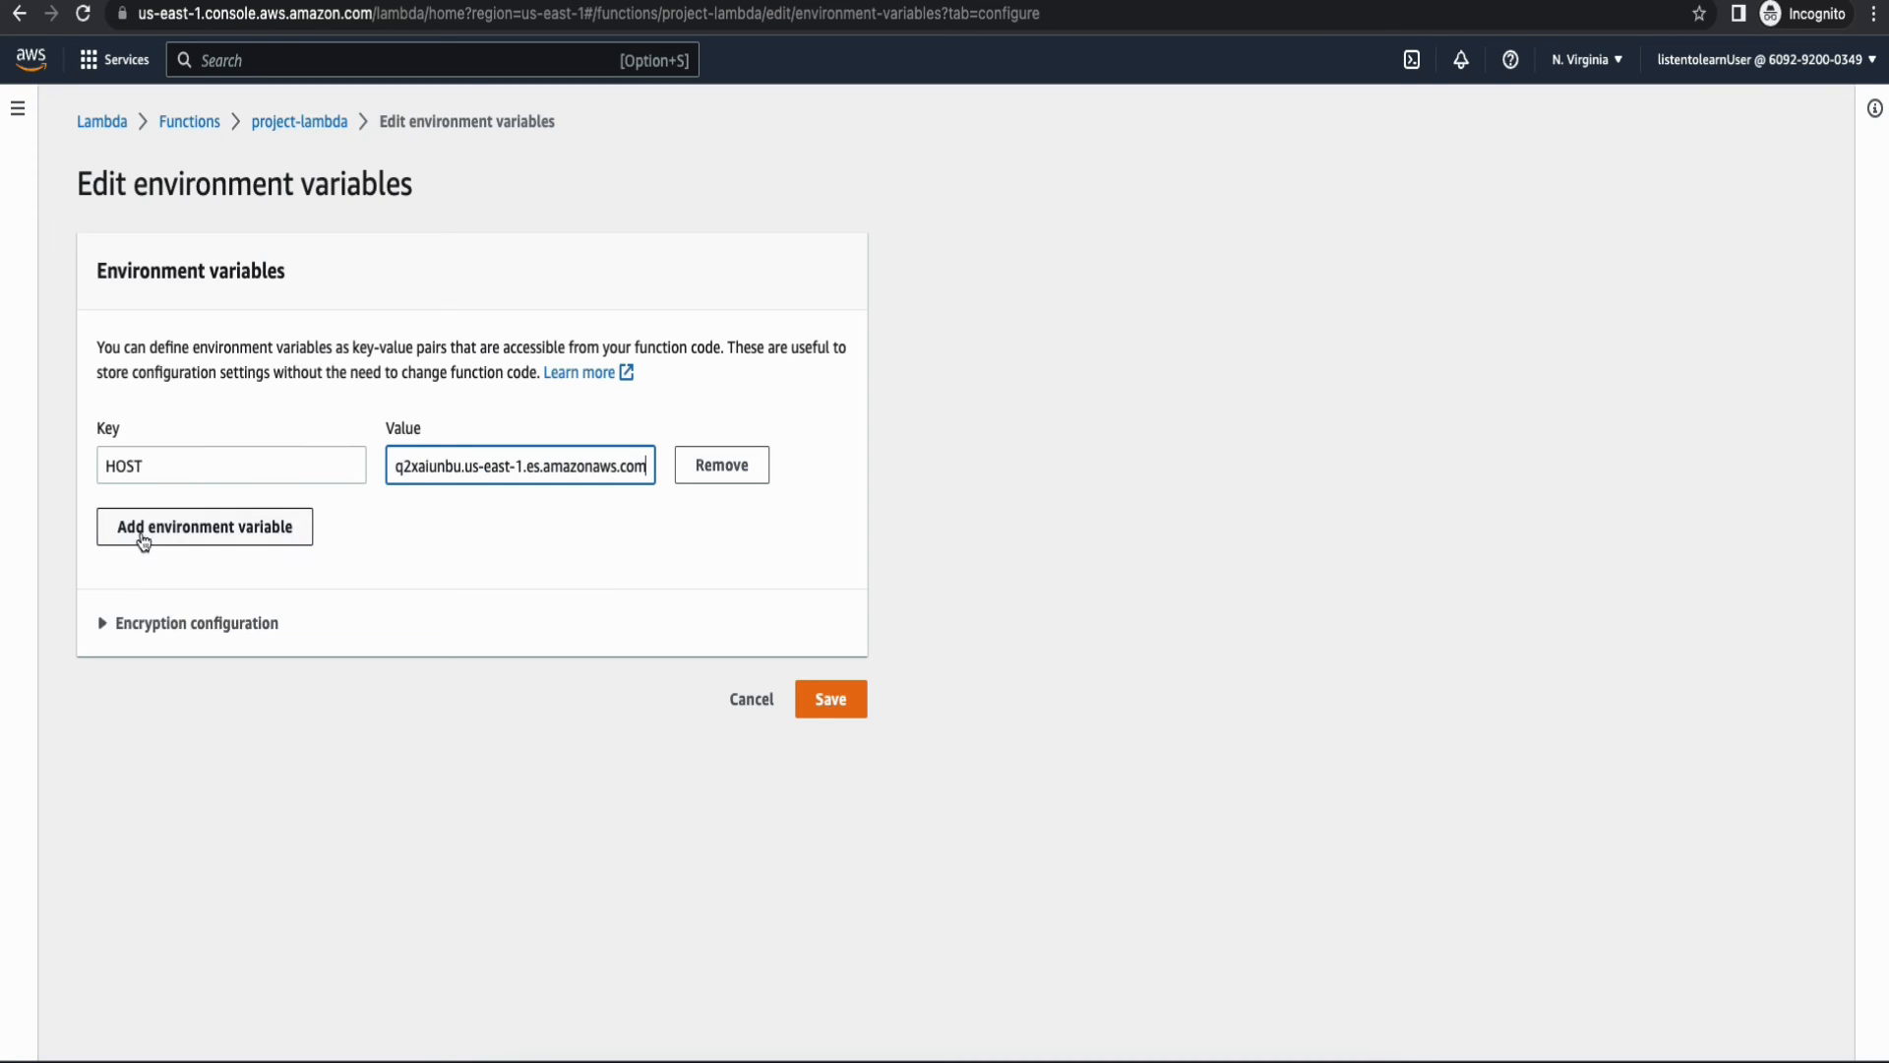
Add API_STAGE set to dev and save both variables.
click(205, 527)
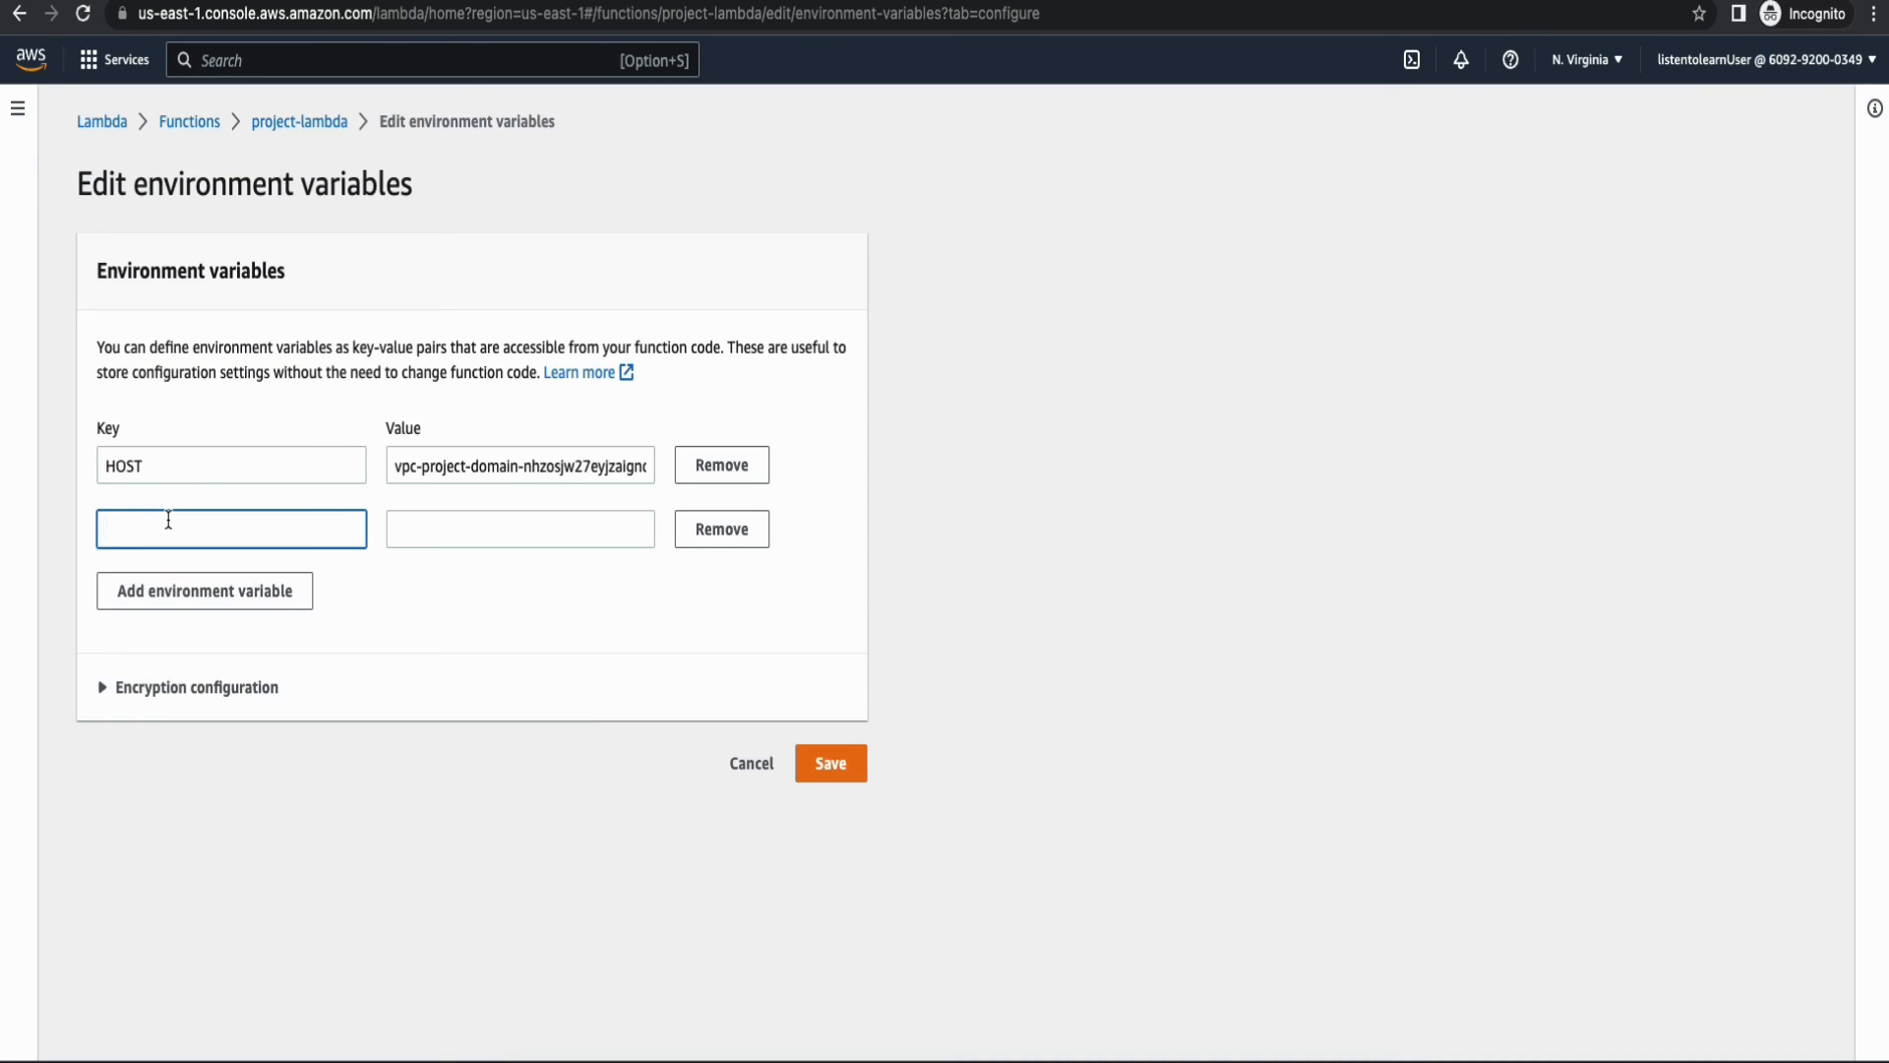
text(API_STA)
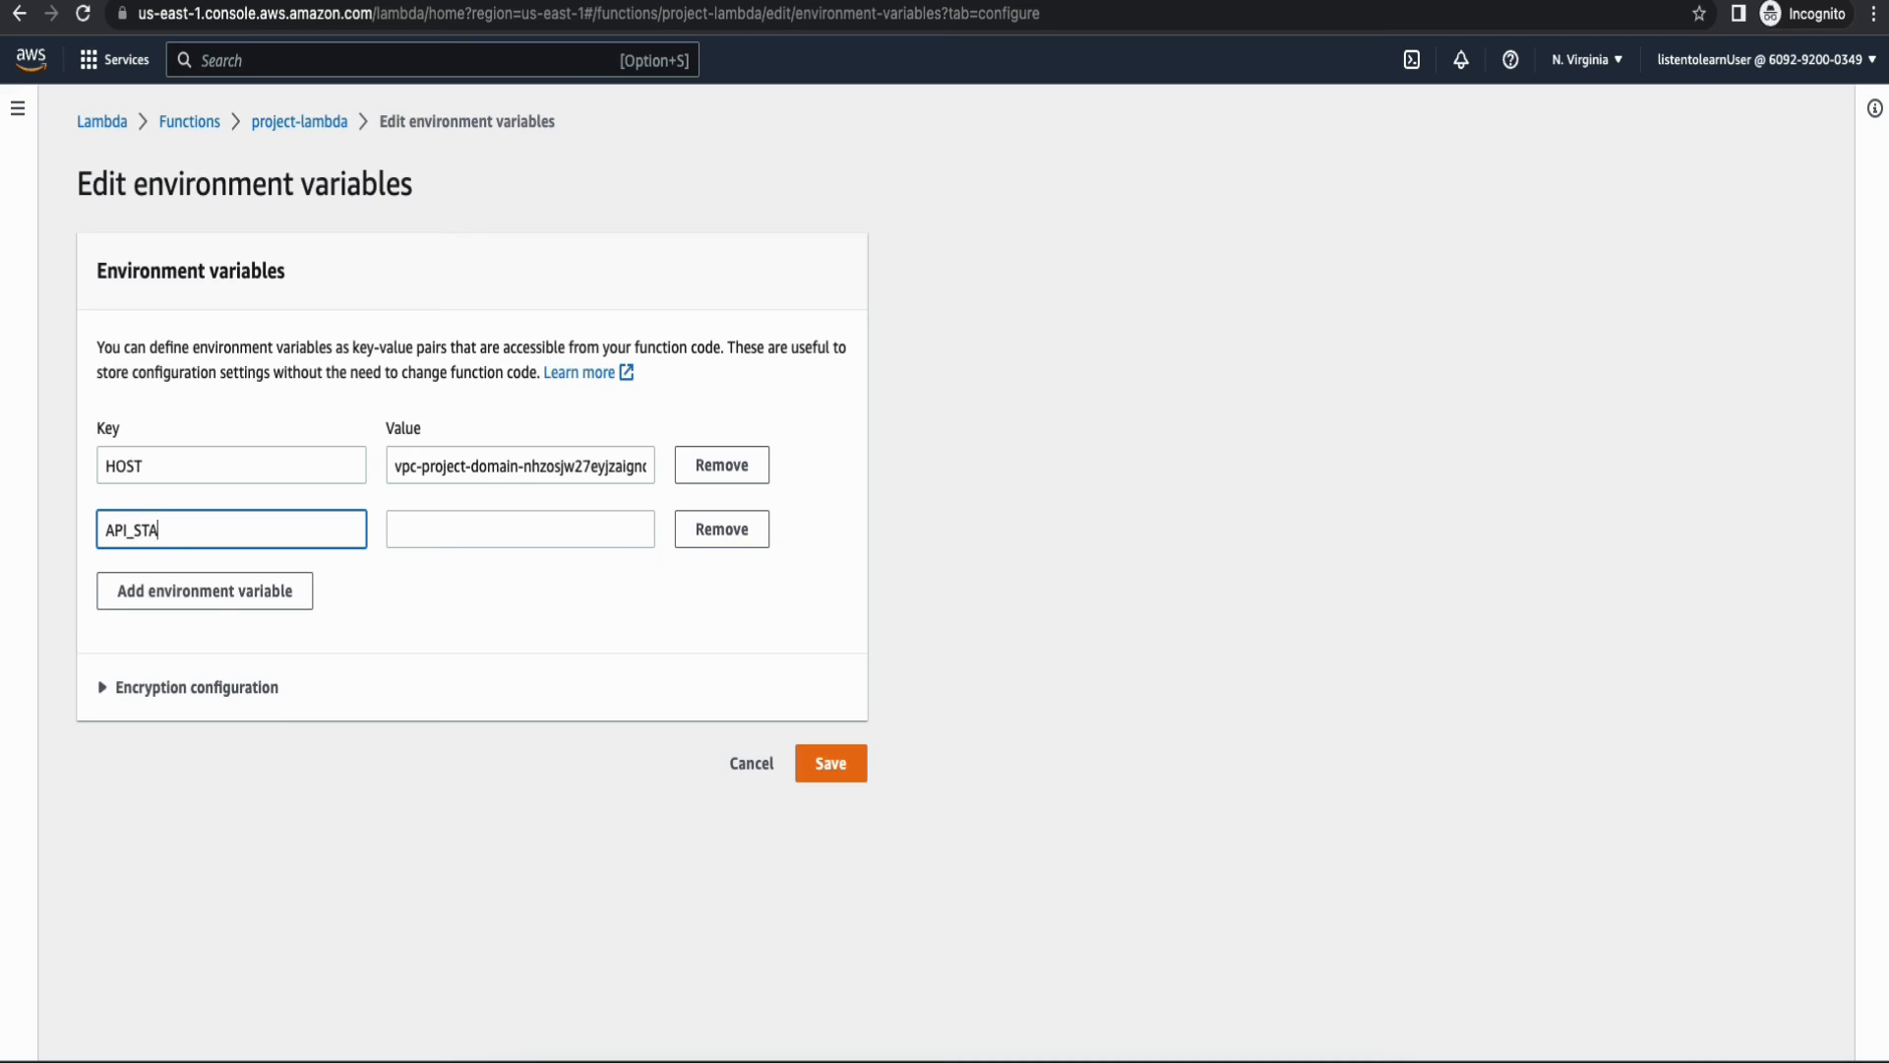
text(dev)
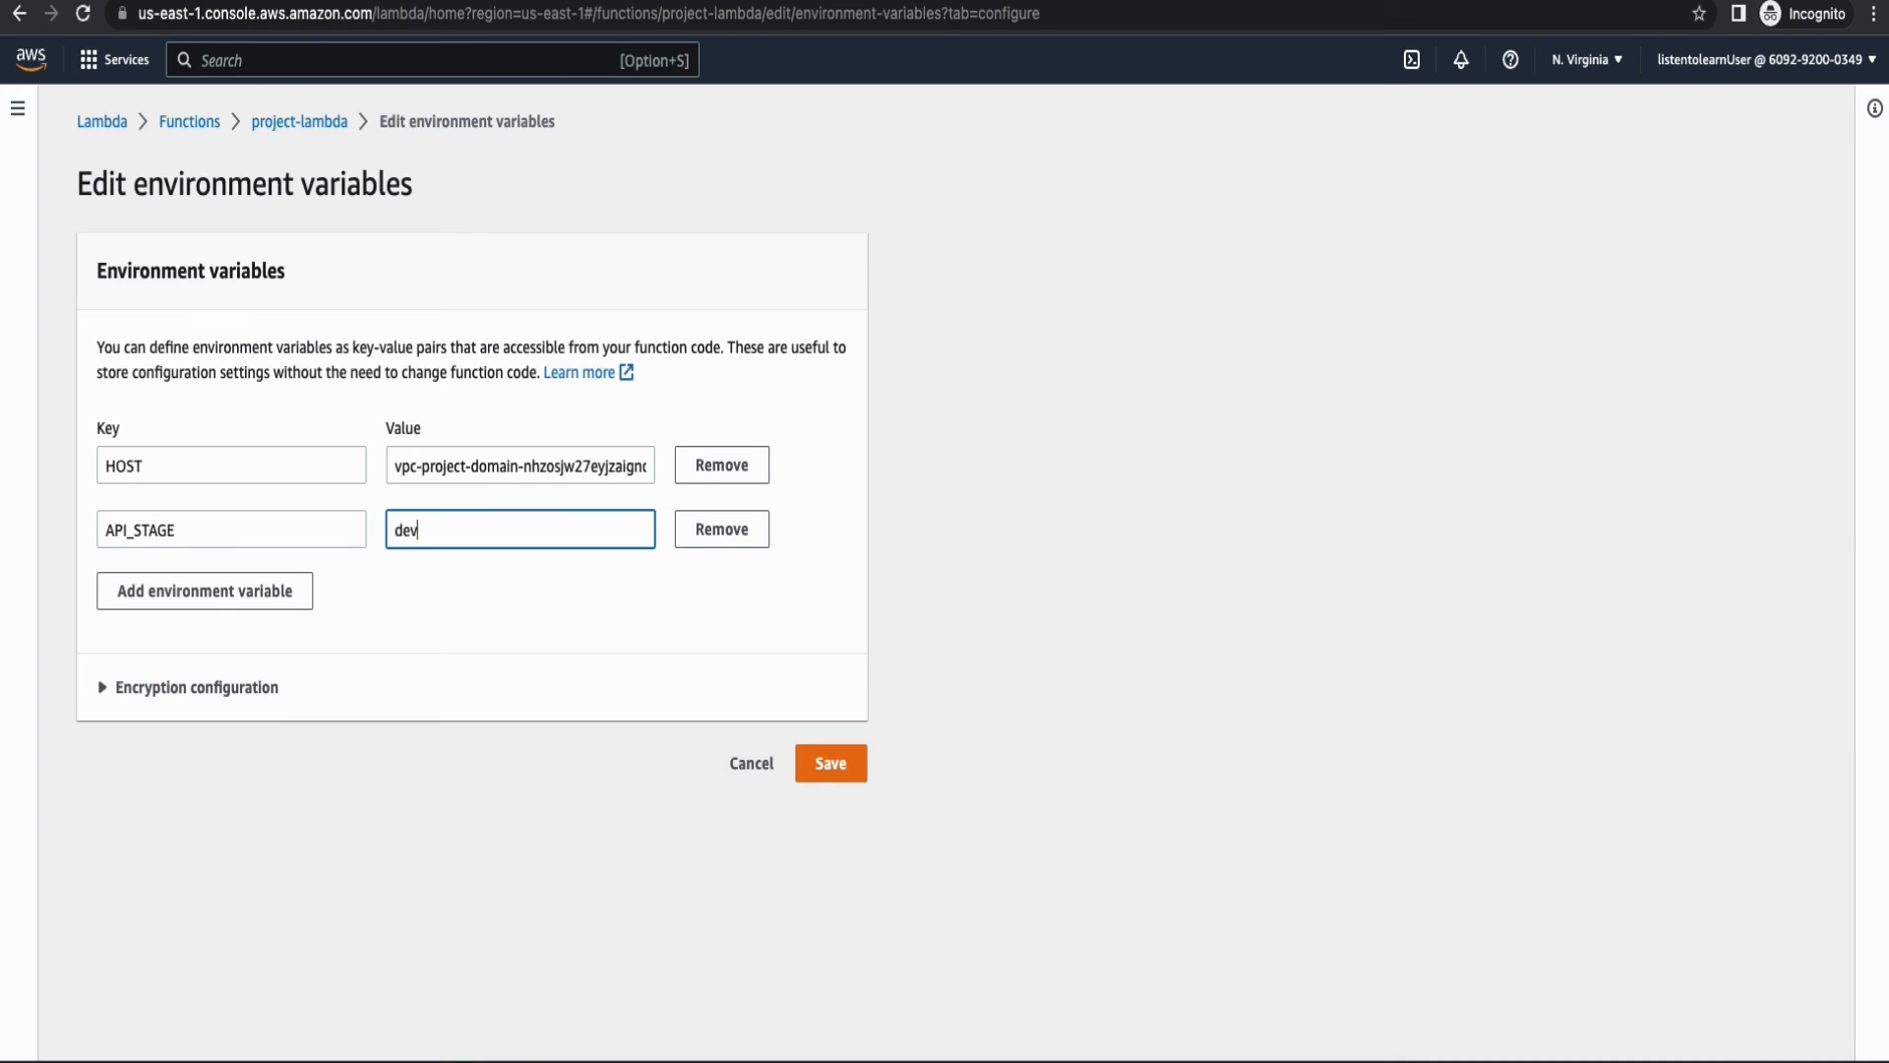
mouse_move(911, 612)
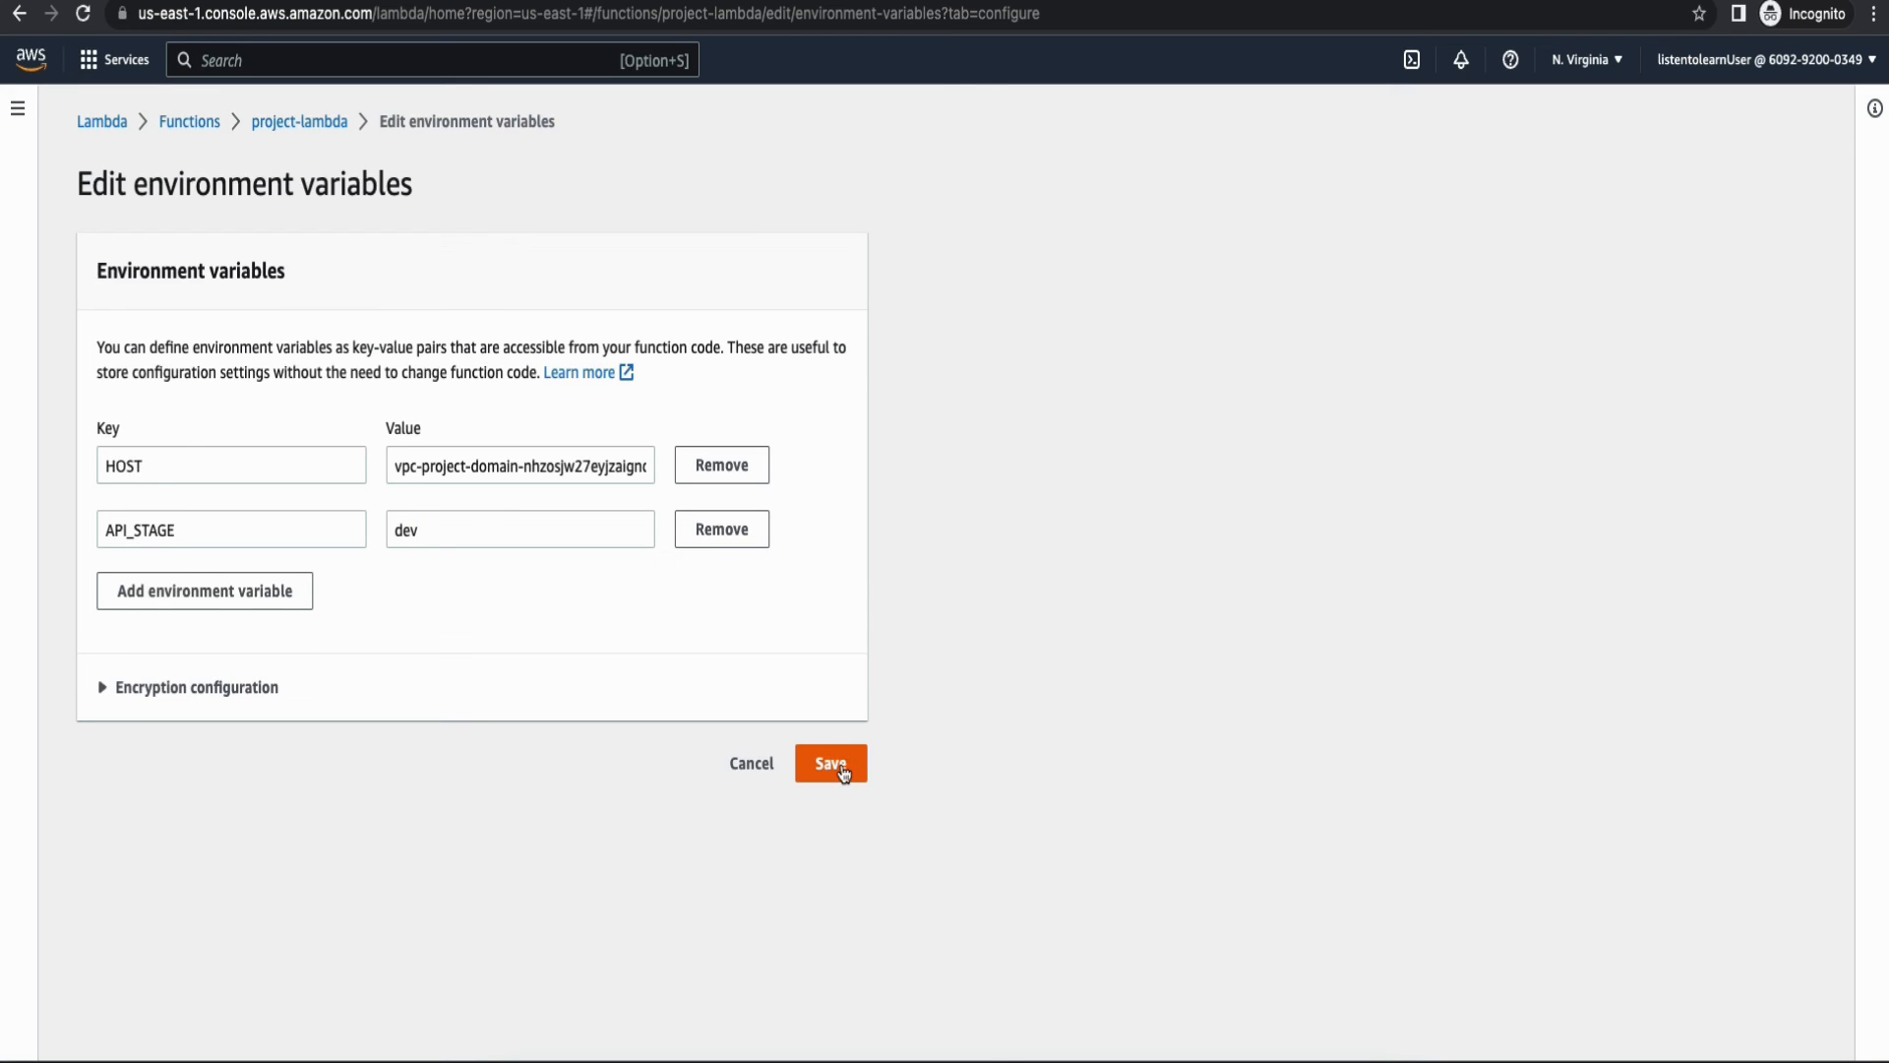
click(830, 764)
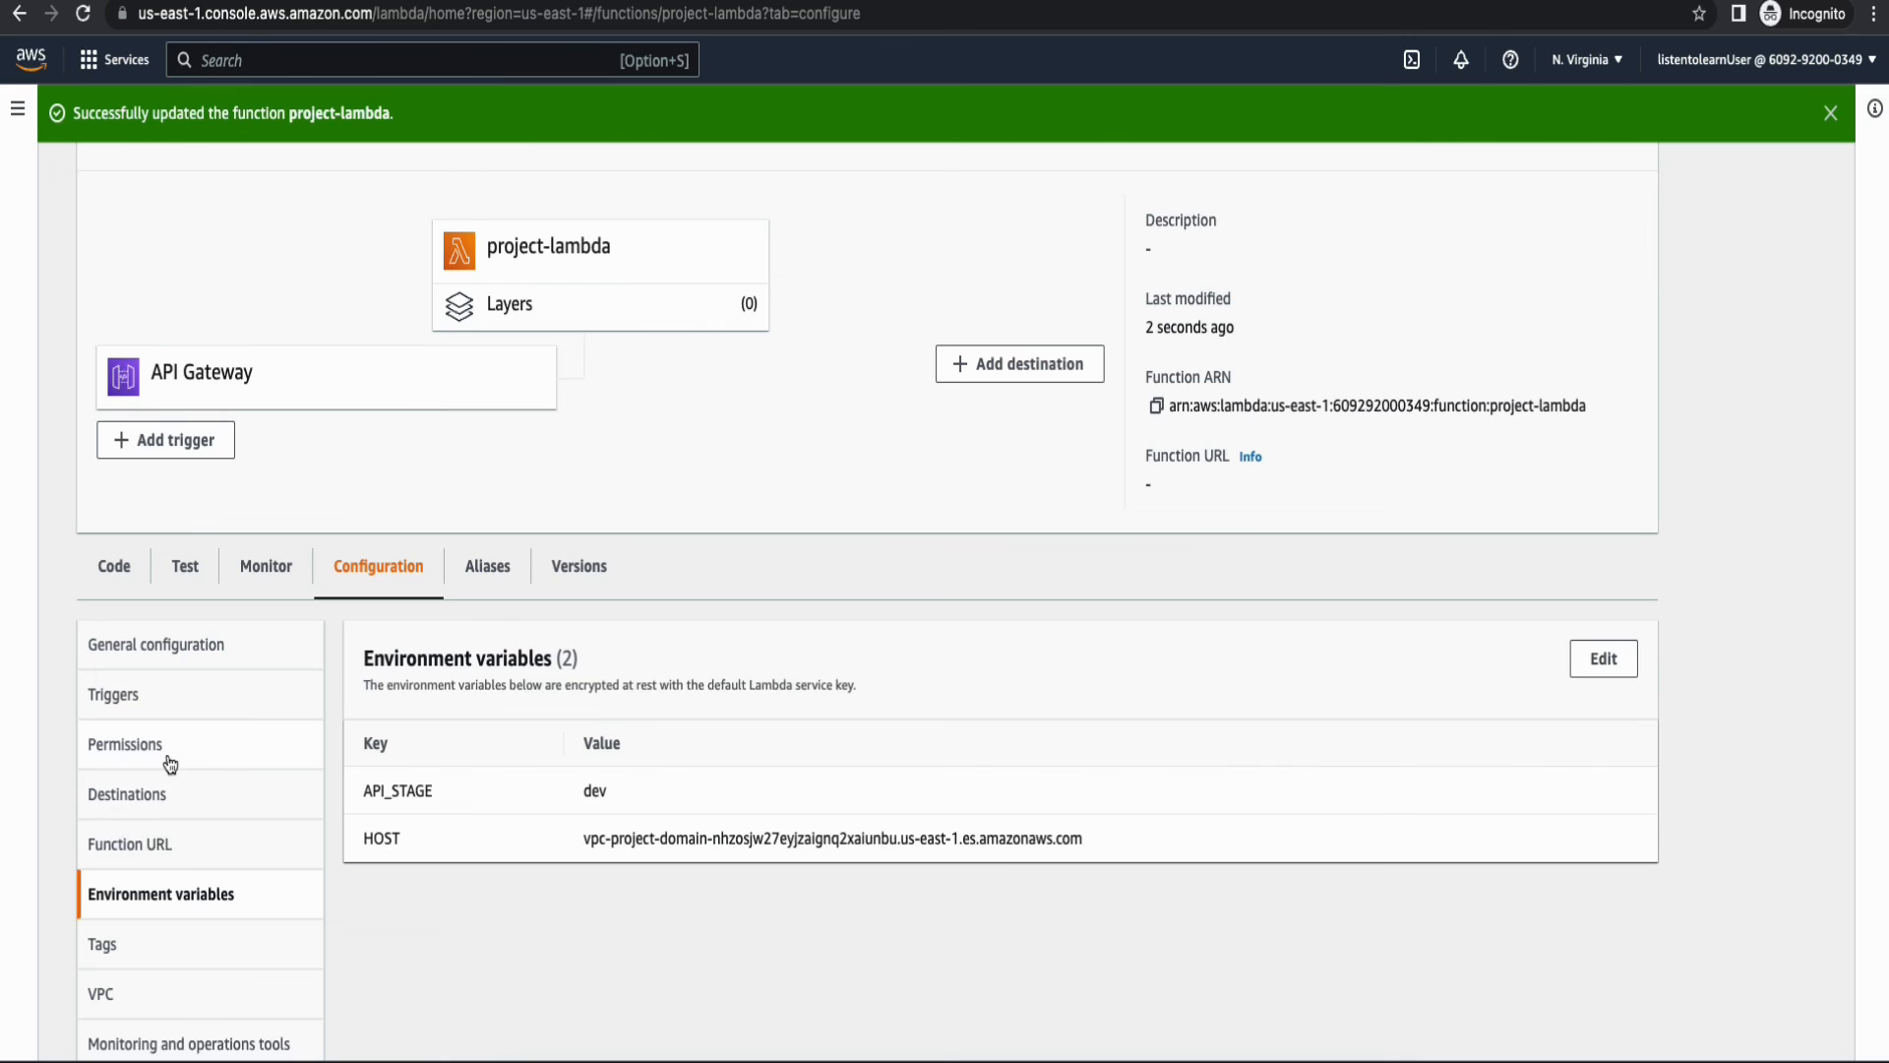
Set project-lambda's timeout to 30 seconds in General configuration and save.
click(154, 646)
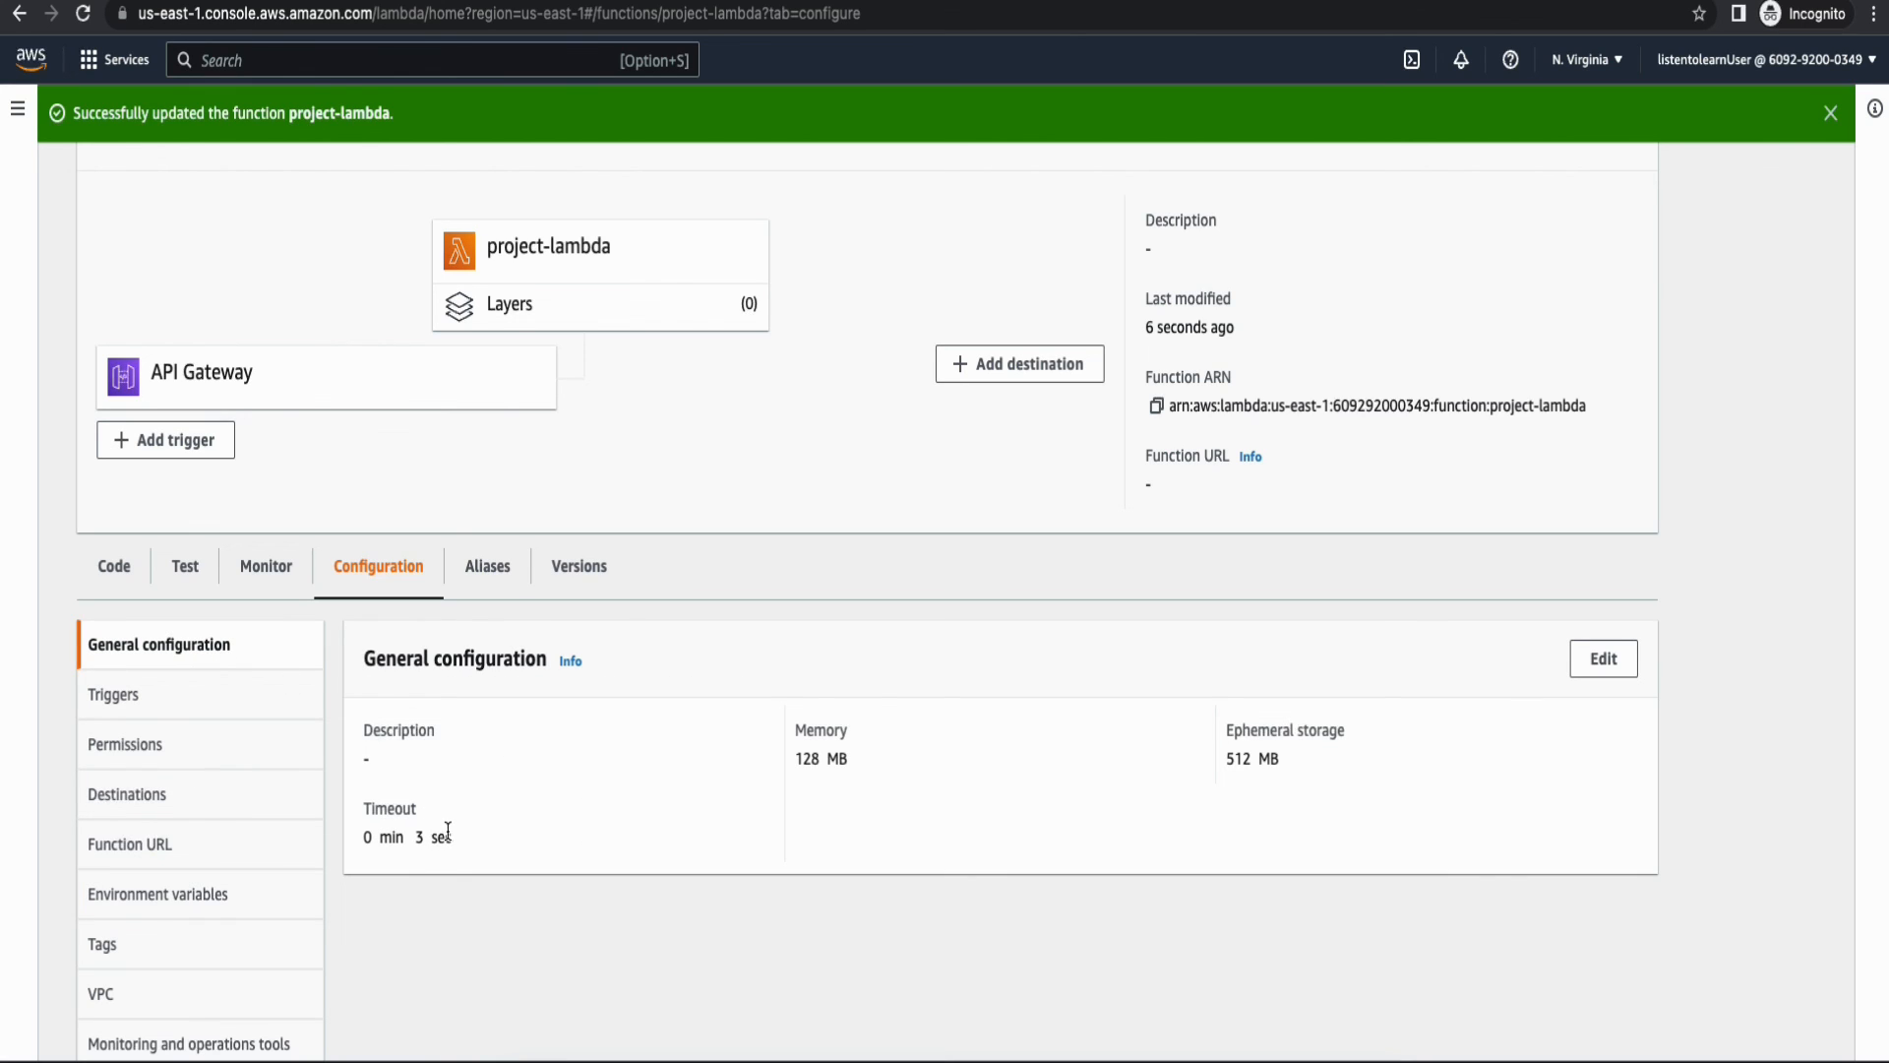
click(1602, 657)
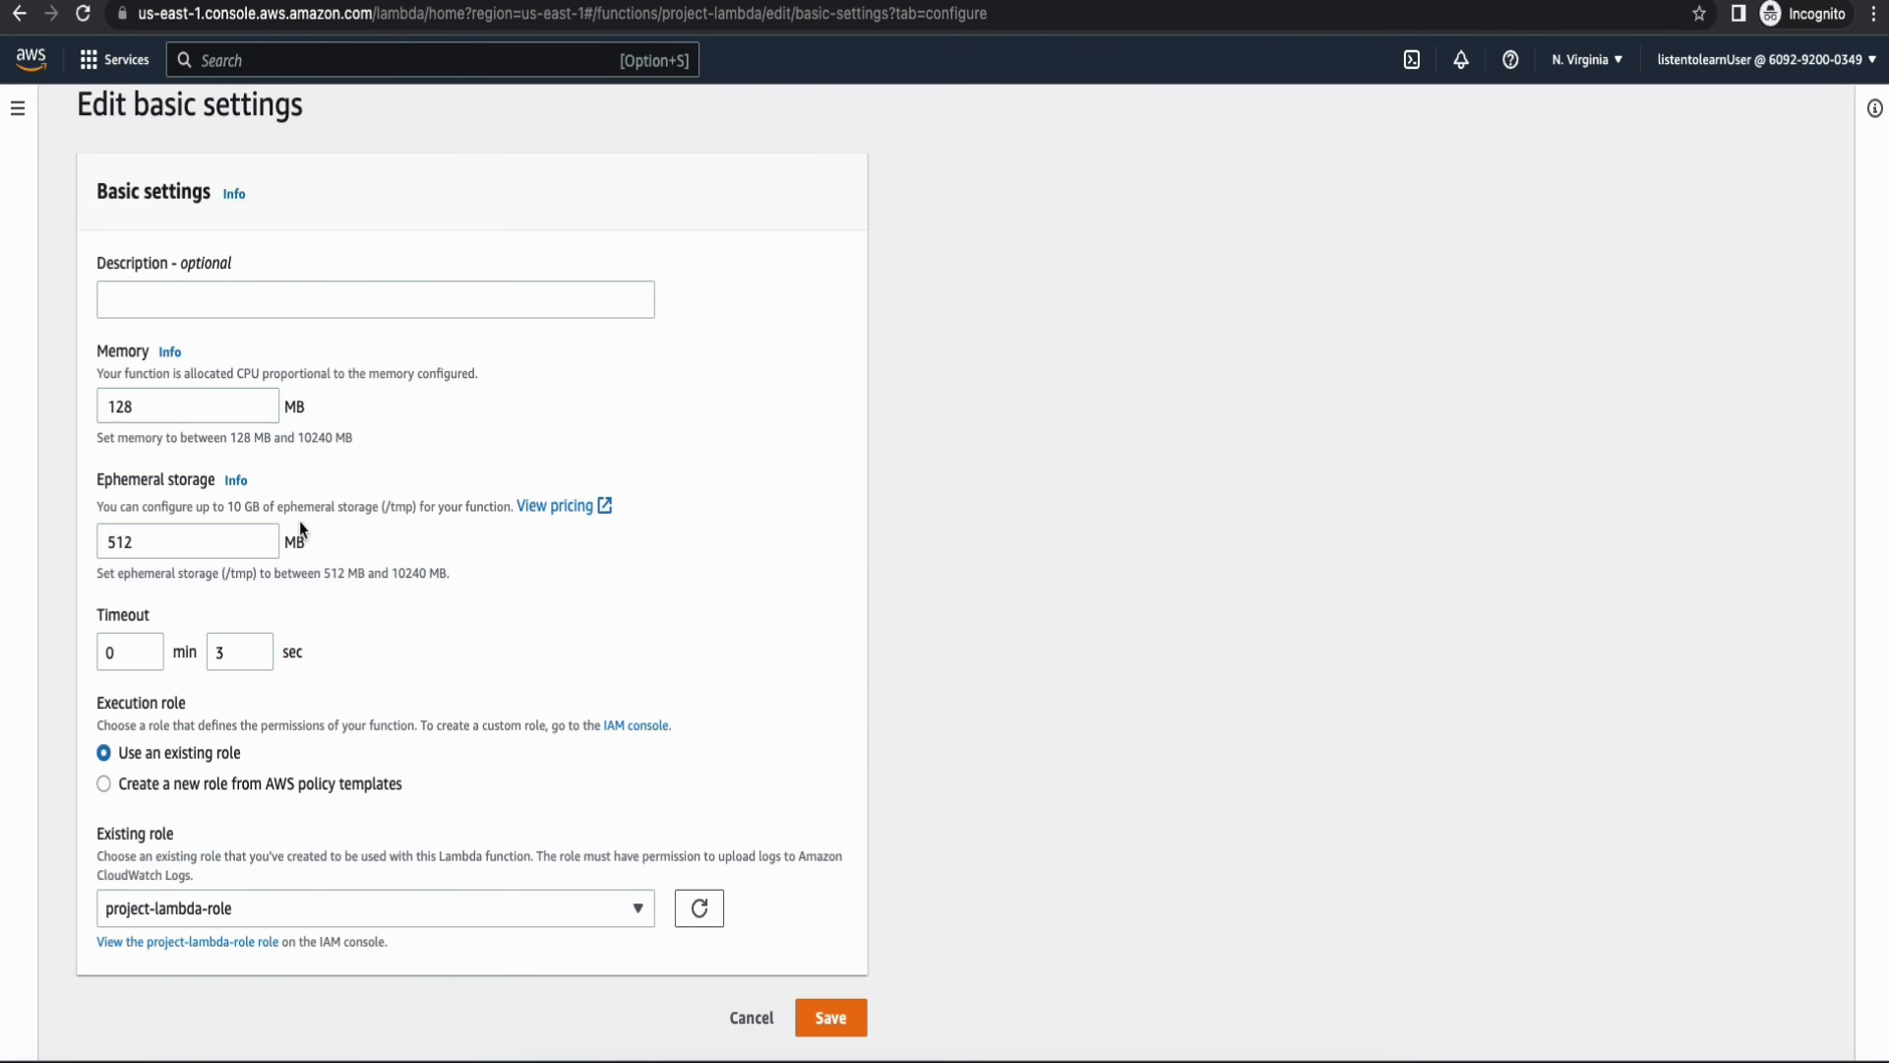
click(233, 652)
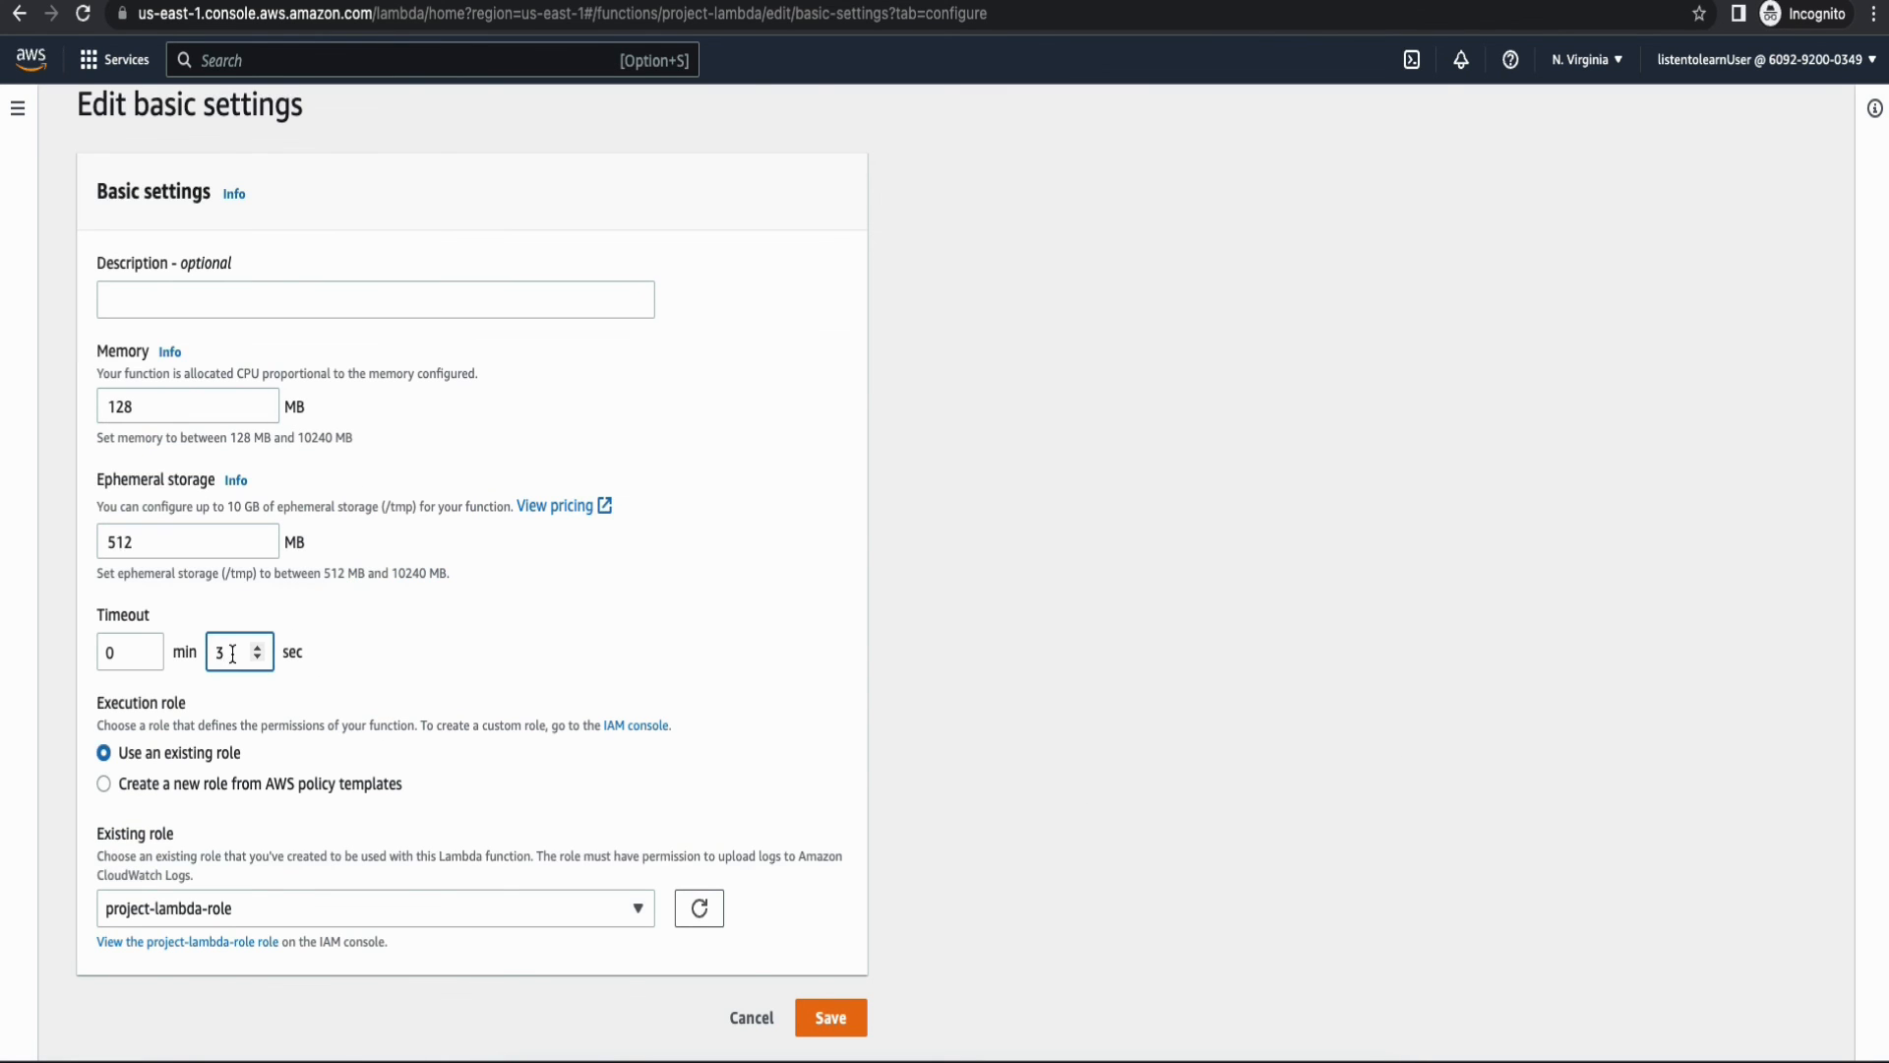
text(0)
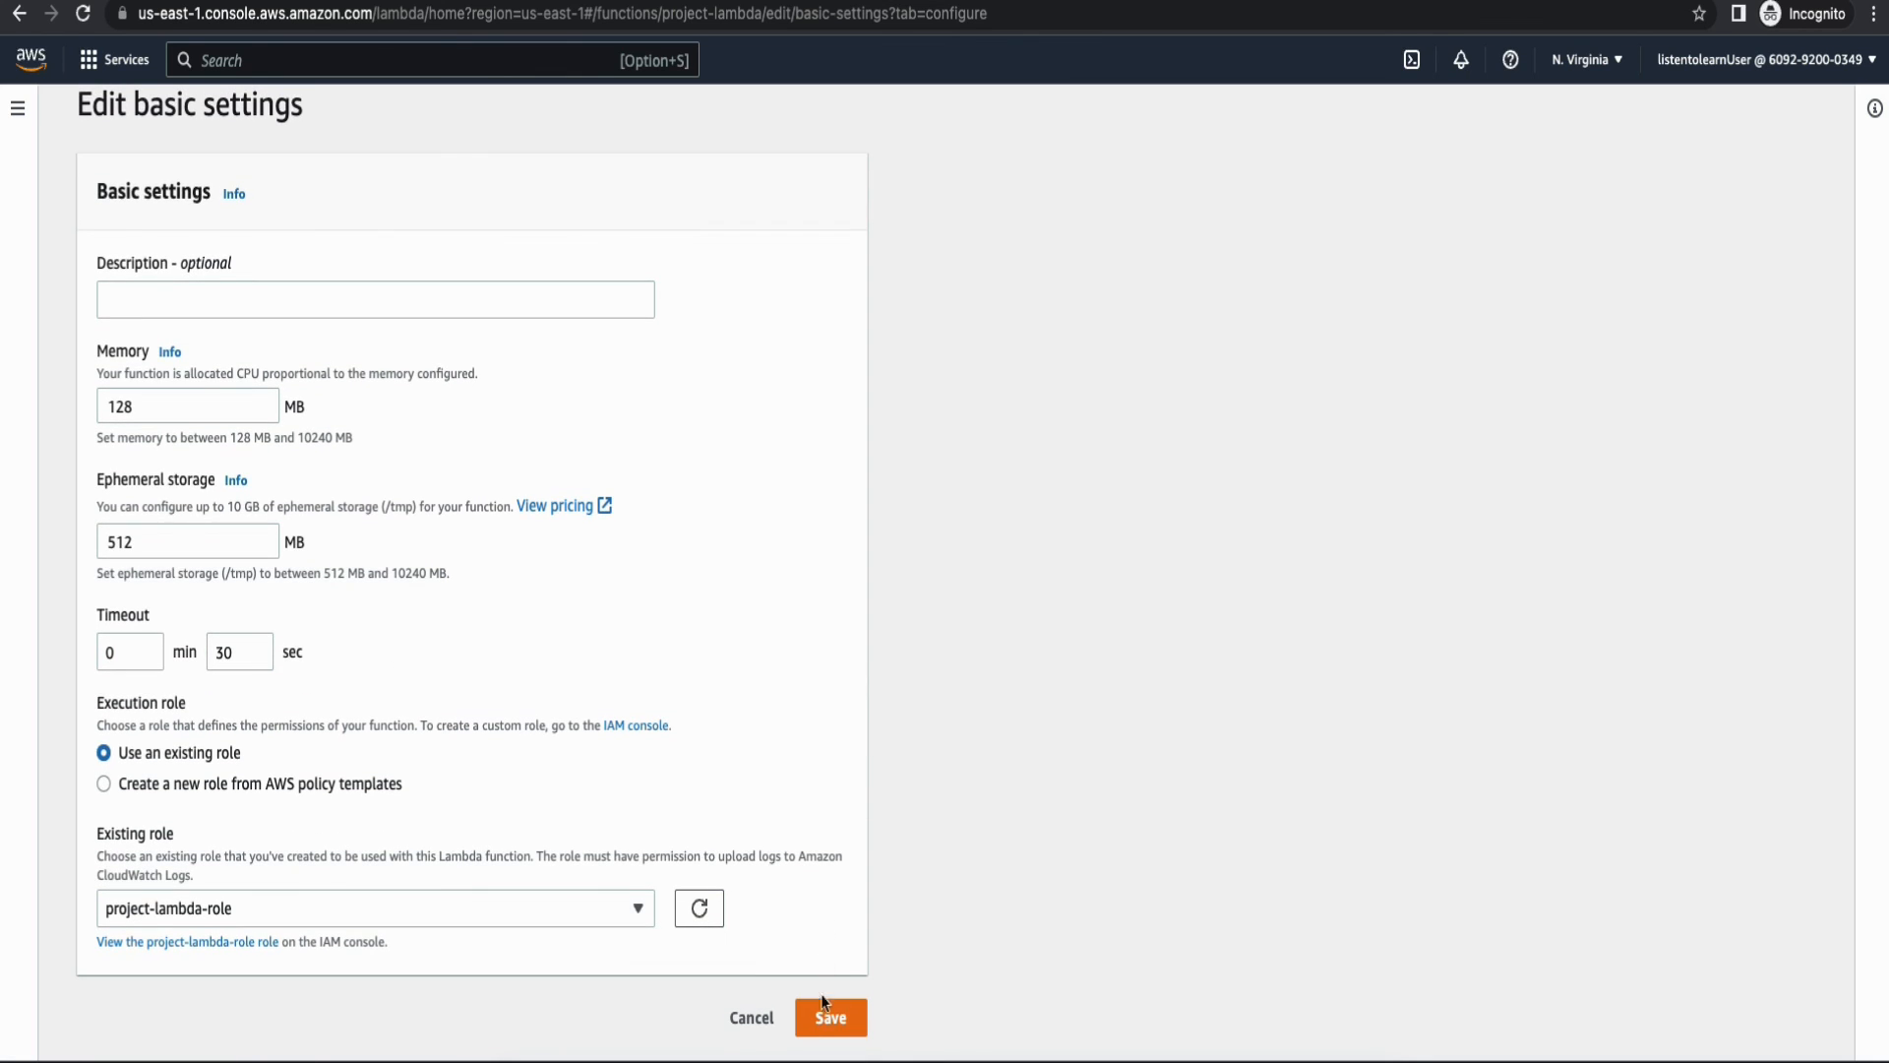
click(830, 1017)
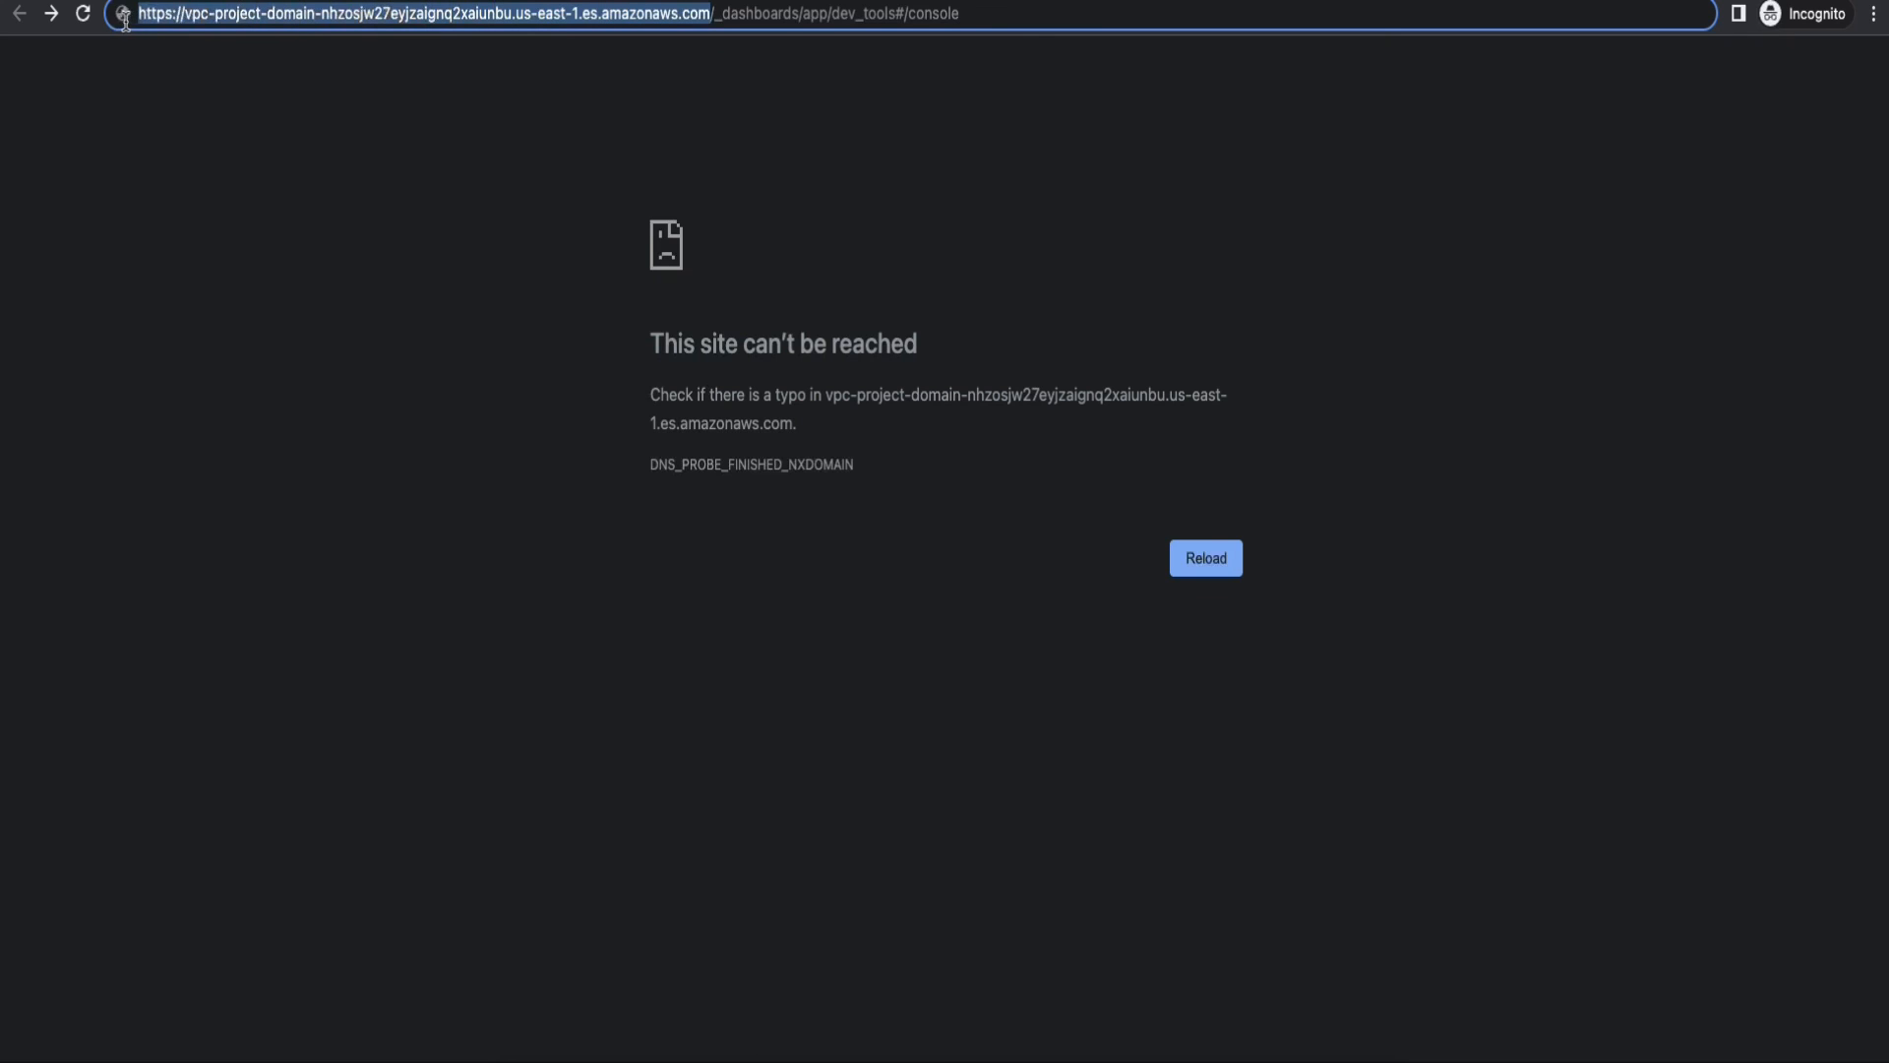
Load Dev Tools via the execute-api dev URL and run the match_all GET _search, returning one .kibana_1 hit.
text(https://nmp2i8gev9.execute-api.us-east-1.amazonaws.com/dev/_dashboards/app/dev_tools#/console)
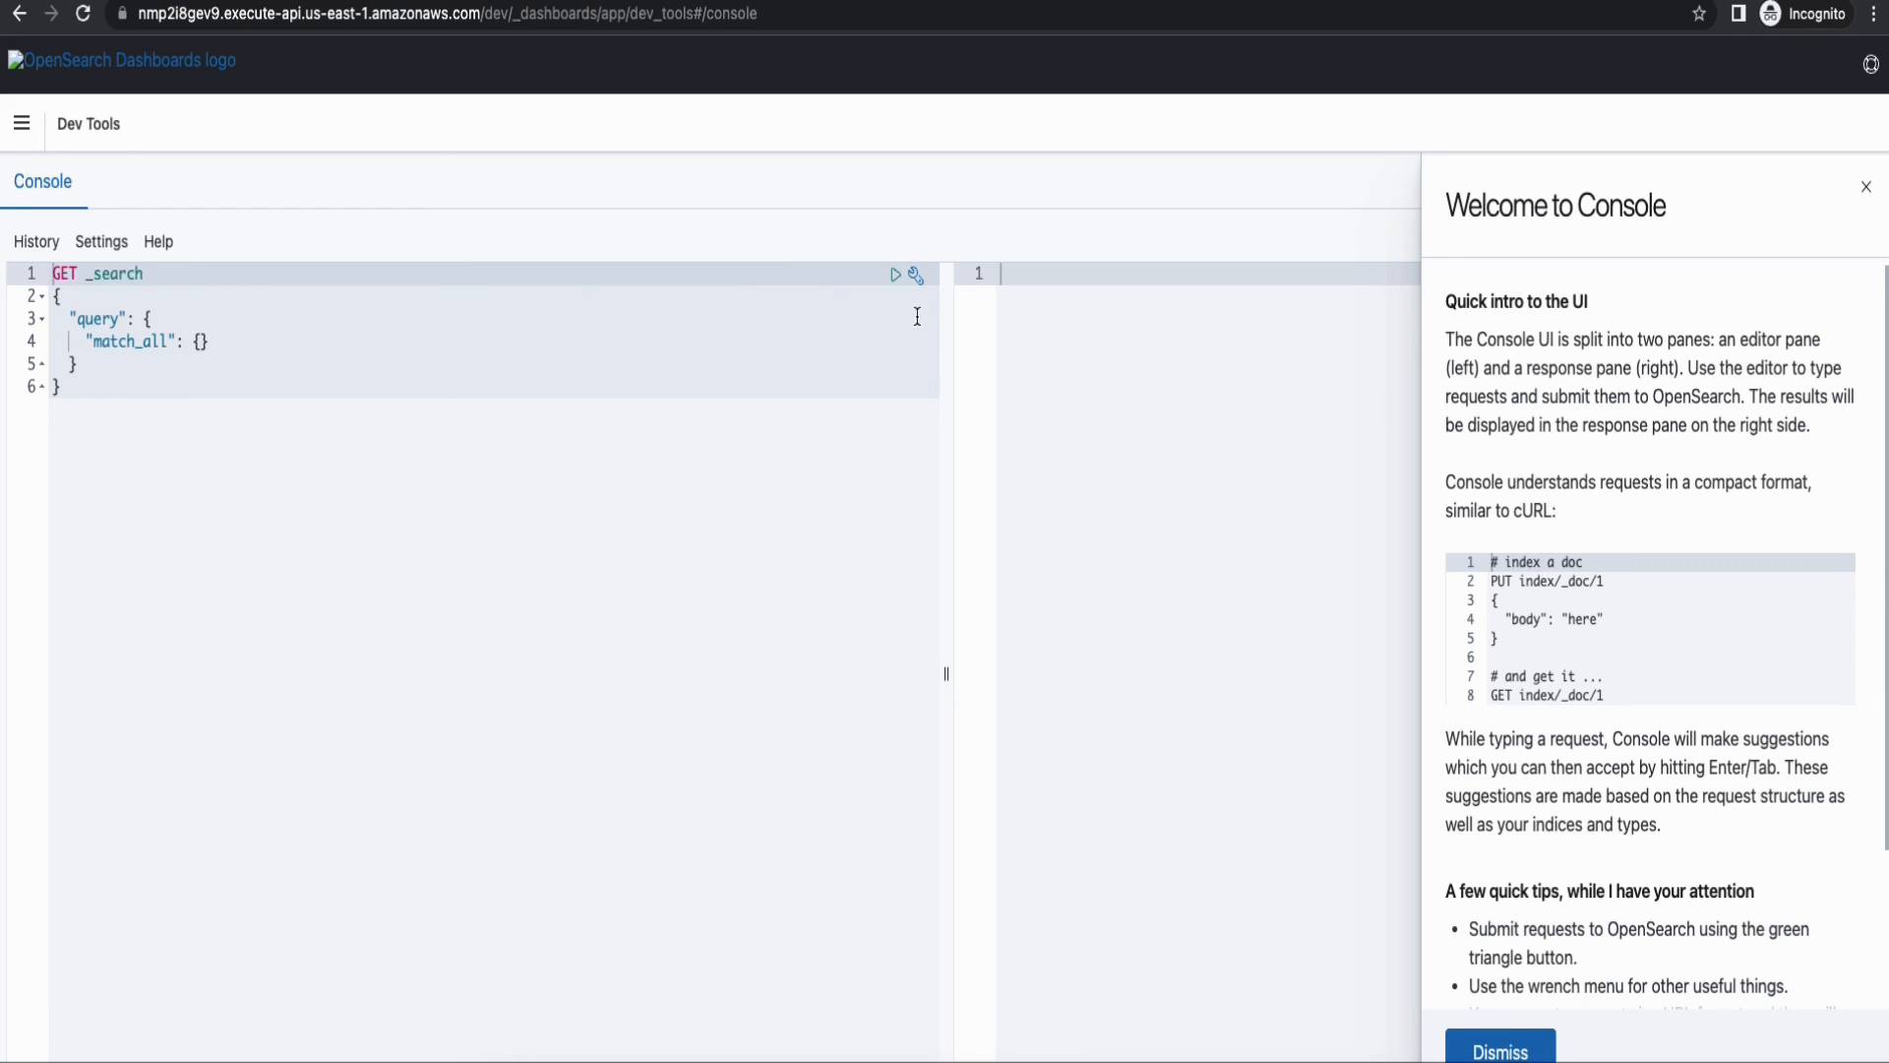
mouse_move(897, 281)
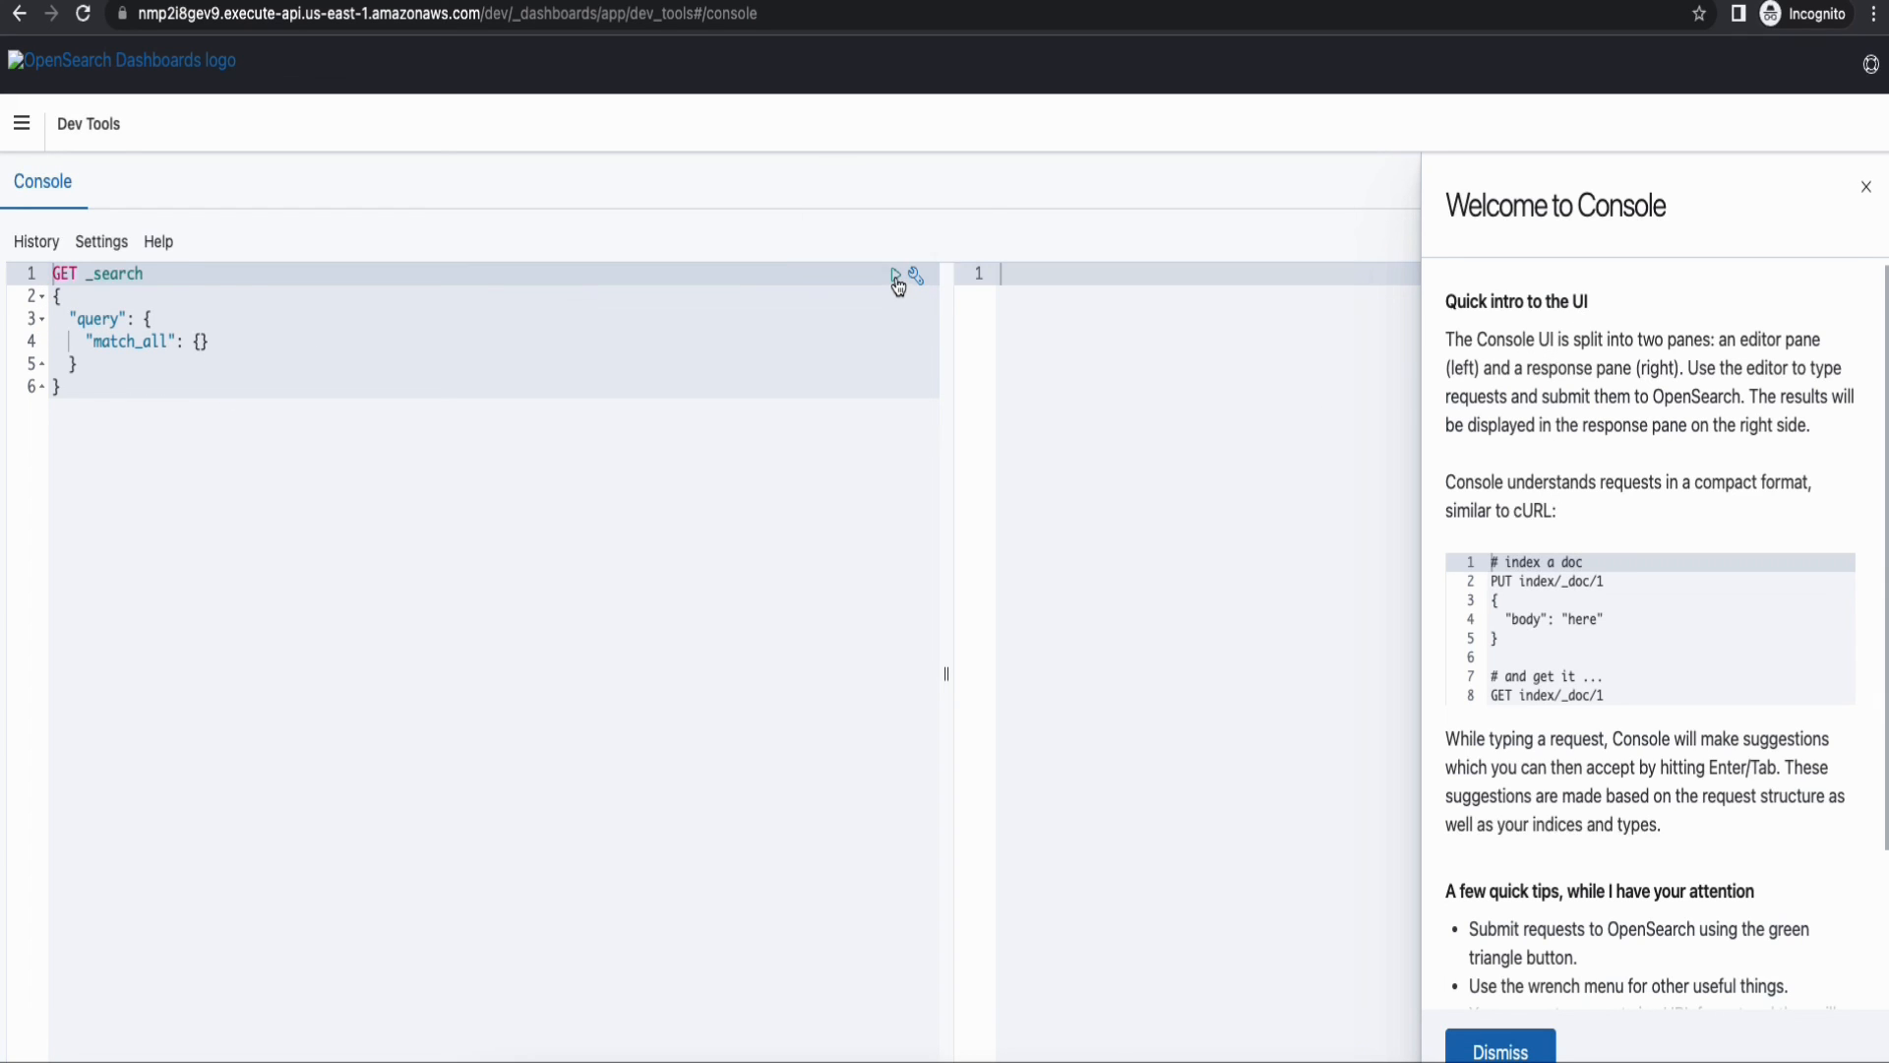
click(894, 274)
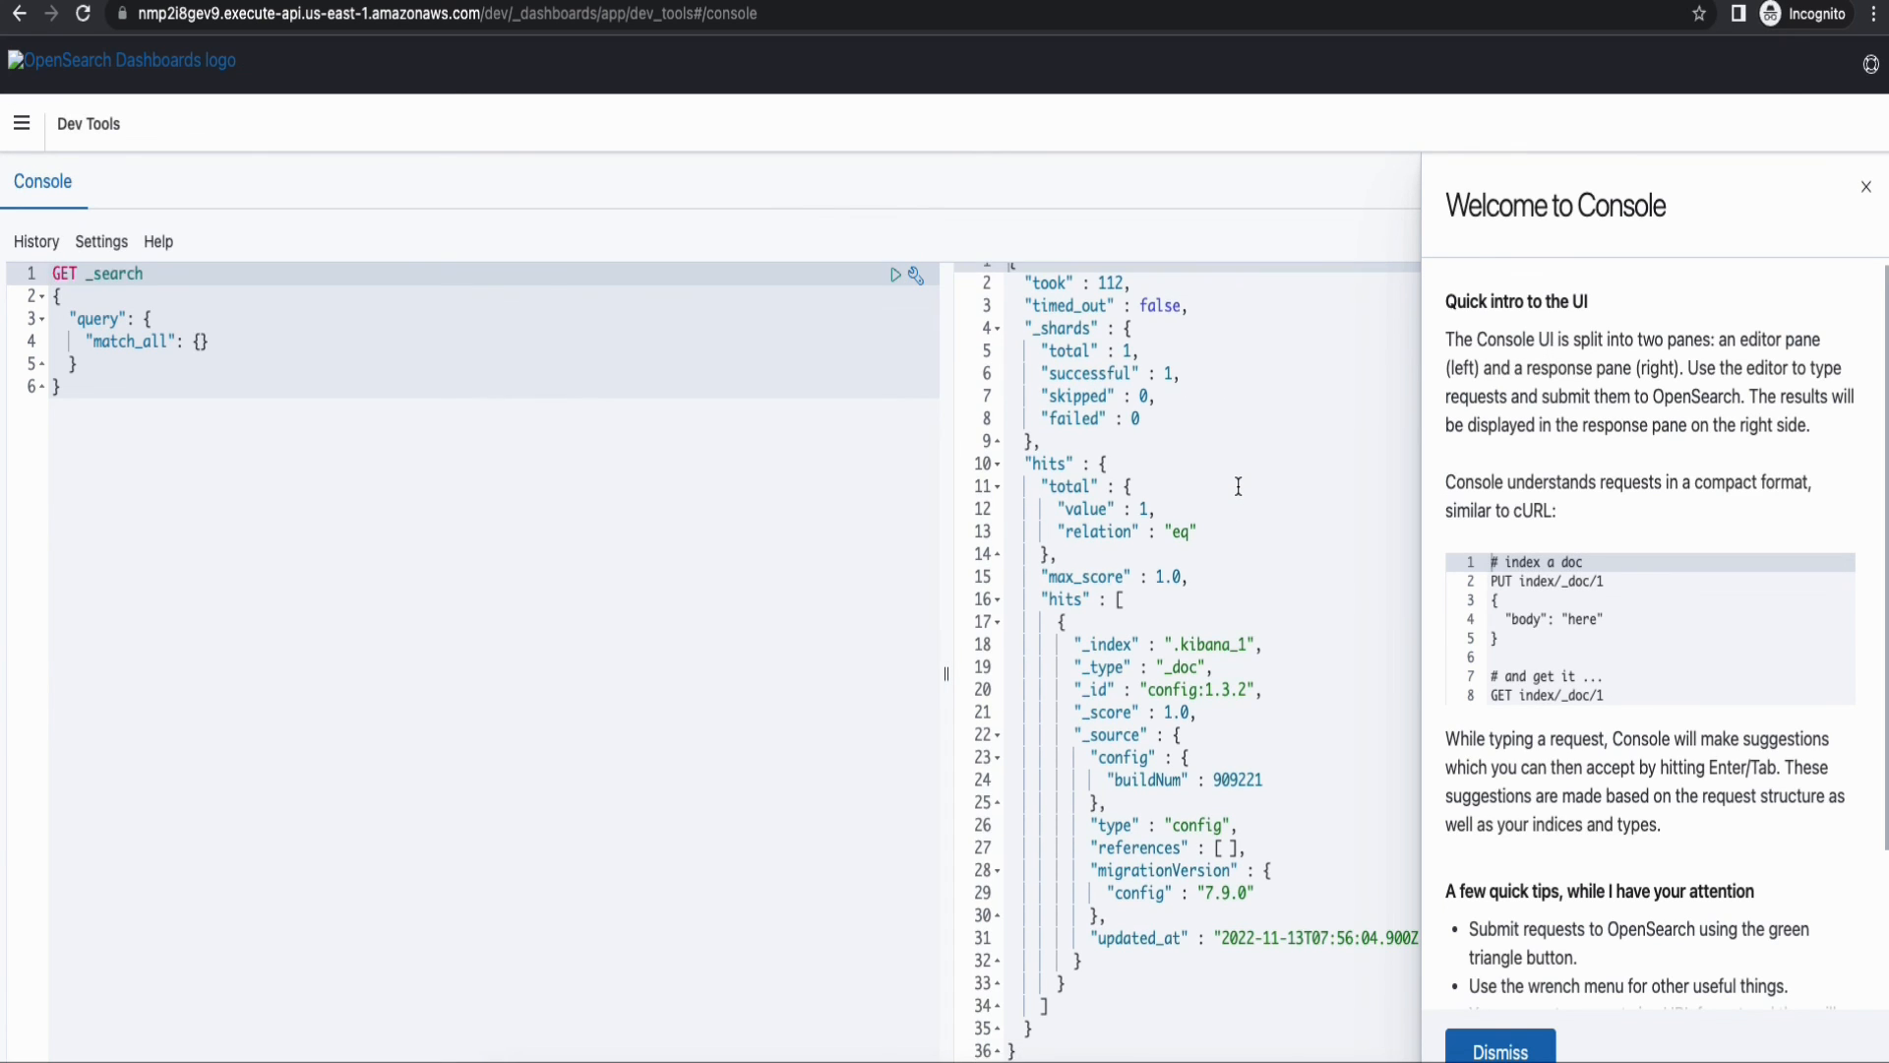
mouse_move(1198, 637)
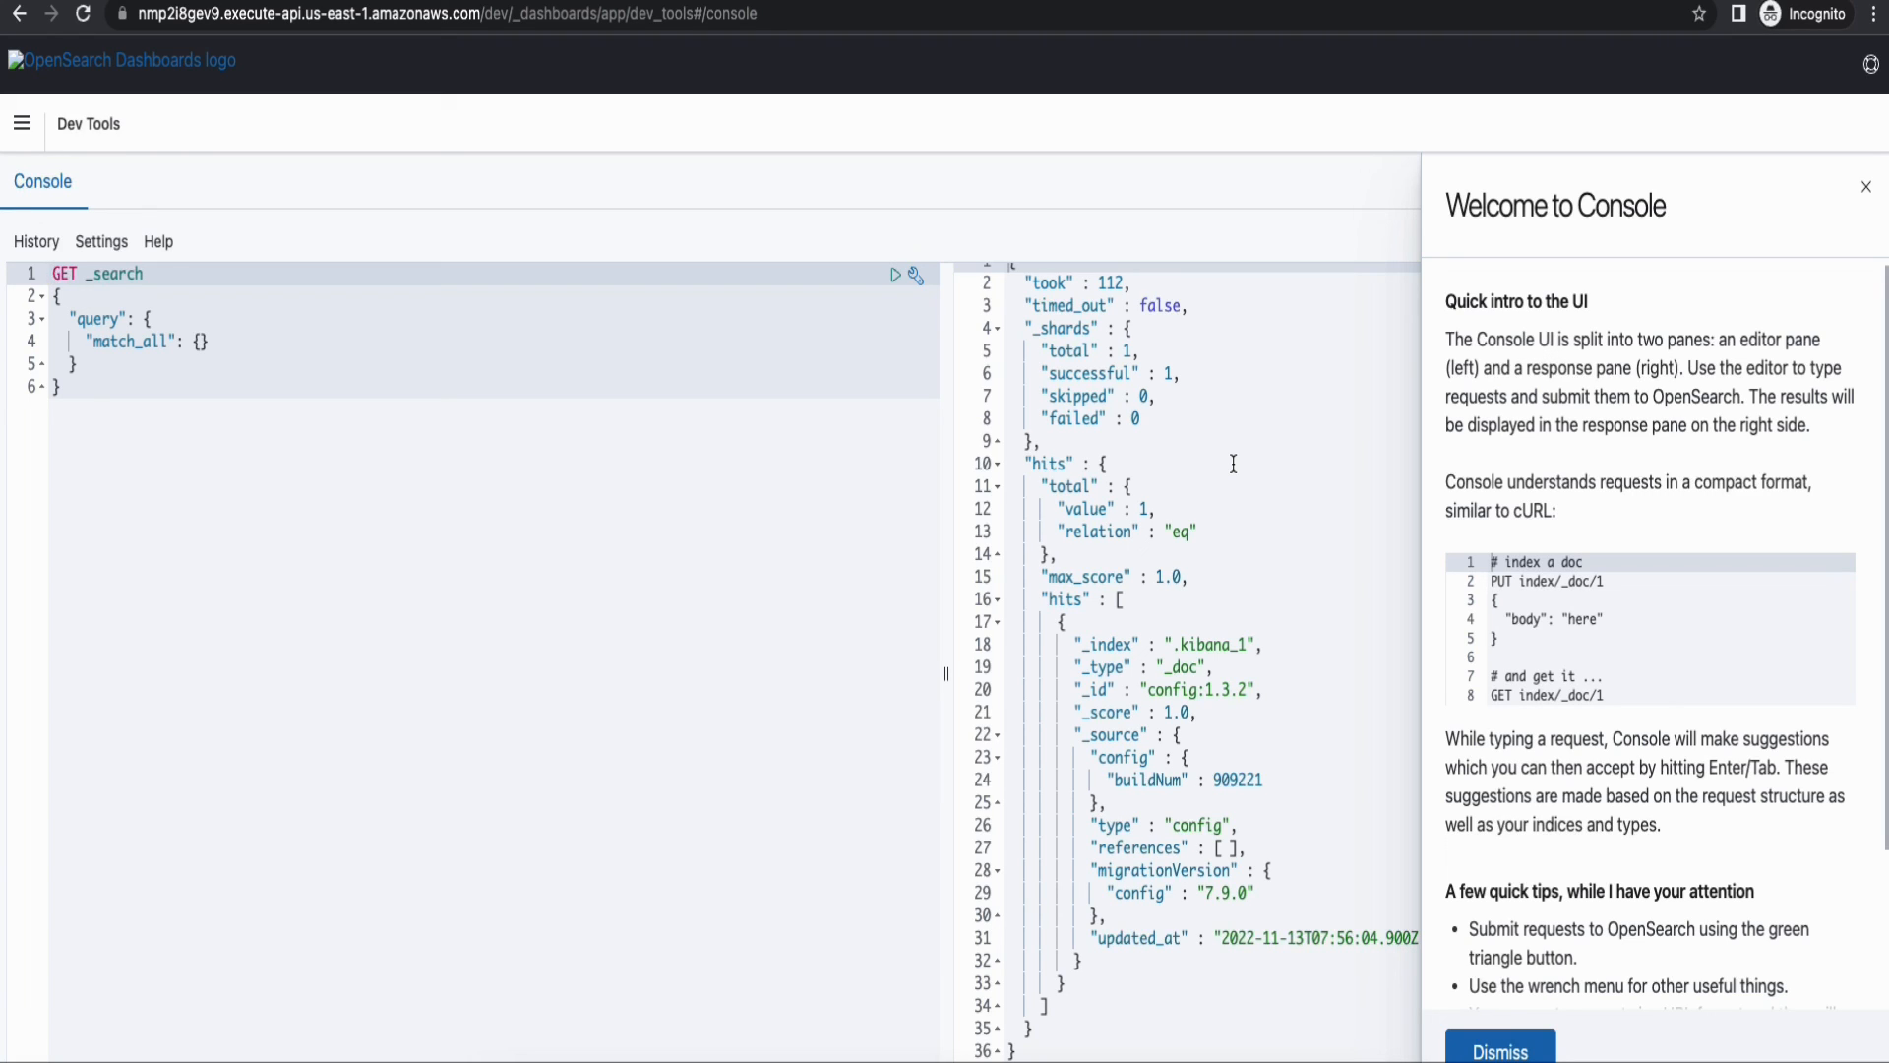
mouse_move(1232, 463)
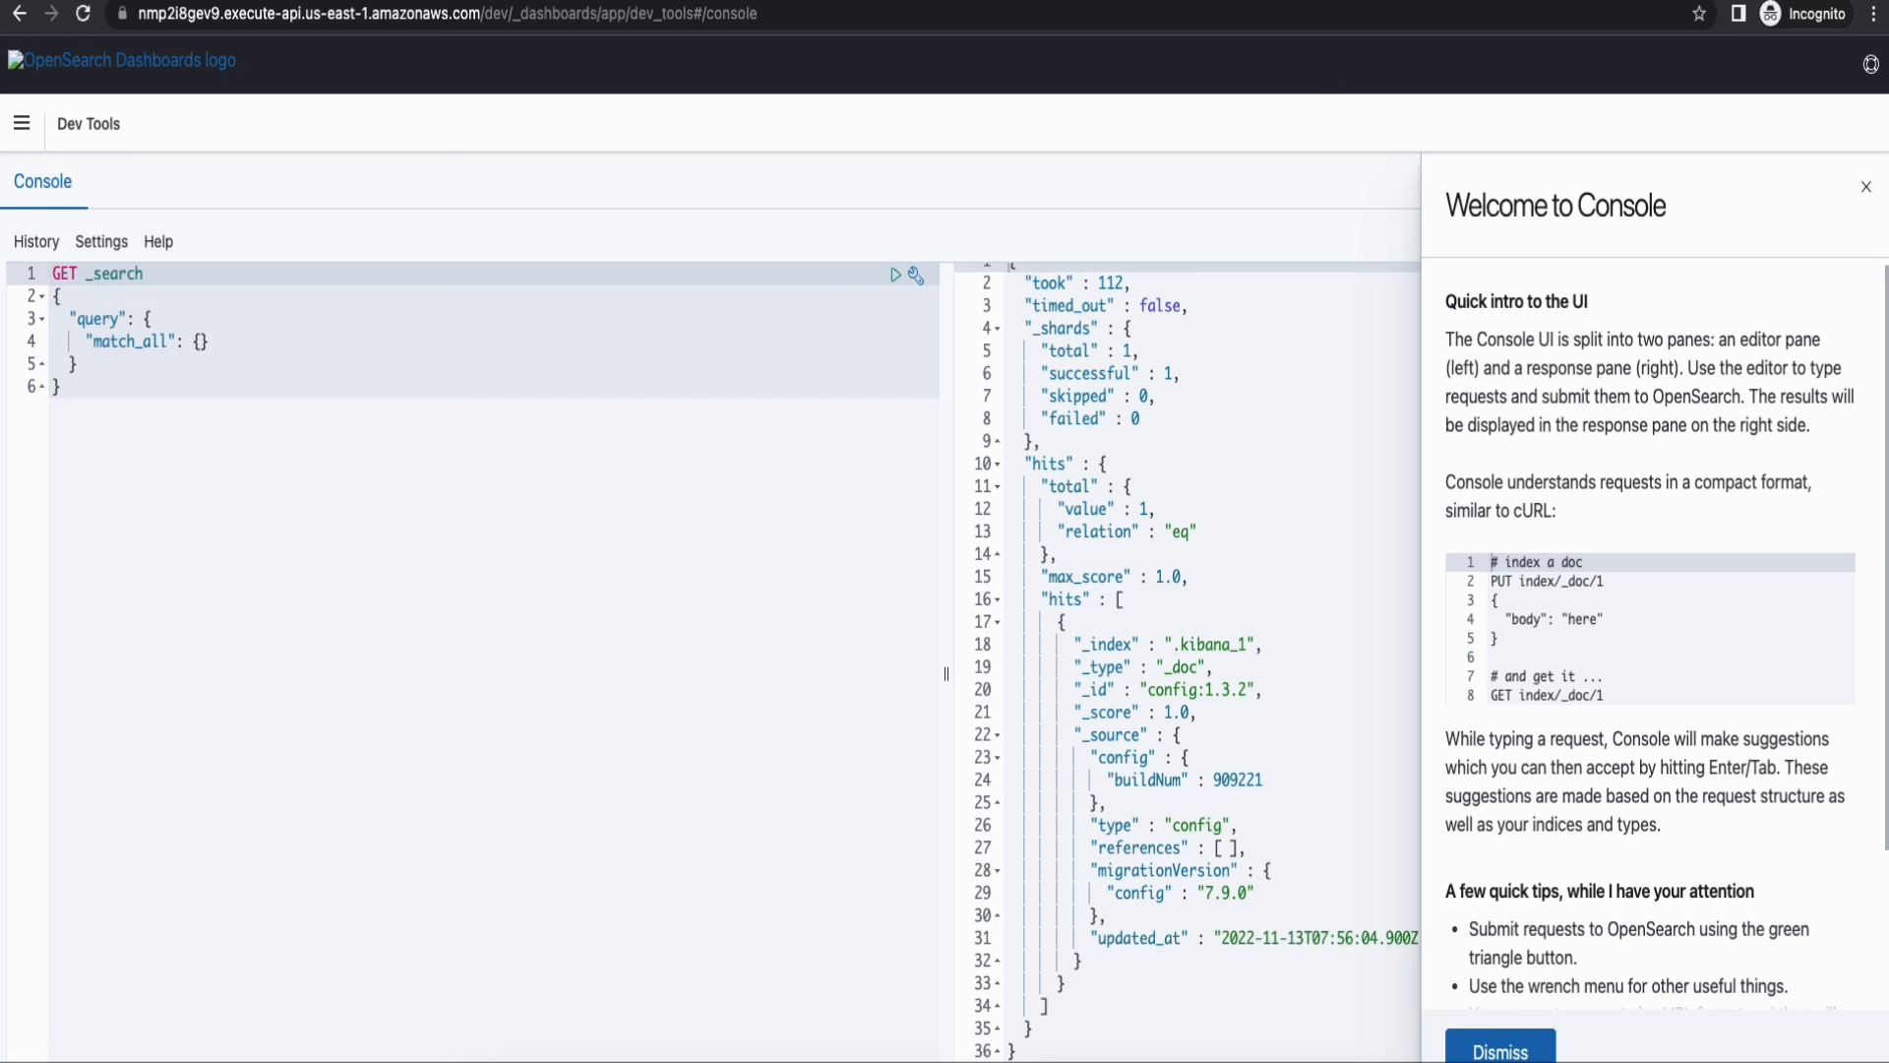